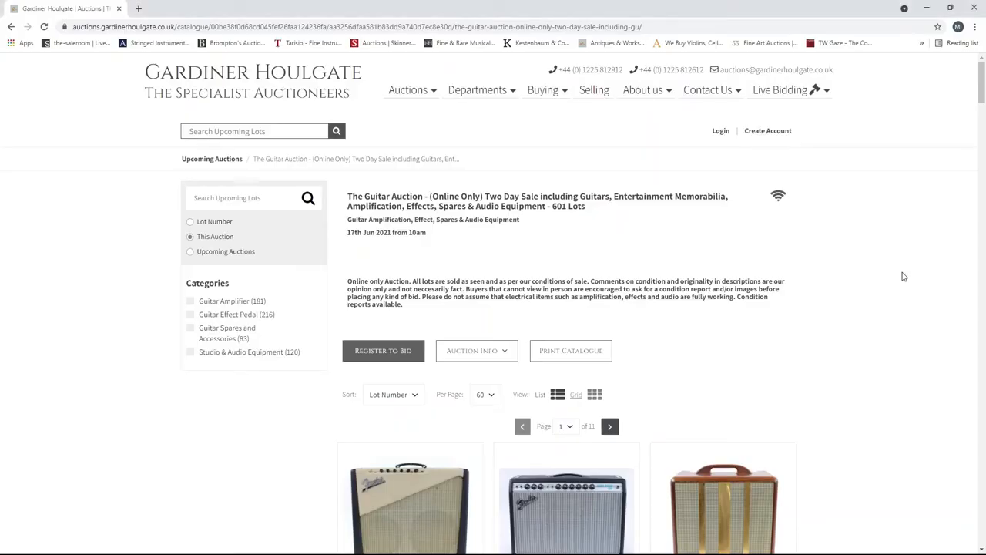
mouse_move(908, 306)
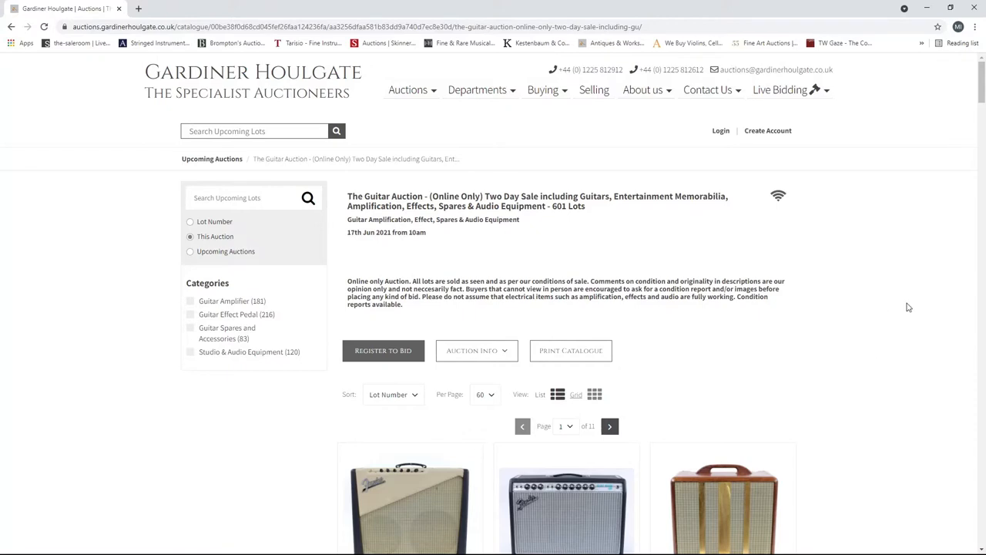
mouse_move(583, 233)
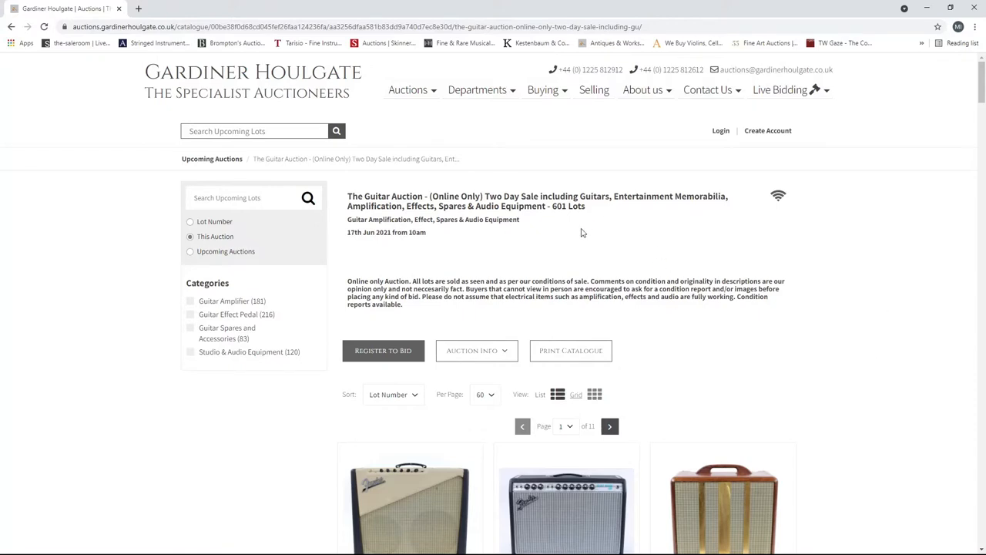
mouse_move(647, 262)
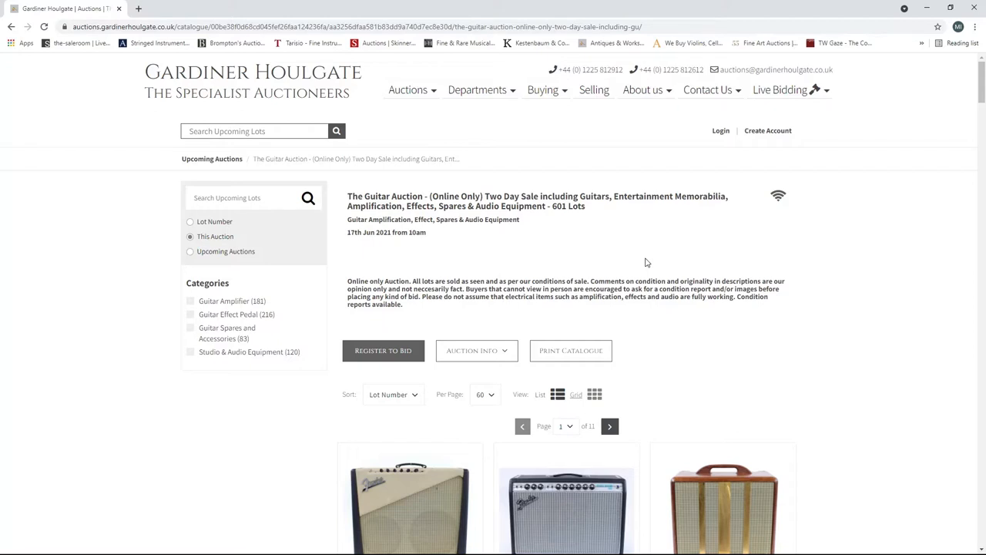
mouse_move(651, 315)
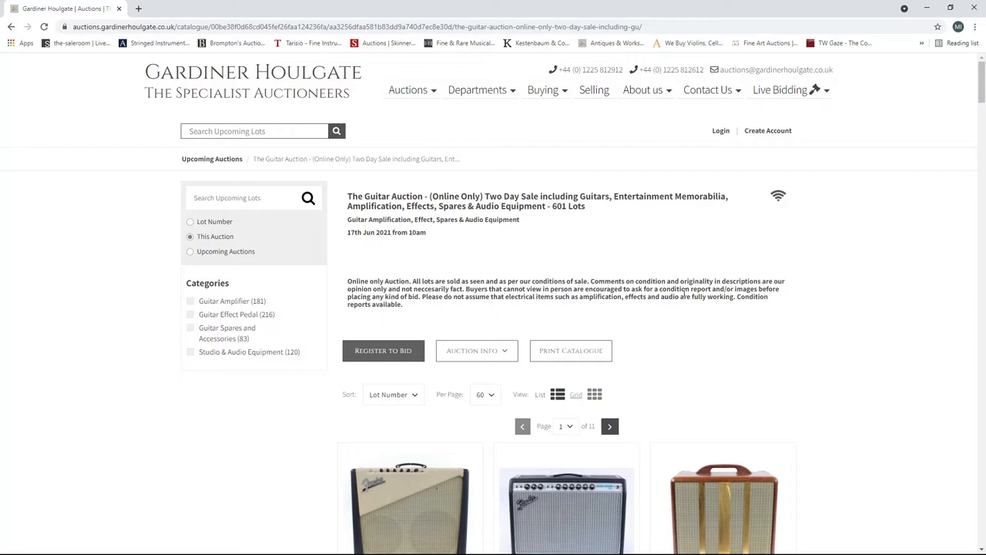
mouse_move(558, 191)
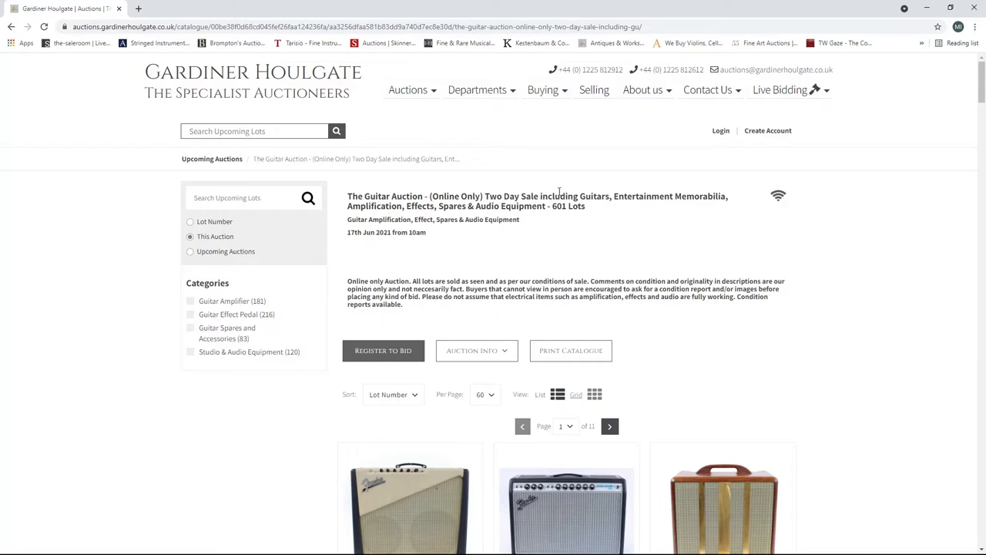
mouse_move(476, 350)
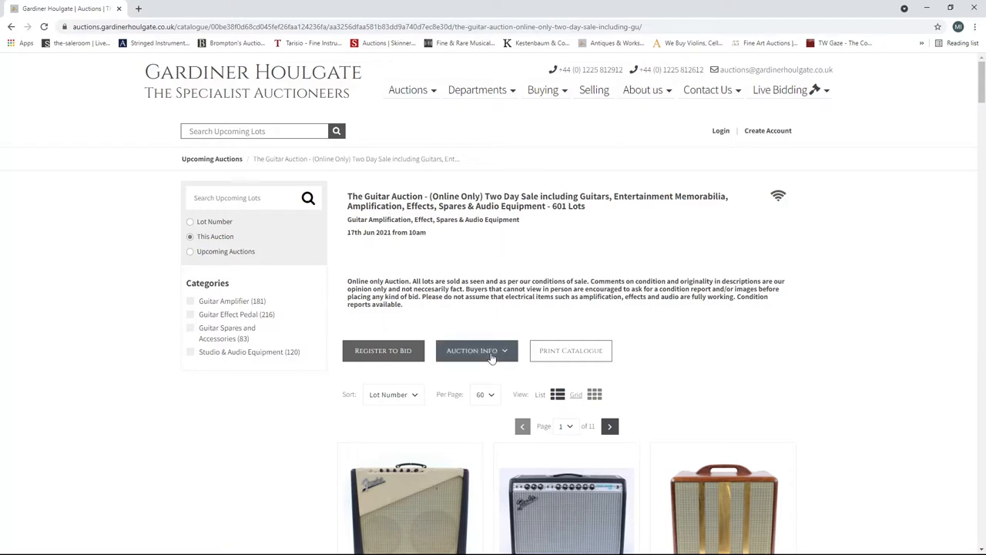
- Expand the full sale details for this auction, look through them, then hide them
click(476, 350)
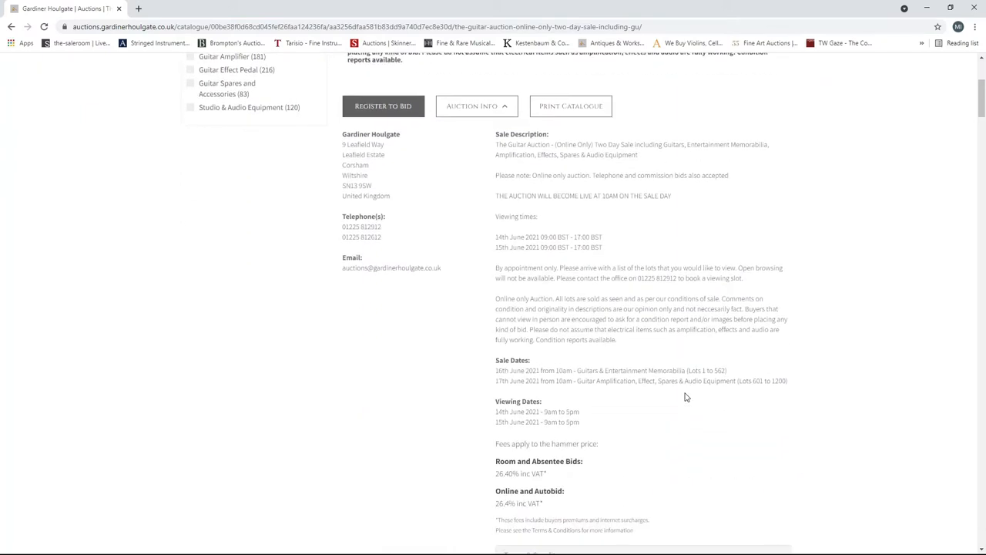
scroll(down, 3)
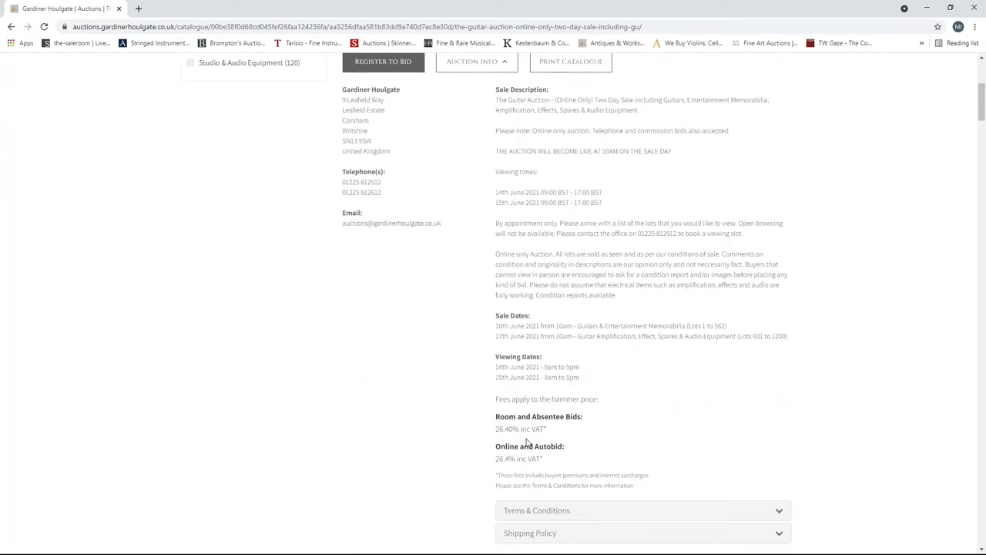
scroll(up, 3)
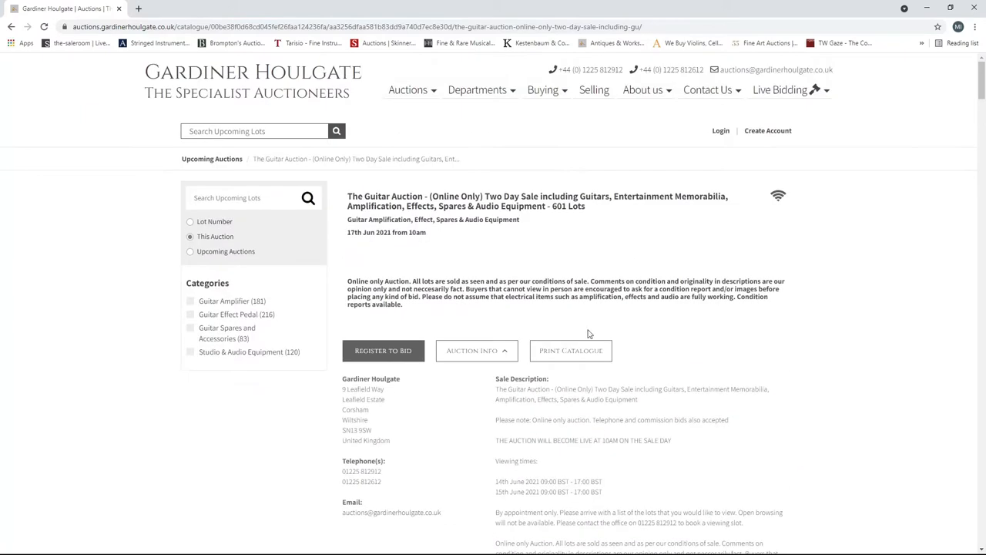
click(476, 350)
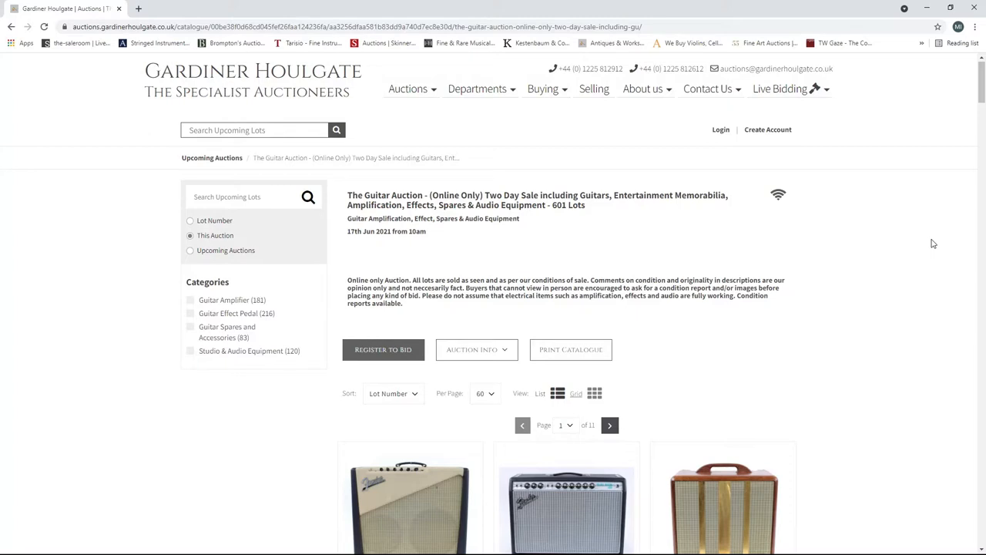
mouse_move(894, 276)
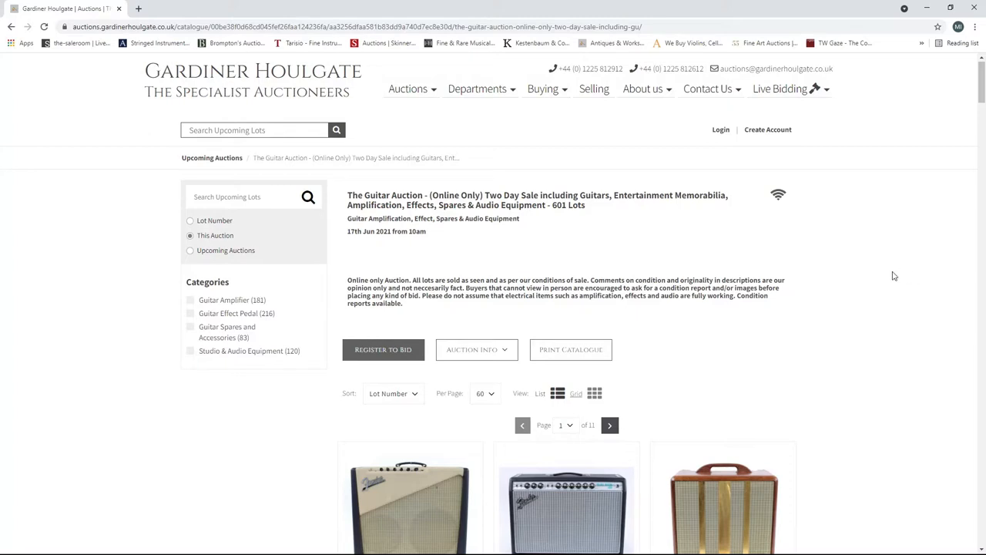
scroll(down, 3)
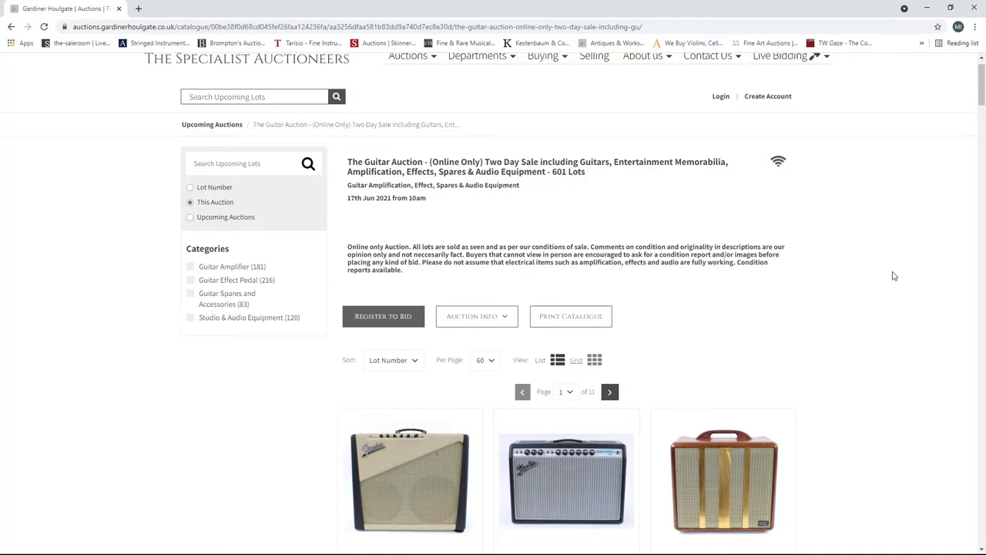
mouse_move(828, 372)
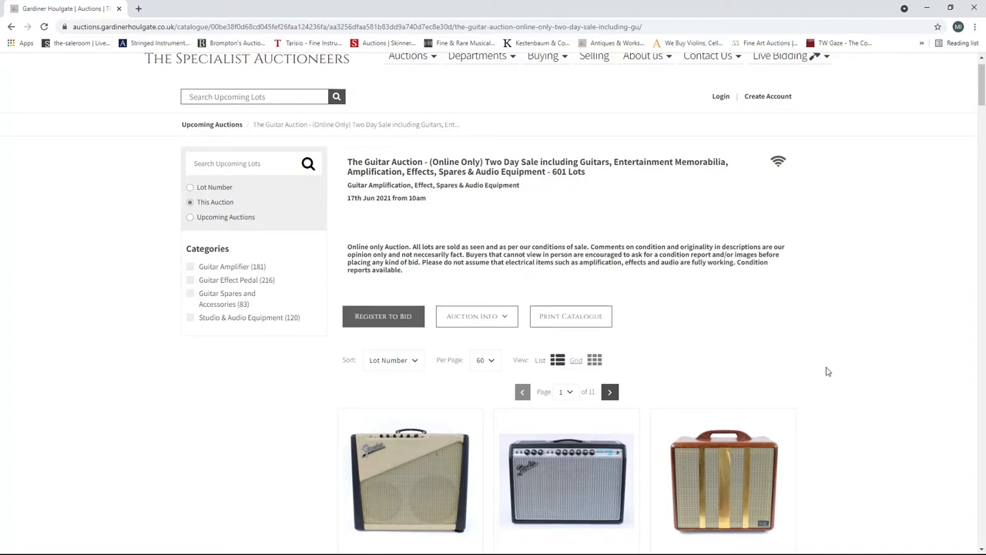
- Show 120 lots per page so the catalogue spans 6 pages
scroll(down, 3)
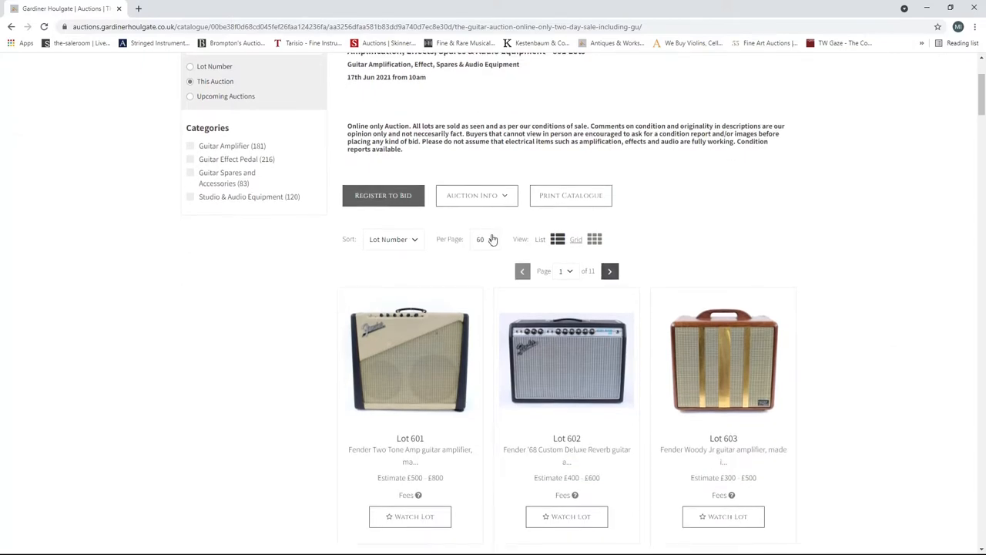
click(486, 239)
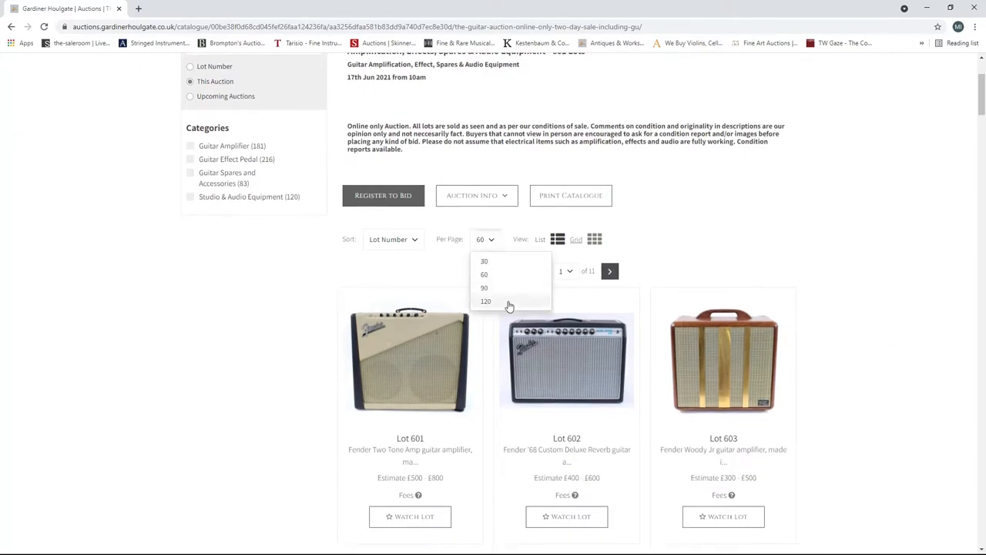
click(486, 300)
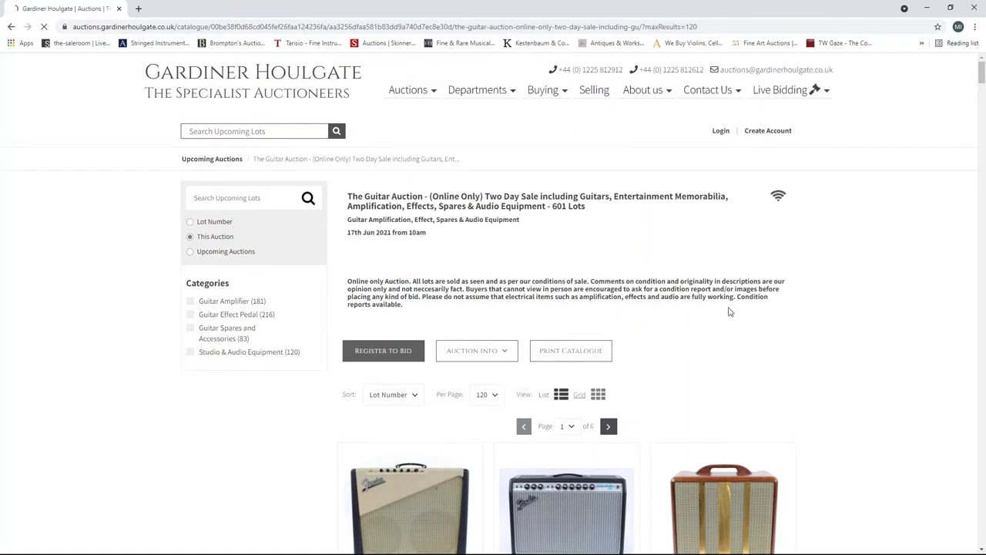
- Scroll down the catalogue and switch the lots to a grid layout
scroll(down, 3)
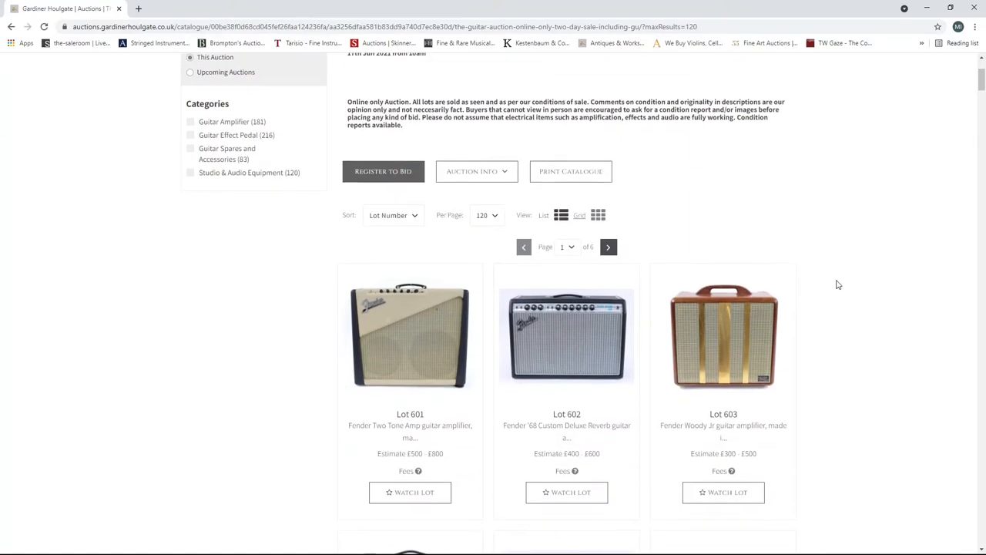
scroll(down, 3)
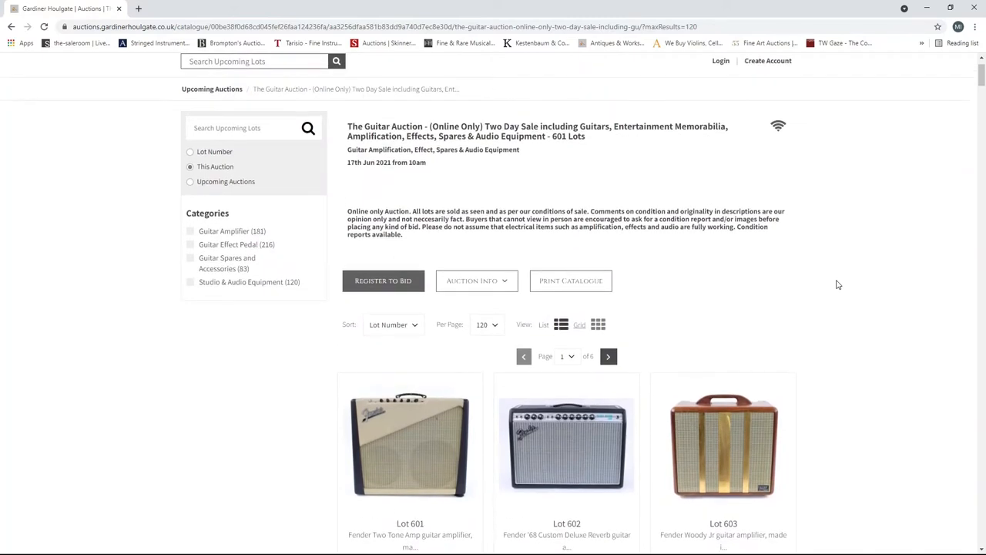
scroll(down, 3)
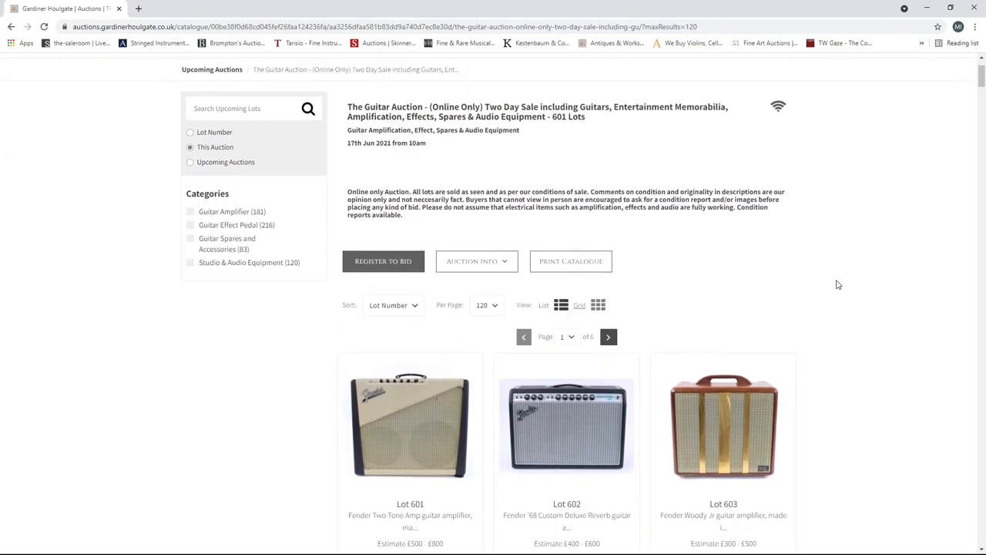
mouse_move(856, 269)
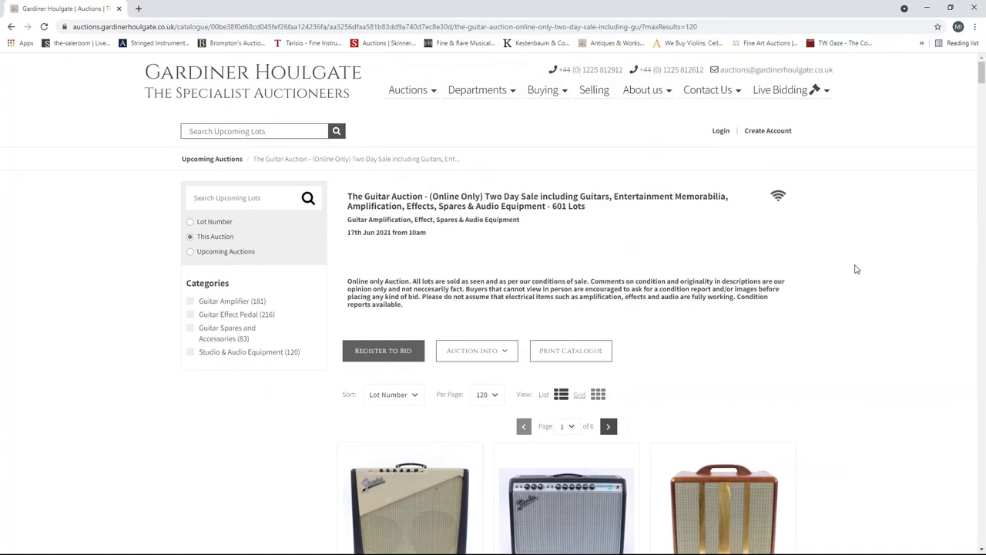
scroll(down, 3)
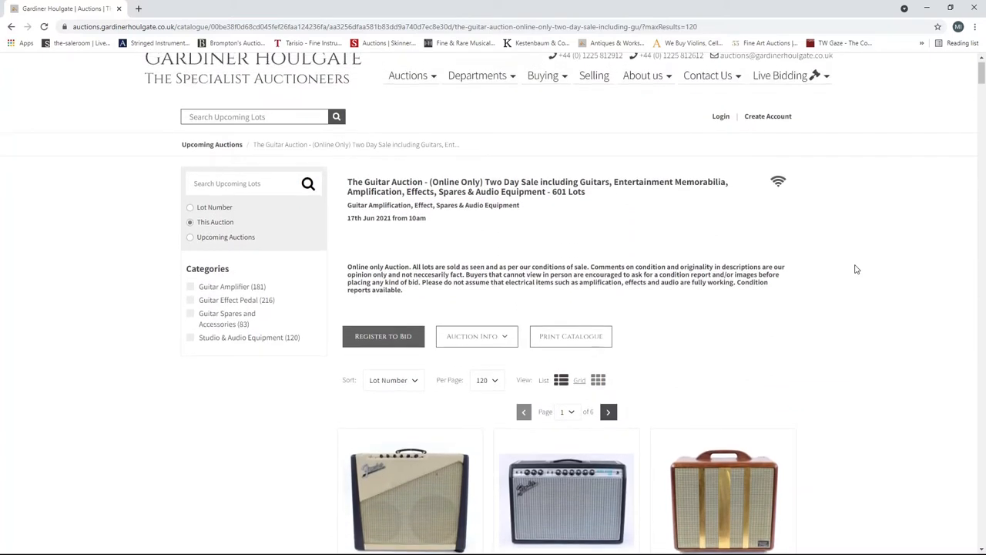
scroll(down, 3)
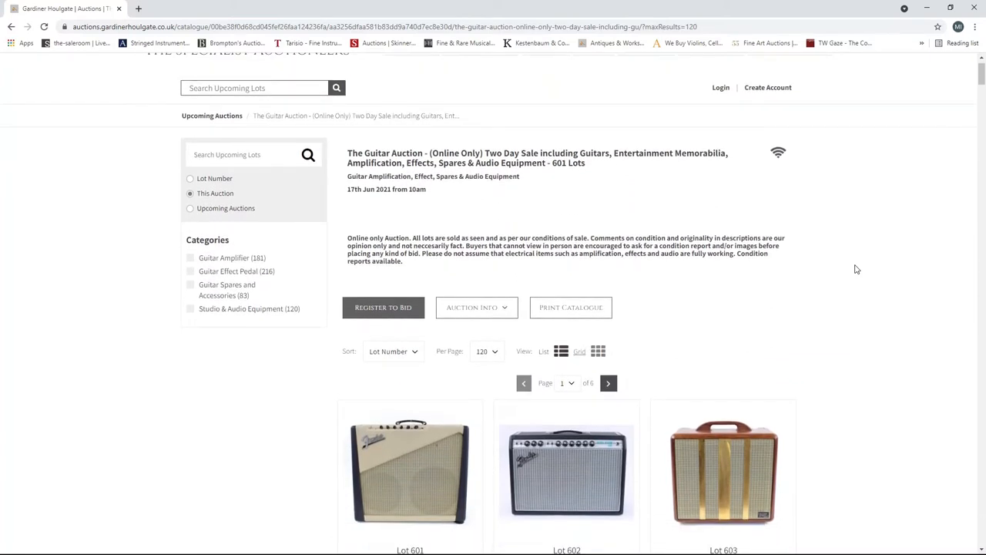
click(598, 352)
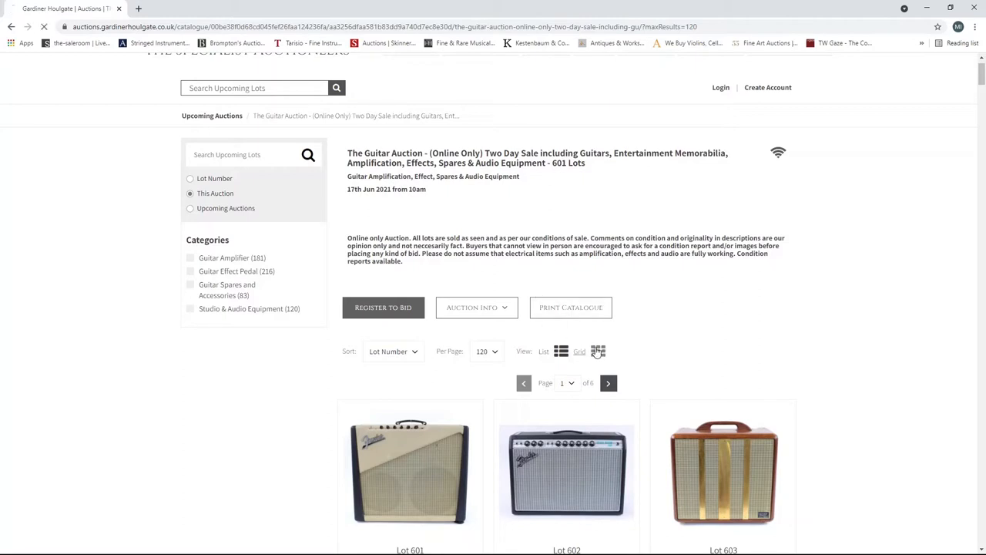
click(598, 351)
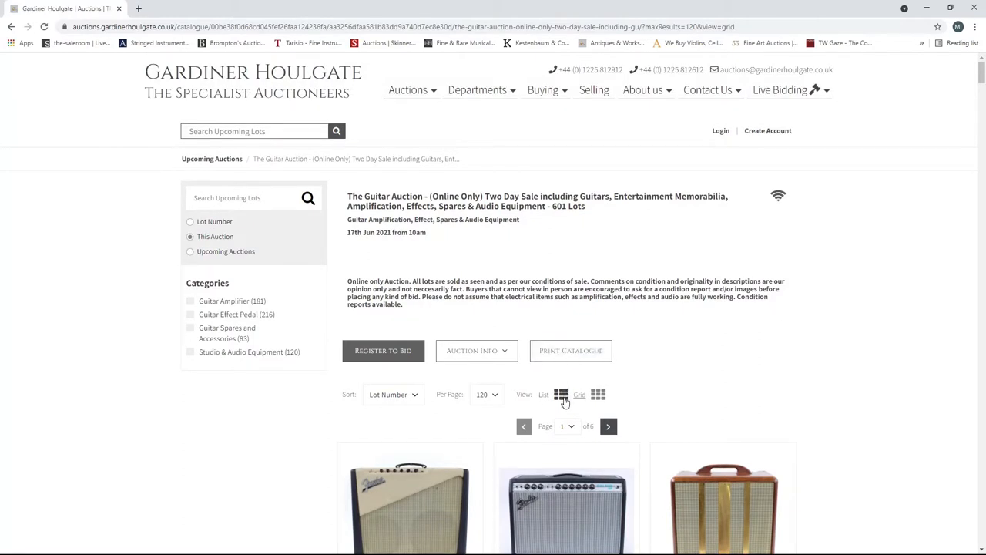
- Switch the catalogue to list layout and scroll down to amplifier Lots 623–625
click(561, 394)
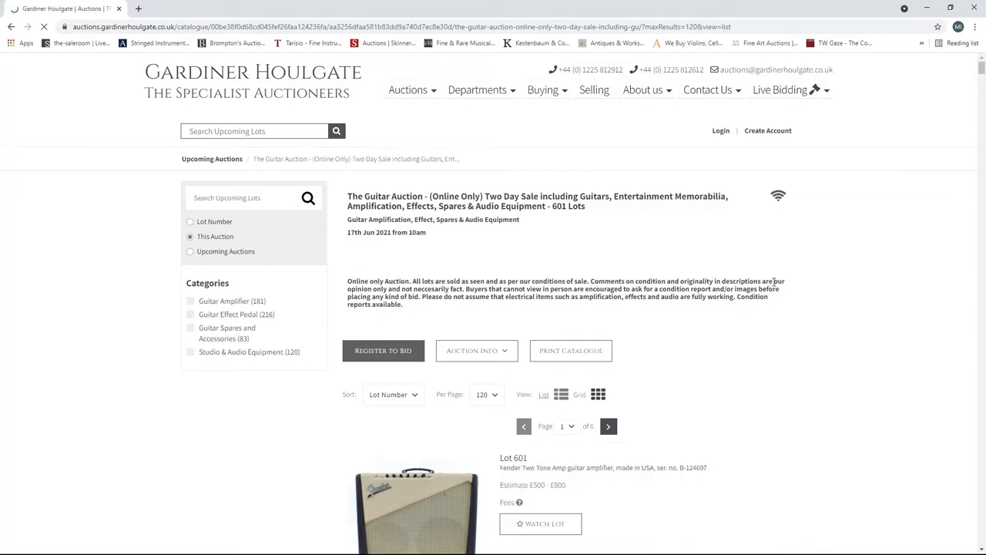
scroll(down, 3)
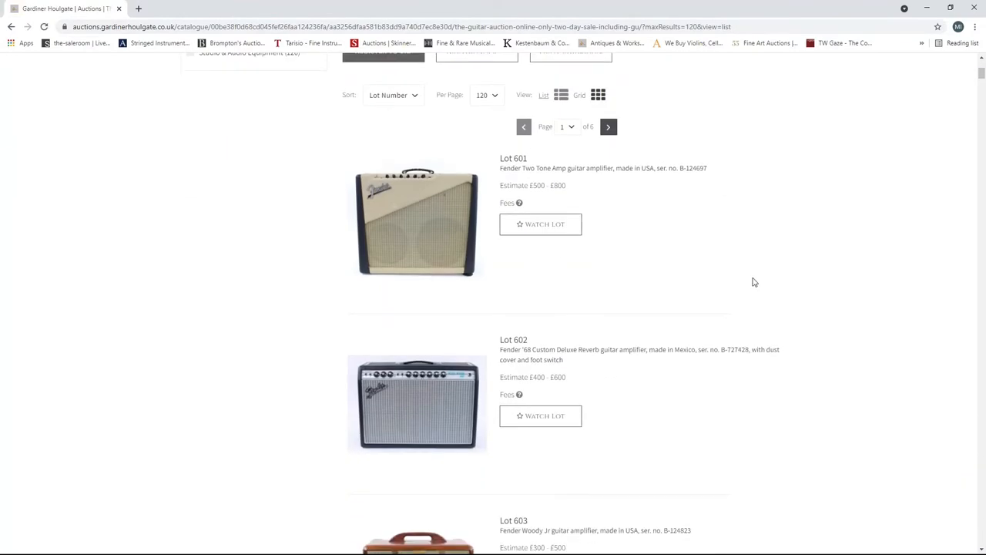
scroll(down, 3)
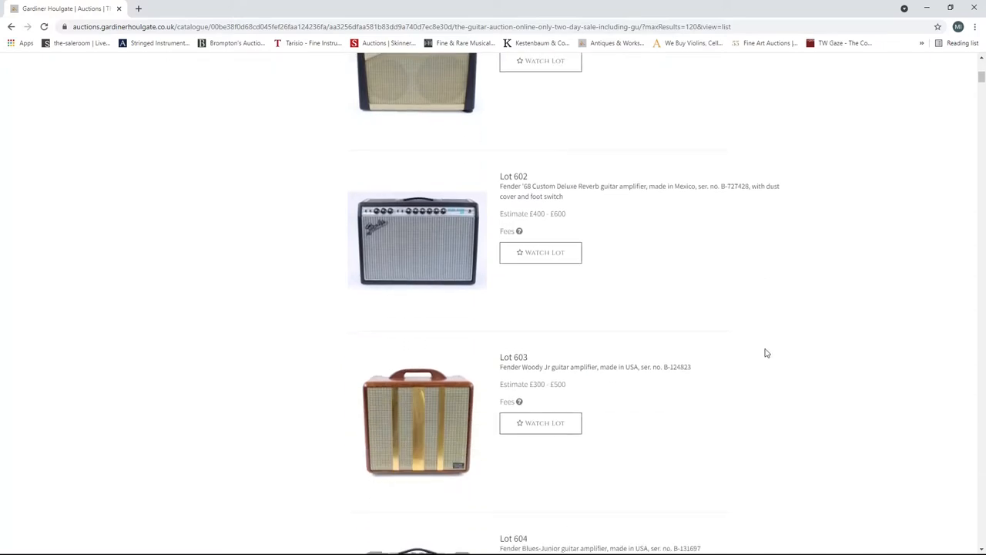
scroll(down, 3)
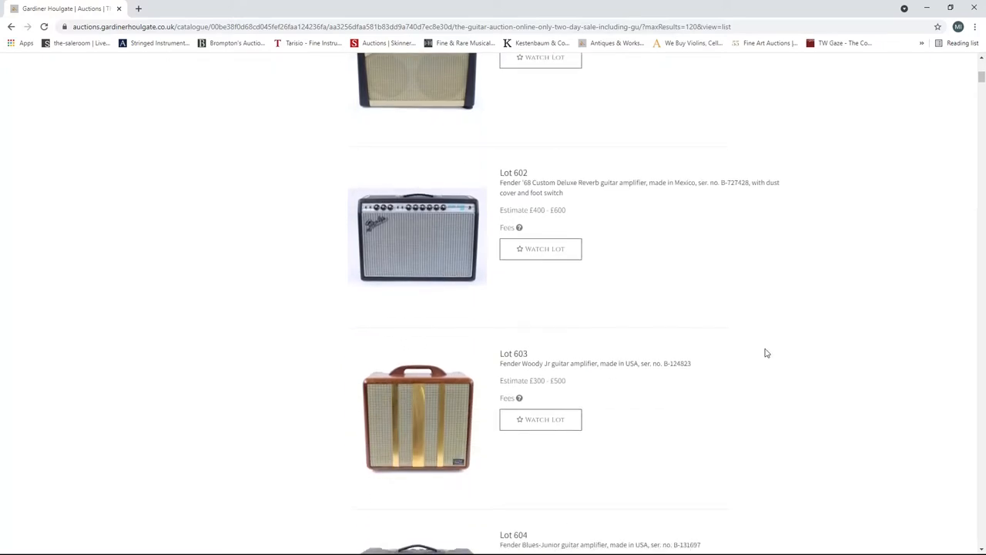
scroll(down, 3)
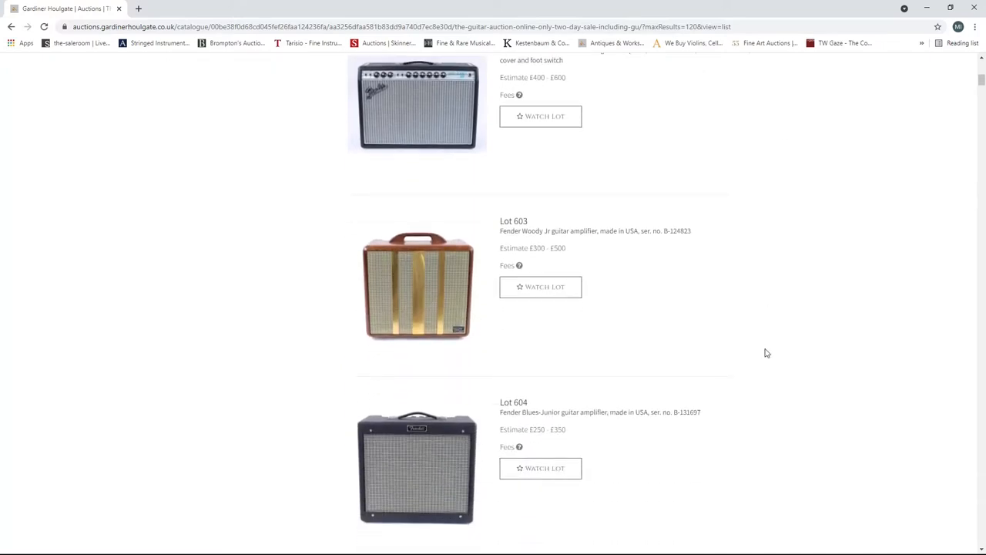
scroll(down, 3)
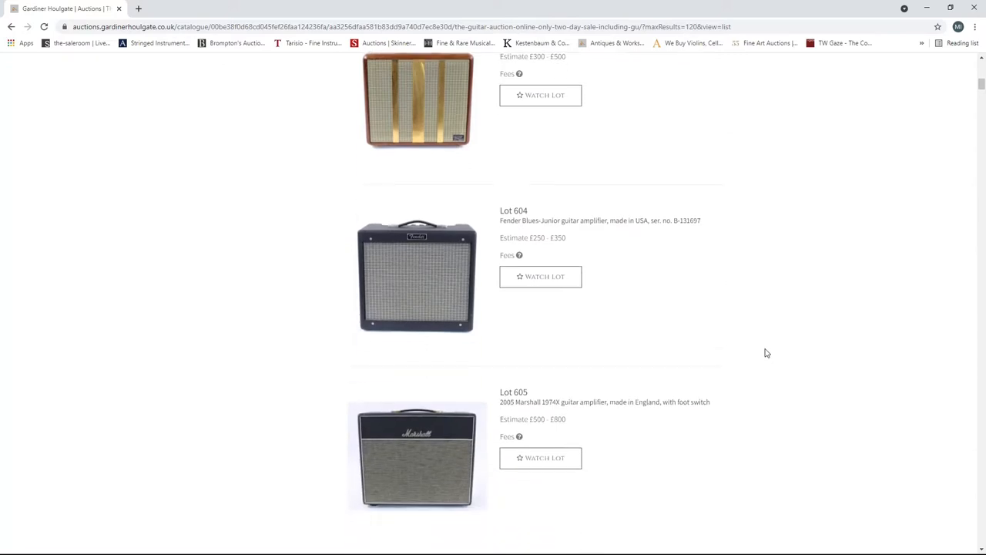
scroll(down, 3)
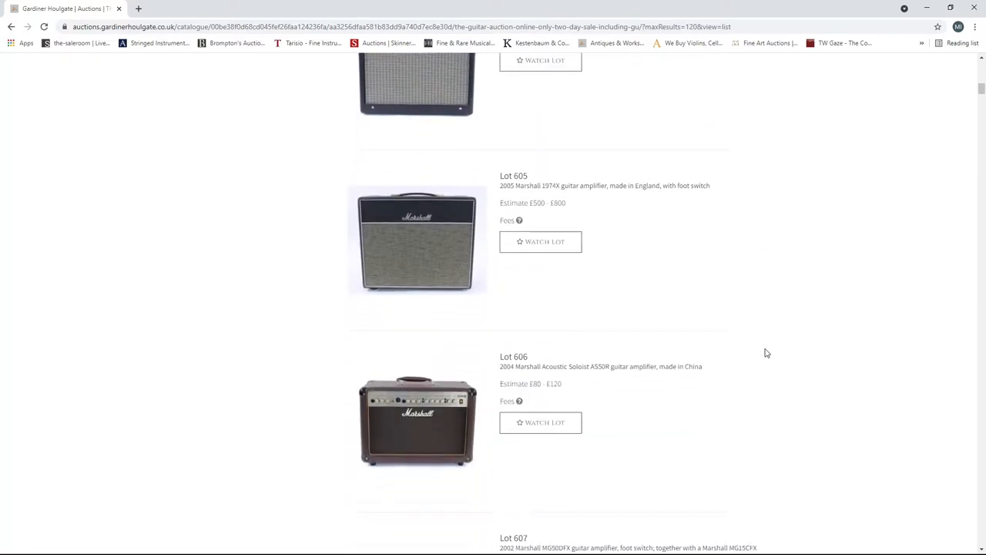
scroll(down, 3)
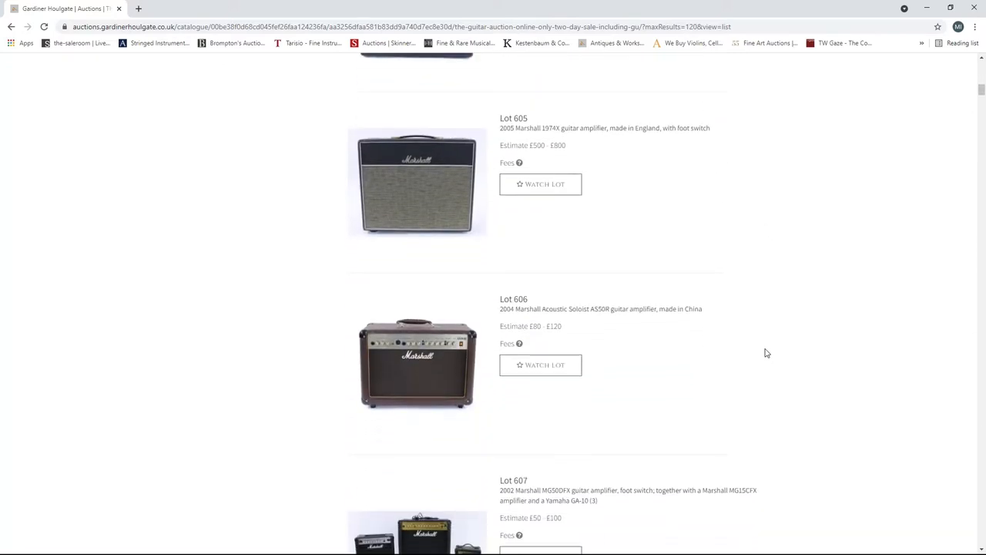
scroll(down, 3)
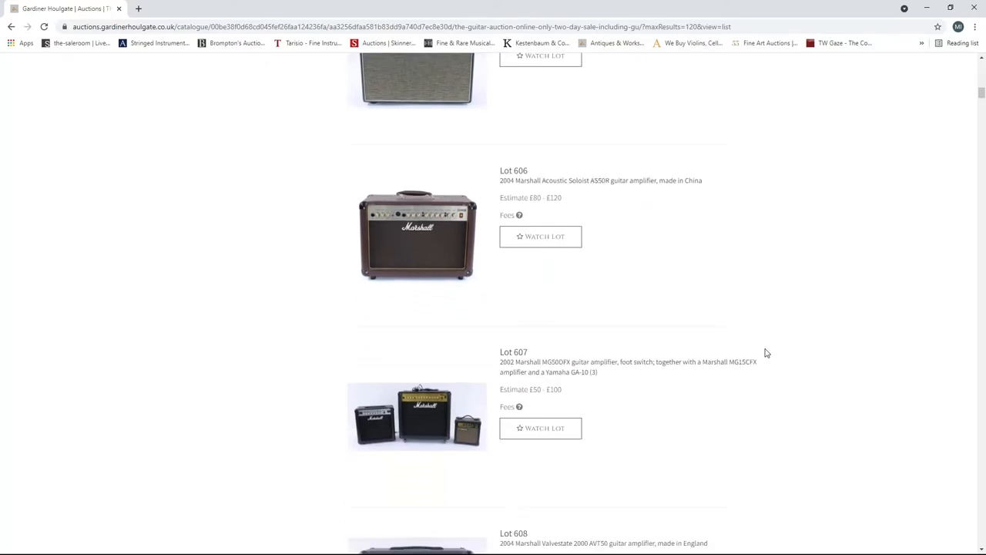
scroll(down, 3)
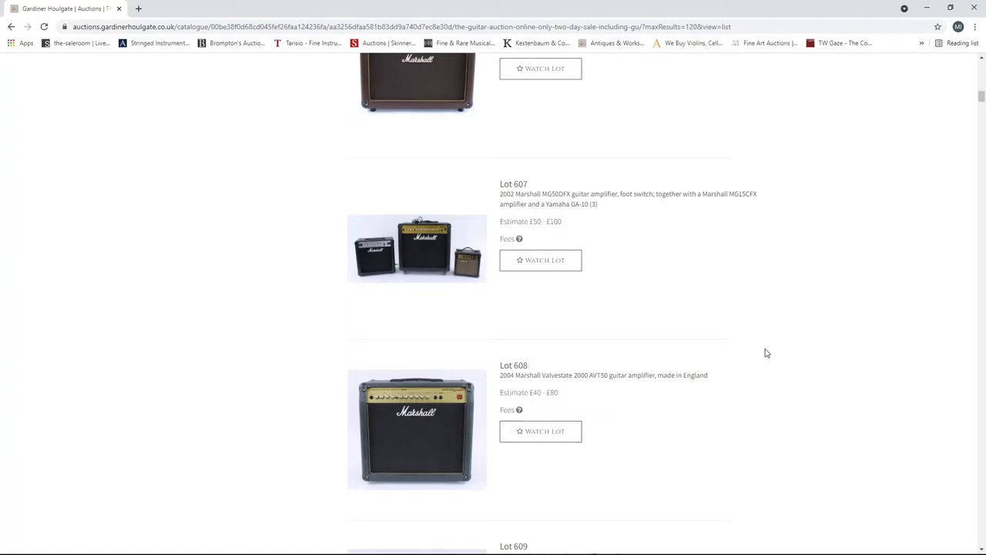
scroll(down, 3)
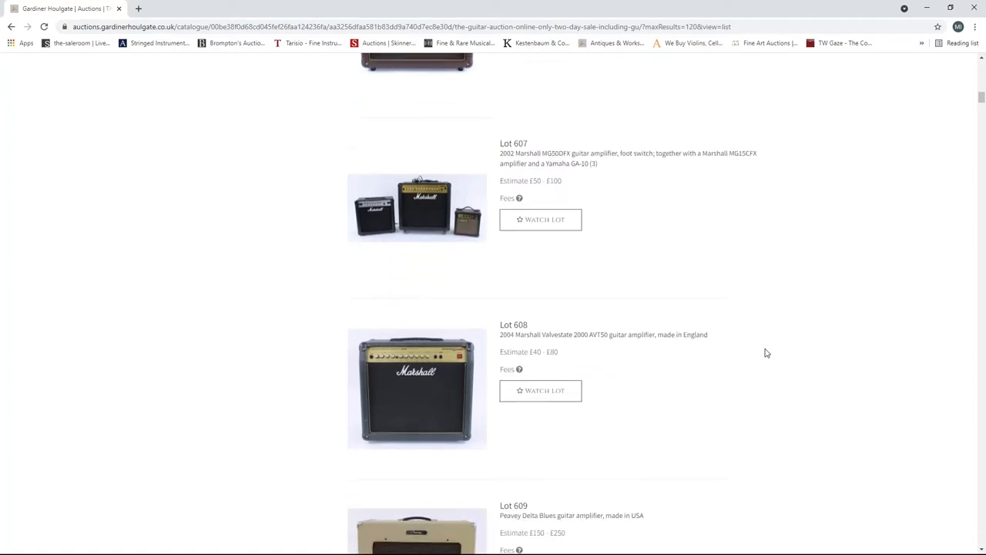
scroll(down, 3)
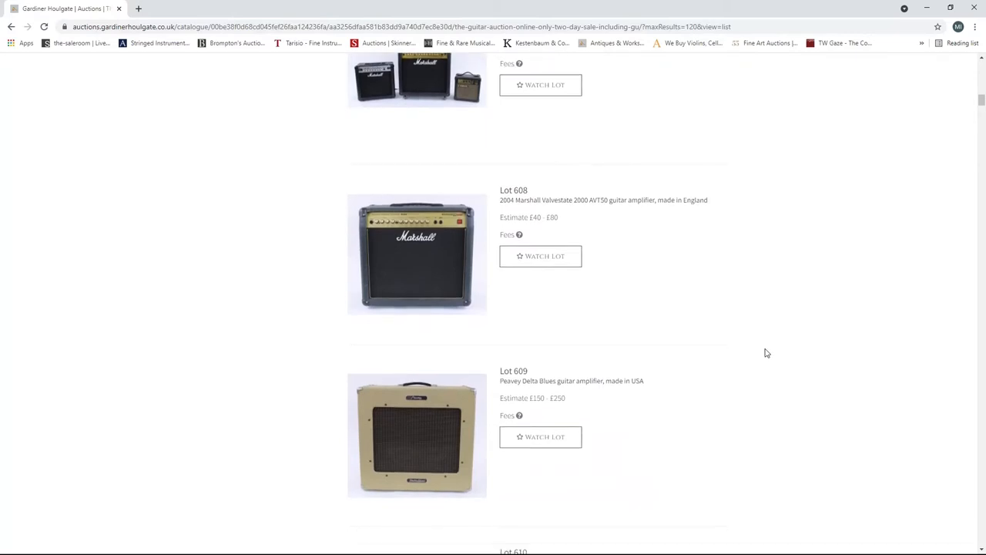
scroll(down, 3)
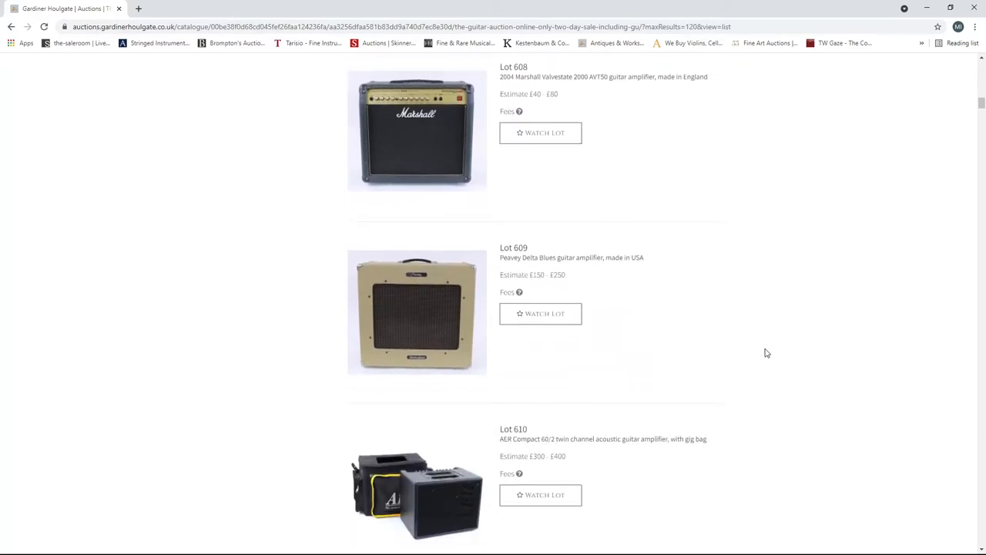
scroll(down, 3)
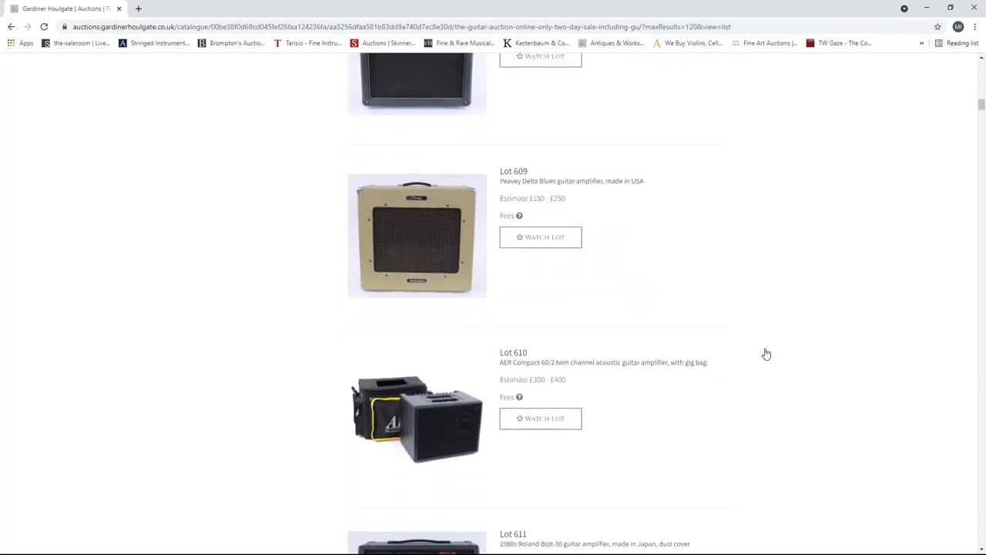
scroll(down, 3)
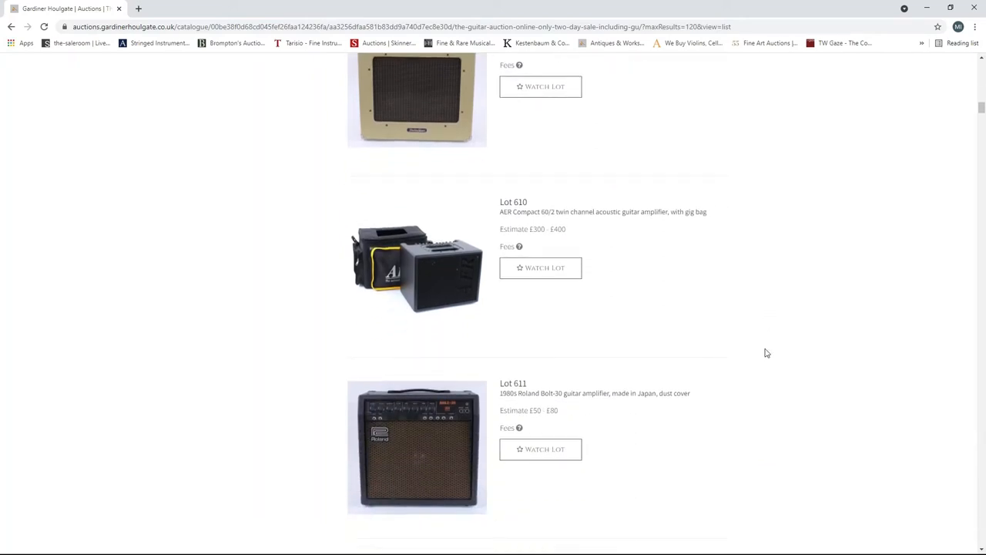
scroll(down, 3)
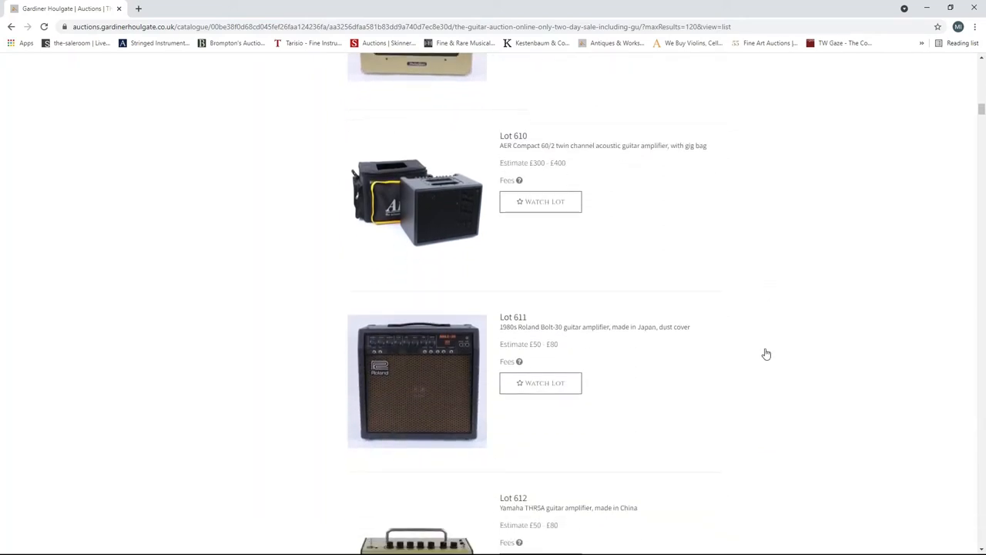
scroll(down, 3)
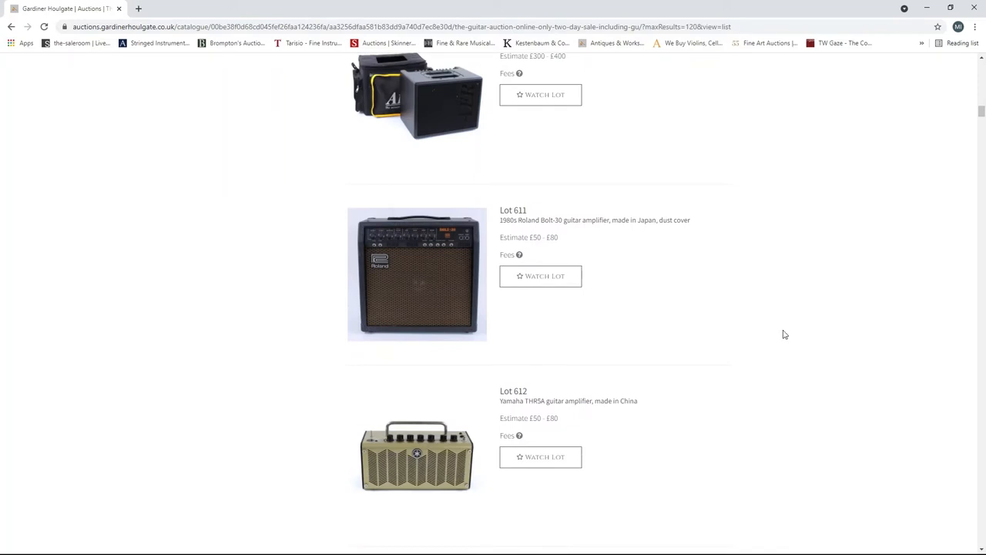
scroll(down, 3)
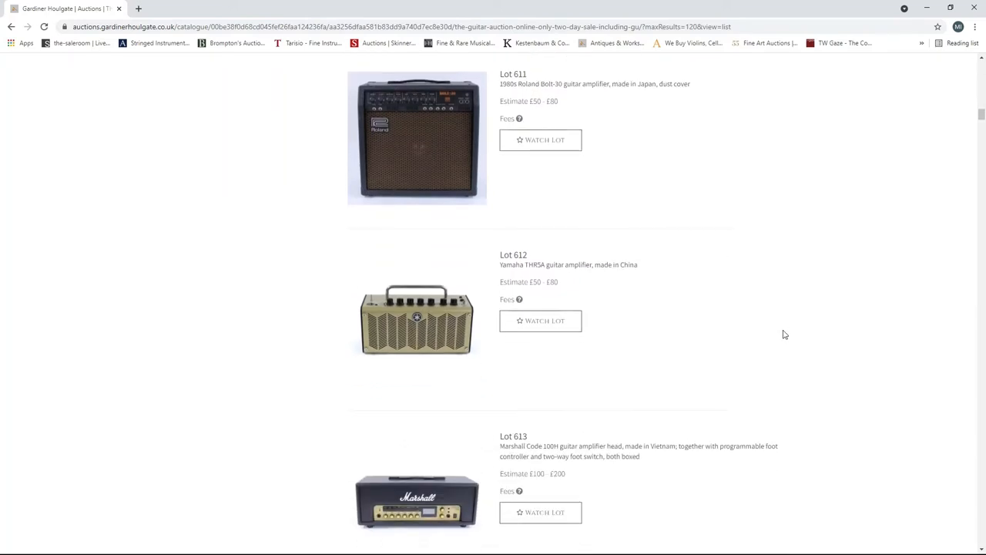
scroll(down, 3)
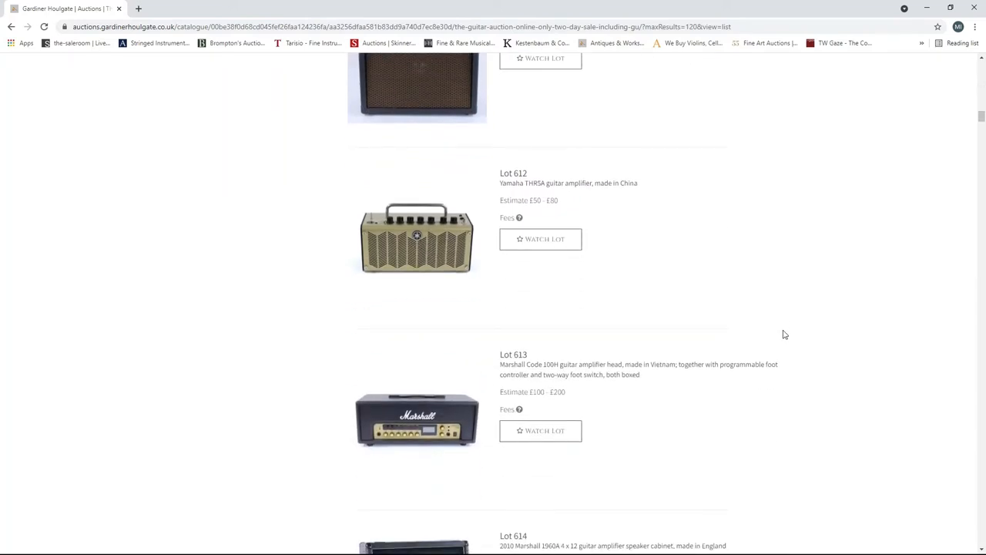
scroll(down, 3)
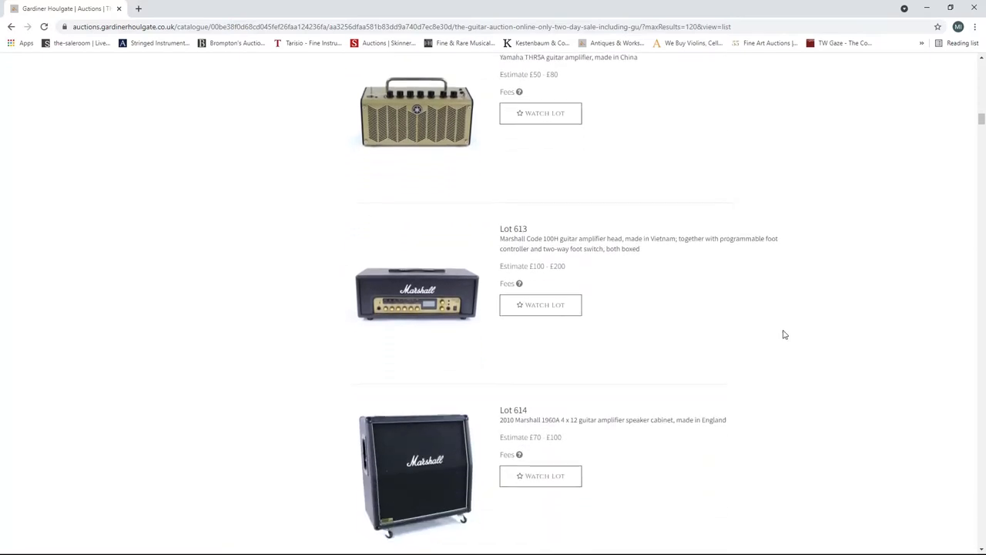
scroll(down, 3)
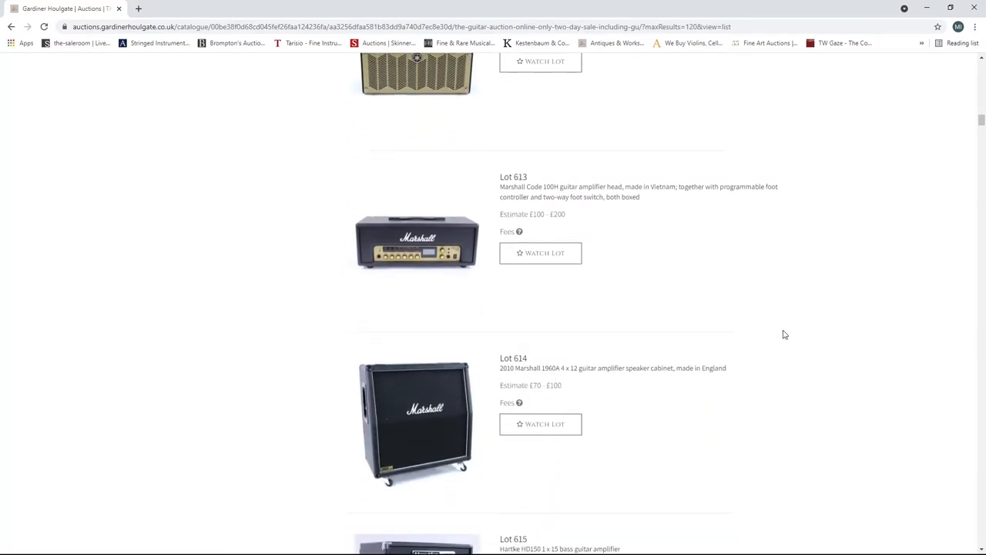
scroll(down, 3)
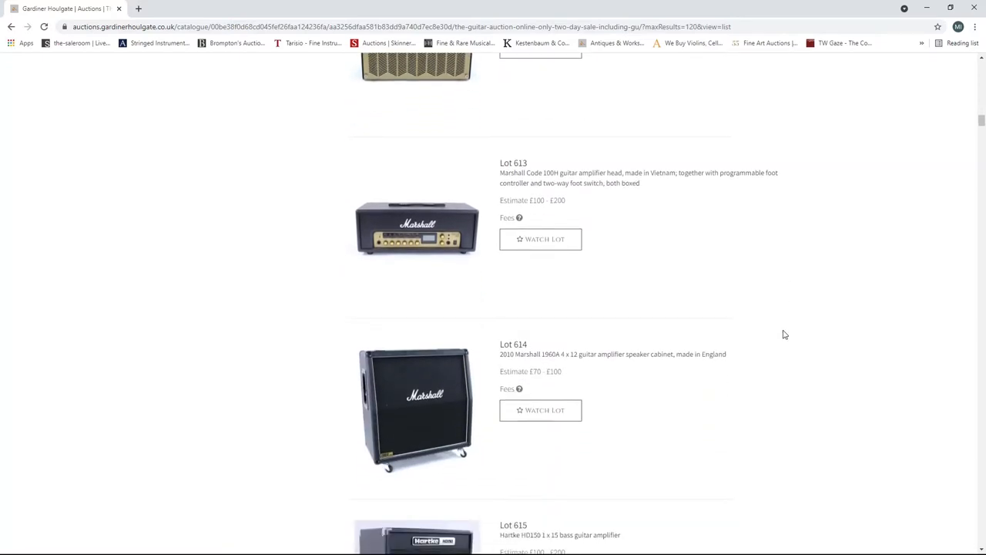
scroll(down, 3)
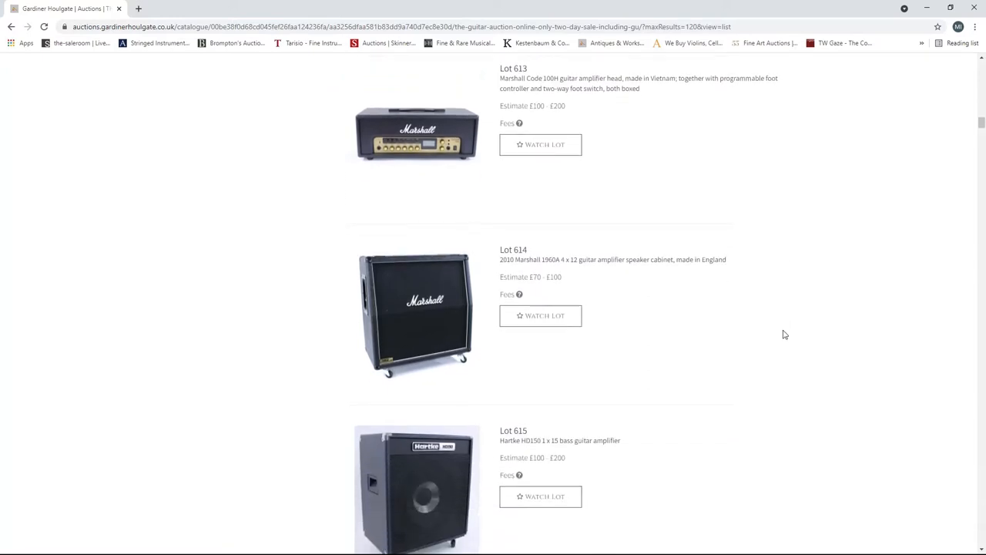
scroll(down, 3)
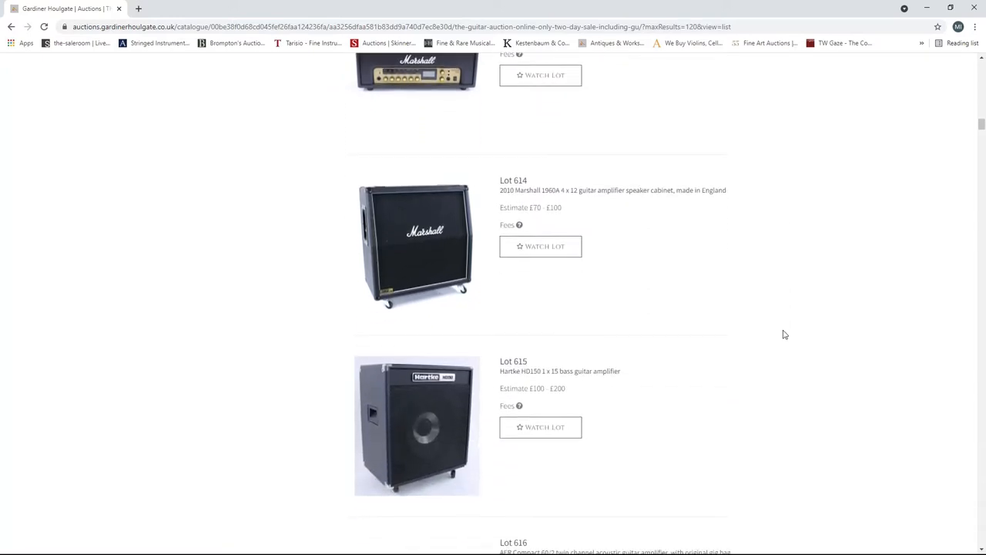
scroll(down, 3)
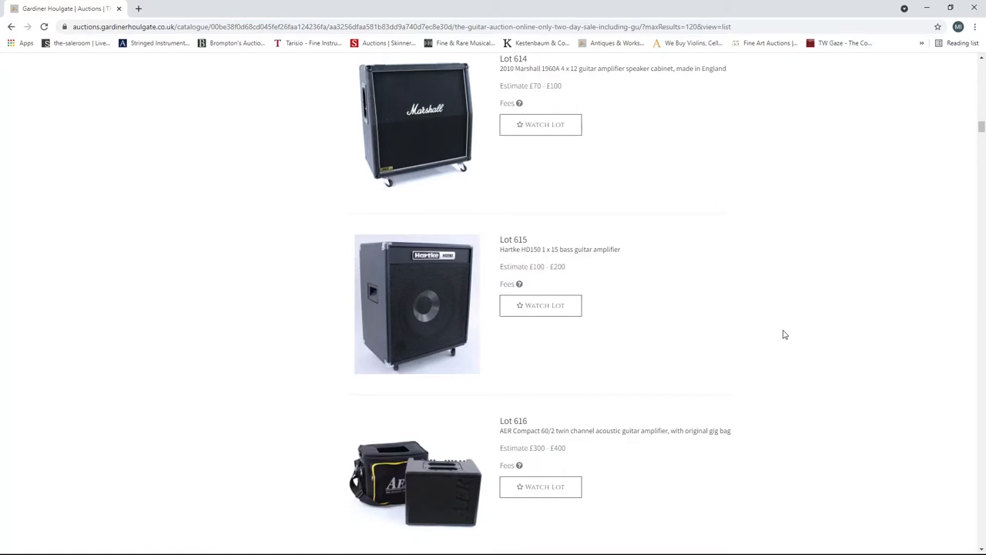
scroll(down, 3)
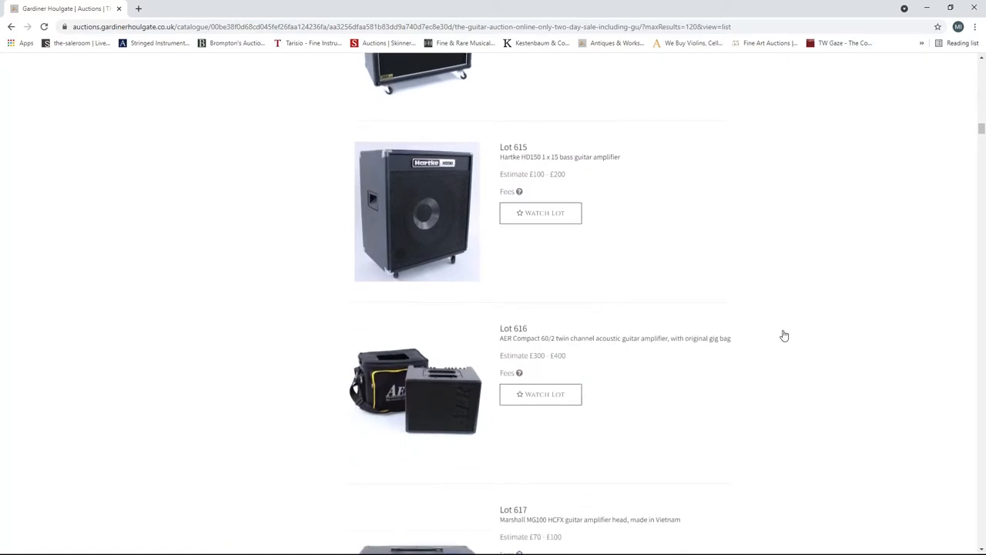
scroll(down, 3)
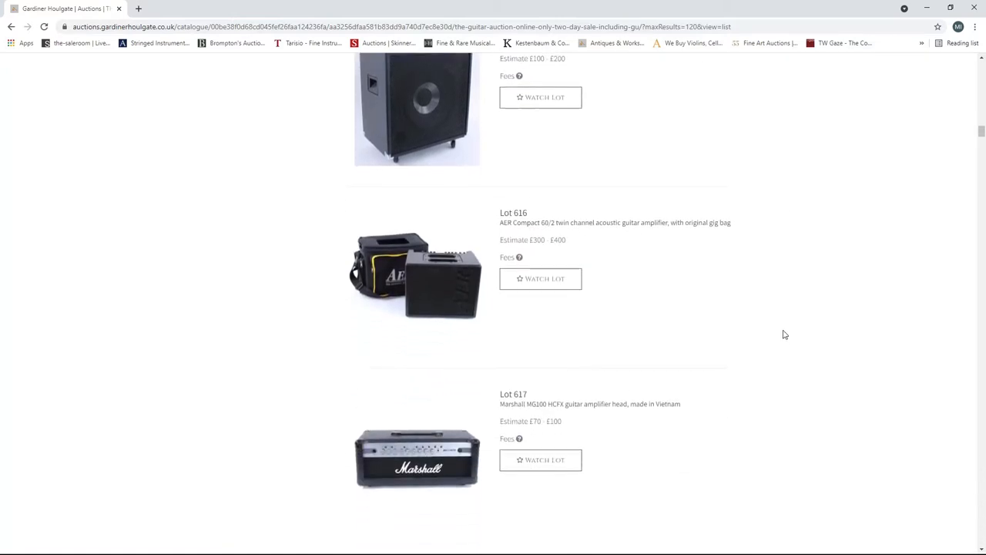
scroll(down, 3)
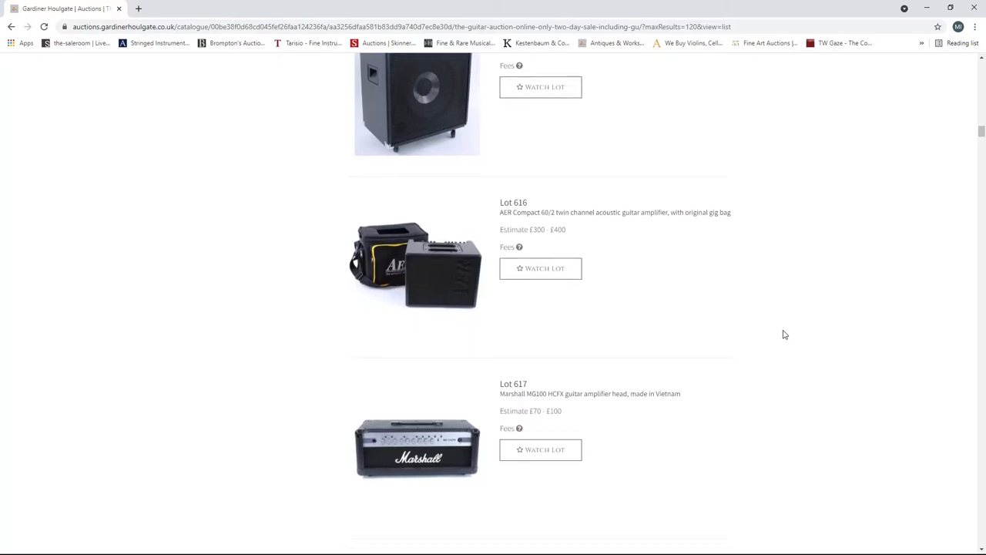
scroll(down, 3)
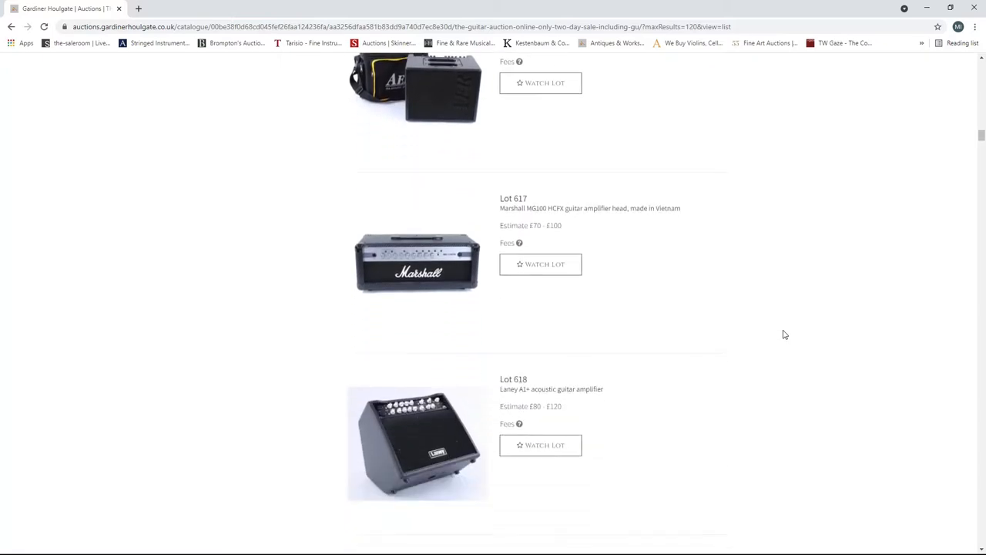
scroll(down, 3)
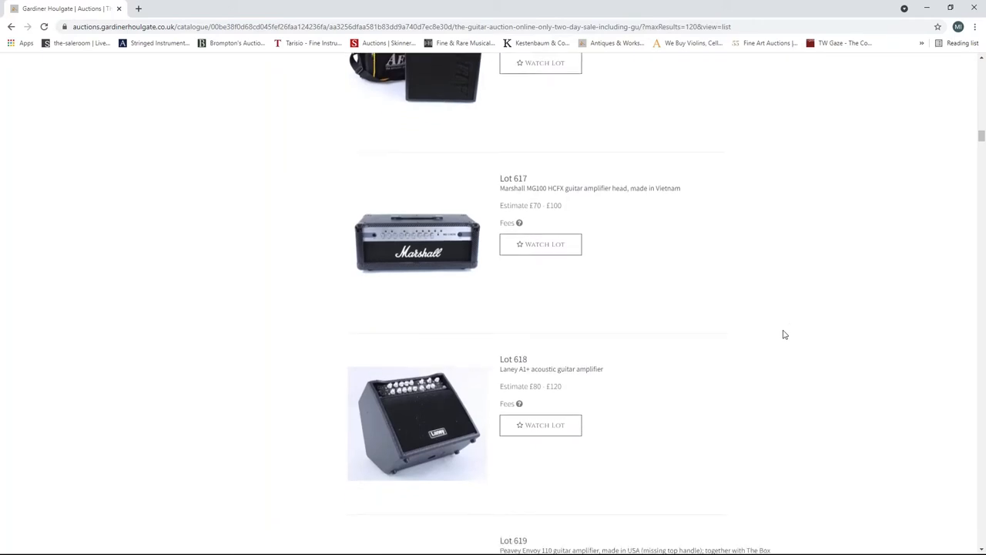
scroll(down, 3)
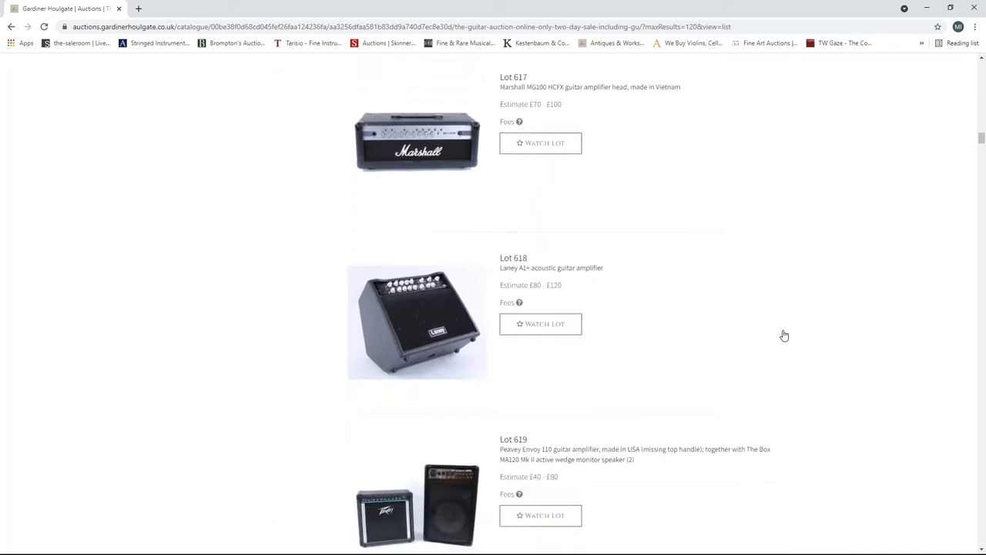
scroll(down, 3)
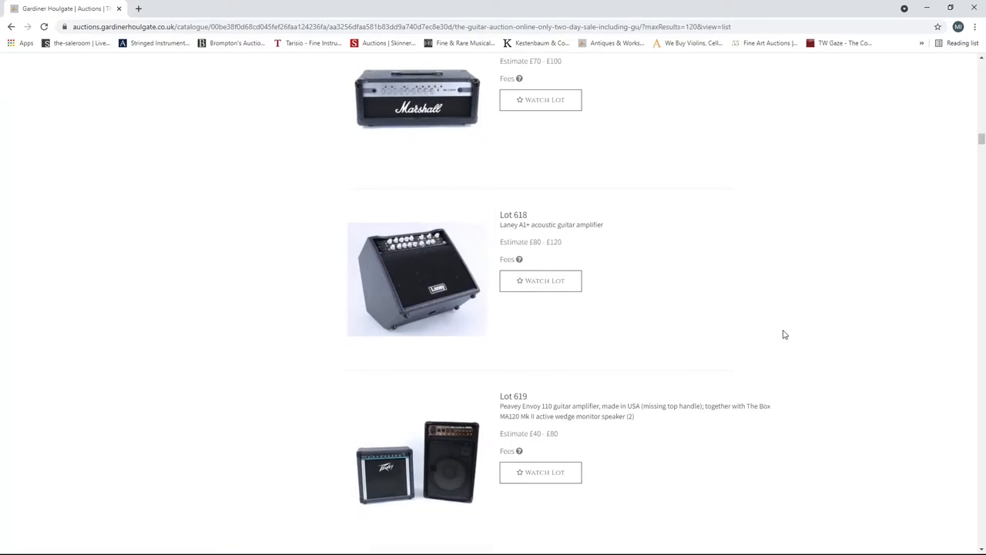
scroll(down, 3)
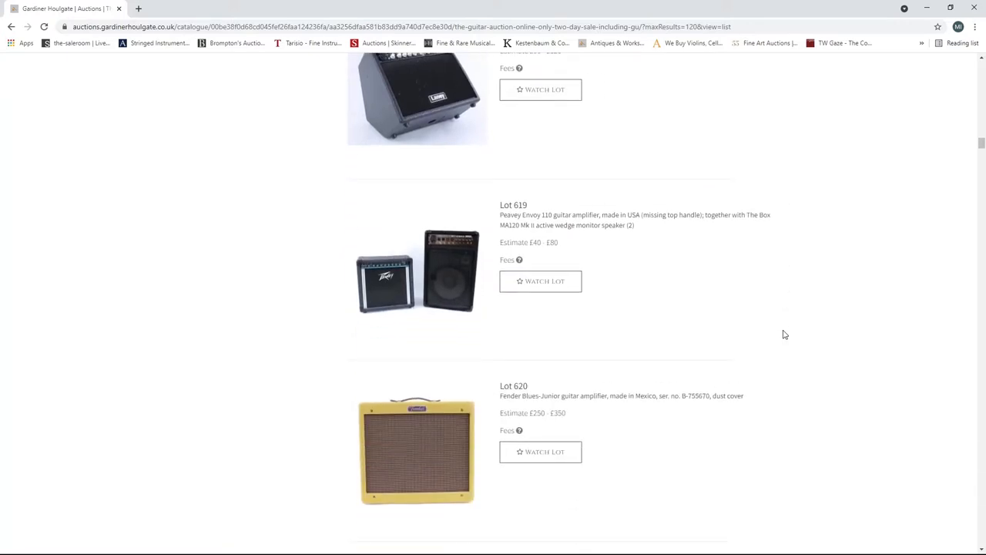
scroll(down, 3)
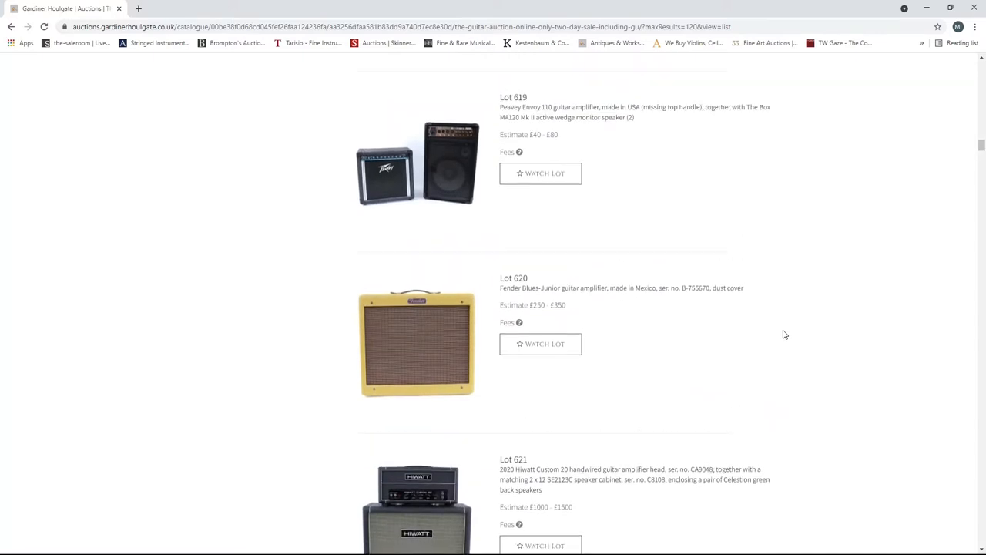
scroll(down, 3)
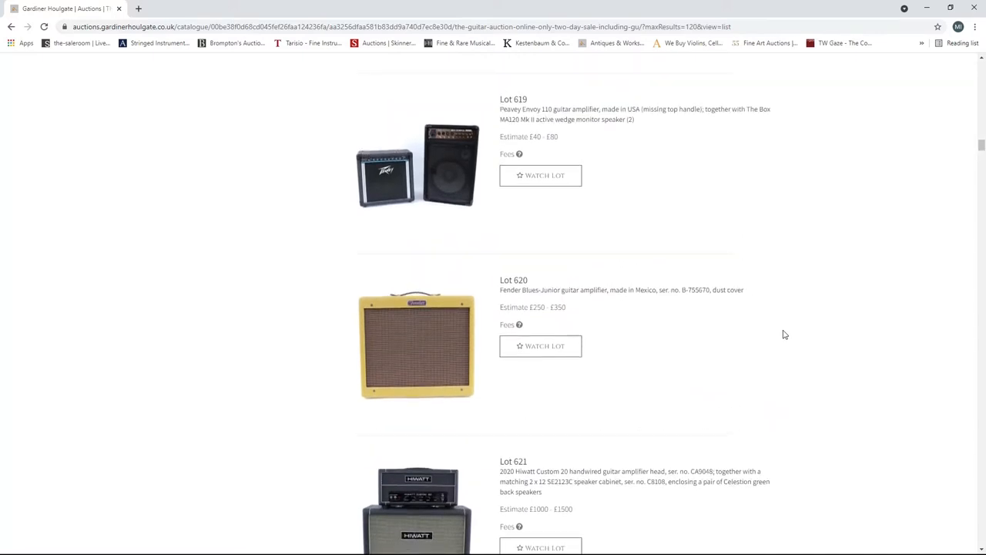
scroll(down, 3)
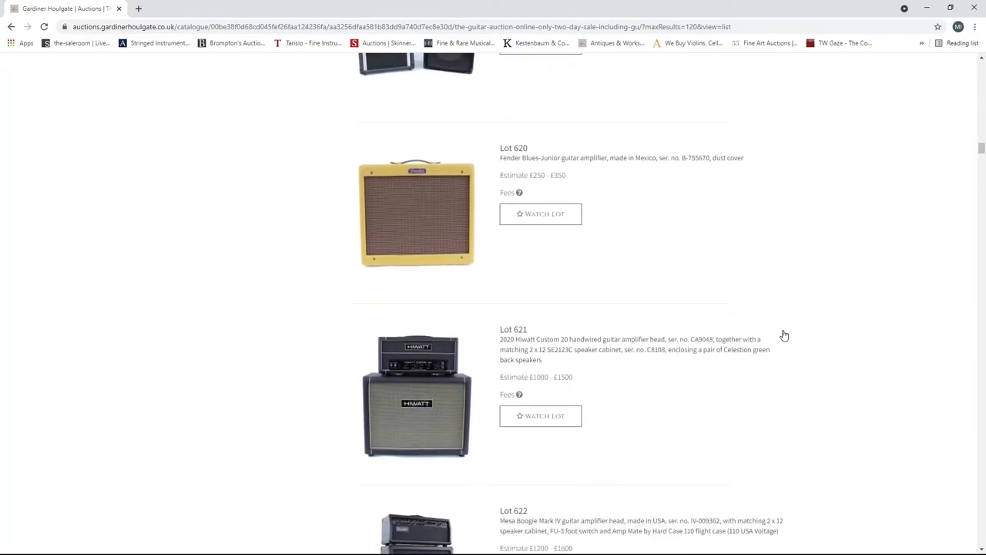
scroll(down, 3)
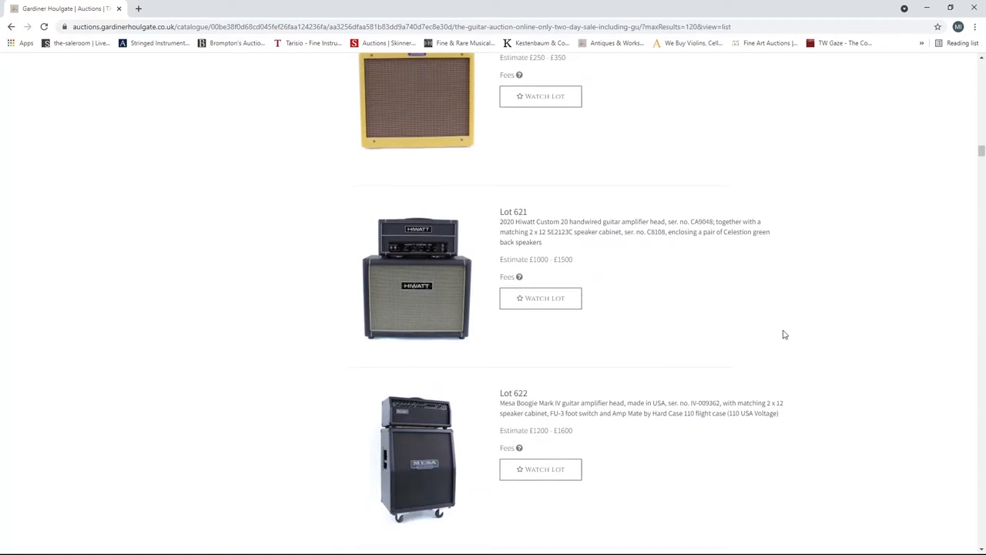
scroll(down, 3)
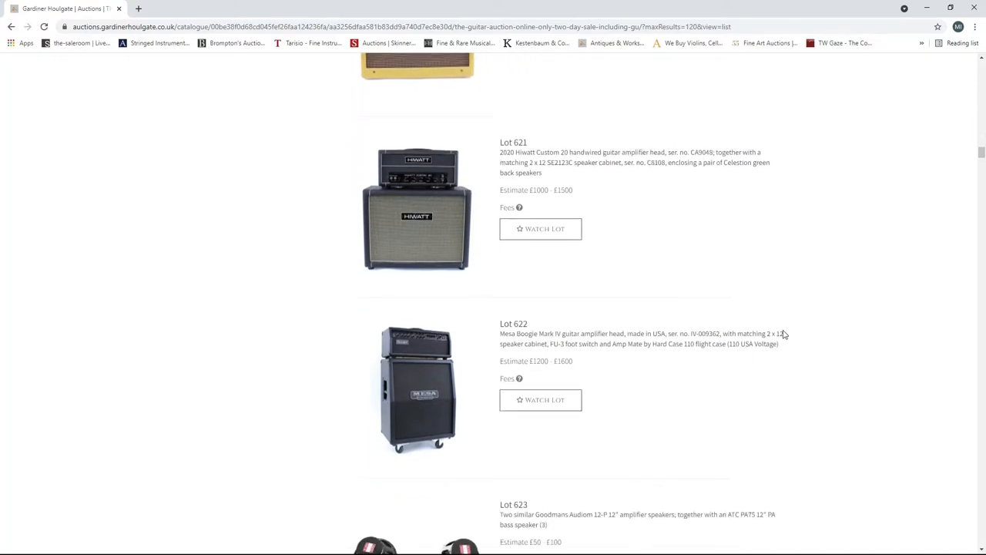
scroll(down, 3)
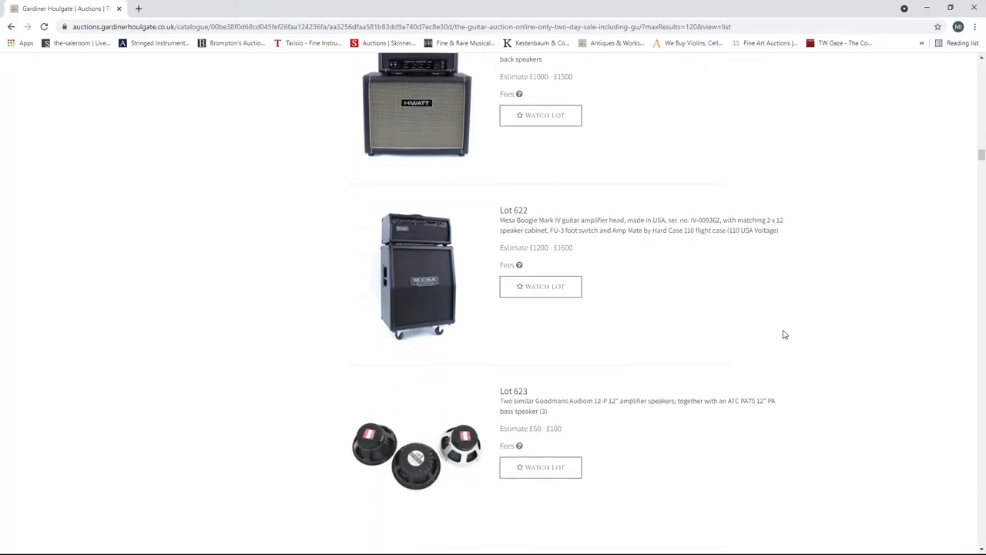
scroll(down, 3)
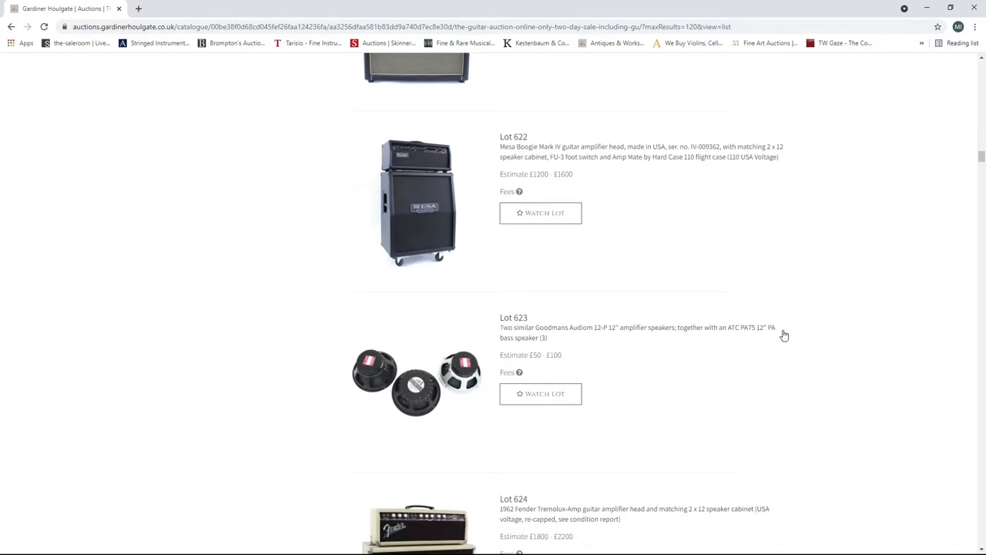
scroll(down, 3)
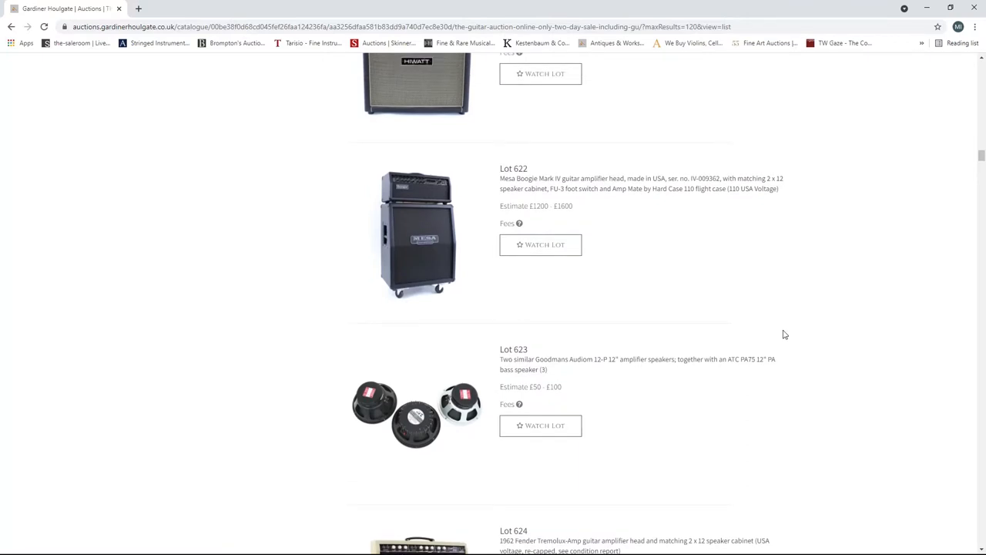
scroll(down, 3)
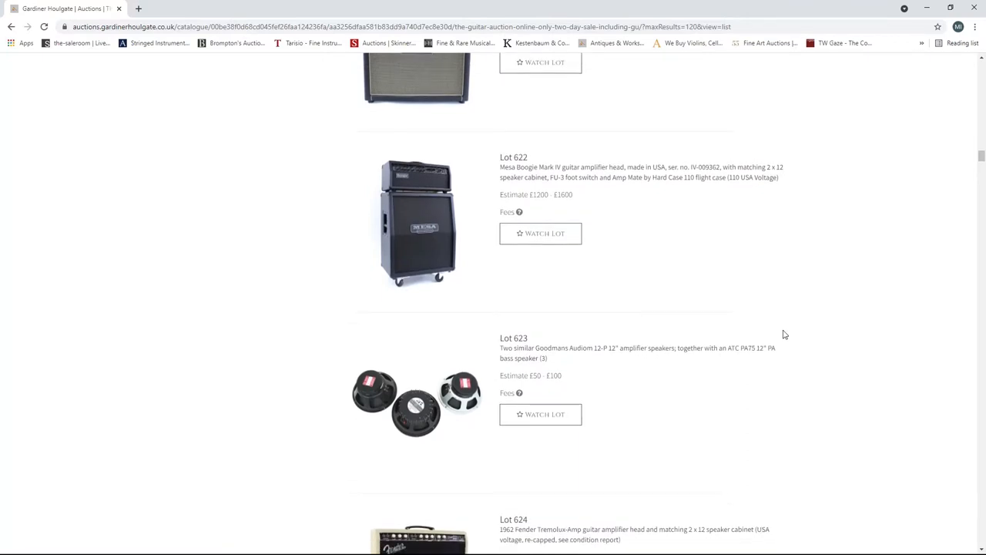
scroll(down, 3)
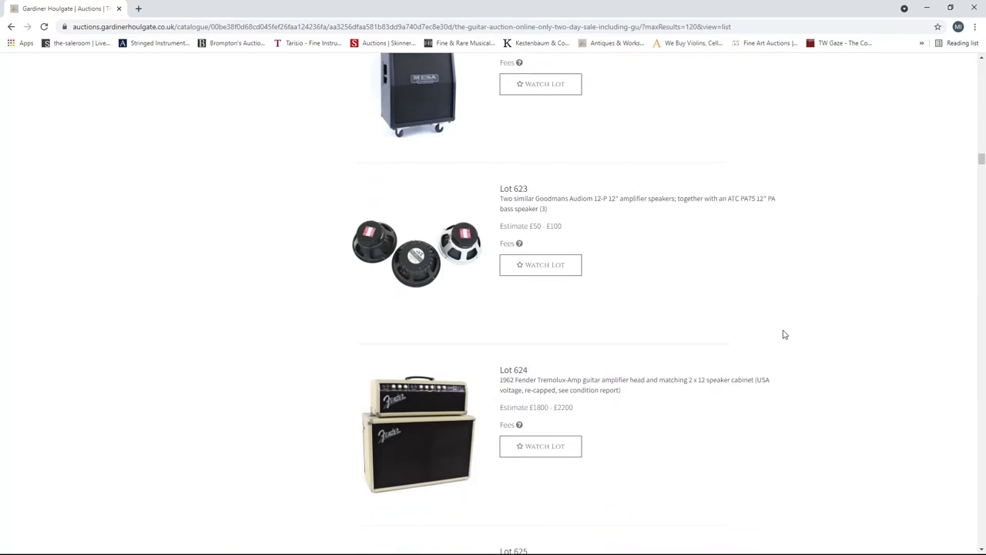
scroll(down, 3)
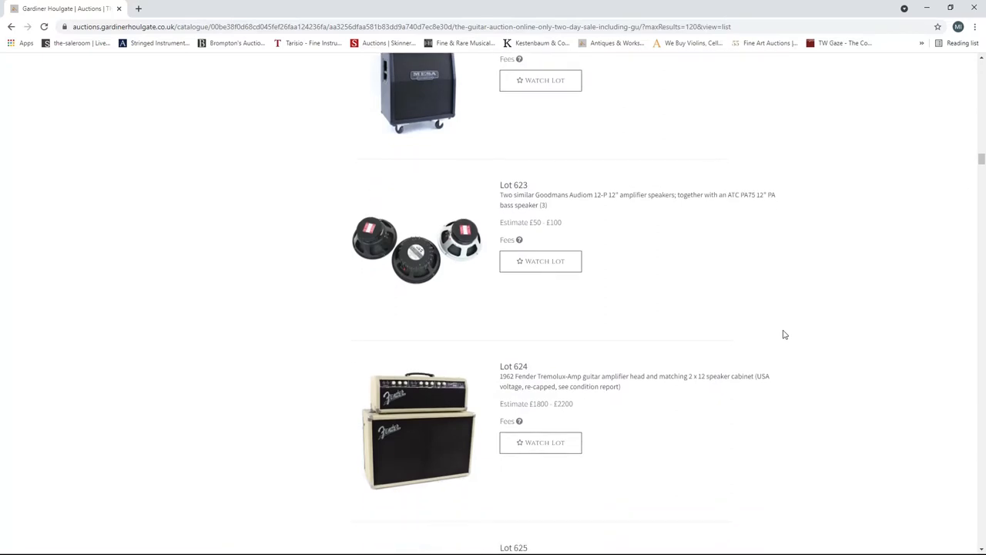
scroll(down, 3)
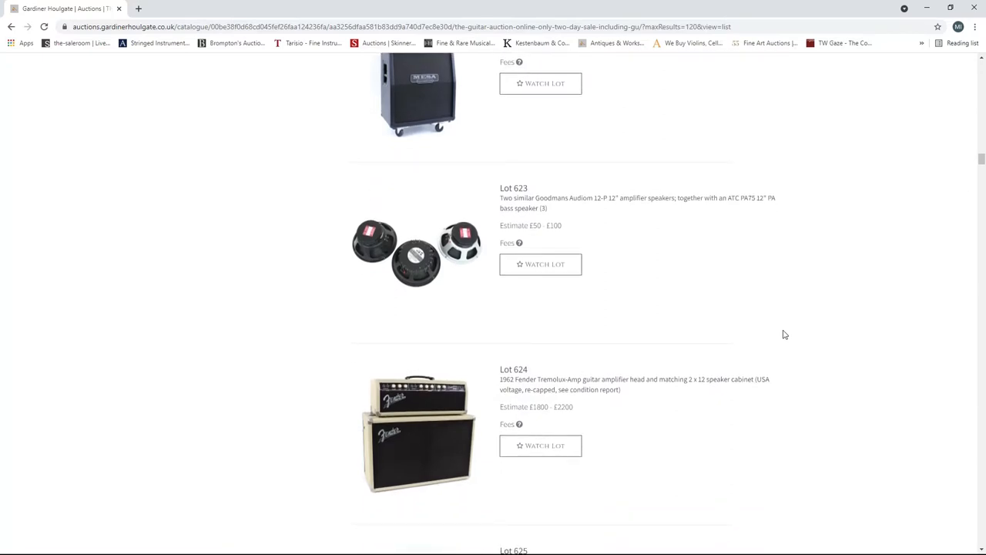
scroll(down, 3)
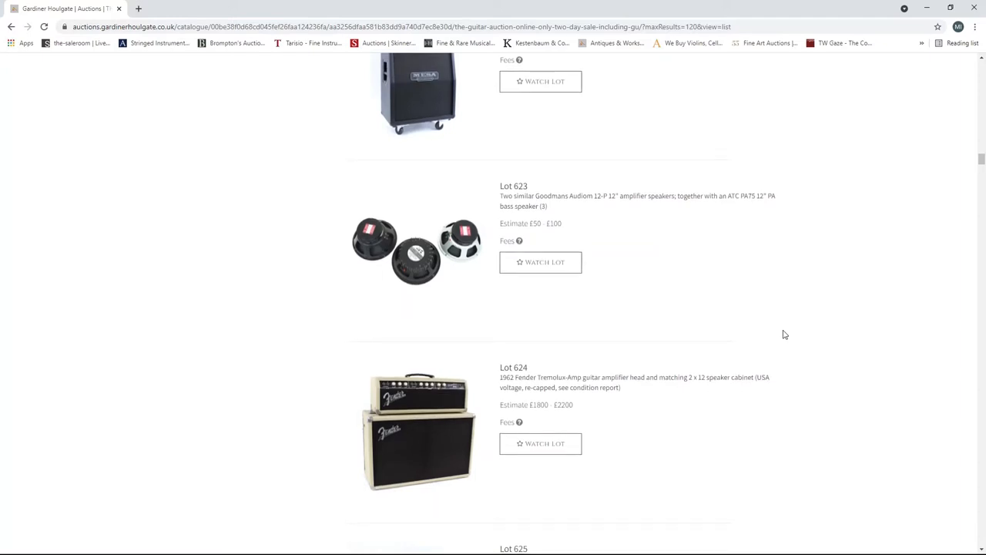
scroll(down, 3)
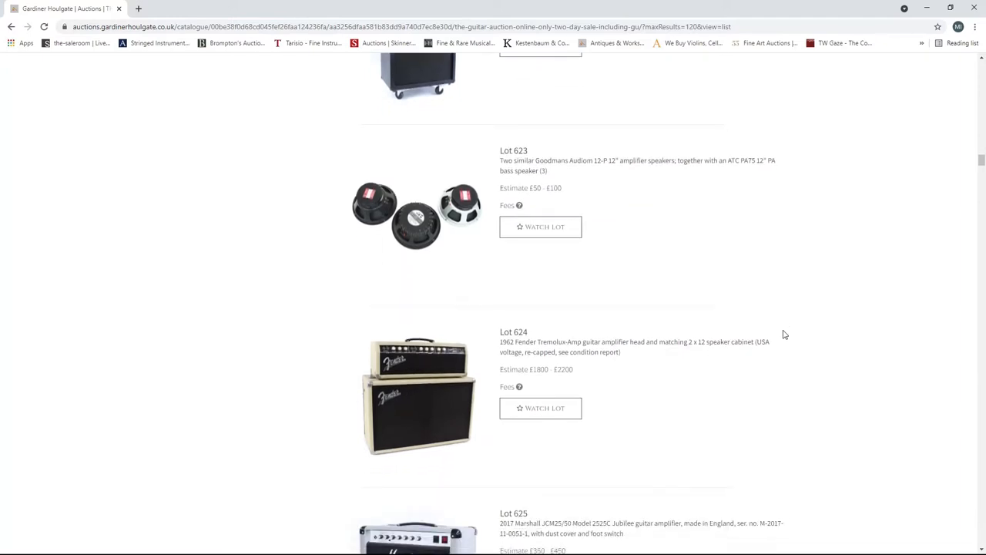
- Scroll past Lots 626–628 to Lot 629 (Peavey cabinet) and Lot 630 (Vox AC30)
scroll(down, 3)
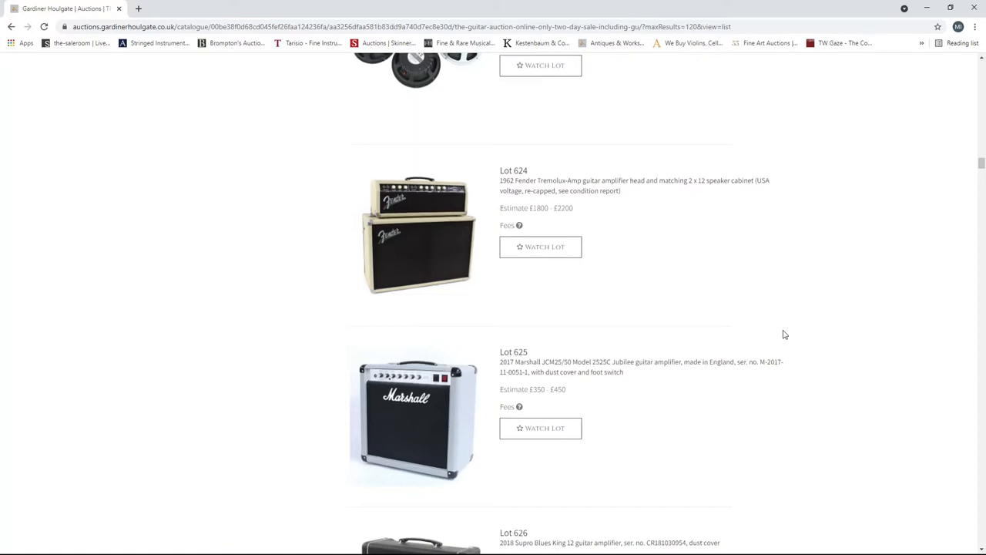
scroll(down, 3)
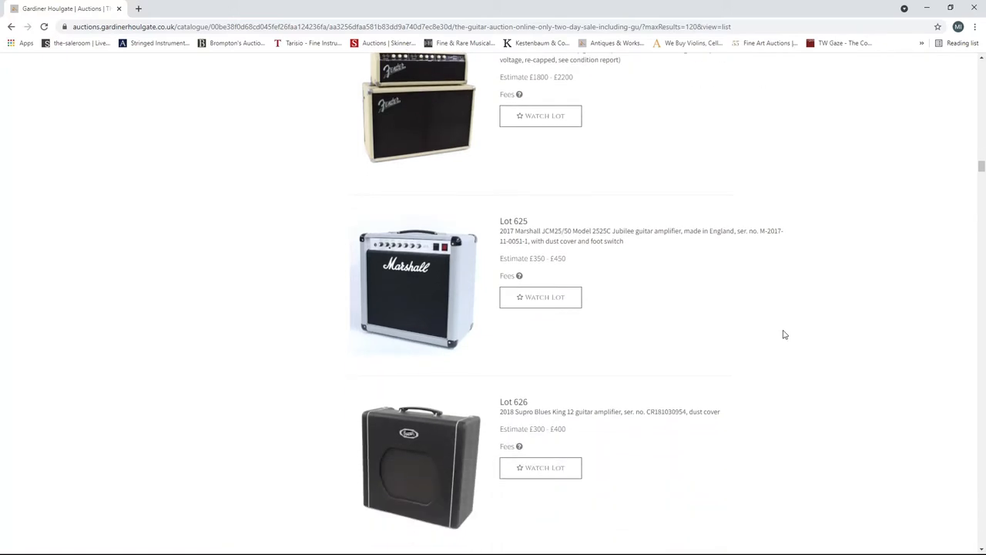
scroll(down, 3)
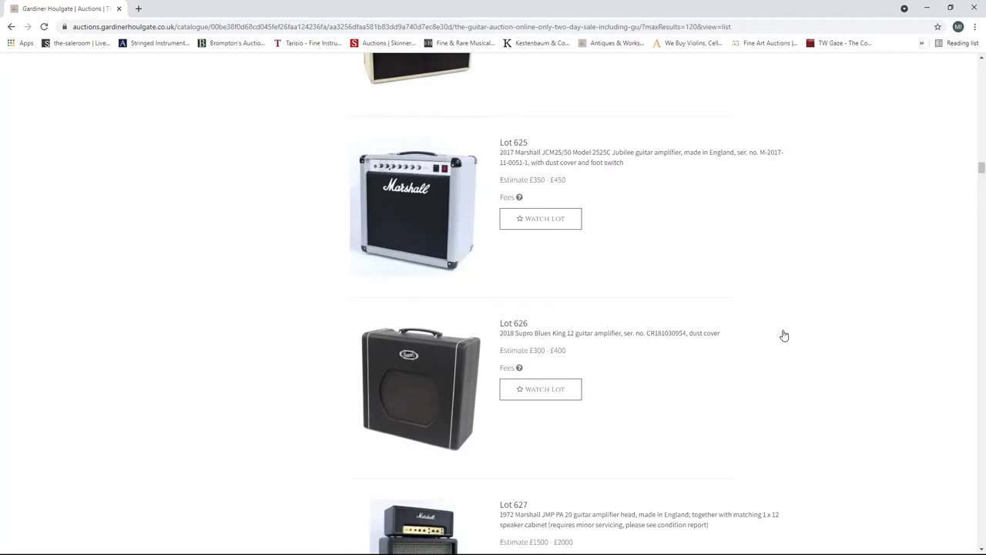
scroll(down, 3)
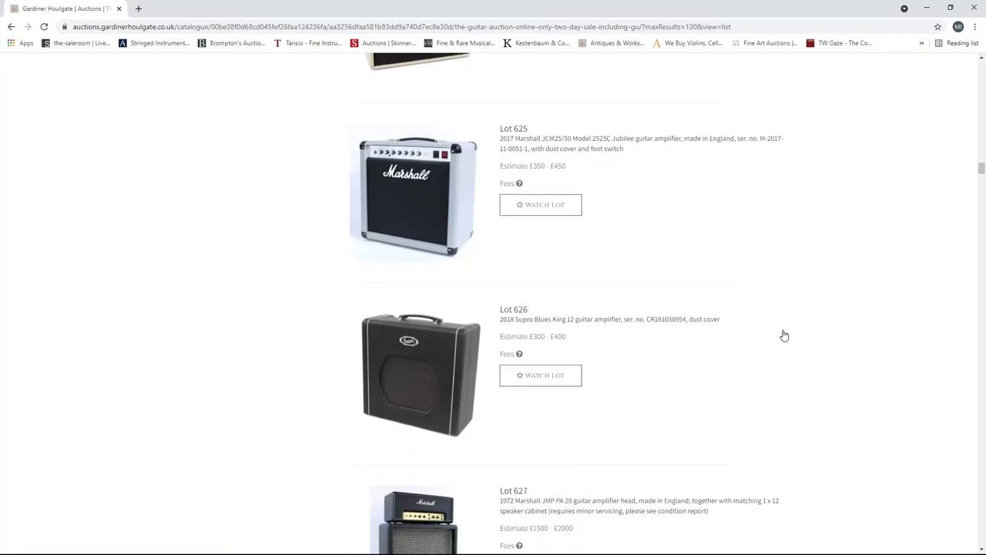
scroll(down, 3)
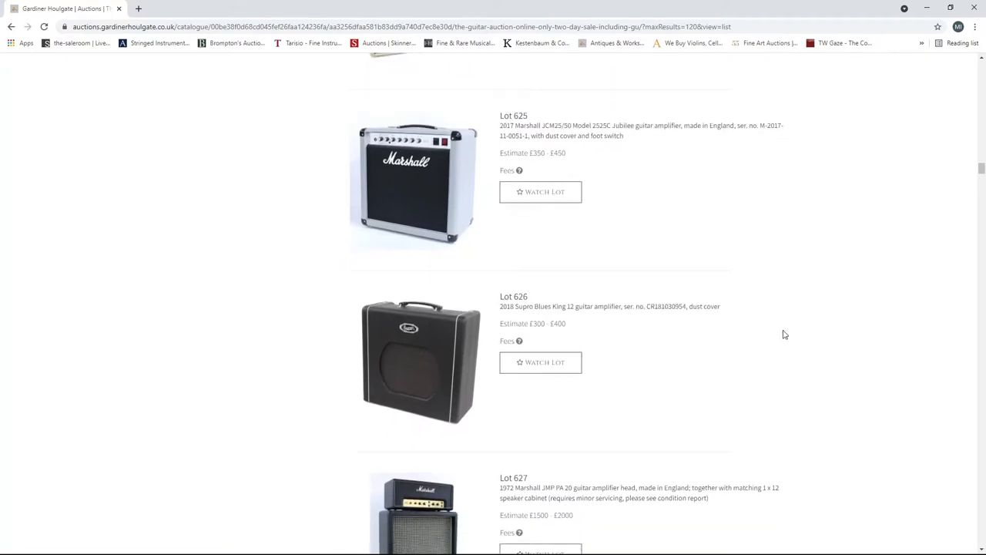
scroll(down, 3)
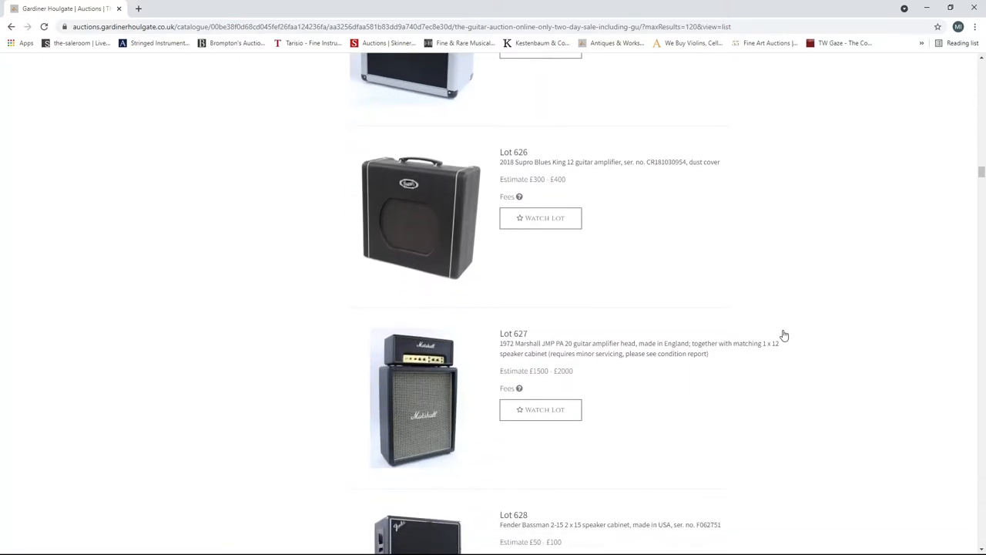
scroll(down, 3)
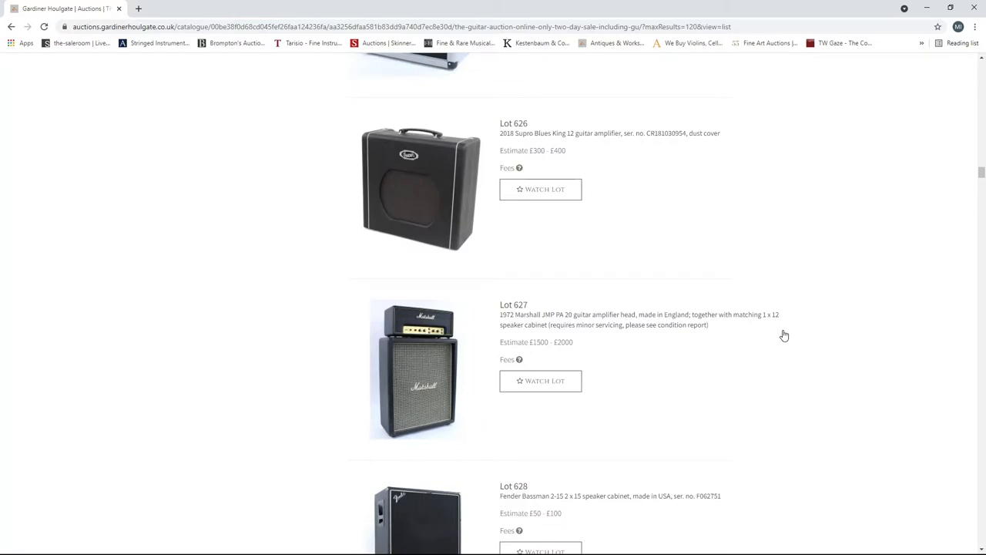
scroll(down, 3)
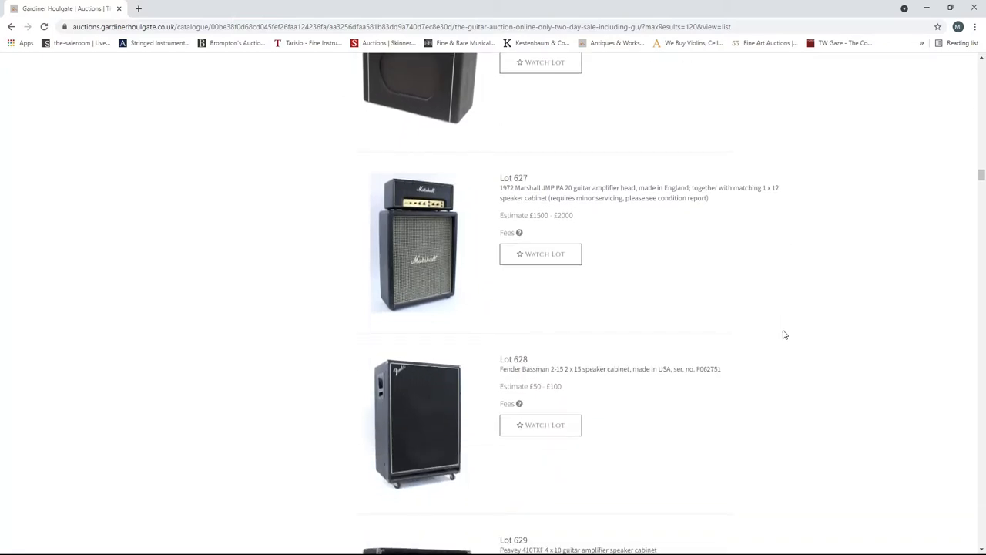
scroll(down, 3)
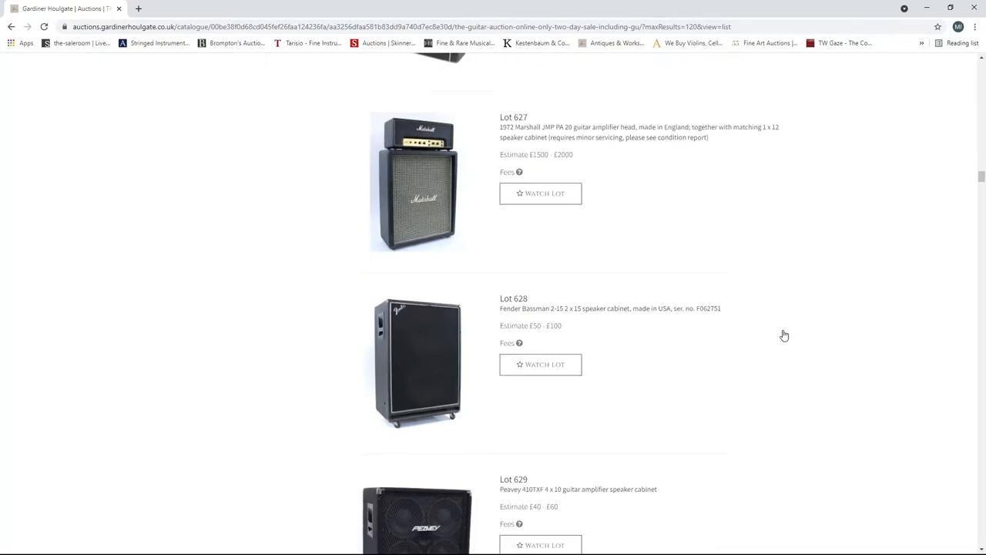
scroll(down, 3)
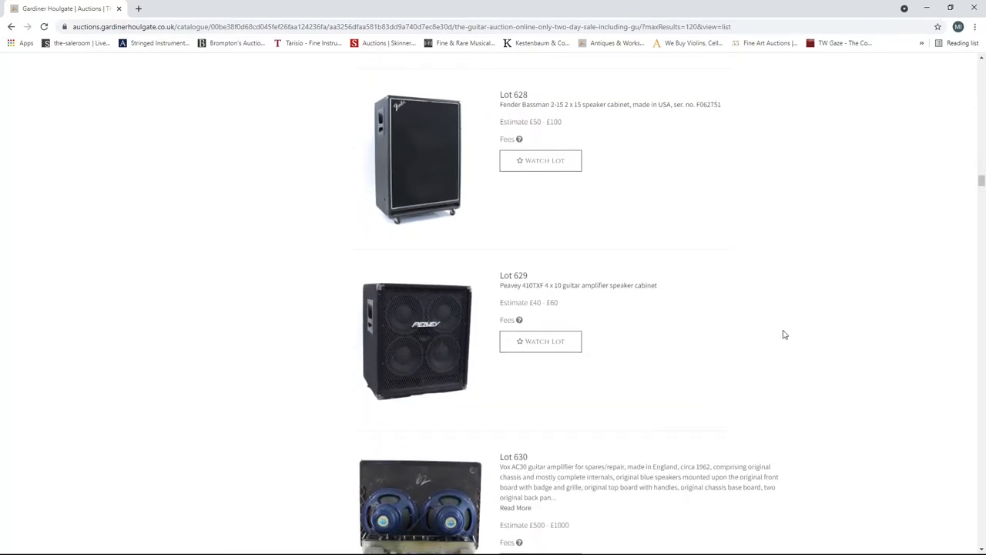
scroll(down, 3)
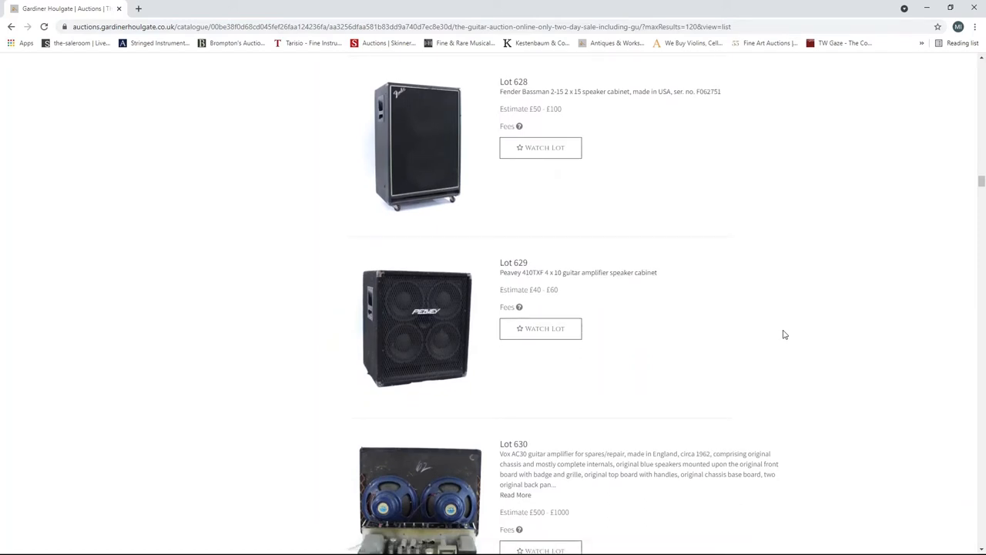
scroll(down, 3)
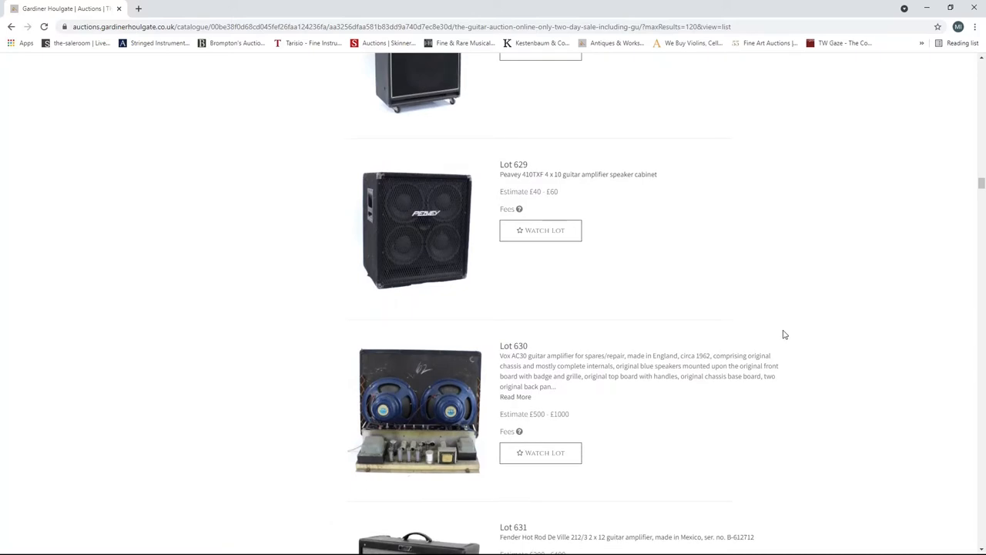
- Scroll through lots 637–648 to the Marshall JMP Major, Lot 646
scroll(down, 3)
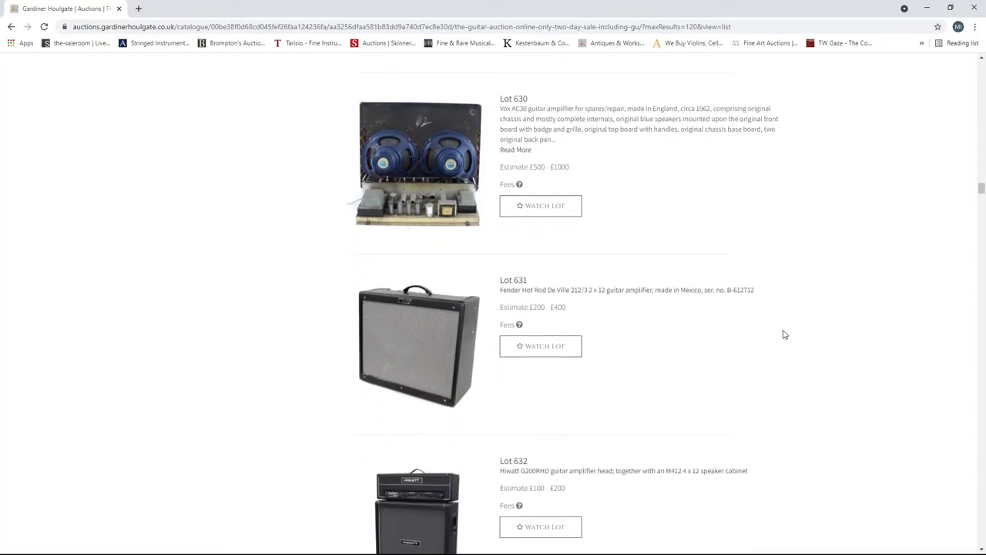
scroll(down, 3)
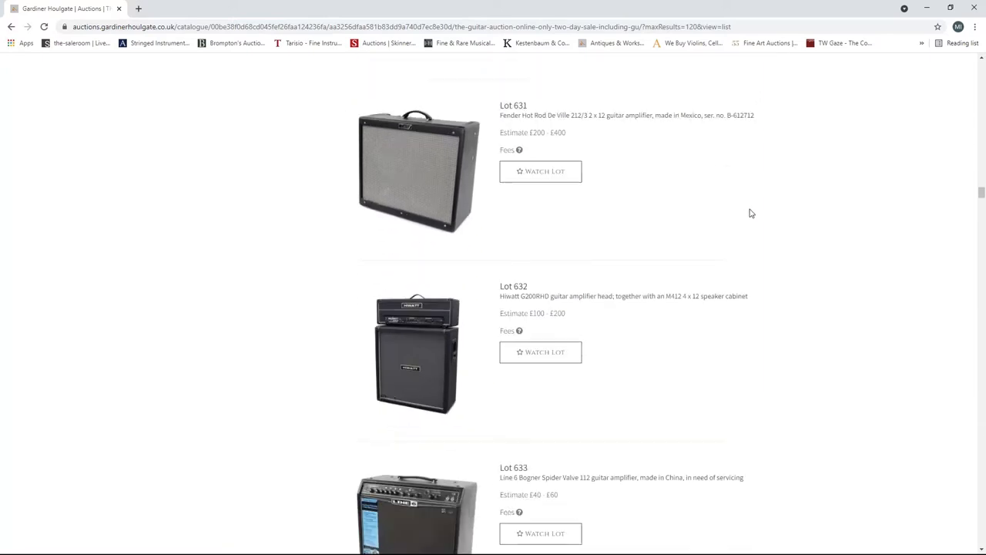
scroll(down, 3)
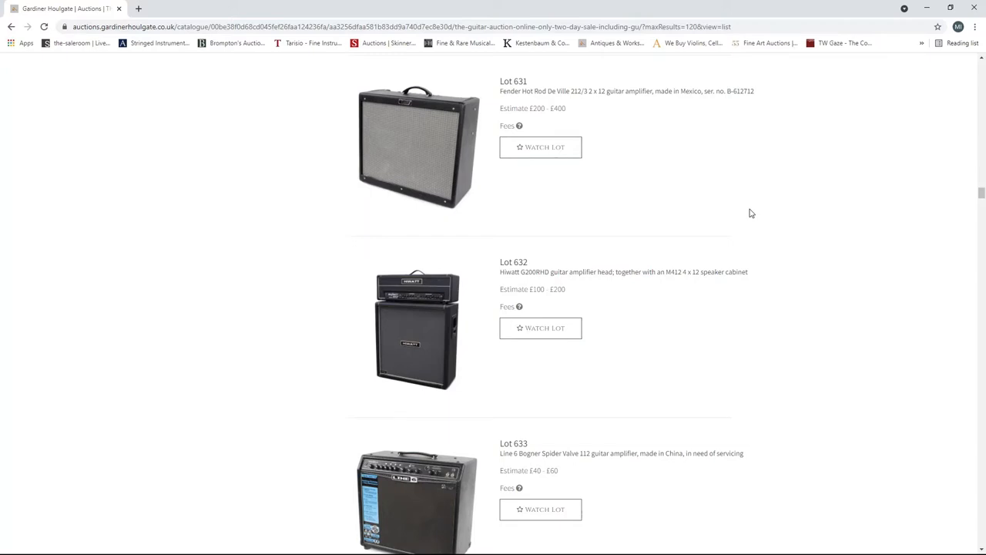
scroll(down, 3)
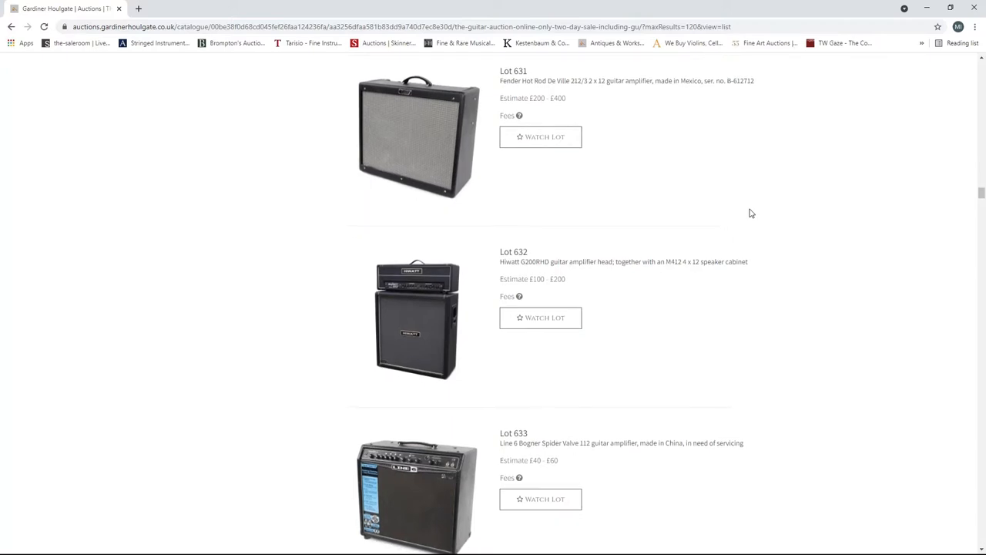
scroll(down, 3)
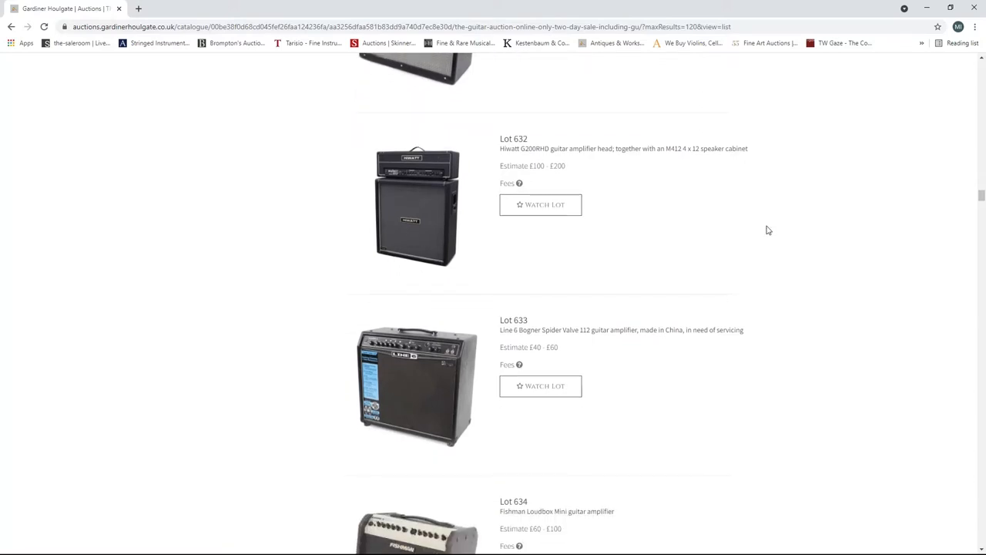
scroll(down, 3)
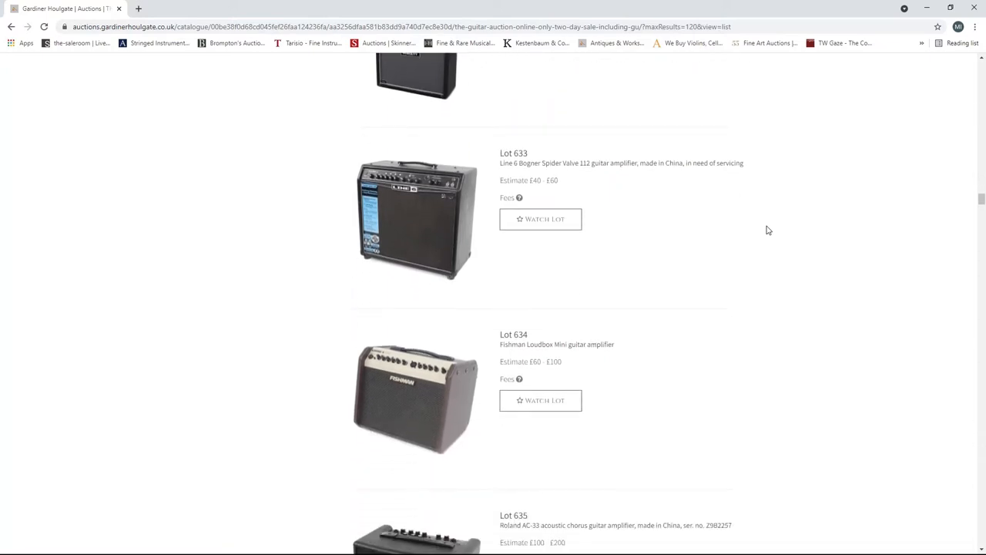
scroll(down, 3)
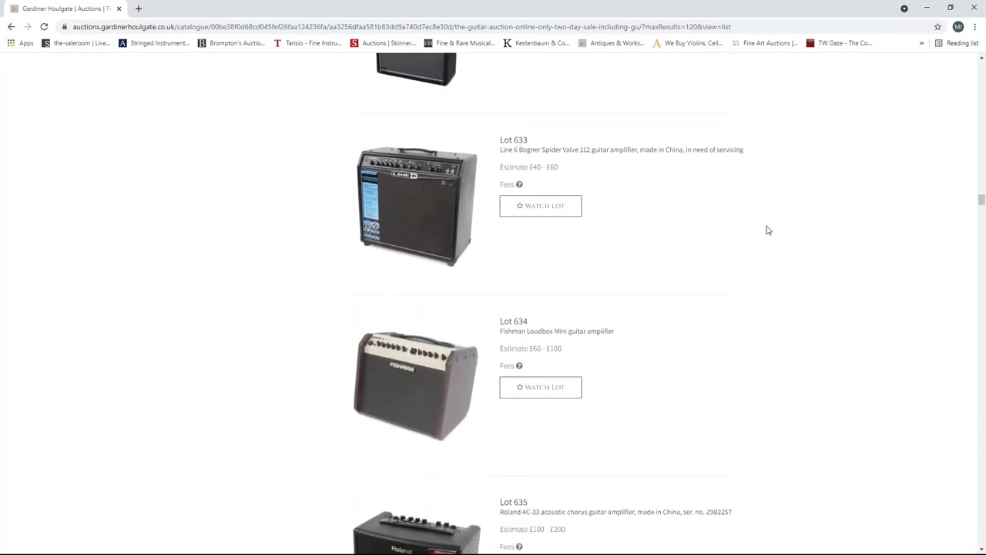
scroll(down, 3)
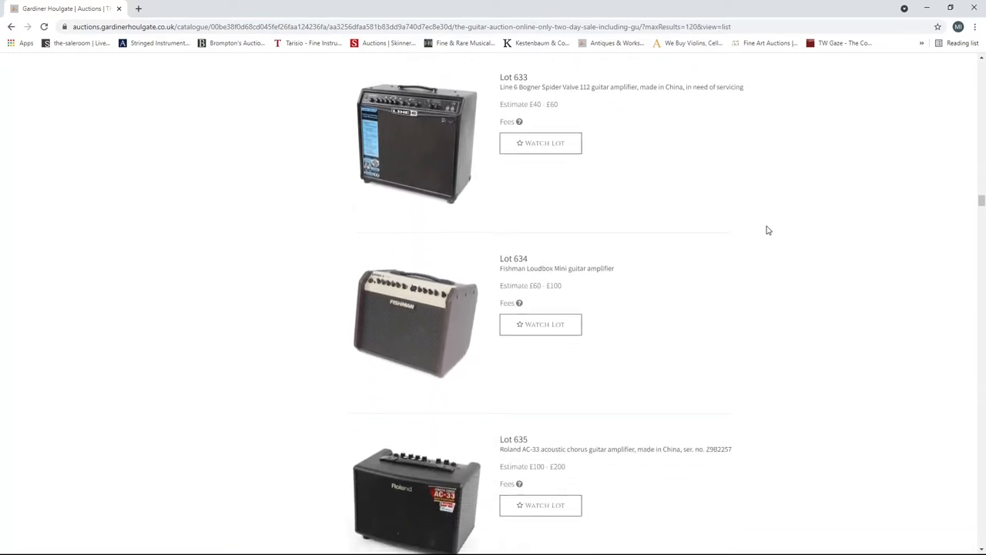
scroll(down, 3)
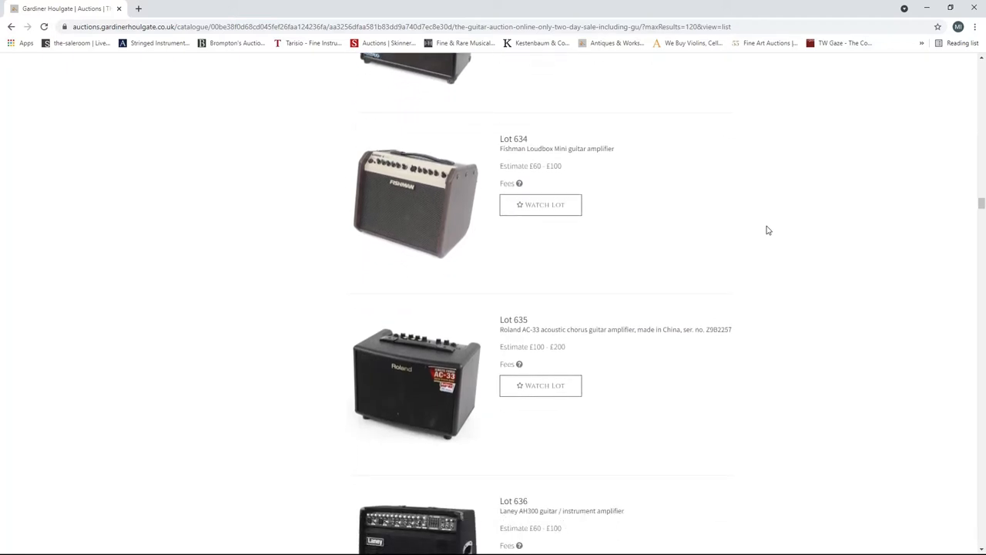
scroll(down, 3)
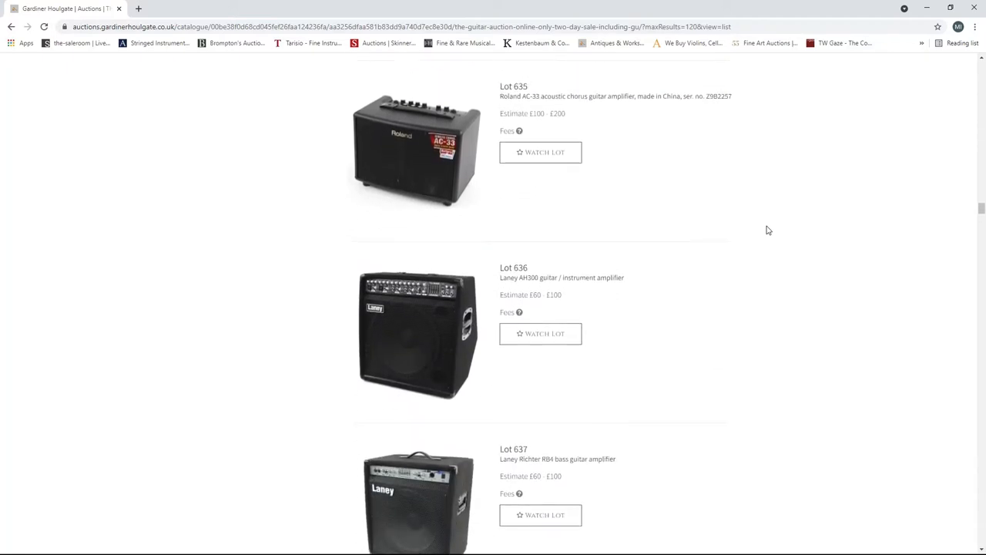
scroll(down, 3)
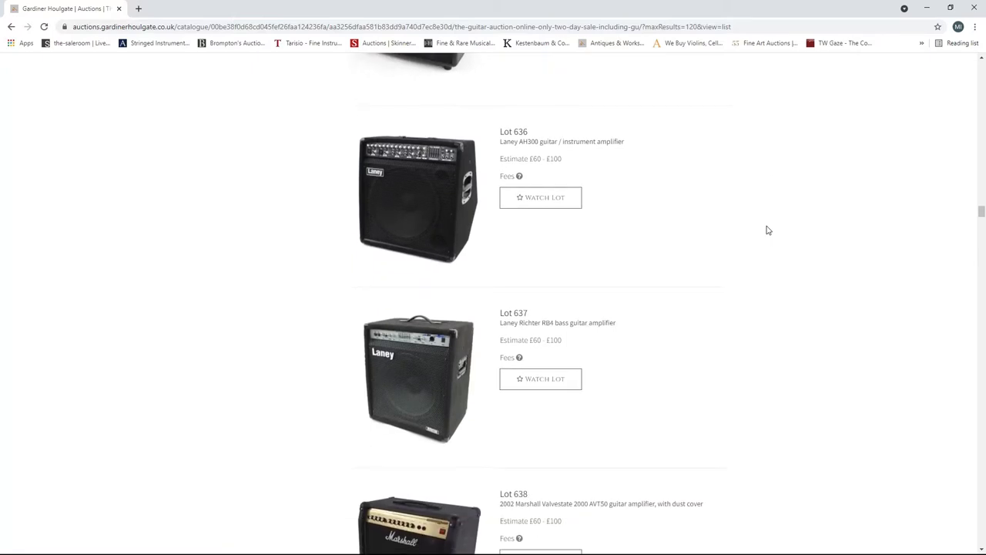
scroll(down, 3)
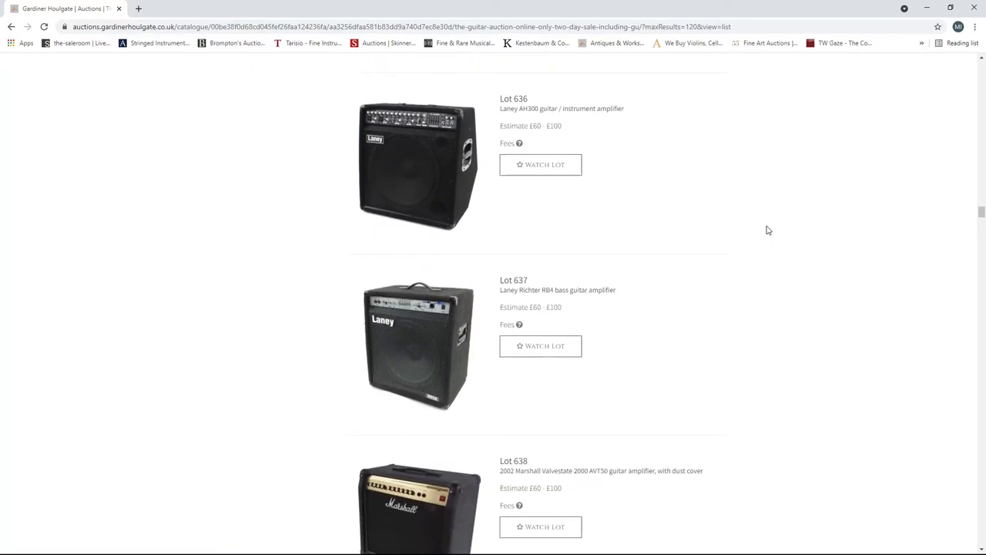
scroll(down, 3)
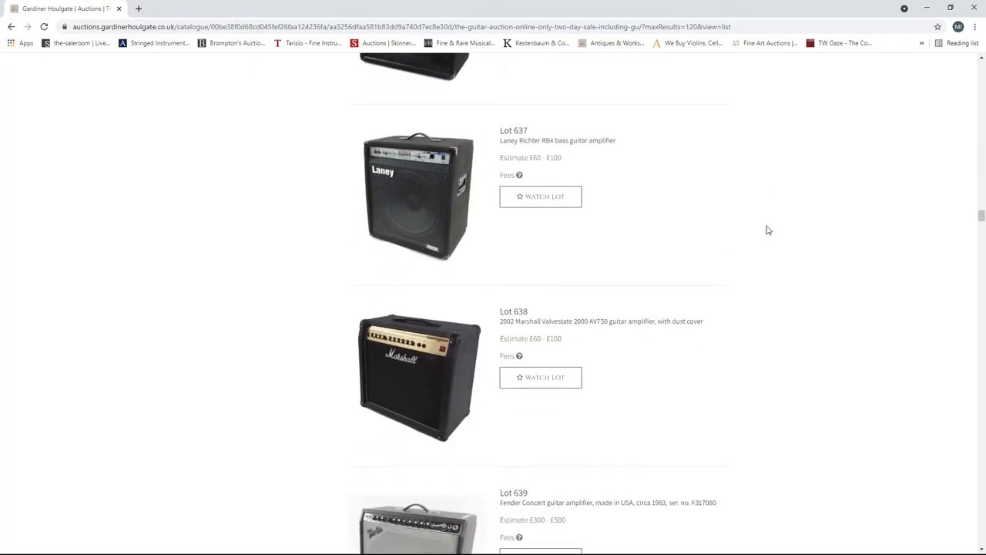
scroll(down, 3)
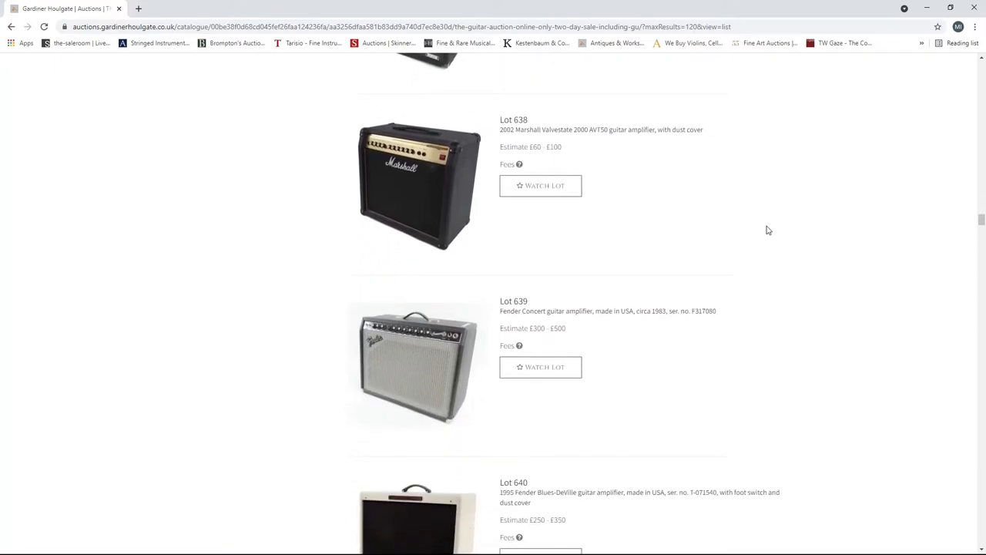
scroll(down, 3)
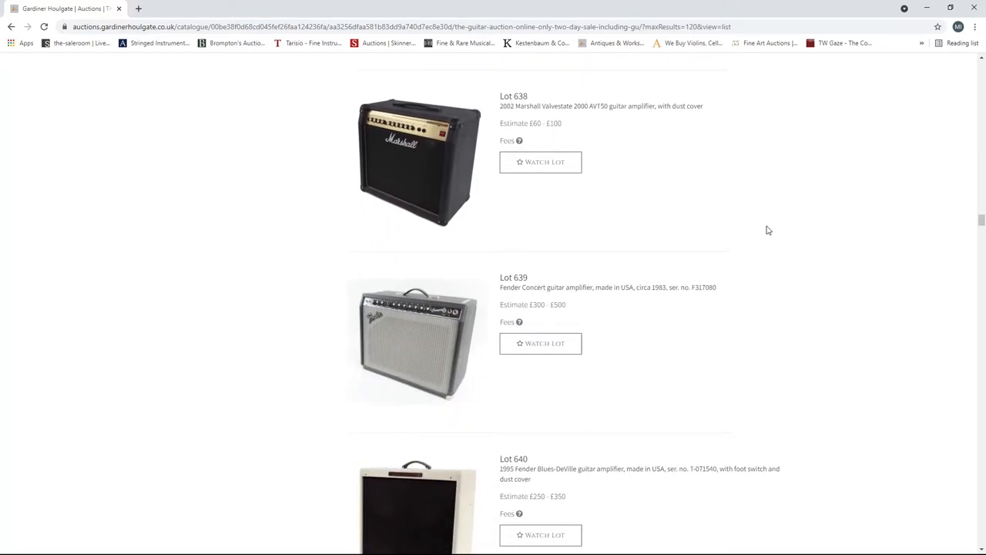
scroll(down, 3)
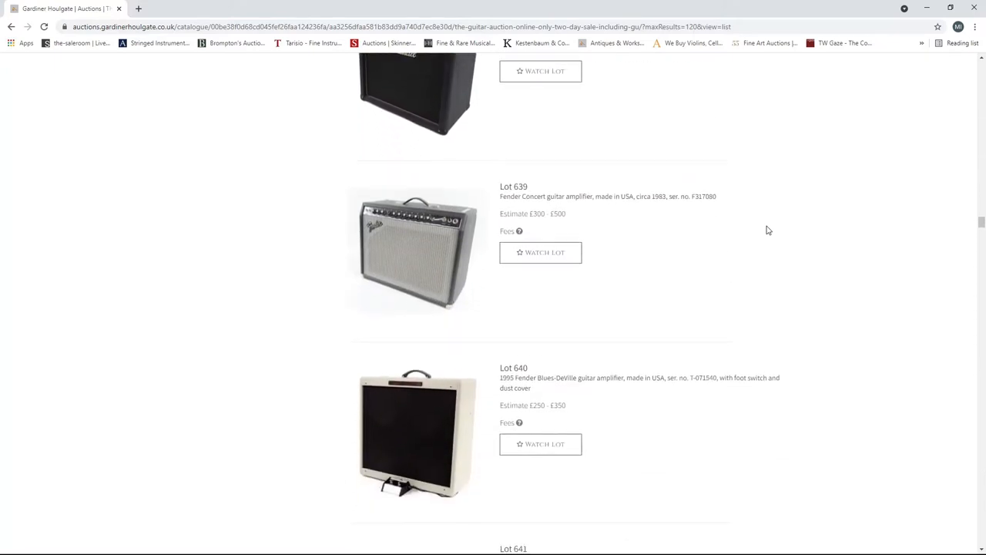
scroll(down, 3)
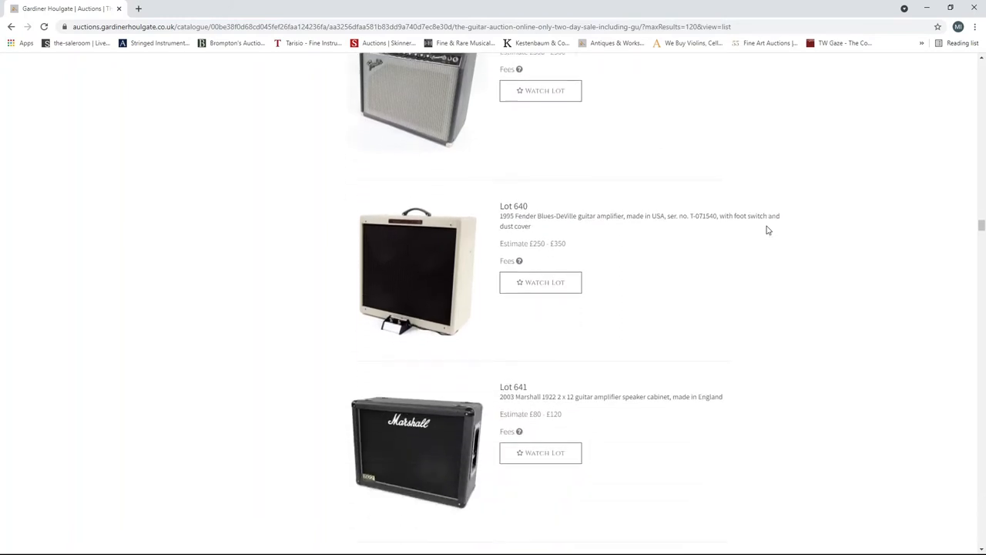
scroll(down, 3)
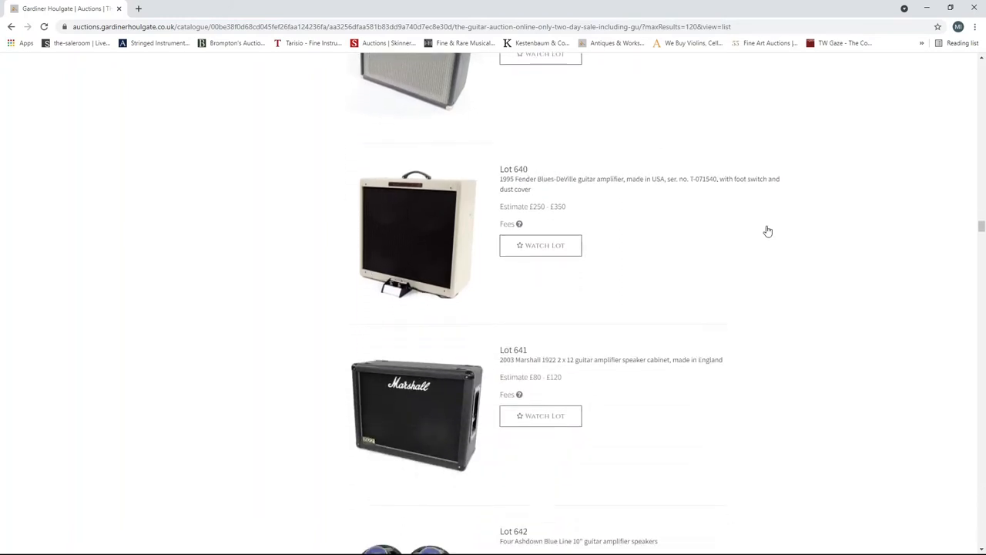
scroll(down, 3)
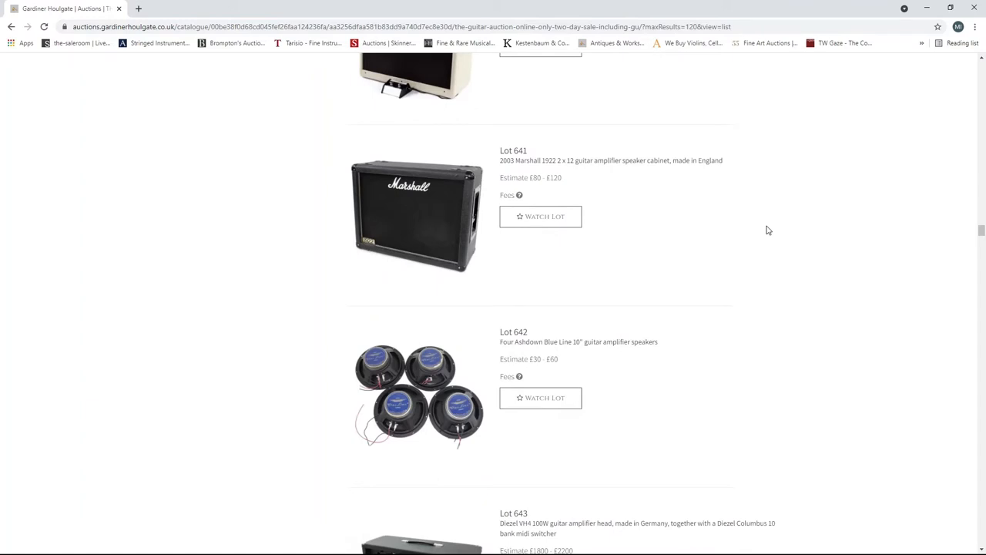
scroll(down, 3)
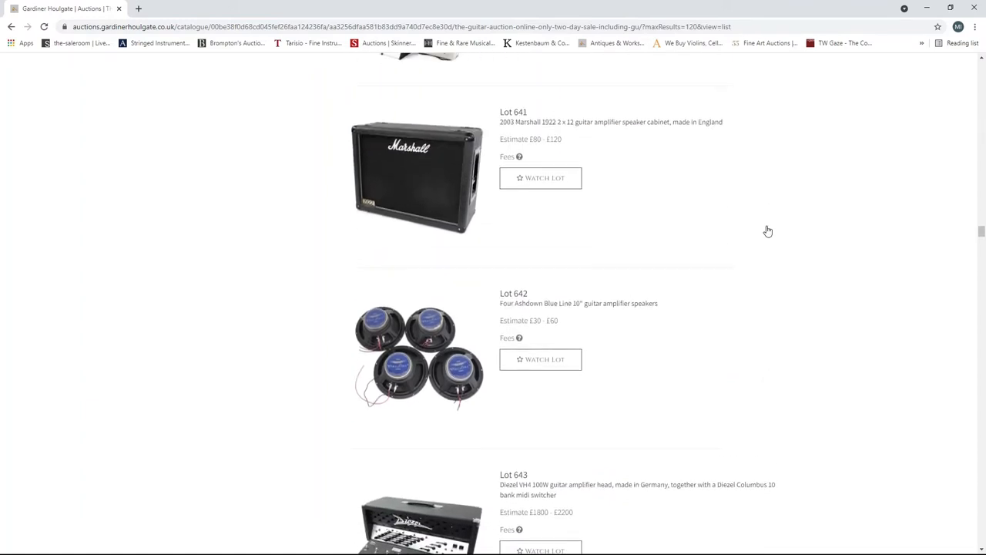
scroll(down, 3)
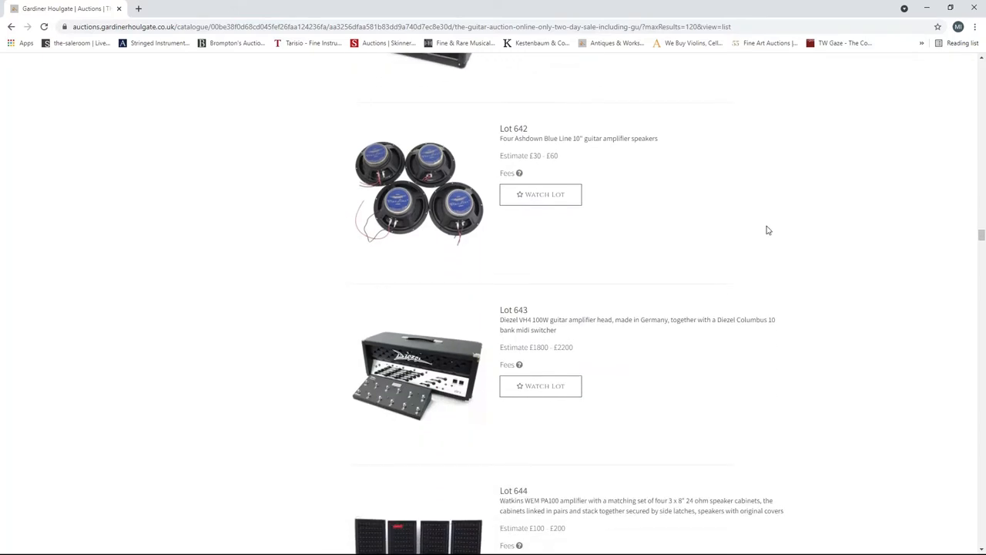
scroll(down, 3)
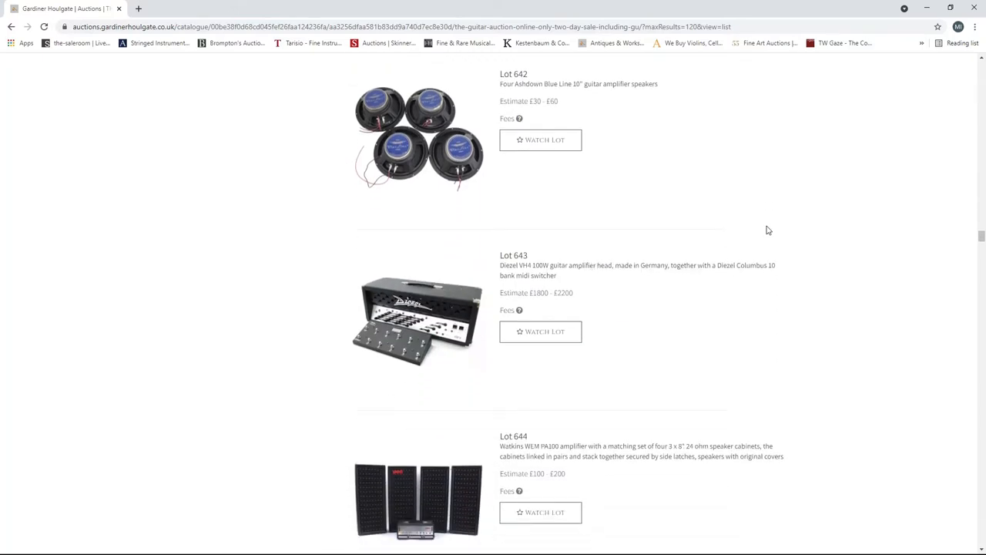
scroll(down, 3)
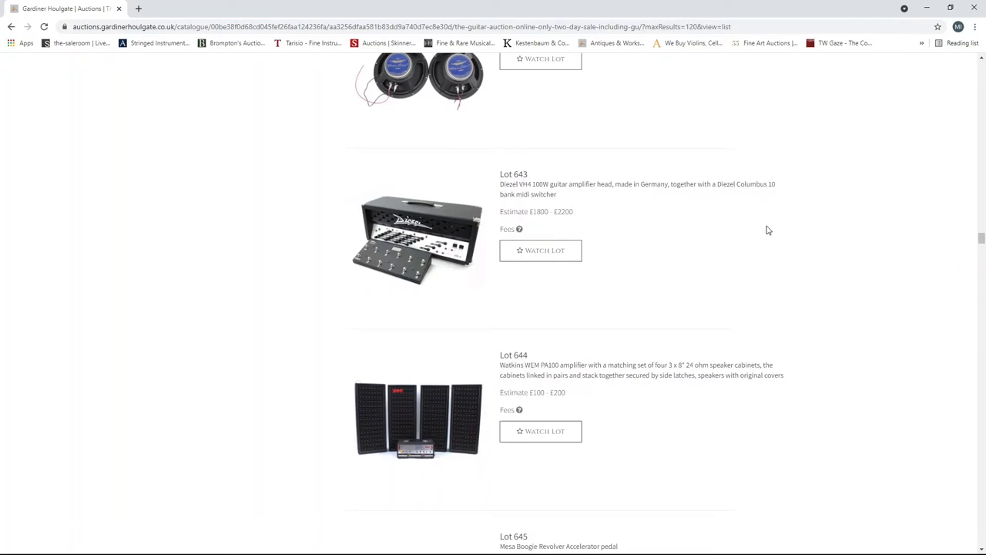
scroll(down, 3)
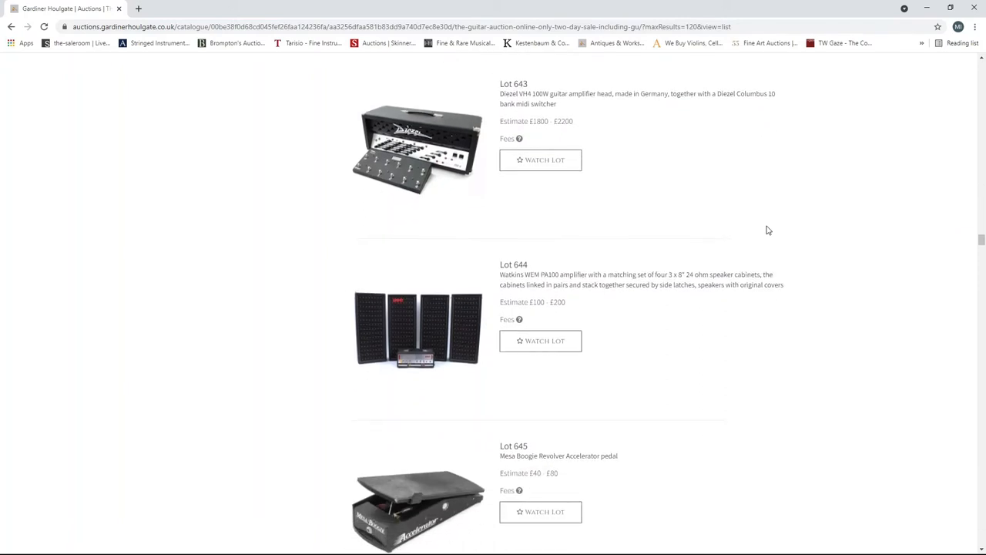
scroll(down, 3)
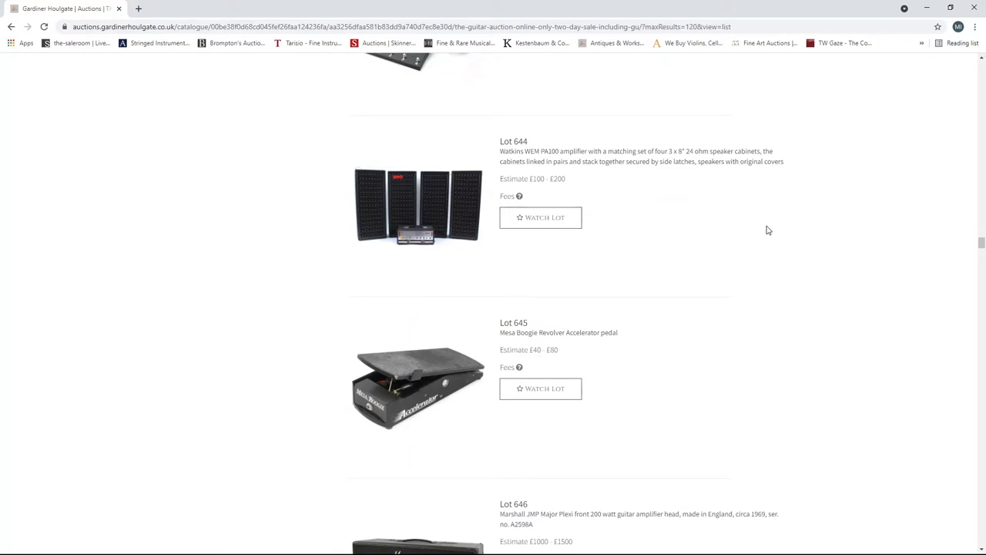
scroll(down, 3)
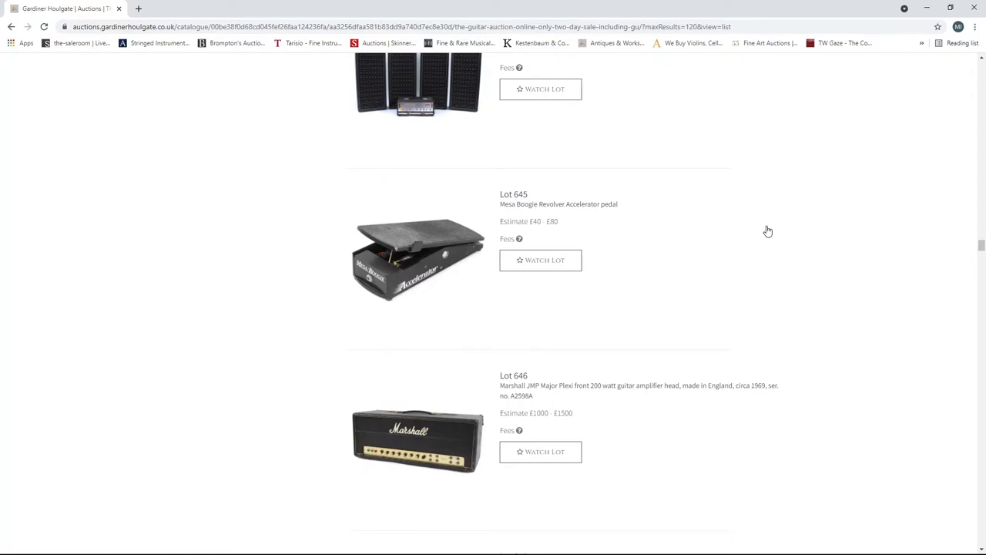
scroll(down, 3)
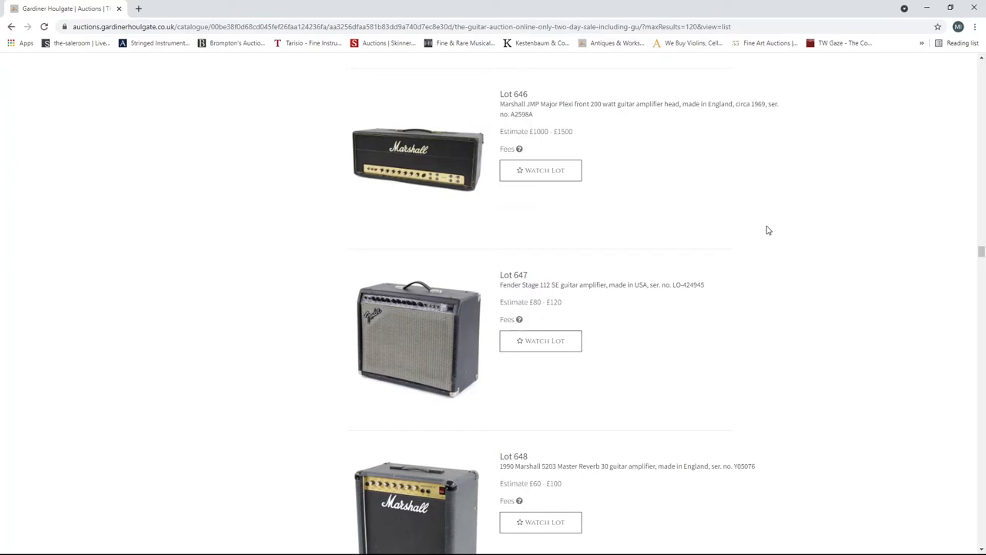
mouse_move(540, 171)
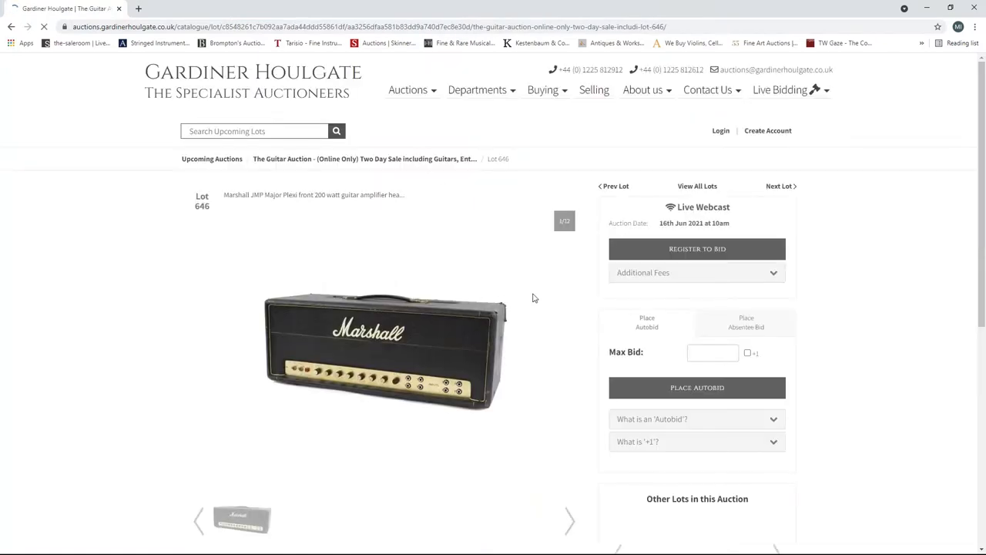
- View Lot 646's remaining interior photos, then read its estimate and condition notes
scroll(down, 3)
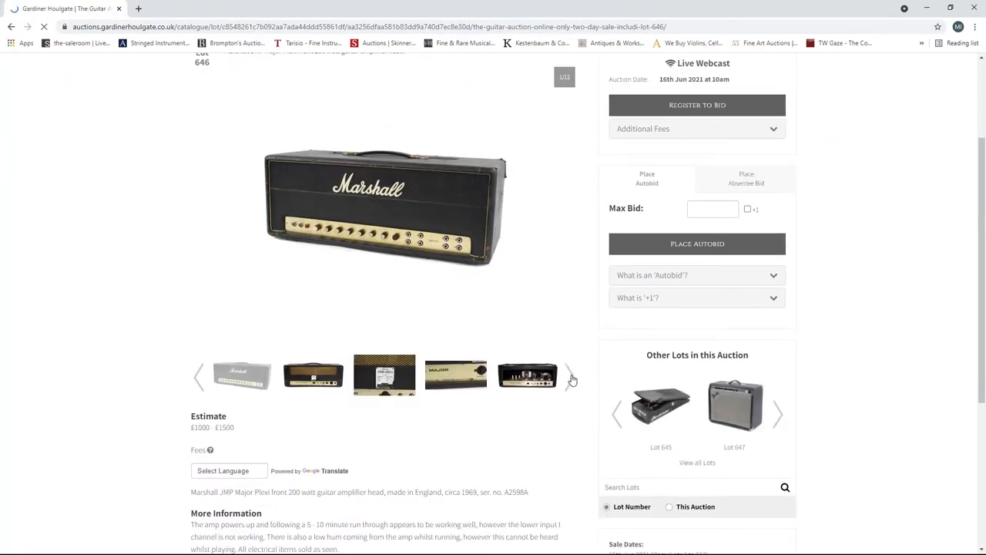
click(572, 376)
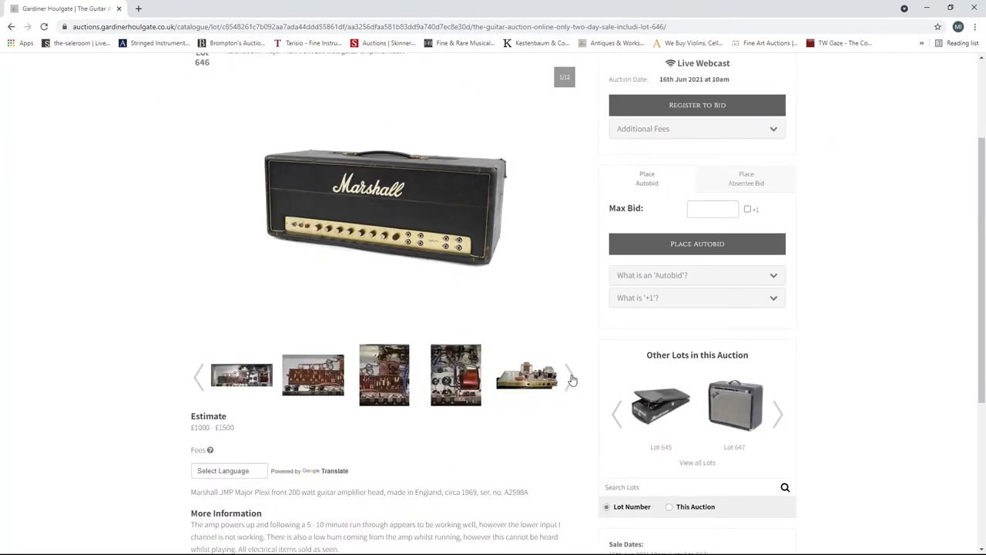
click(571, 375)
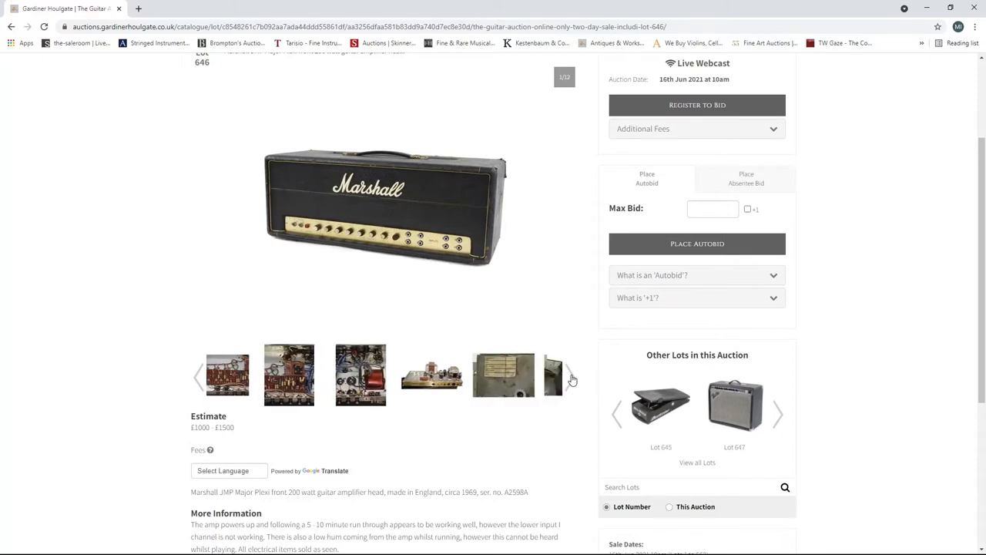
scroll(down, 3)
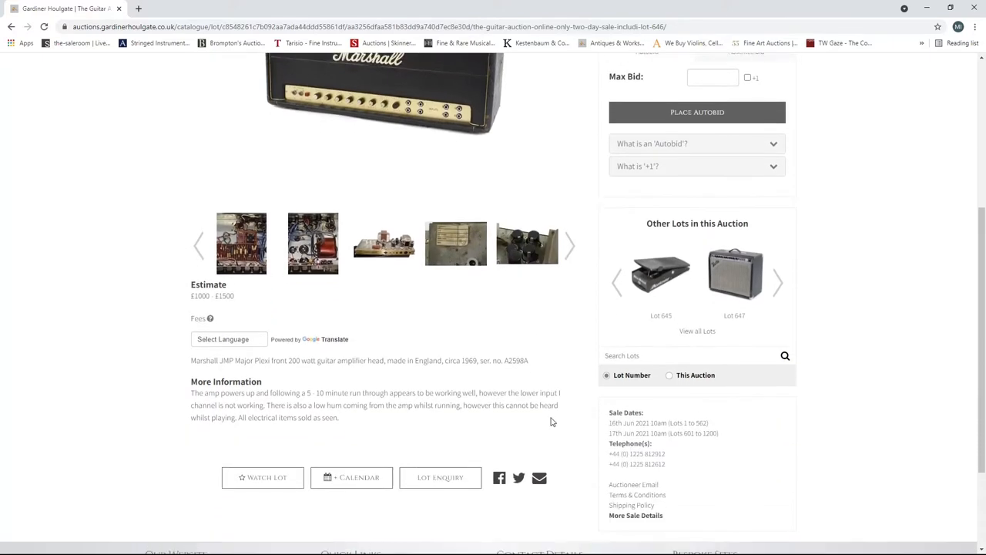
scroll(down, 3)
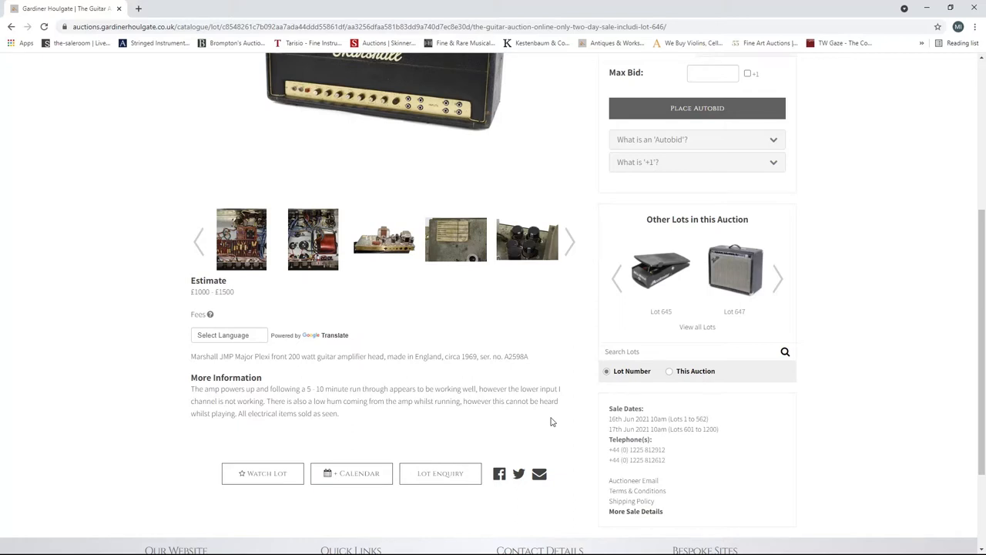
mouse_move(386, 276)
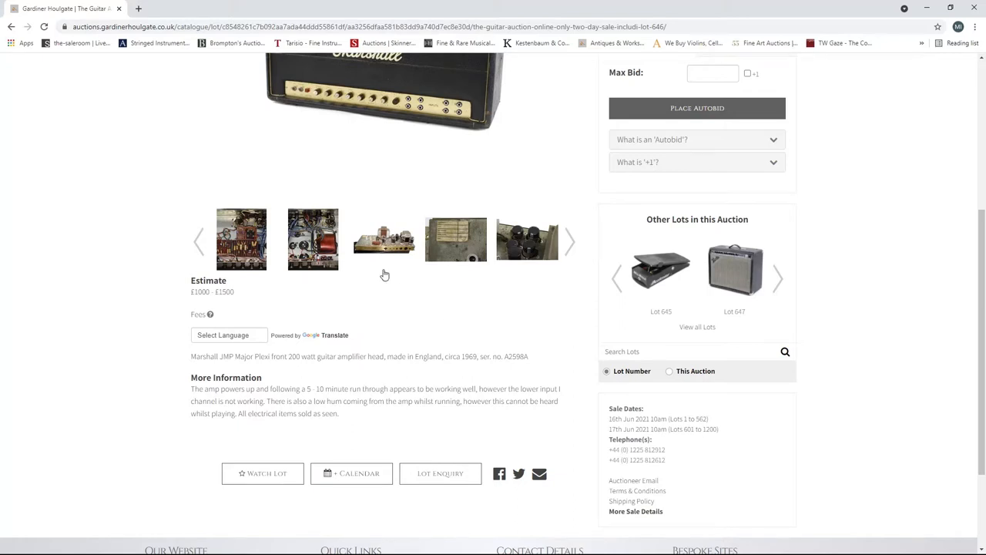
mouse_move(28, 118)
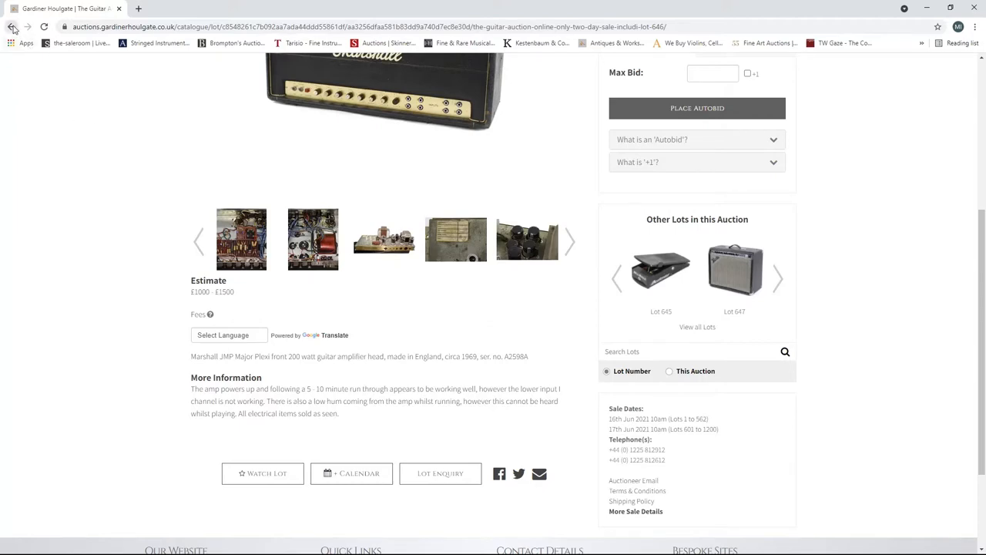
- Open the 17th June sale catalogue from Upcoming Auctions, showing lots as a list
click(12, 26)
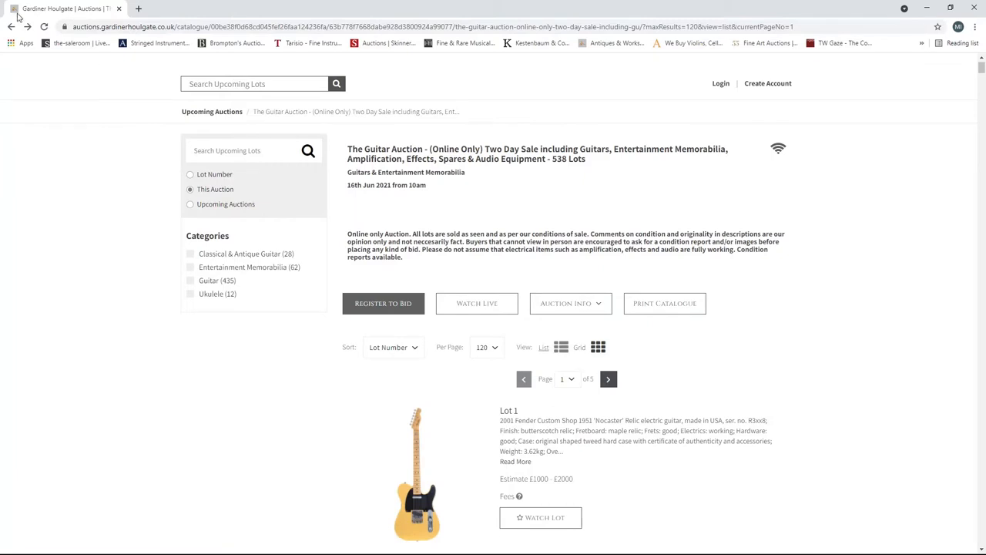
click(10, 26)
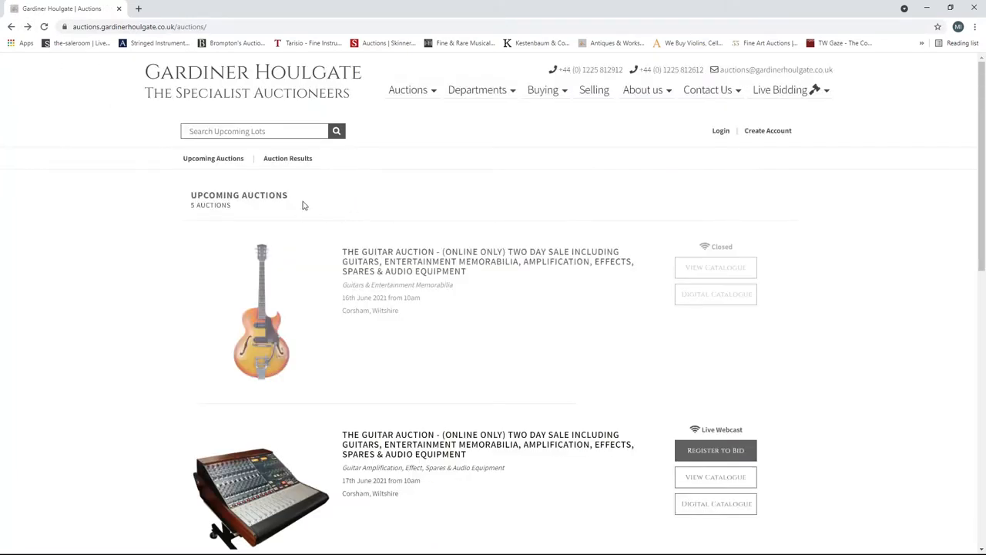
click(715, 476)
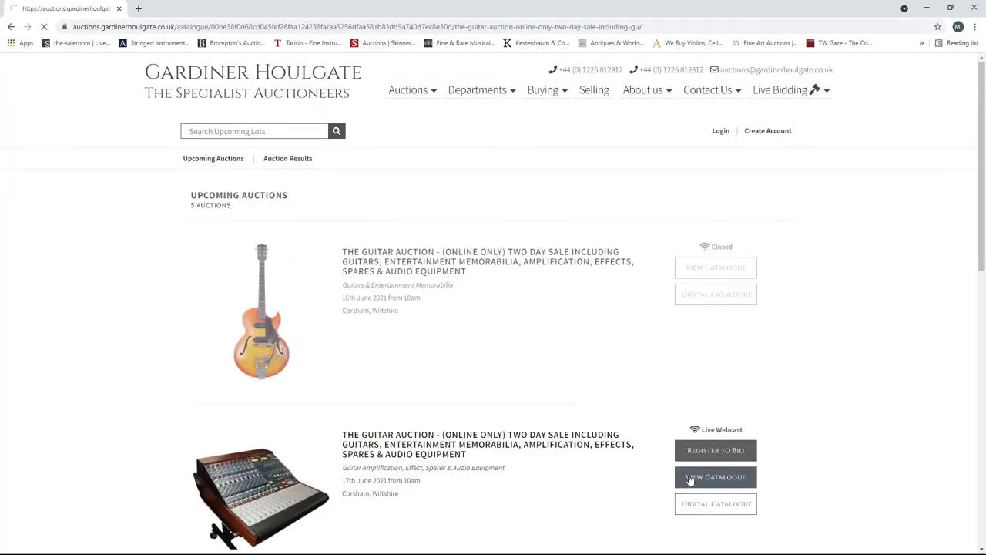
click(716, 476)
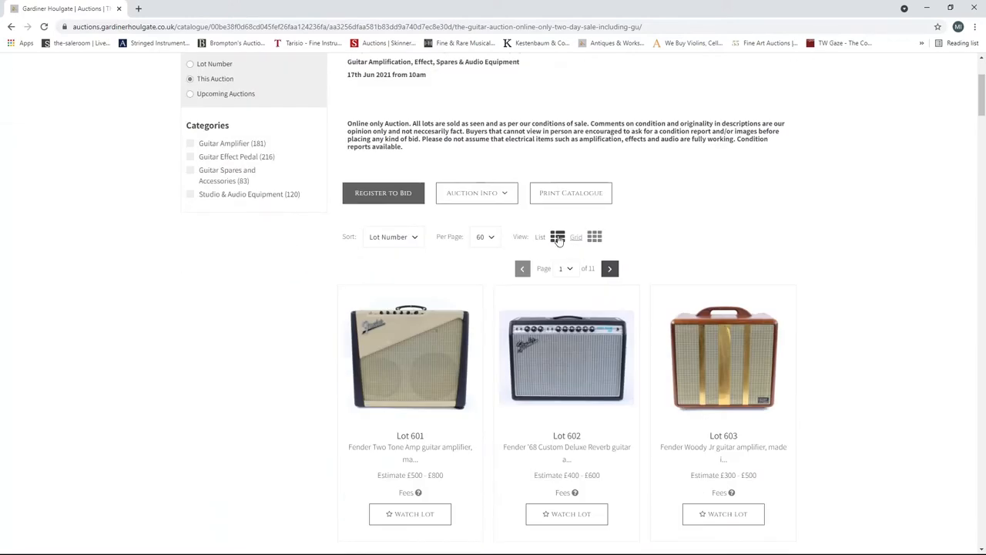
click(540, 237)
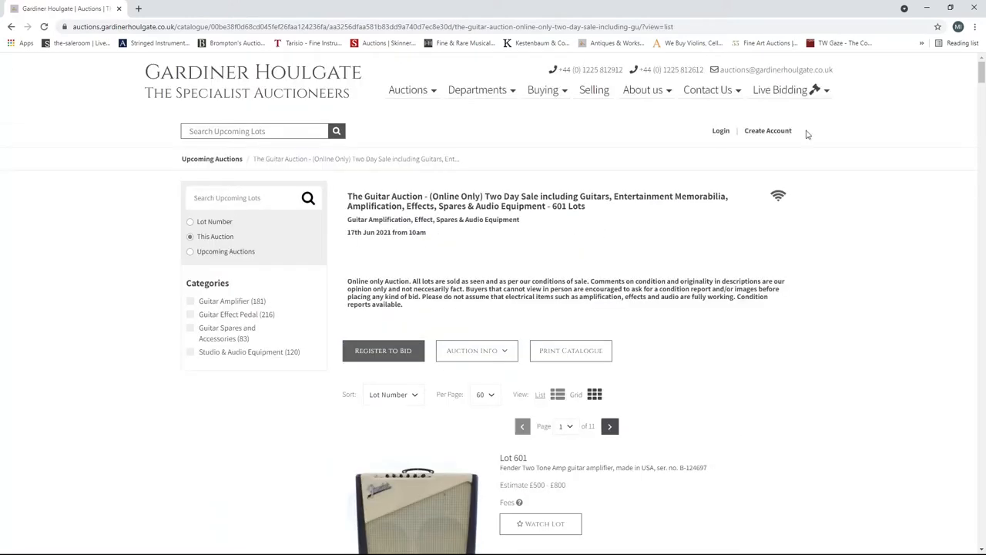
- Scroll past lots 648–660 to the Kustom KGA65 and the page 1 pagination footer
scroll(down, 3)
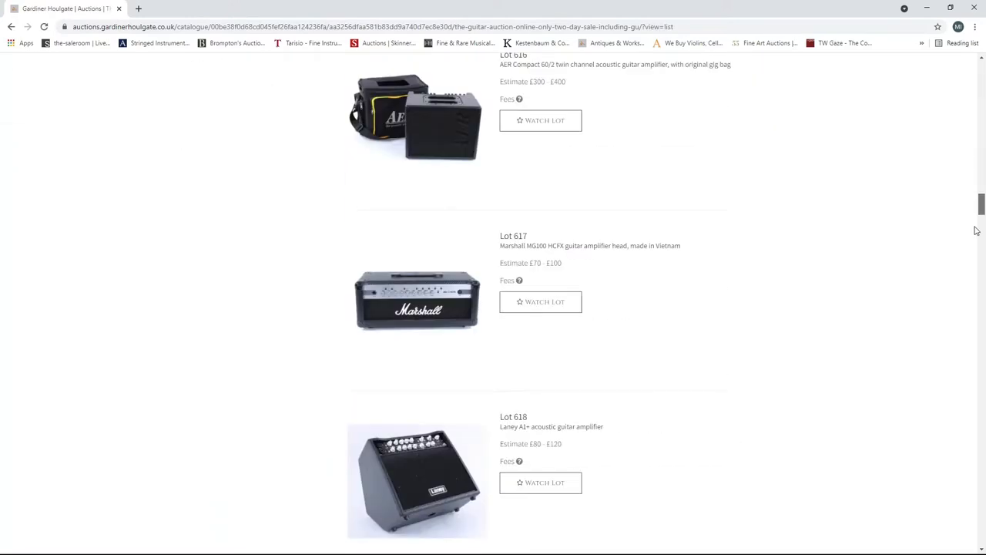
scroll(down, 3)
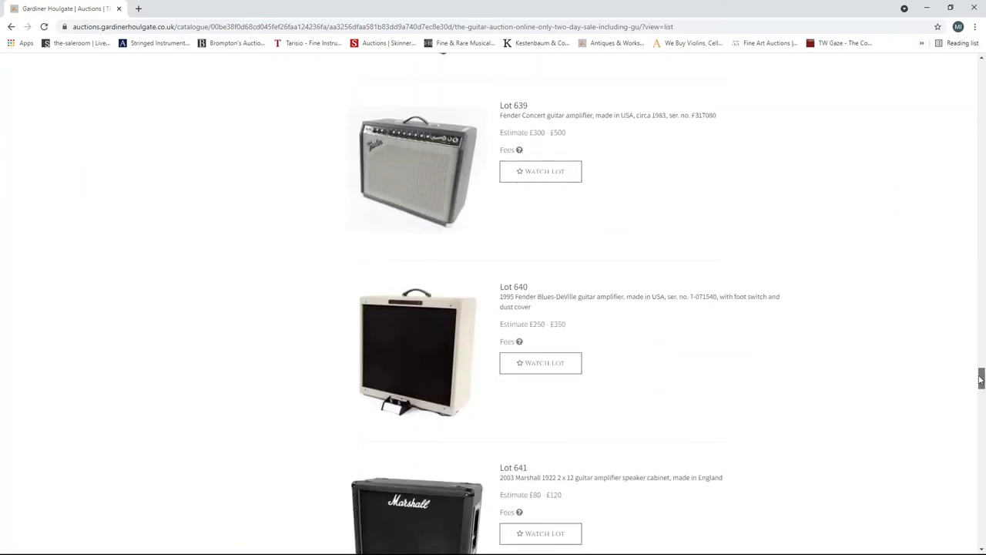
scroll(down, 3)
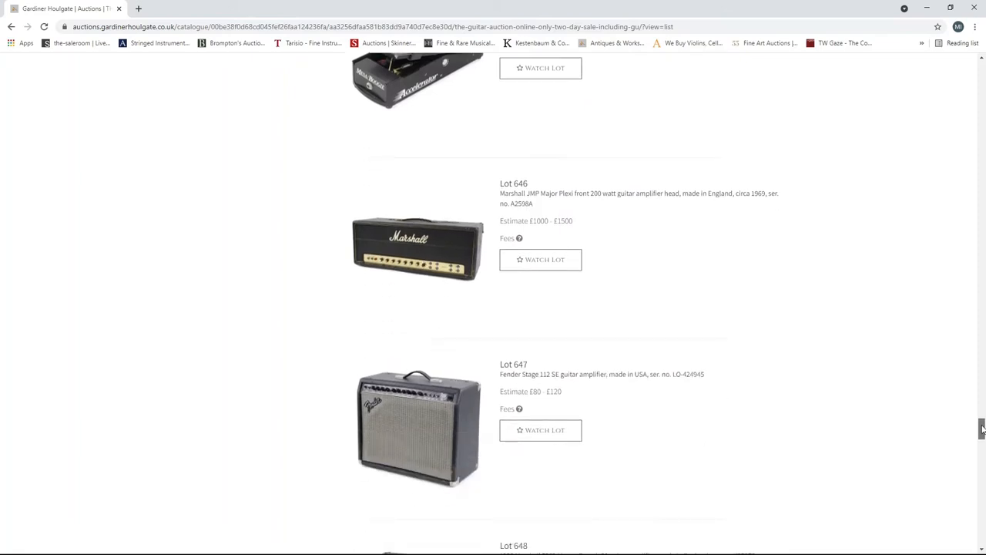
scroll(down, 3)
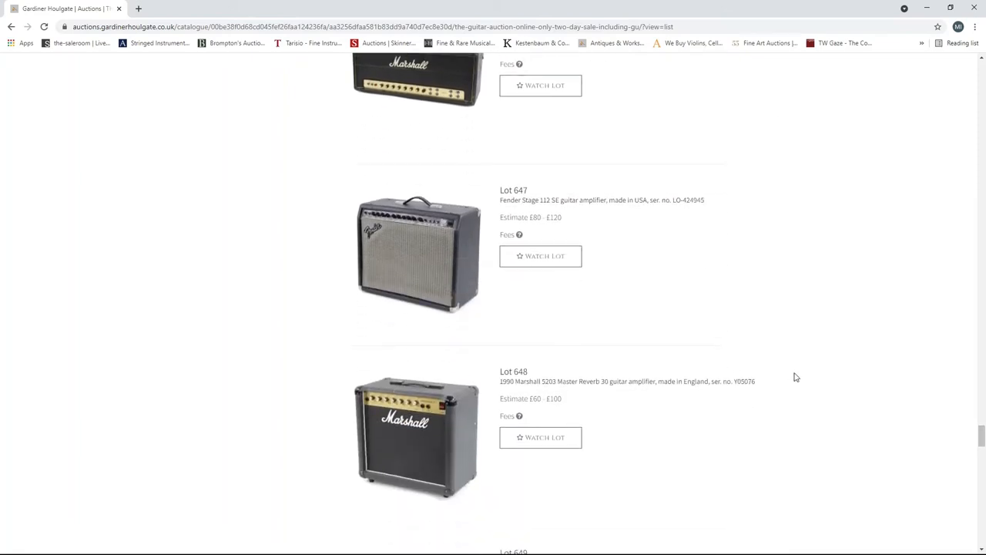
scroll(down, 3)
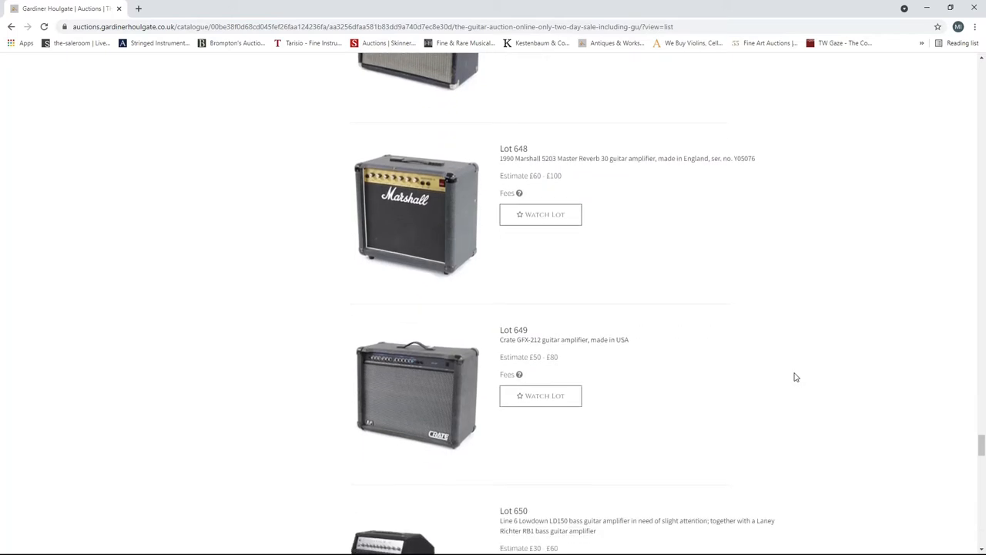
scroll(down, 3)
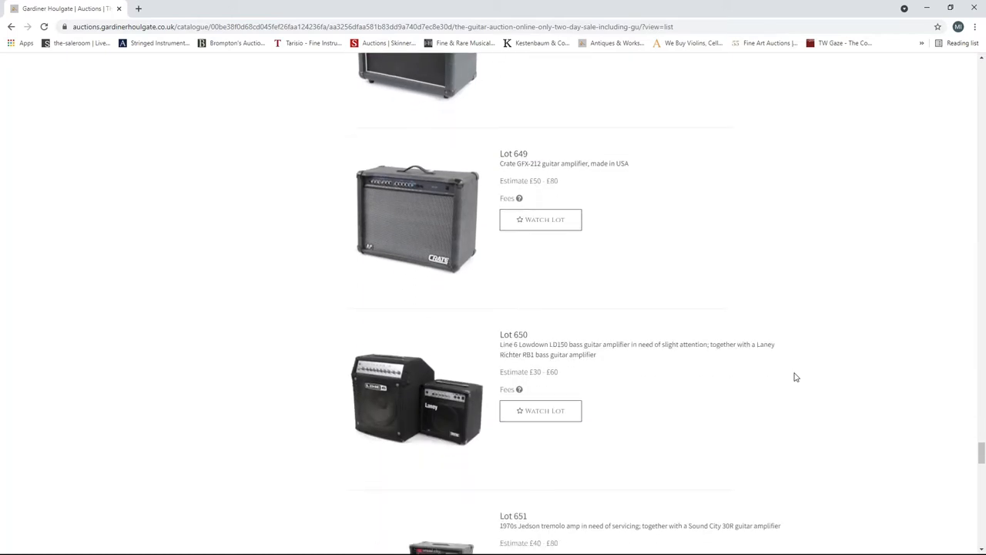
scroll(down, 3)
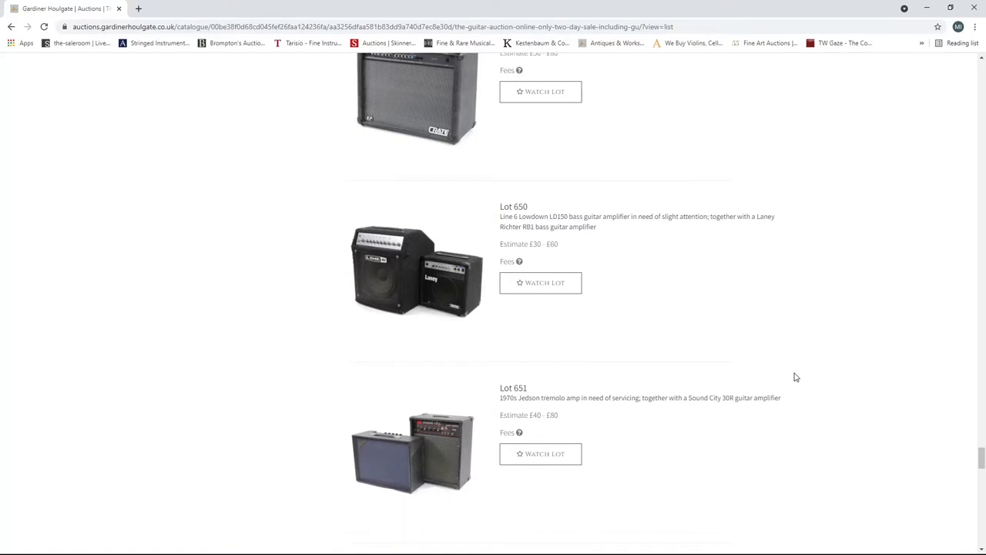
scroll(down, 3)
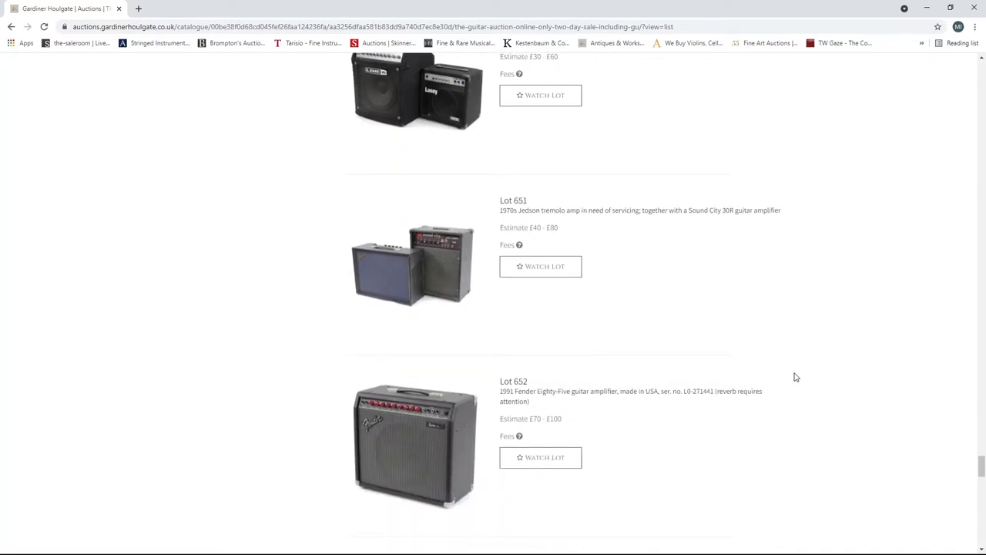
scroll(down, 3)
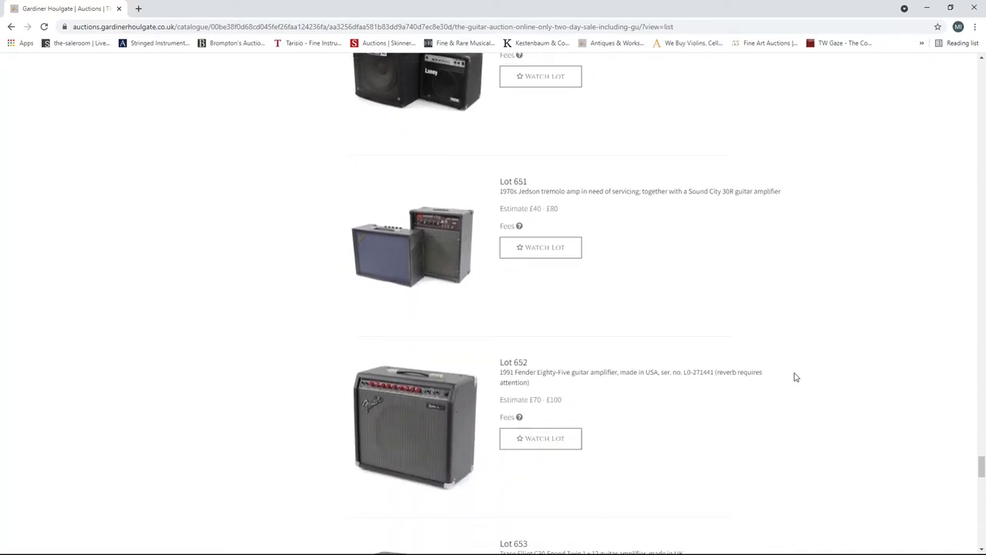
scroll(down, 3)
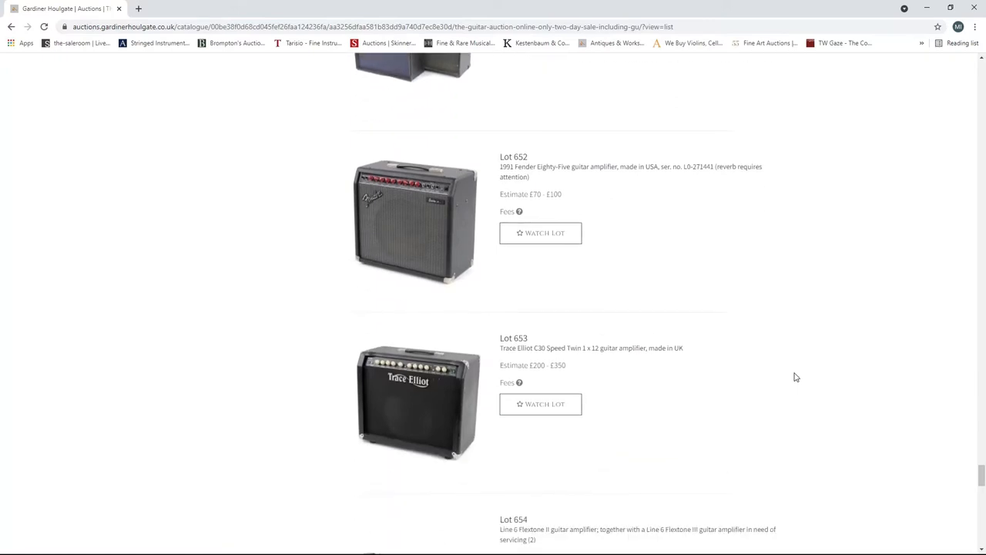
scroll(down, 3)
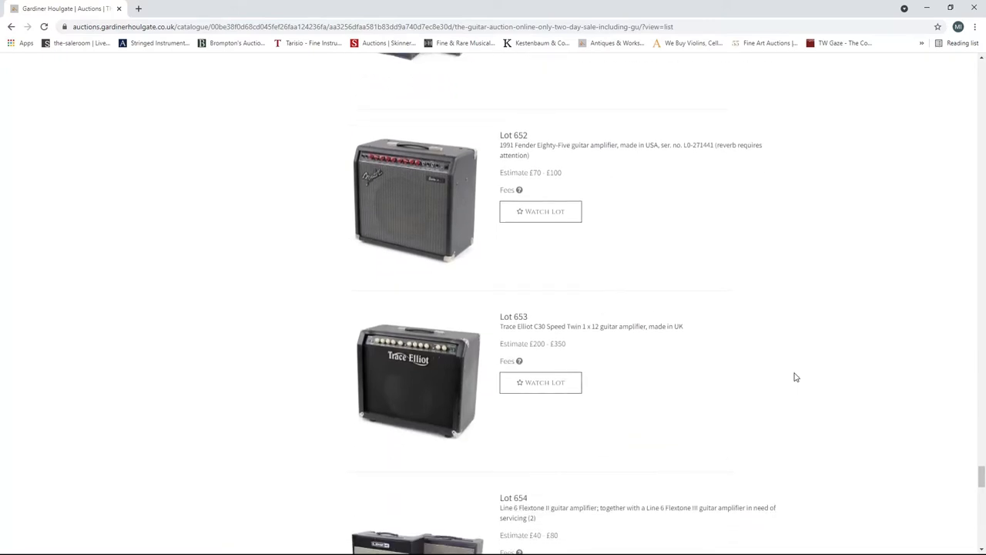
scroll(down, 3)
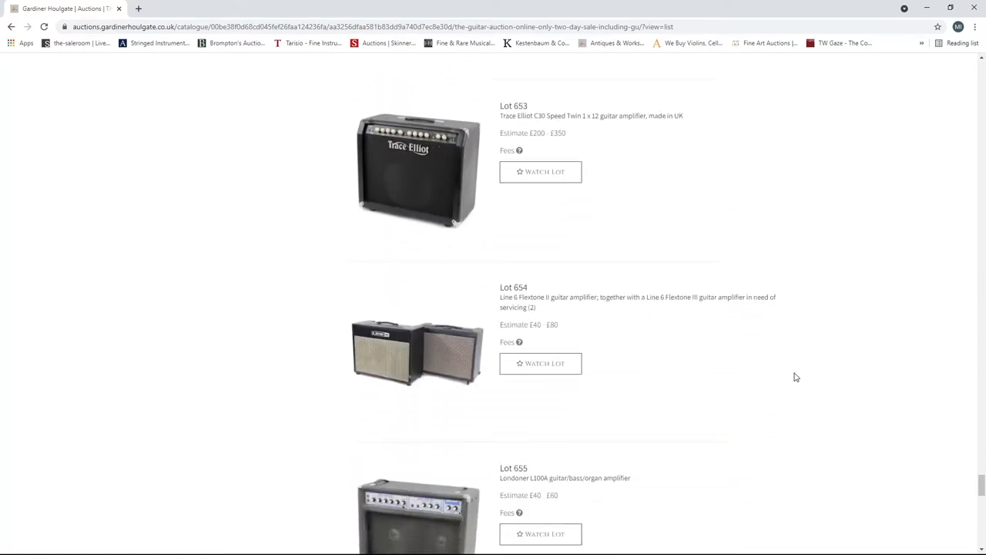
scroll(down, 3)
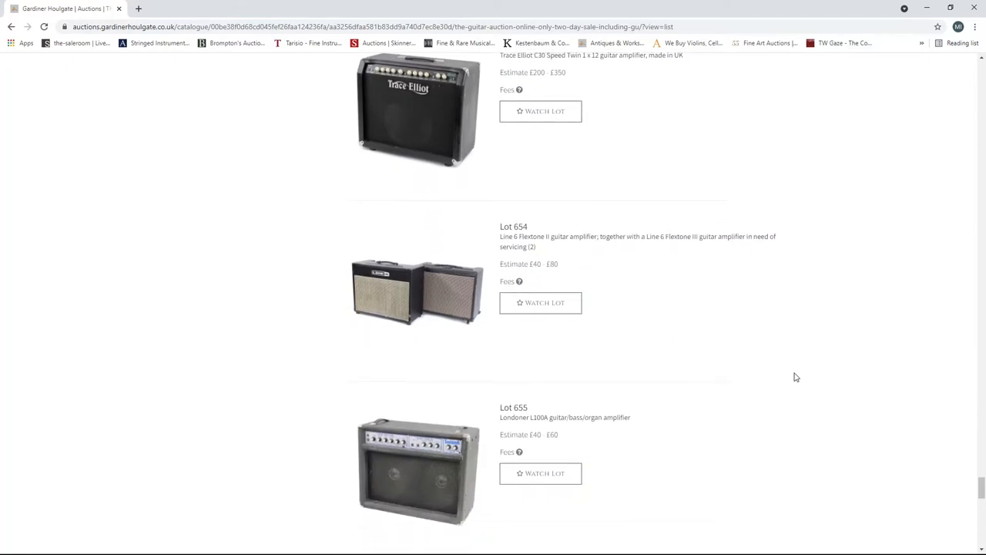
scroll(down, 3)
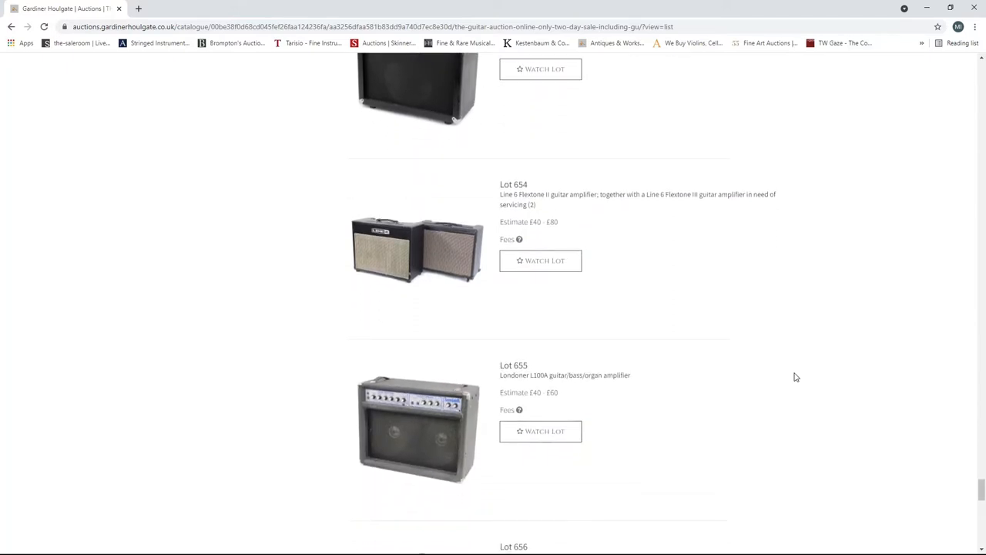
scroll(down, 3)
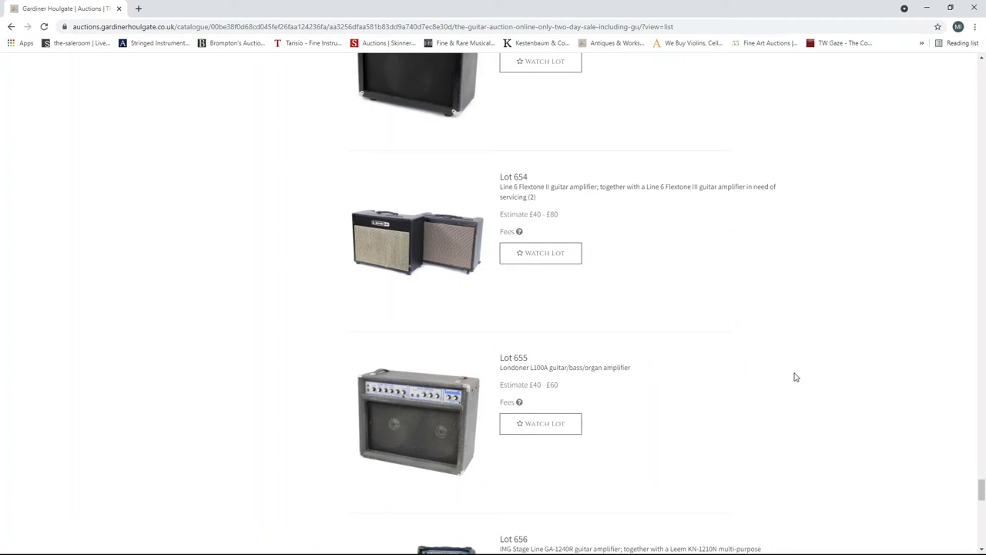
scroll(down, 3)
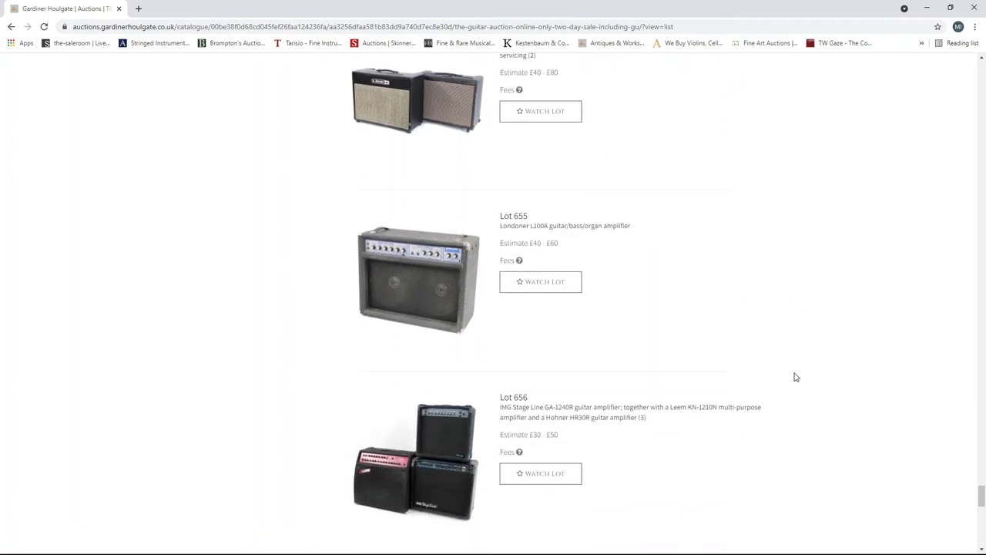
scroll(down, 3)
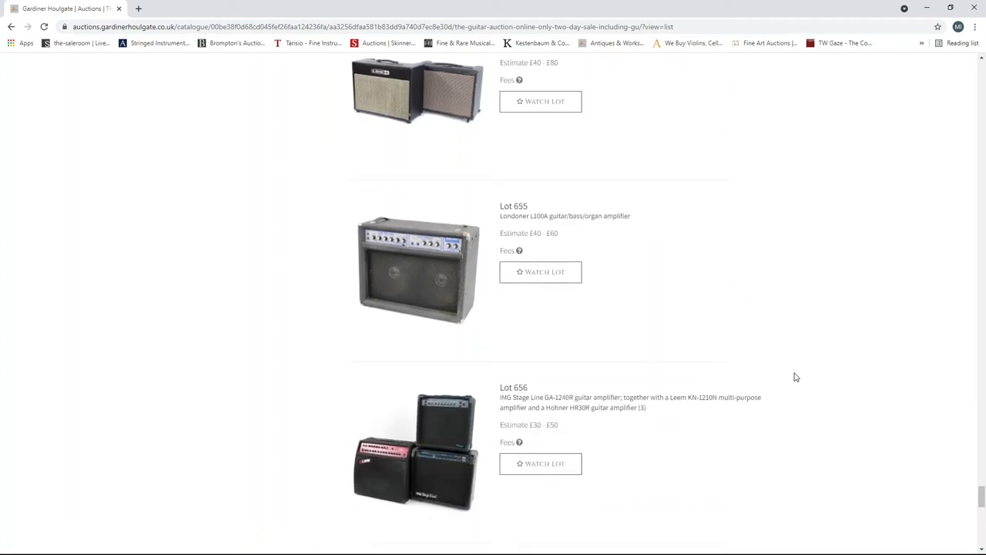
scroll(down, 3)
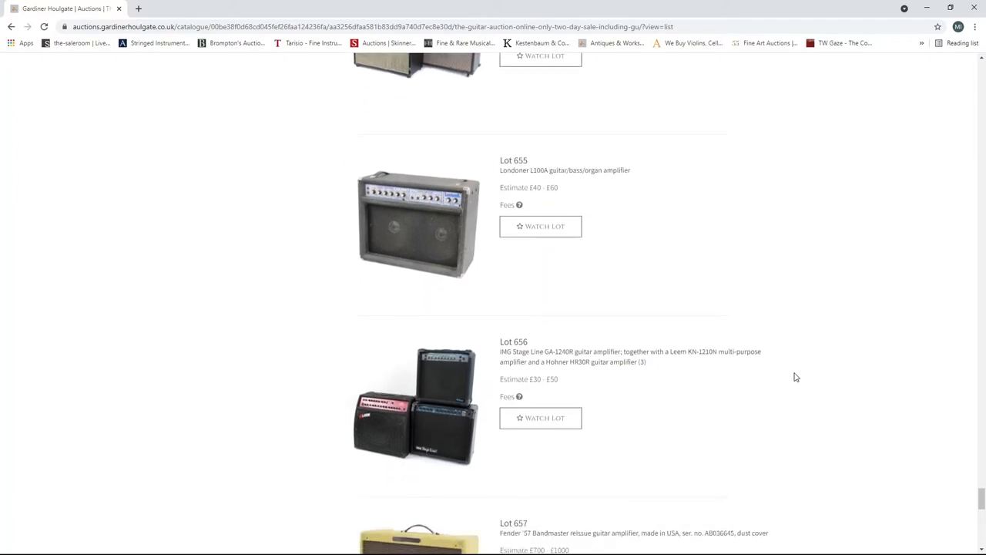
scroll(down, 3)
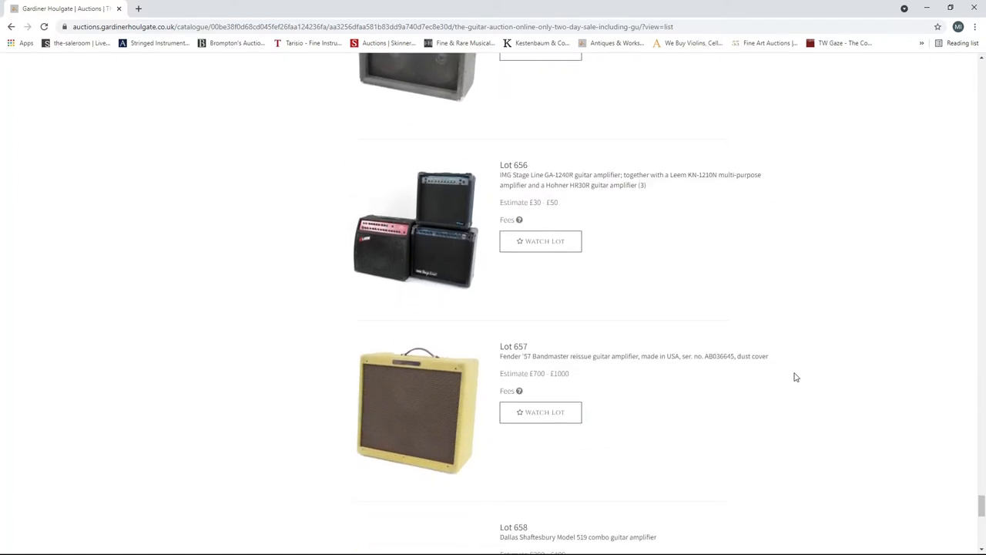
scroll(down, 3)
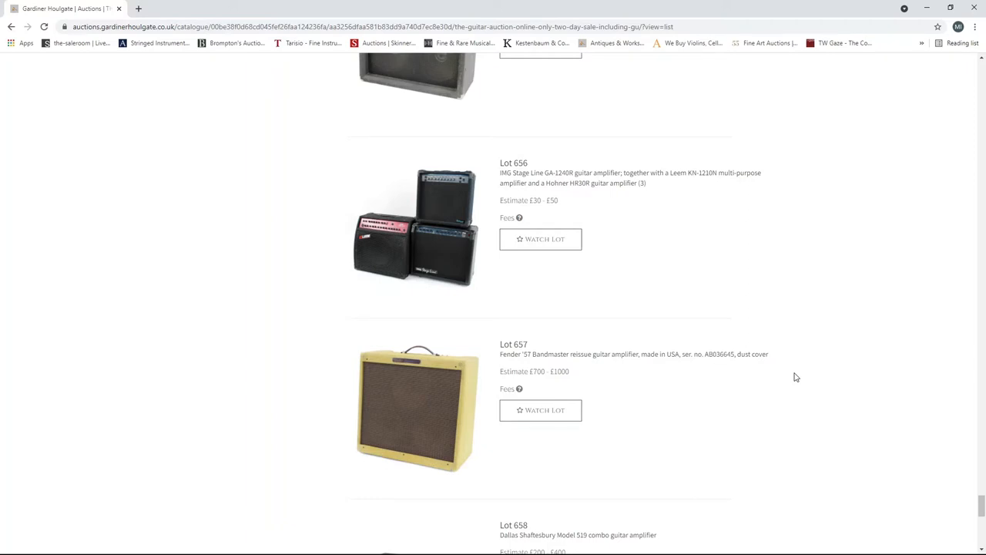
scroll(down, 3)
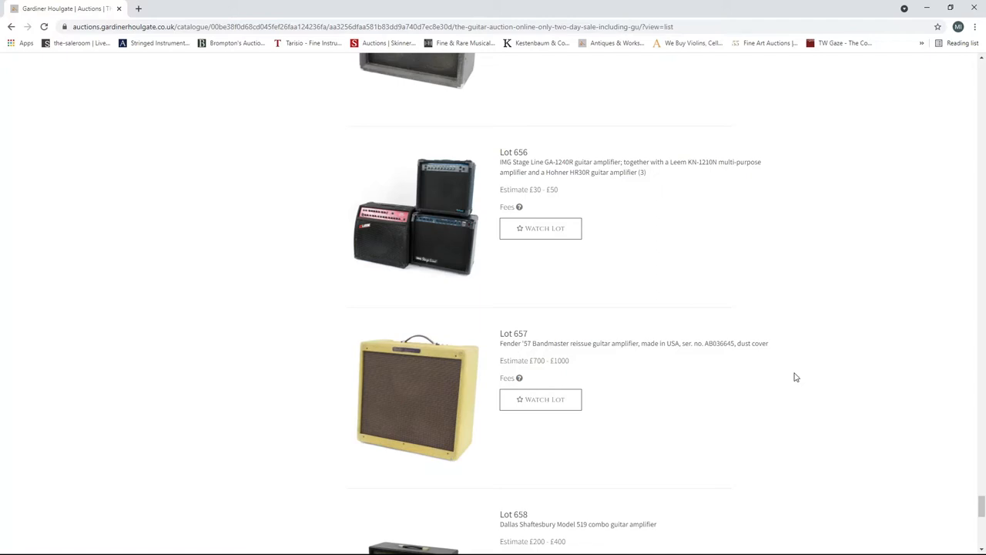
scroll(down, 3)
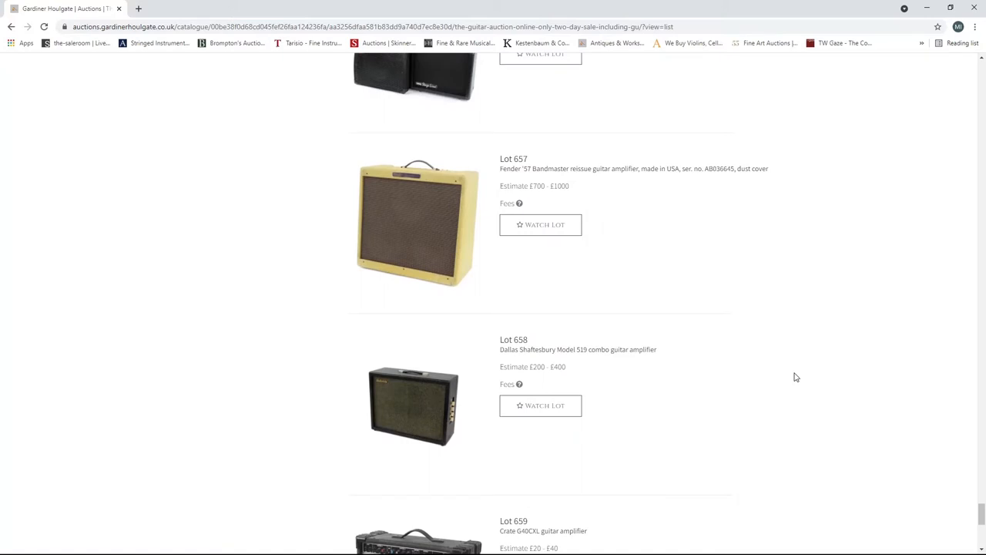
scroll(down, 3)
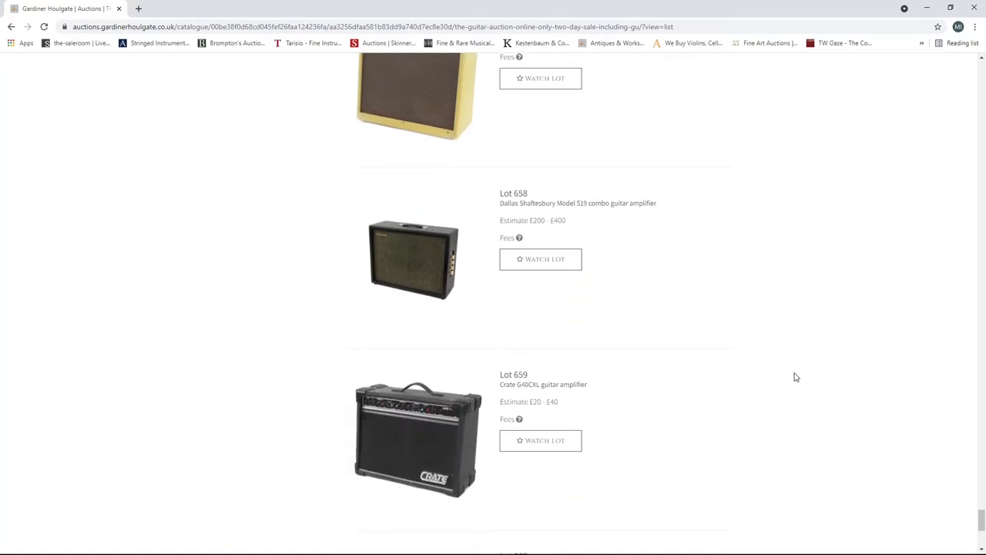
scroll(down, 3)
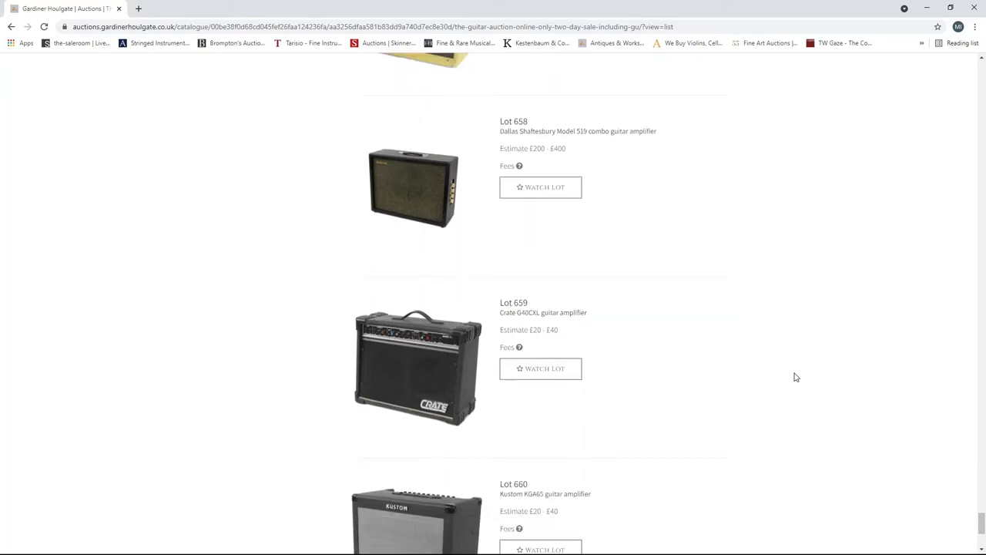
scroll(down, 3)
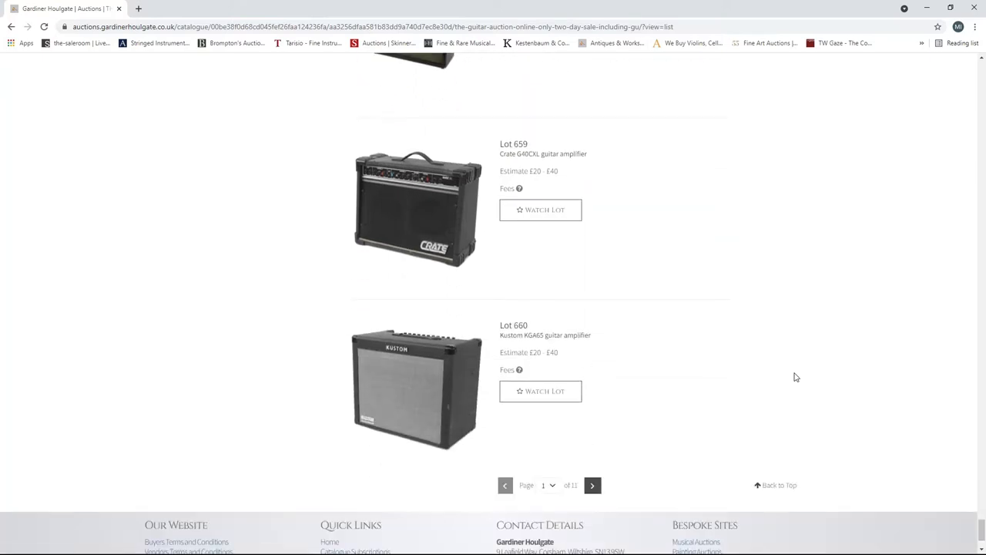
scroll(down, 3)
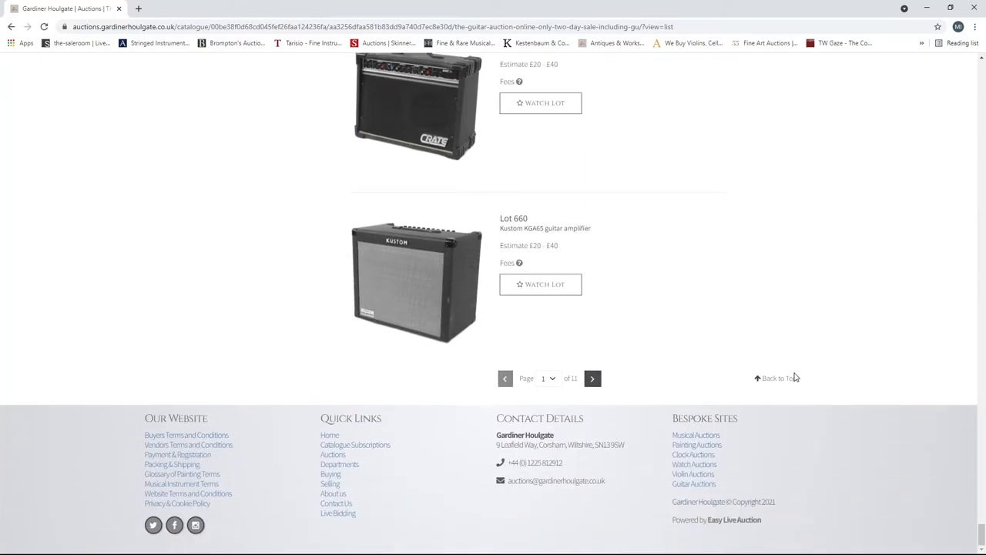
mouse_move(580, 339)
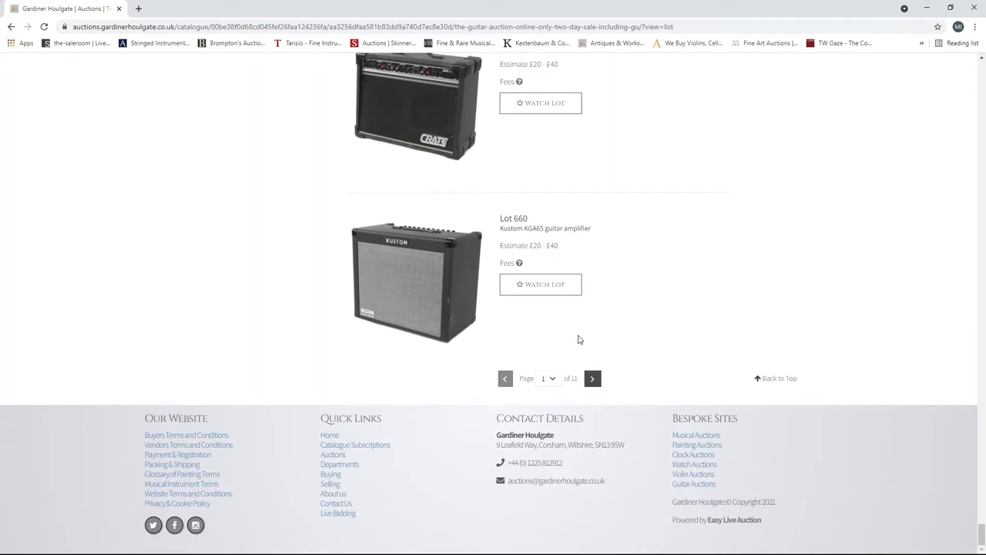
mouse_move(580, 359)
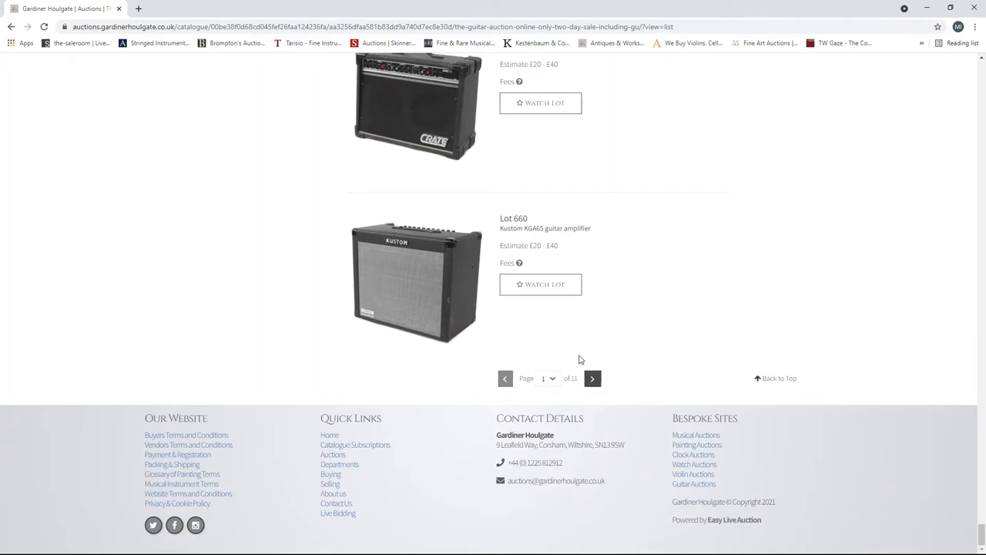
- Advance to catalogue page 2 and begin browsing its amplifier lots from Lot 666
click(593, 378)
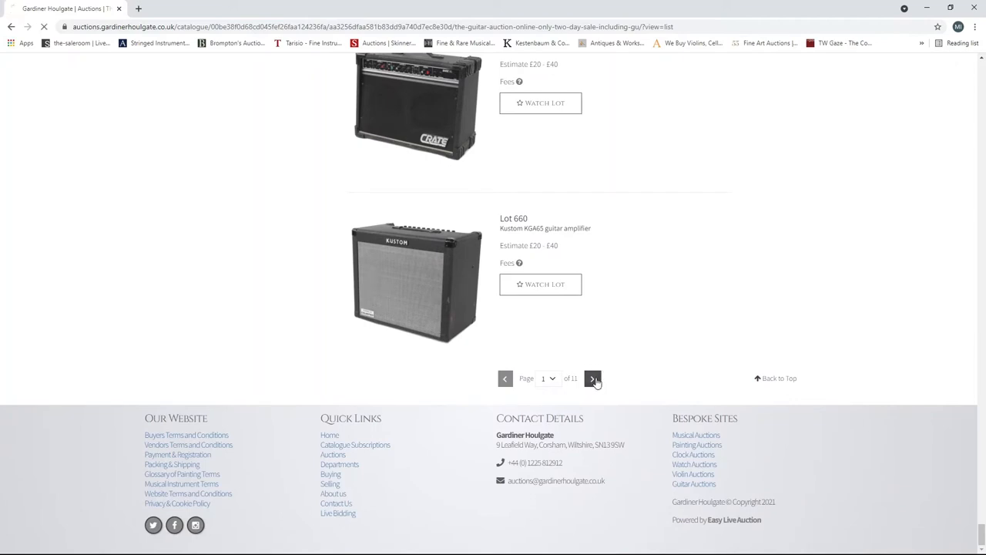
click(592, 379)
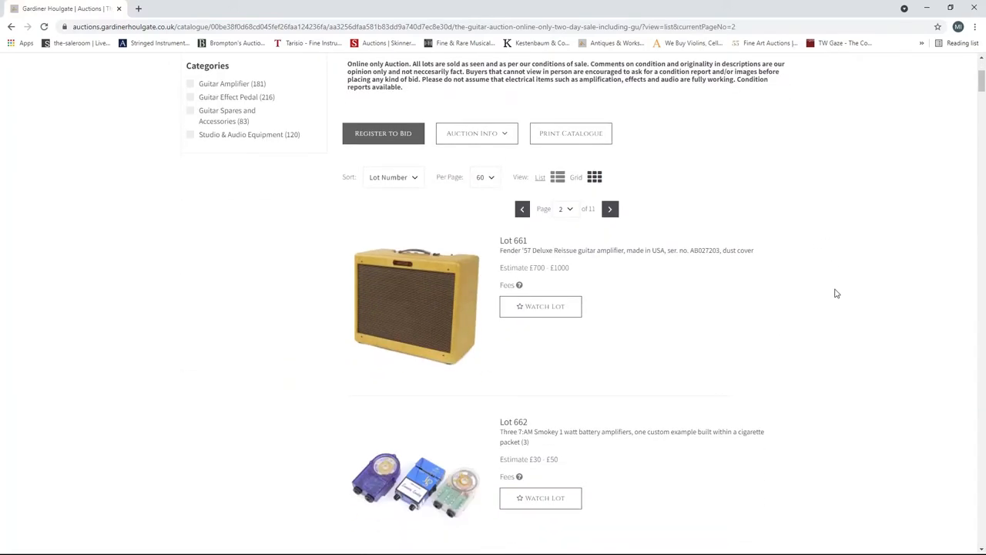
scroll(down, 3)
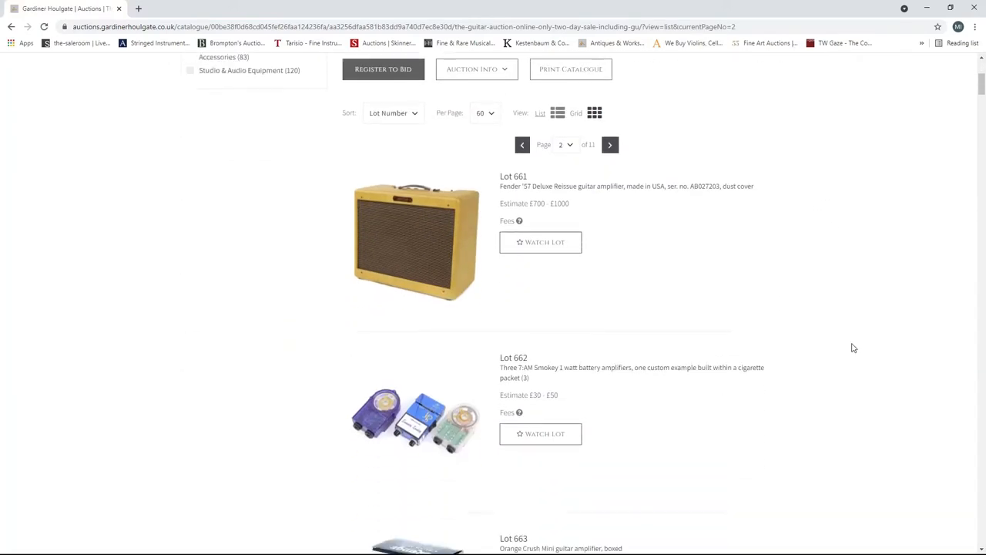
scroll(down, 3)
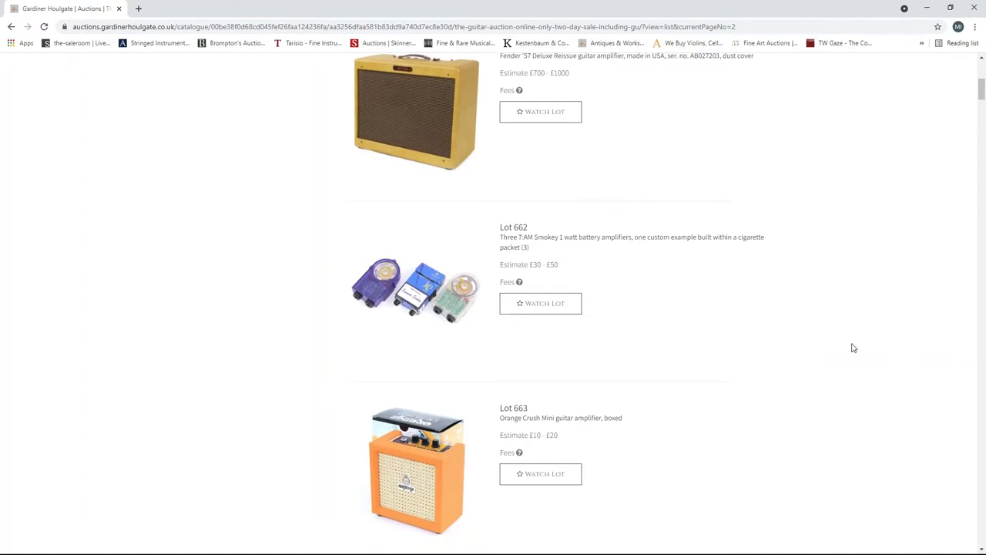
scroll(down, 3)
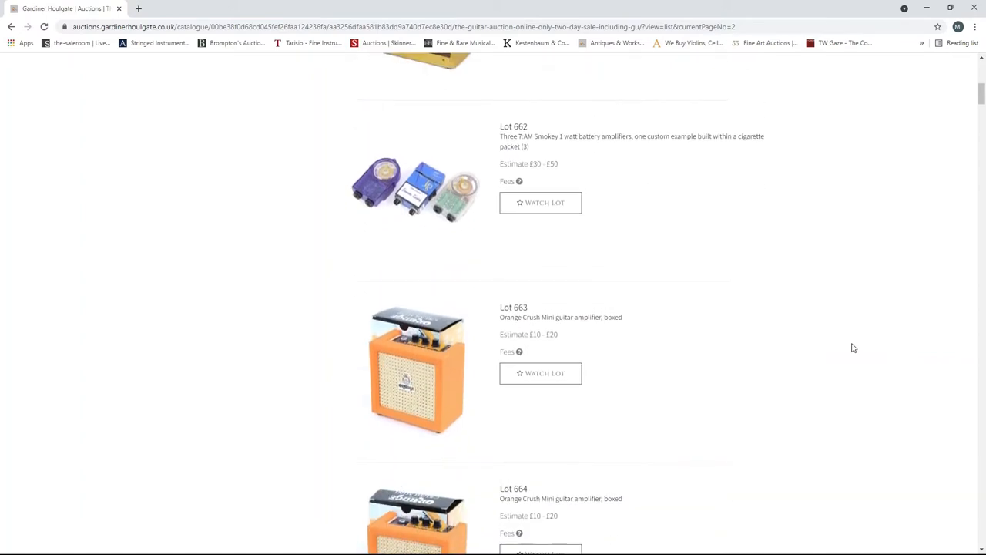
scroll(down, 3)
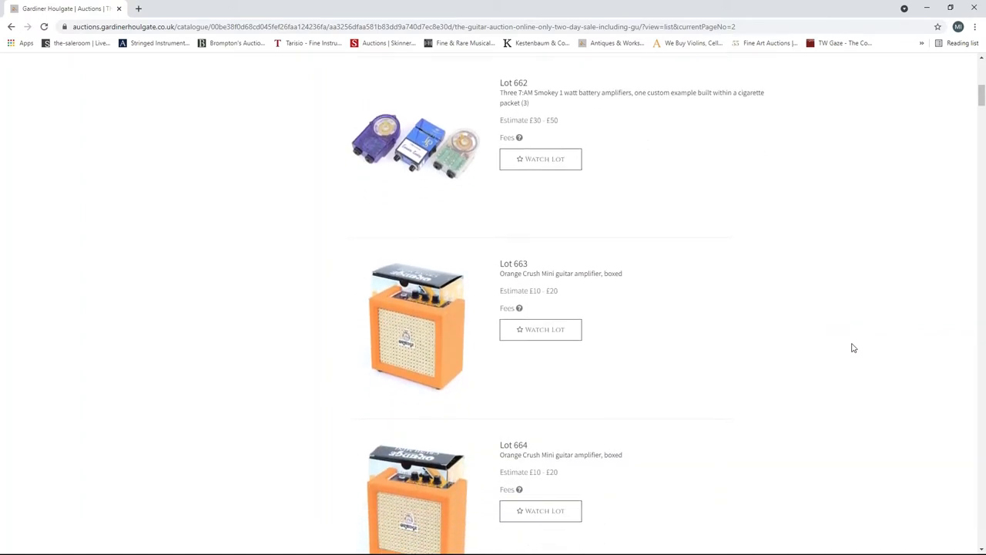
scroll(down, 3)
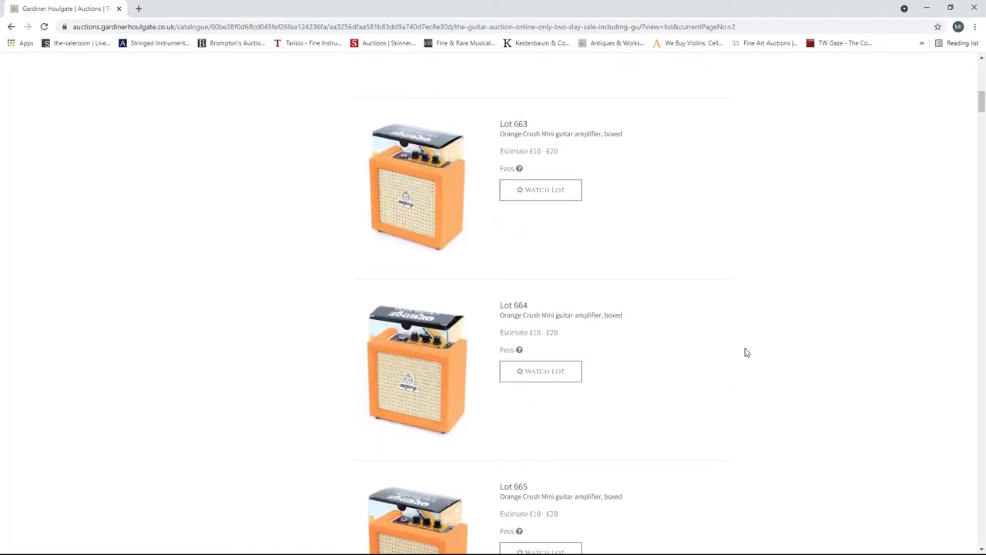
scroll(down, 3)
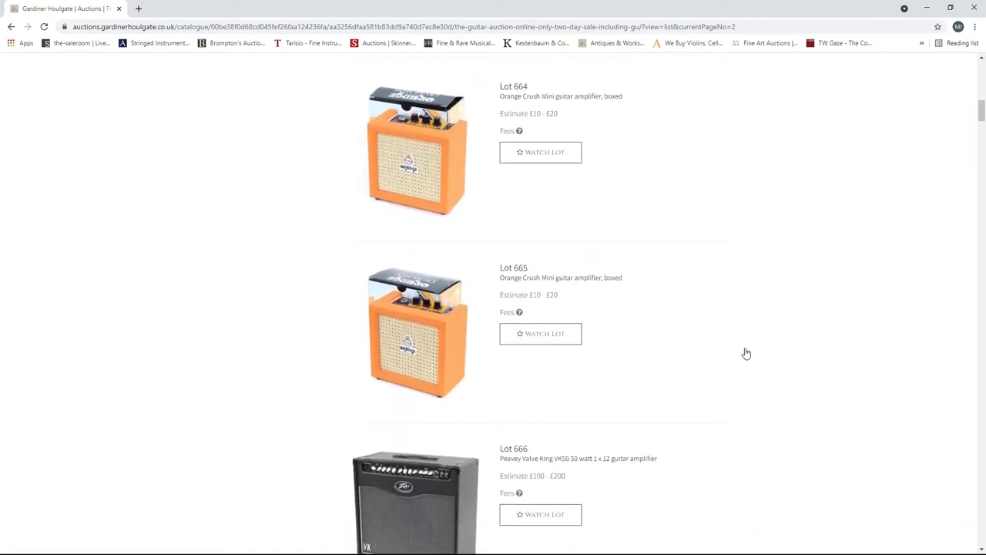
- Continue scrolling page 2 until Lots 673–675 are in view
scroll(down, 3)
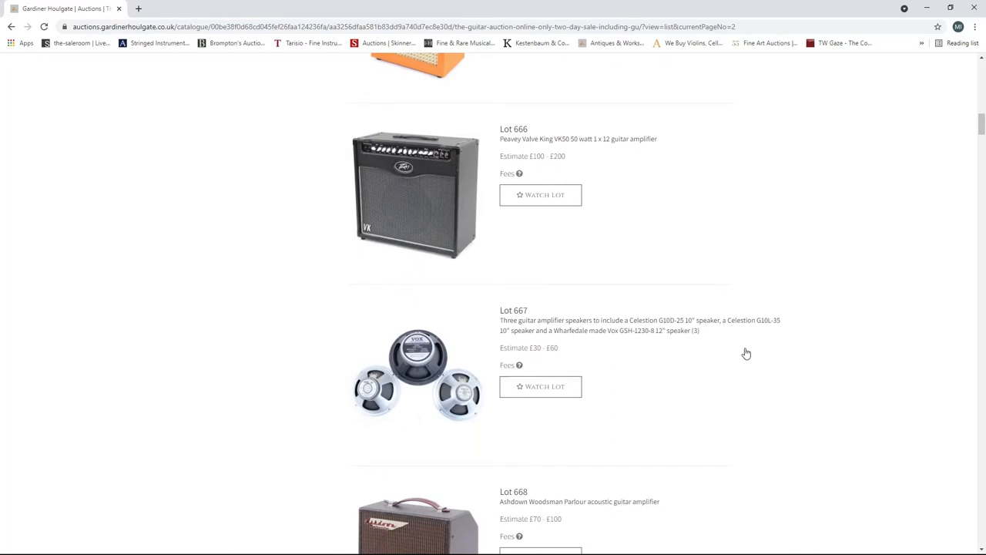
scroll(down, 3)
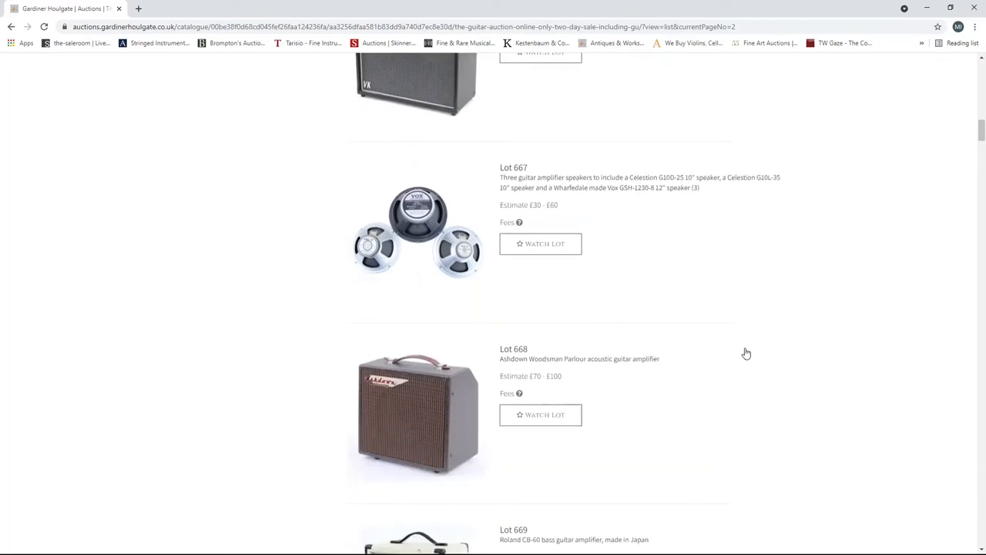
scroll(down, 3)
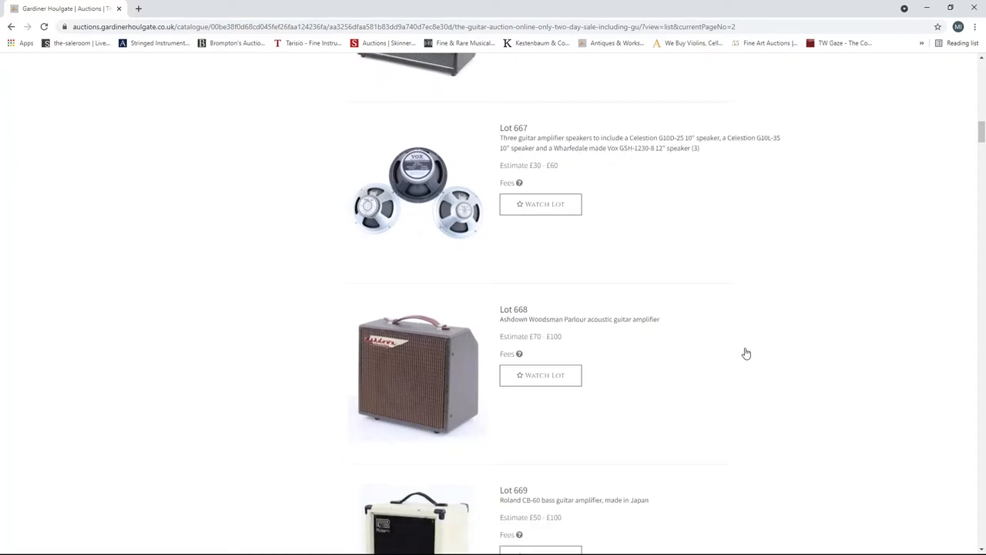
scroll(down, 3)
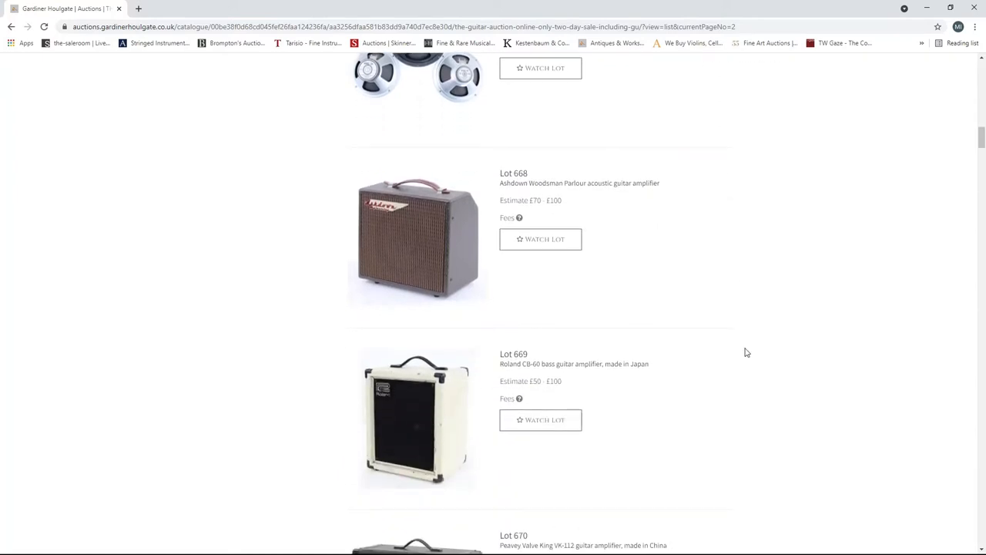
scroll(down, 3)
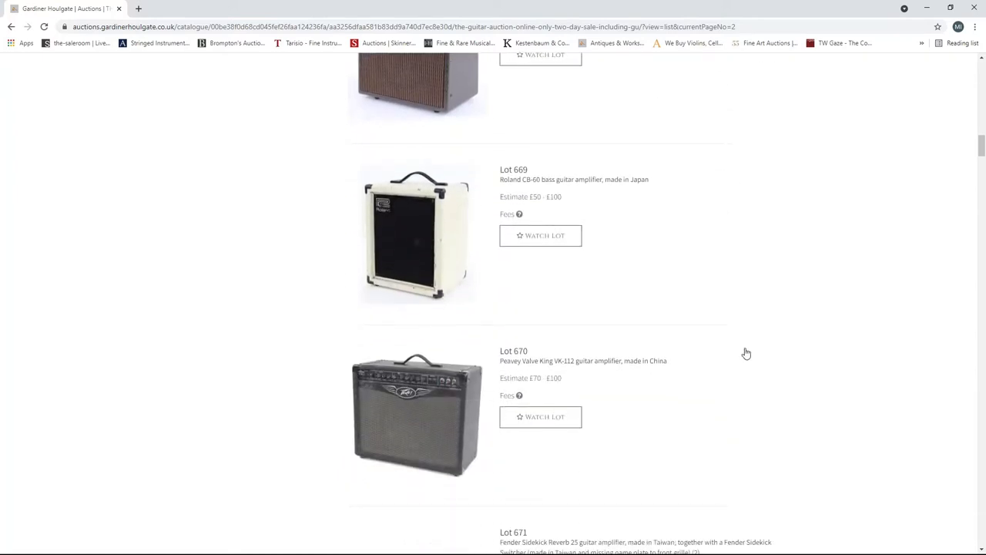
scroll(down, 3)
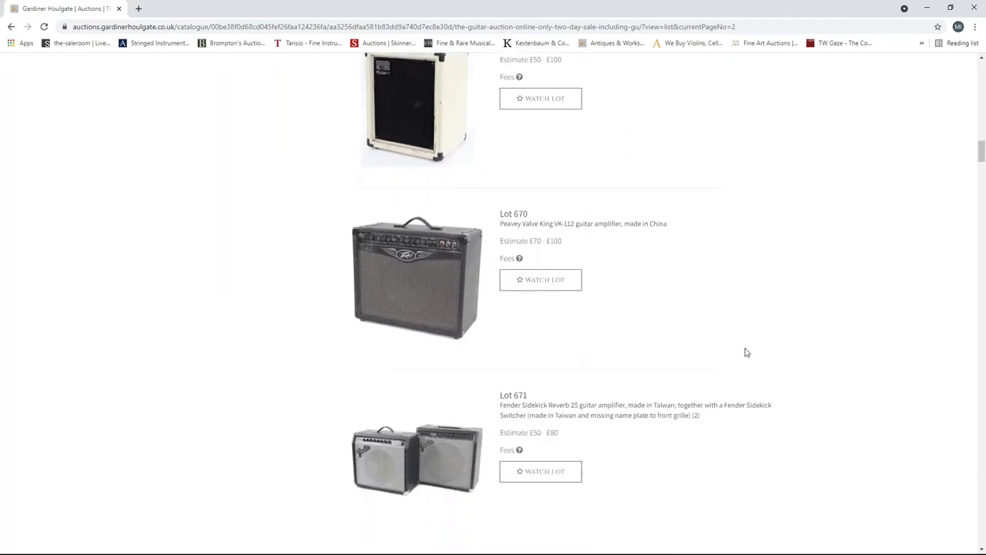
scroll(down, 3)
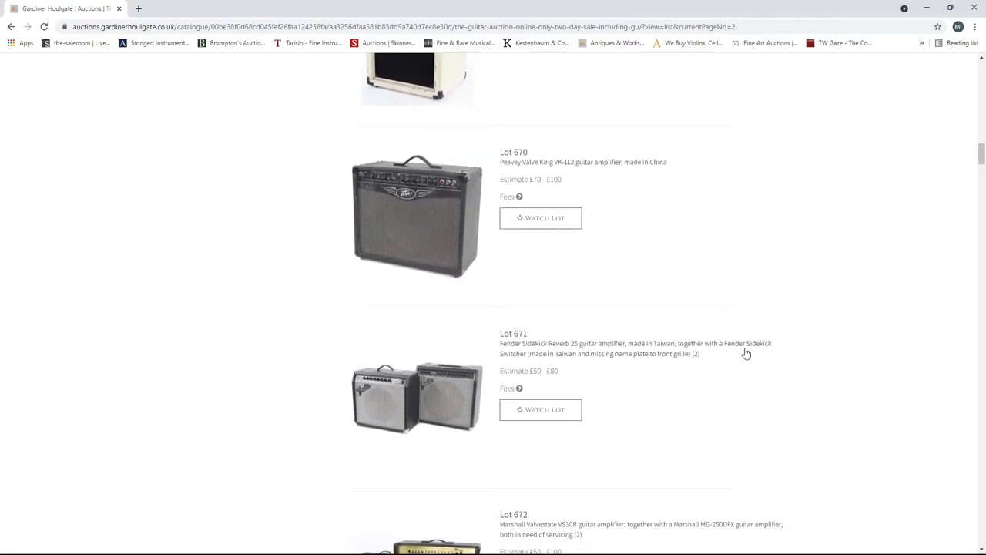
scroll(down, 3)
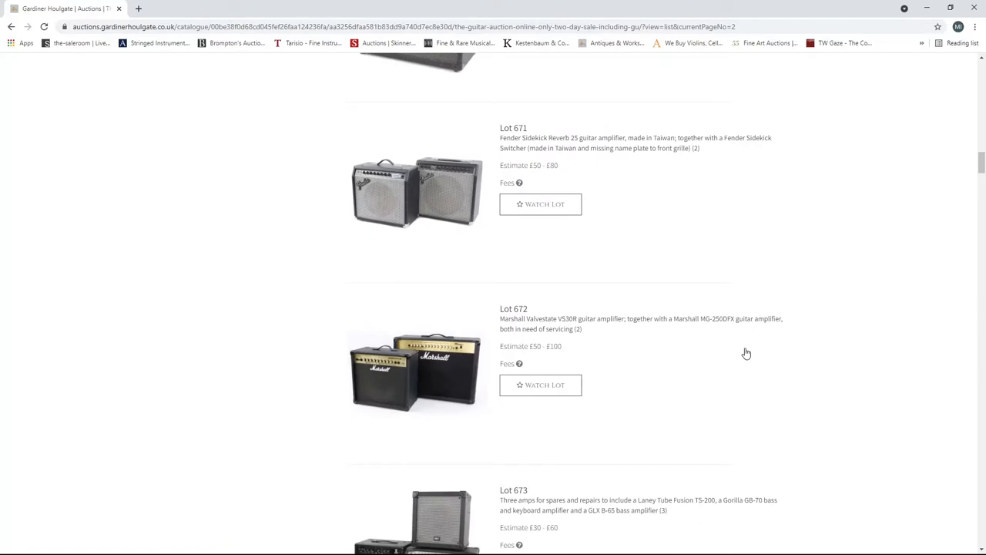
mouse_move(760, 376)
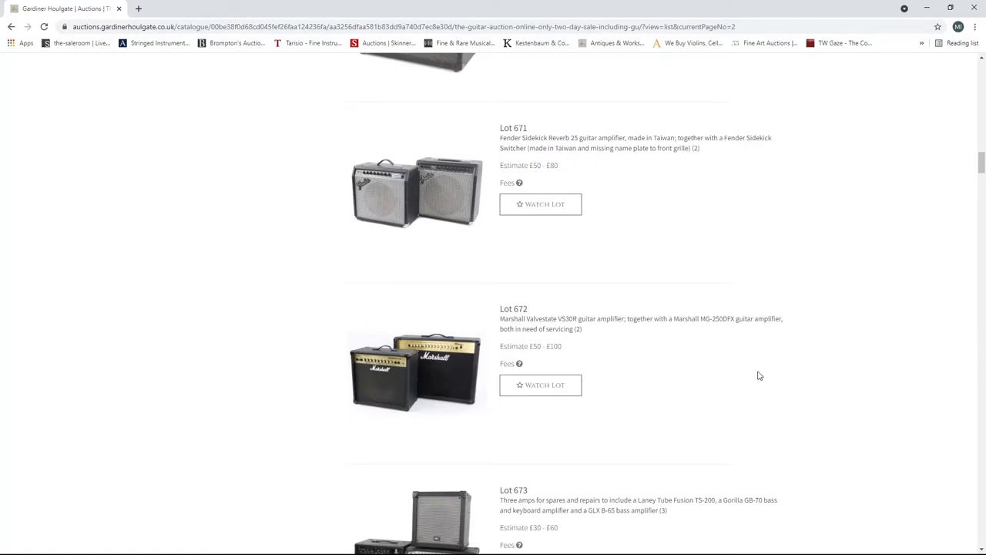
scroll(down, 3)
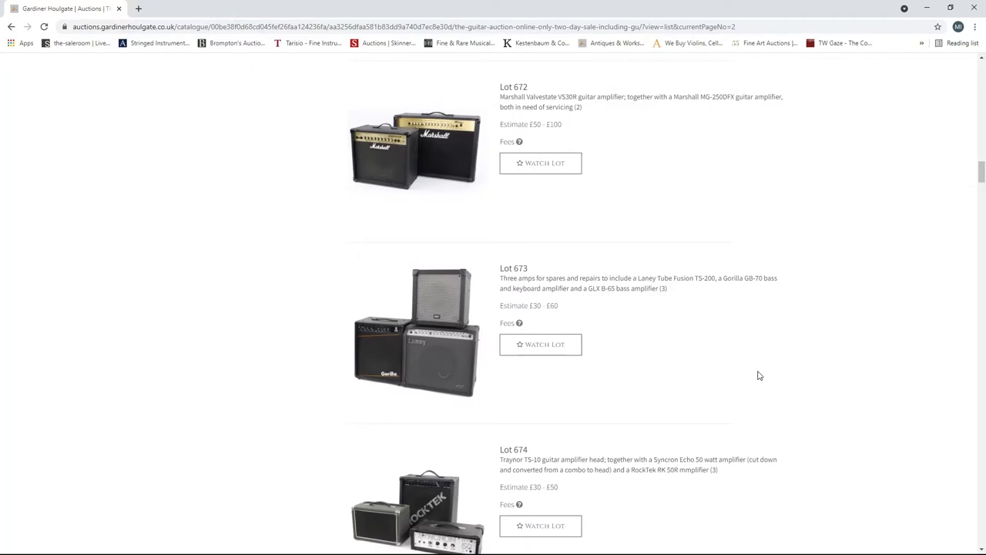
scroll(down, 3)
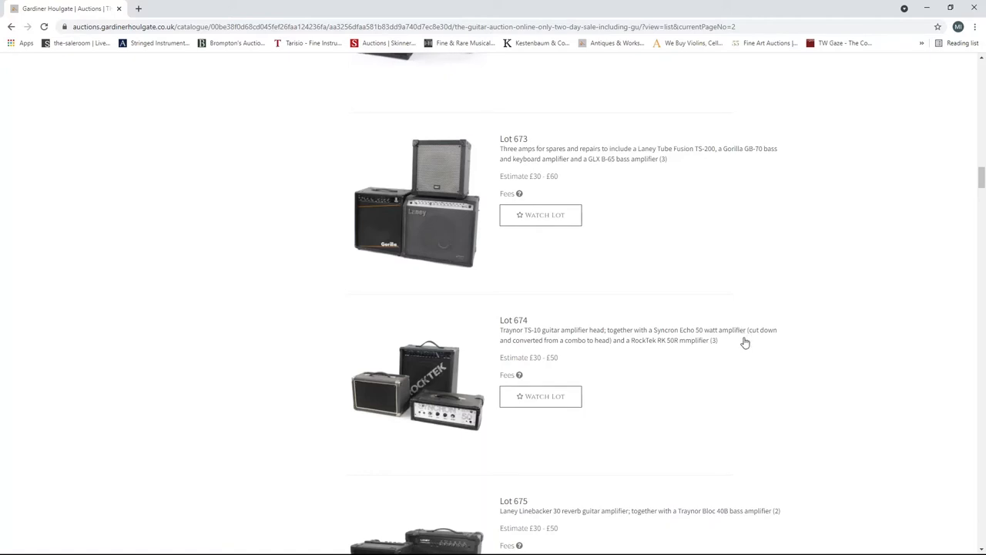
- Scroll page 2 down to Lots 687–689, ending at the Marshall G50R CD amplifier
scroll(down, 3)
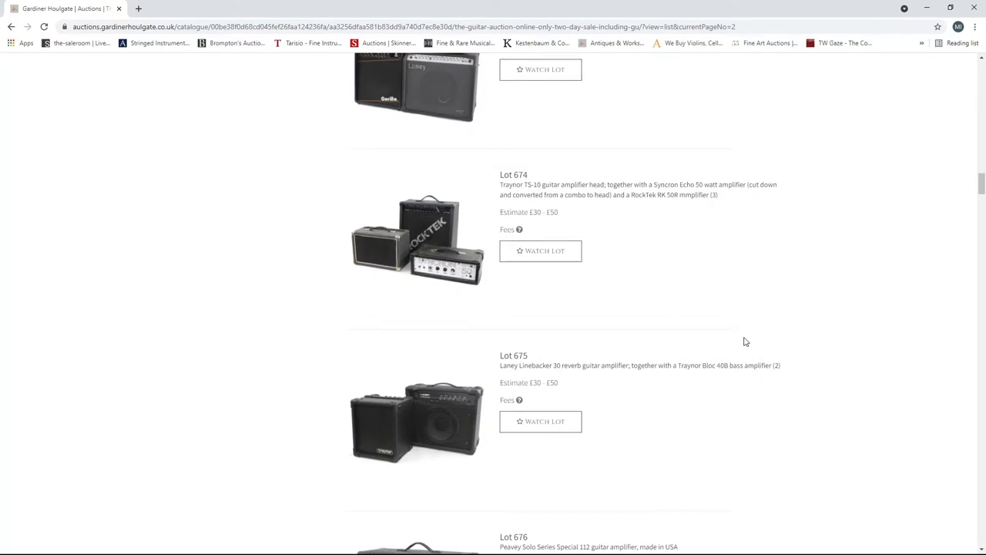
mouse_move(716, 320)
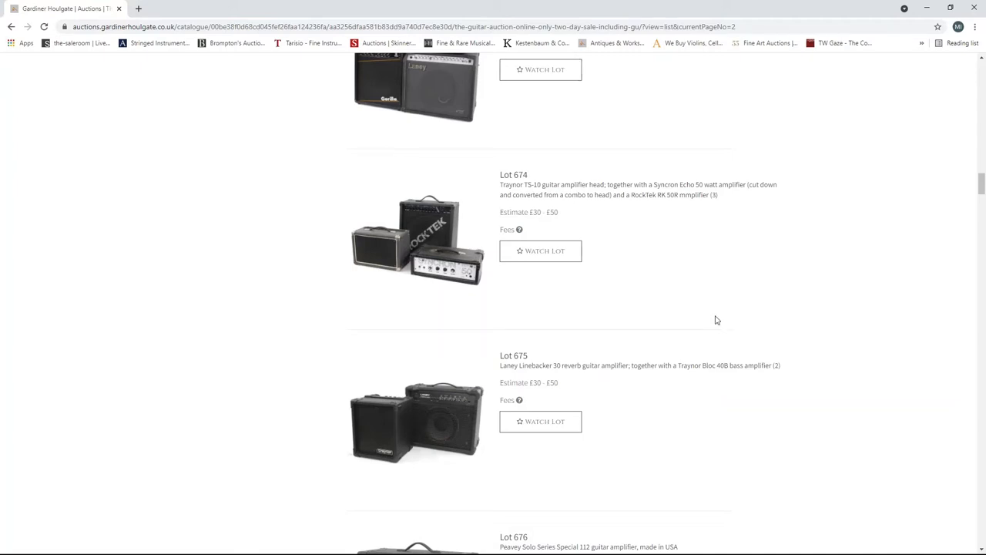
mouse_move(766, 274)
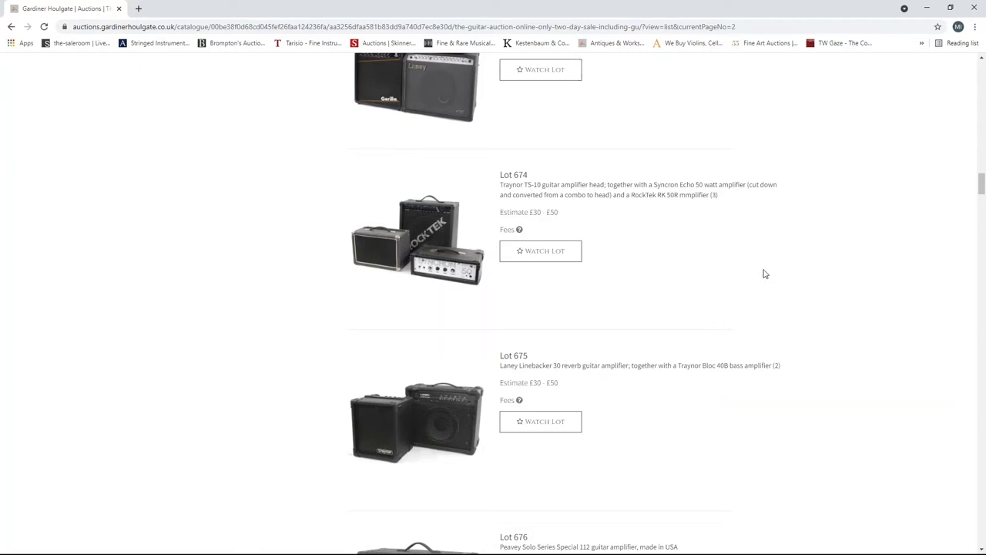
scroll(down, 3)
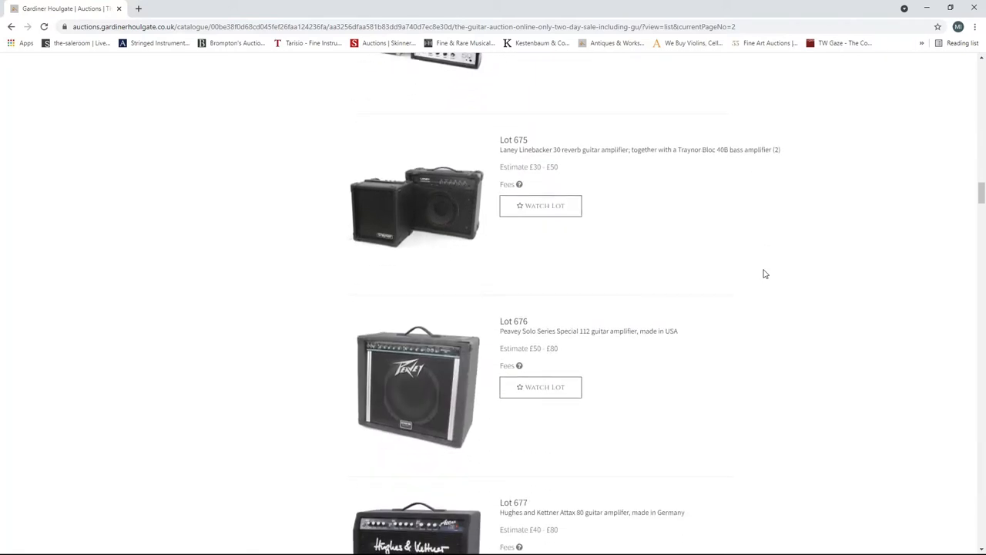
scroll(down, 3)
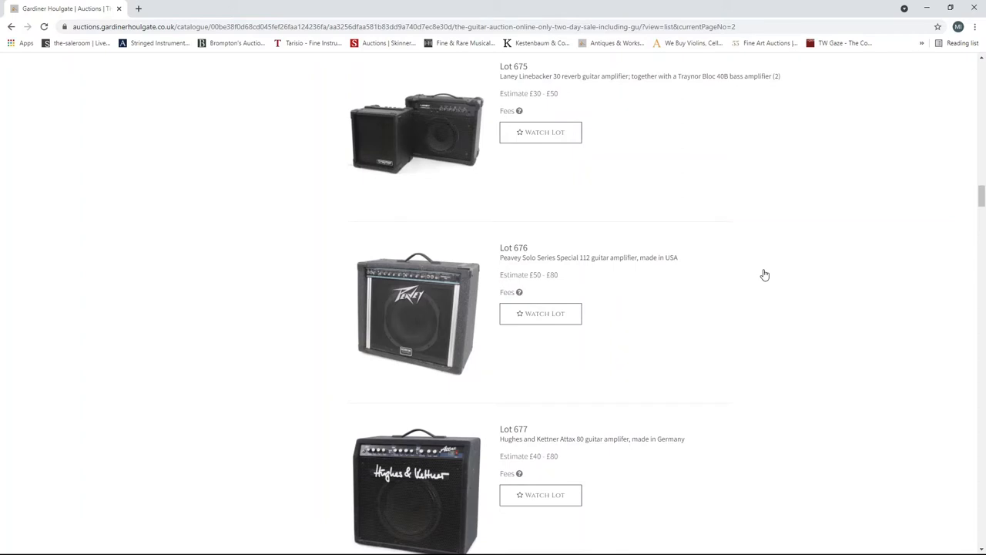
scroll(down, 3)
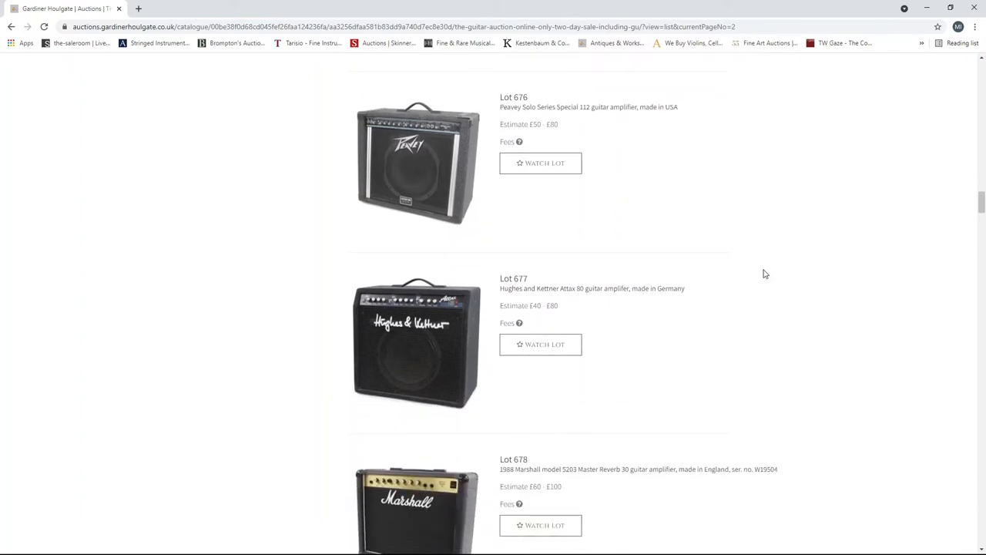
scroll(down, 3)
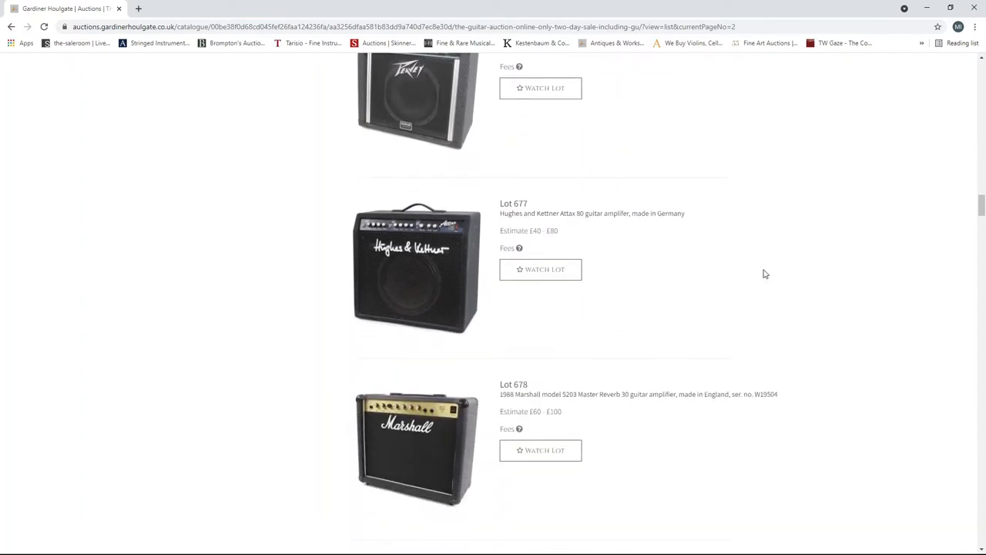
scroll(down, 3)
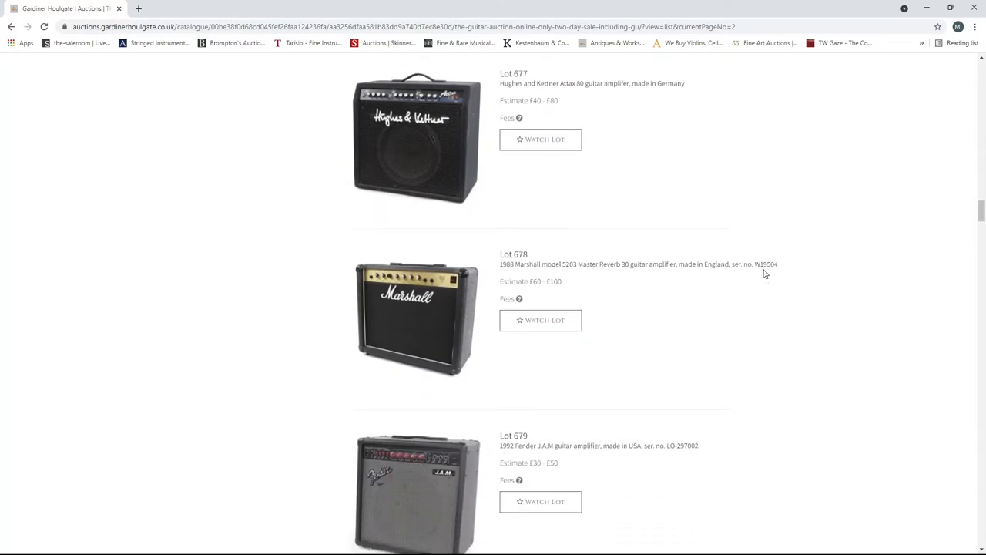
scroll(down, 3)
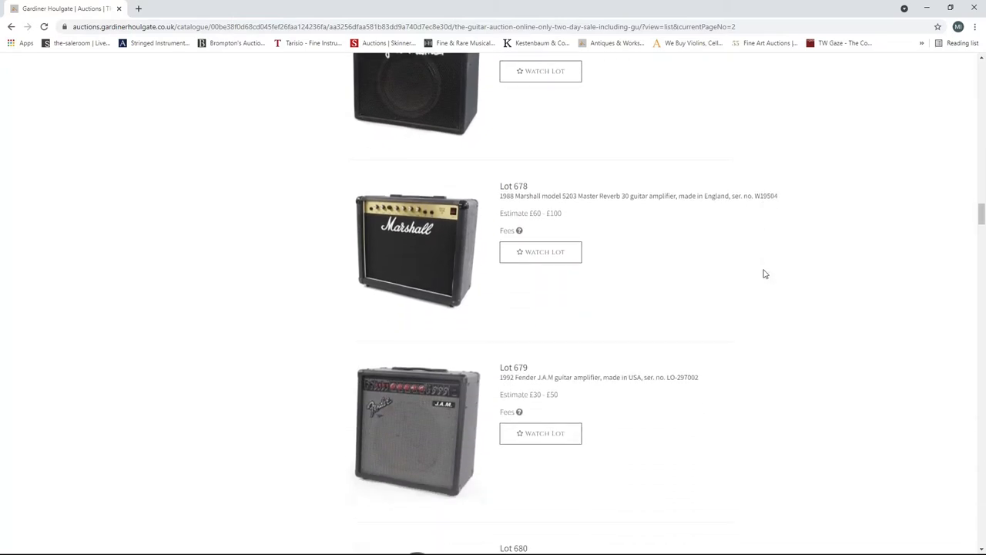
scroll(down, 3)
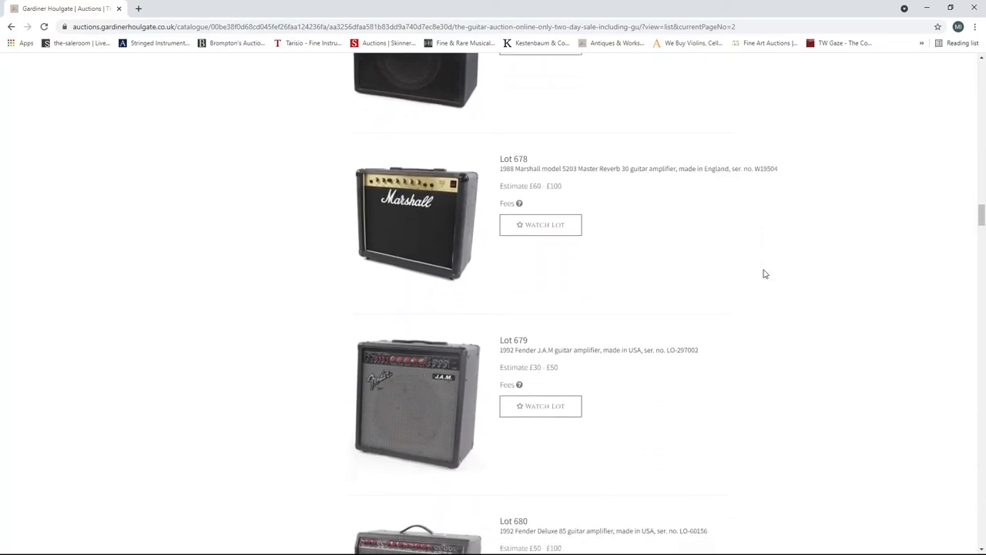
scroll(down, 3)
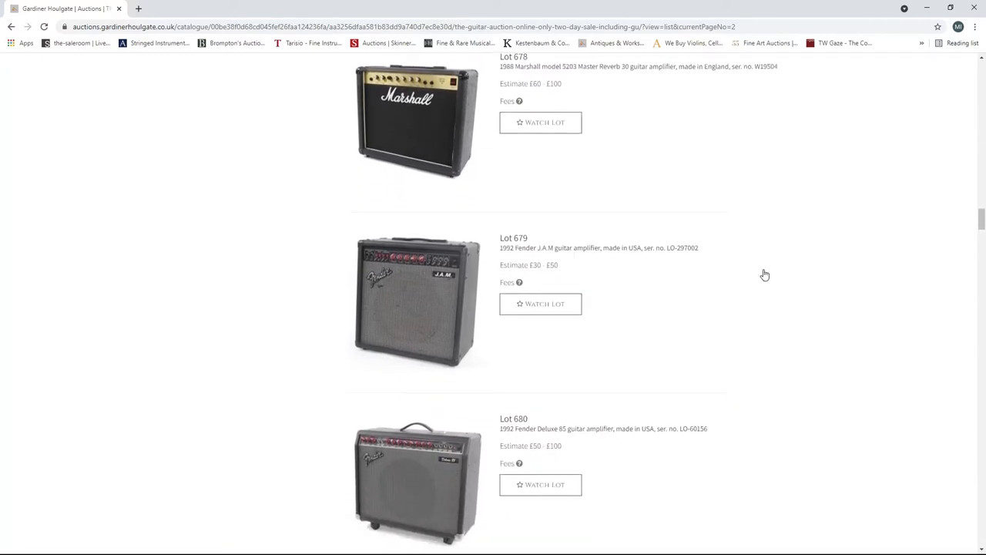
scroll(down, 3)
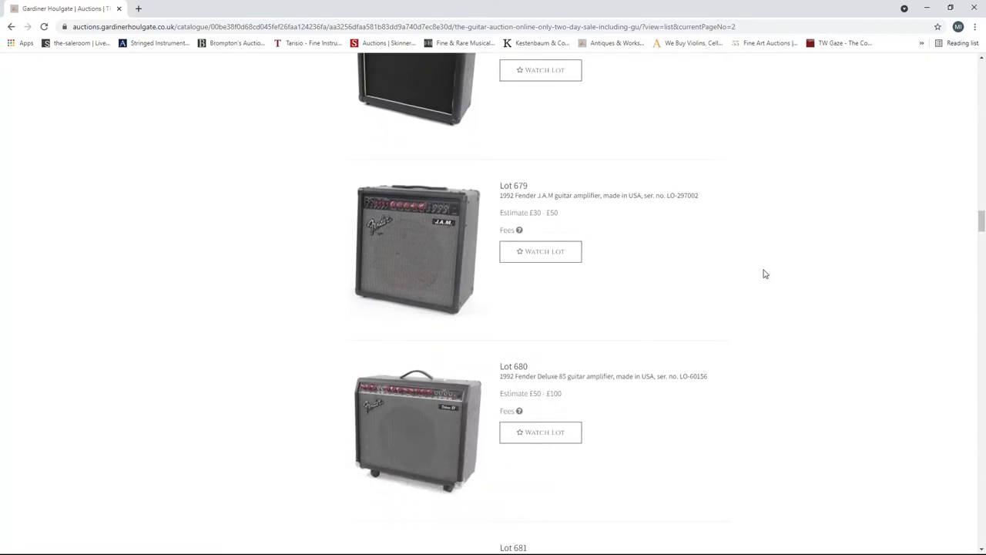
scroll(down, 3)
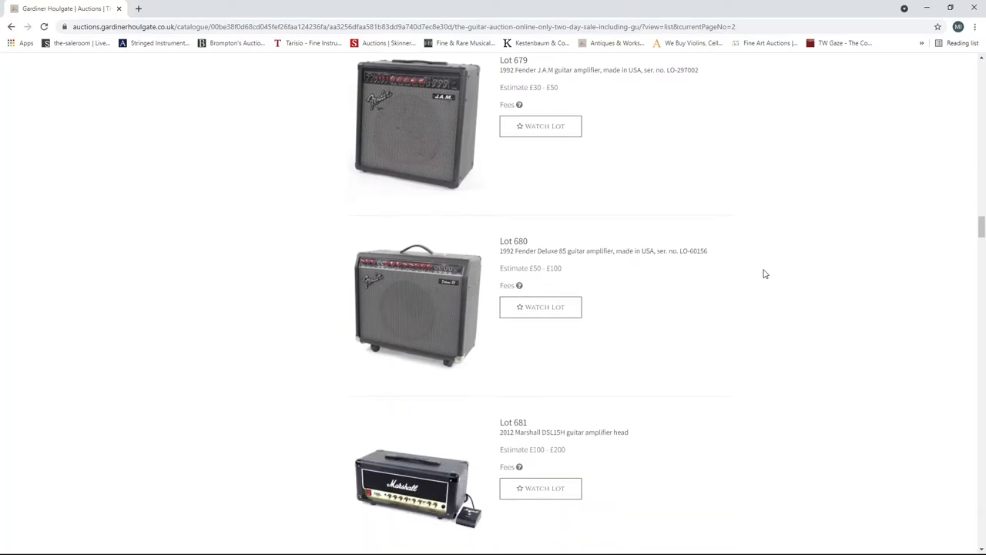
scroll(down, 3)
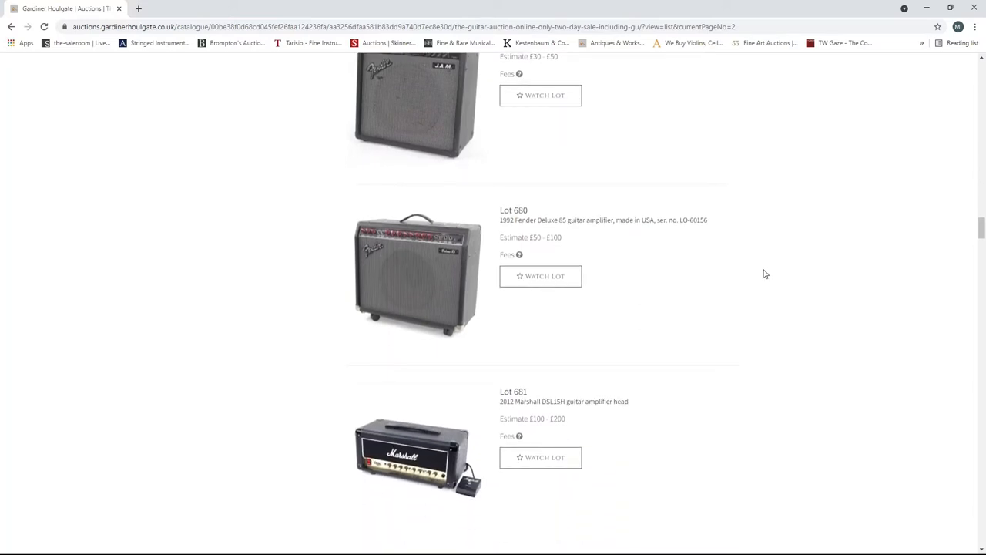
scroll(down, 3)
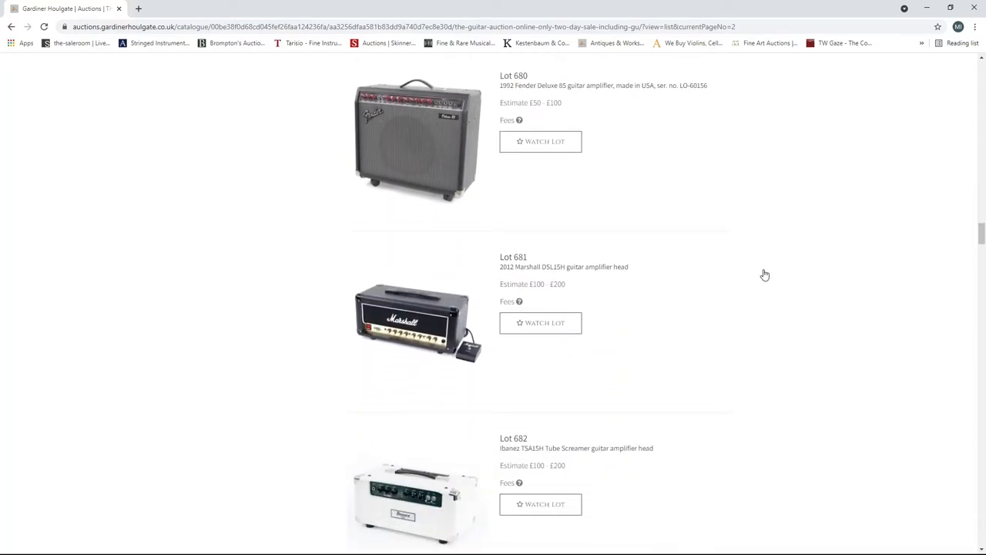
scroll(down, 3)
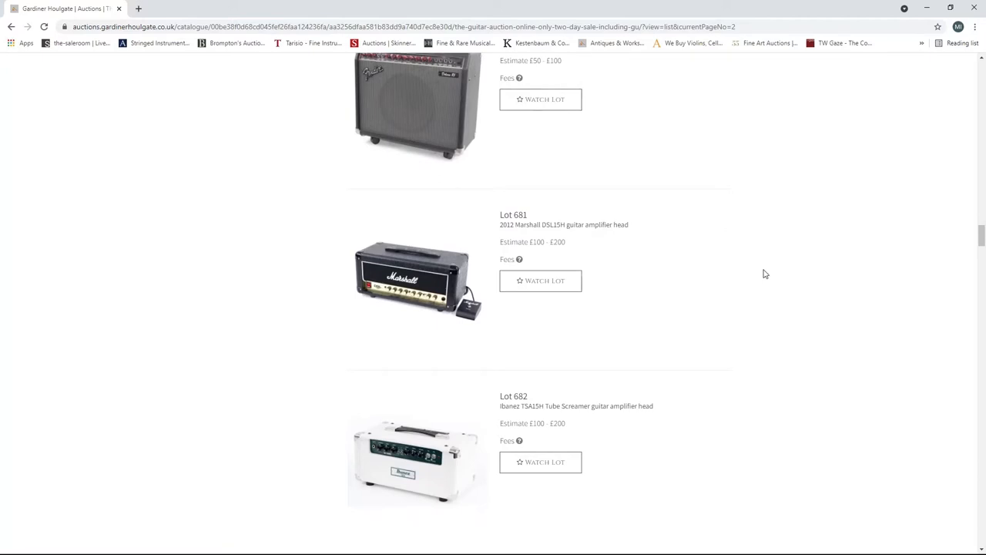
scroll(down, 3)
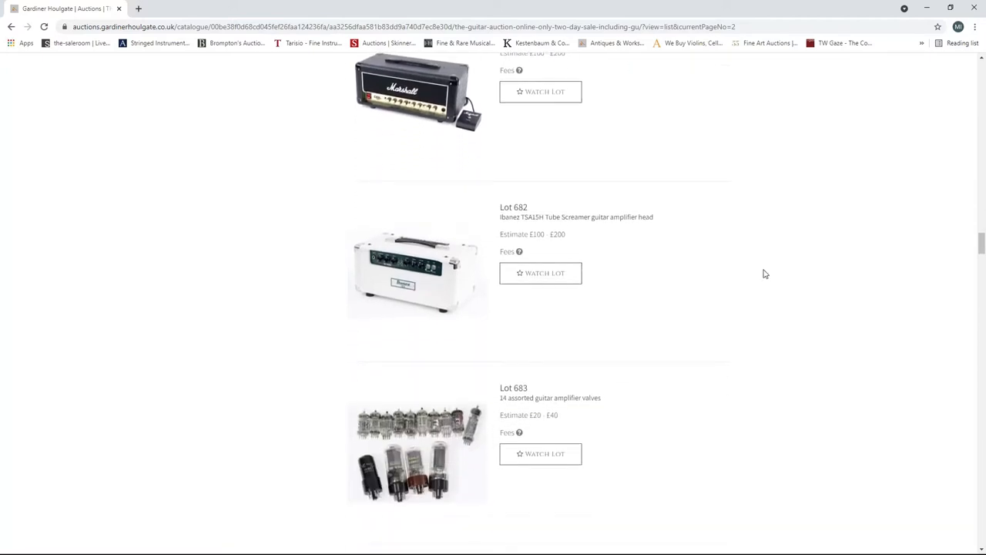
scroll(down, 3)
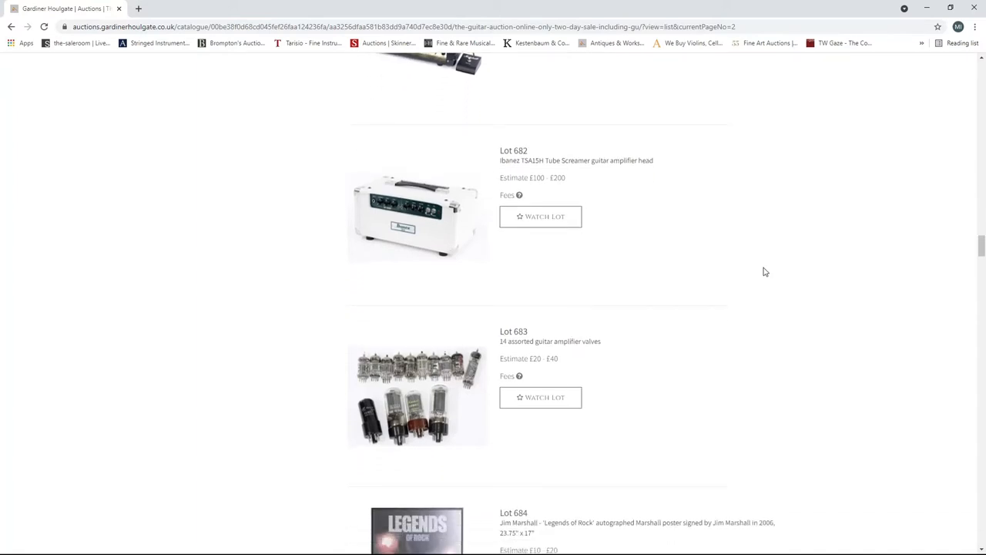
scroll(down, 3)
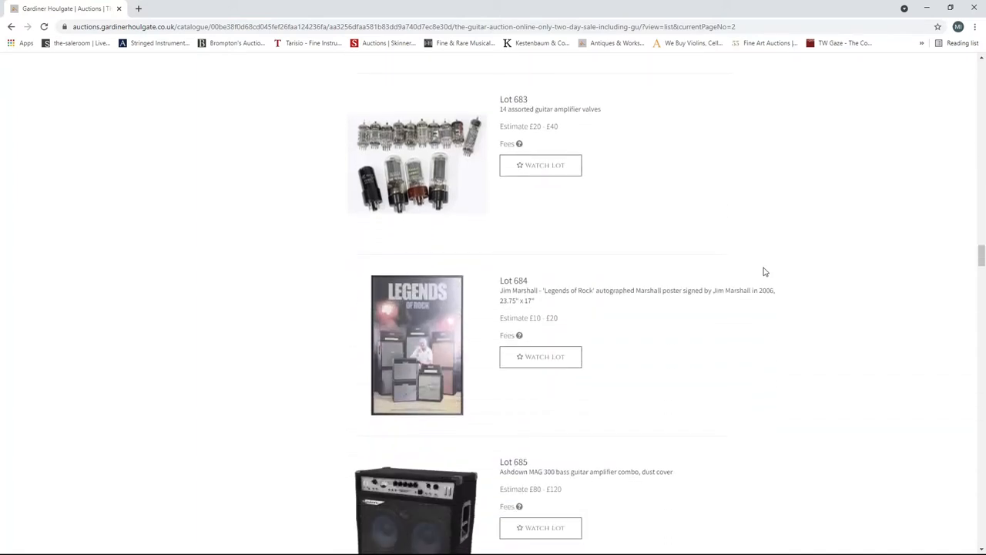
scroll(down, 3)
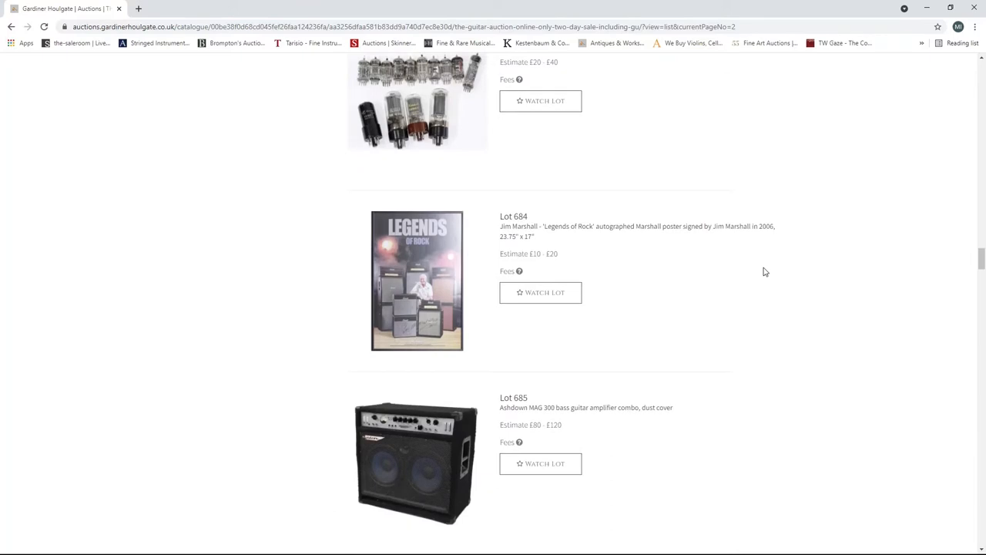
scroll(down, 3)
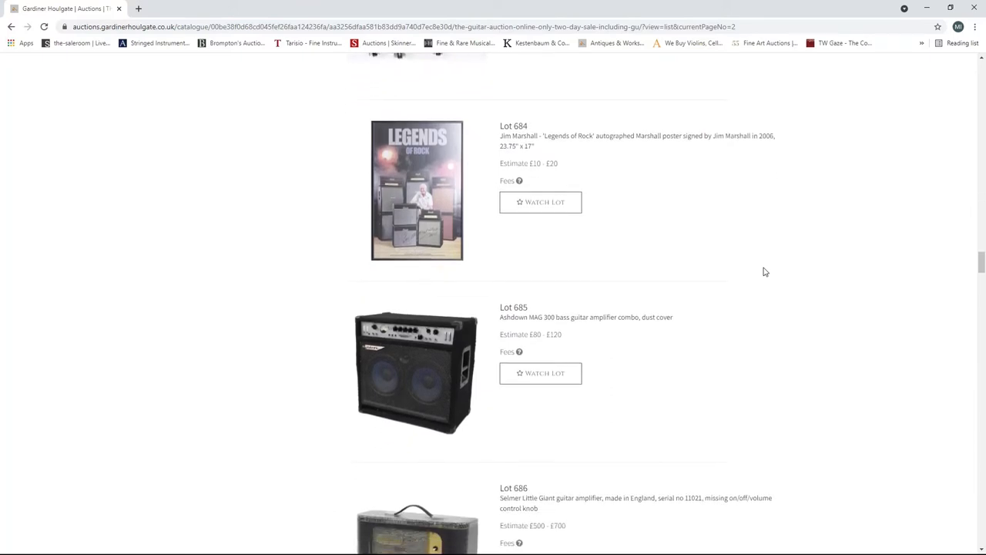
scroll(down, 3)
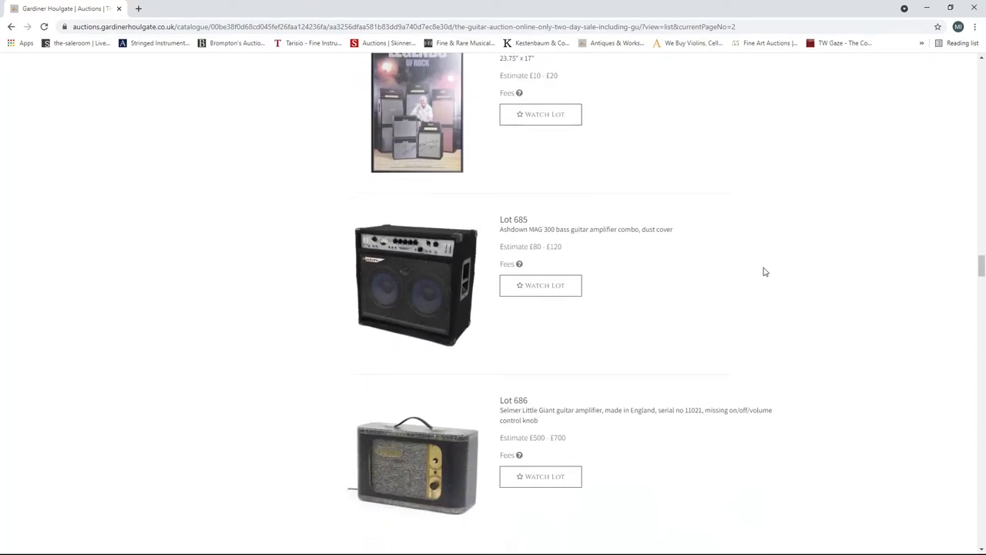
scroll(down, 3)
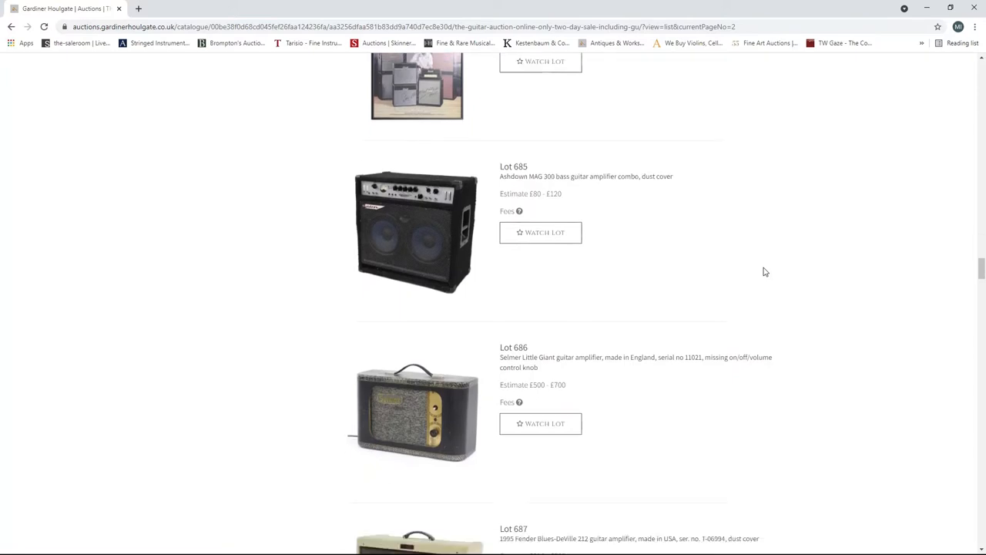
scroll(down, 3)
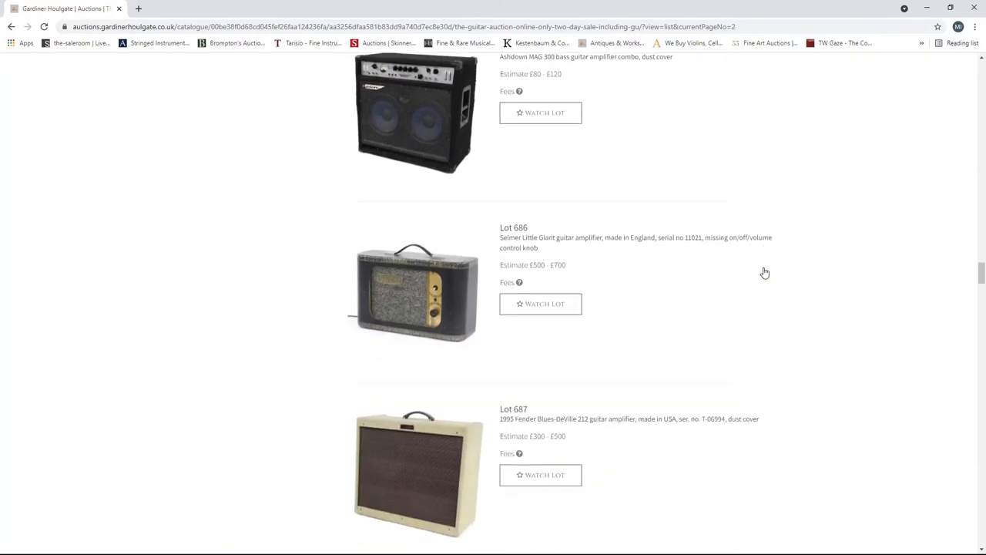
scroll(down, 3)
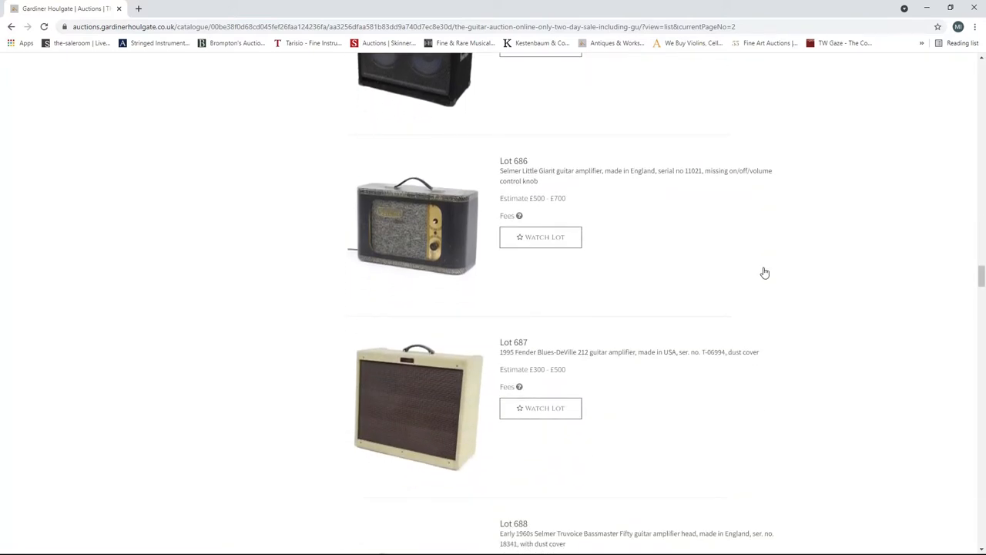
scroll(down, 3)
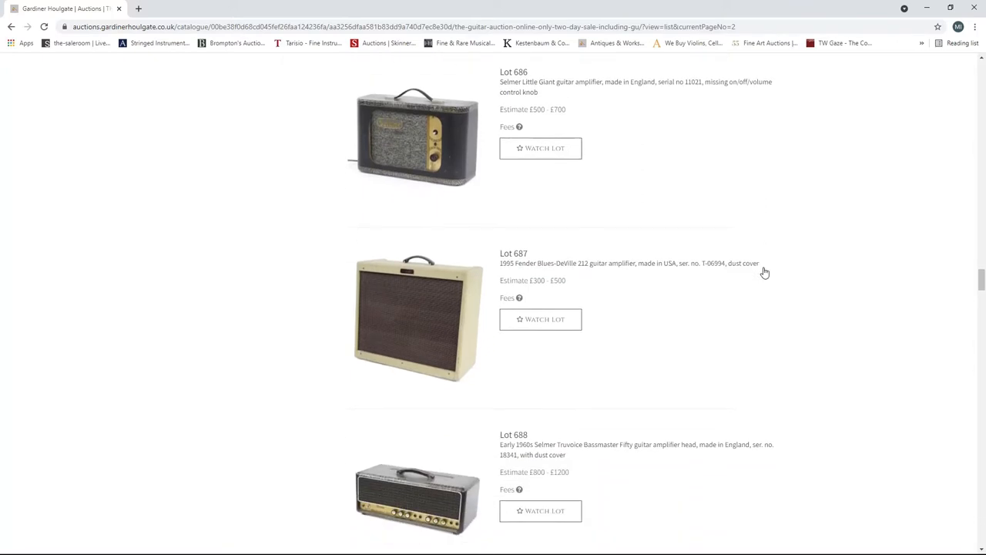
scroll(down, 3)
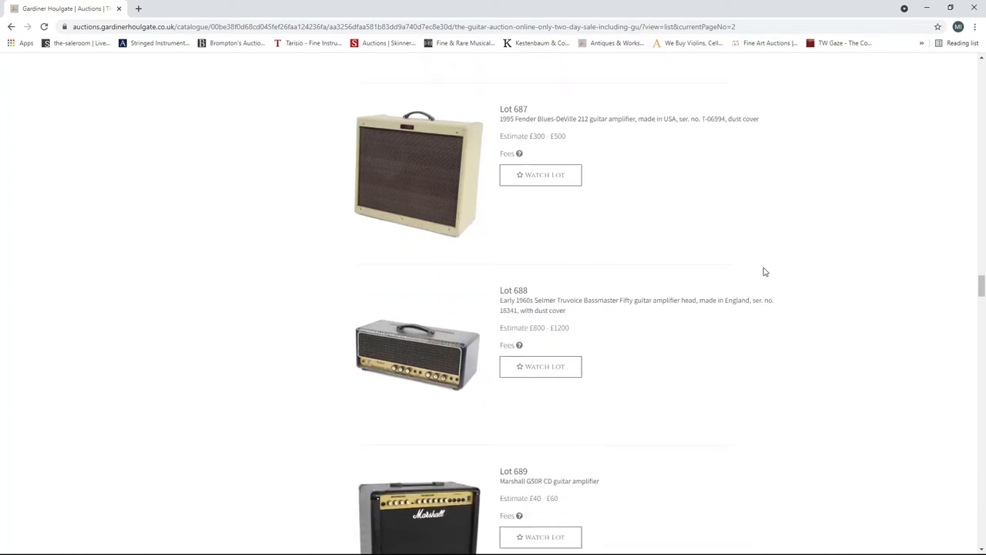
scroll(down, 3)
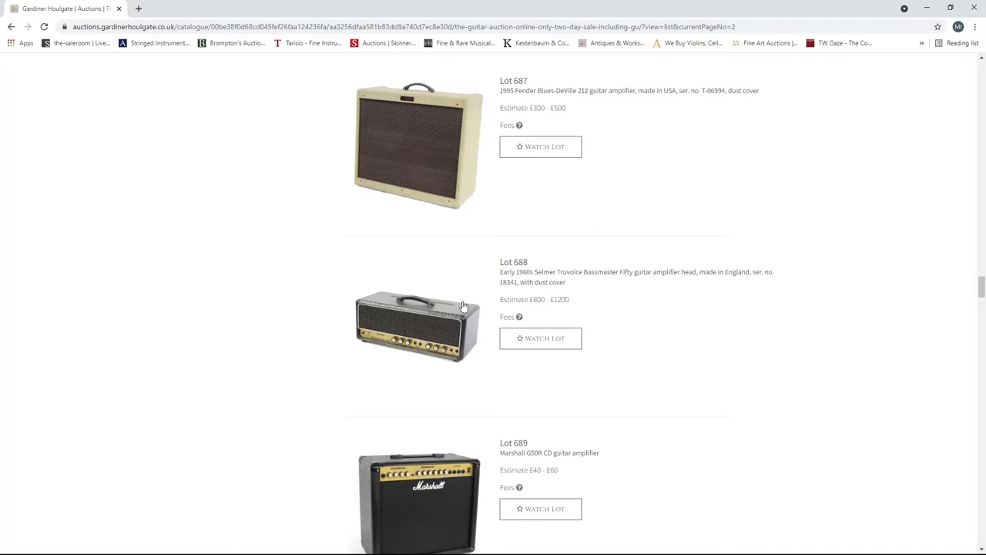
click(417, 323)
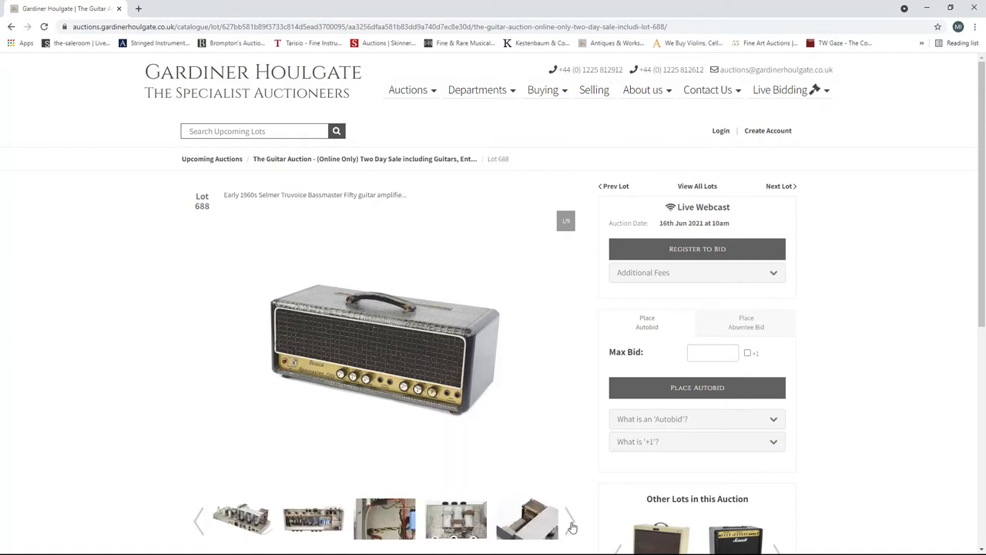
scroll(down, 3)
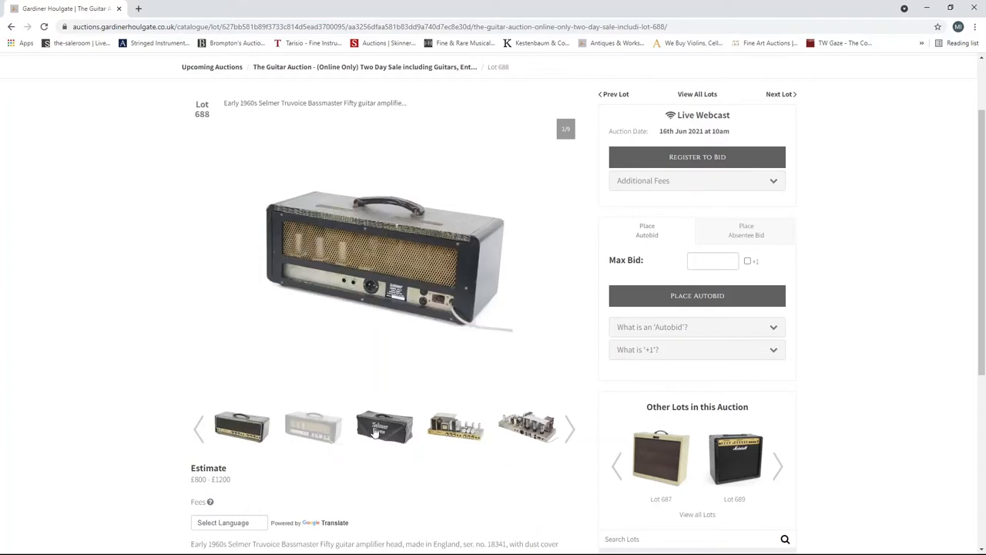
click(528, 426)
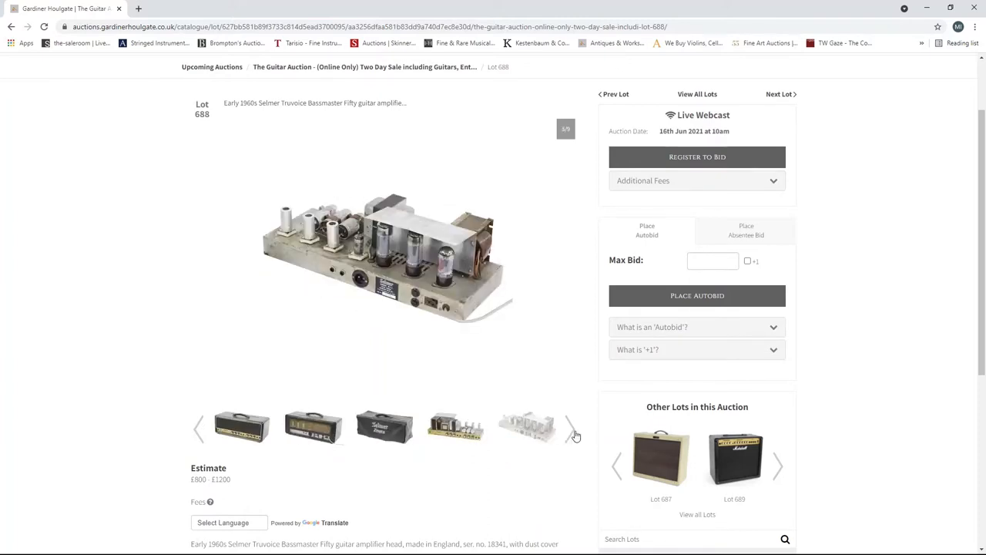
click(570, 429)
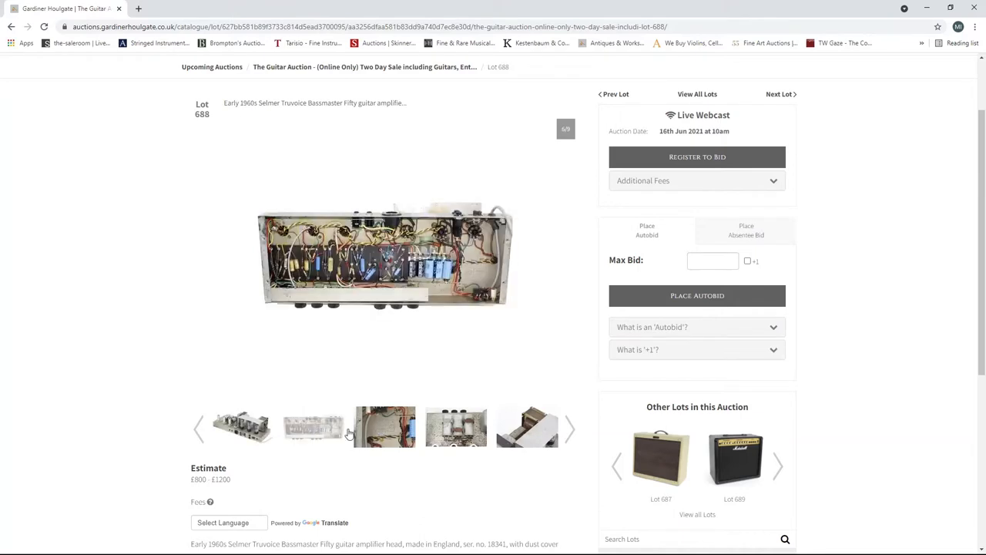
click(570, 429)
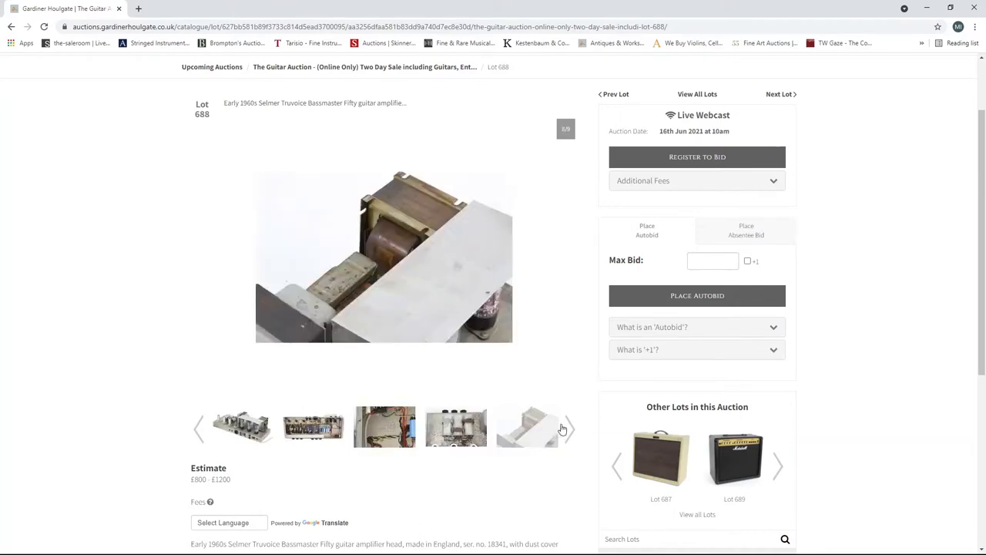
mouse_move(108, 92)
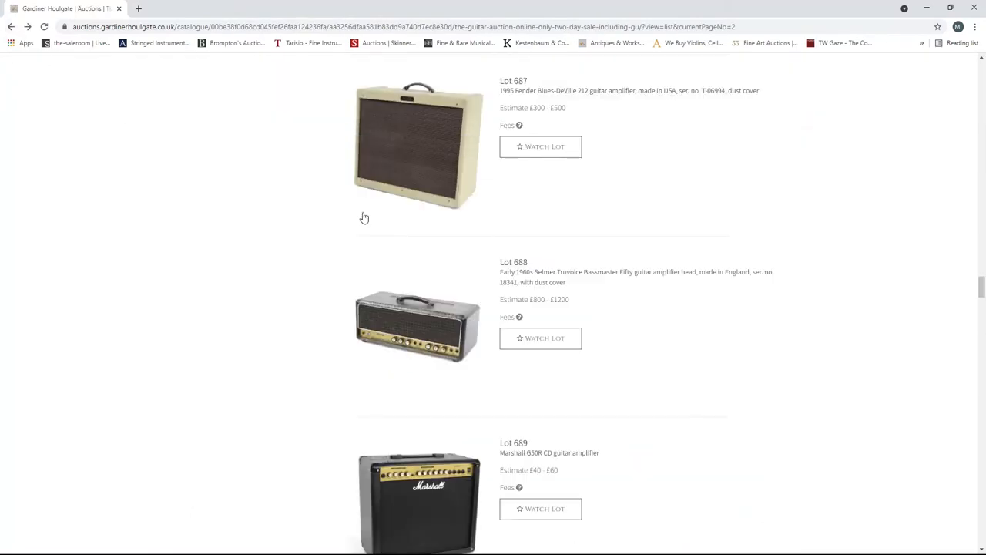
- Scroll page 2 from Lot 689 down to Lots 697–699, including the 1964 Vox AC30
scroll(down, 3)
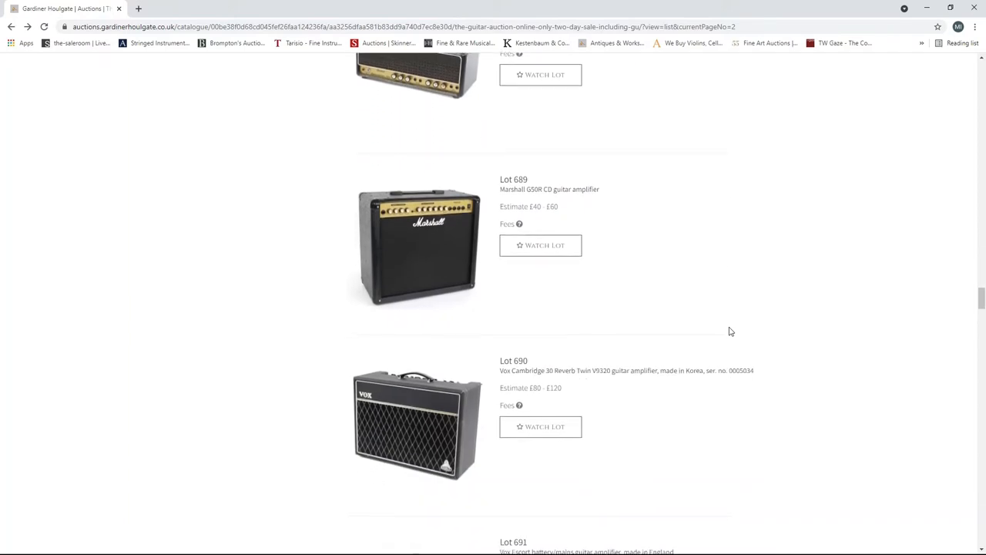
scroll(down, 3)
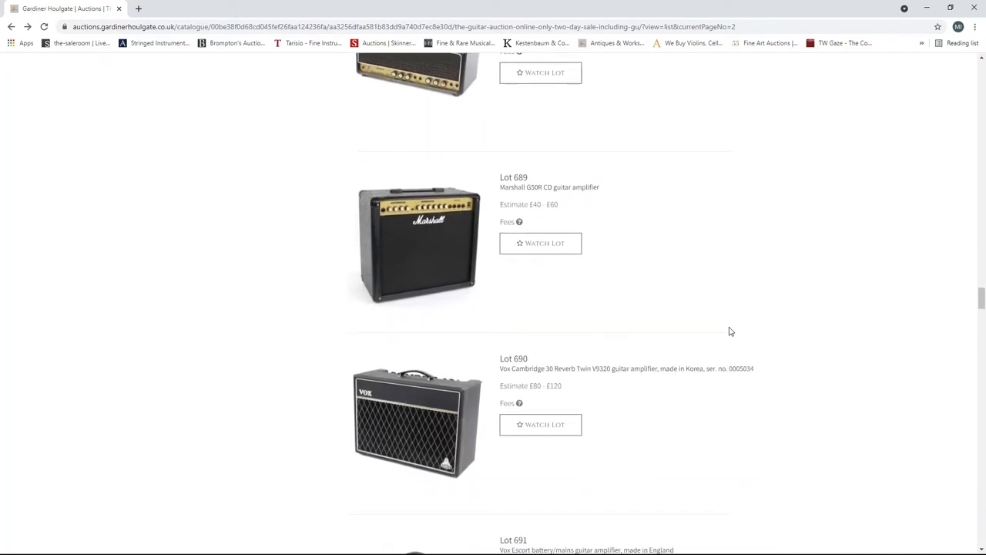
scroll(up, 3)
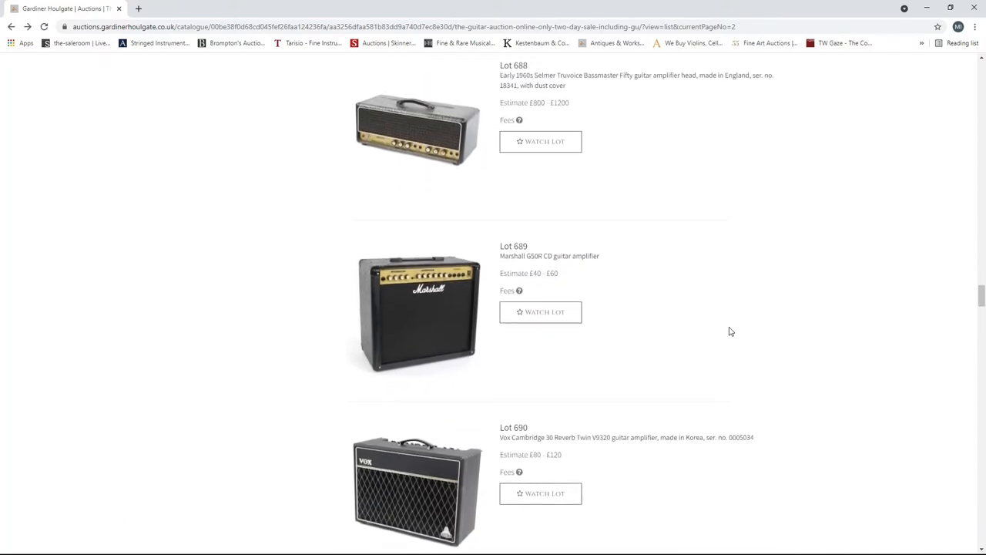
scroll(down, 3)
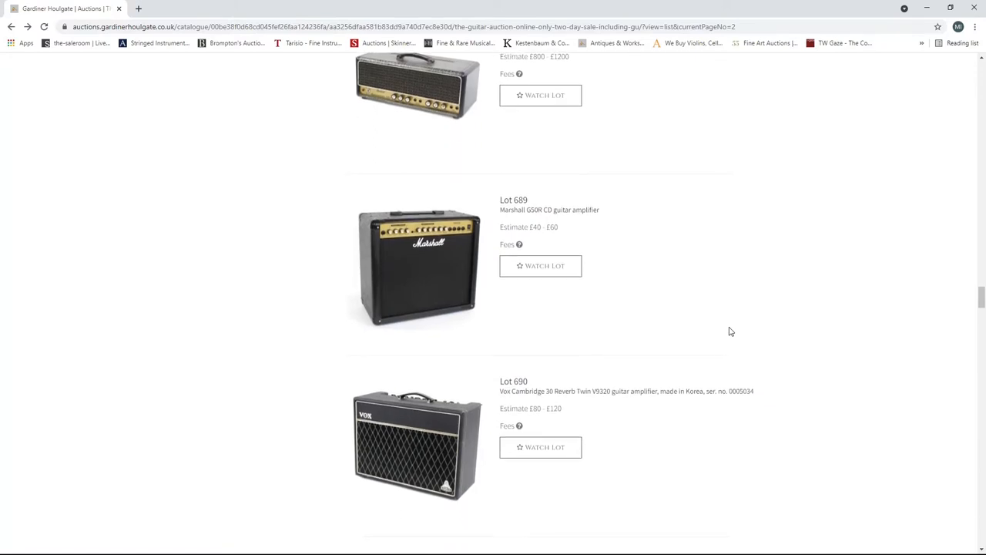
scroll(down, 3)
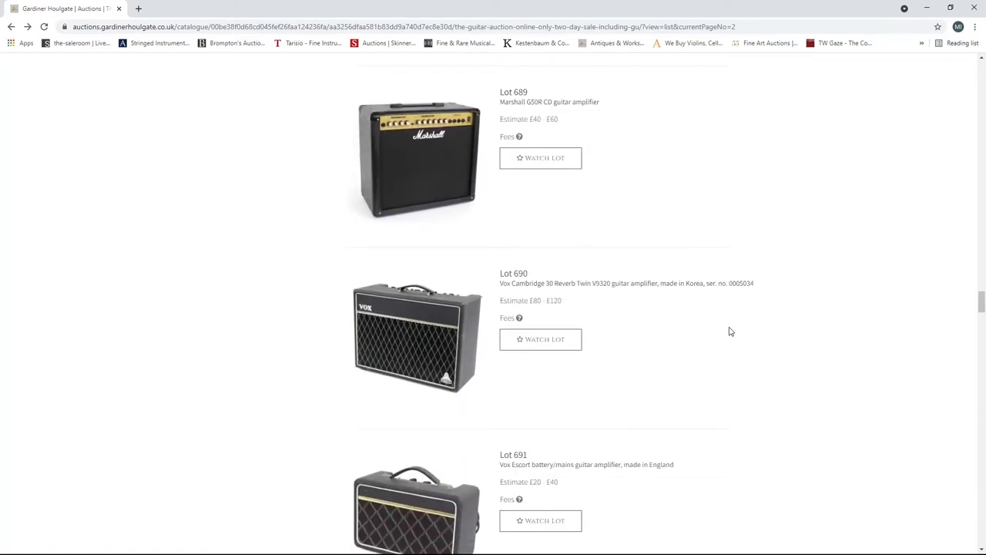
scroll(down, 3)
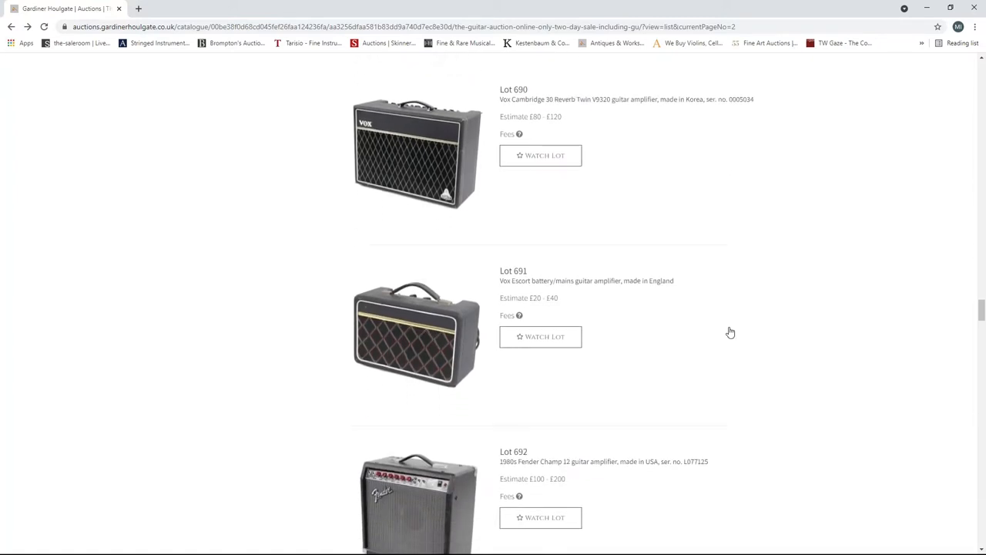
scroll(down, 3)
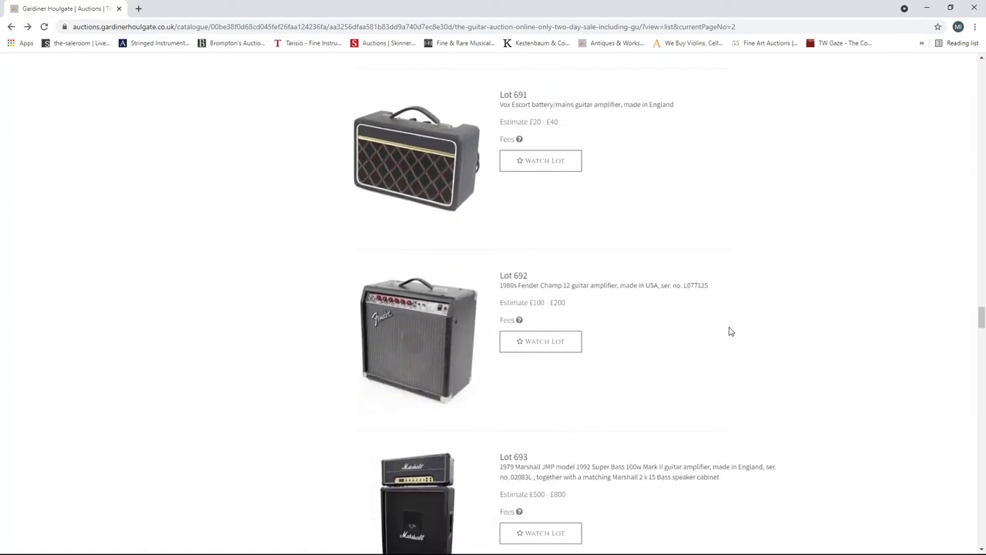
scroll(down, 3)
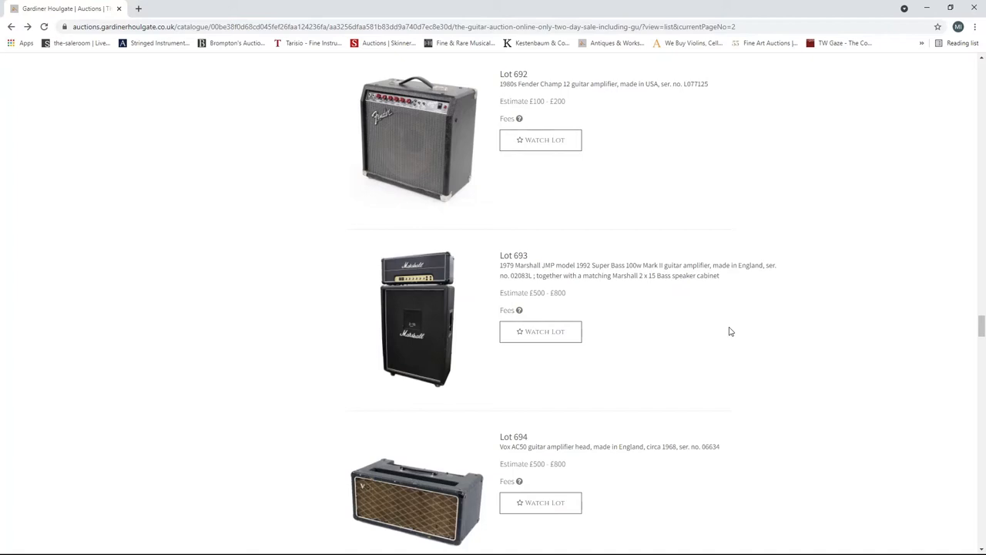
mouse_move(730, 353)
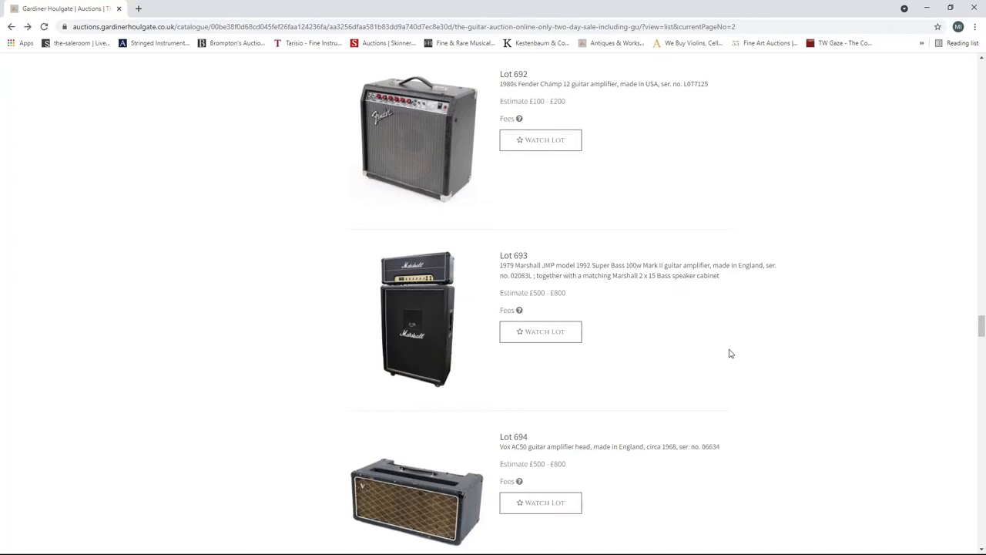
scroll(down, 3)
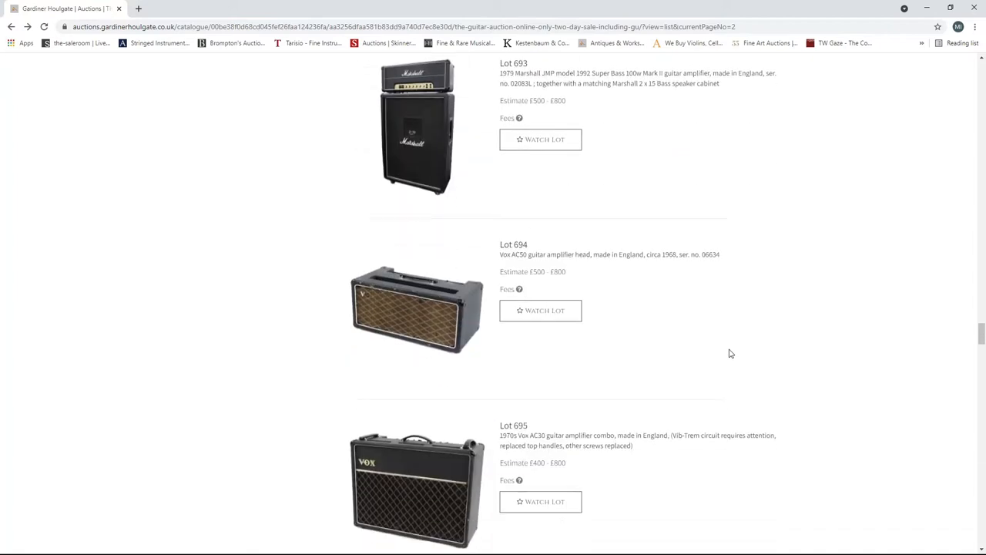
scroll(down, 3)
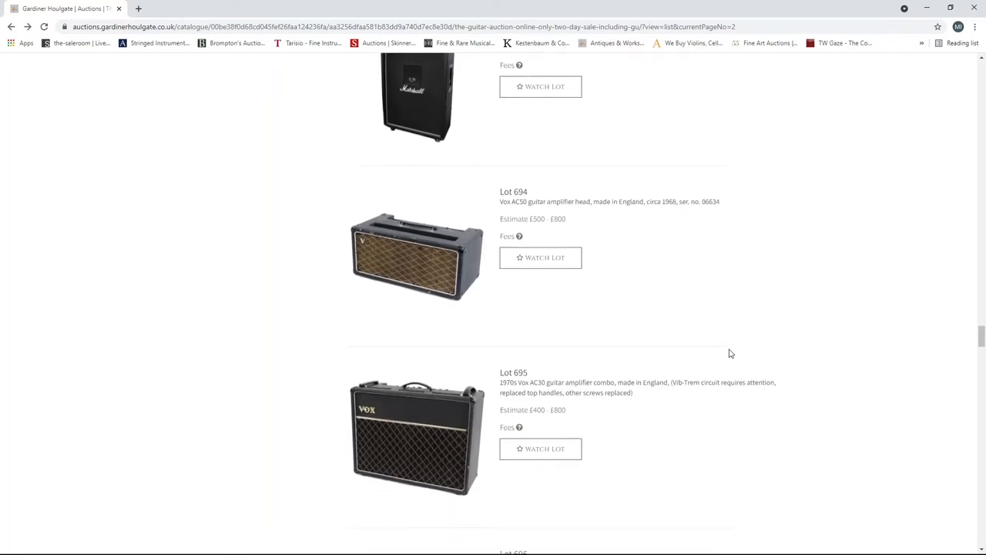
scroll(down, 3)
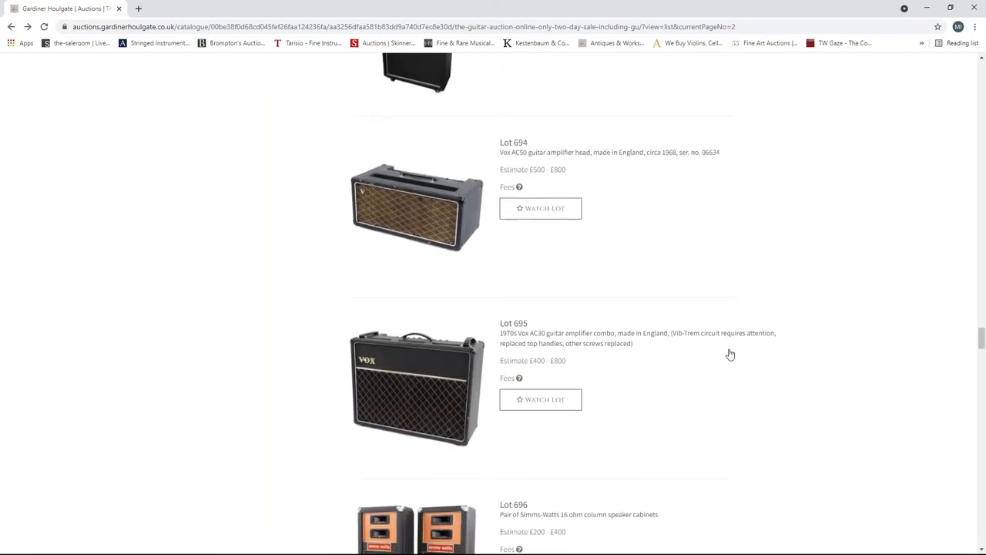
scroll(down, 3)
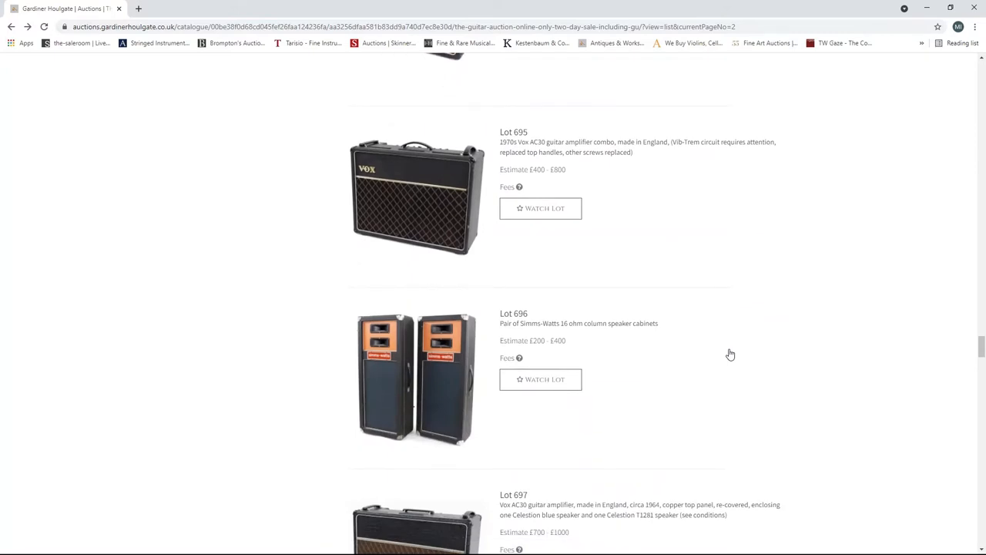
scroll(down, 3)
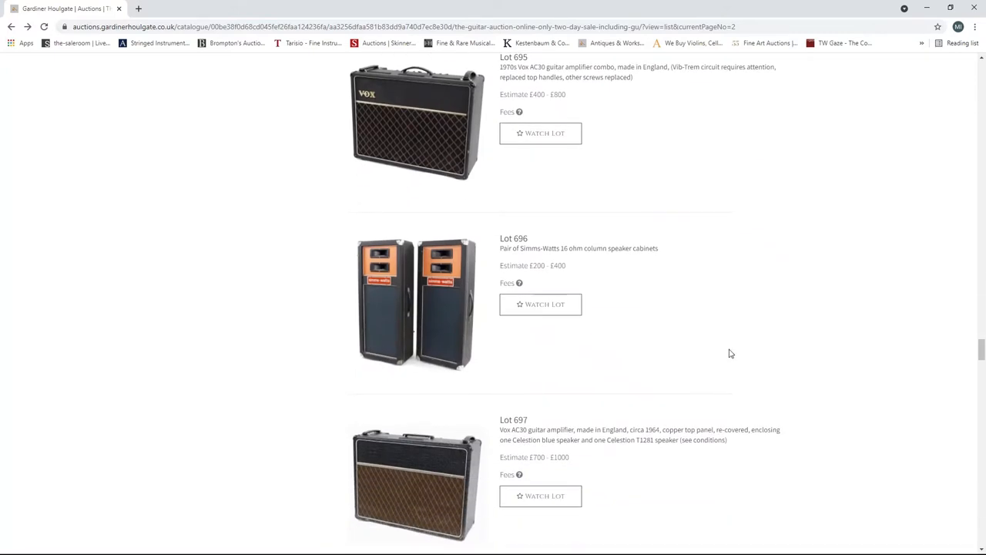
scroll(down, 3)
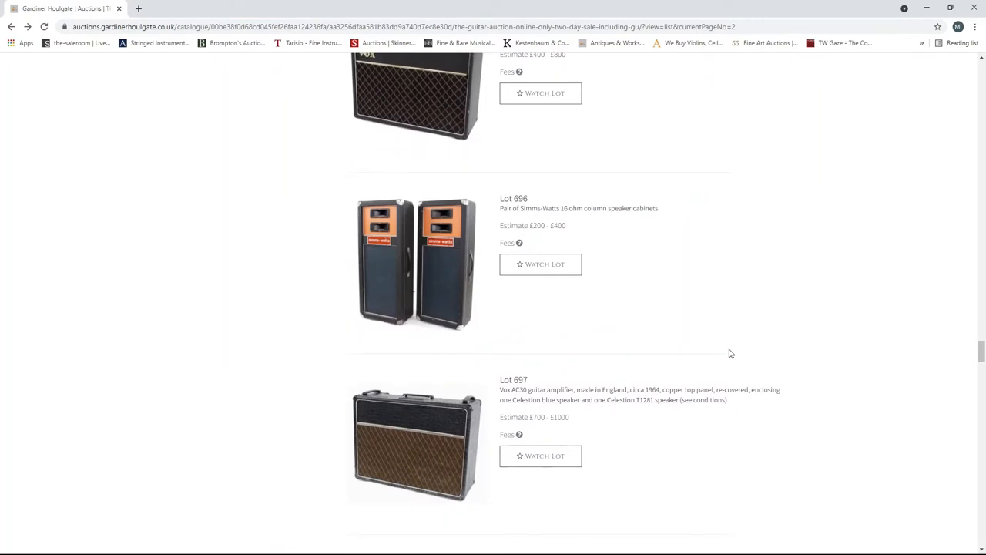
scroll(down, 3)
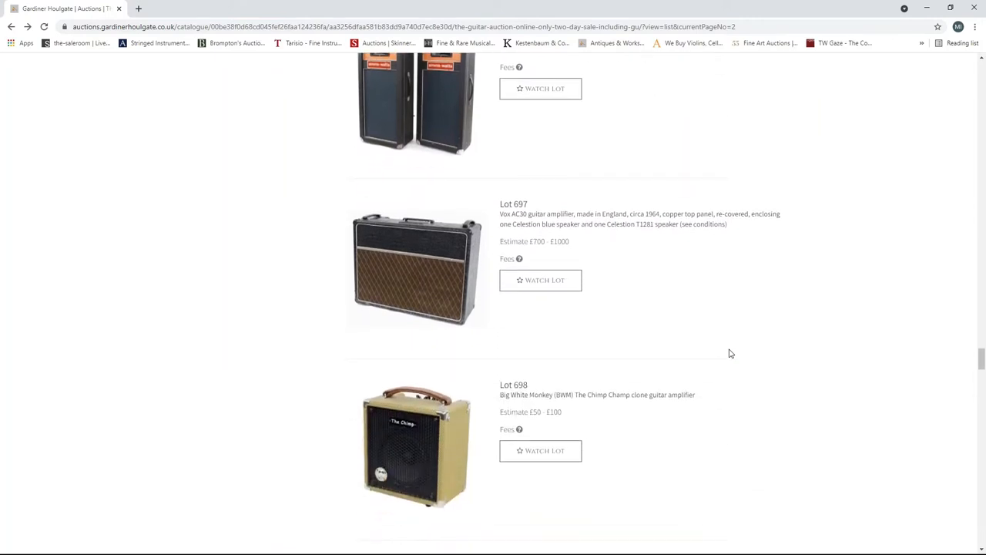
scroll(down, 3)
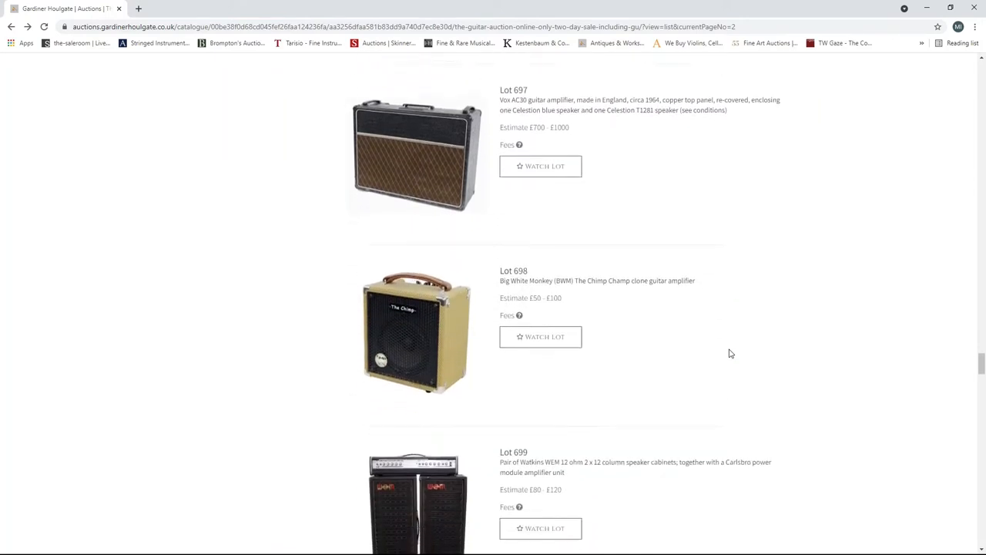
scroll(down, 3)
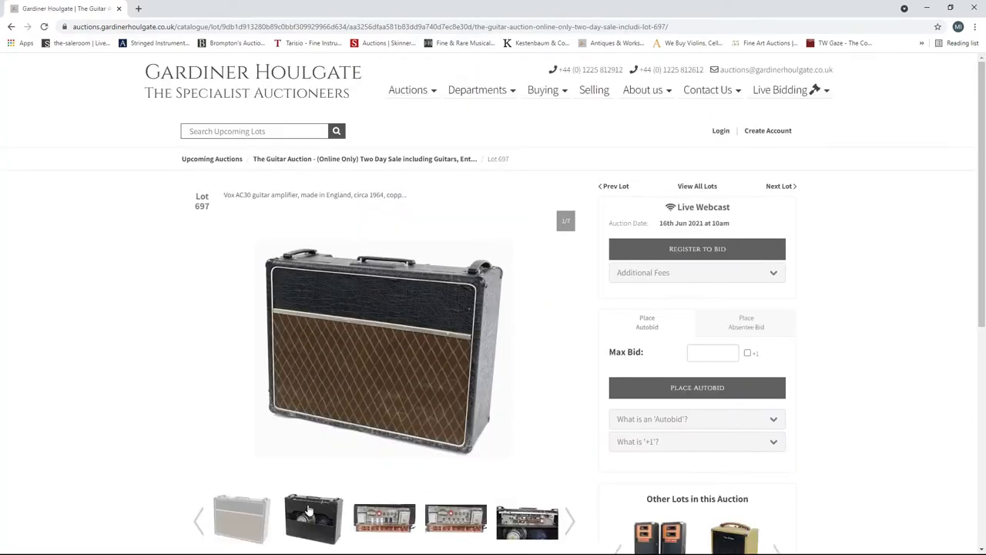
- View Lot 697's amplifier chassis photo and another gallery image
click(456, 518)
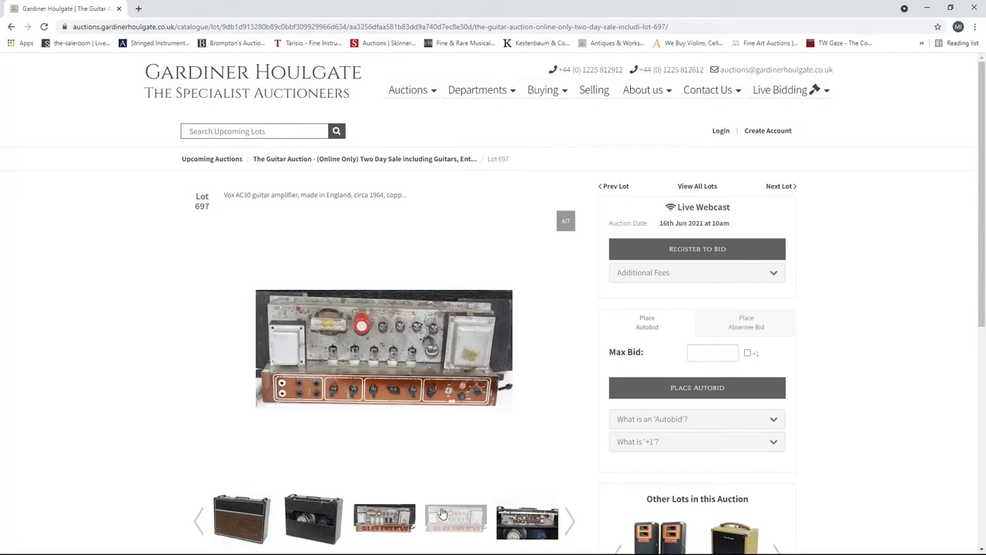
click(570, 521)
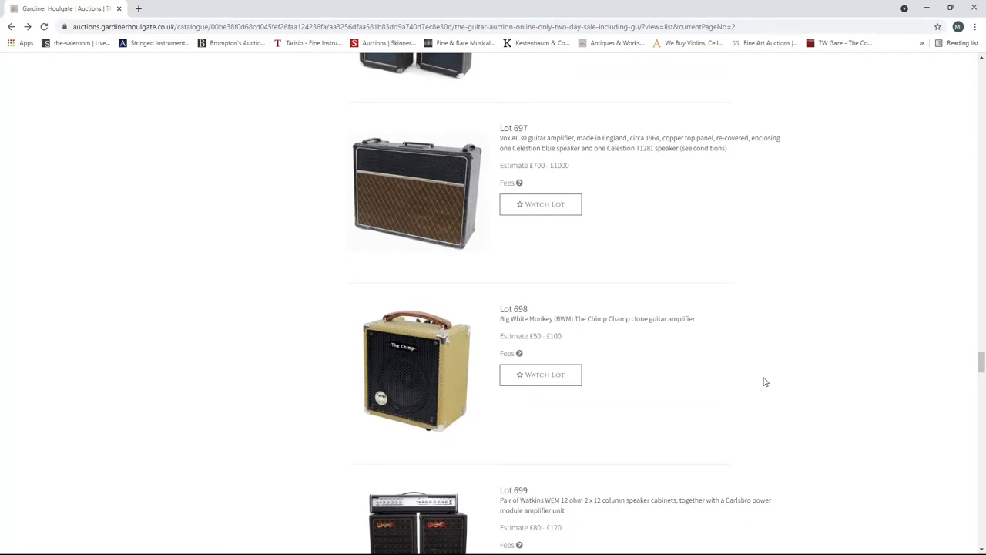
- Scroll to the bottom of page 2, reaching Lot 720, the Fender Twin-Amp, and the pagination bar
scroll(down, 3)
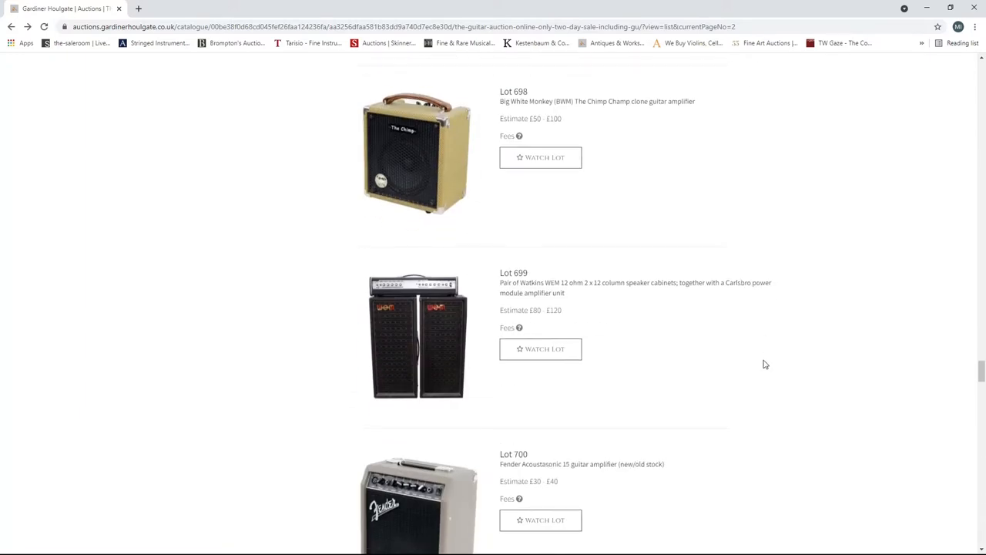
scroll(down, 3)
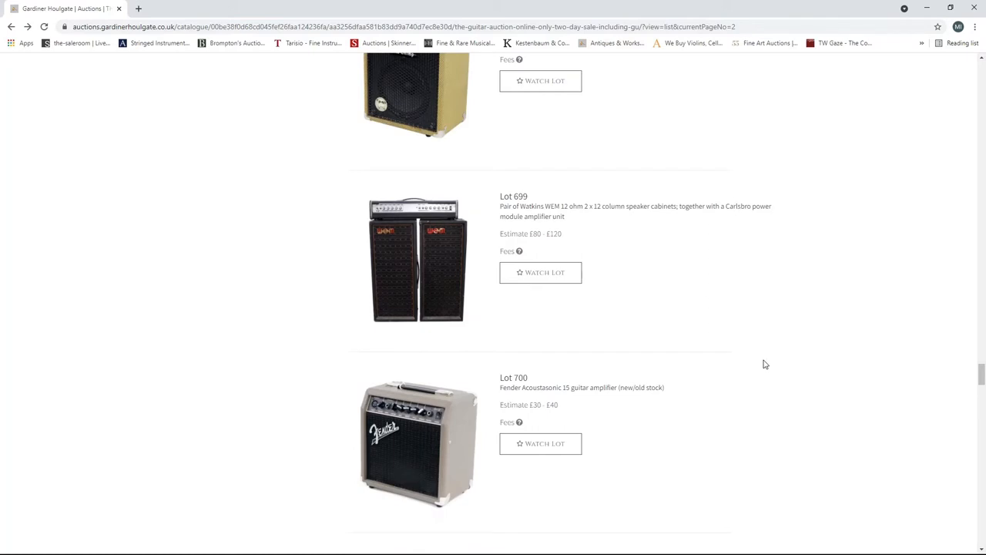
scroll(down, 3)
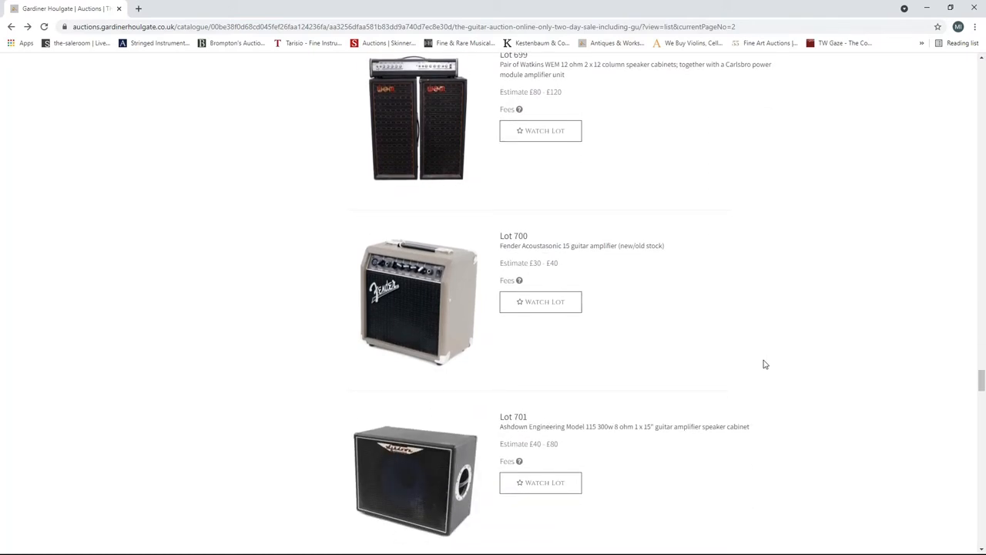
scroll(down, 3)
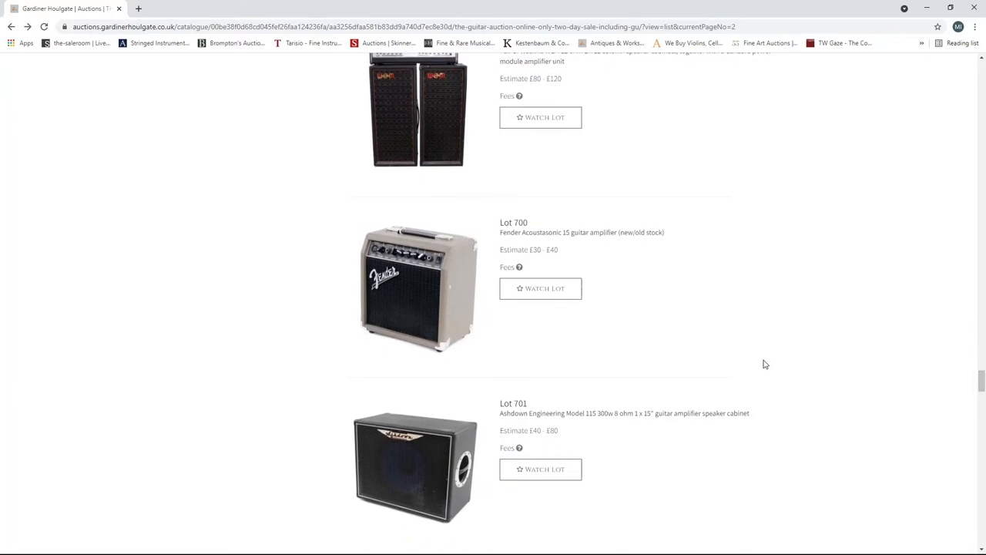
scroll(down, 3)
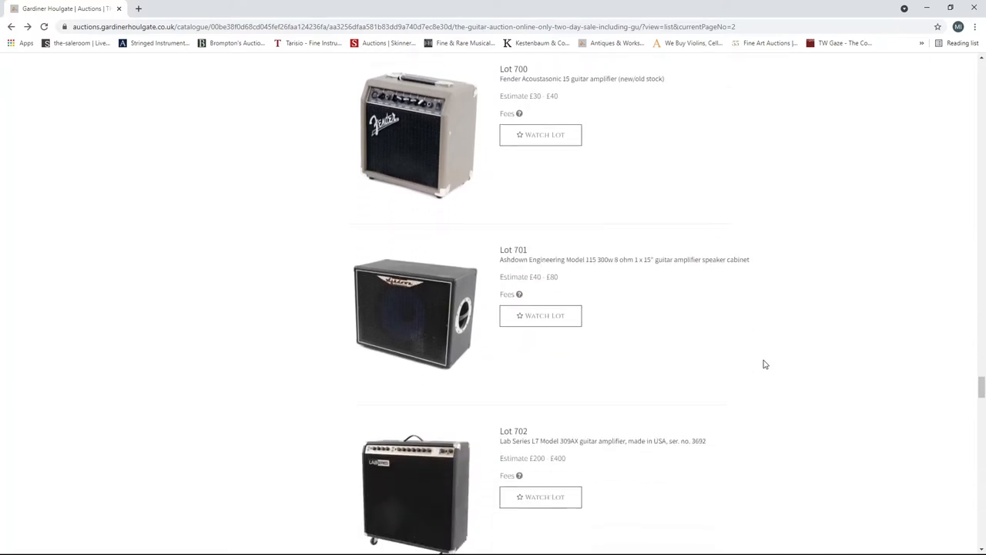
scroll(down, 3)
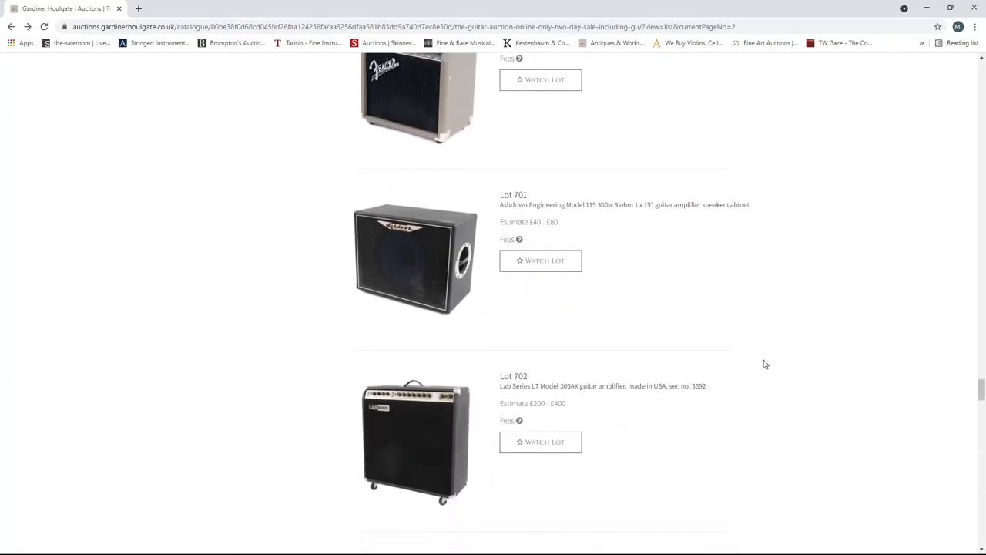
scroll(down, 3)
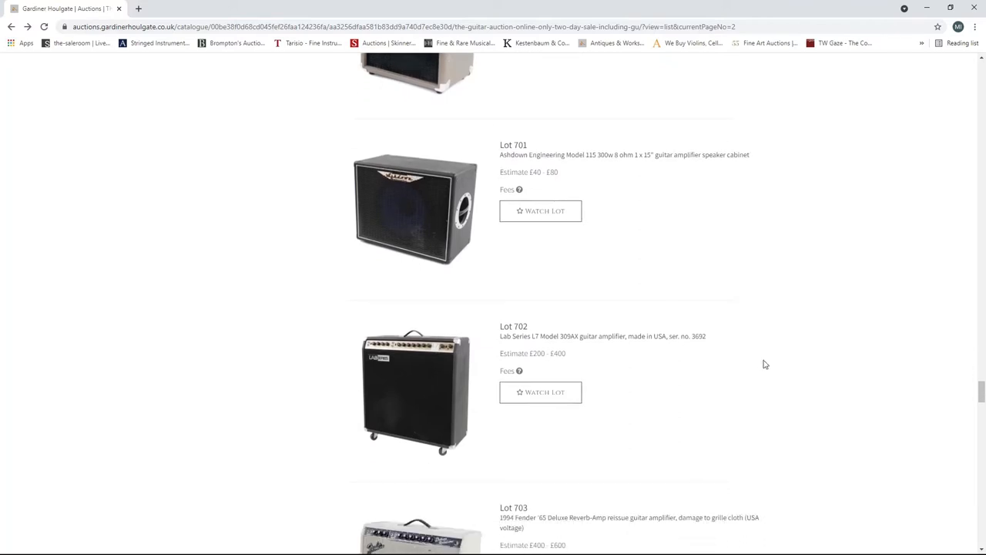
scroll(down, 3)
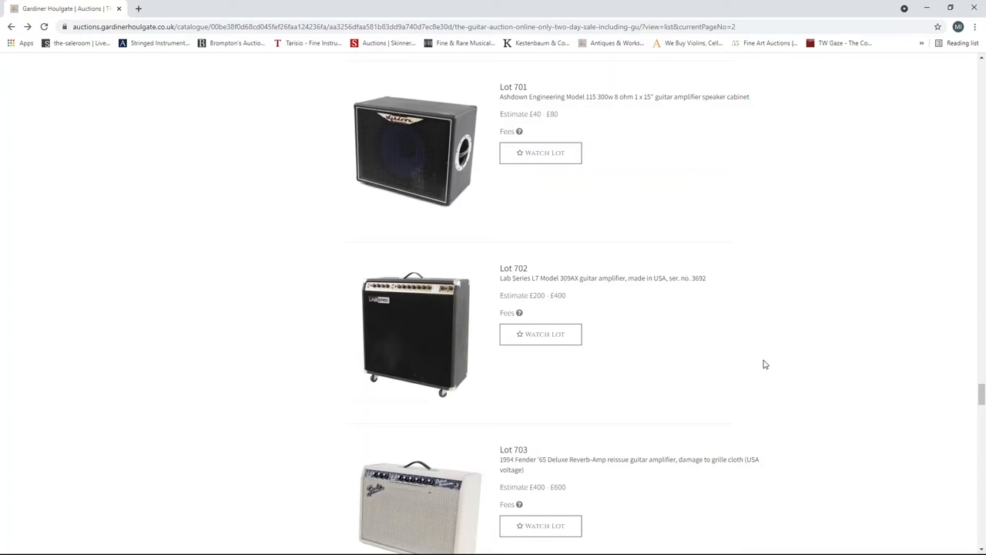
scroll(down, 3)
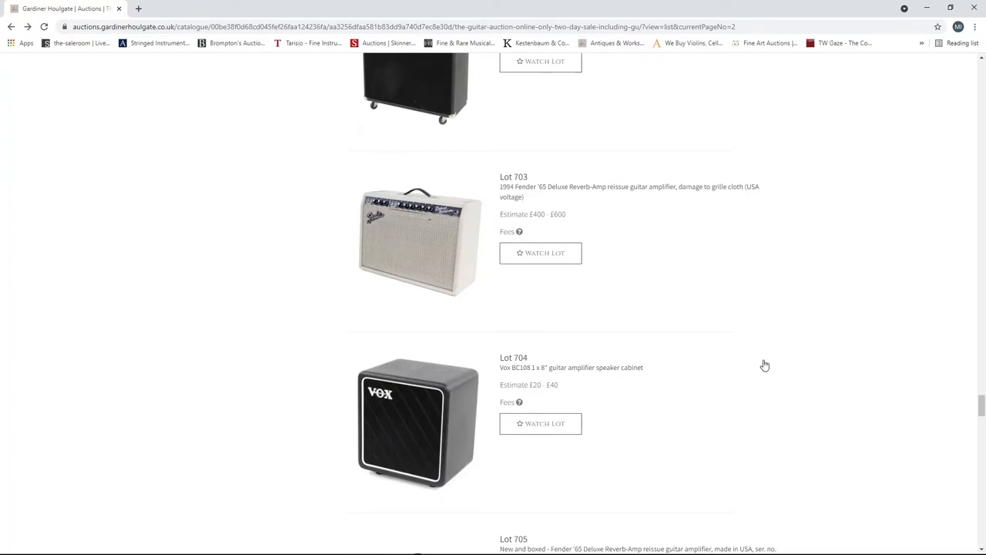
scroll(down, 3)
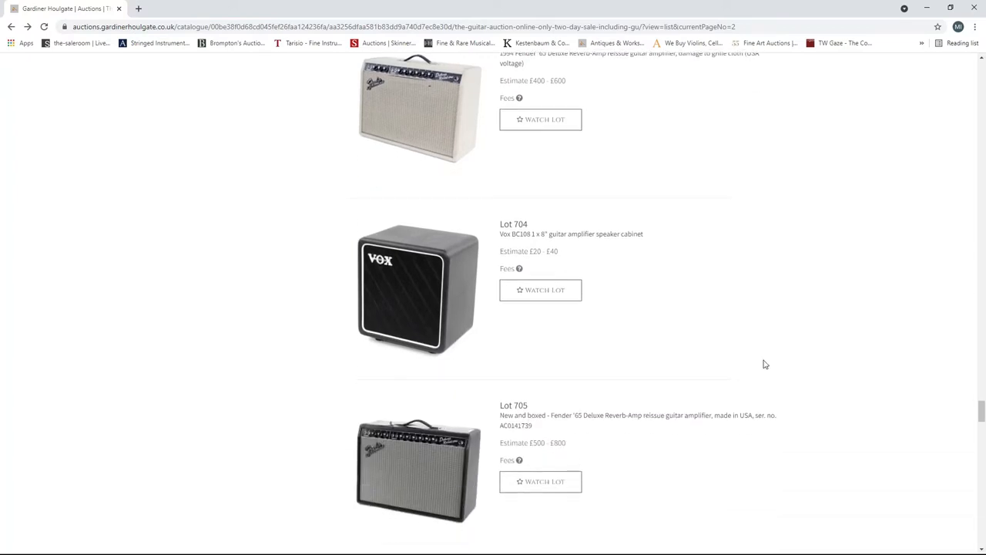
scroll(down, 3)
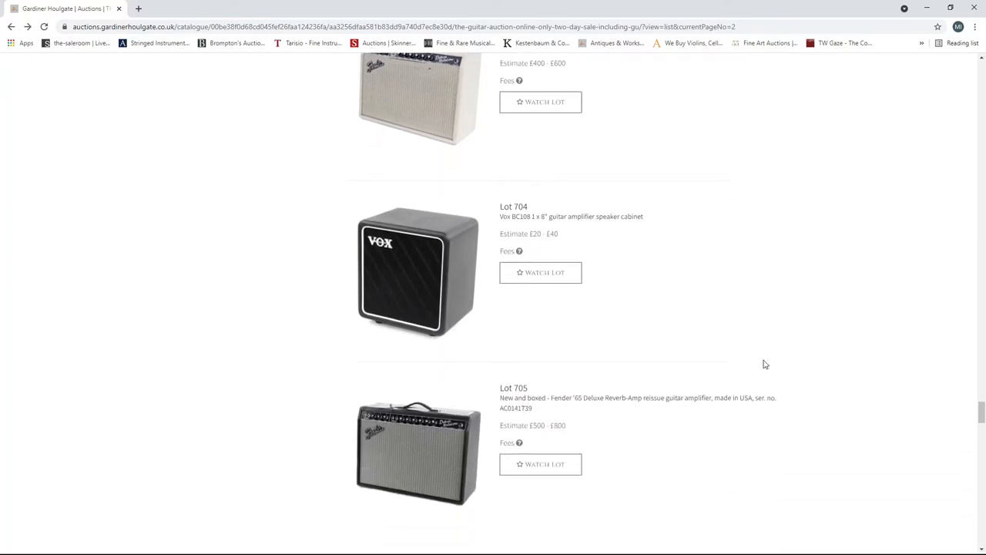
scroll(down, 3)
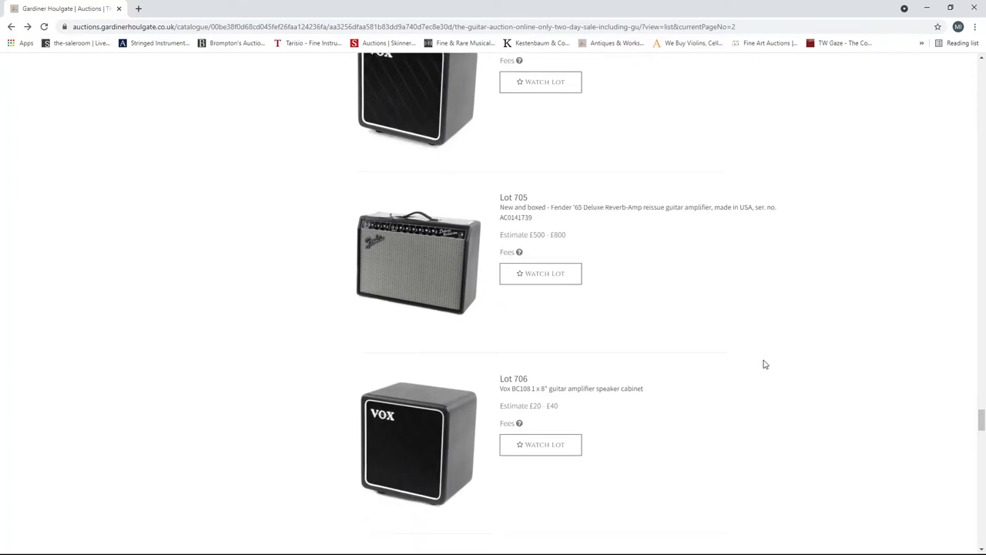
scroll(down, 3)
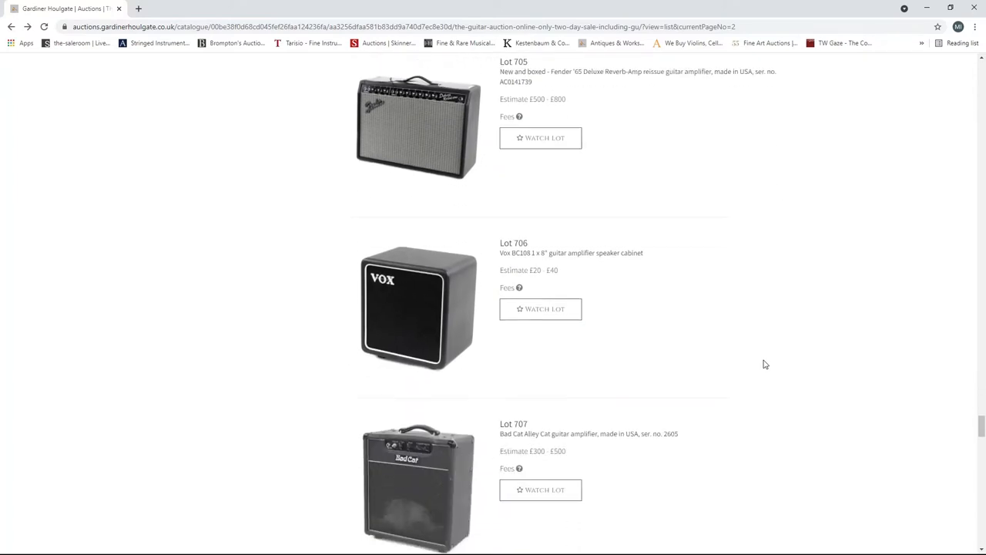
scroll(down, 3)
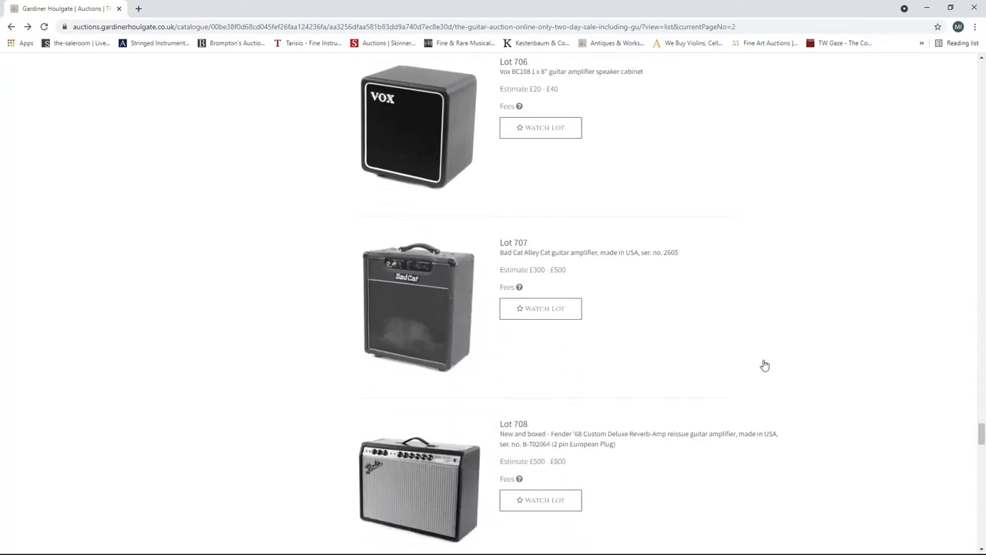
scroll(down, 3)
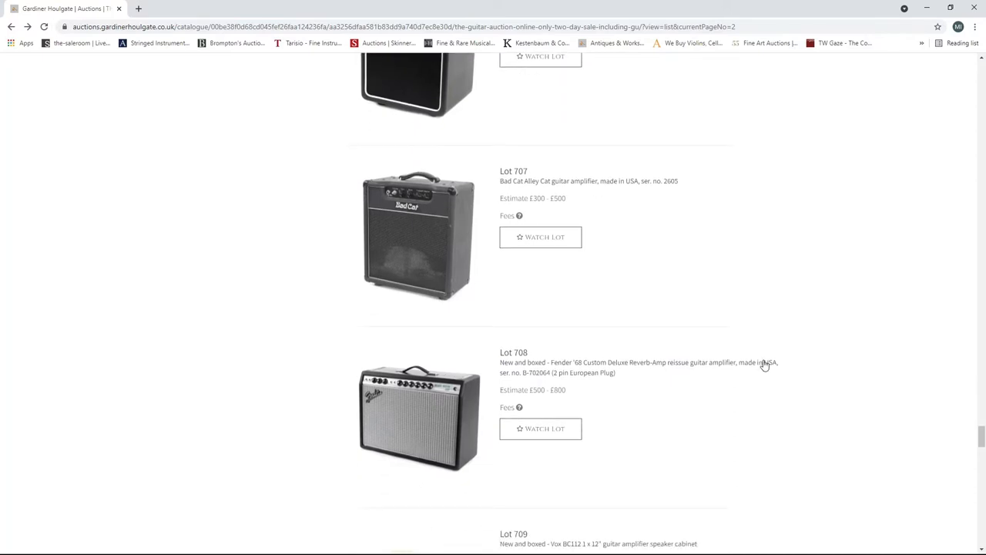
scroll(down, 3)
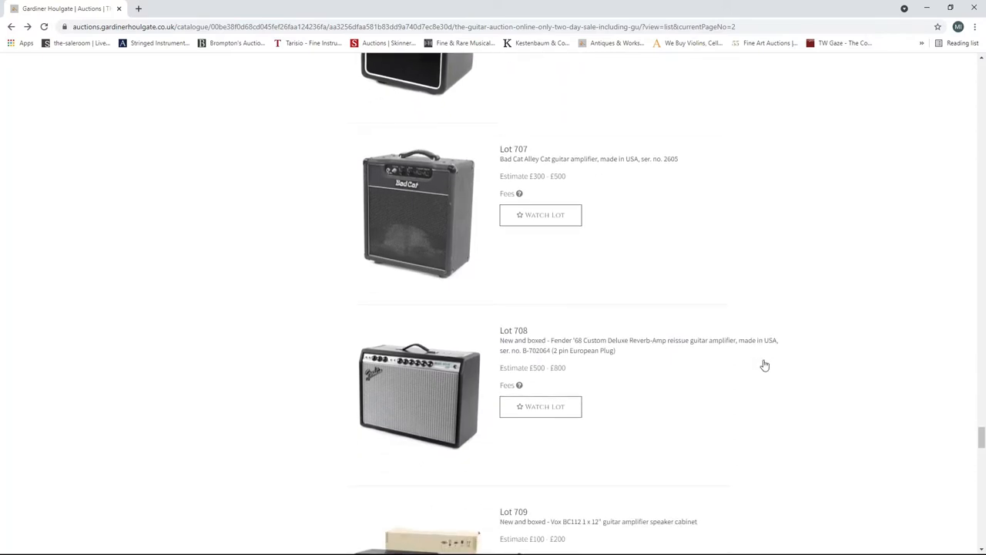
scroll(down, 3)
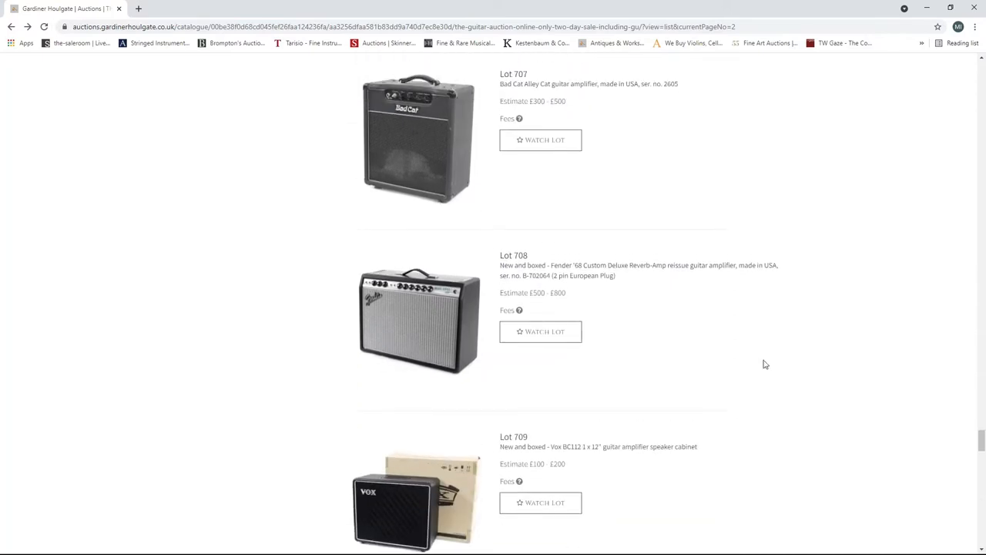
scroll(down, 3)
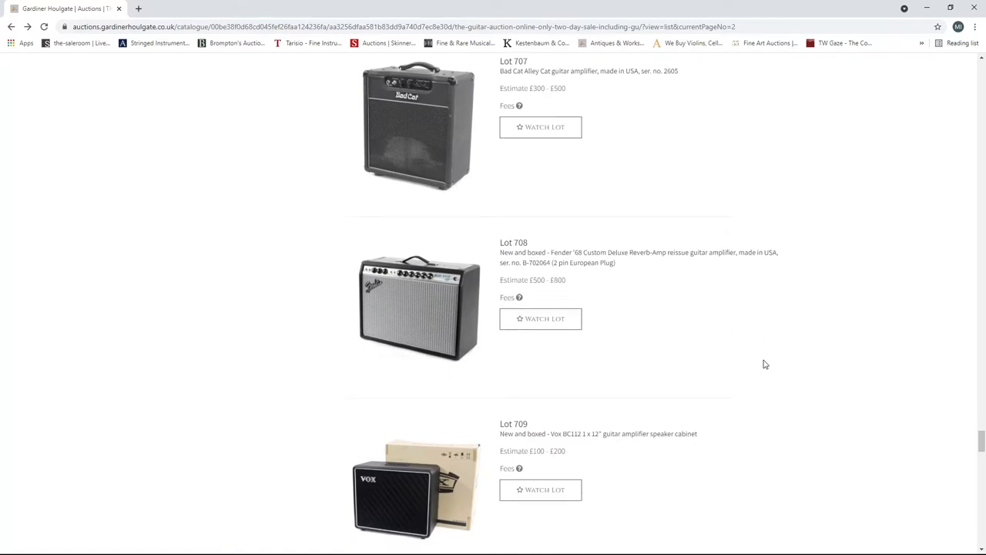
scroll(down, 3)
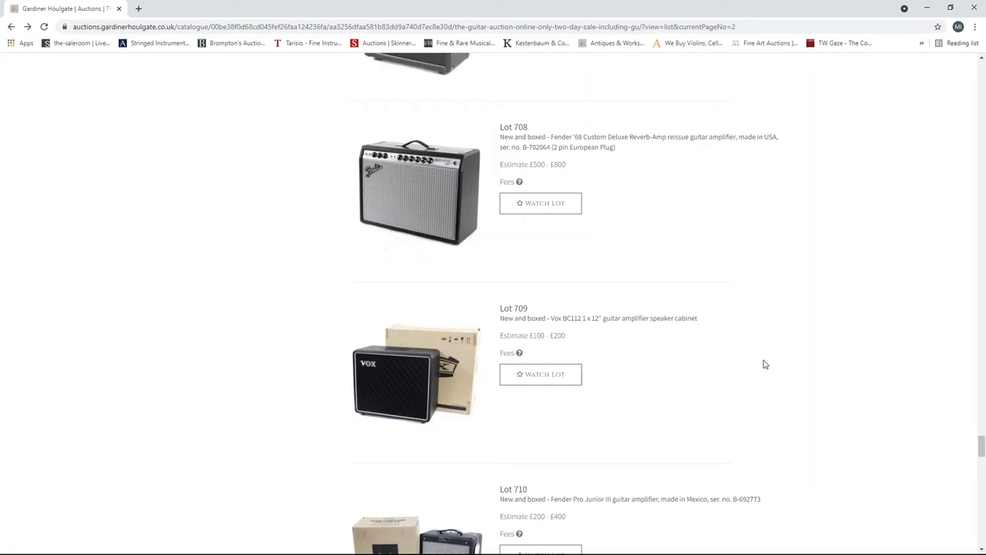
scroll(down, 3)
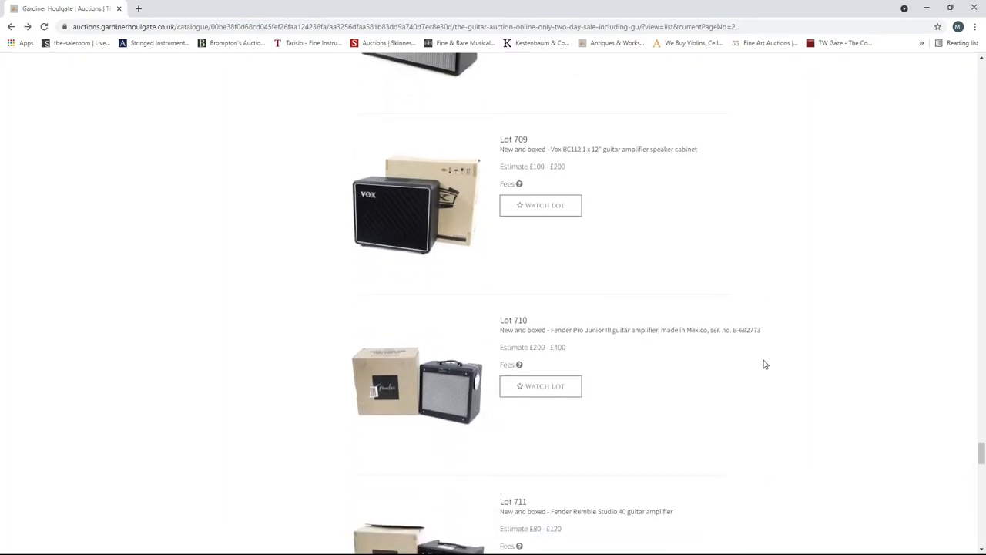
scroll(down, 3)
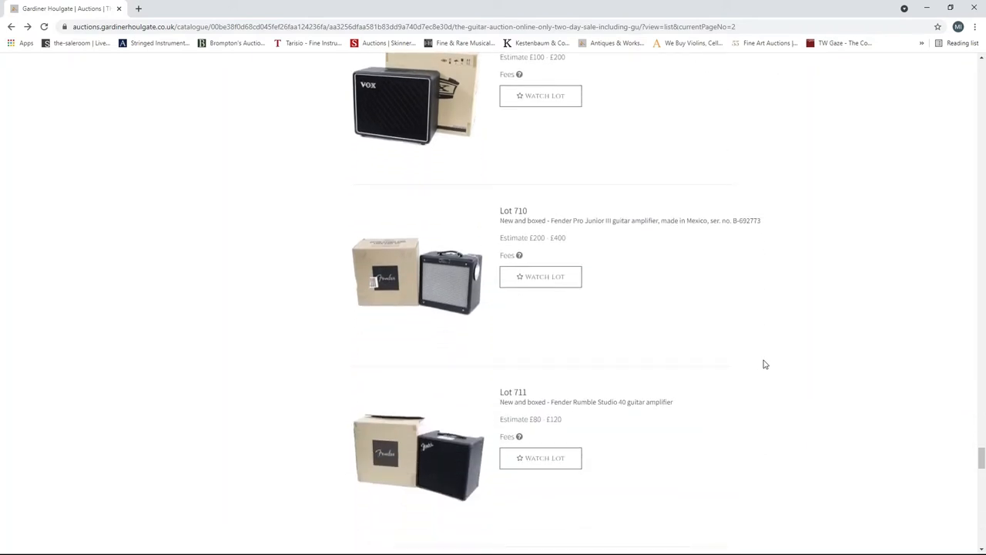
scroll(down, 3)
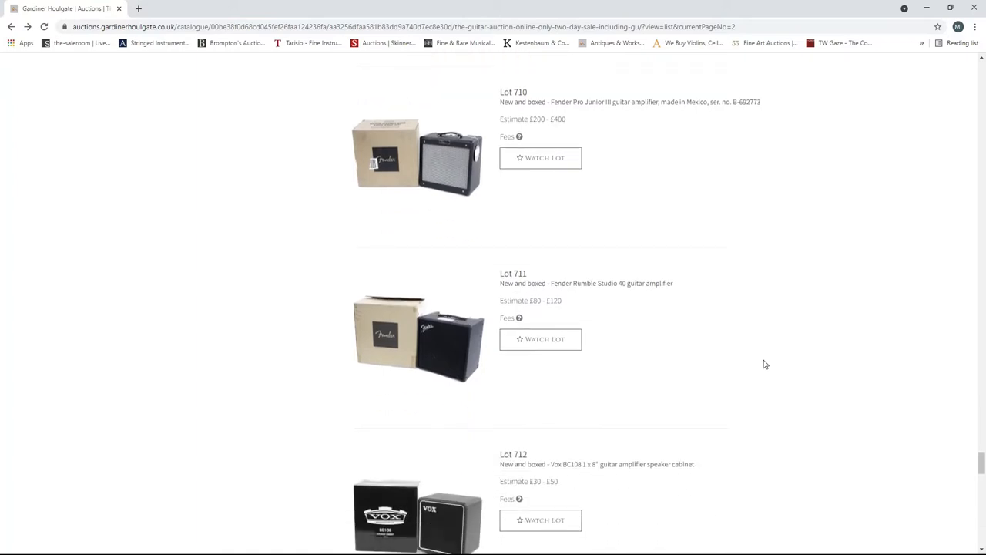
scroll(down, 3)
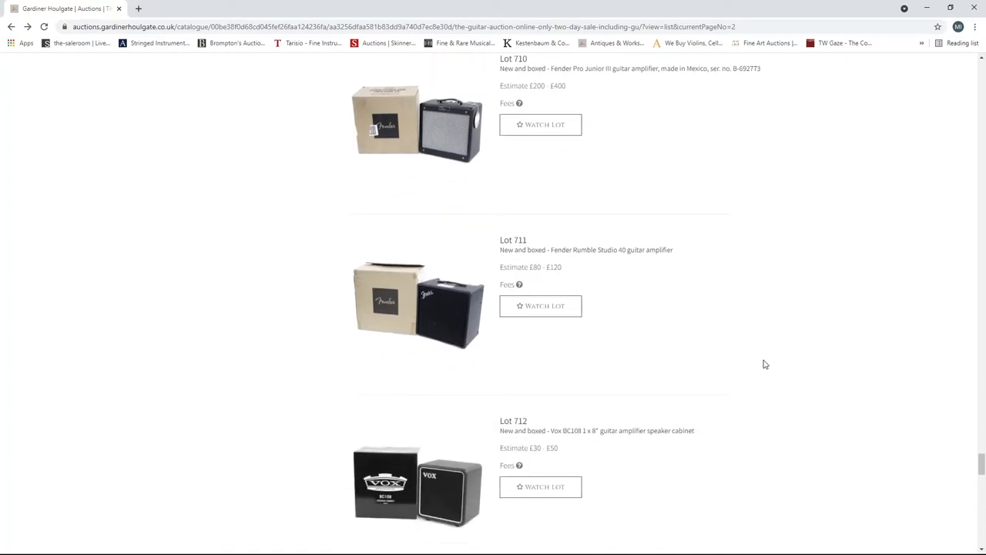
scroll(down, 3)
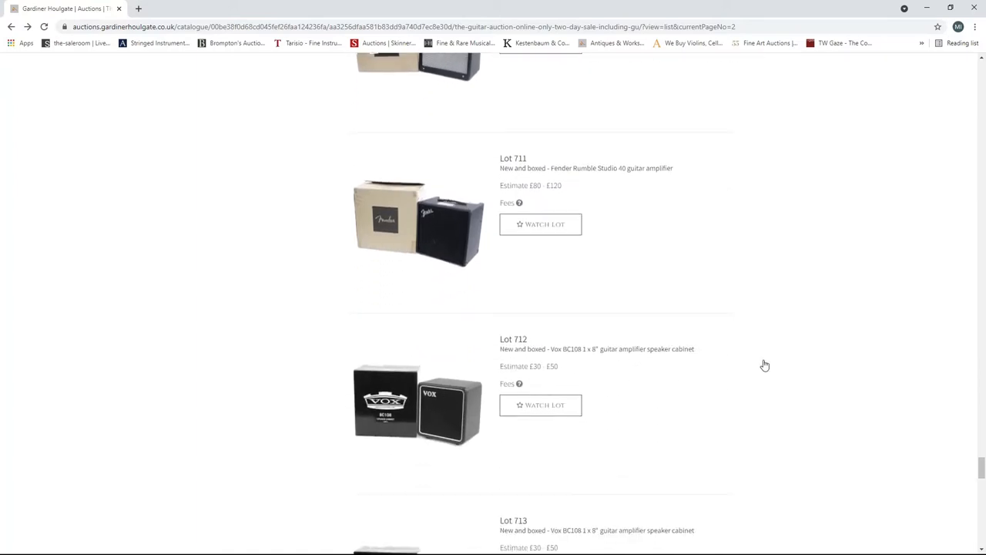
scroll(down, 3)
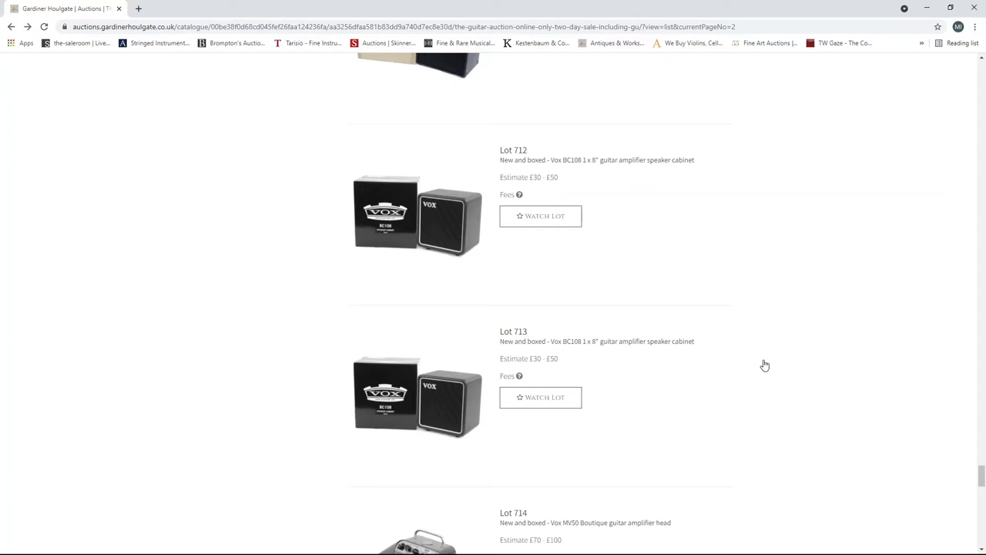
scroll(down, 3)
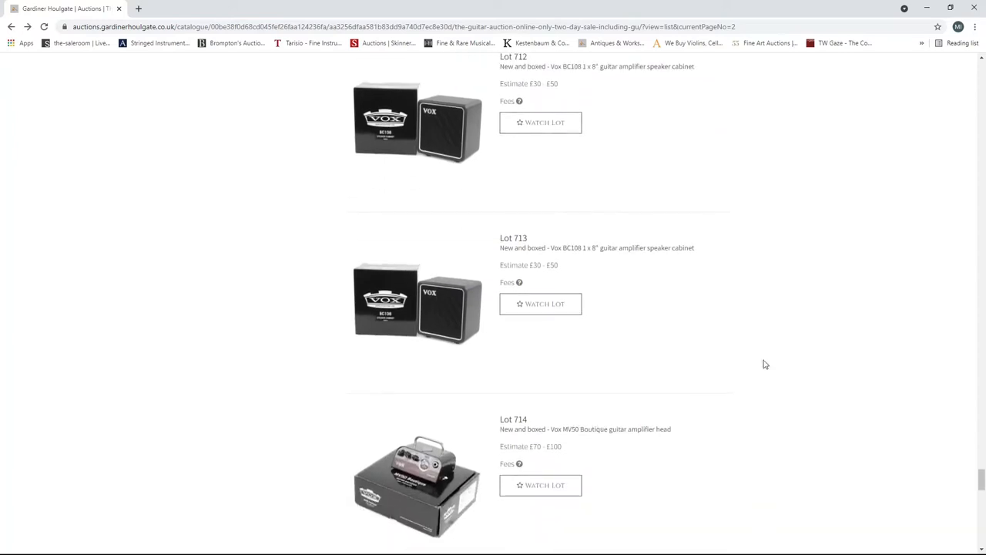
scroll(down, 3)
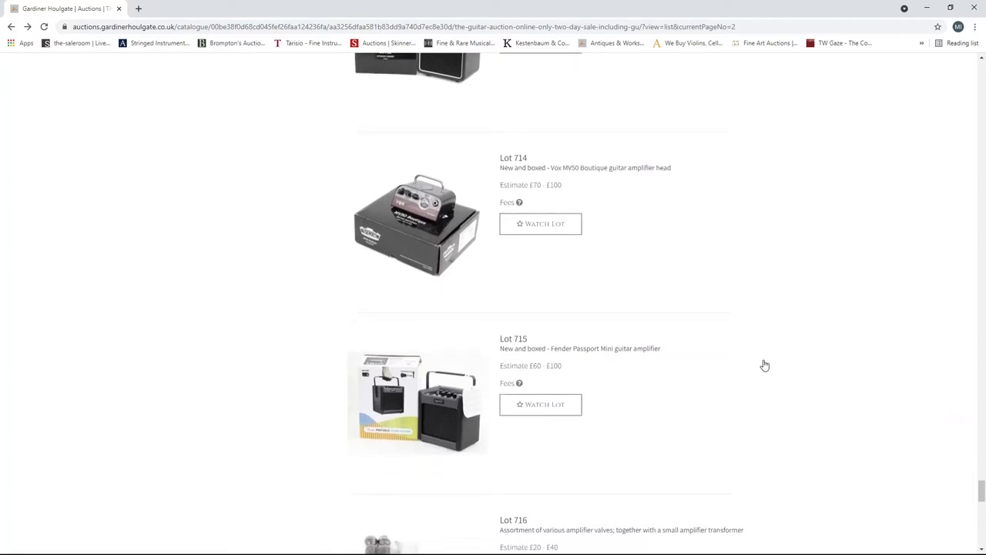
scroll(down, 3)
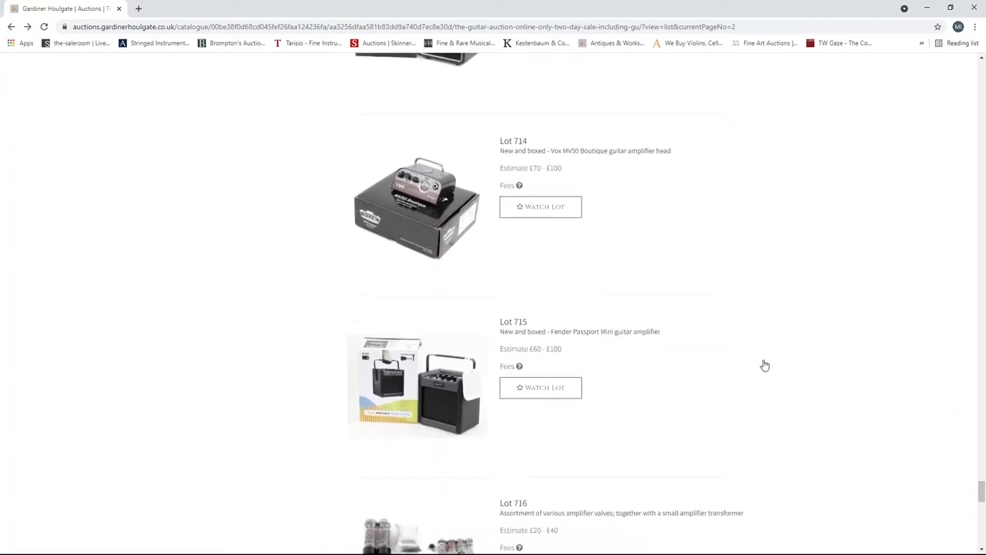
scroll(down, 3)
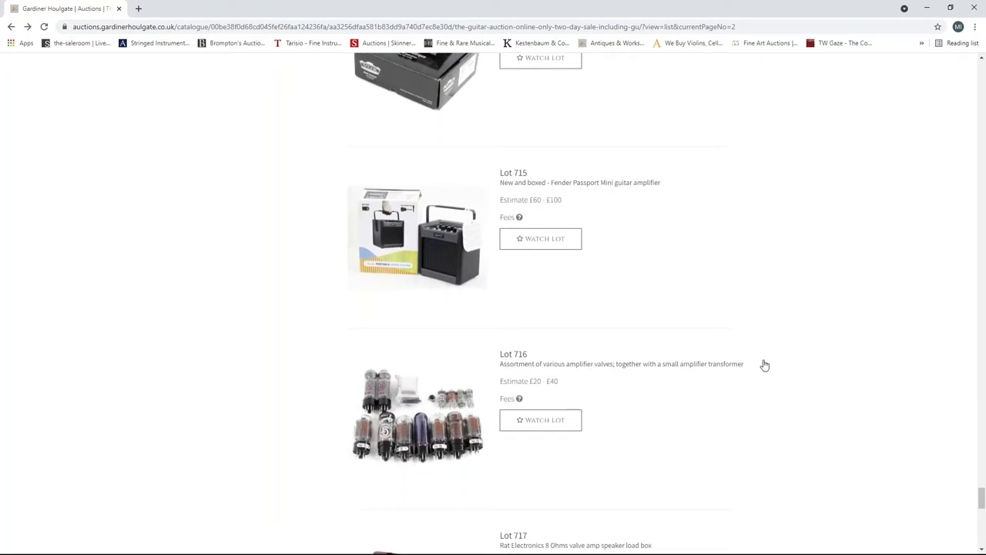
scroll(down, 3)
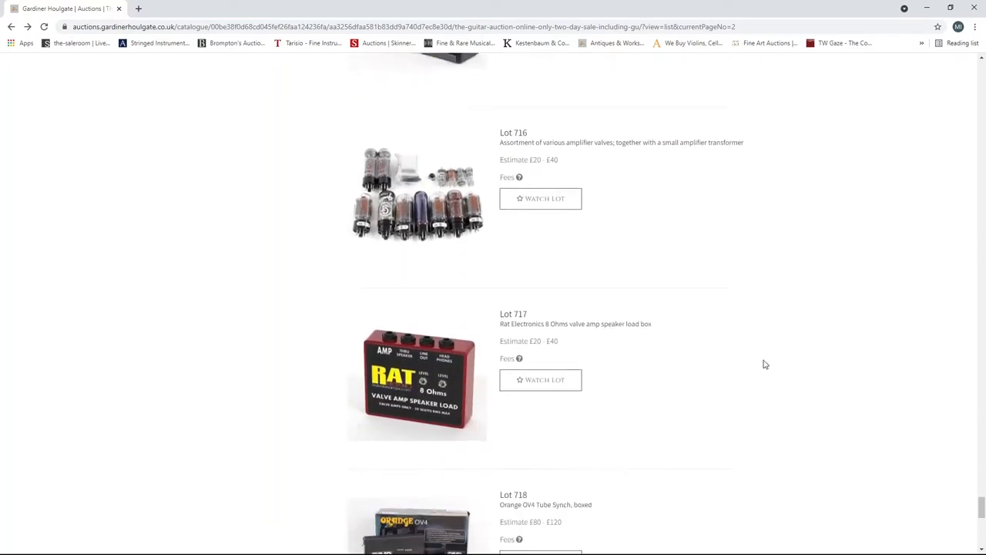
scroll(down, 3)
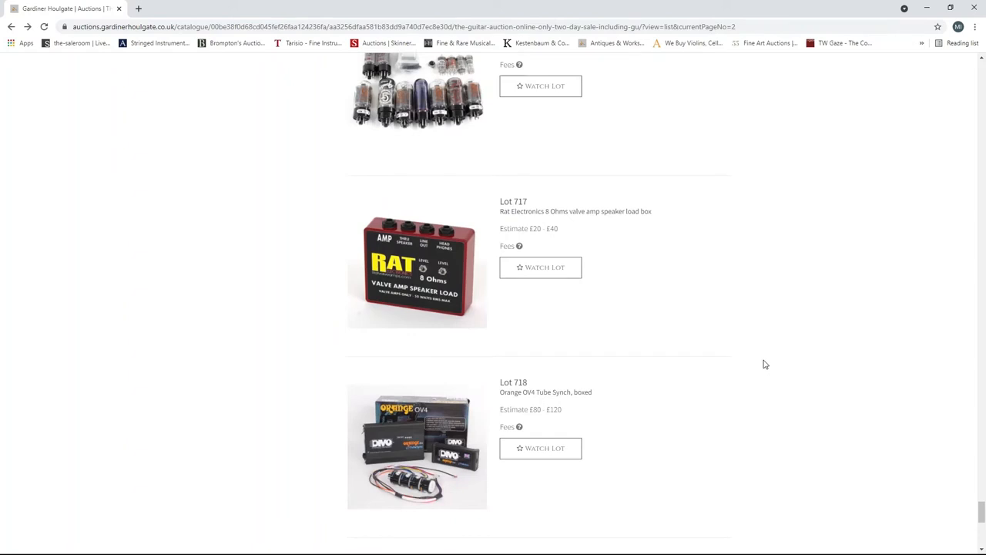
scroll(down, 3)
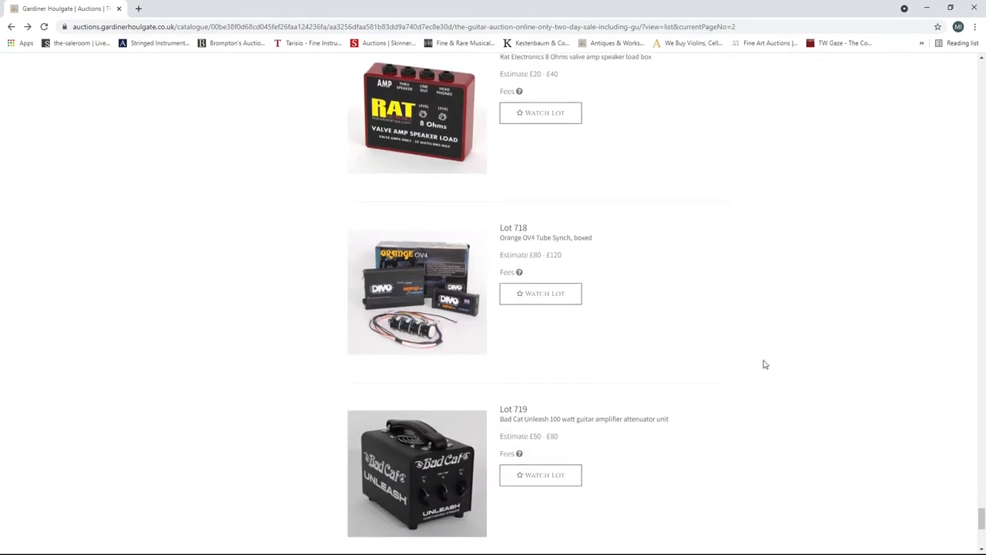
scroll(down, 3)
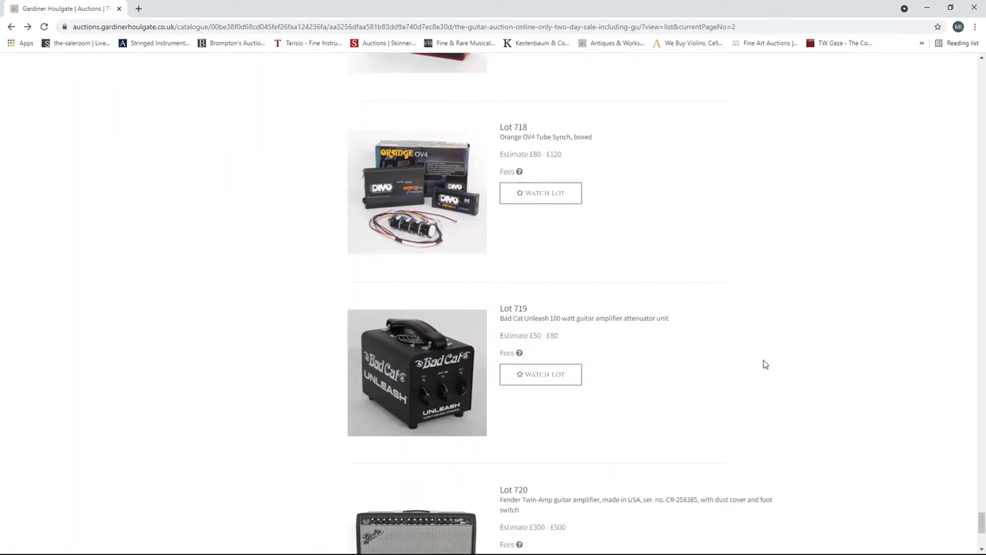
scroll(down, 3)
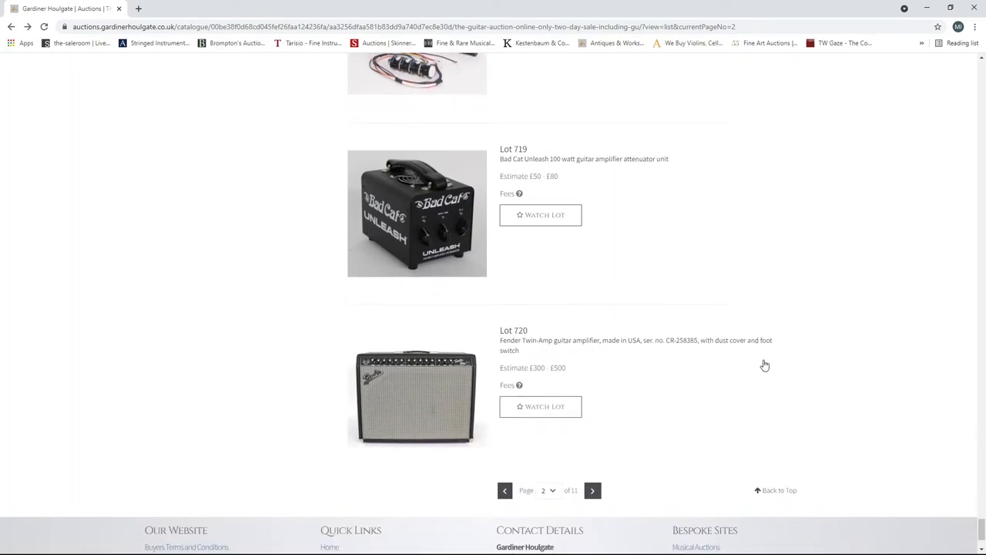
scroll(down, 3)
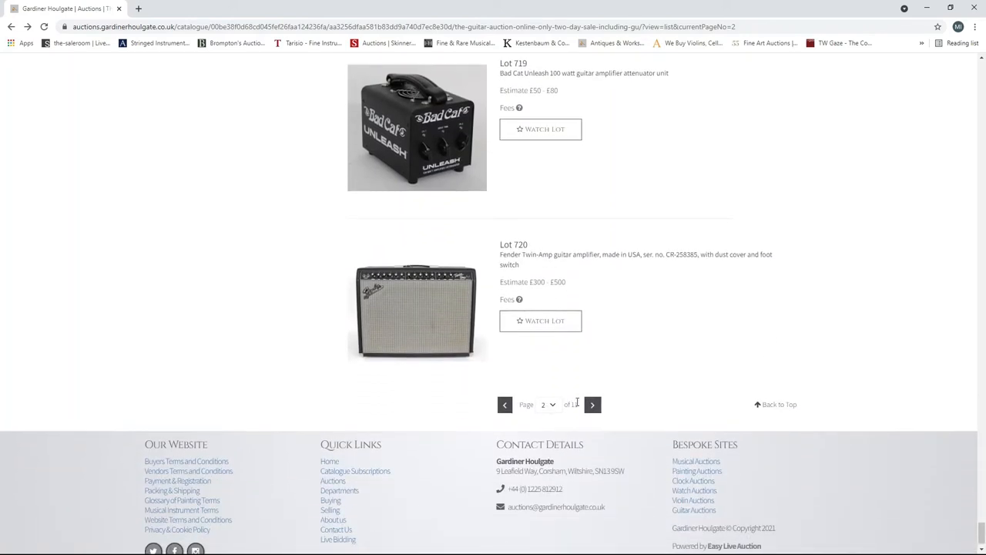
- Load catalogue page 3, showing Lots 721–723 starting with a 1973 Fender Twin Reverb
click(592, 405)
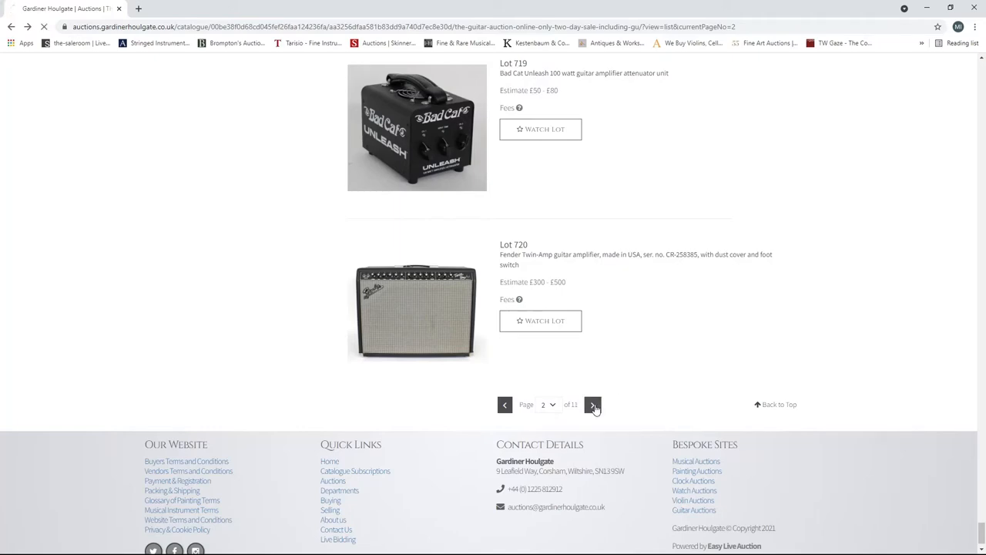
click(593, 404)
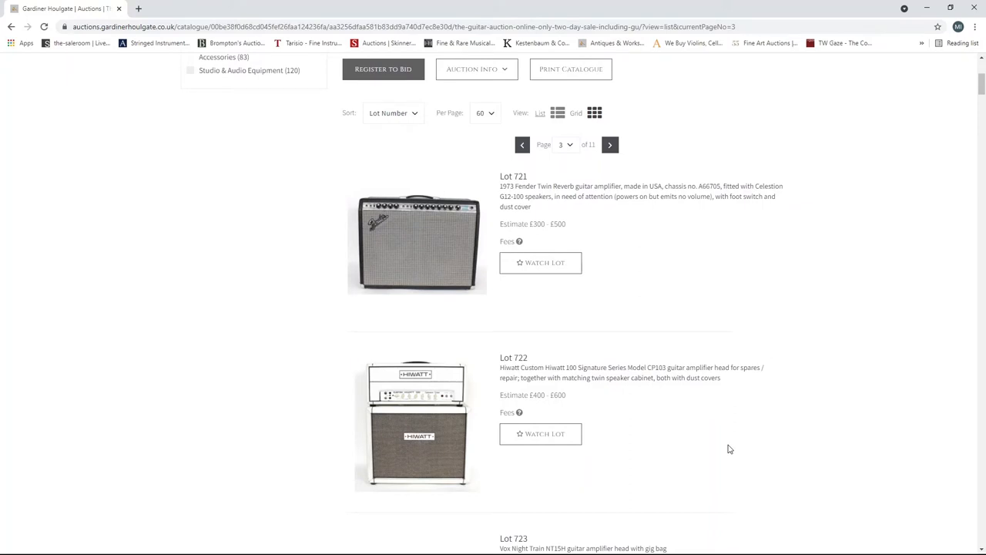
scroll(down, 3)
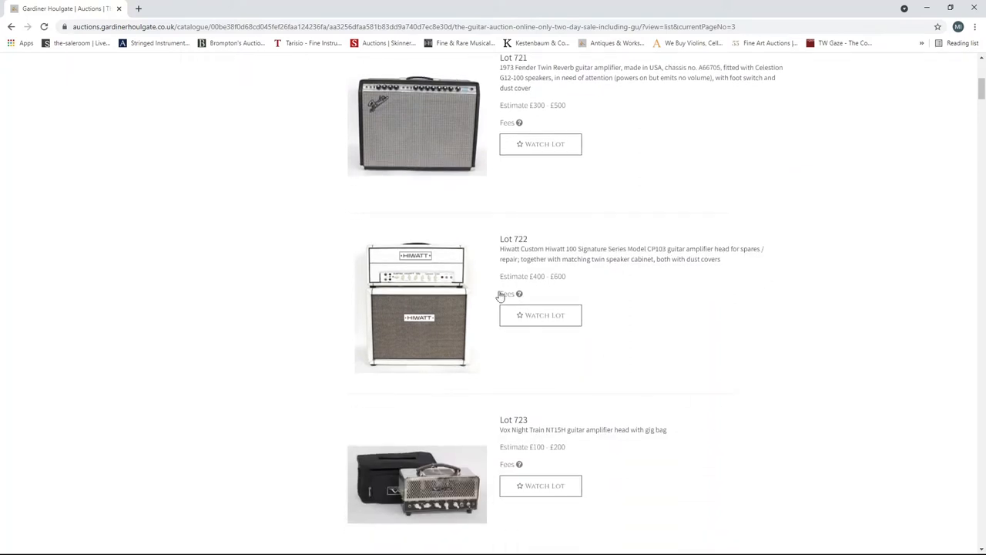
click(416, 300)
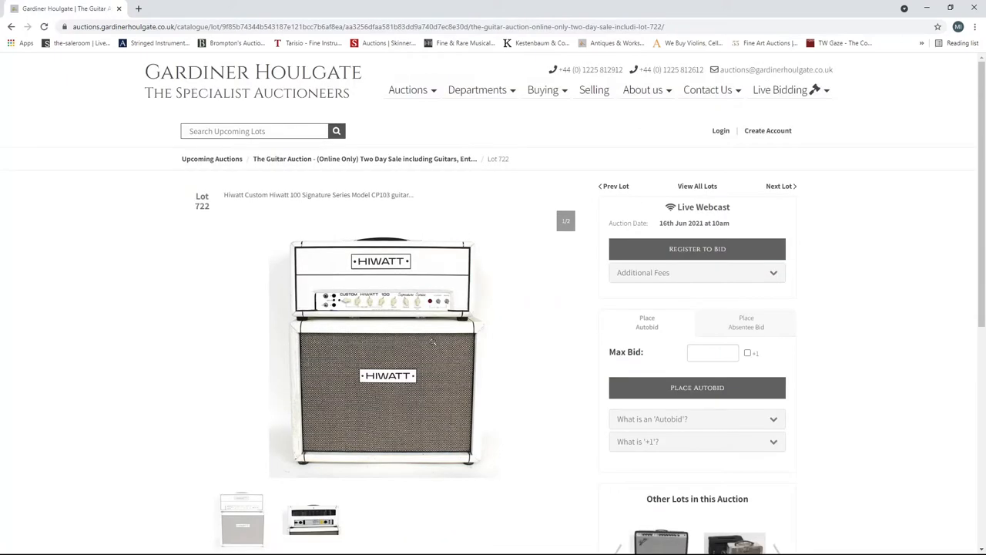
scroll(down, 3)
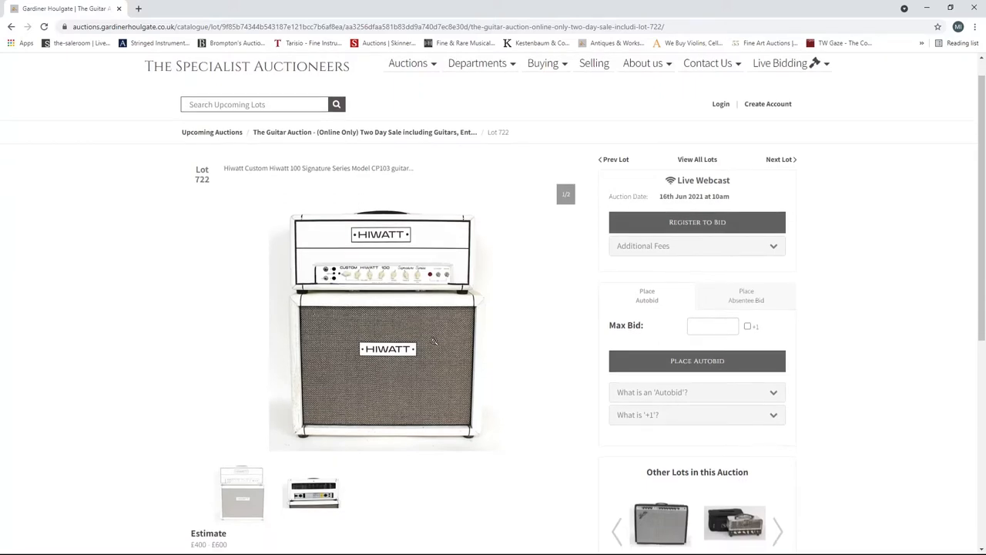
scroll(down, 3)
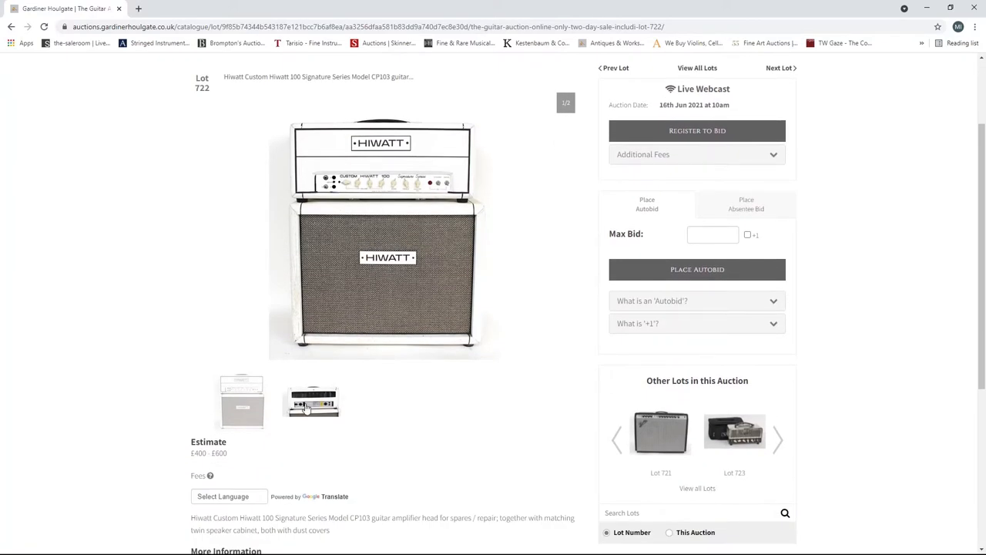
scroll(down, 3)
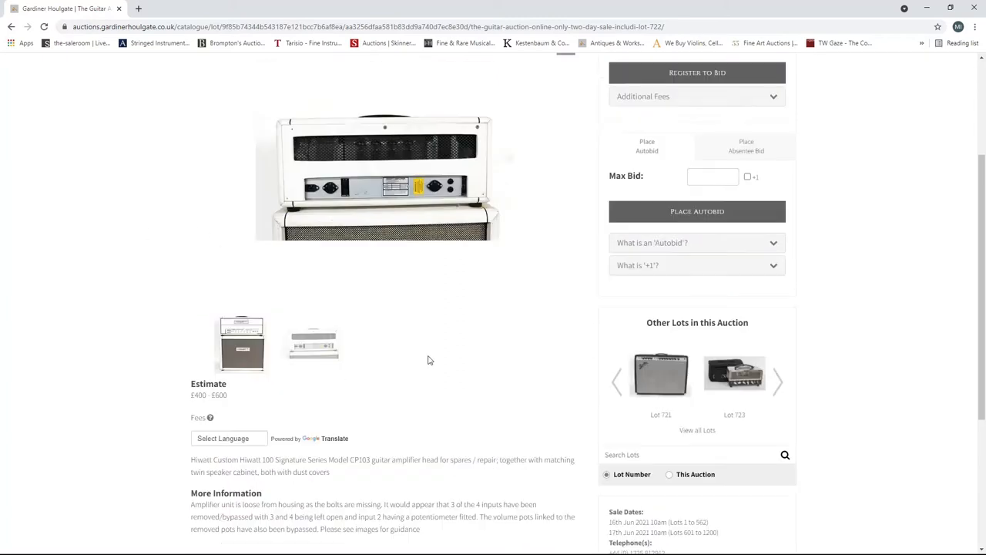
click(13, 26)
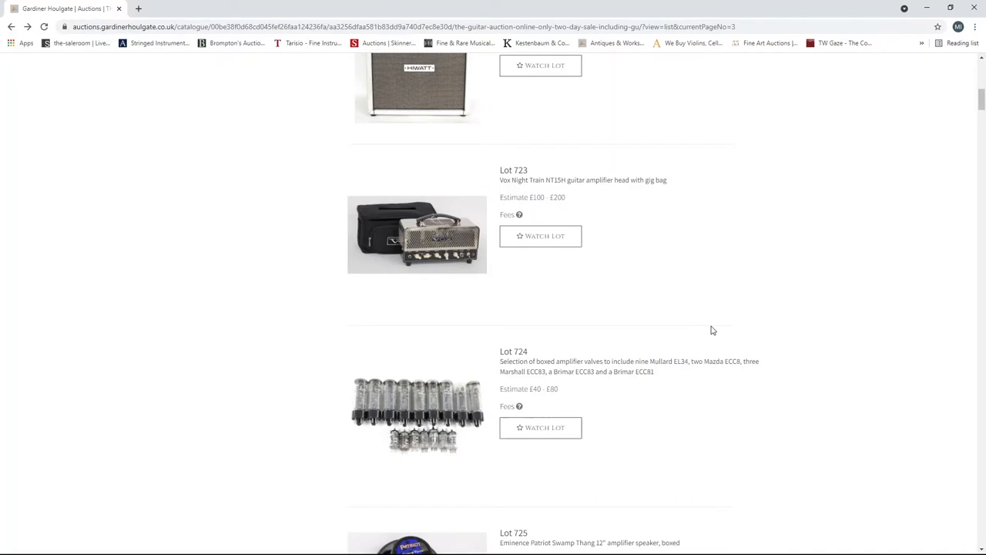
- Scroll down the page 3 list toward Lot 741
scroll(down, 3)
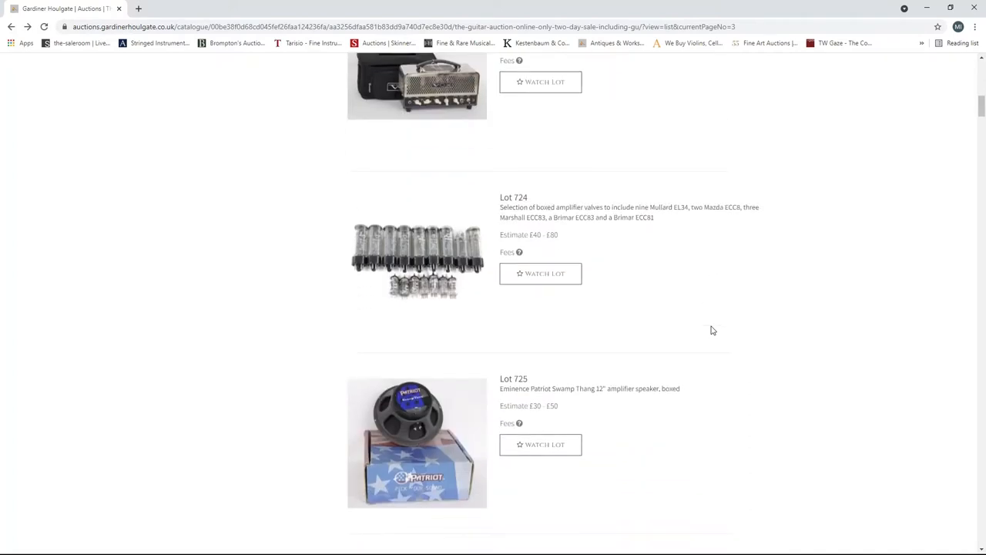
scroll(down, 3)
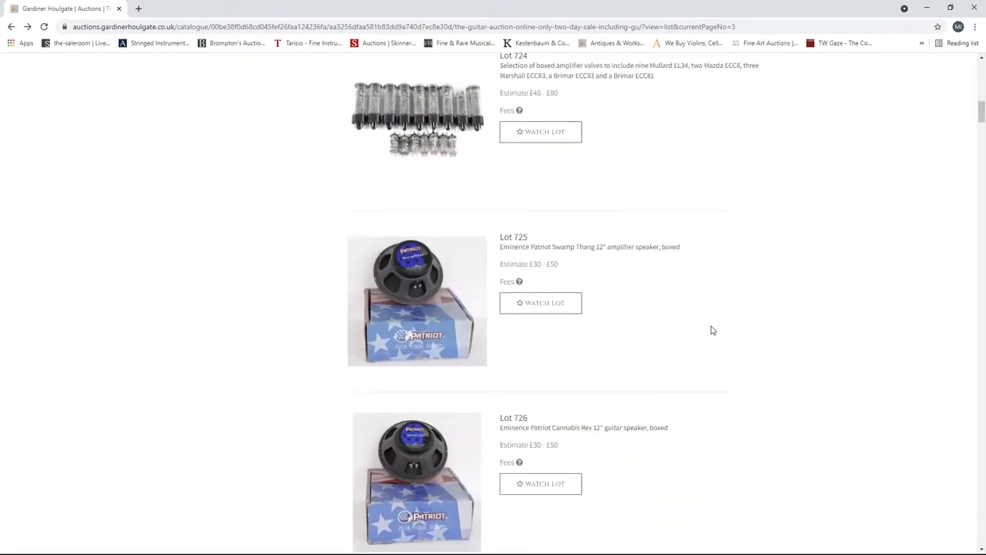
scroll(down, 3)
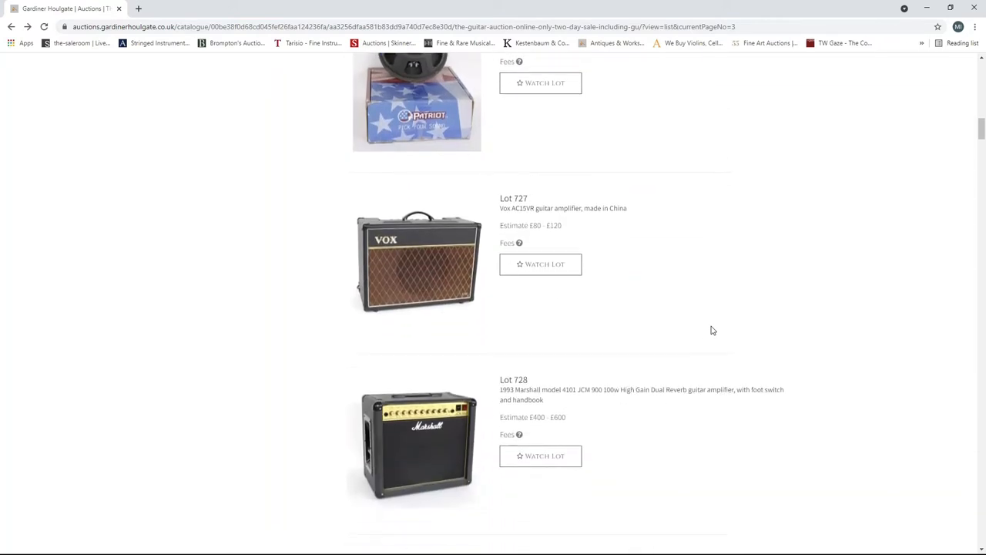
scroll(down, 3)
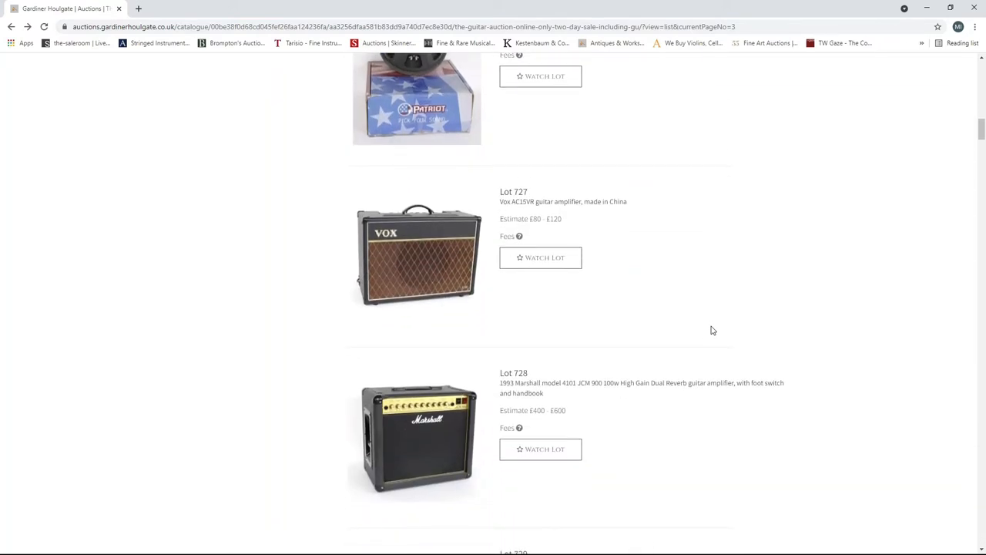
scroll(down, 3)
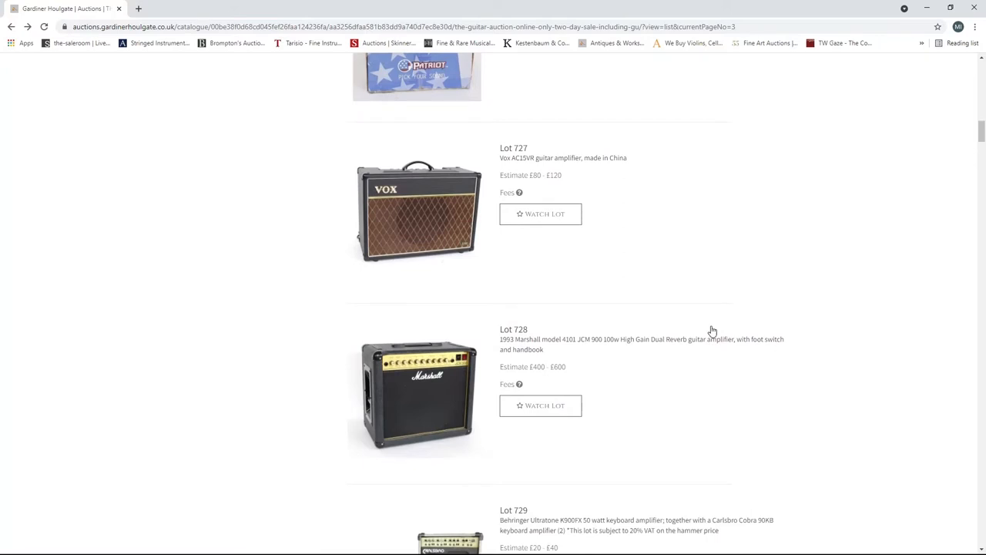
scroll(down, 3)
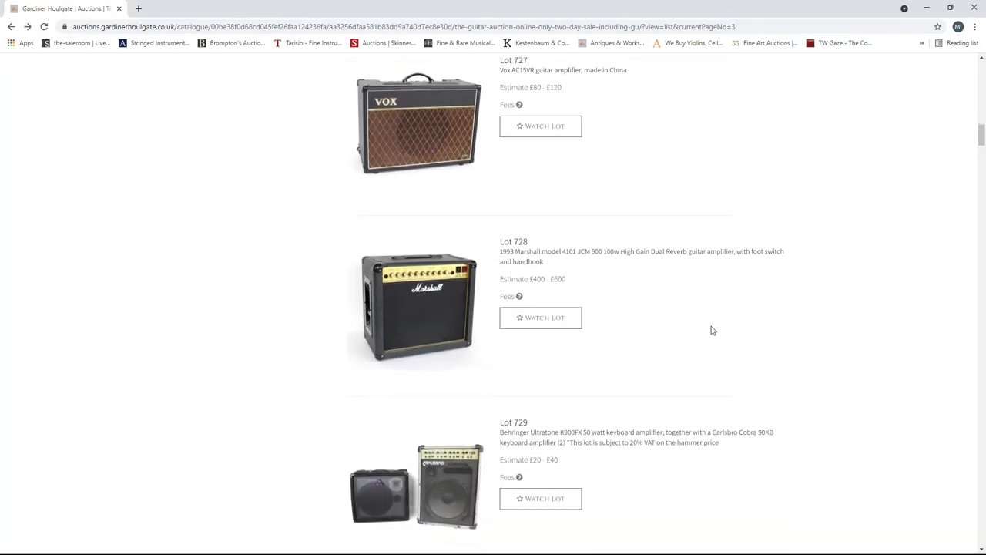
scroll(down, 3)
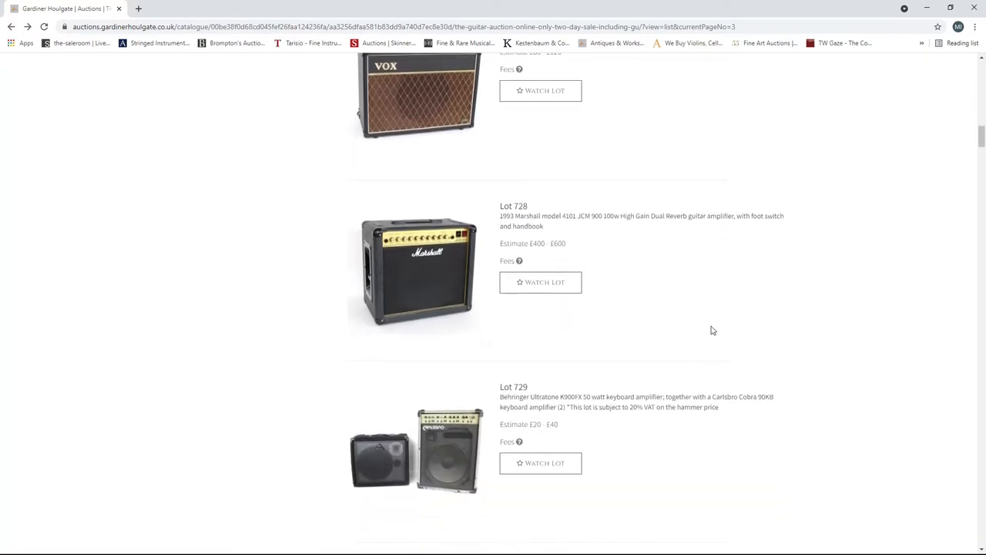
scroll(down, 3)
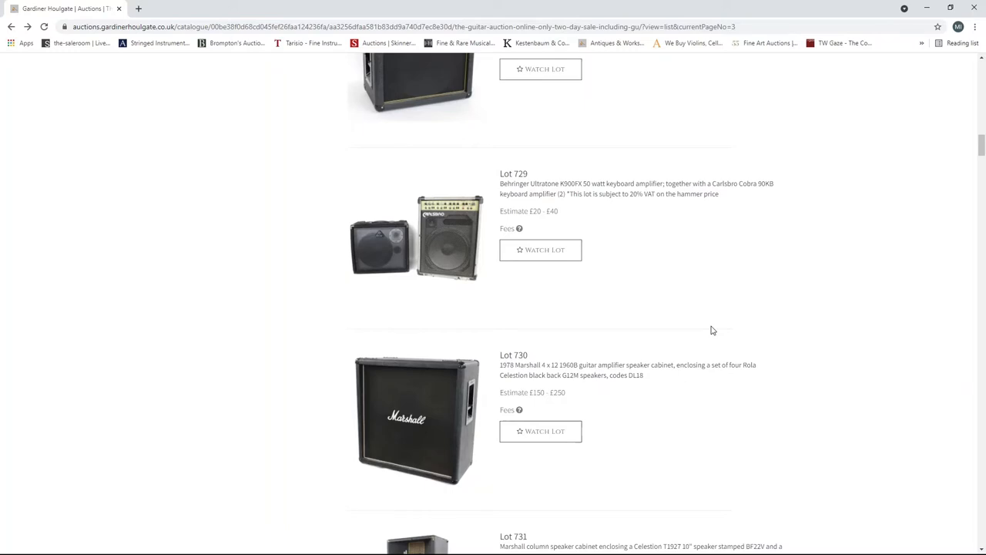
scroll(down, 3)
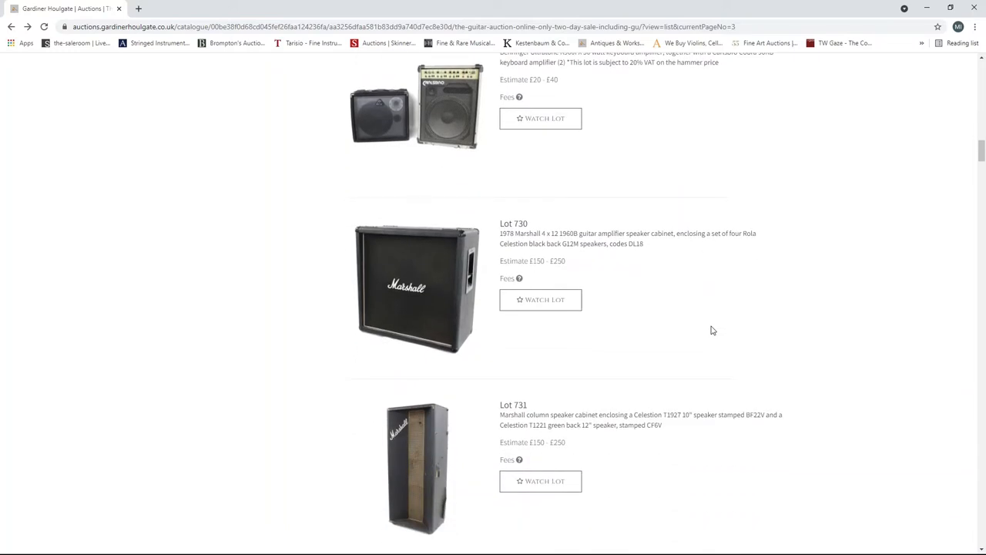
scroll(down, 3)
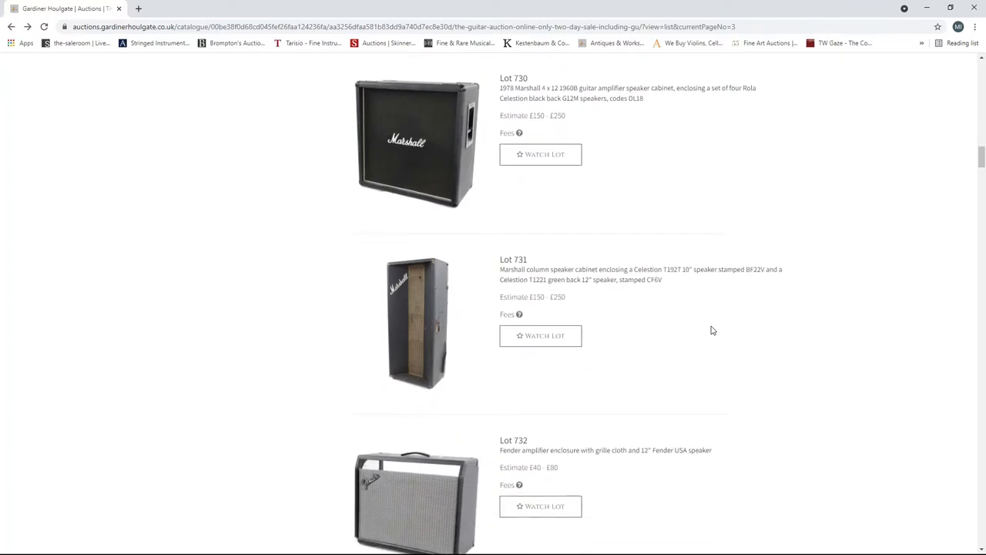
scroll(down, 3)
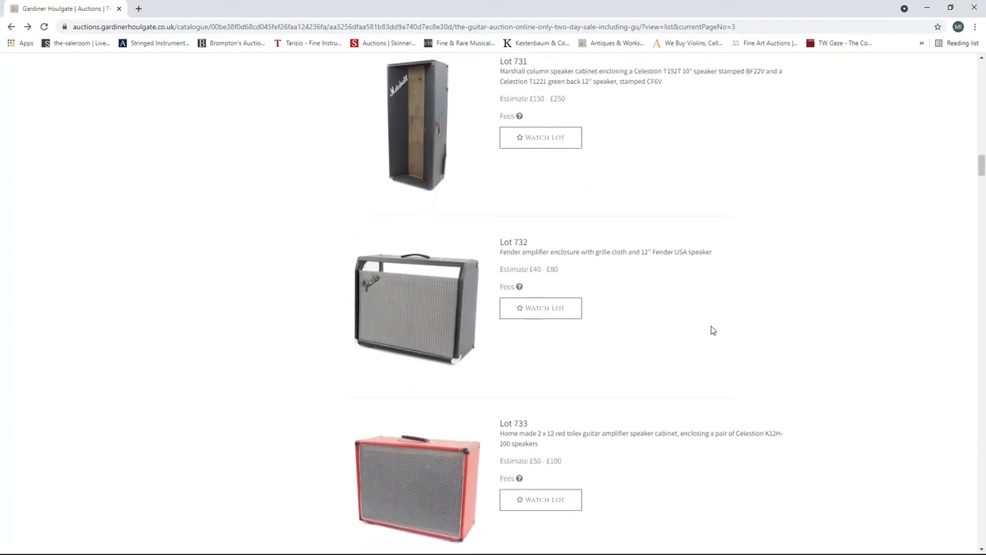
scroll(down, 3)
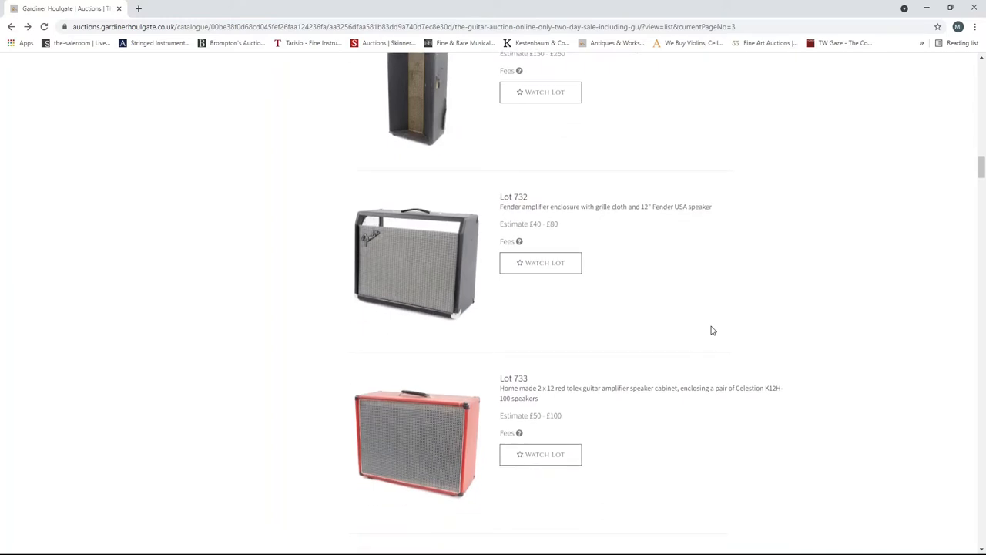
scroll(down, 3)
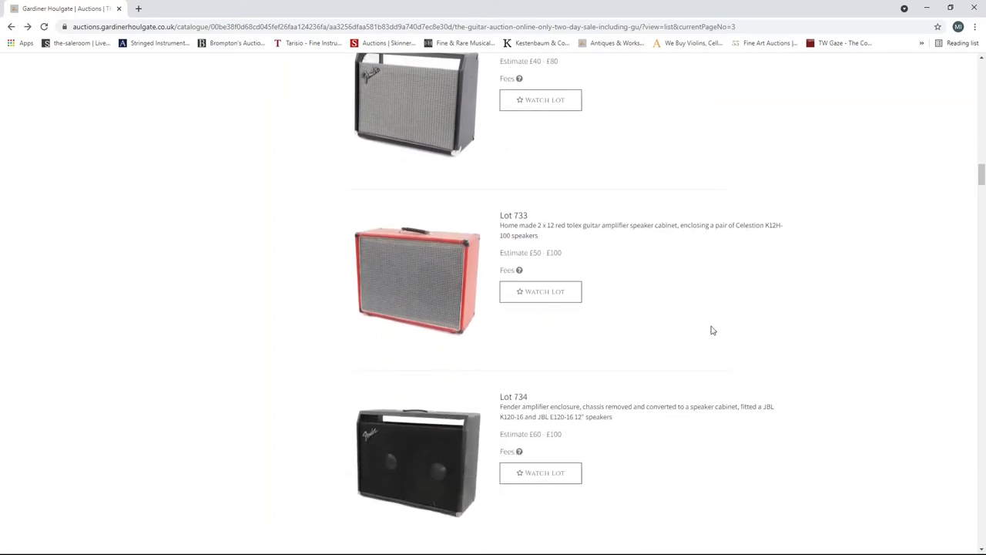
scroll(down, 3)
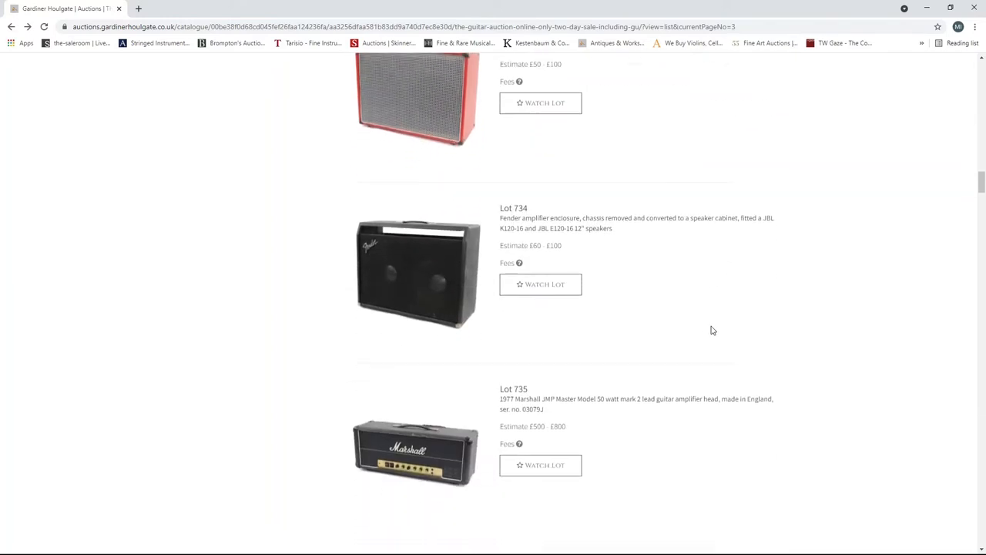
scroll(down, 3)
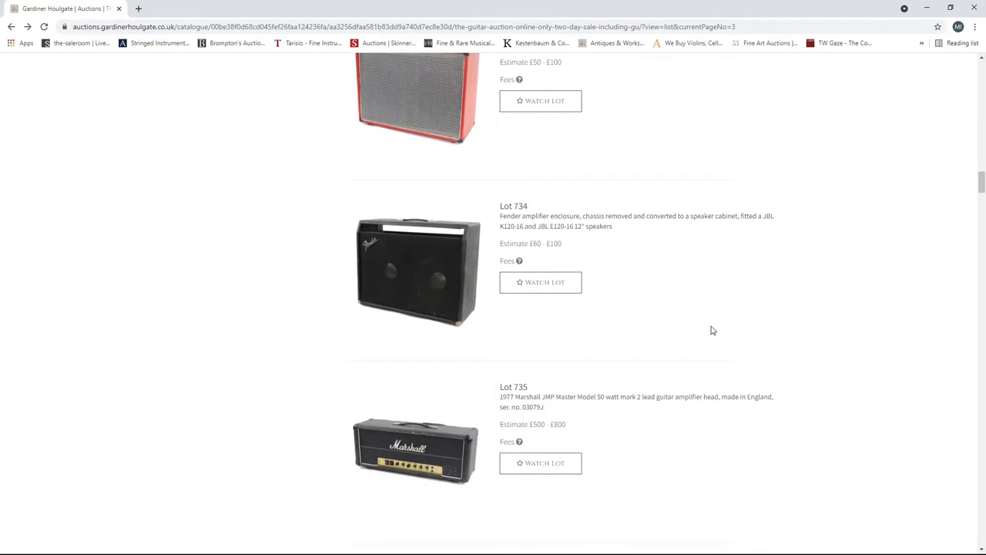
scroll(down, 3)
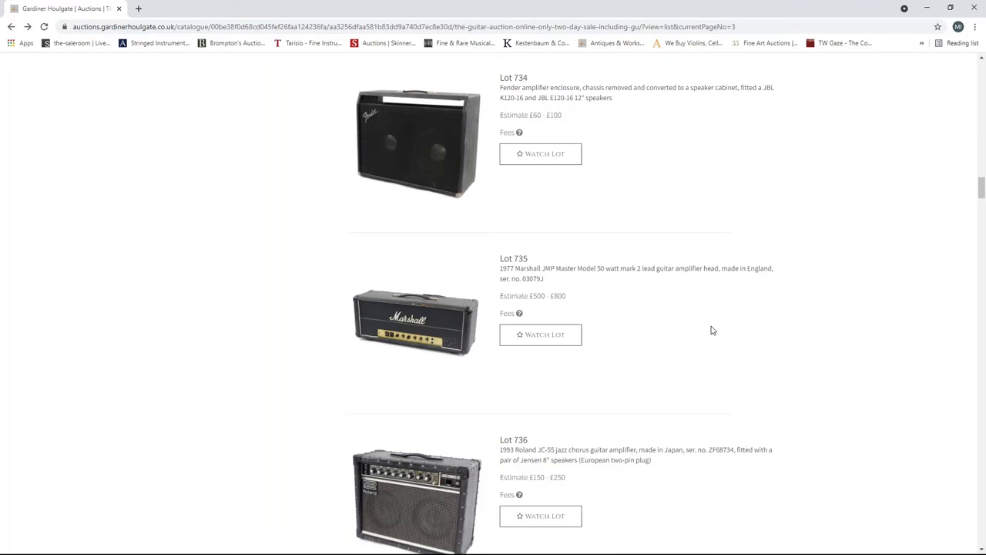
scroll(down, 3)
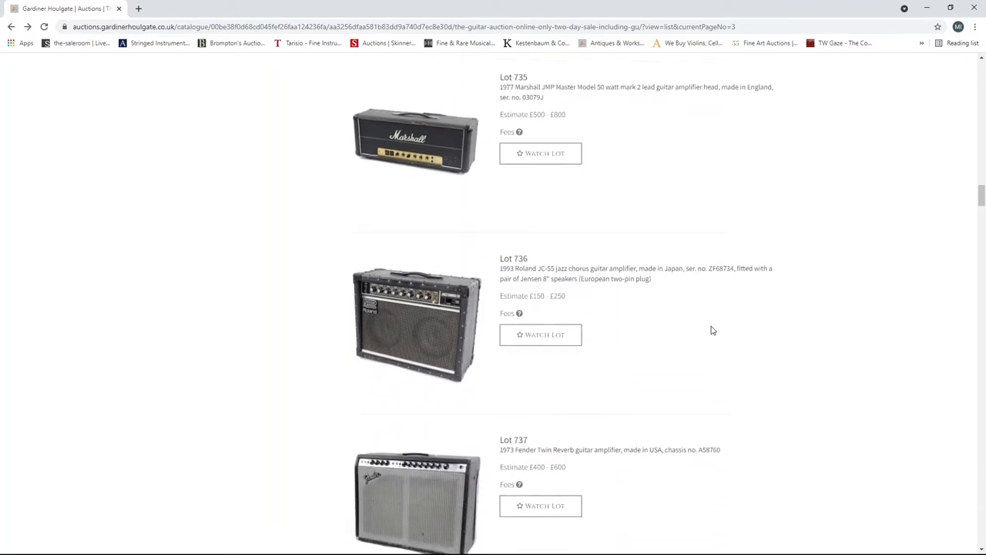
scroll(down, 3)
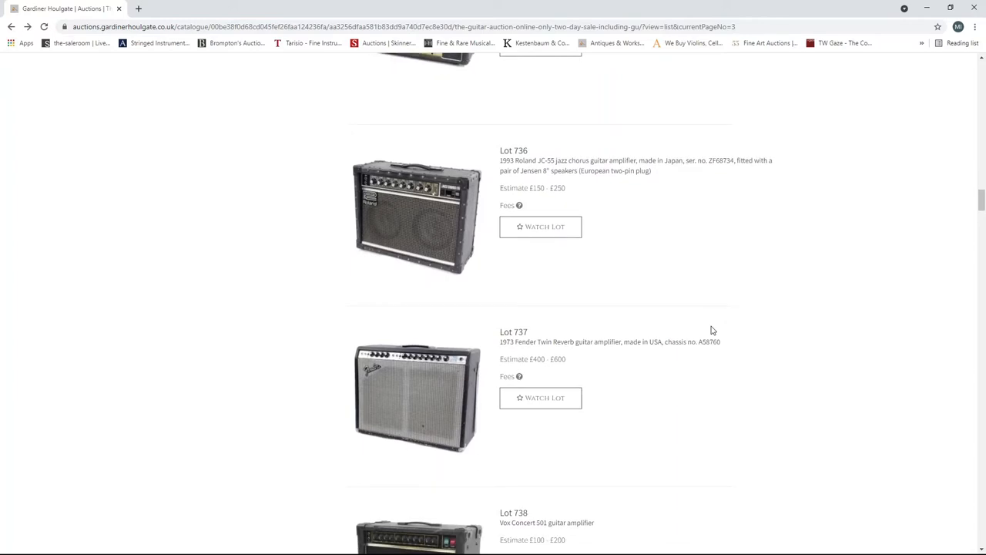
scroll(down, 3)
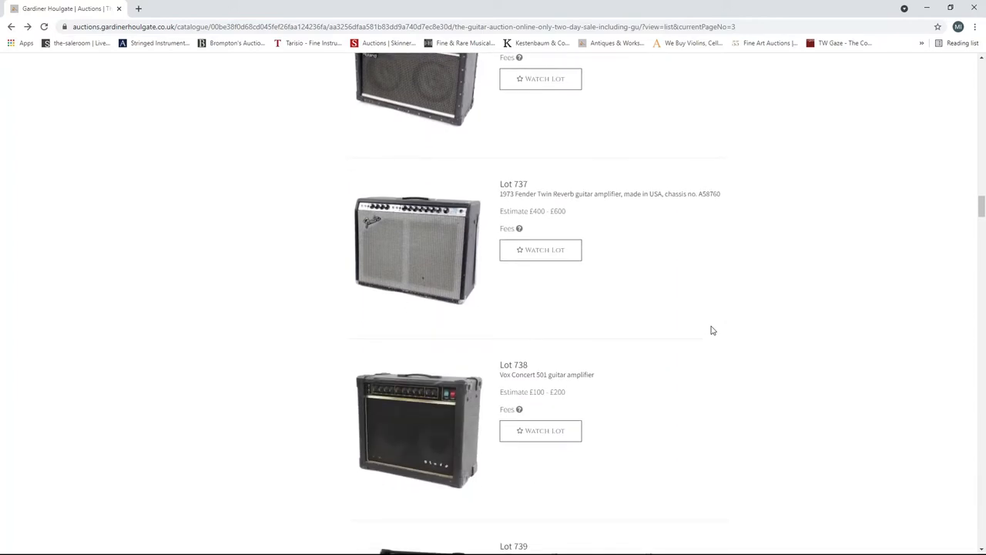
scroll(down, 3)
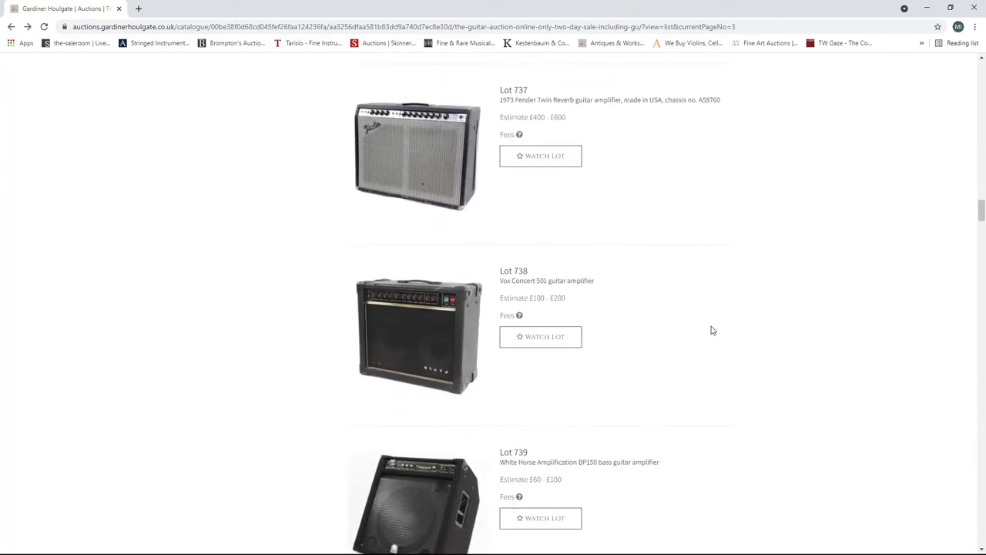
scroll(down, 3)
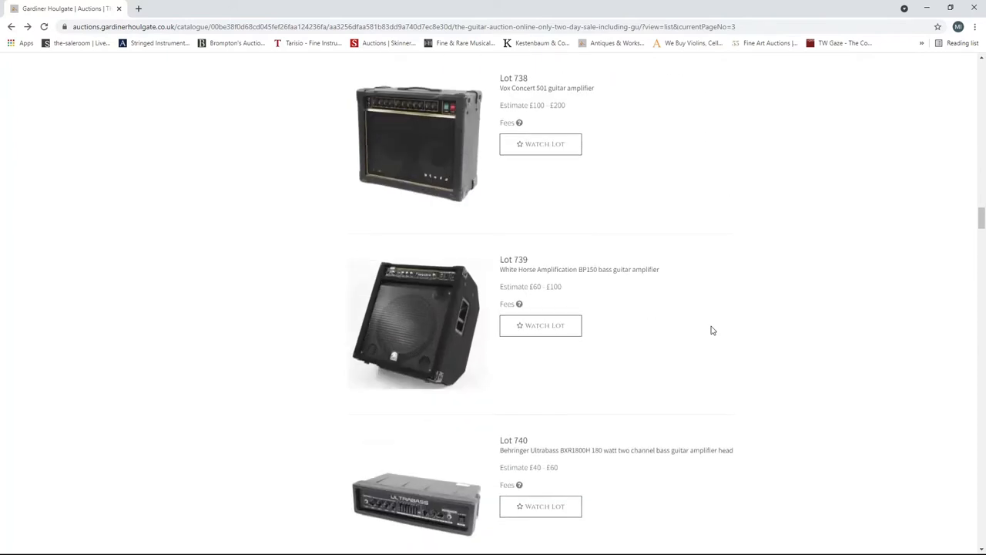
scroll(down, 3)
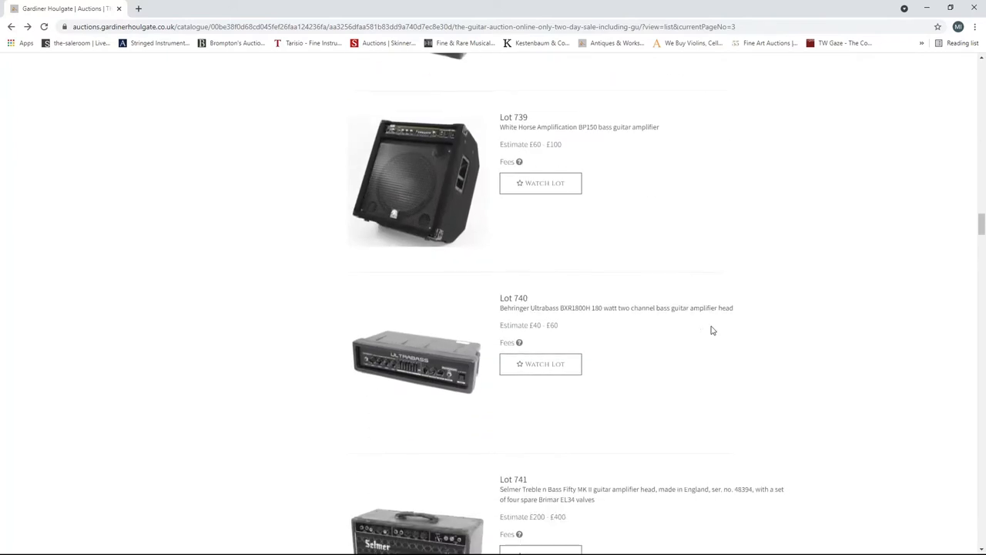
scroll(down, 3)
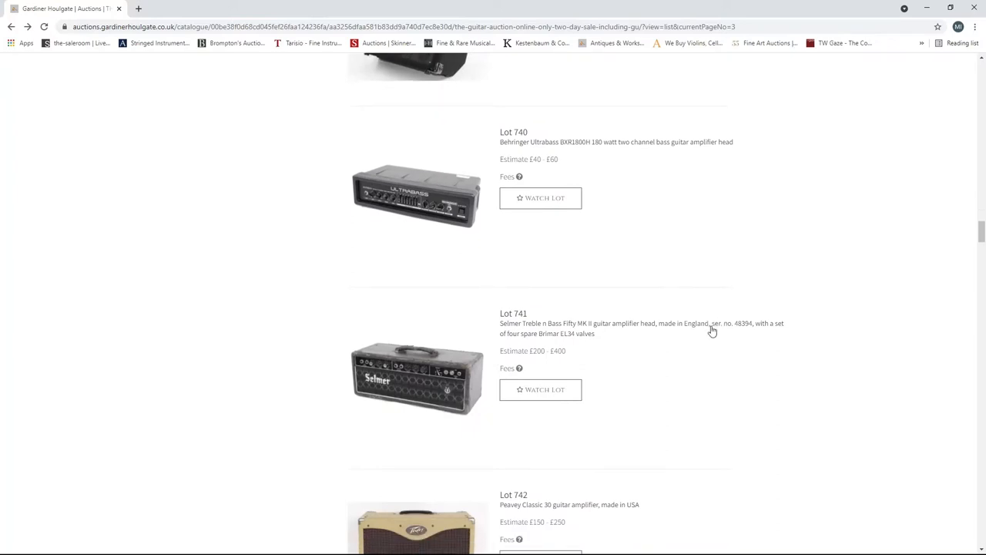
- View Lot 741's Selmer Treble n Bass Fifty details, then return to the page 3 list
scroll(down, 3)
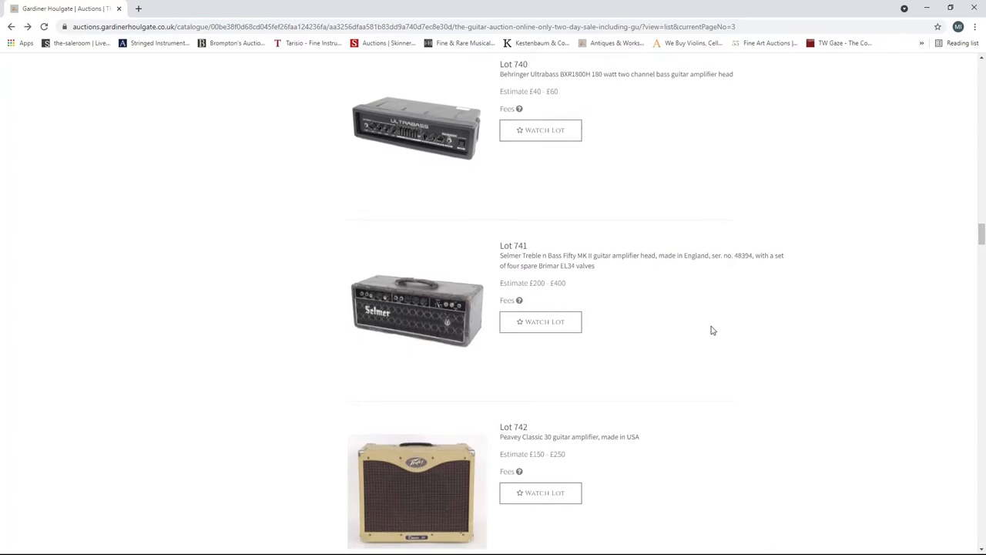
scroll(down, 3)
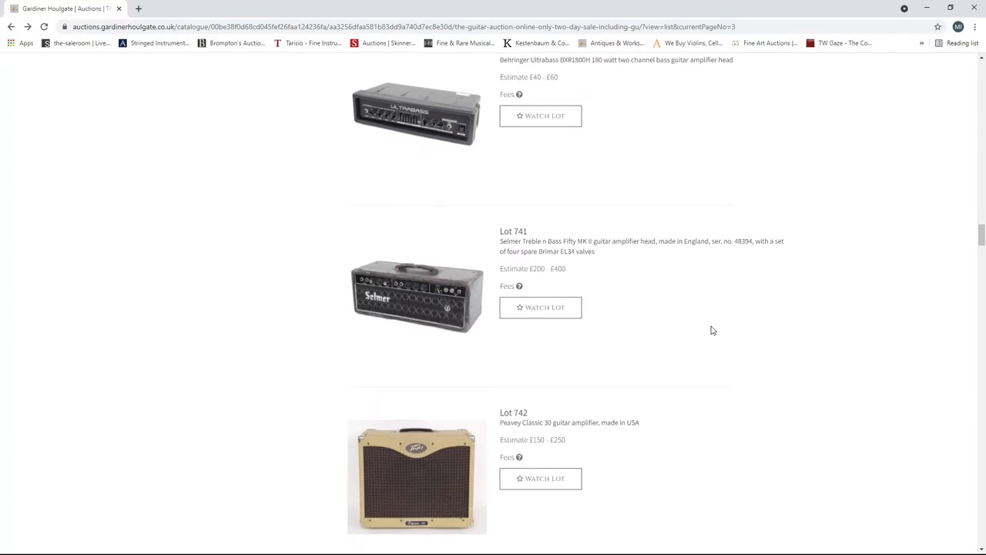
mouse_move(439, 285)
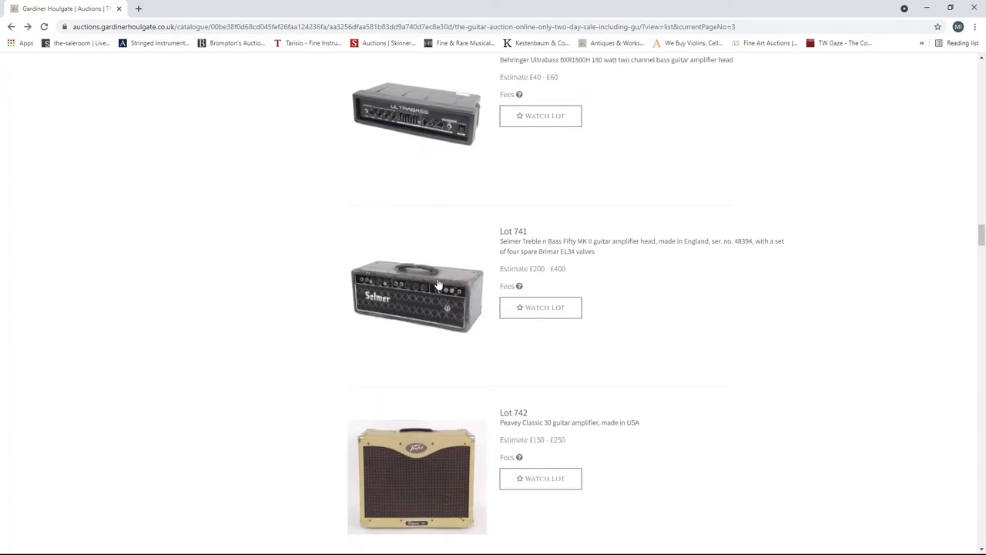
click(416, 295)
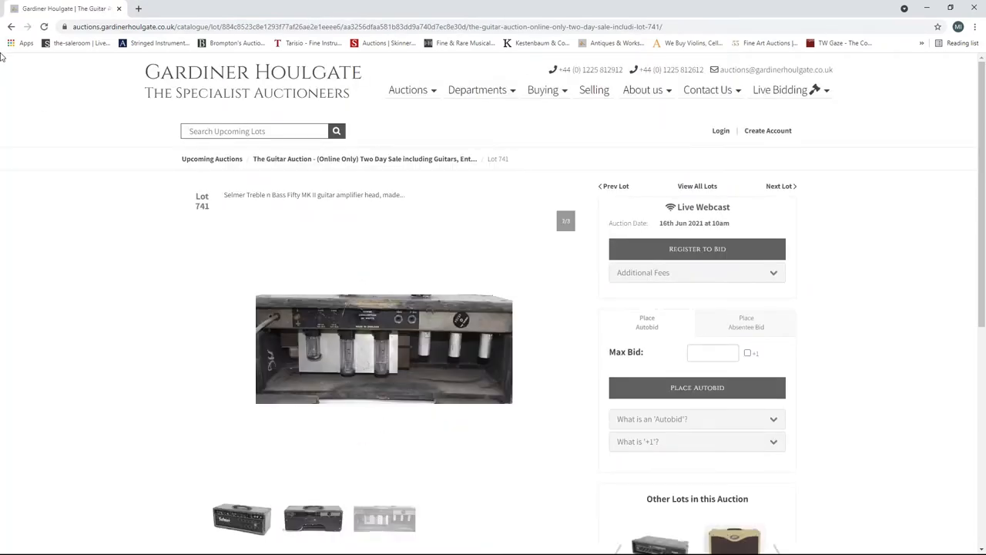
click(697, 186)
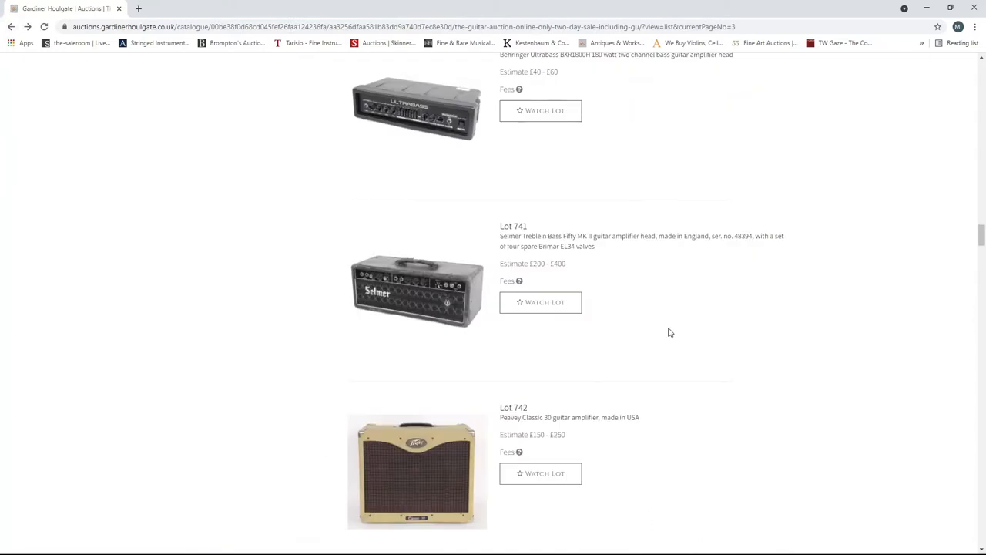
- Scroll page 3 from the Peavey amp (Lot 742) to the Torque bass amp and Kemper Profiler (Lots 752–753)
scroll(down, 3)
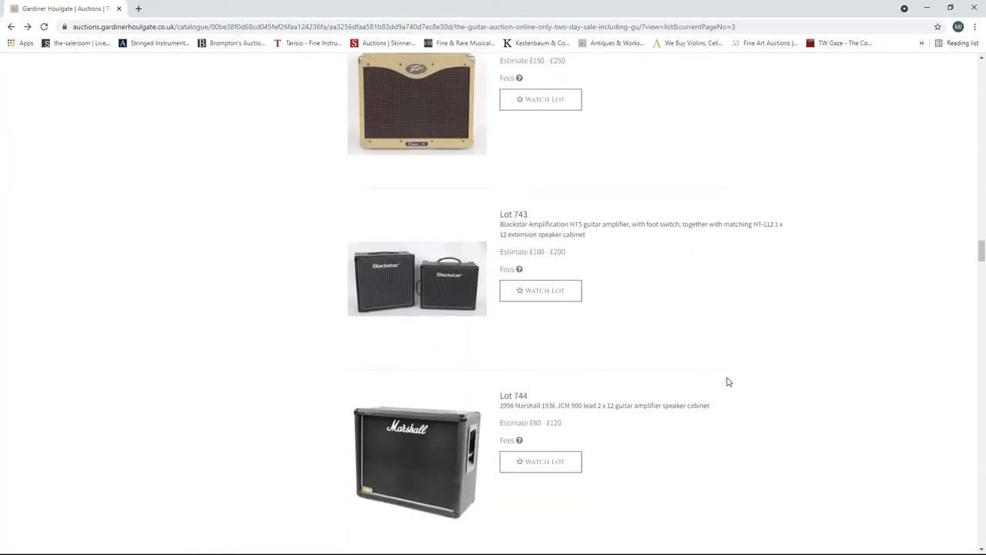
scroll(down, 3)
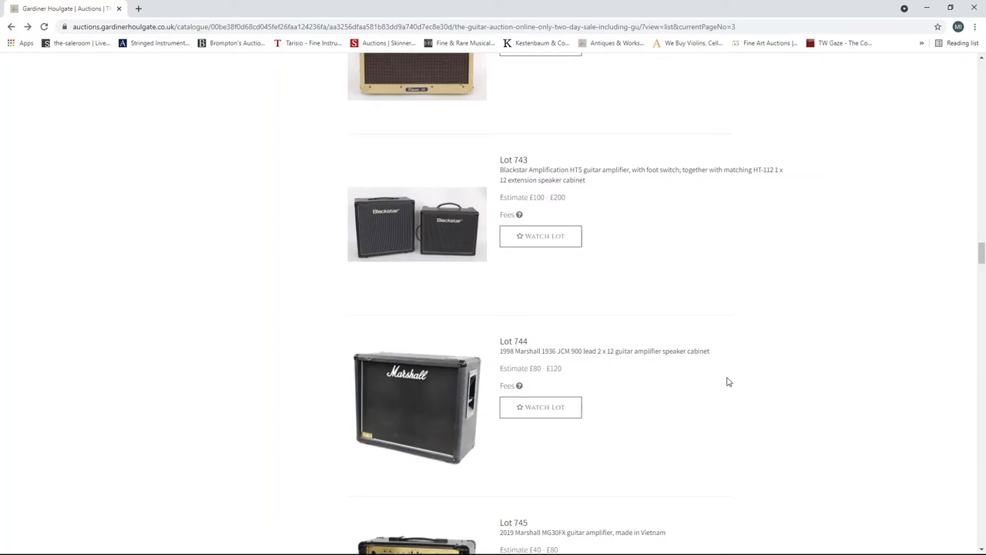
scroll(down, 3)
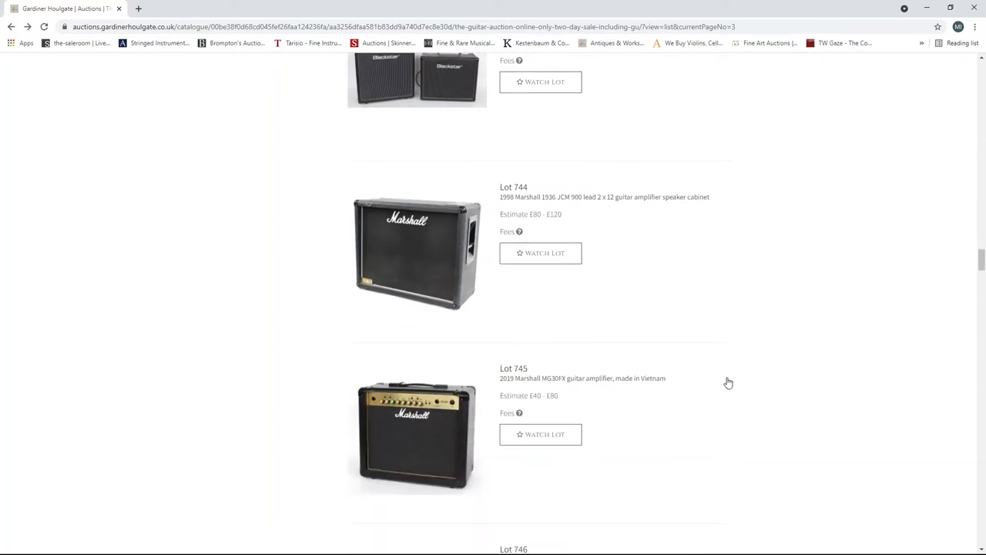
scroll(down, 3)
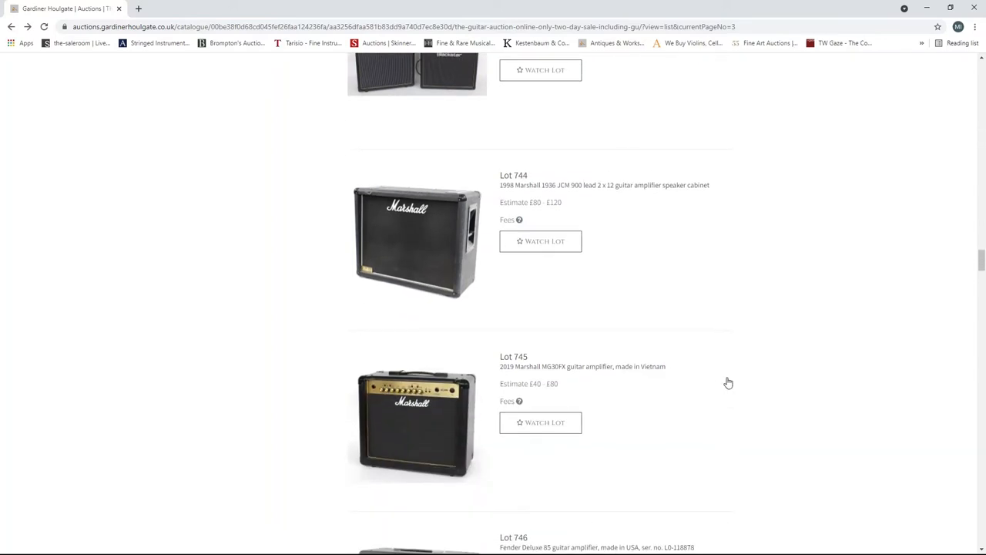
scroll(down, 3)
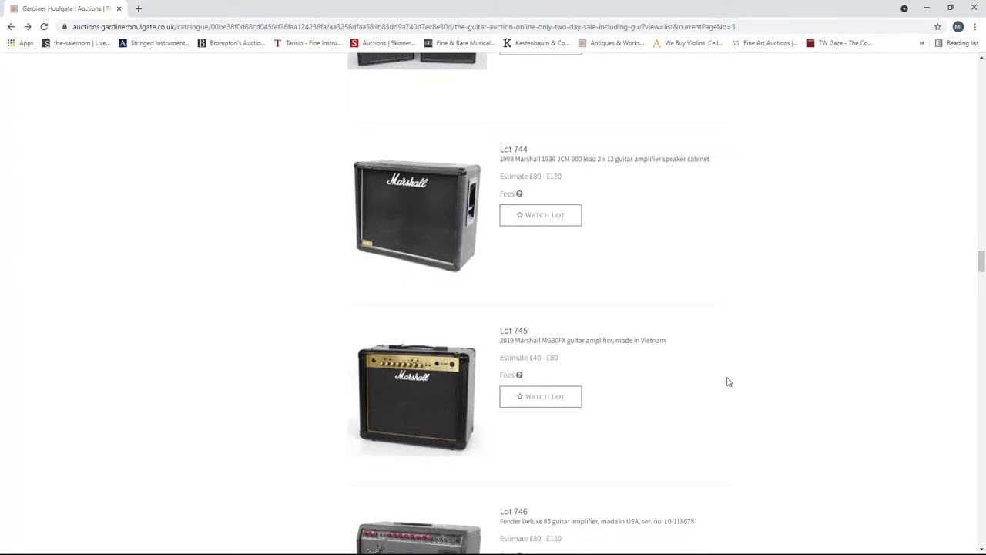
scroll(down, 3)
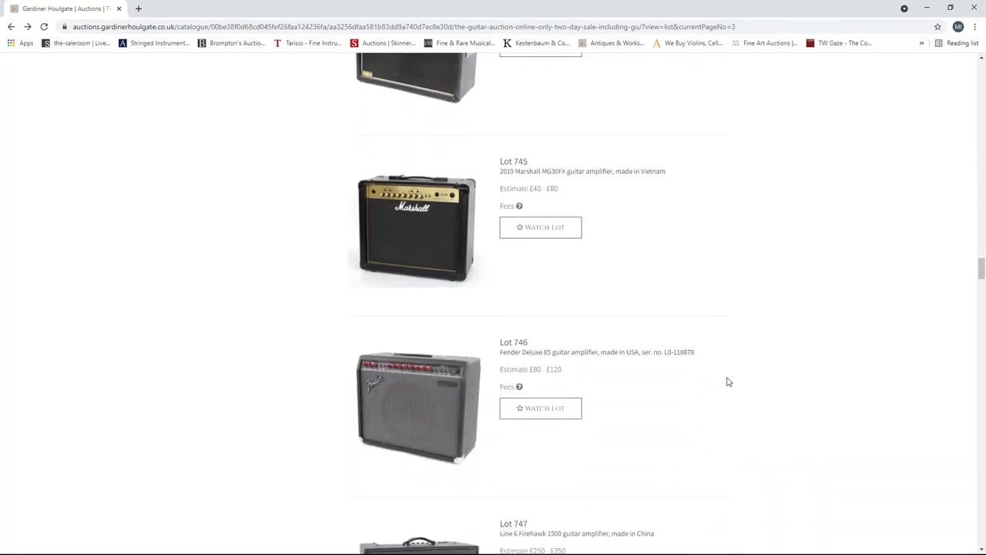
scroll(down, 3)
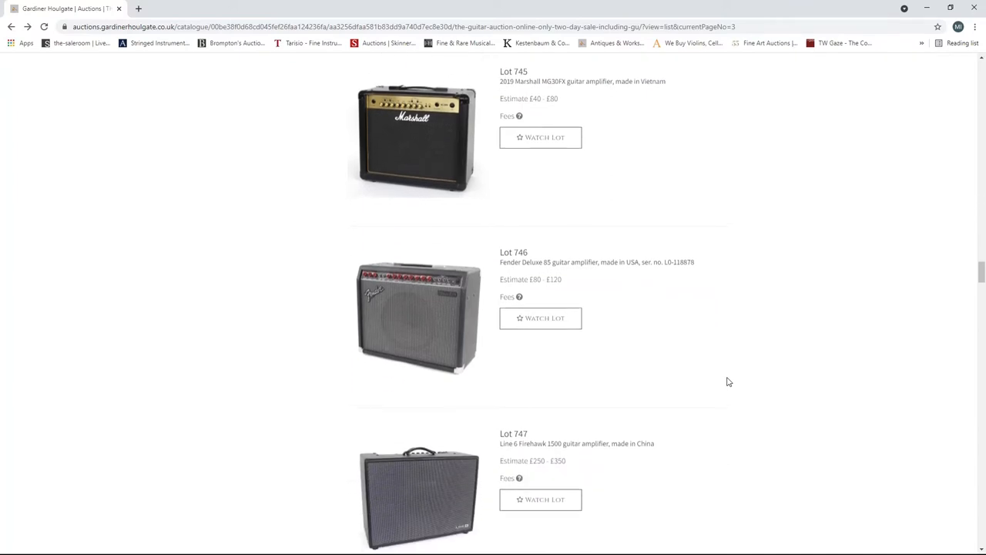
scroll(down, 3)
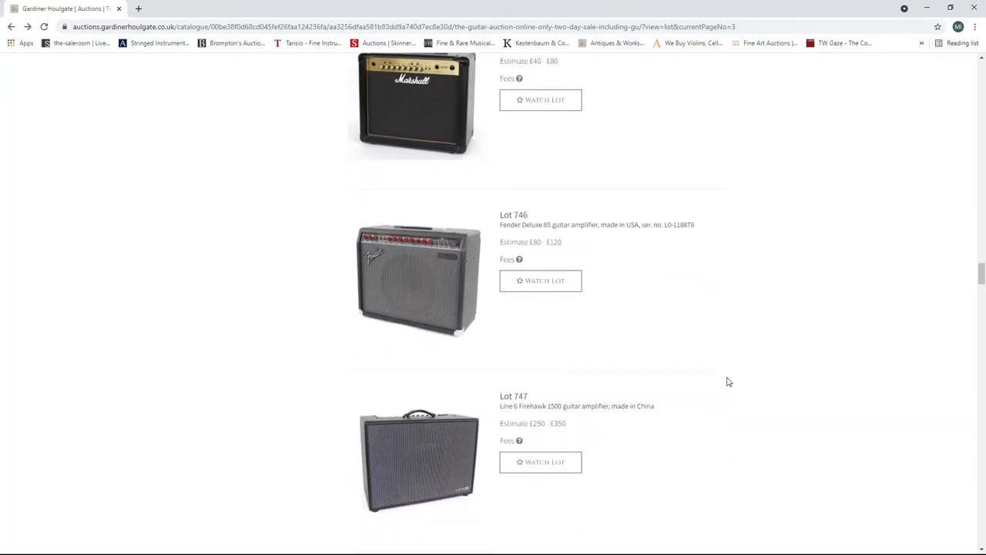
scroll(down, 3)
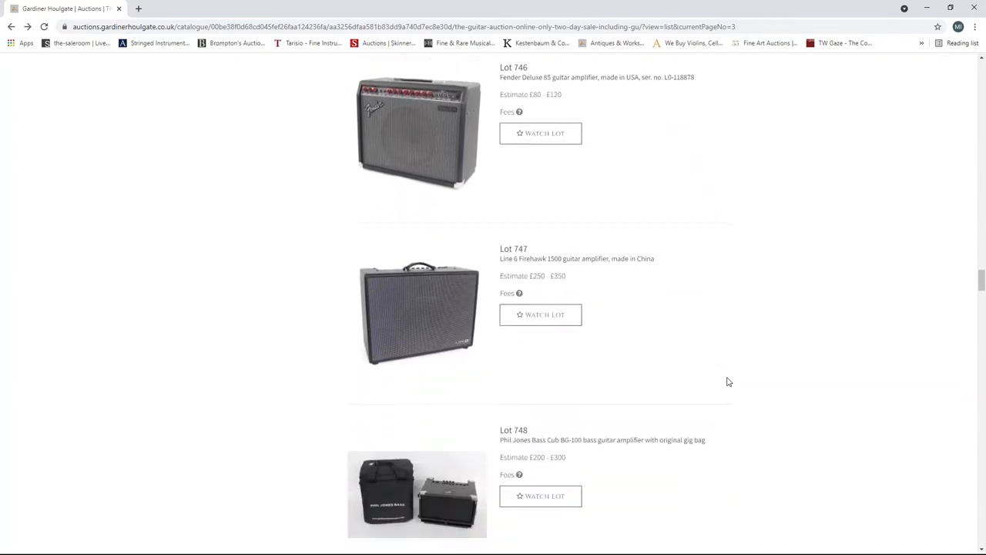
scroll(down, 3)
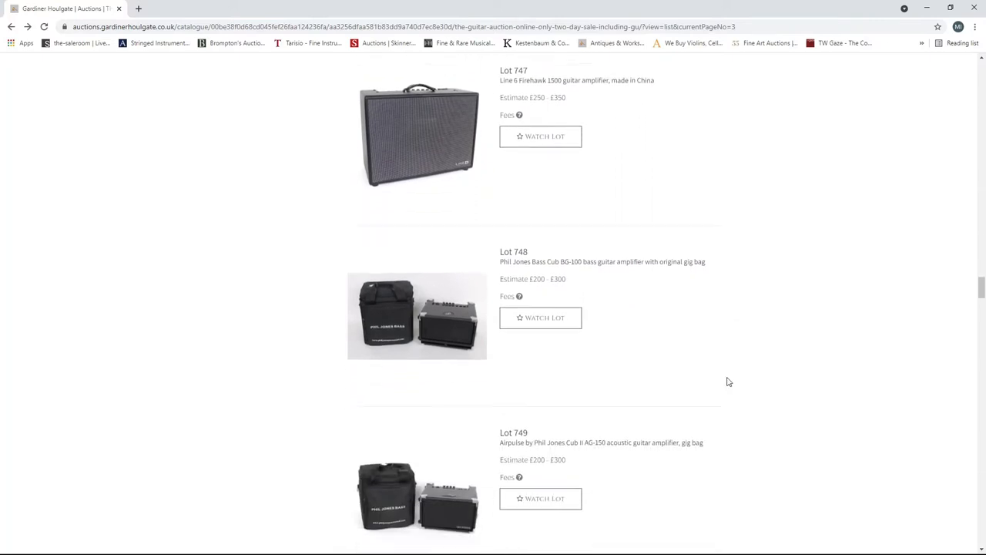
scroll(down, 3)
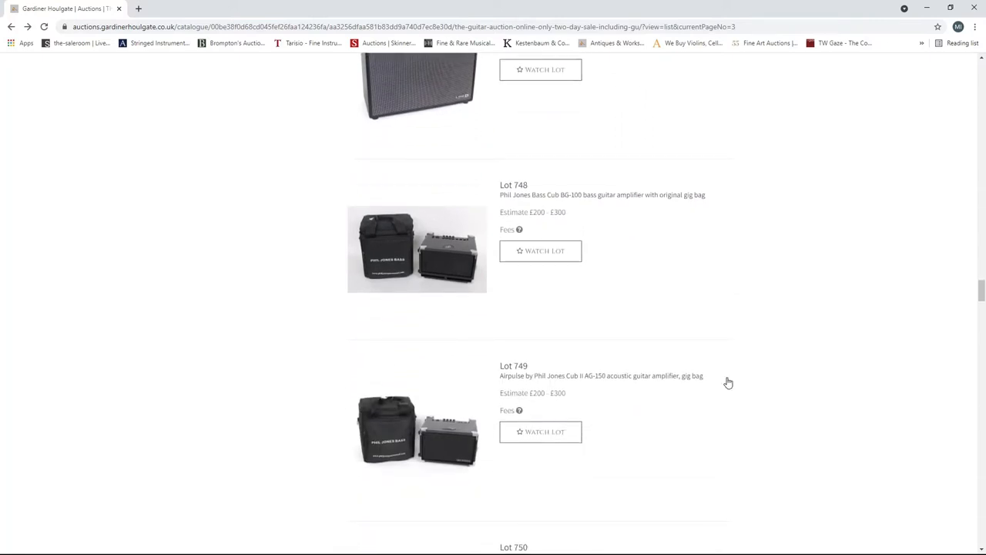
scroll(down, 3)
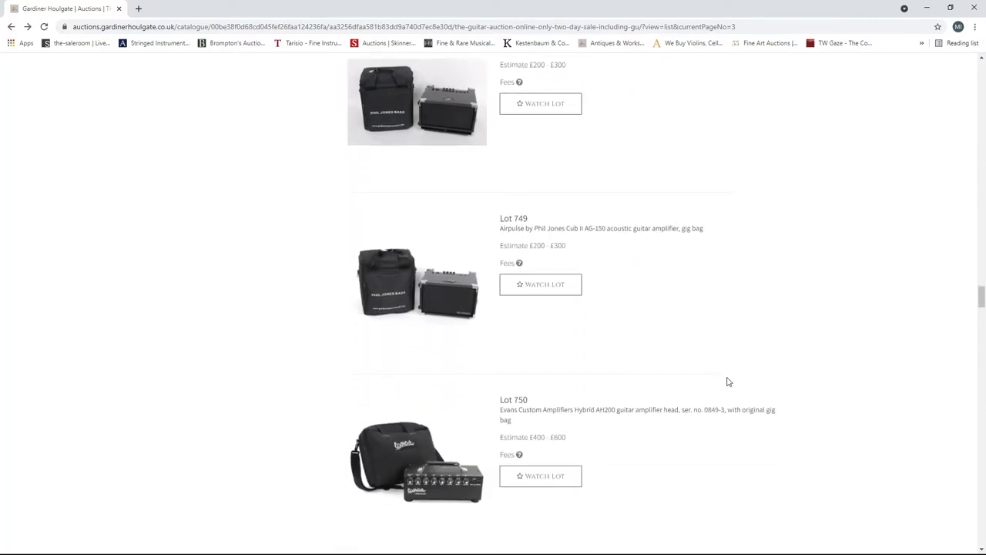
scroll(down, 3)
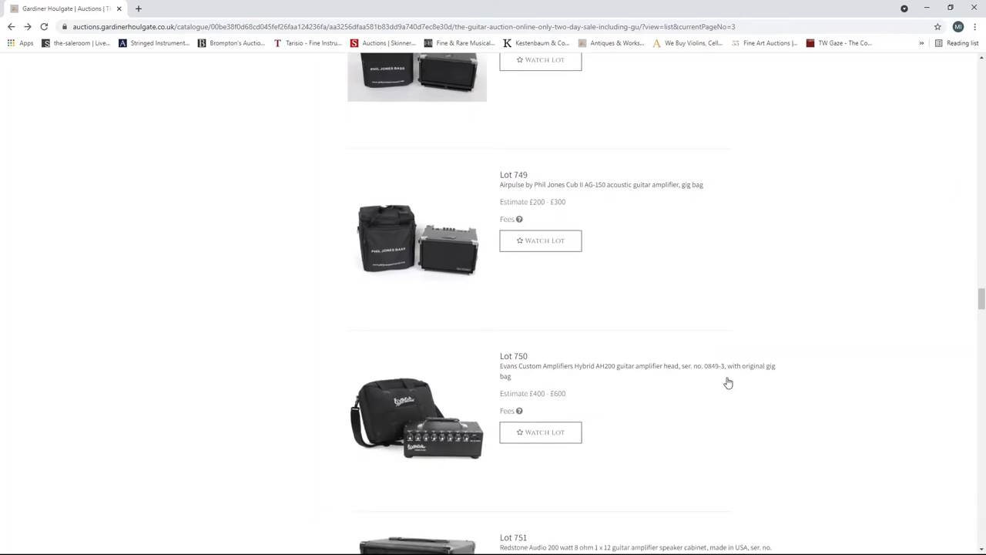
scroll(down, 3)
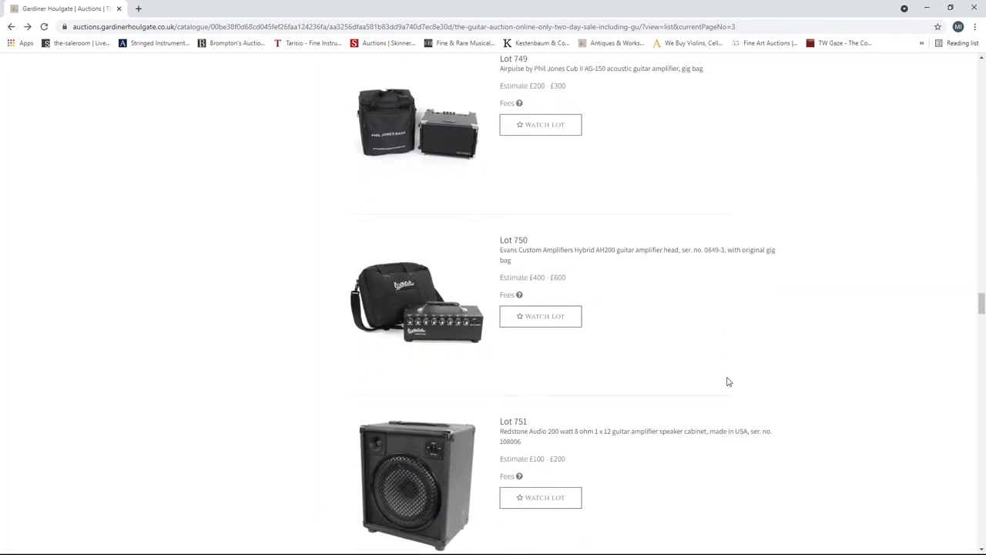
scroll(down, 3)
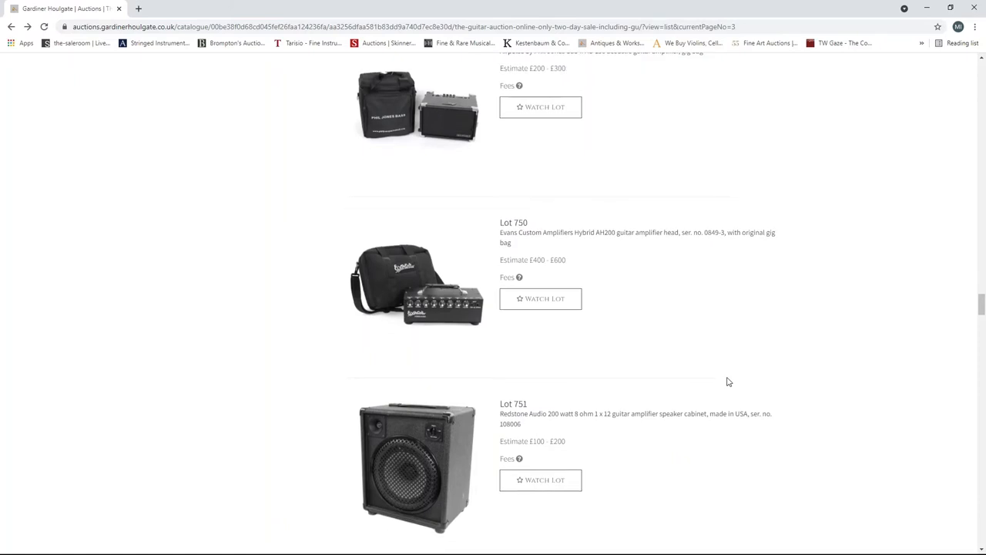
scroll(down, 3)
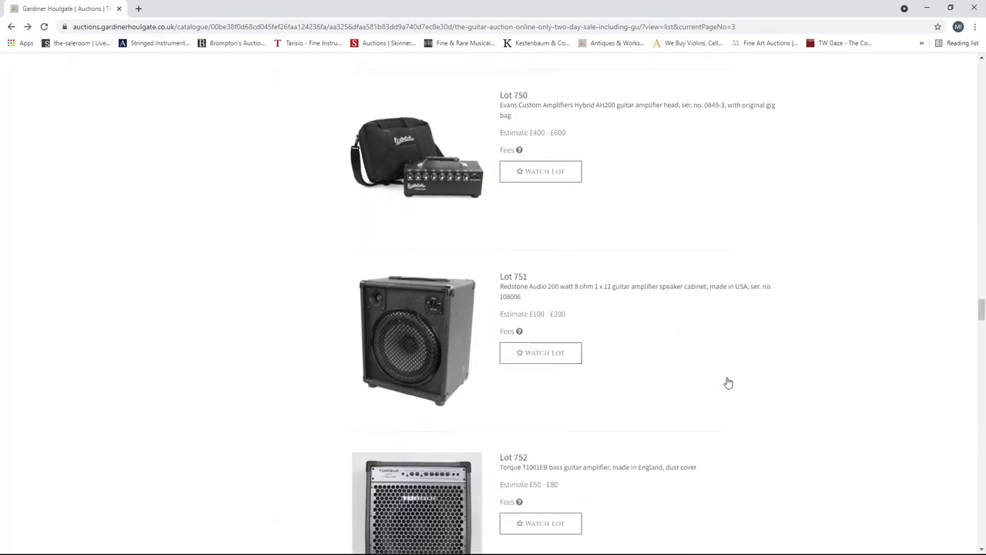
scroll(down, 3)
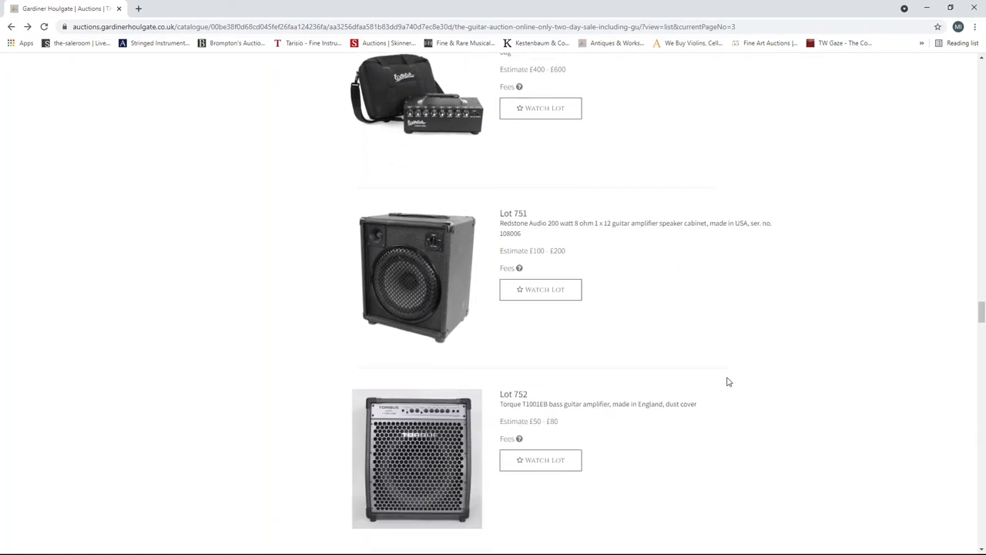
scroll(down, 3)
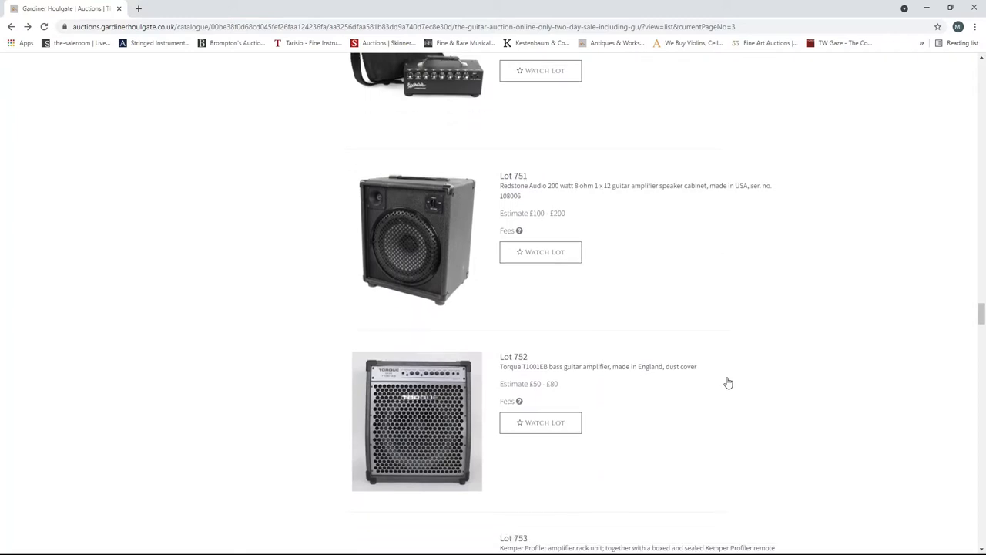
scroll(down, 3)
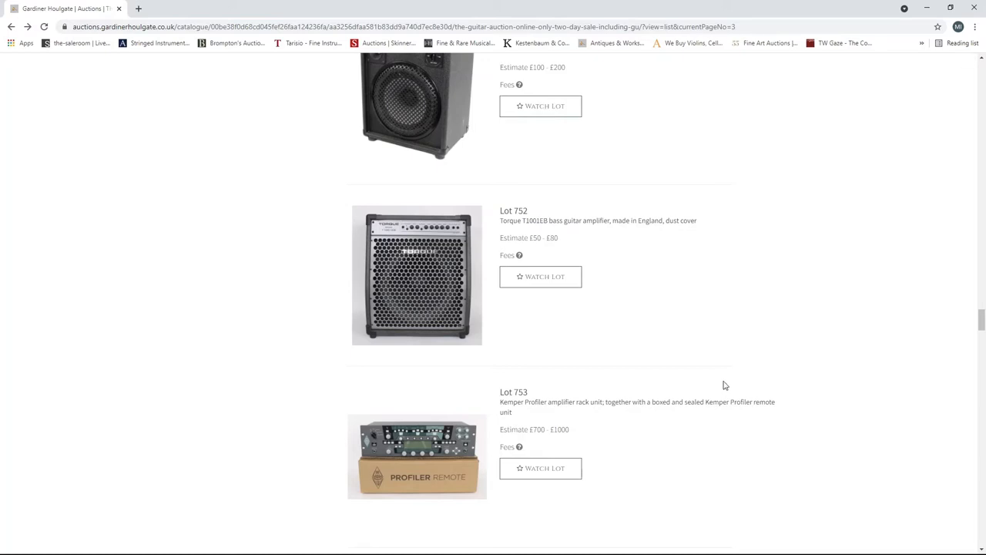
- Scroll page 3 past Lot 753 to the Palmer PDI-03, Sequis Motherload and Laney RB9 (Lots 754–756)
scroll(down, 3)
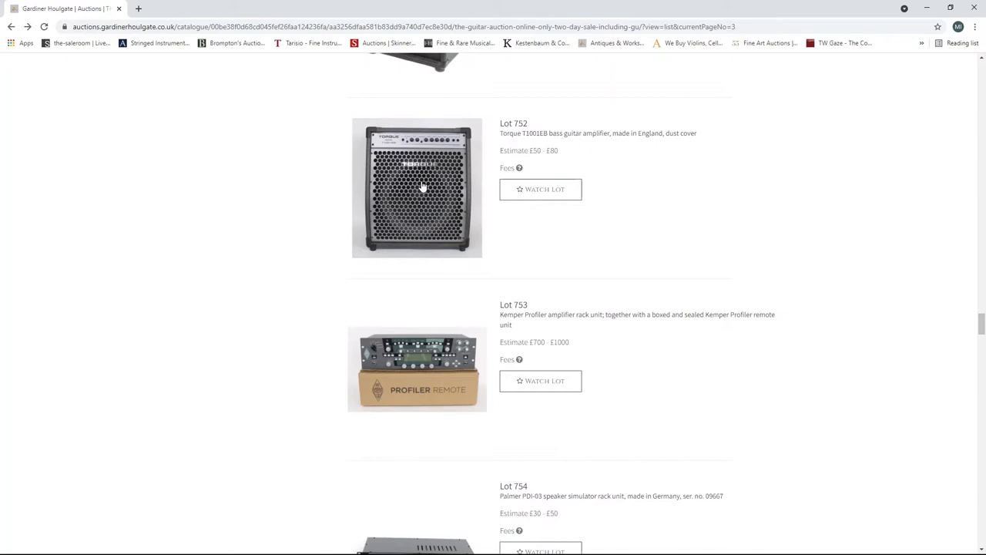
mouse_move(423, 183)
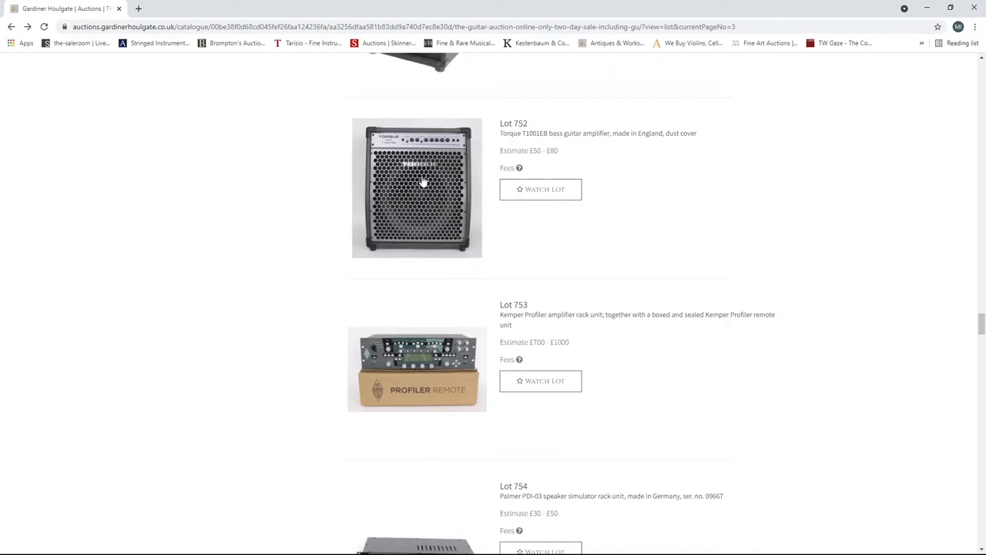
mouse_move(466, 221)
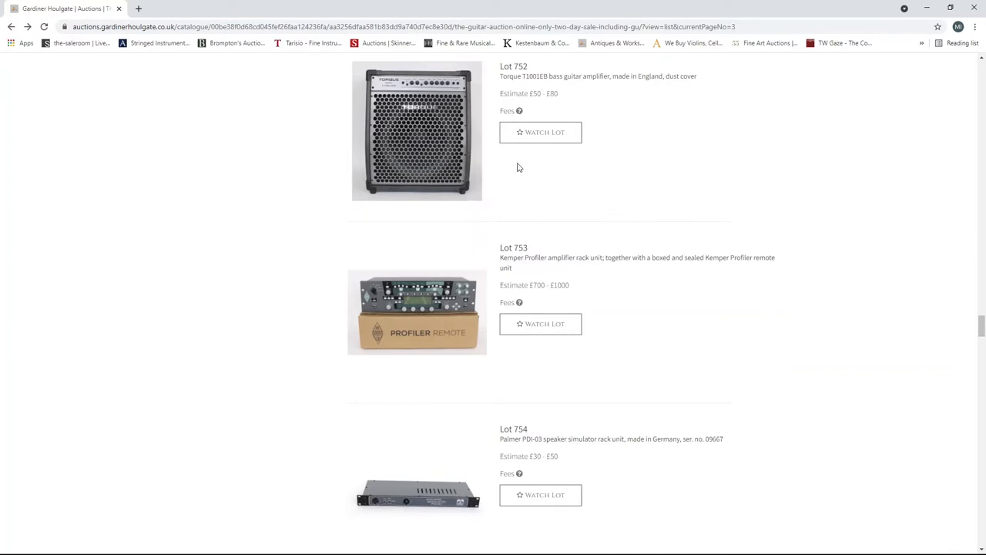
scroll(down, 3)
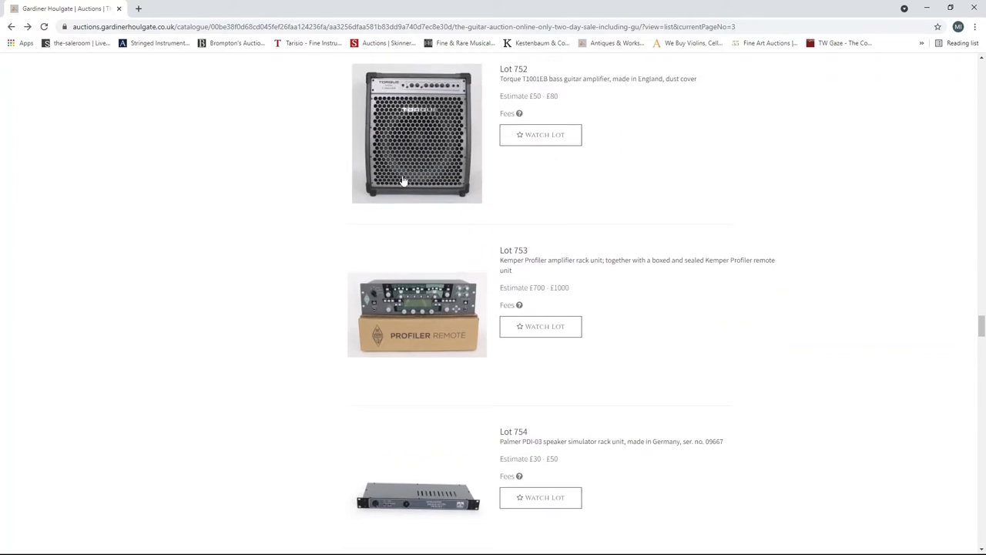
mouse_move(659, 206)
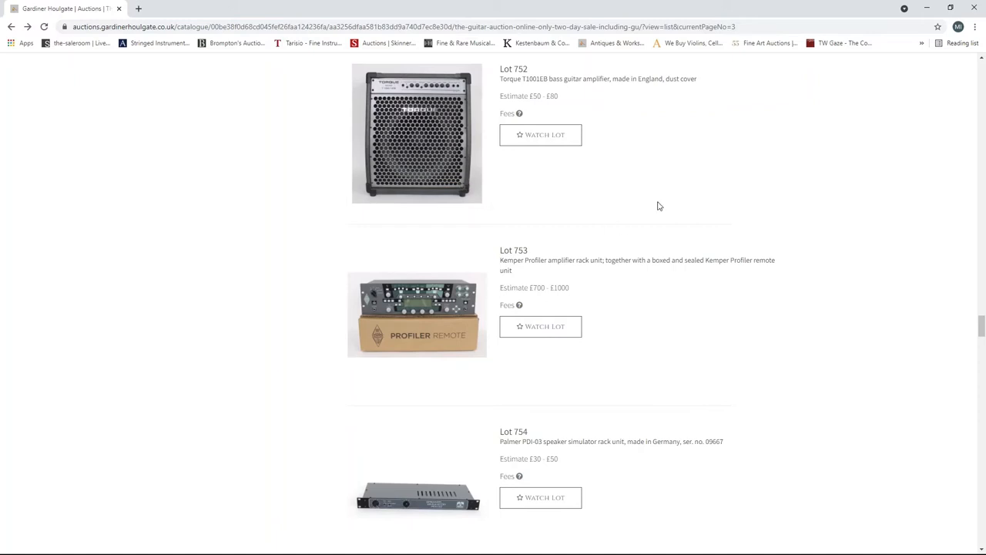
scroll(down, 3)
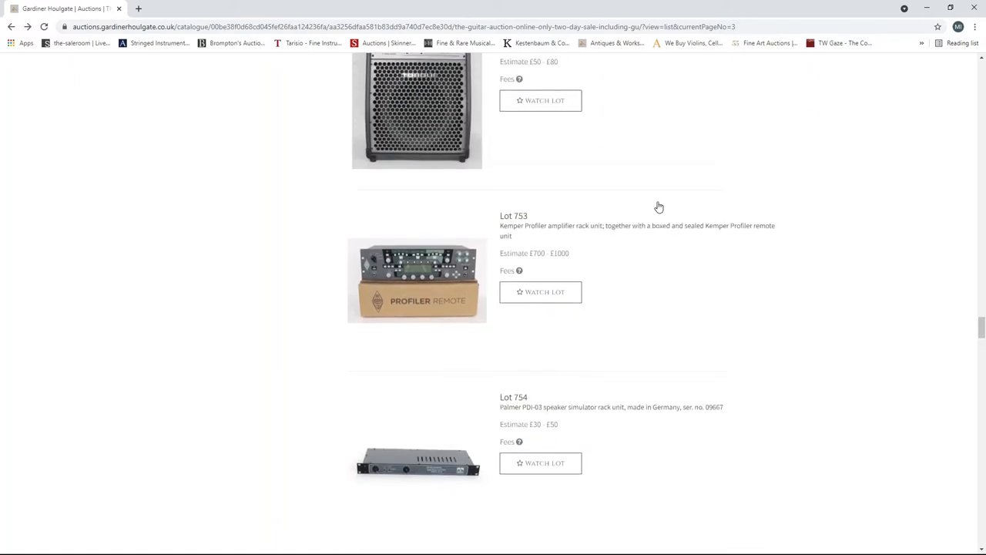
scroll(down, 3)
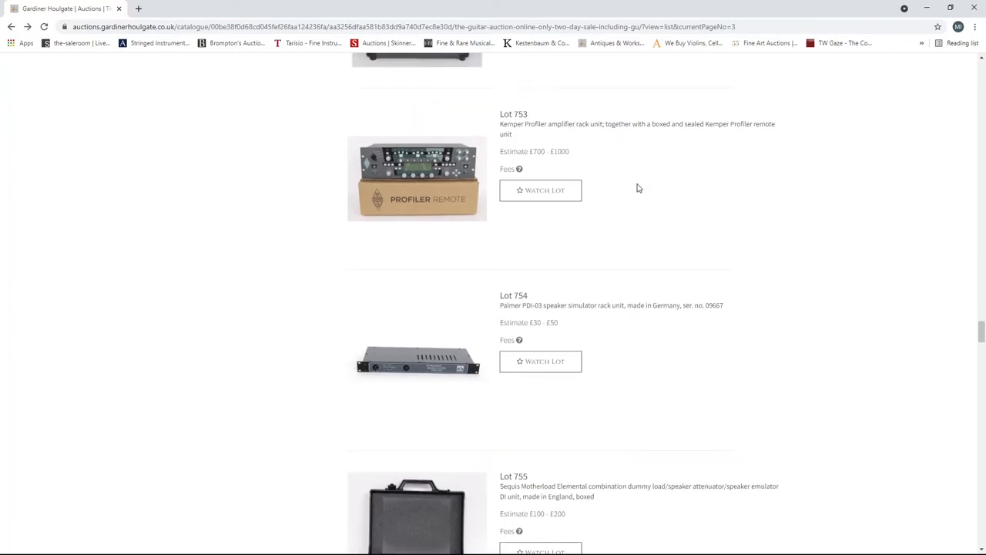
scroll(down, 3)
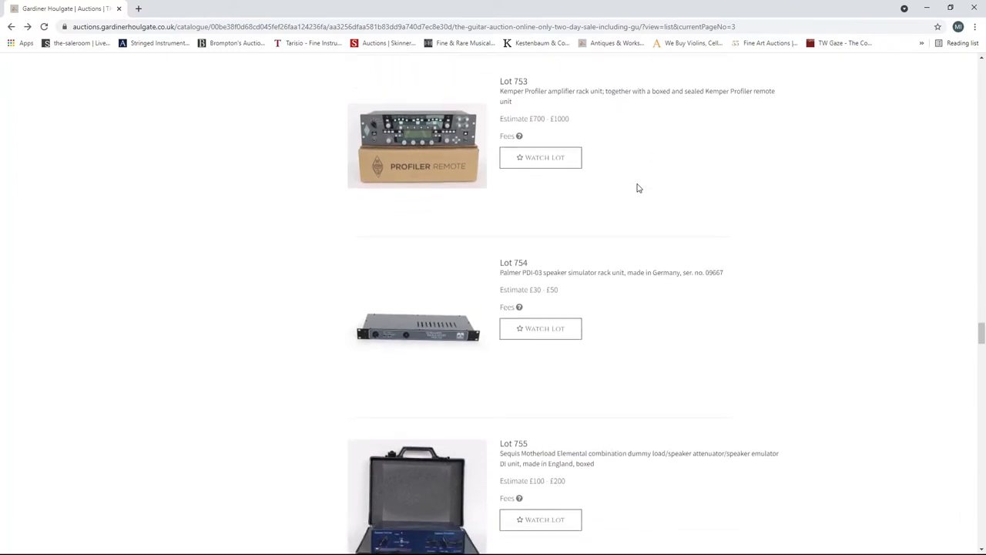
mouse_move(654, 208)
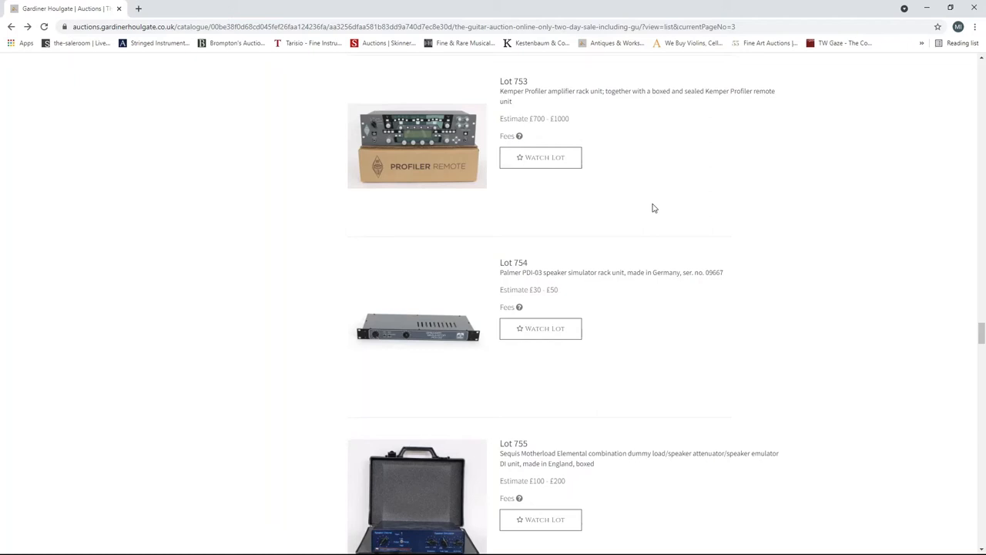
scroll(down, 3)
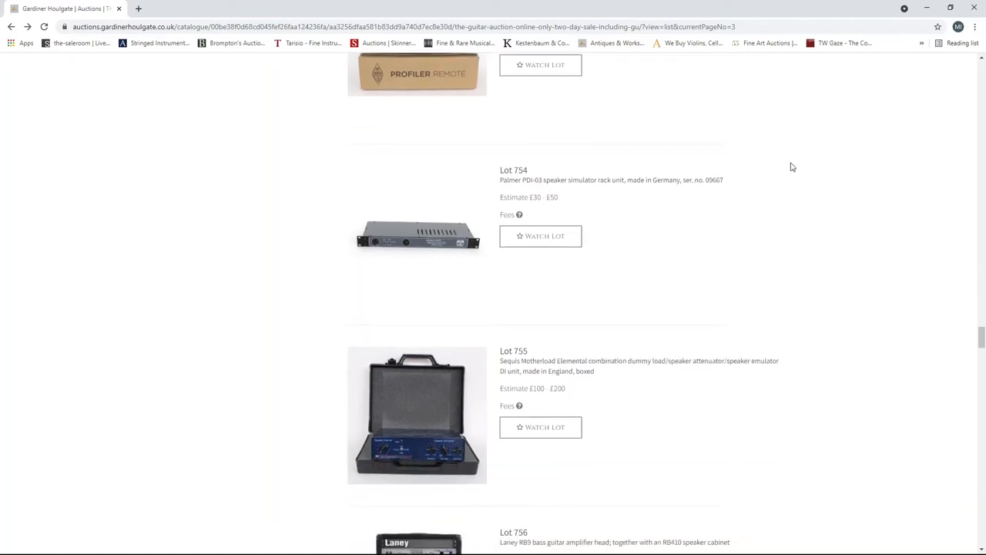
scroll(down, 3)
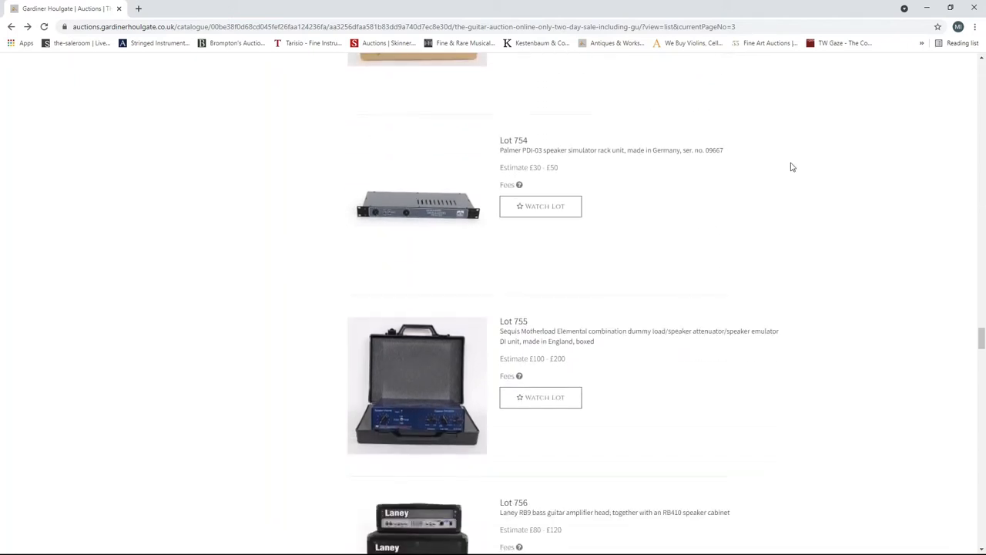
scroll(down, 3)
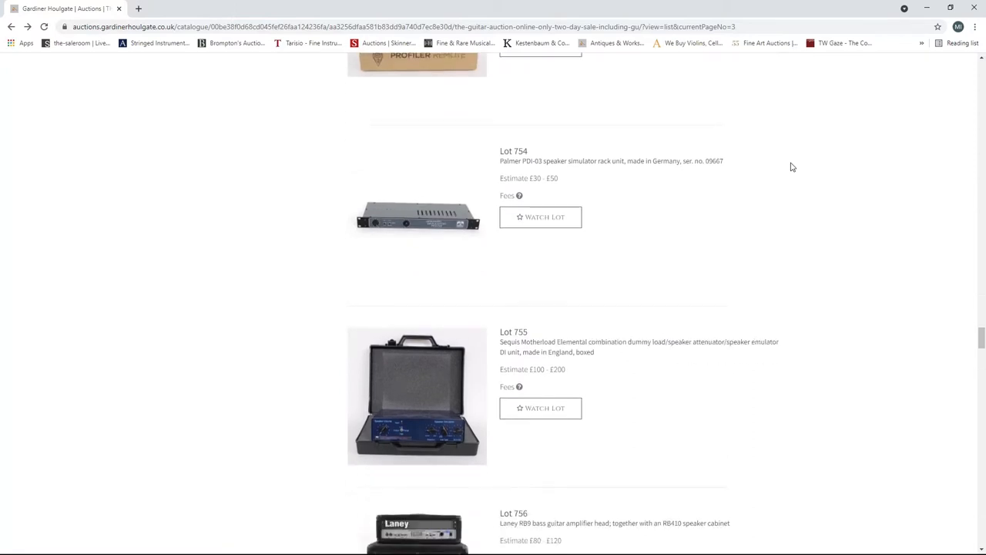
scroll(down, 3)
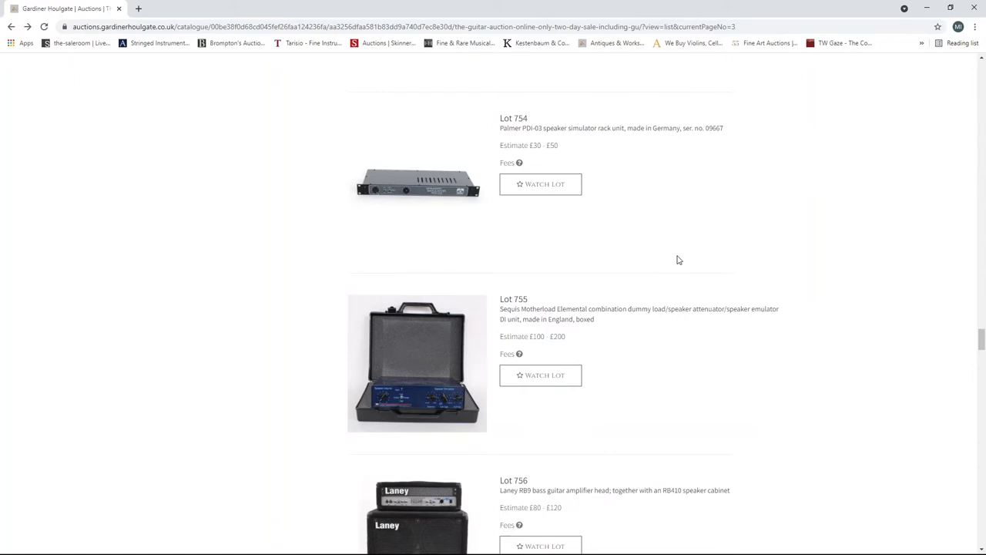
- Scroll page 3's amplifier lots to the purple Marshall 1959SLP stack and 1960A cabinet (Lots 776–777)
scroll(down, 3)
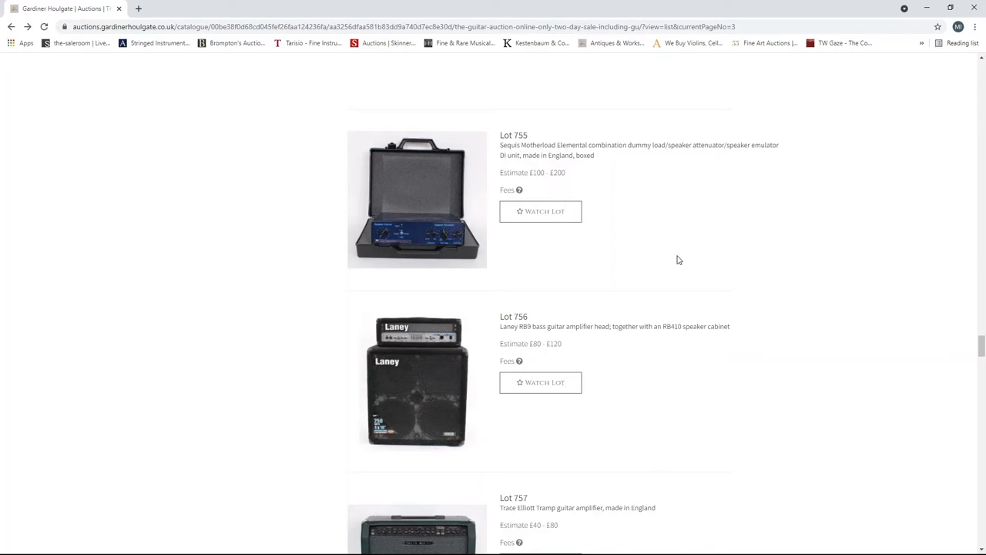
scroll(down, 3)
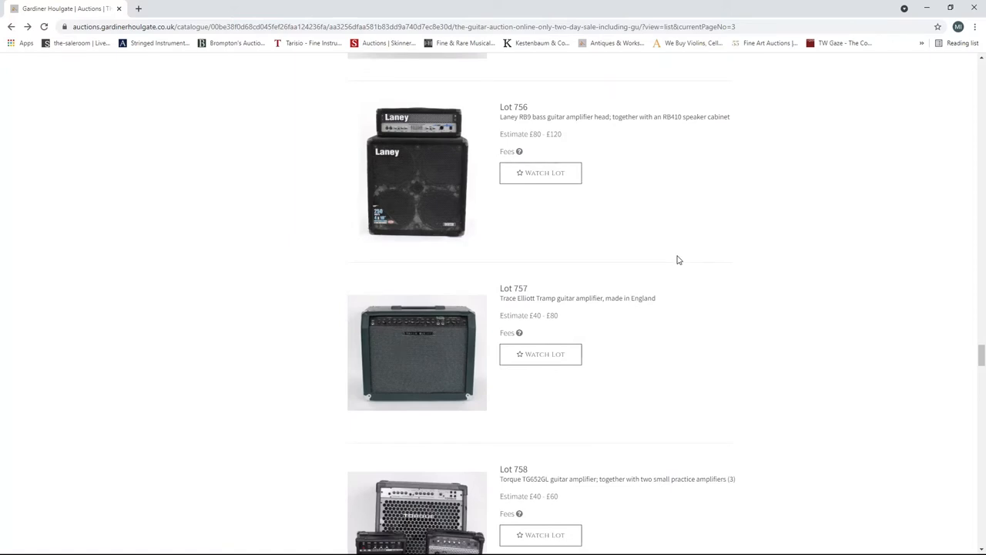
scroll(down, 3)
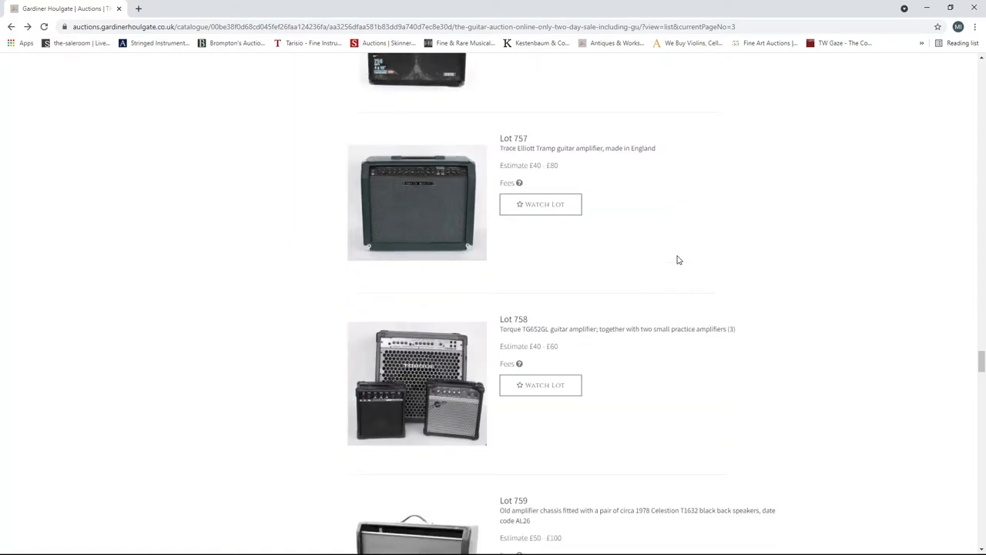
scroll(down, 3)
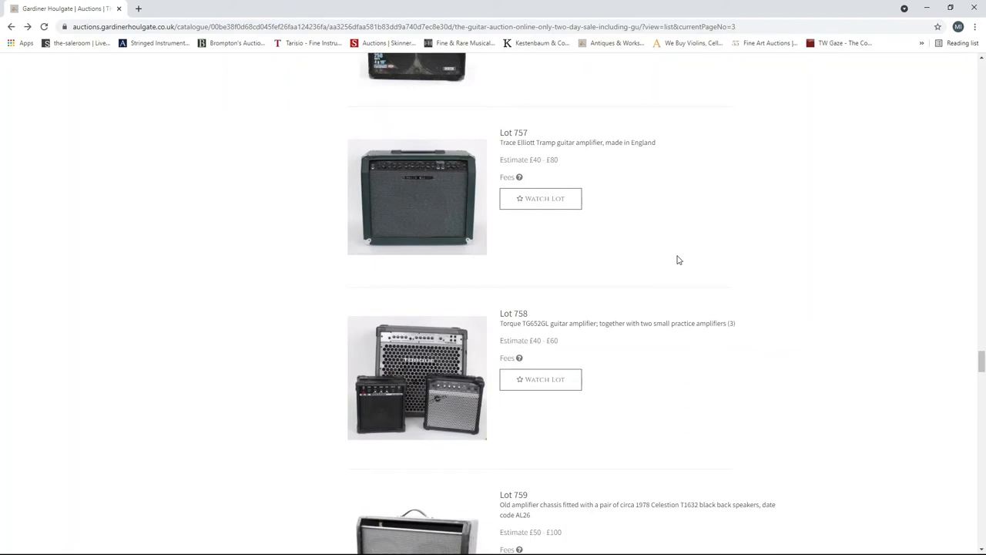
scroll(down, 3)
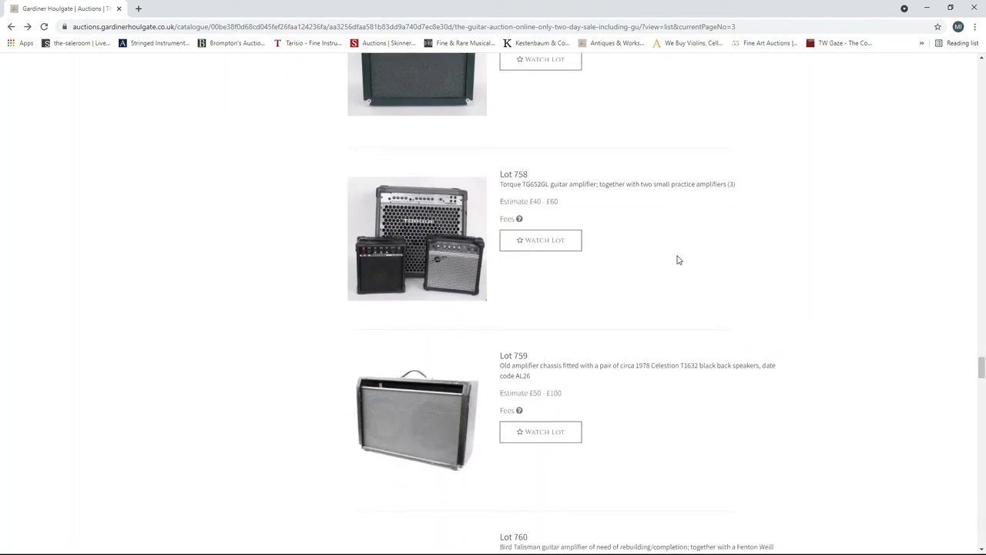
scroll(down, 3)
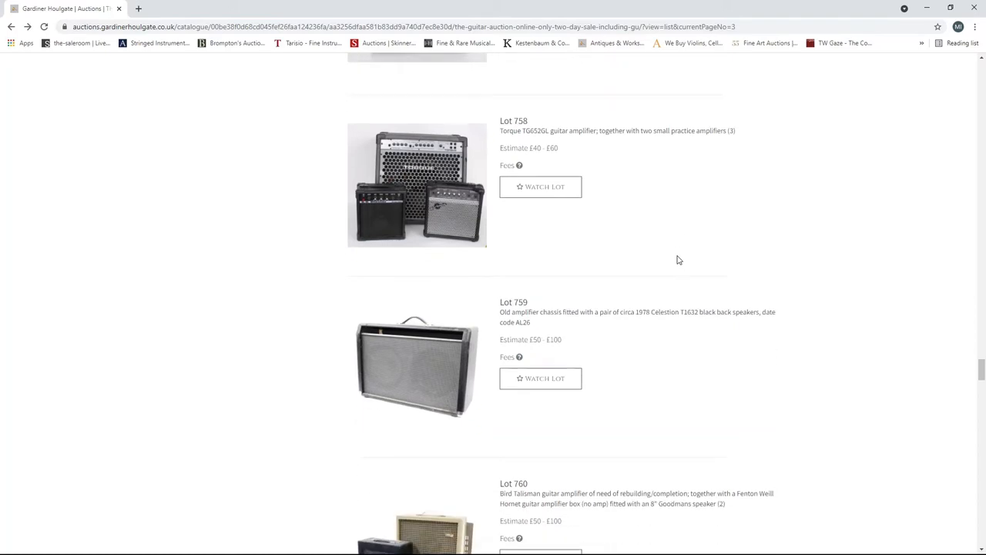
scroll(down, 3)
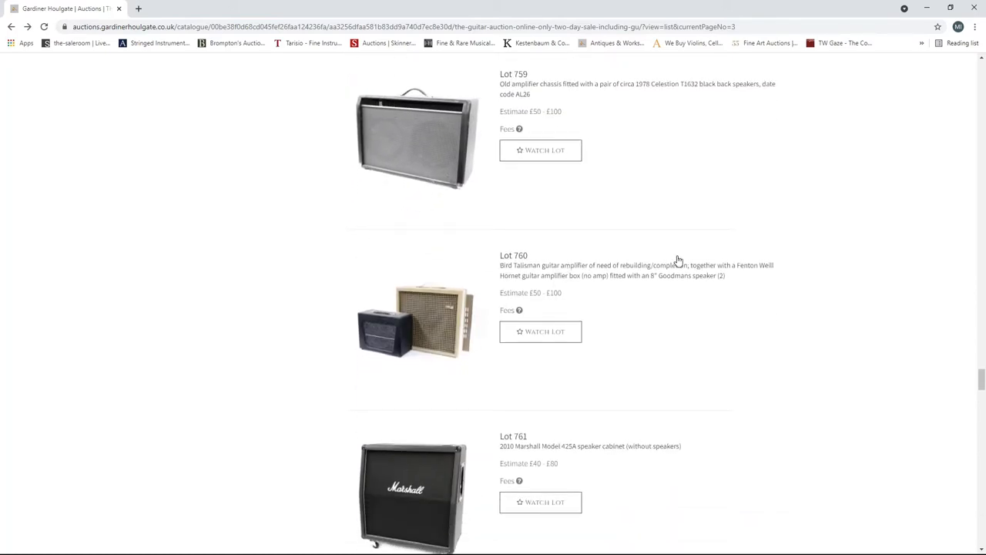
scroll(down, 3)
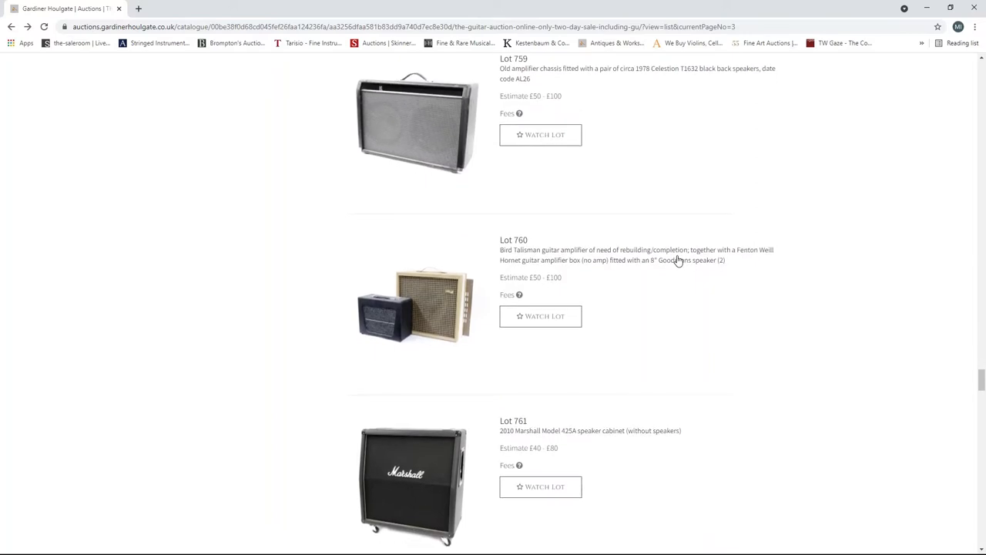
scroll(down, 3)
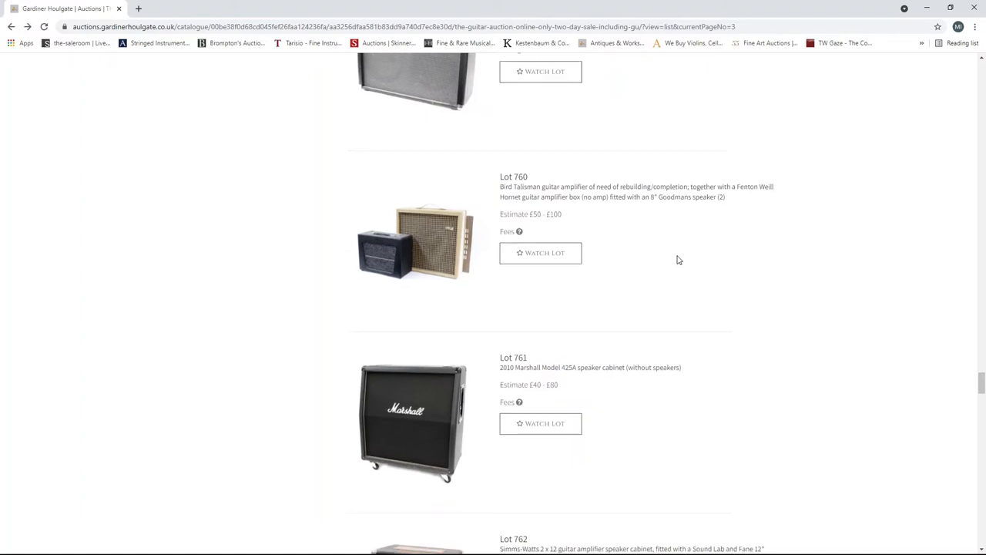
scroll(down, 3)
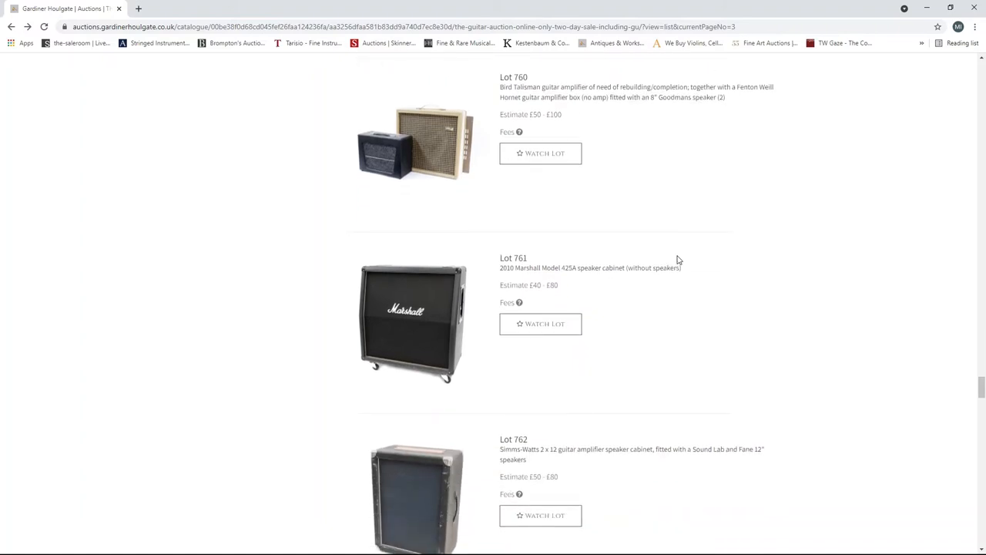
scroll(down, 3)
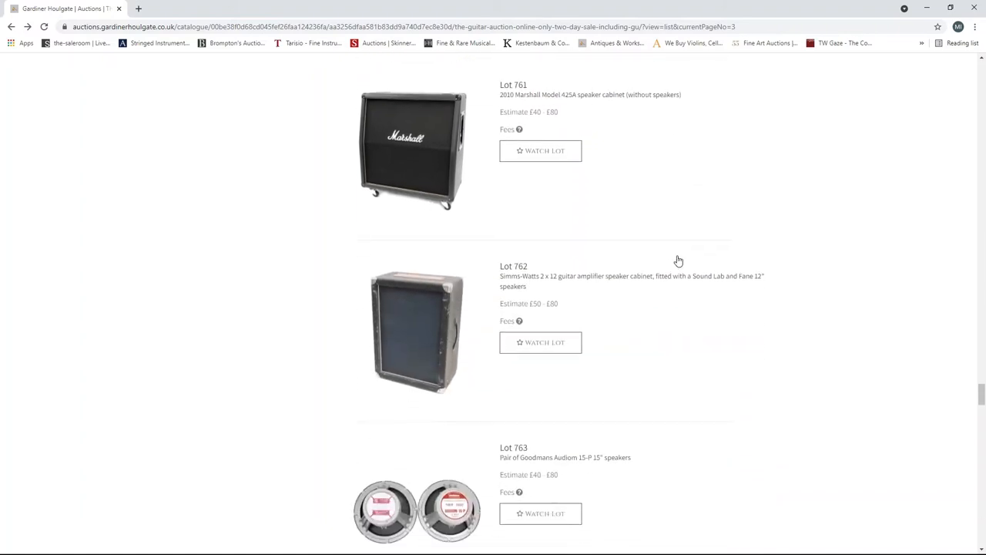
scroll(down, 3)
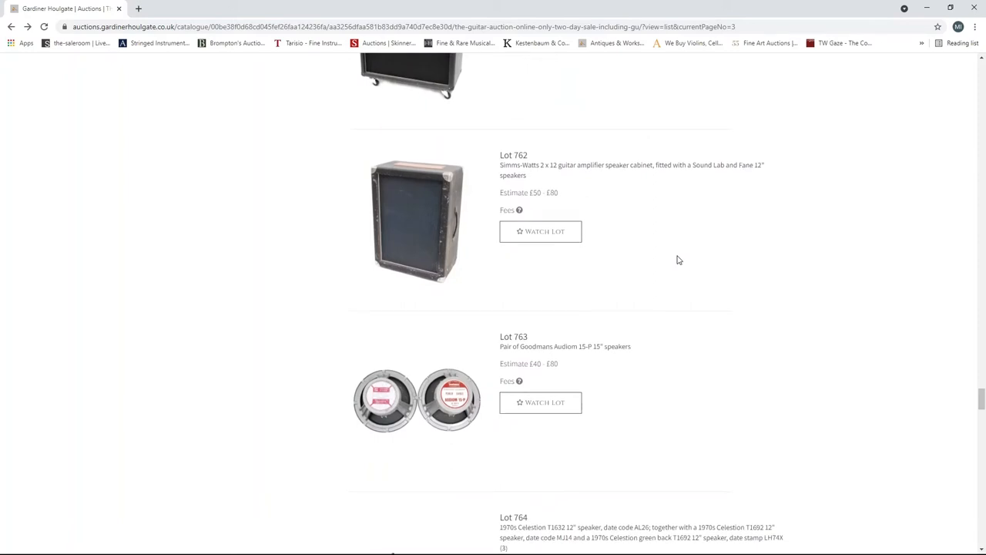
scroll(down, 3)
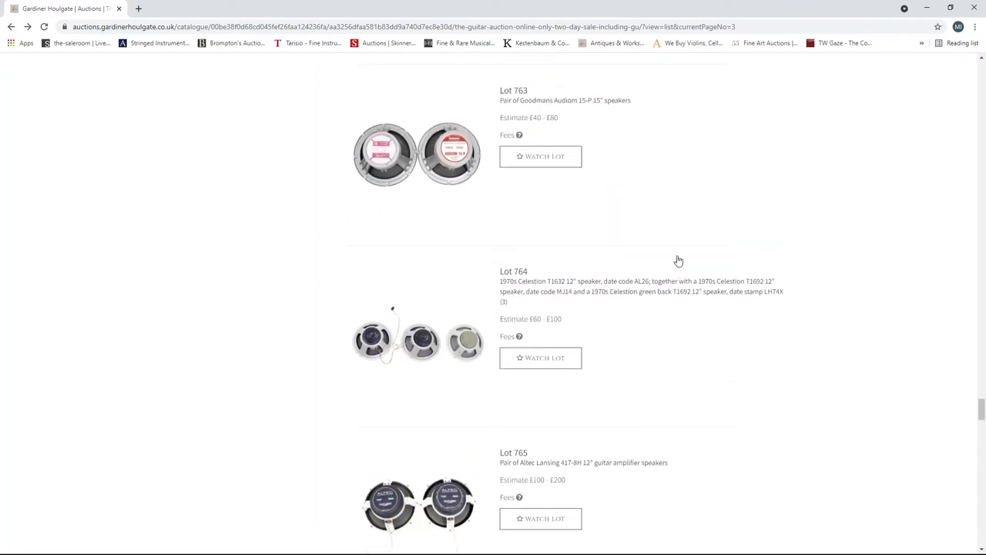
scroll(down, 3)
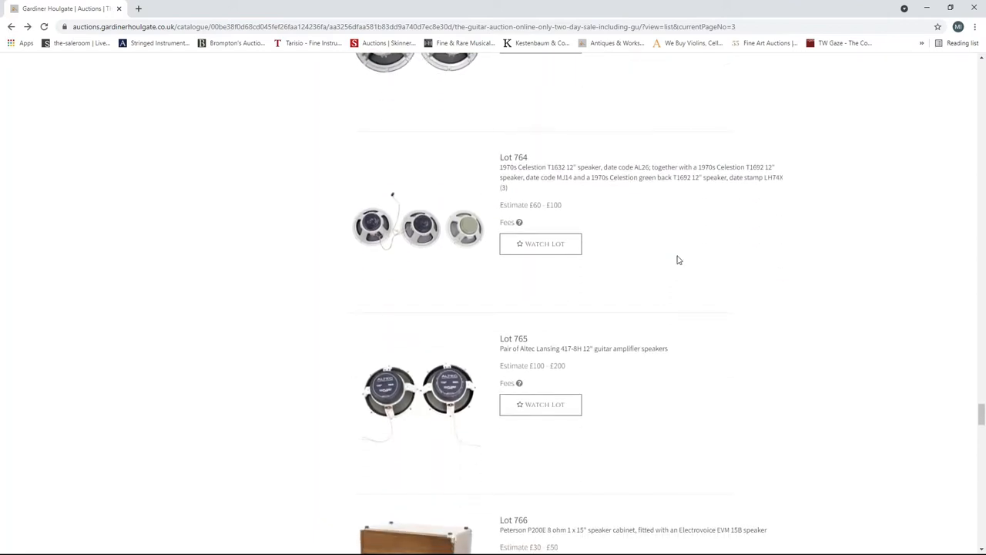
scroll(down, 3)
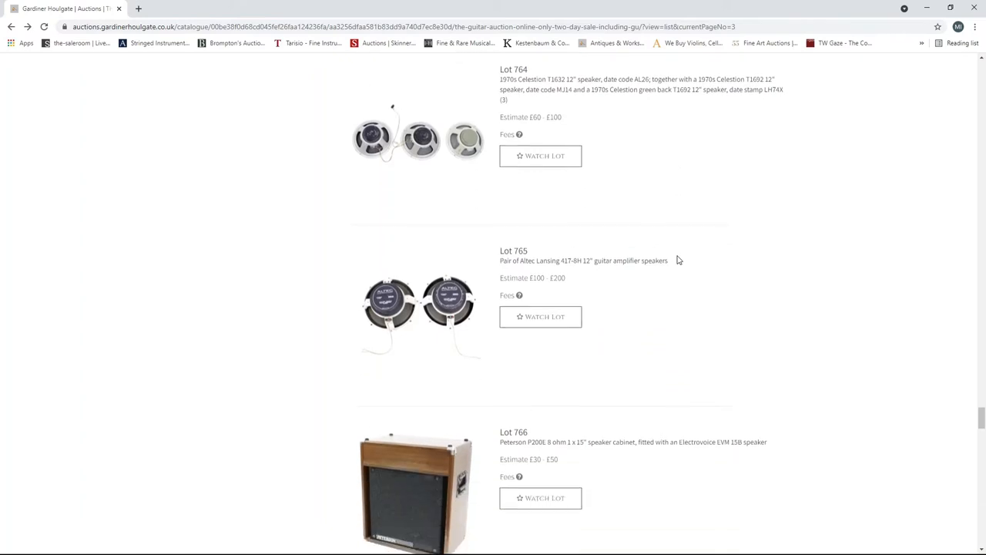
scroll(down, 3)
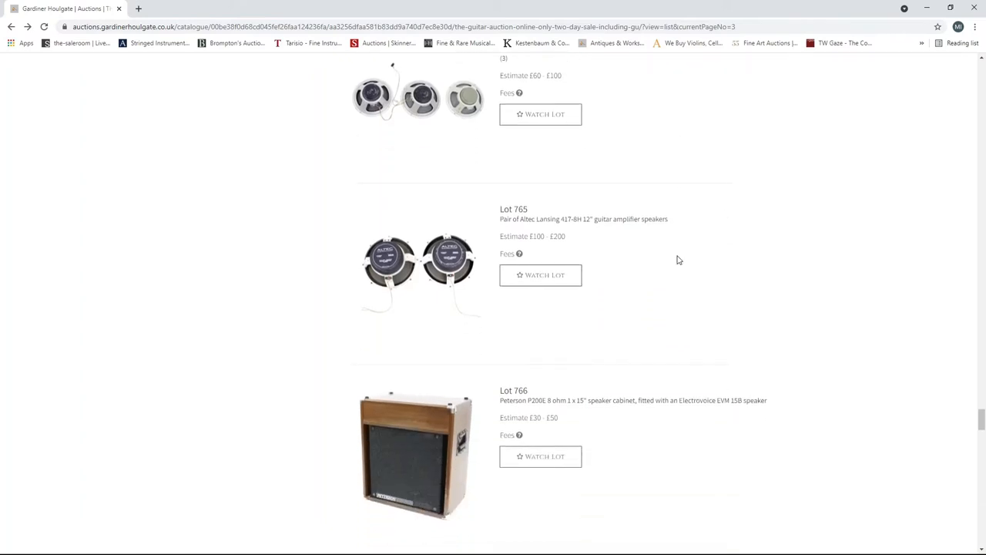
scroll(down, 3)
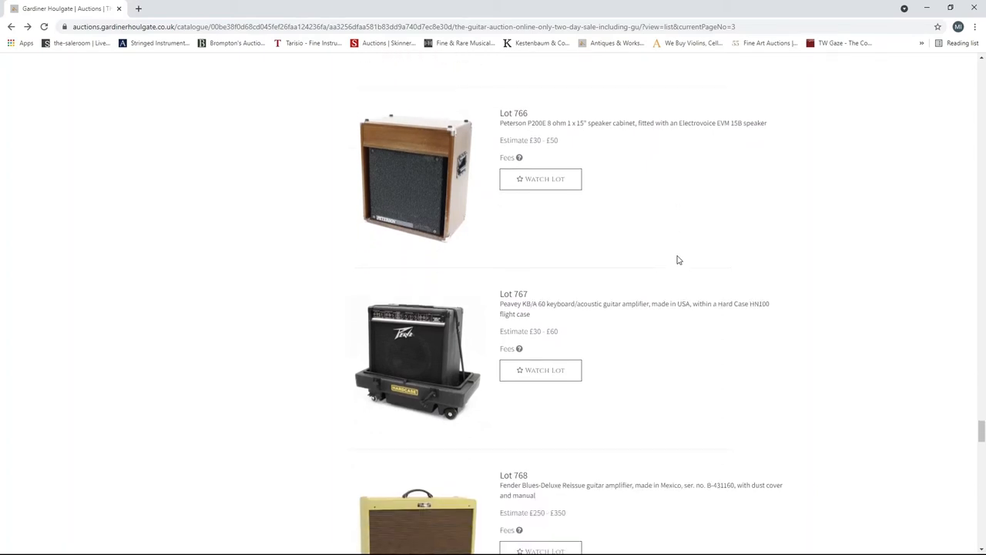
scroll(down, 3)
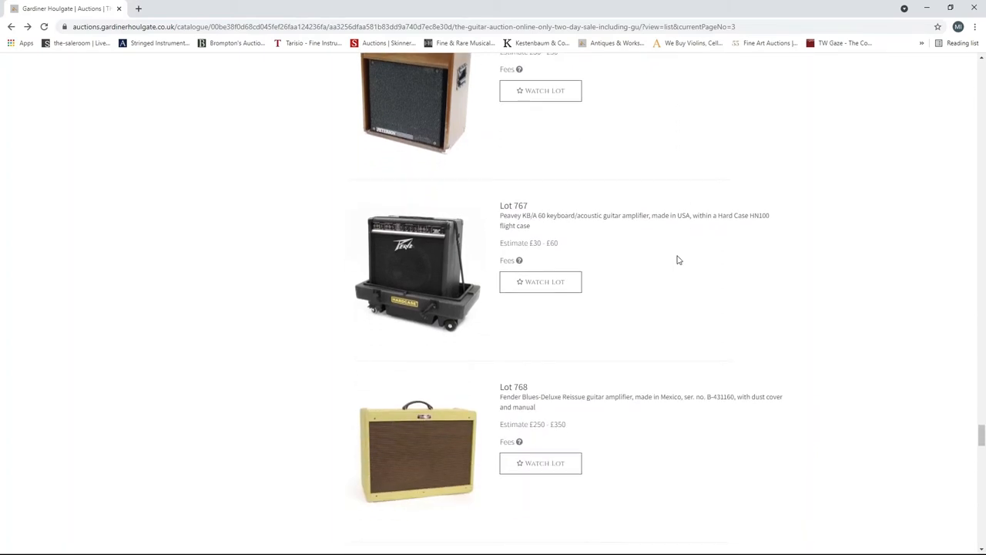
scroll(down, 3)
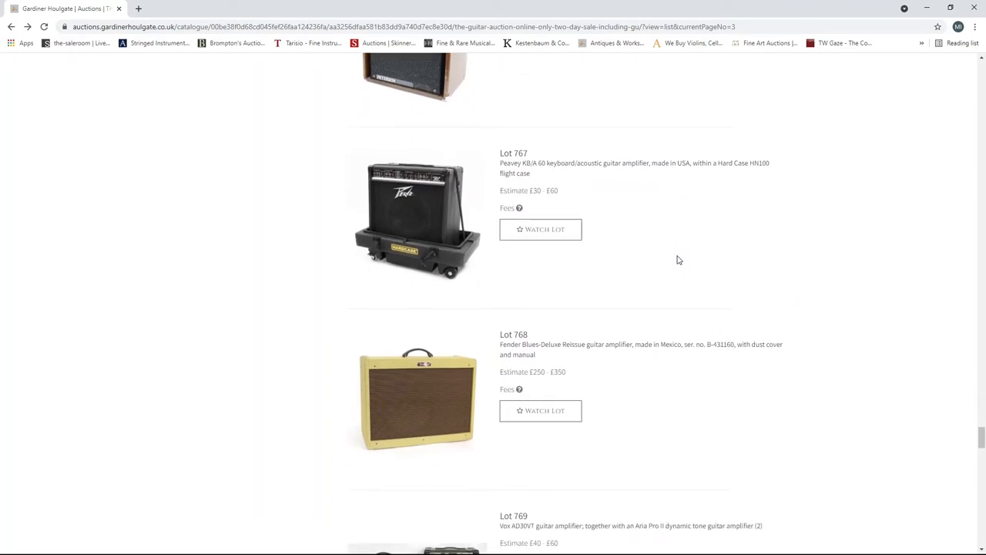
scroll(down, 3)
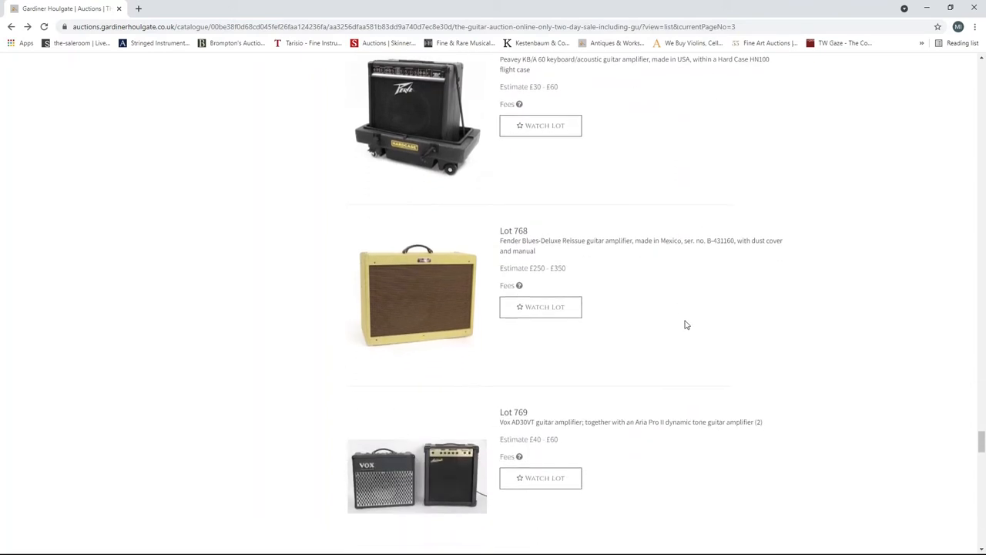
scroll(down, 3)
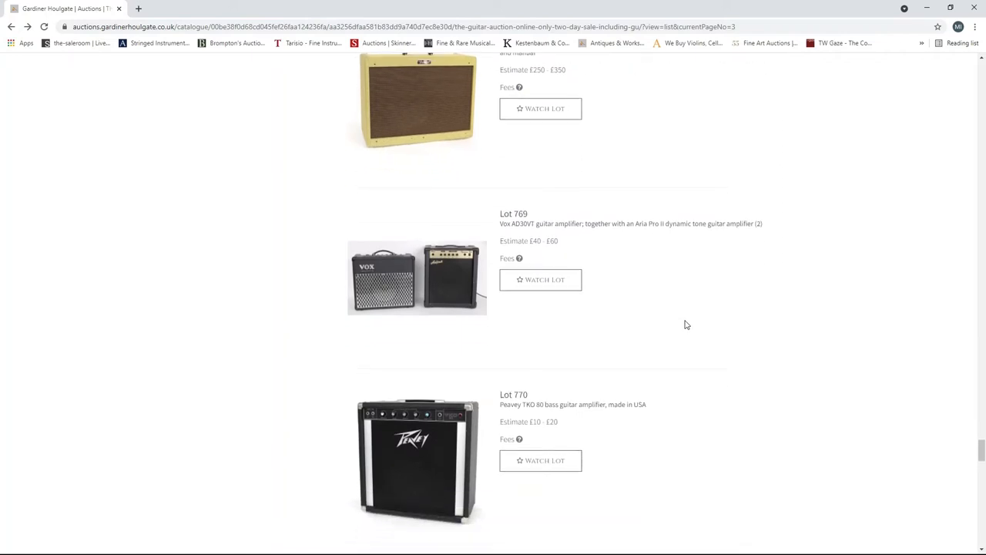
scroll(down, 3)
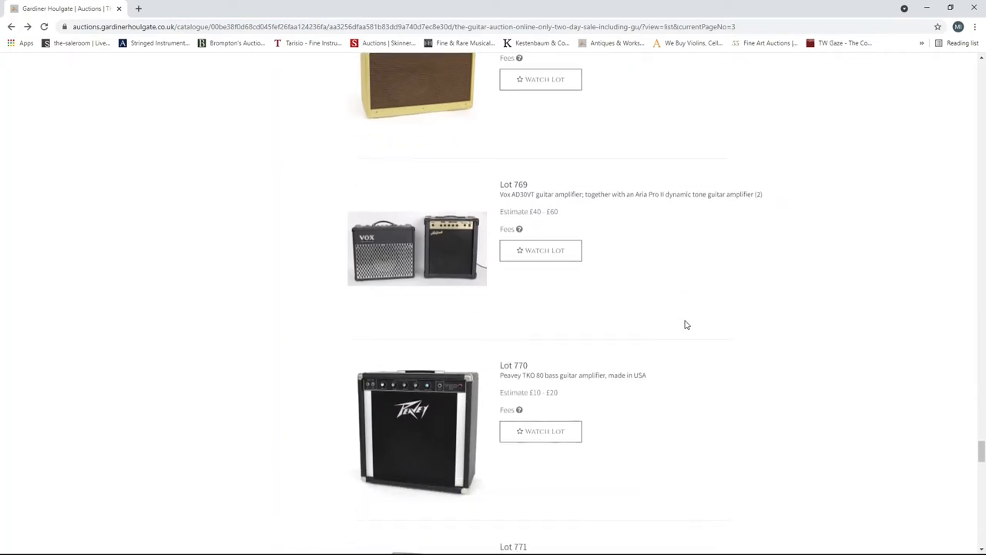
scroll(down, 3)
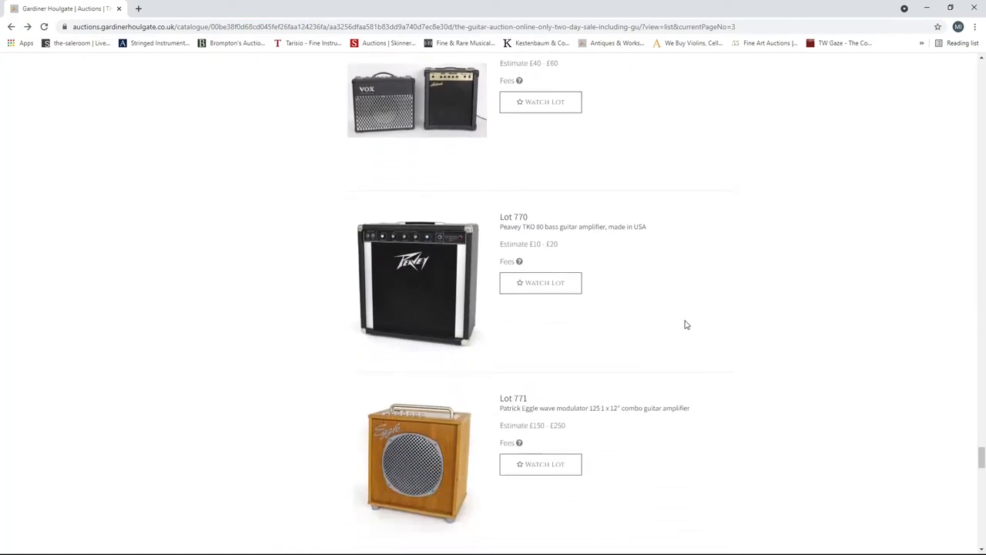
scroll(down, 3)
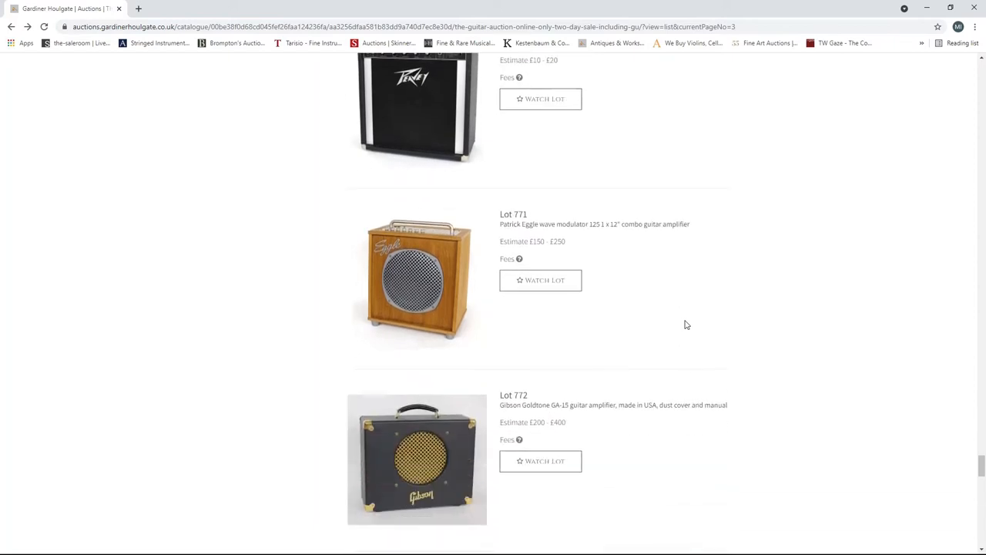
scroll(down, 3)
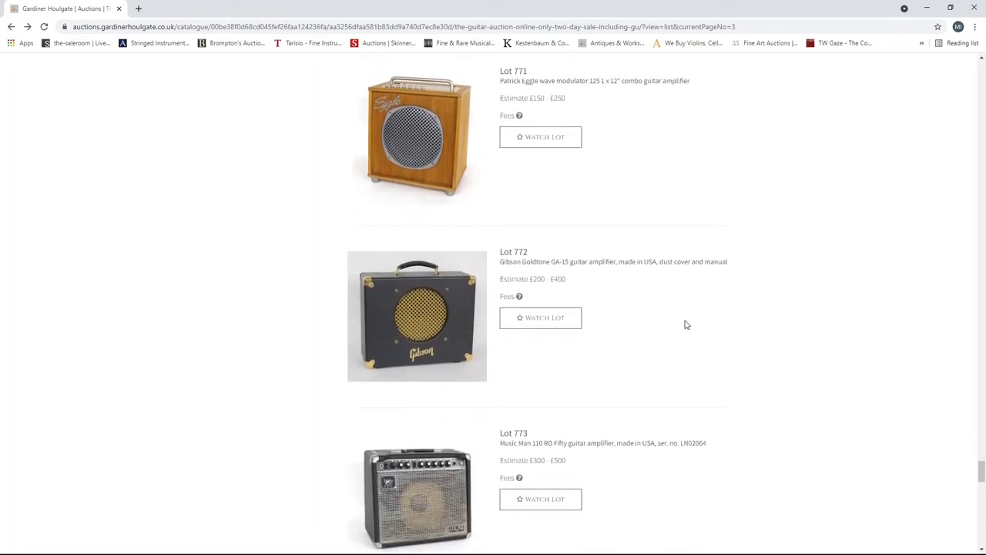
scroll(down, 3)
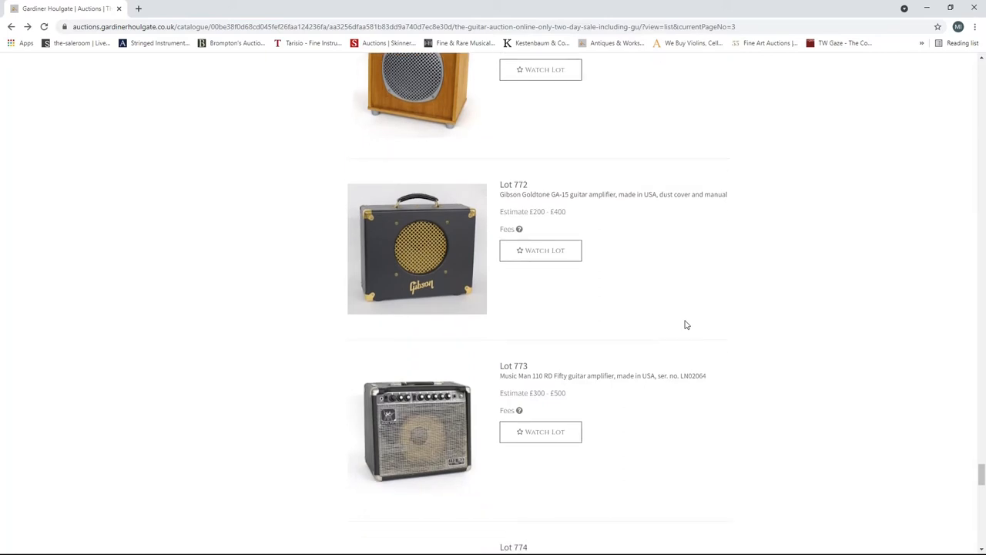
scroll(down, 3)
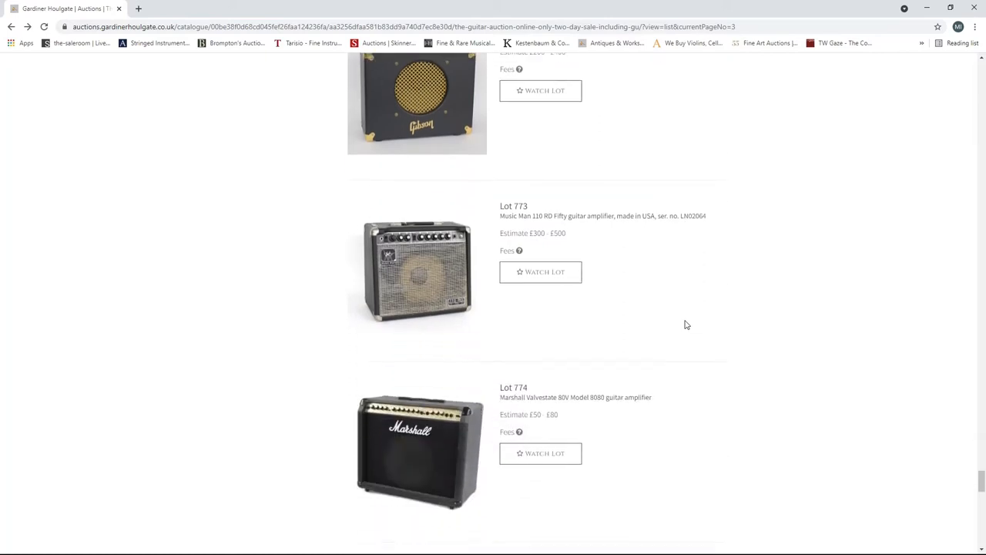
scroll(down, 3)
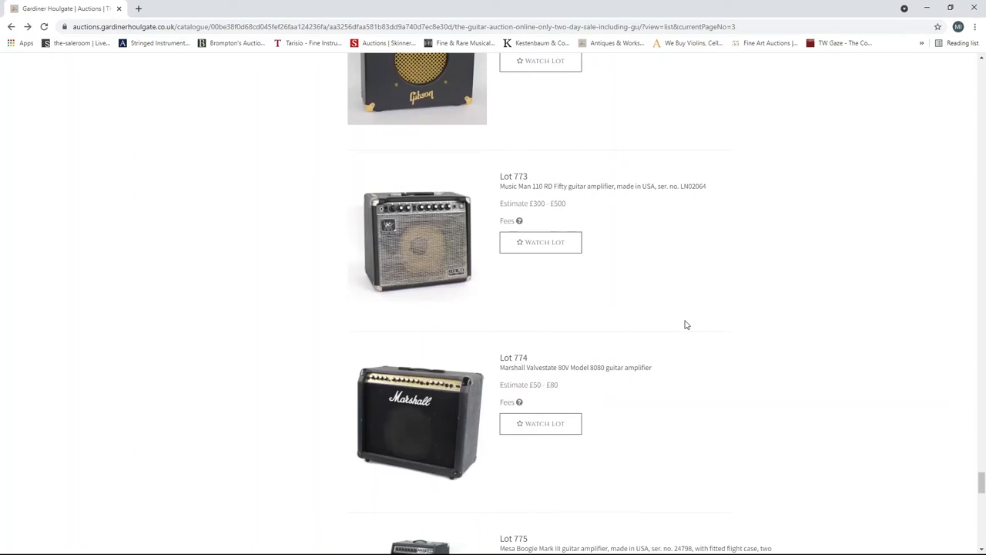
scroll(down, 3)
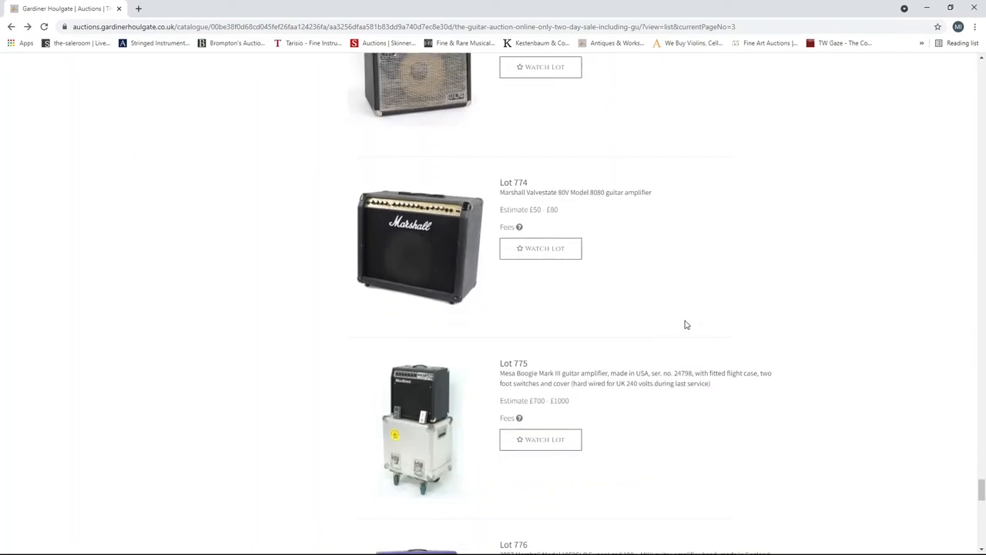
scroll(down, 3)
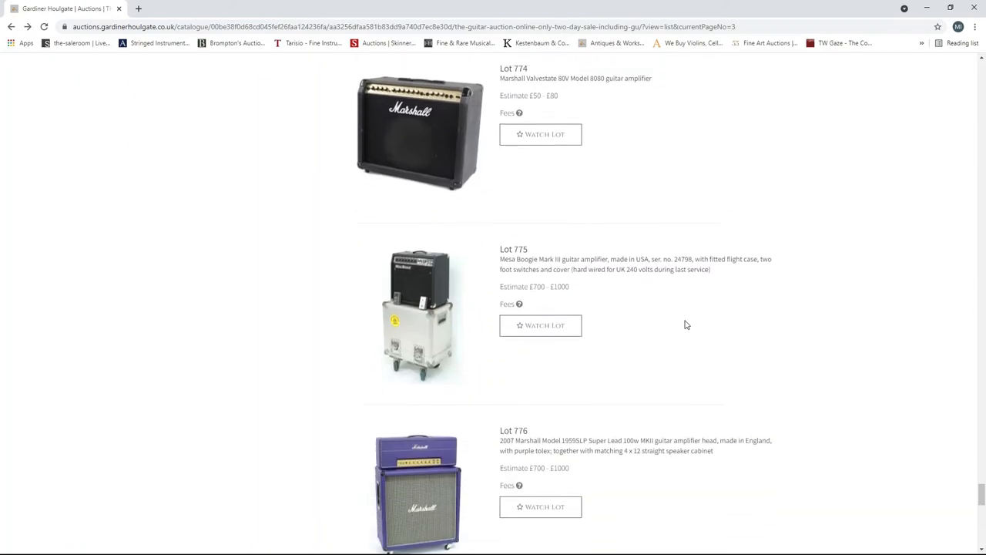
scroll(down, 3)
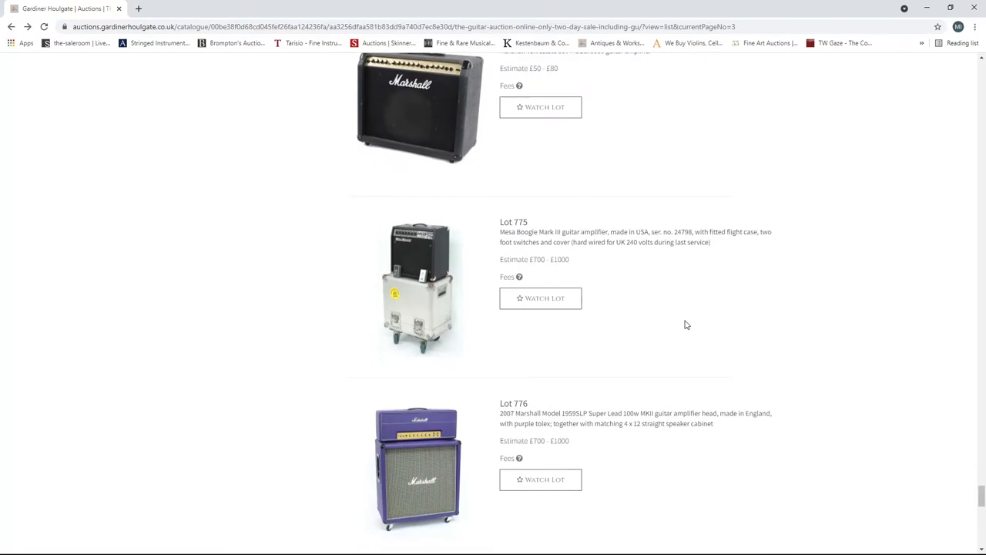
scroll(down, 3)
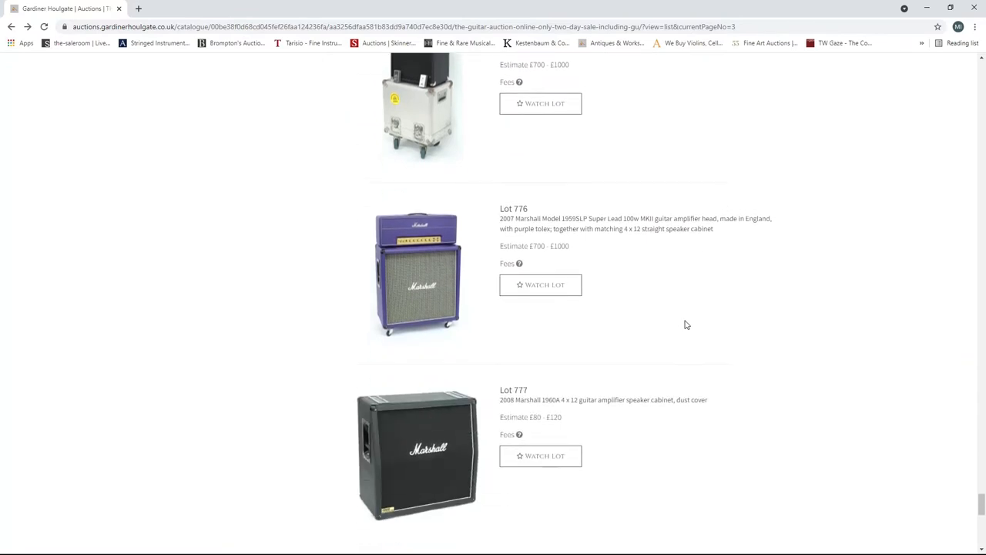
scroll(down, 3)
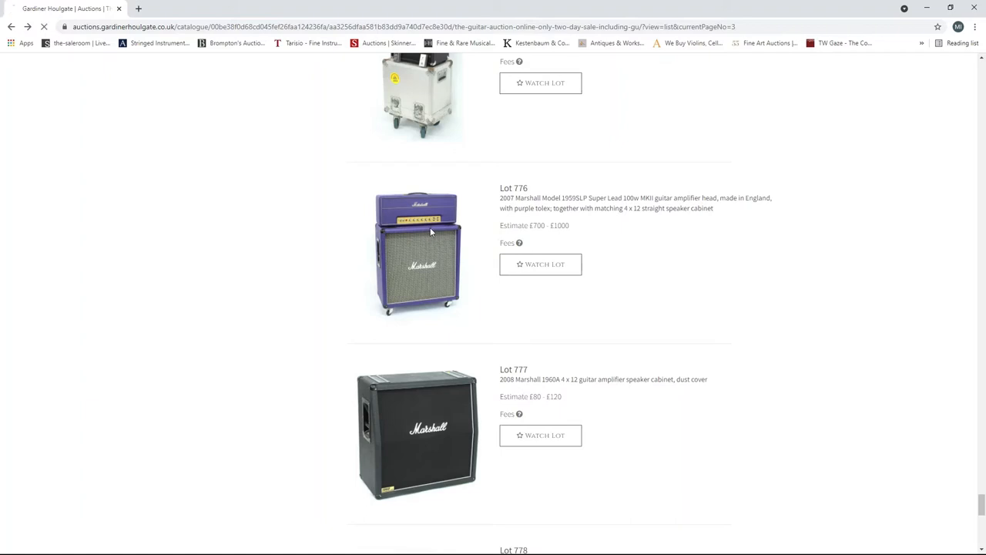
click(416, 254)
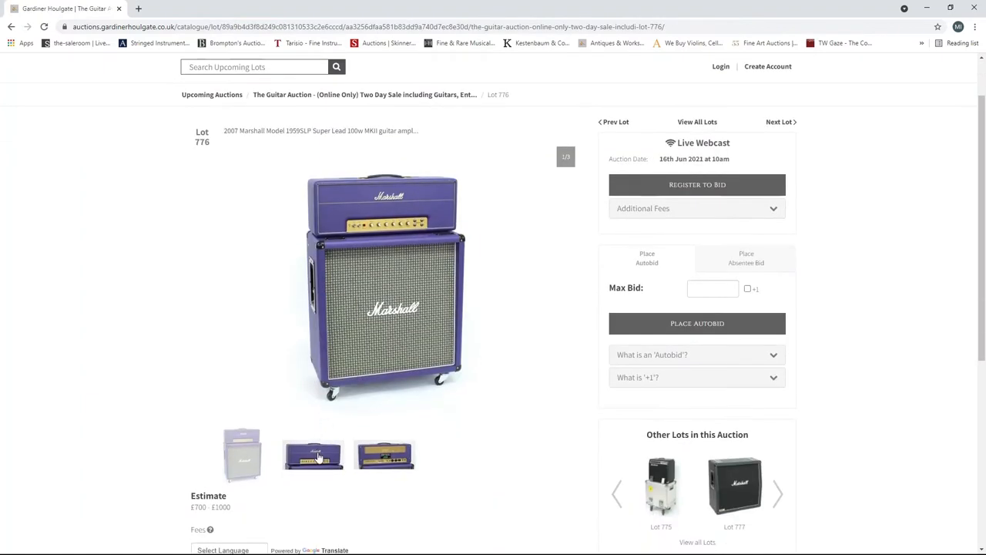
click(384, 455)
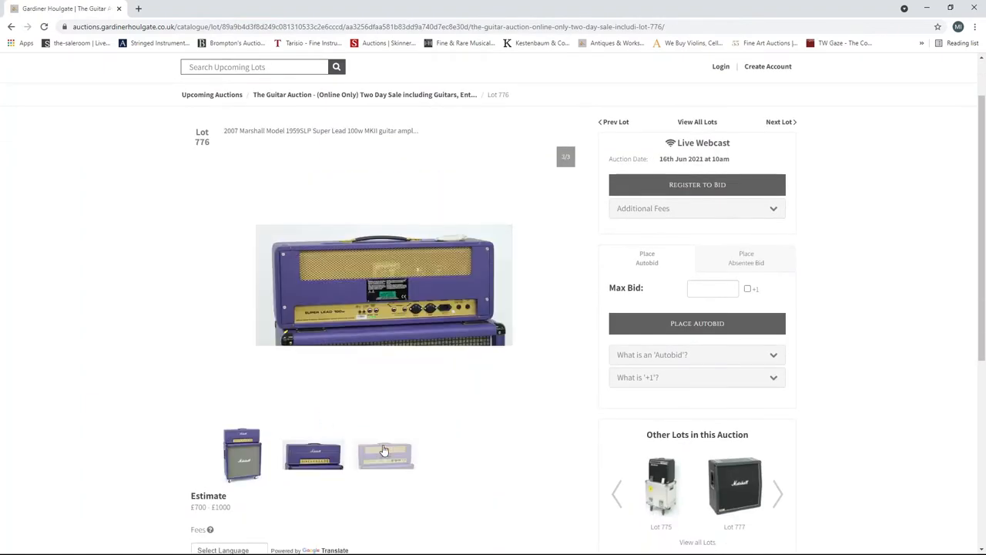
scroll(down, 3)
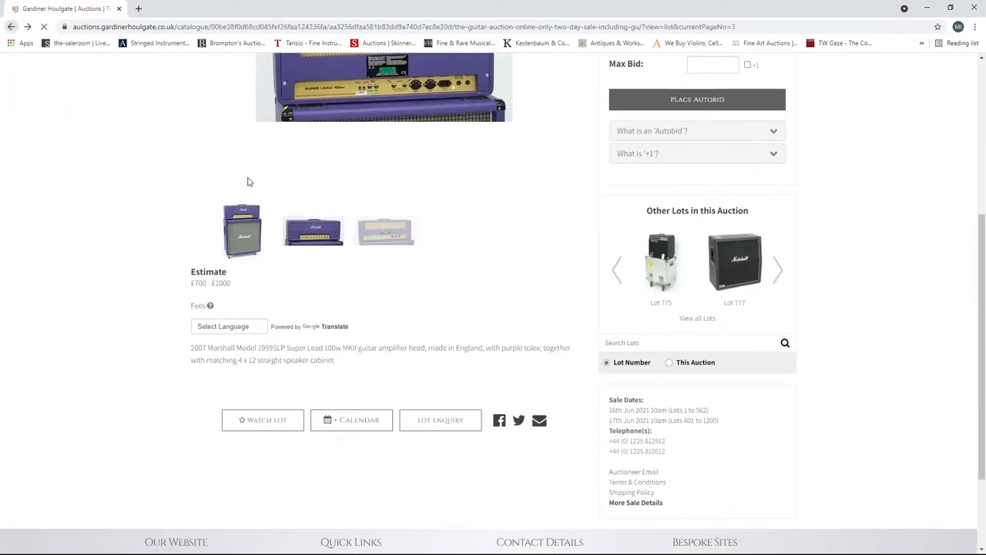
- Scroll to the bottom of page 3, past the Marshall 1962 cabinet (Lot 780), to the pager
scroll(down, 3)
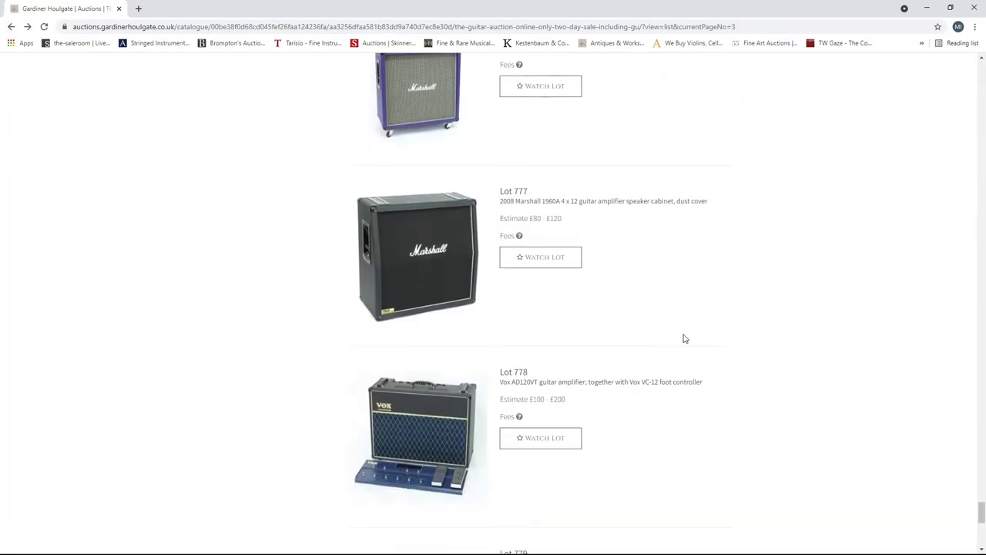
scroll(down, 3)
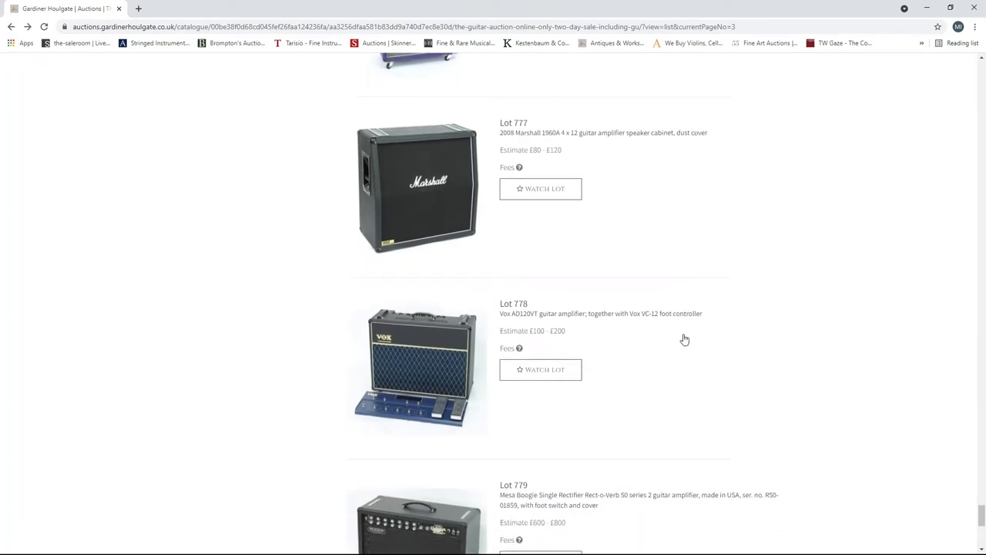
scroll(down, 3)
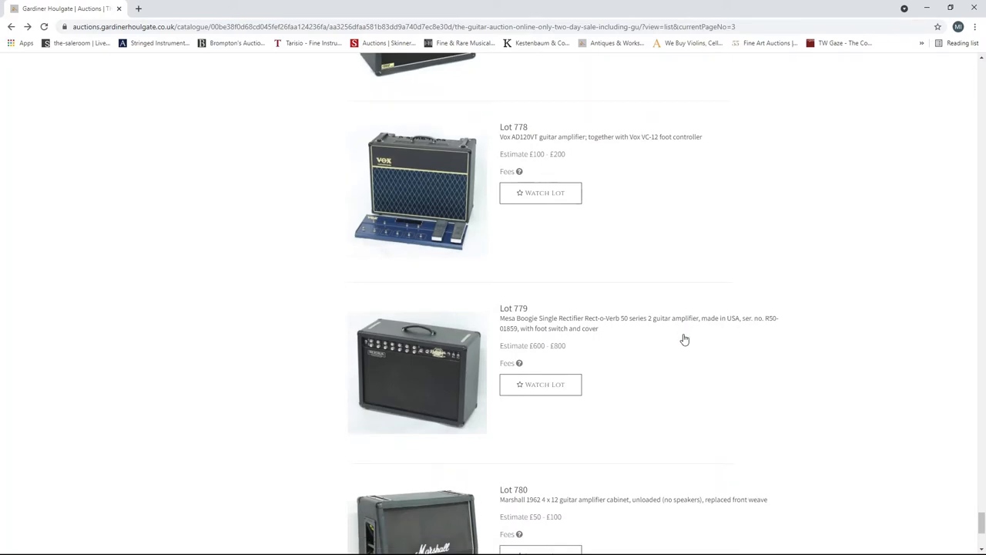
scroll(down, 3)
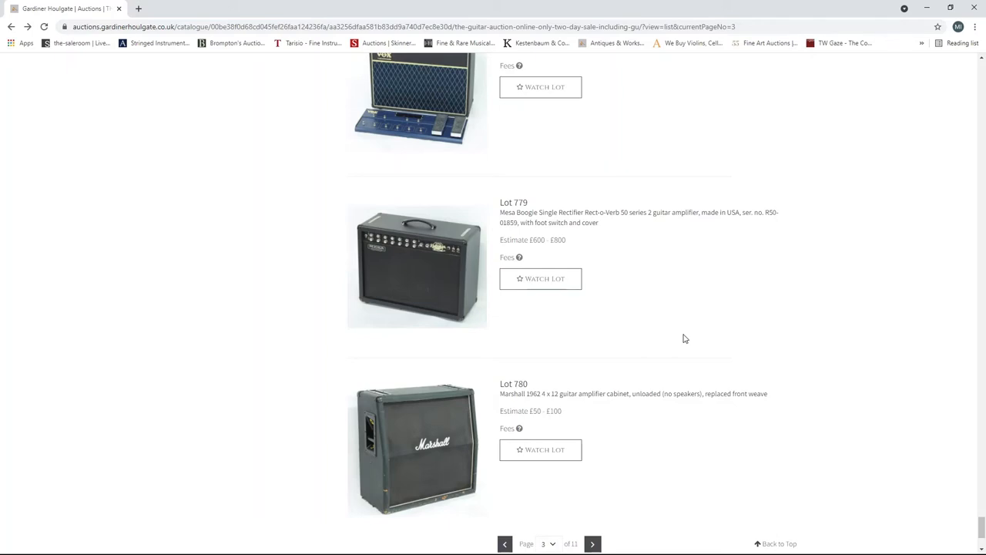
scroll(down, 3)
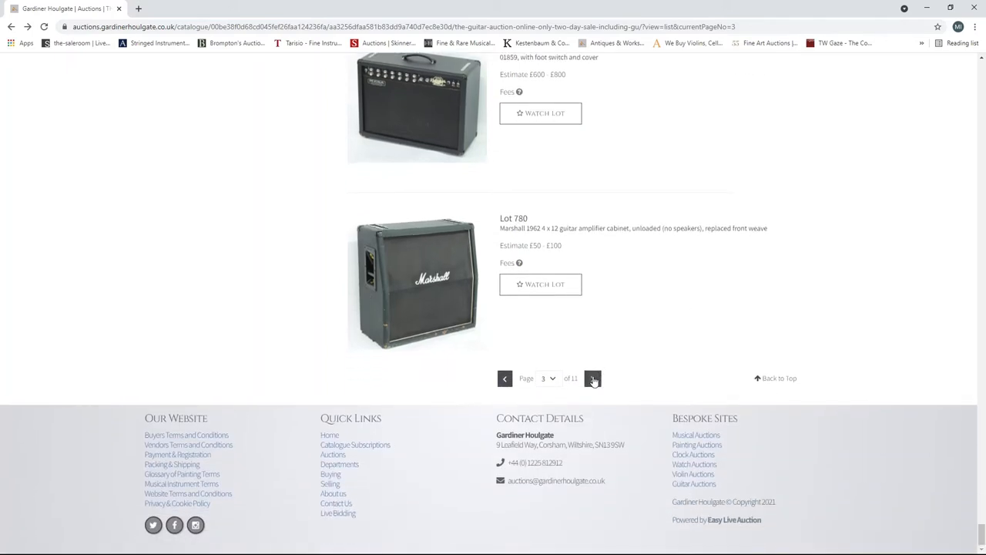
- Go to catalogue page 4 and scroll past the Strymon and Eventide pedals to Lots 792–793
click(593, 378)
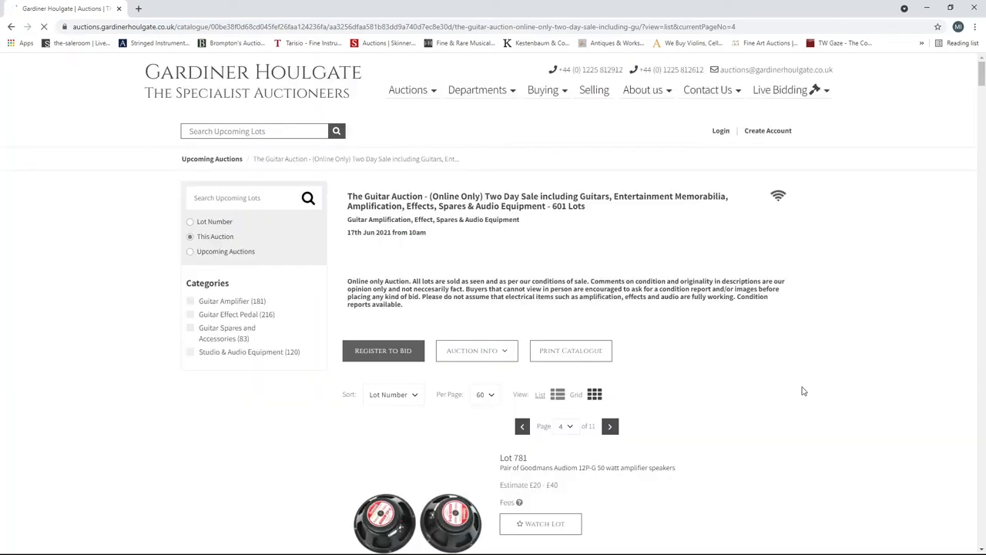
scroll(down, 3)
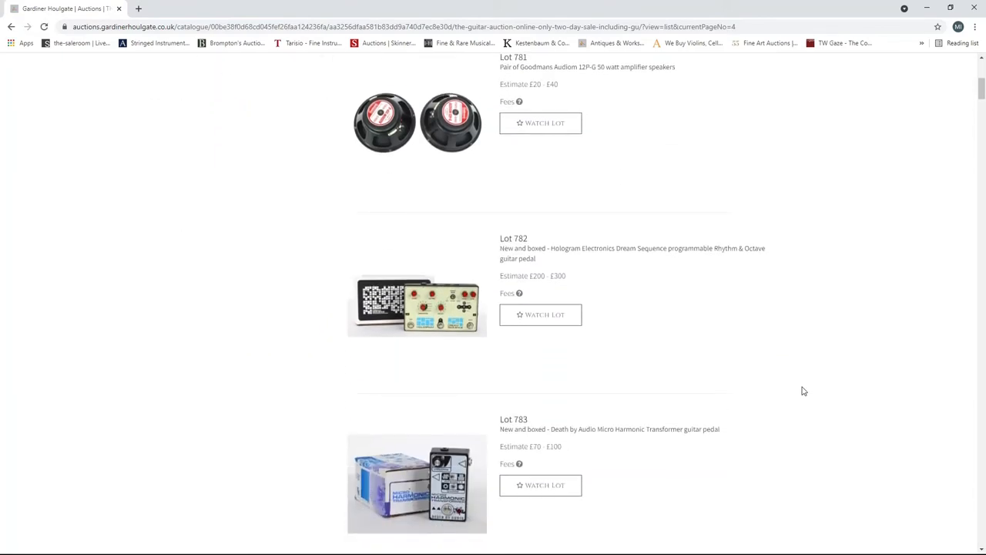
scroll(down, 3)
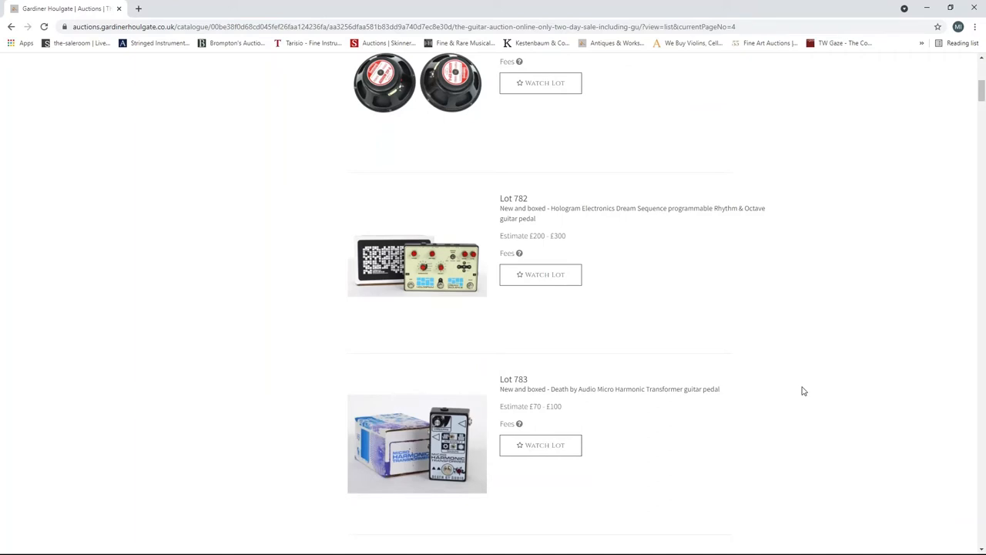
scroll(down, 3)
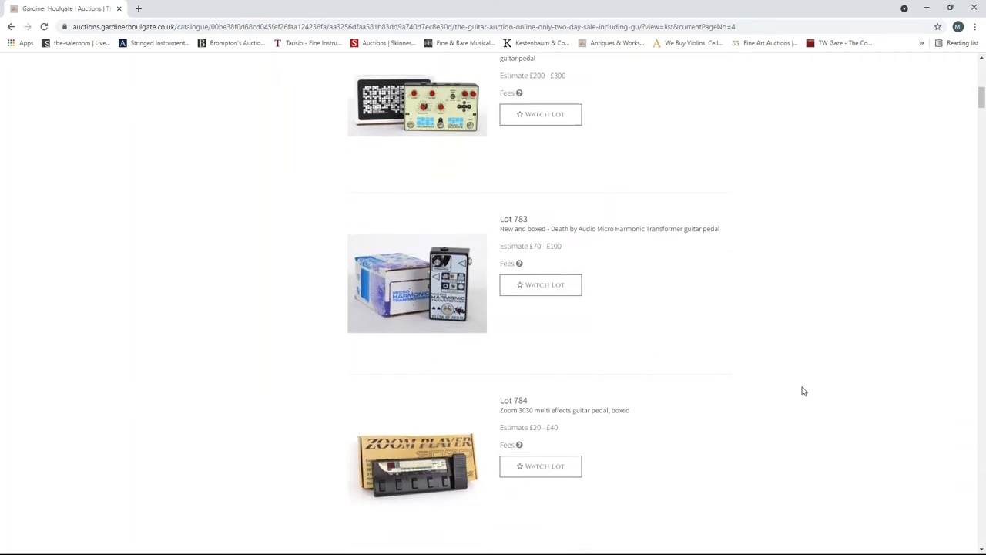
scroll(down, 3)
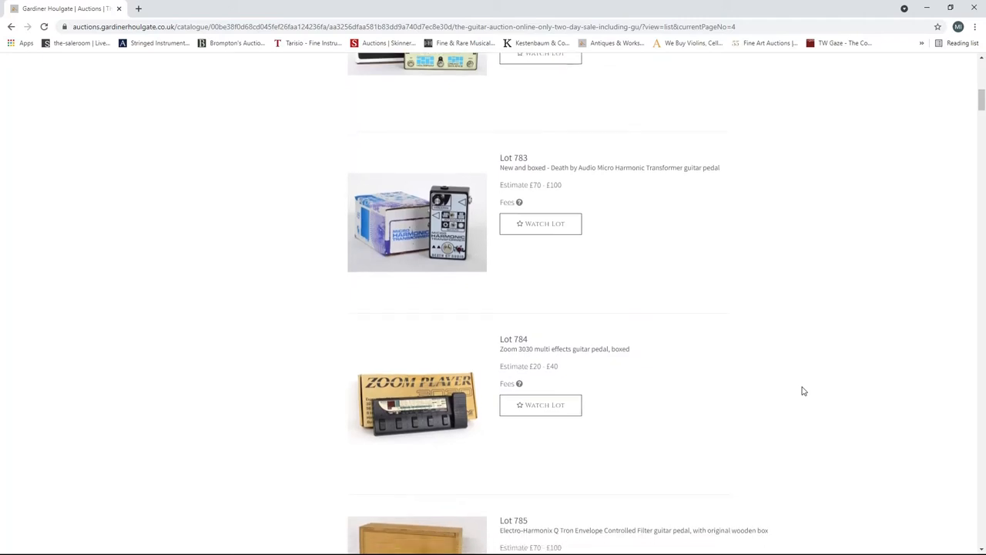
scroll(down, 3)
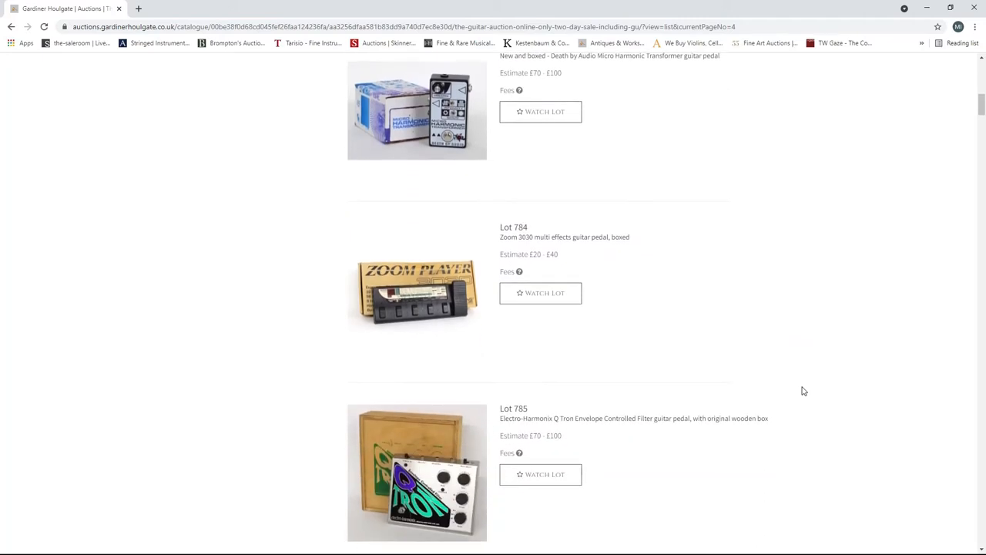
scroll(down, 3)
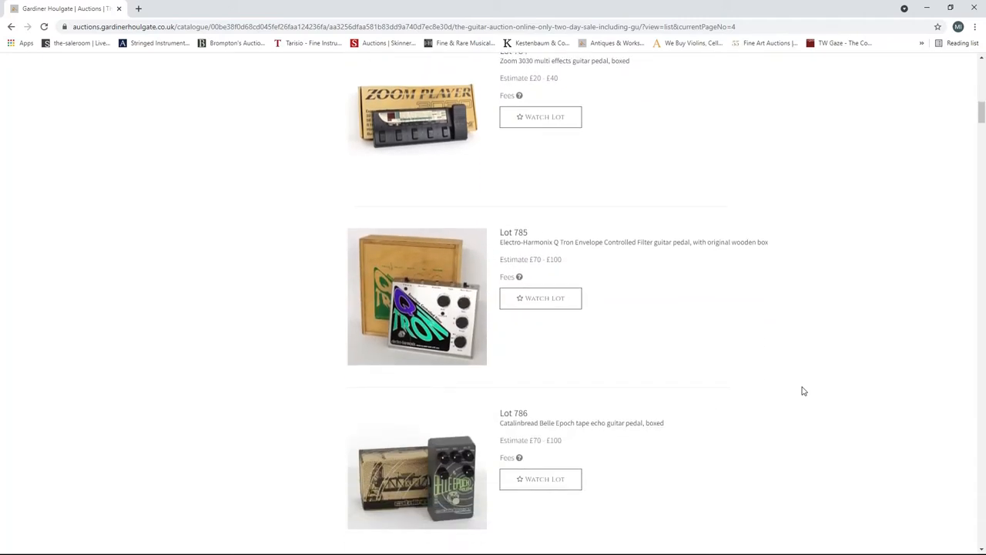
scroll(down, 3)
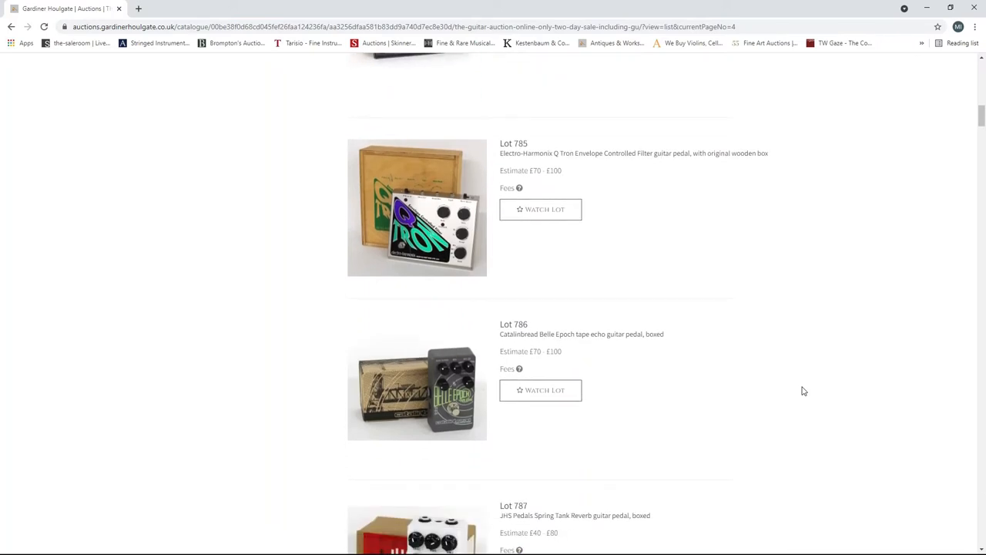
scroll(down, 3)
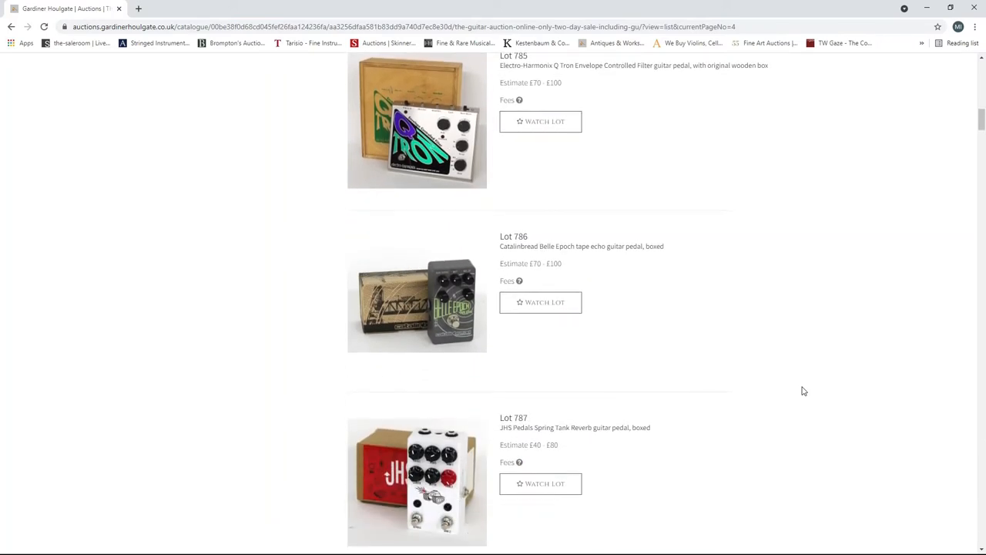
scroll(down, 3)
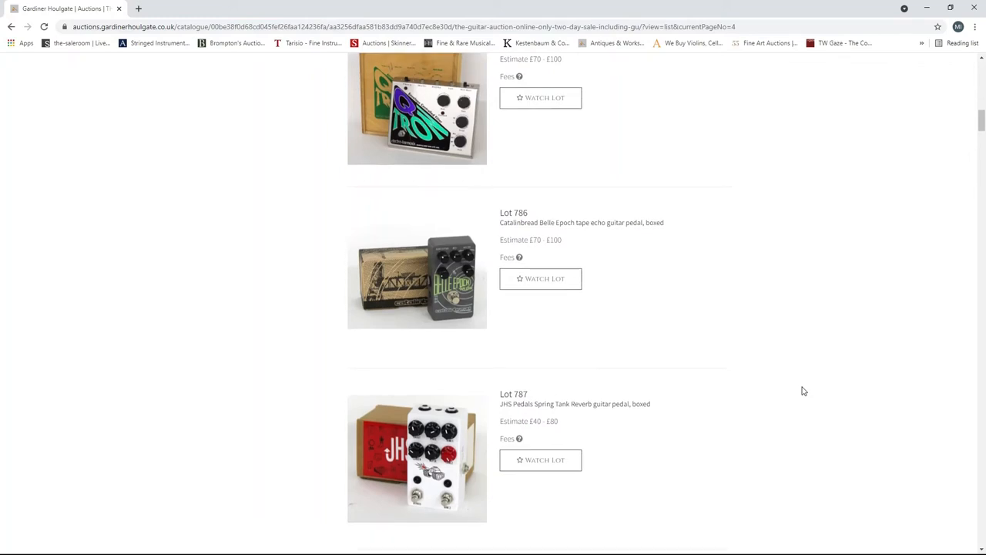
scroll(down, 3)
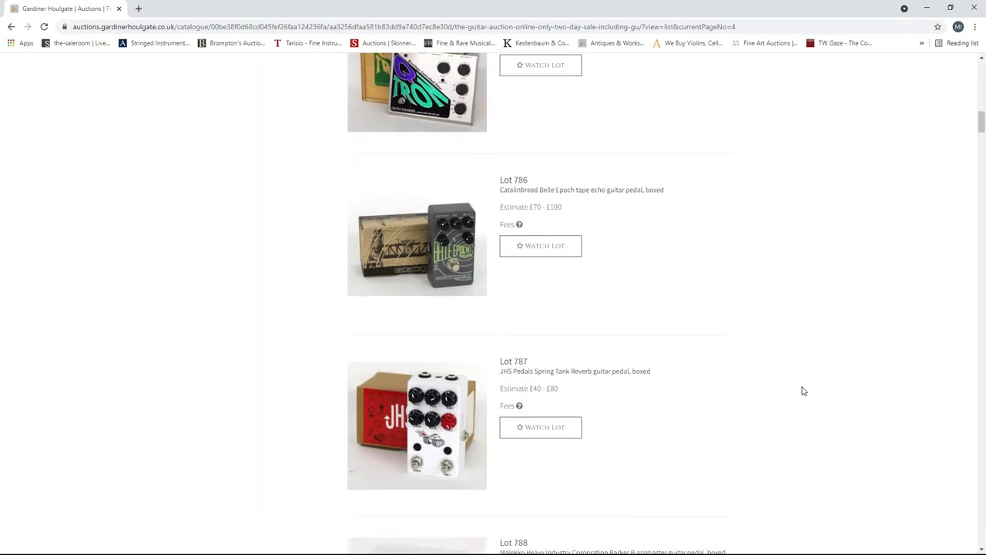
scroll(down, 3)
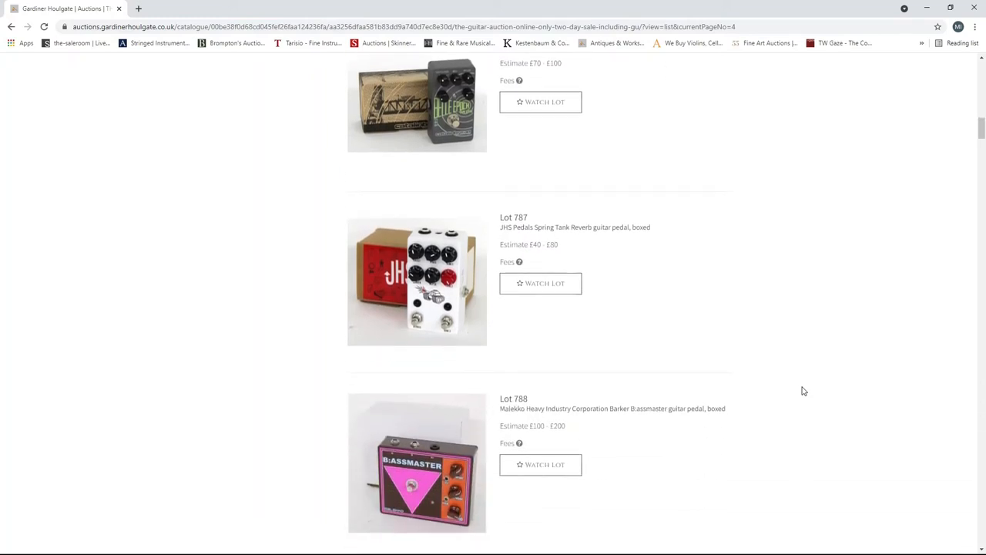
scroll(down, 3)
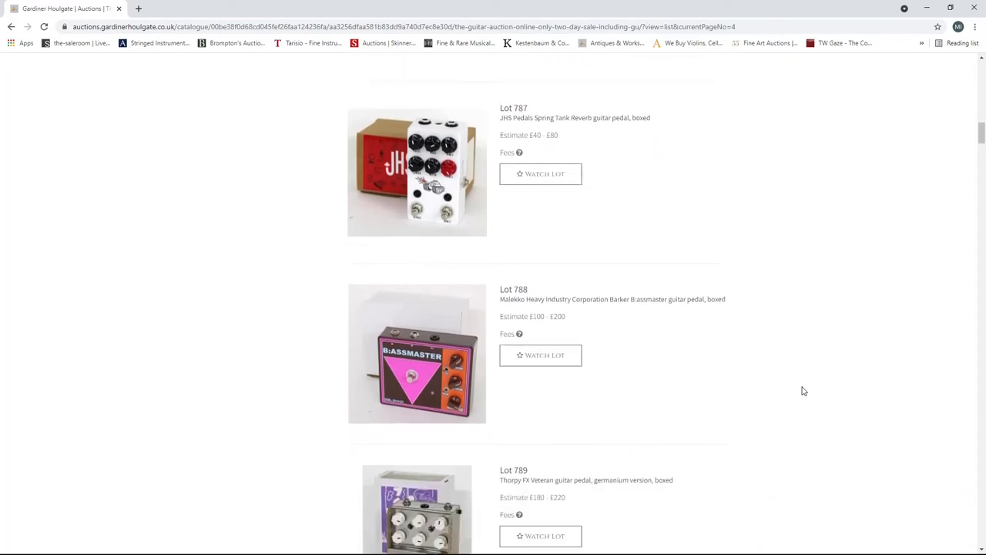
scroll(down, 3)
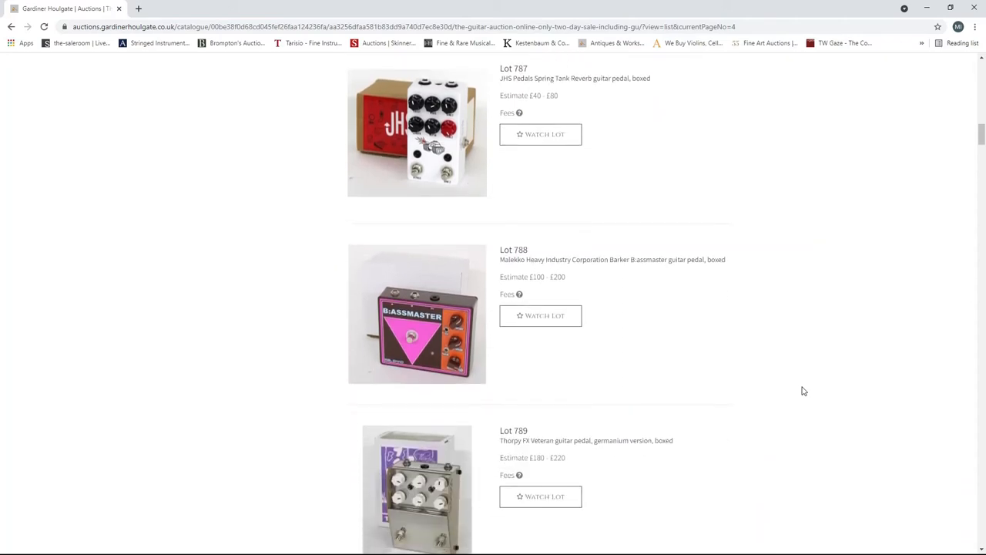
scroll(down, 3)
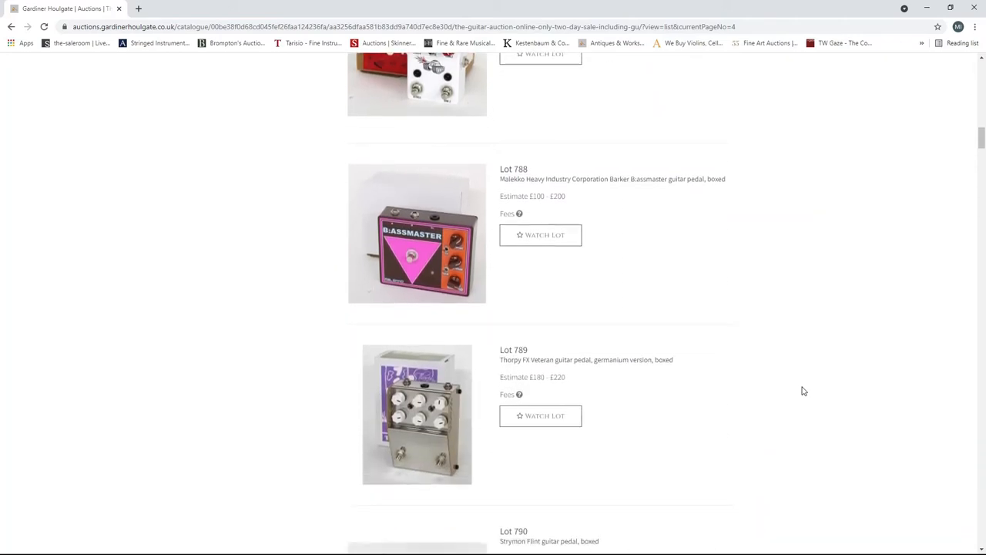
scroll(down, 3)
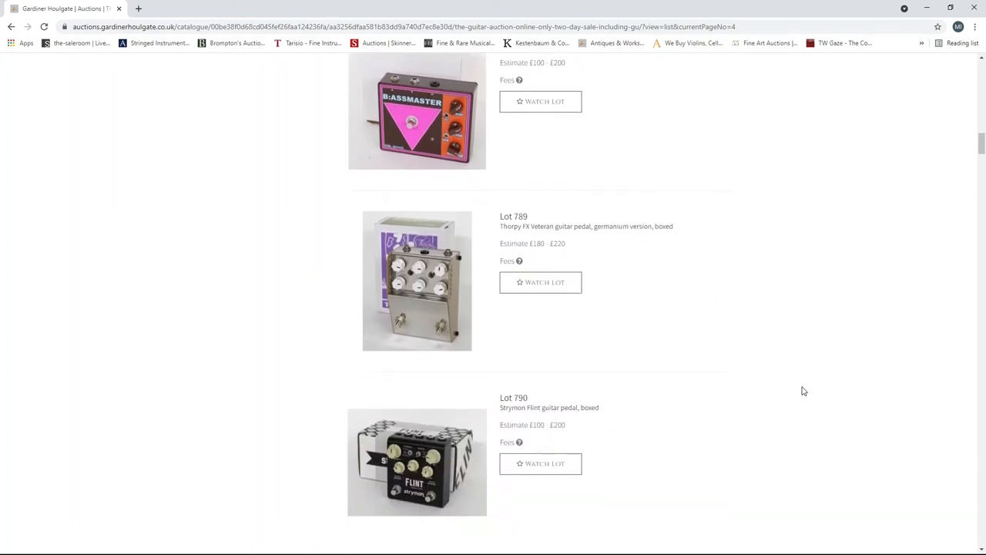
scroll(down, 3)
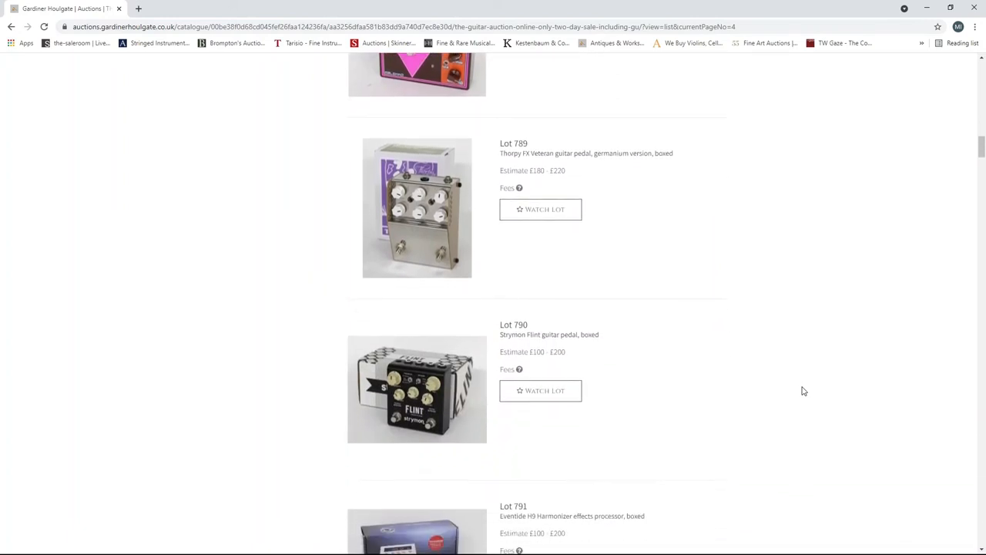
scroll(down, 3)
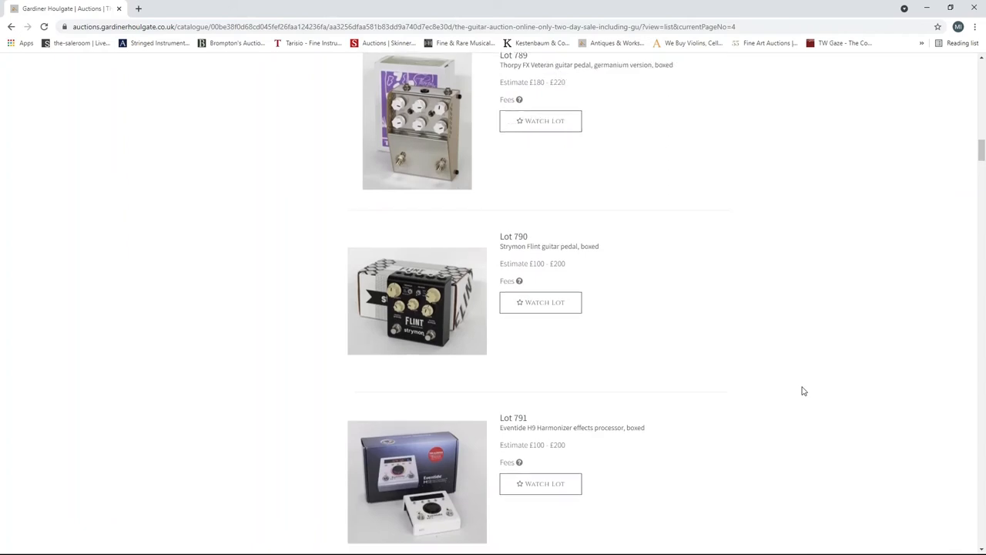
mouse_move(800, 402)
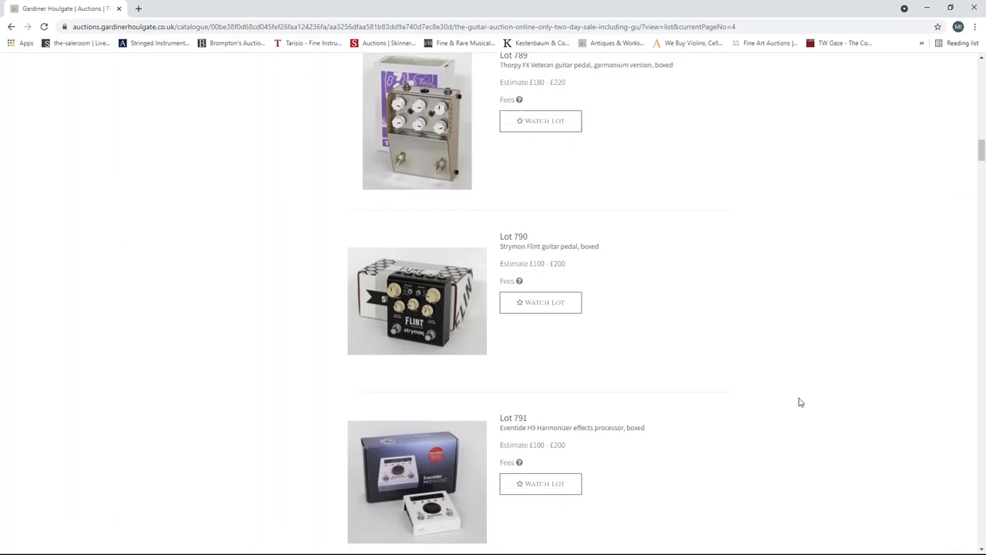
scroll(down, 3)
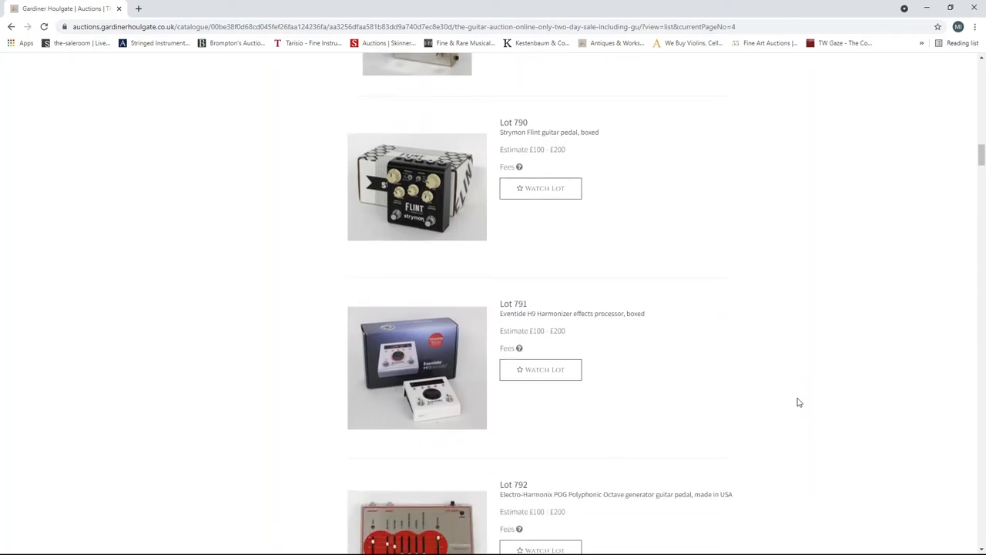
scroll(down, 3)
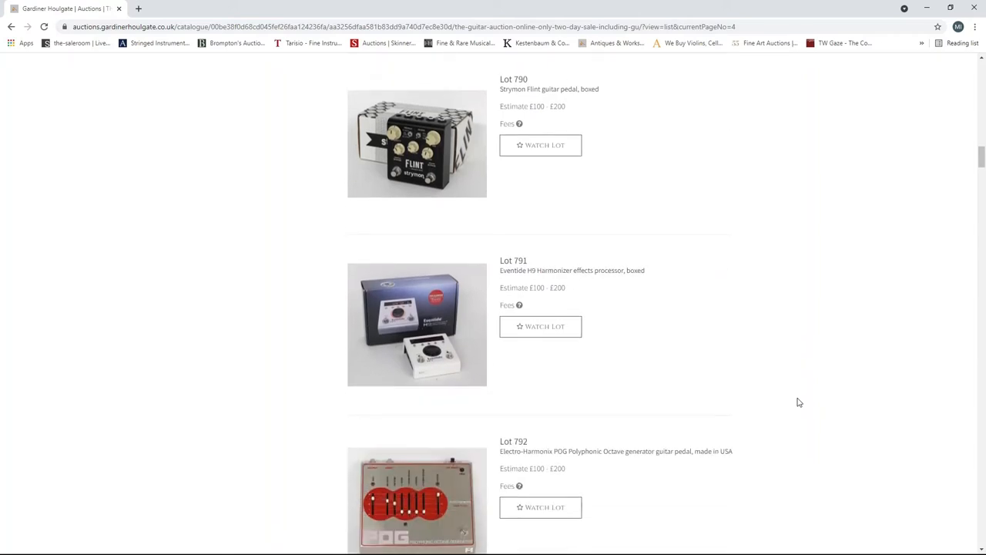
scroll(down, 3)
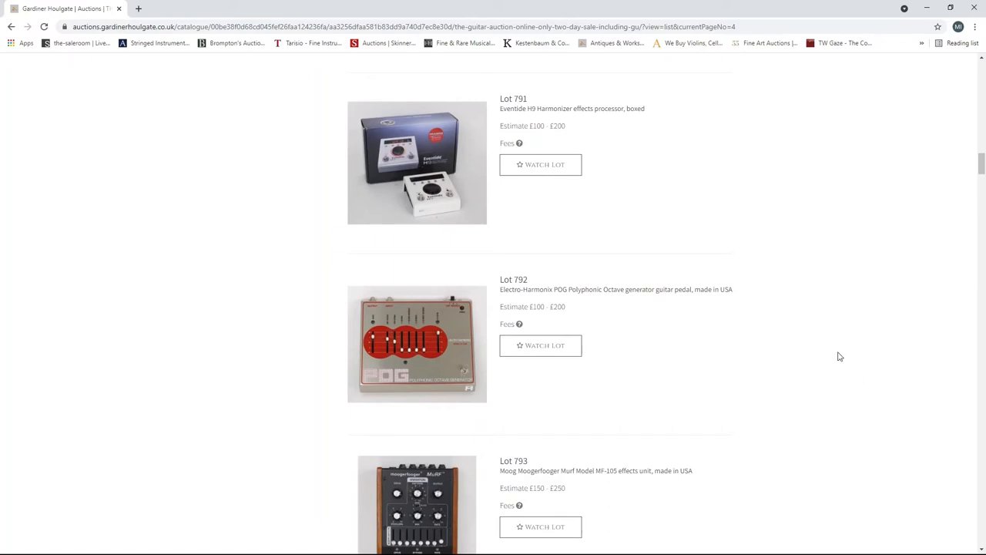
scroll(down, 3)
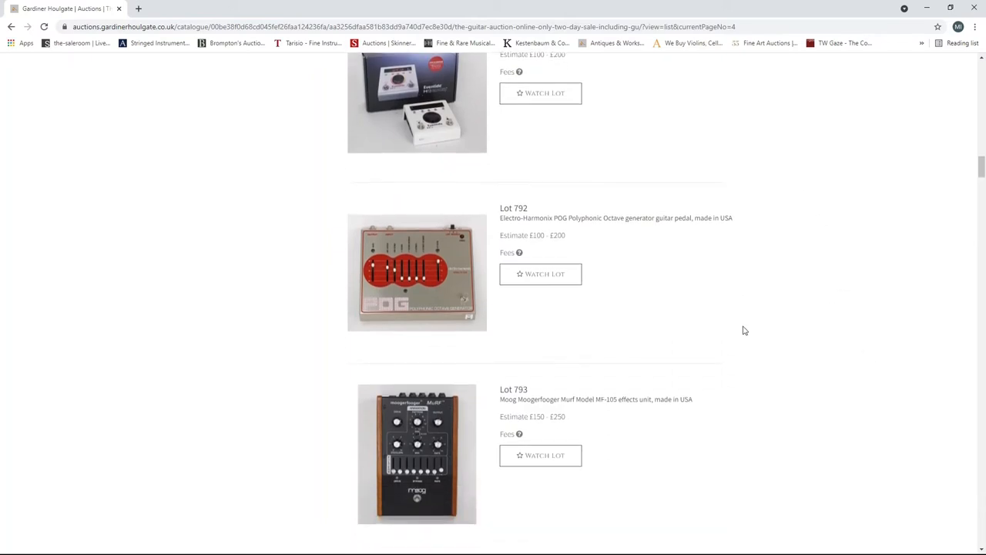
scroll(down, 3)
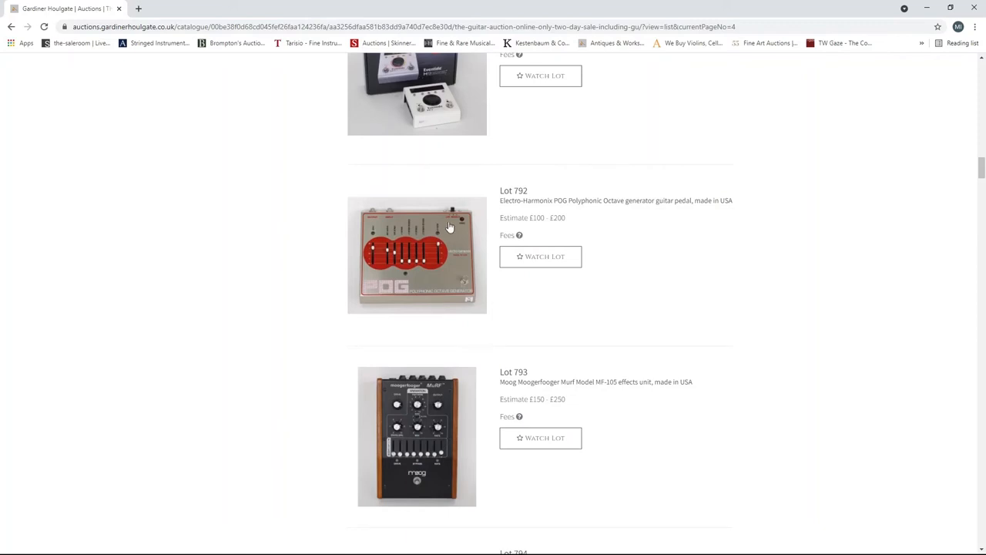
mouse_move(440, 302)
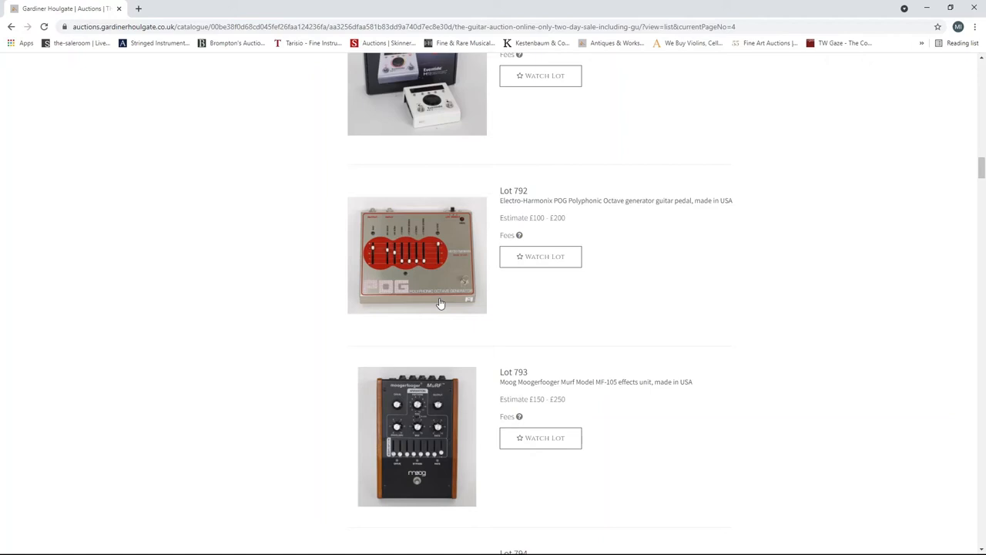
mouse_move(437, 268)
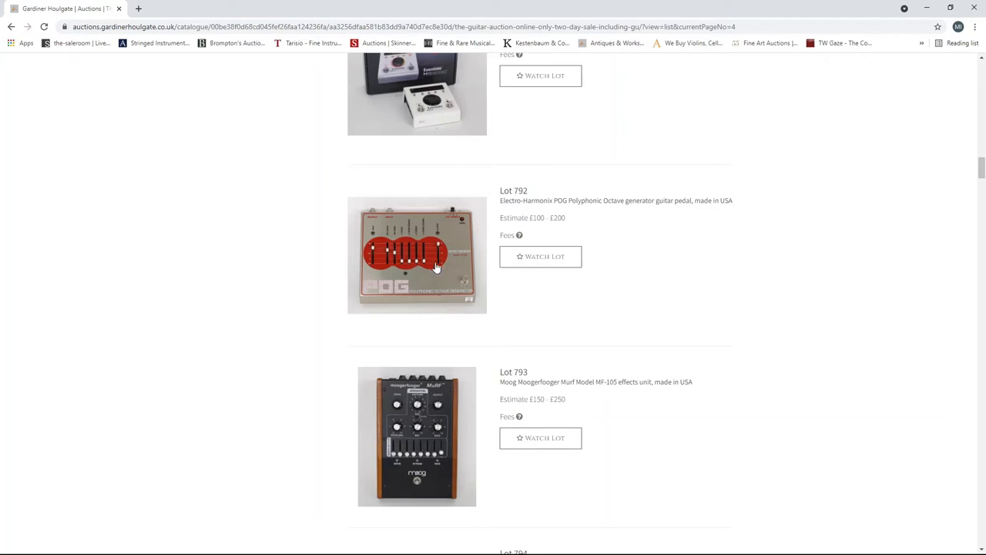
- Scroll page 4 past the Radial Reamper and Kern wah to the WEM Copicat, Roland RE-501 and Oceans 11 (Lots 799–801)
scroll(down, 3)
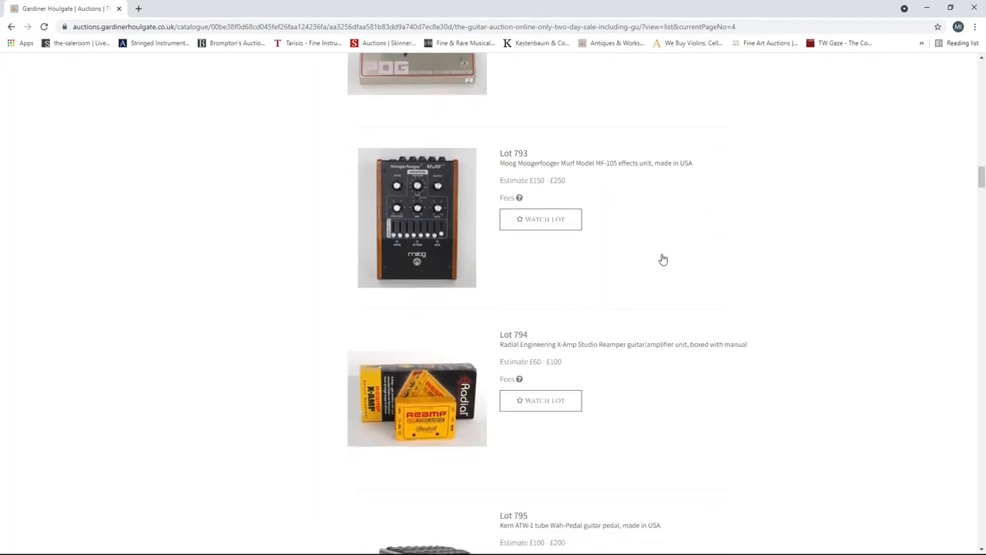
scroll(up, 3)
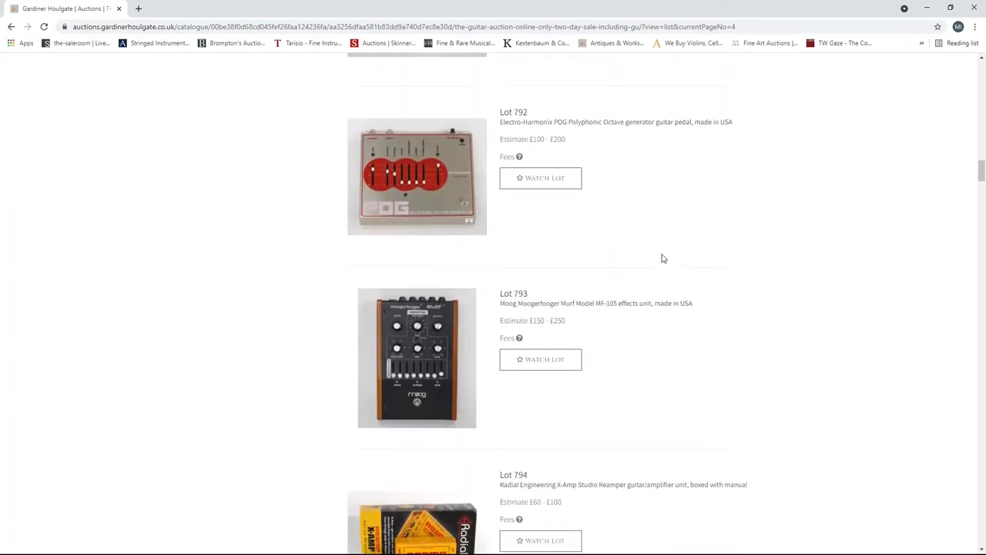
scroll(down, 3)
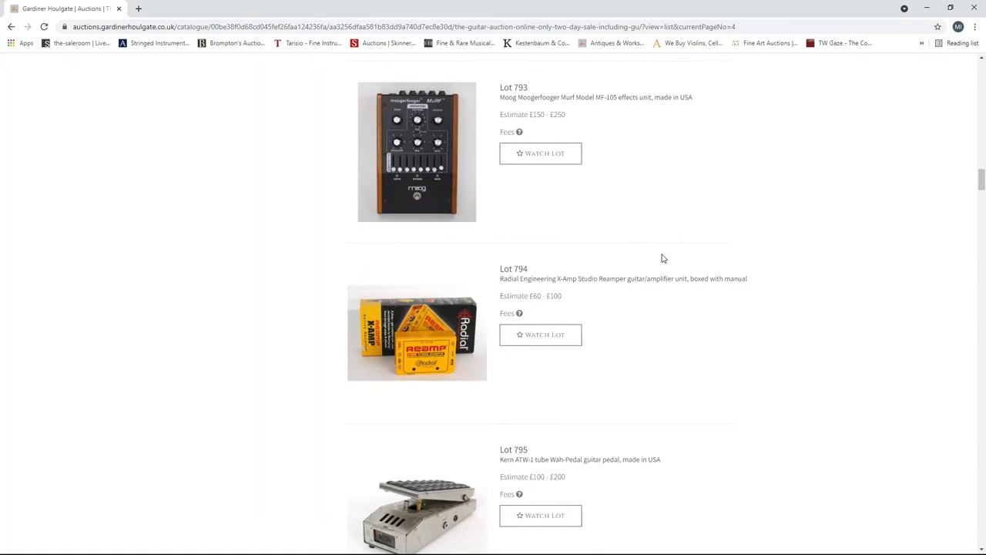
scroll(down, 3)
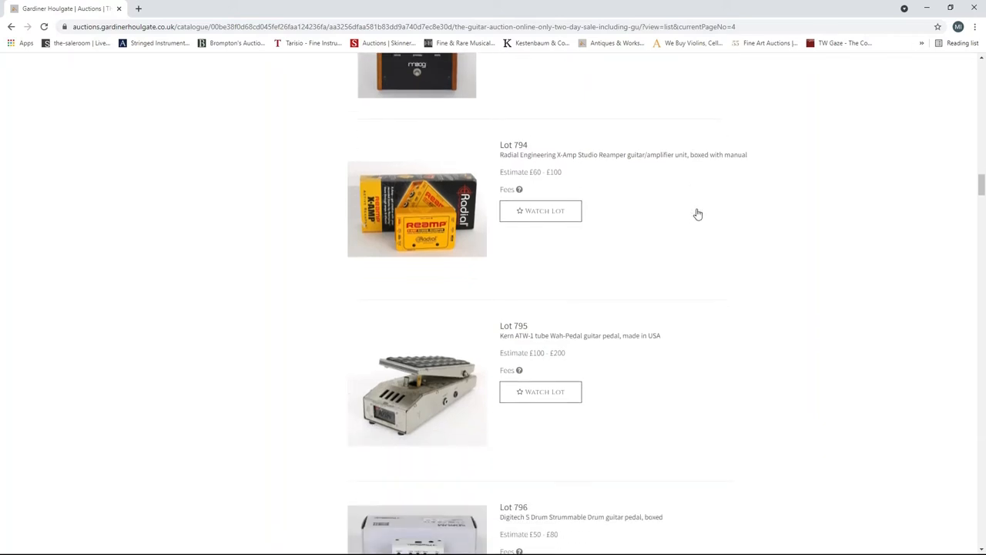
scroll(down, 3)
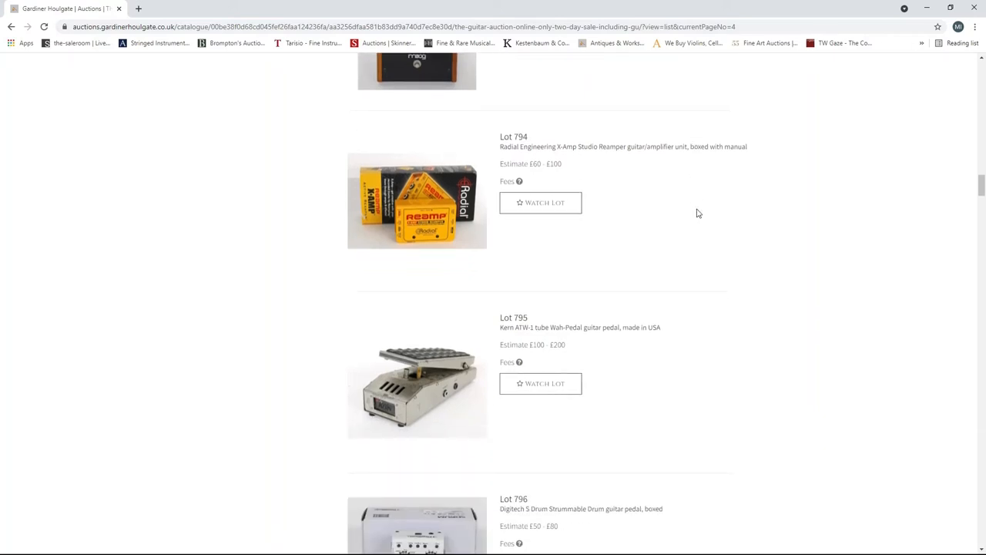
scroll(down, 3)
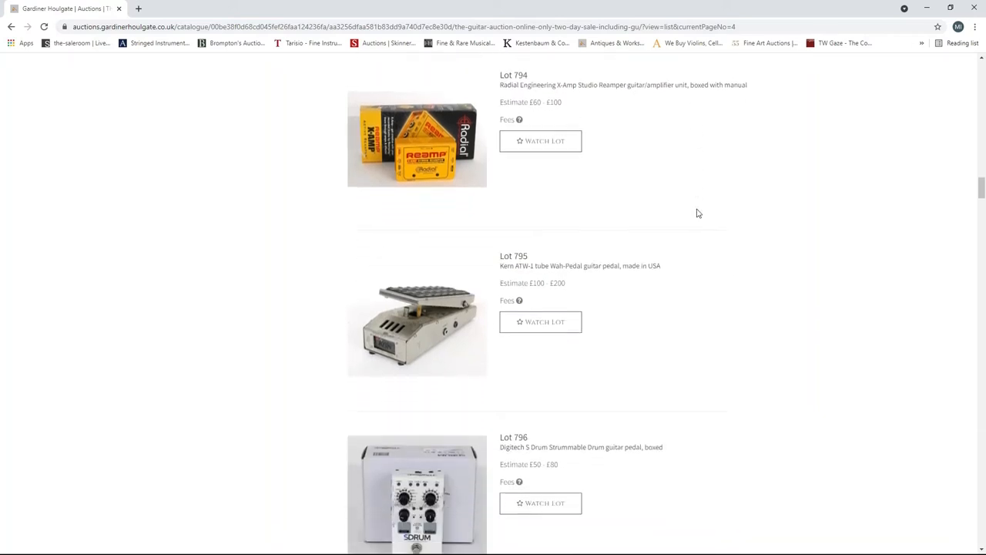
scroll(down, 3)
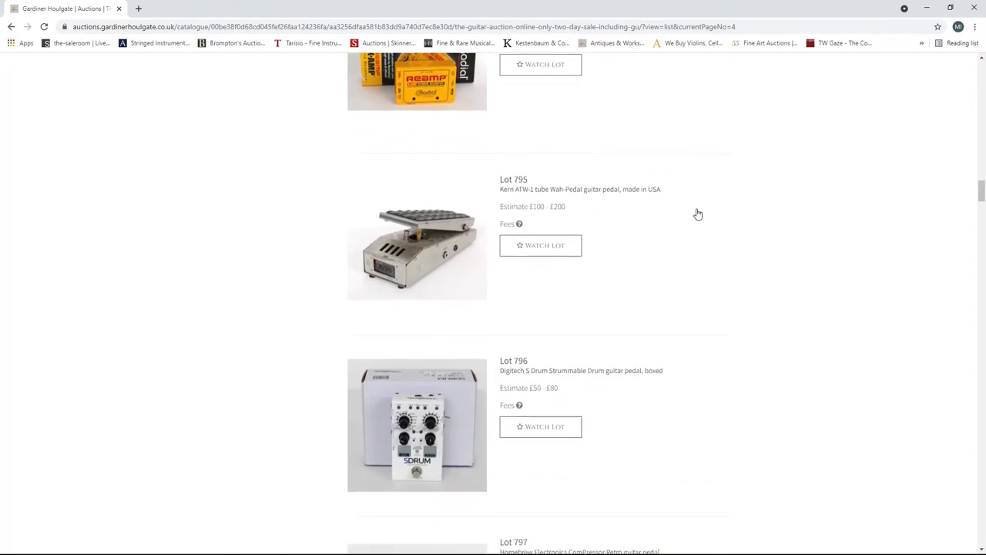
scroll(down, 3)
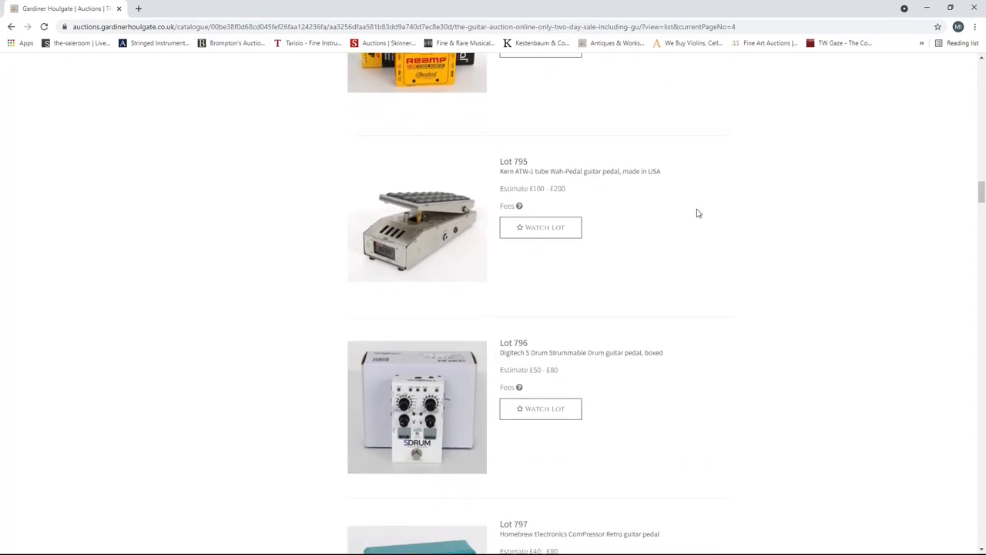
scroll(down, 3)
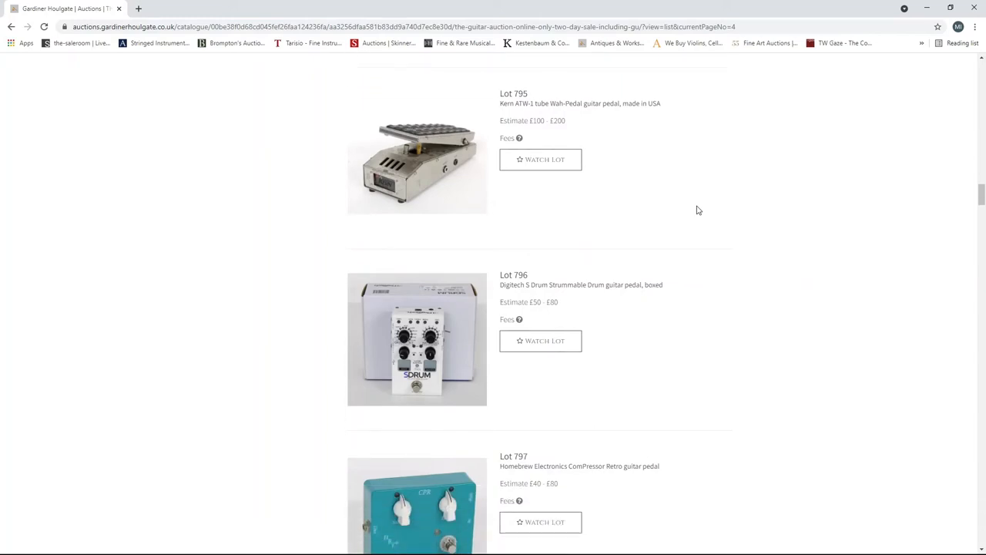
scroll(down, 3)
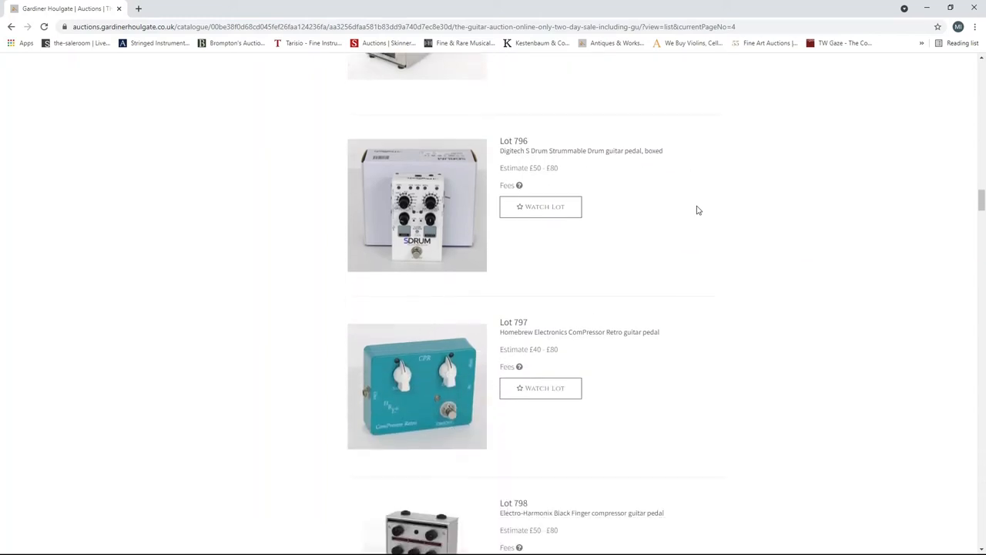
scroll(down, 3)
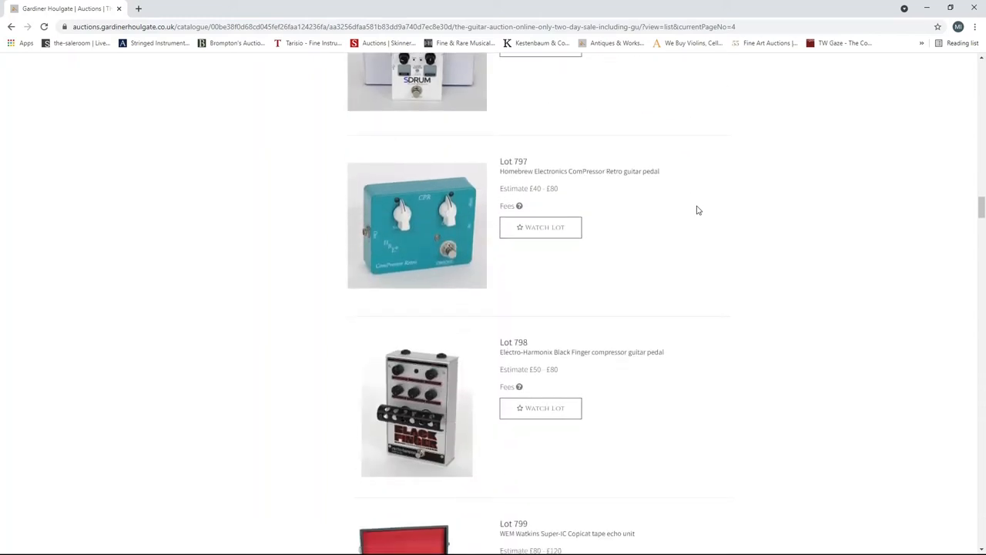
scroll(down, 3)
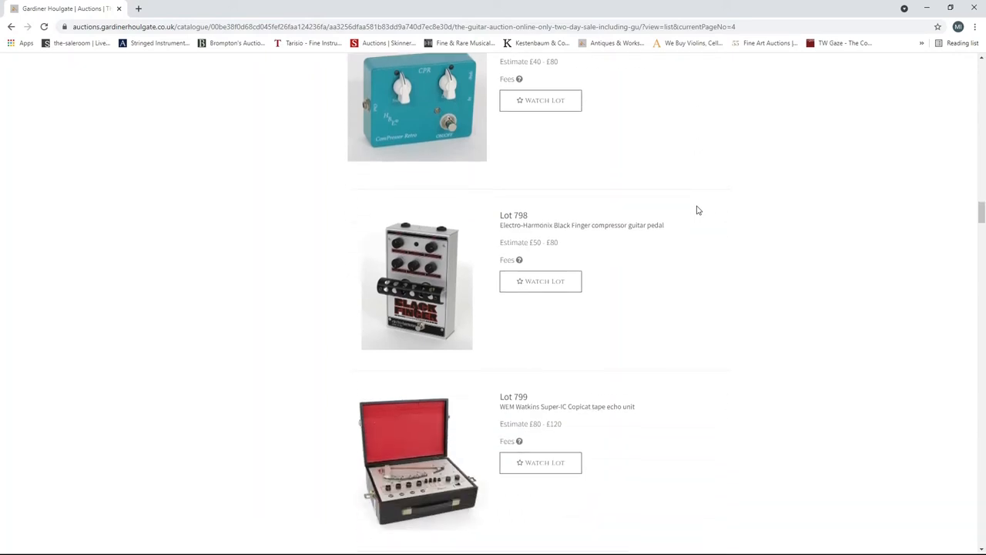
scroll(down, 3)
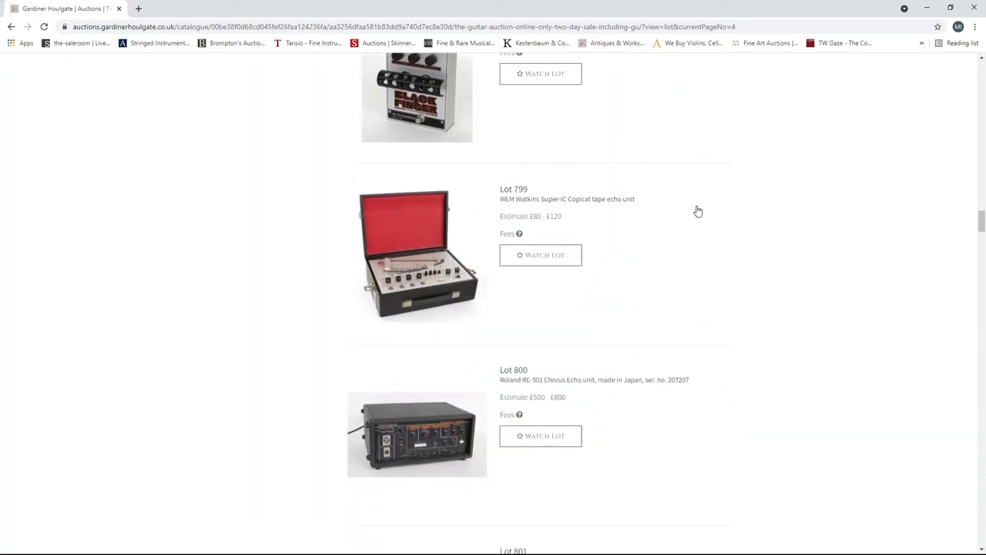
scroll(down, 3)
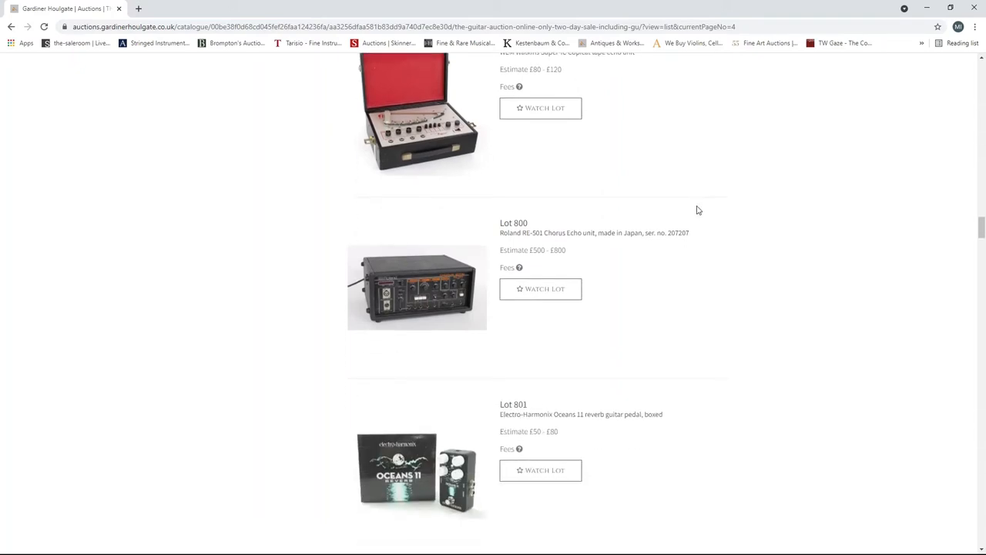
- Scroll page 4 down to Lots 826–828: Boss FV-100, Danelectro pedal board set, Dan-Echo
scroll(down, 3)
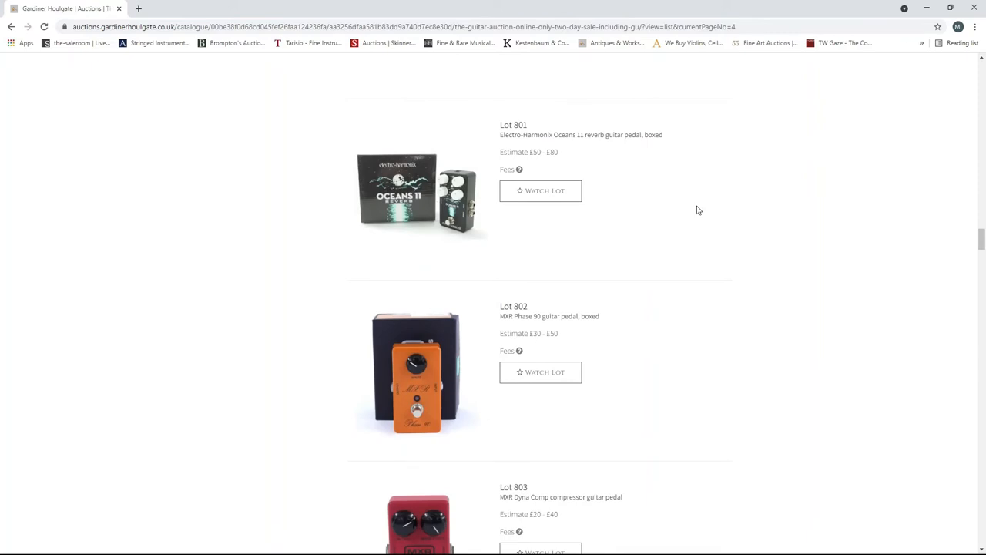
scroll(down, 3)
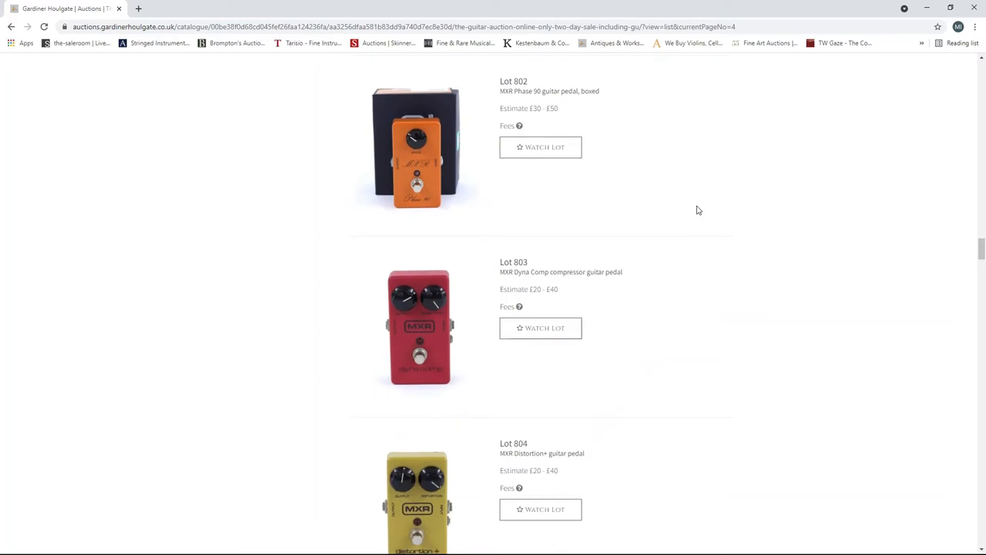
scroll(down, 3)
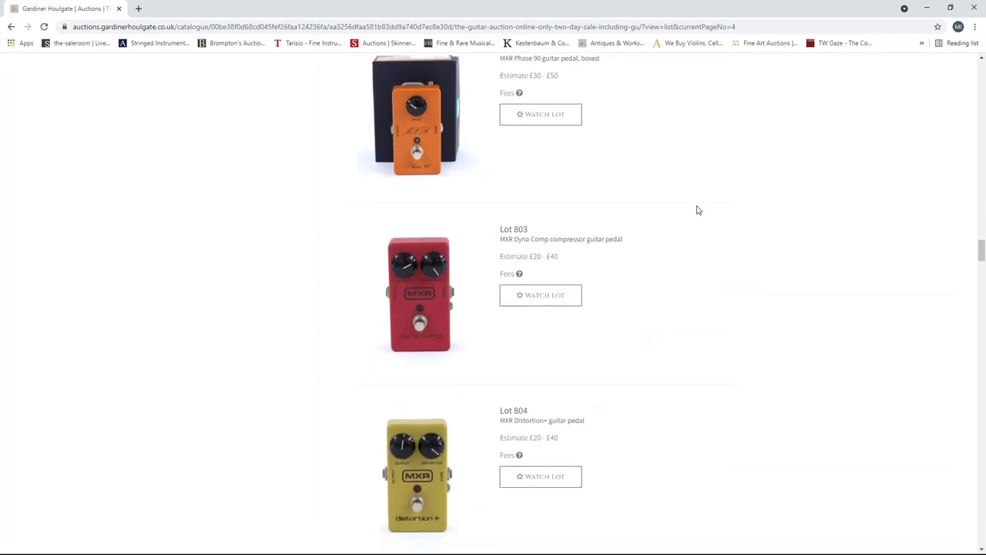
scroll(down, 3)
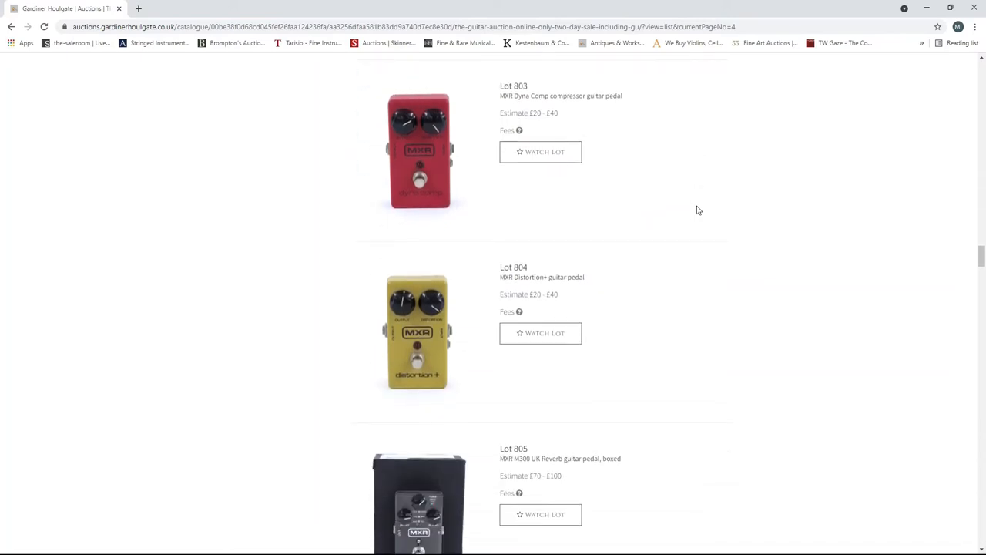
scroll(down, 3)
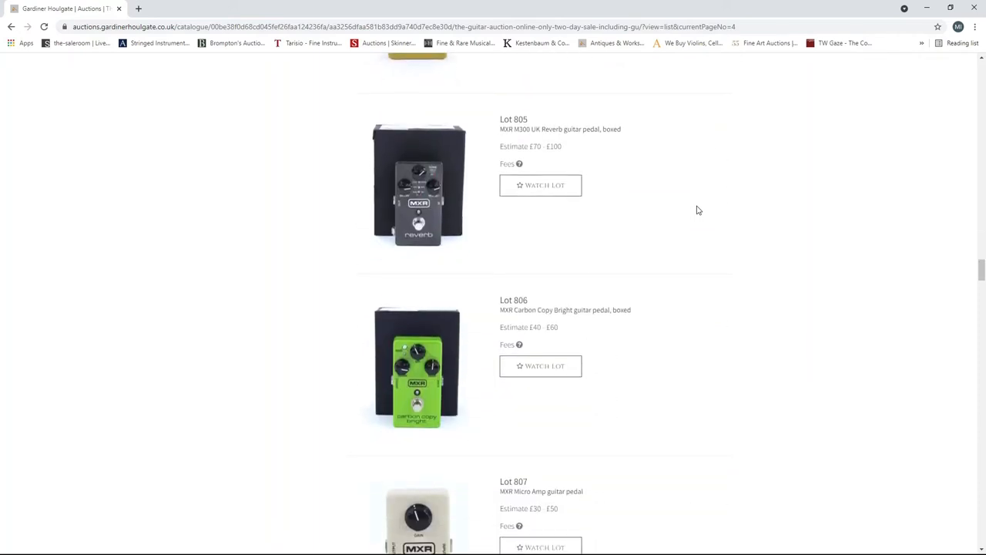
scroll(down, 3)
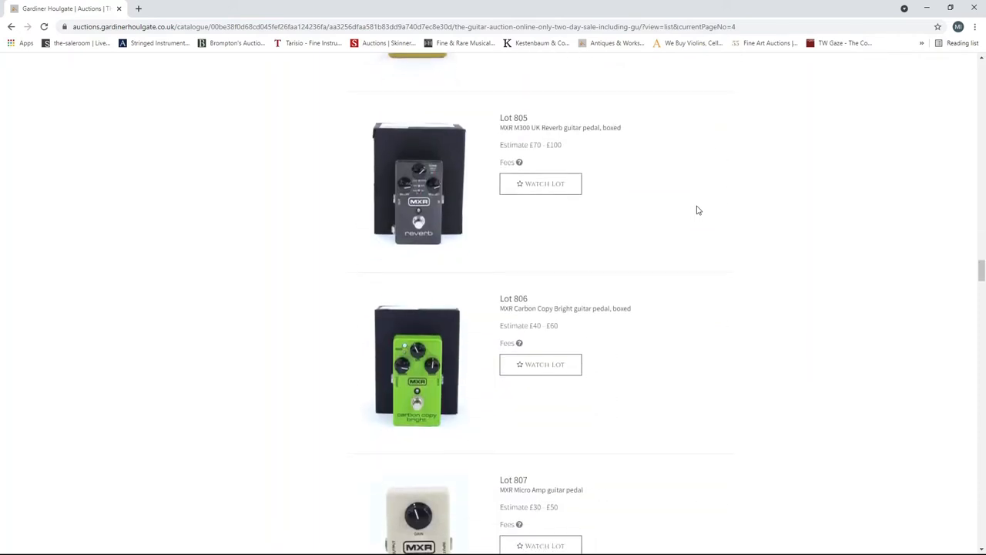
scroll(down, 3)
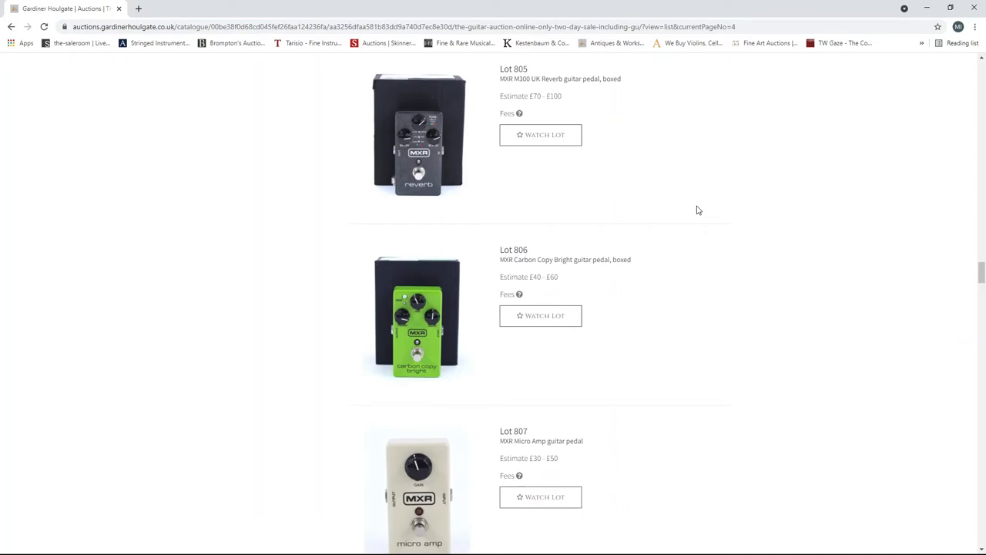
scroll(down, 3)
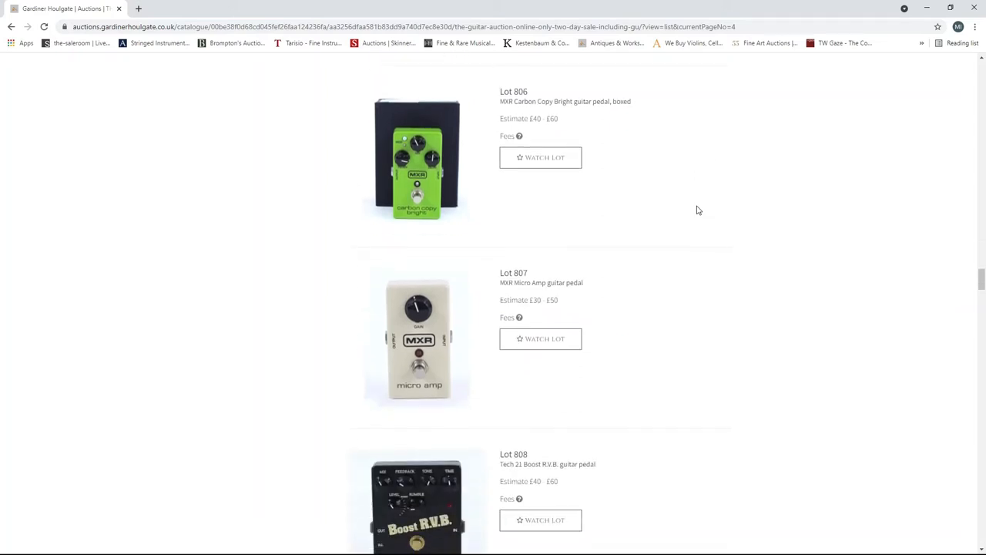
scroll(down, 3)
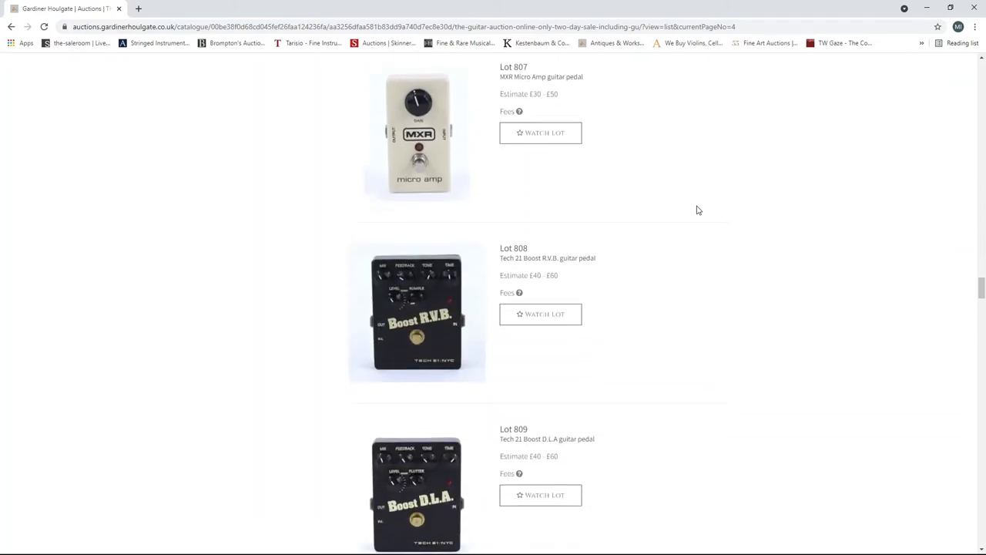
scroll(down, 3)
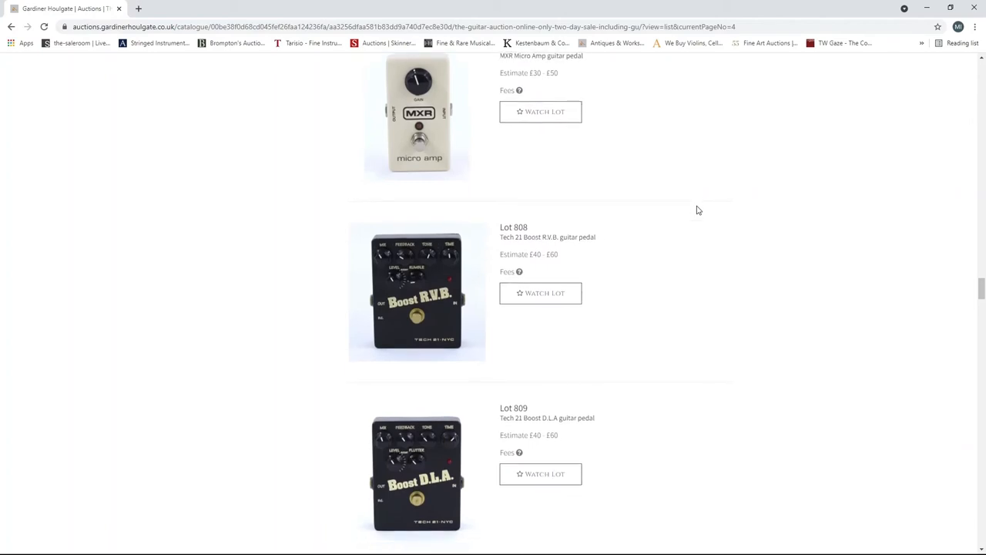
scroll(down, 3)
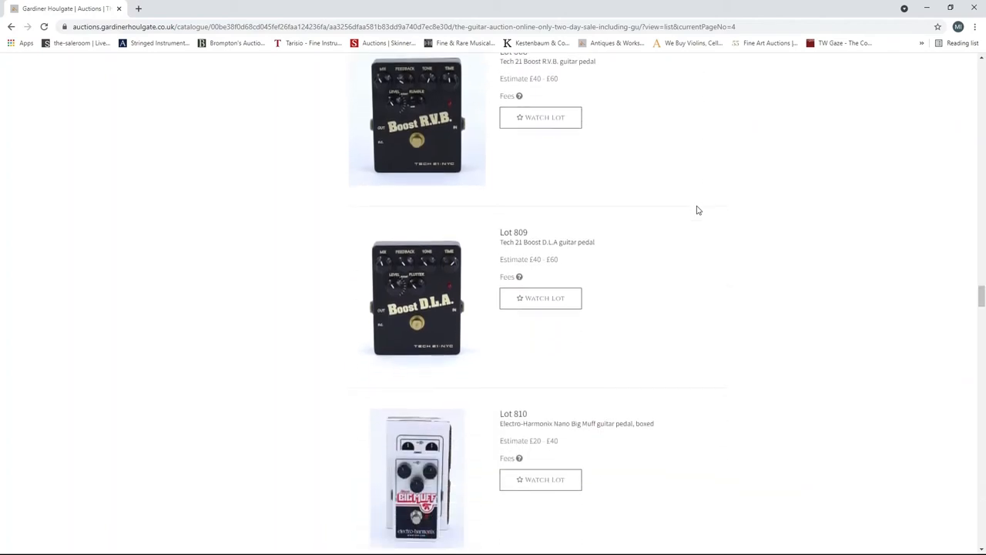
scroll(down, 3)
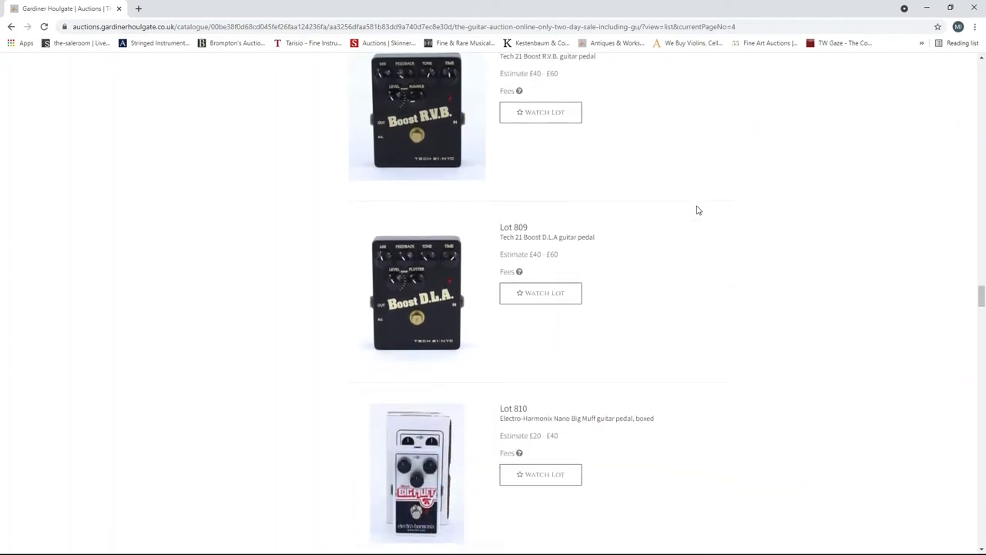
scroll(down, 3)
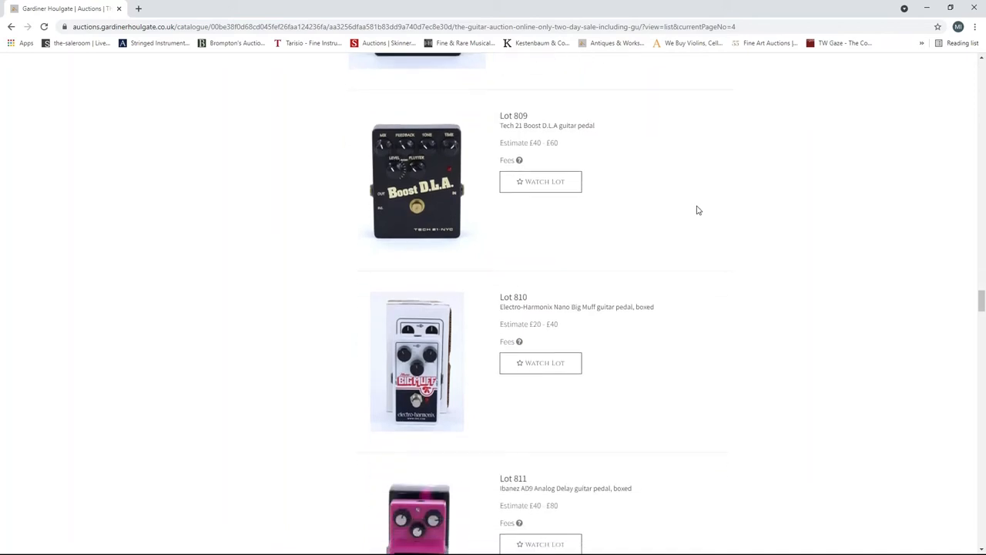
scroll(down, 3)
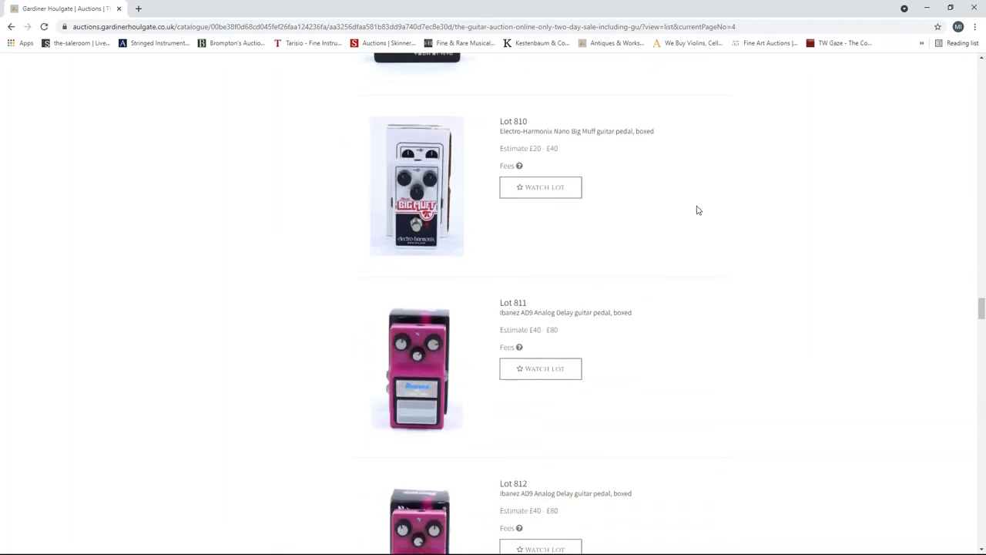
scroll(down, 3)
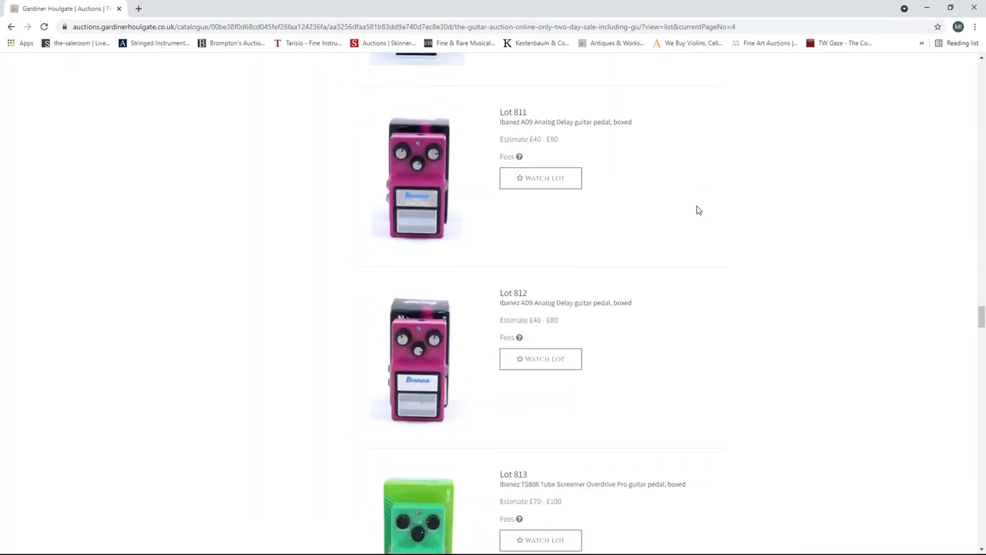
scroll(down, 3)
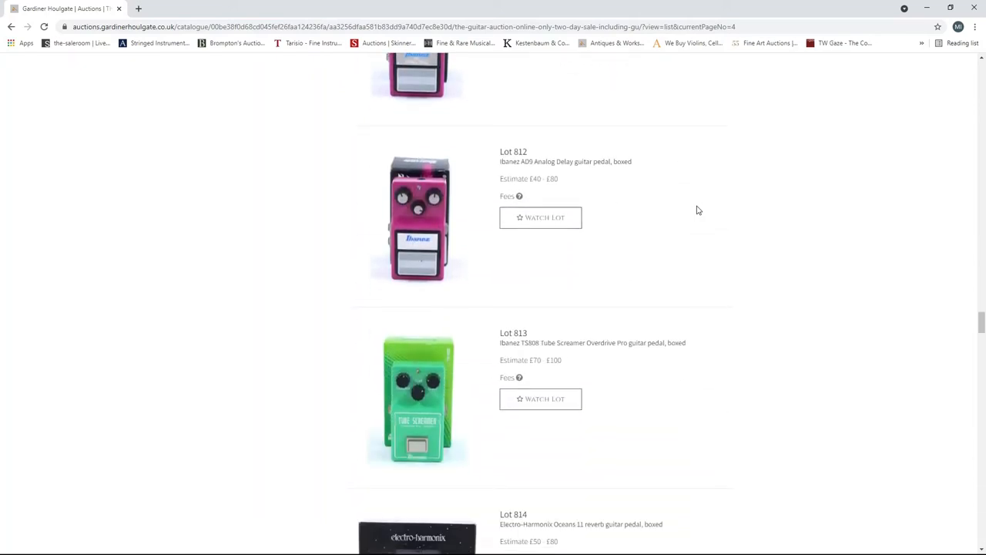
scroll(down, 3)
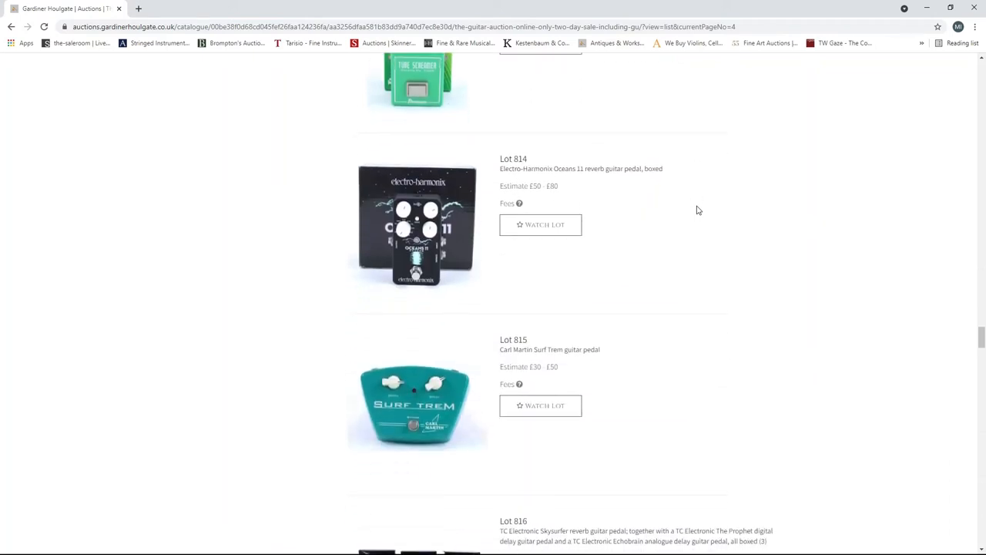
scroll(down, 3)
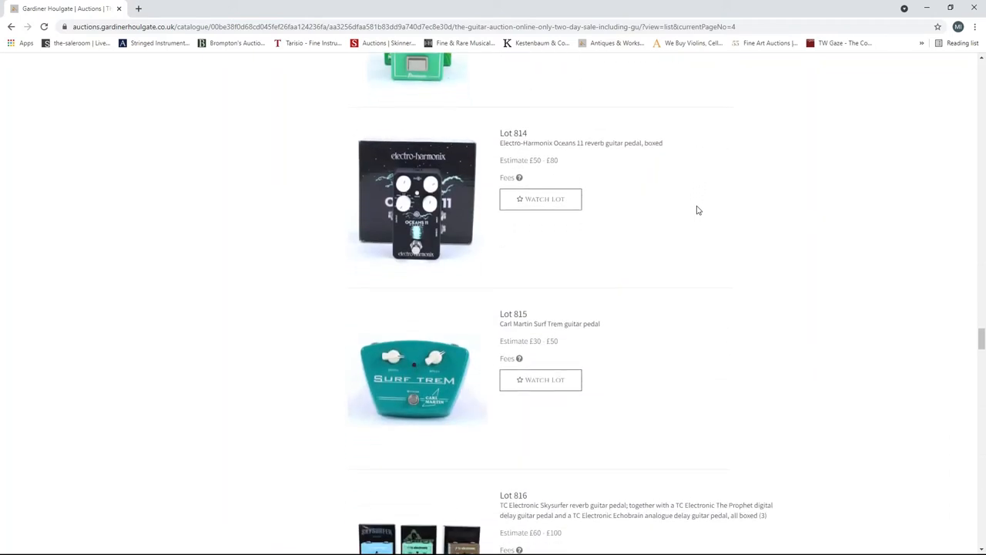
scroll(down, 3)
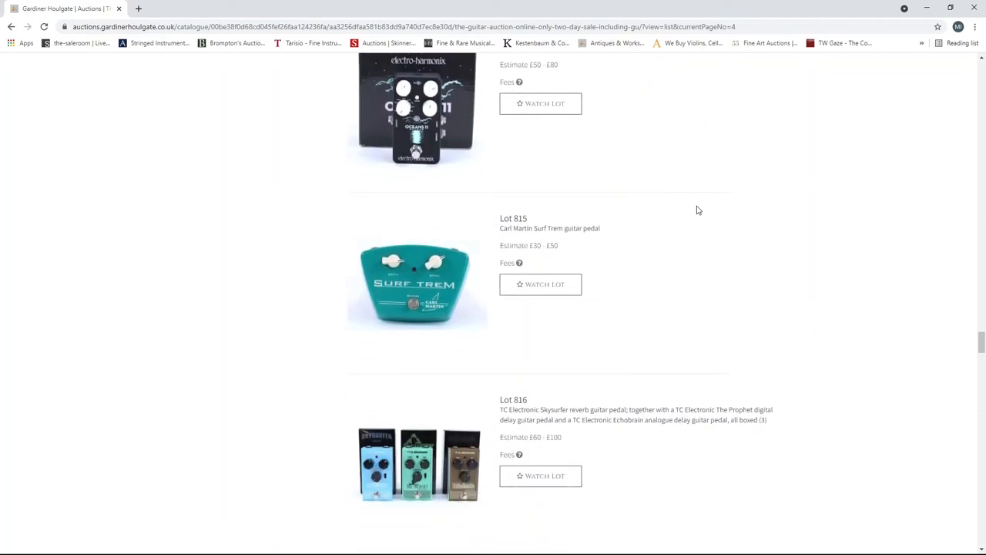
scroll(down, 3)
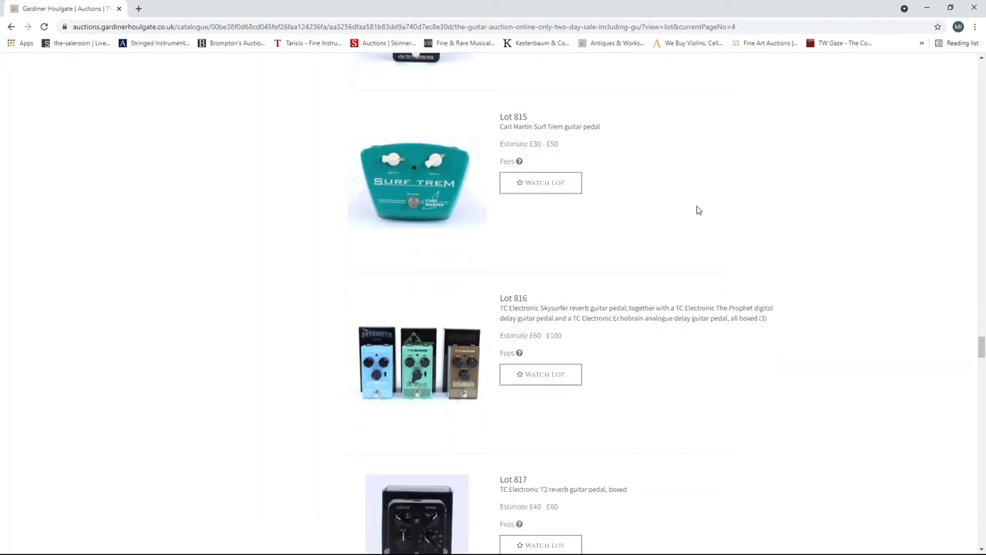
scroll(down, 3)
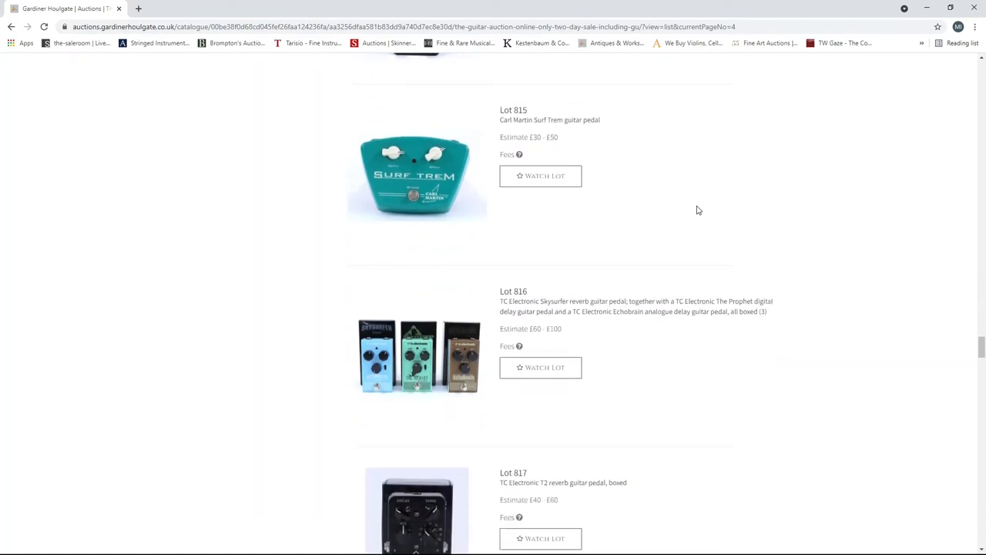
scroll(down, 3)
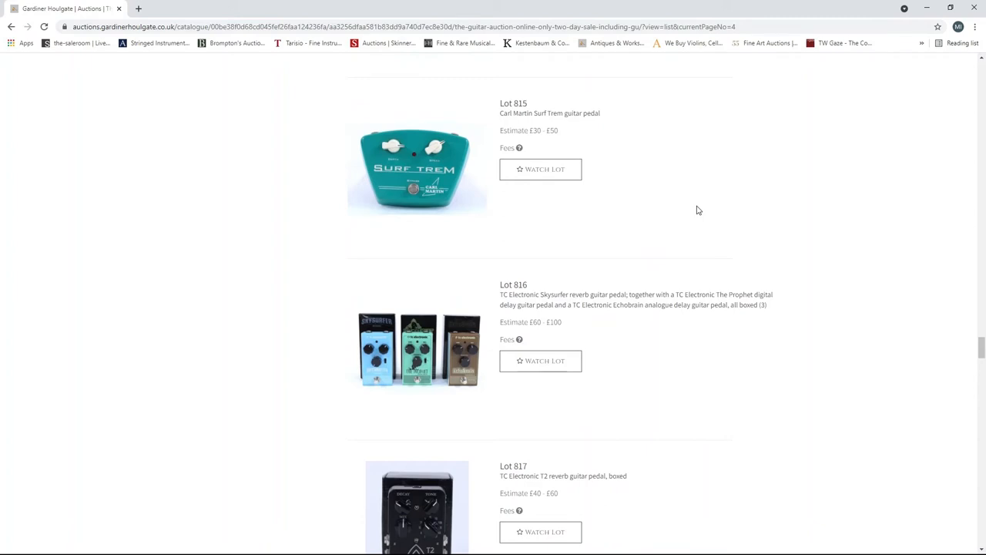
scroll(down, 3)
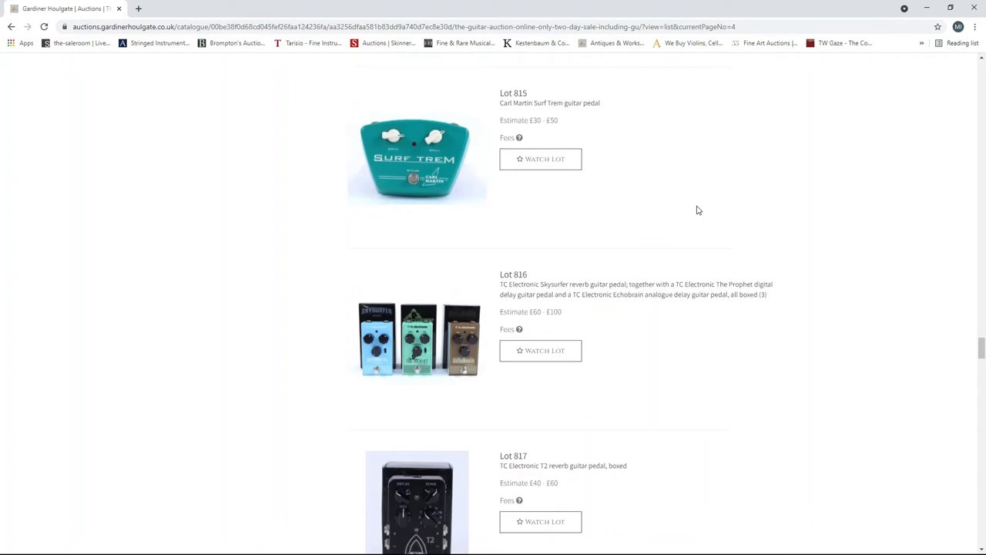
scroll(down, 3)
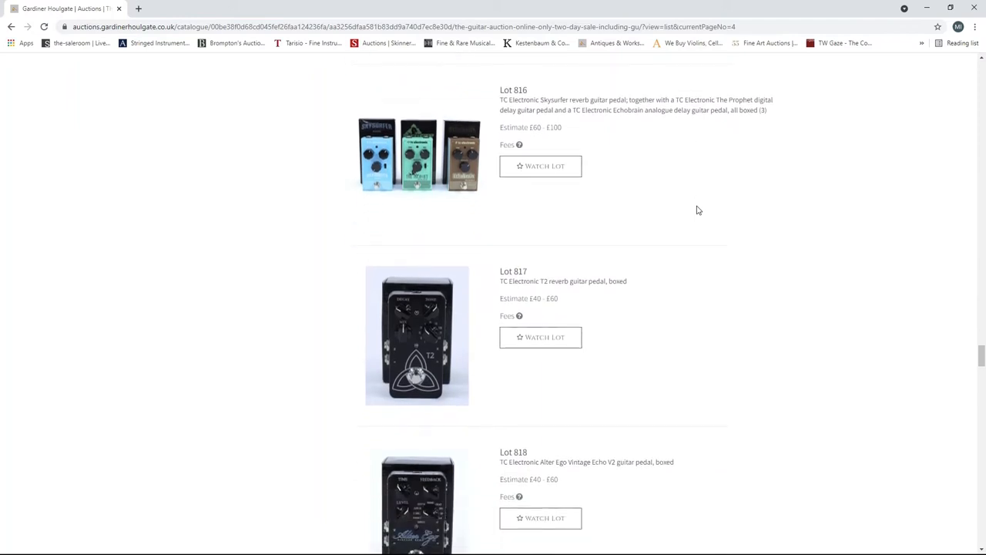
scroll(down, 3)
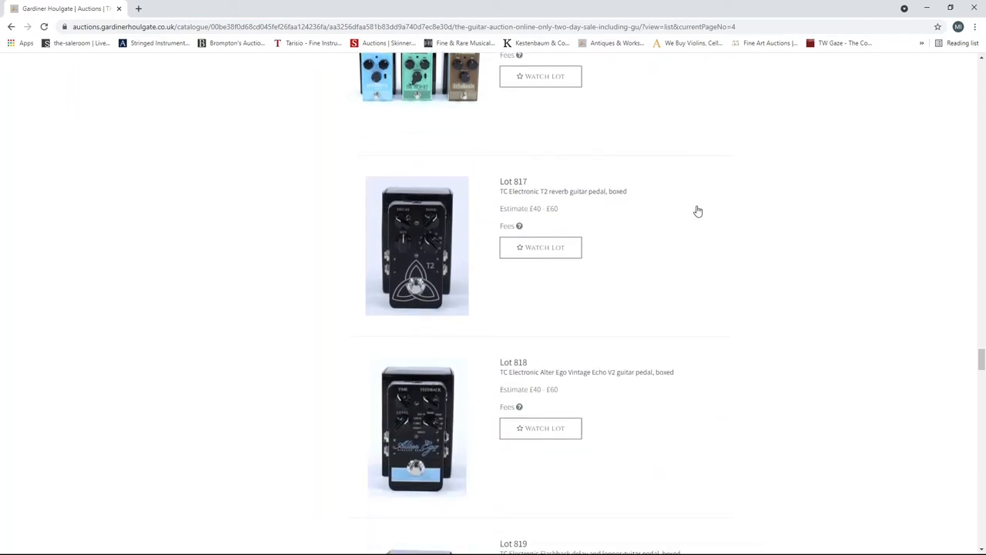
scroll(down, 3)
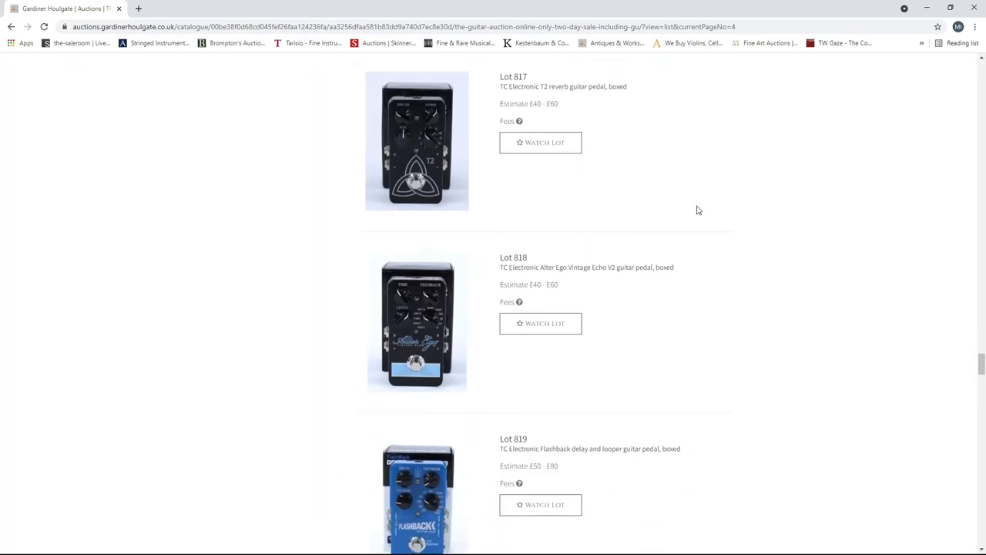
scroll(down, 3)
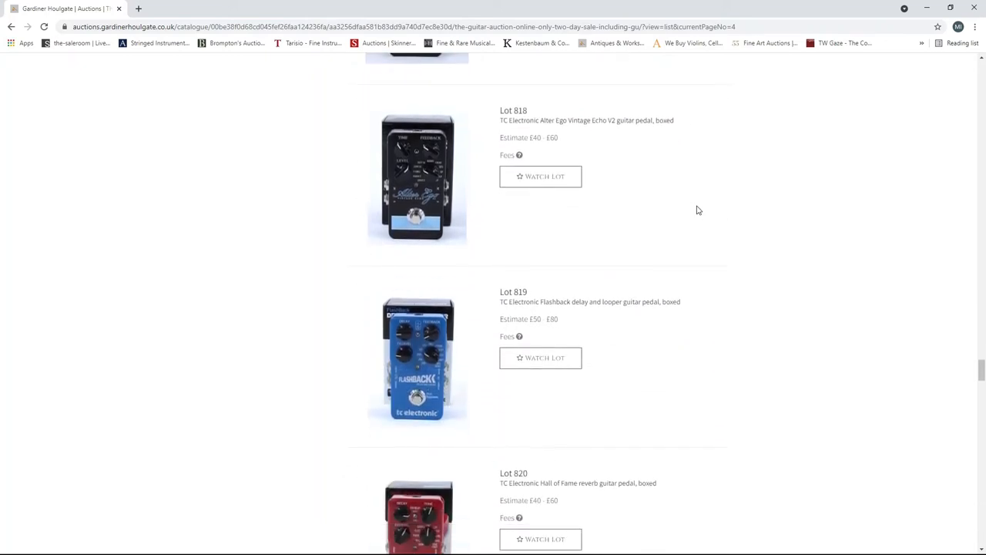
scroll(down, 3)
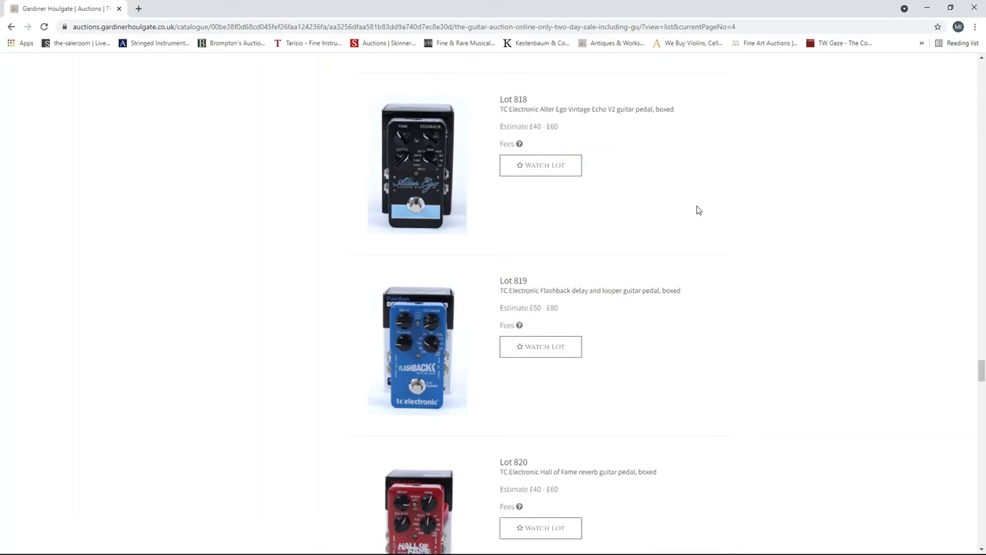
scroll(down, 3)
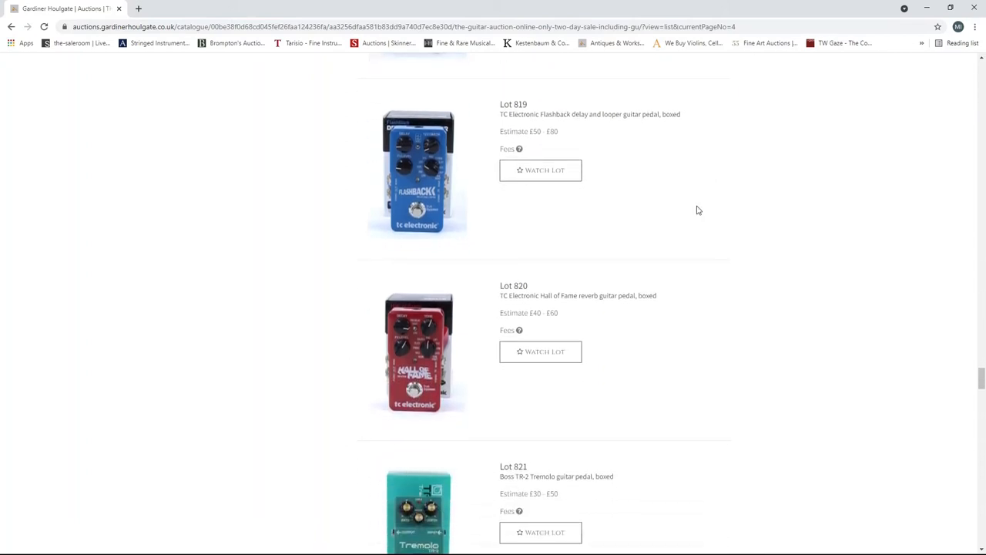
scroll(down, 3)
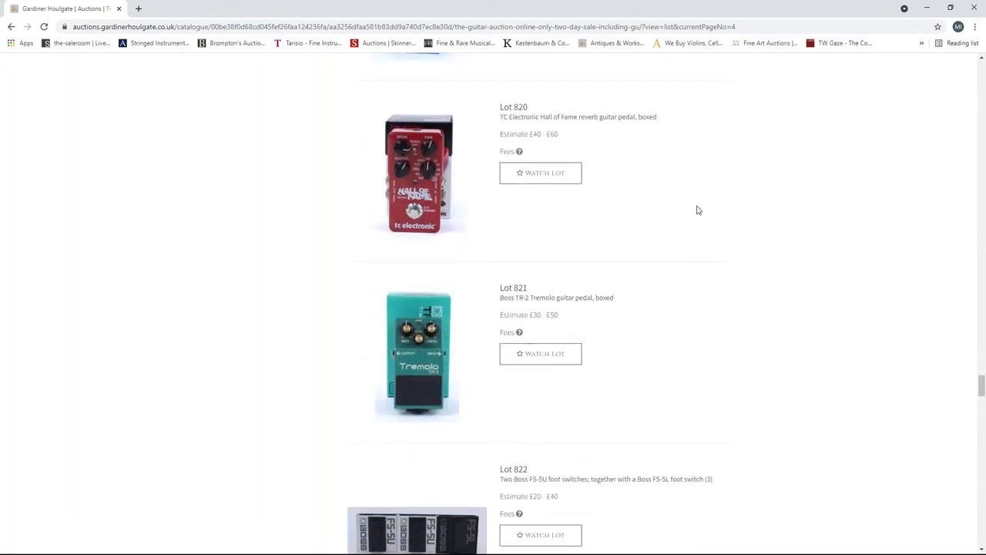
scroll(down, 3)
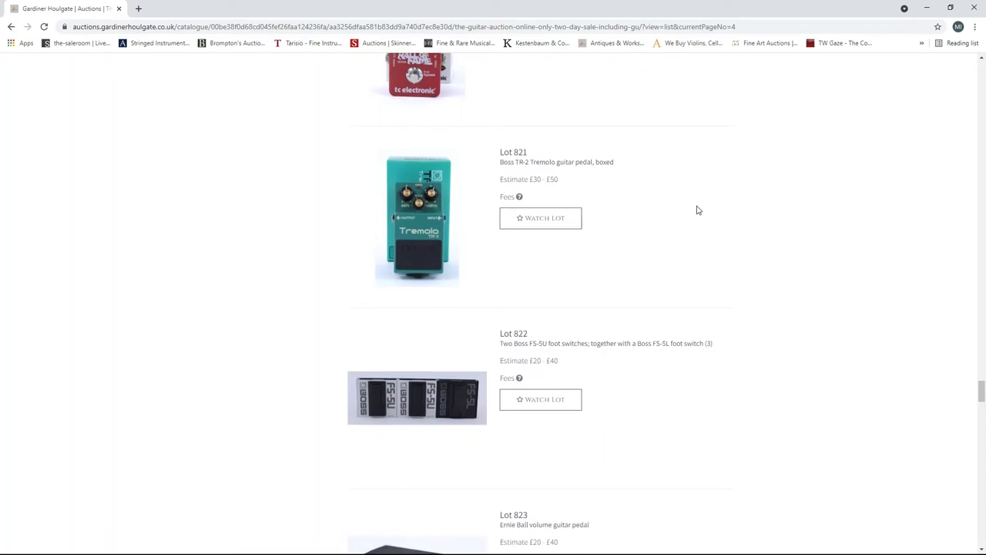
scroll(down, 3)
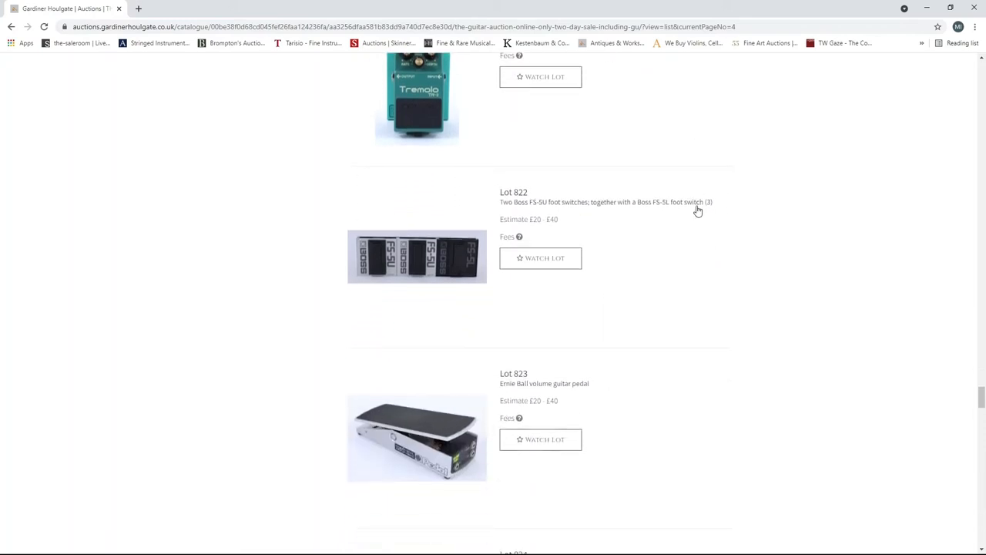
scroll(down, 3)
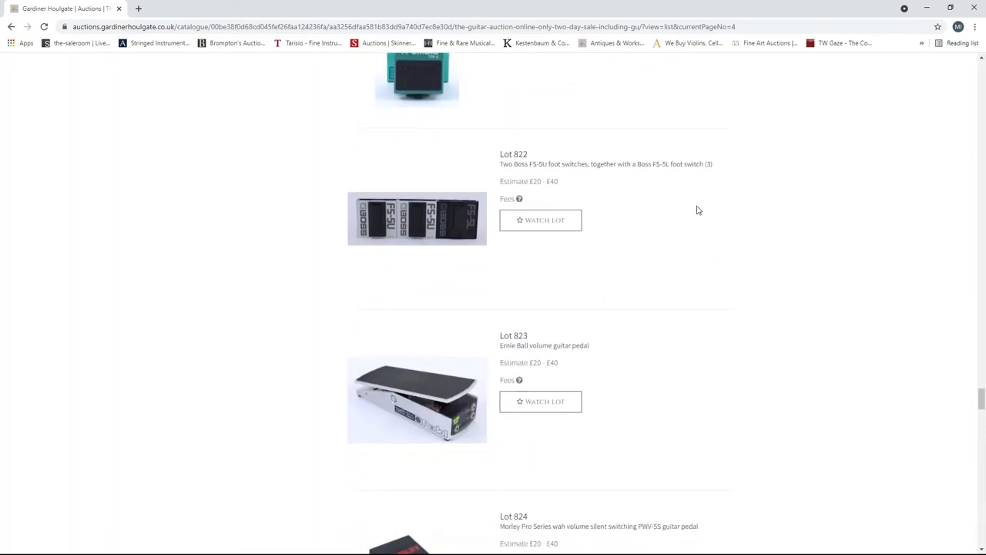
scroll(down, 3)
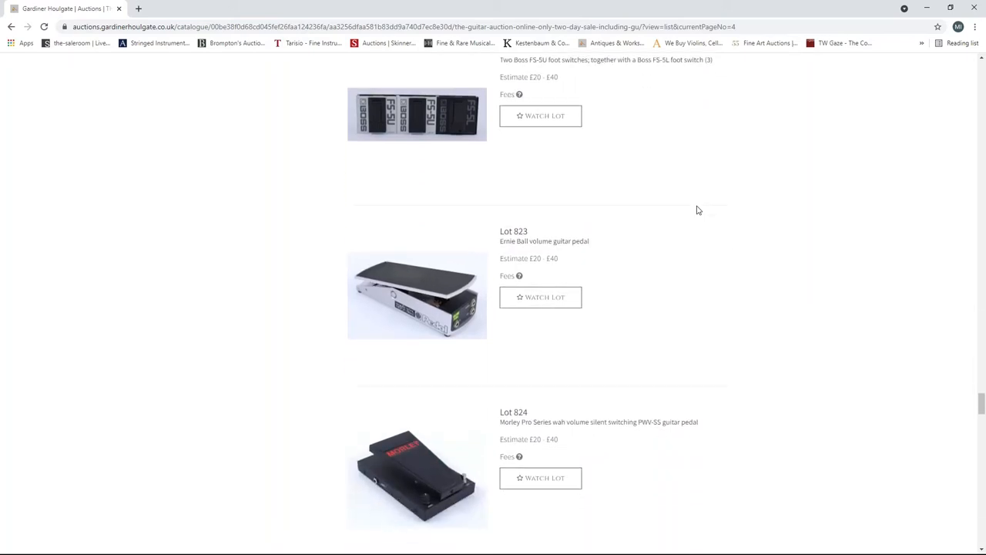
scroll(down, 3)
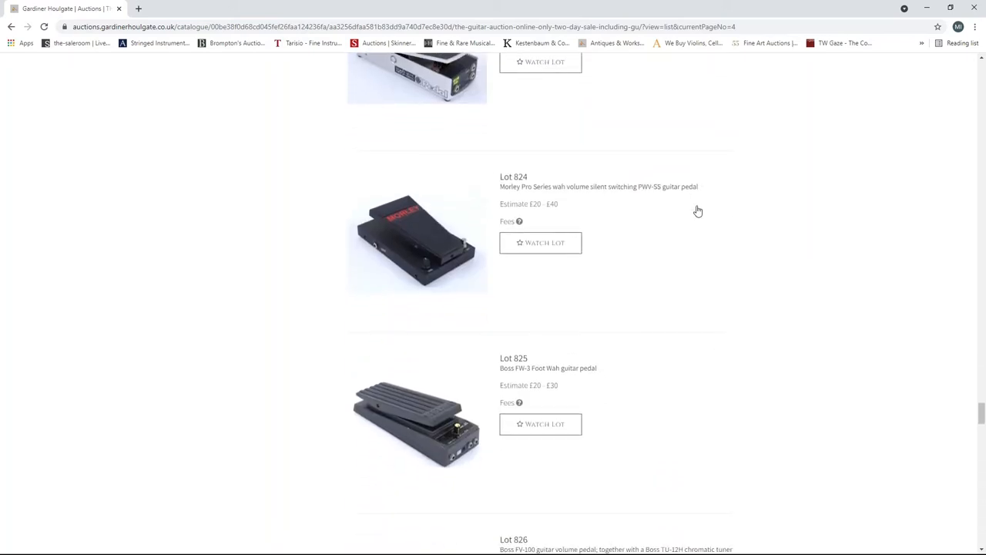
scroll(down, 3)
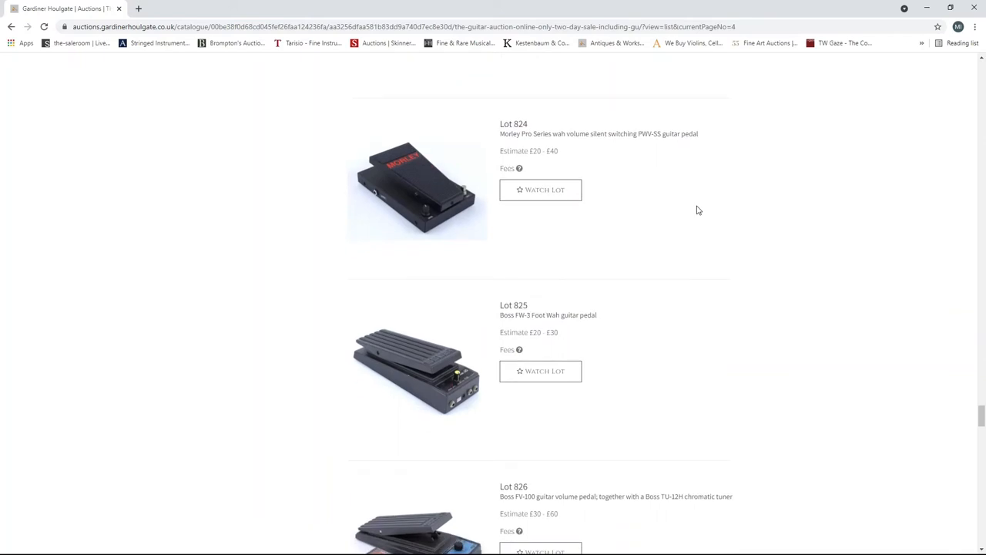
scroll(down, 3)
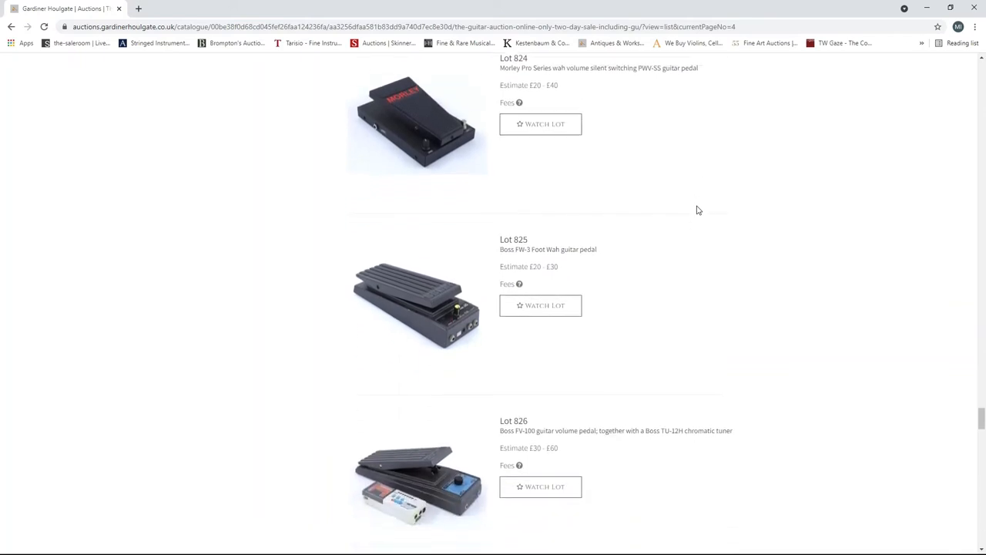
scroll(down, 3)
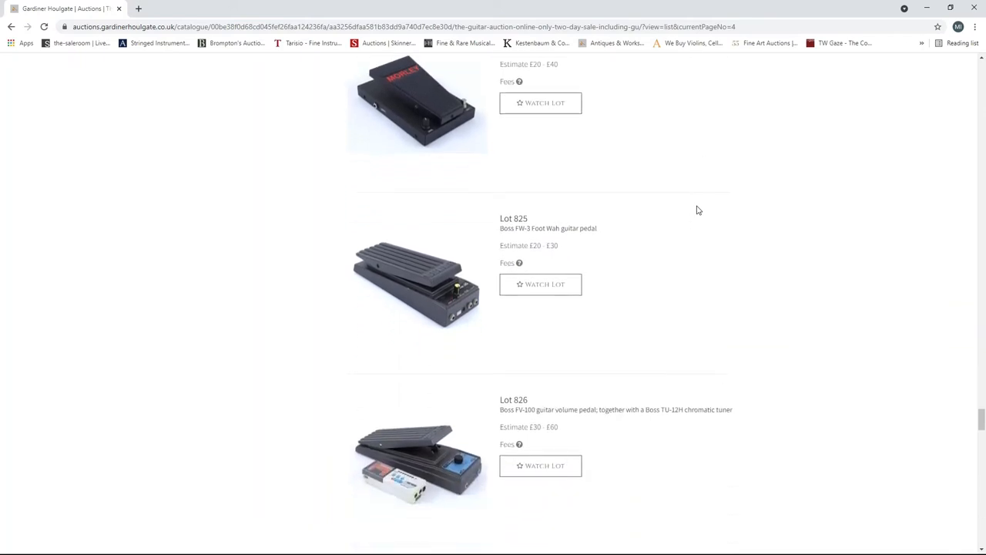
scroll(down, 3)
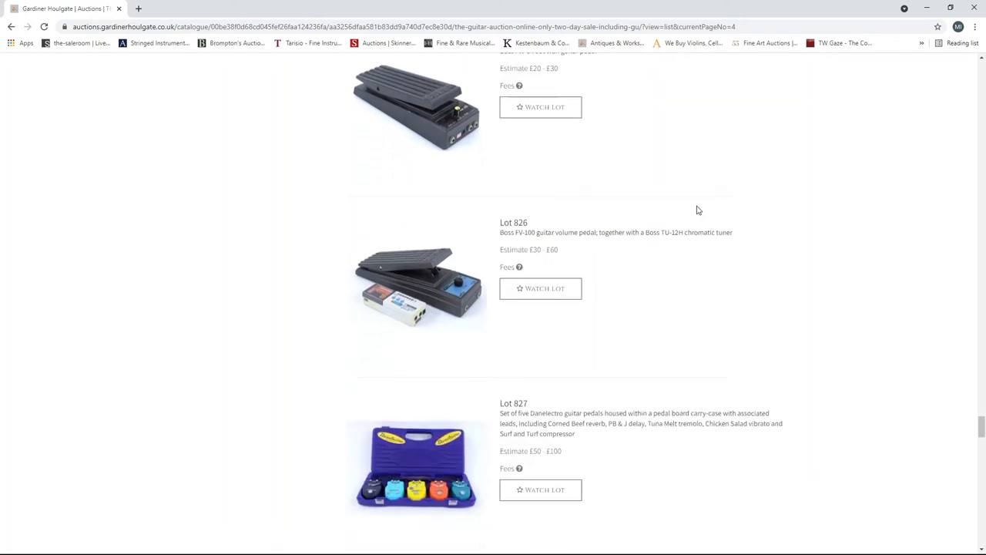
scroll(down, 3)
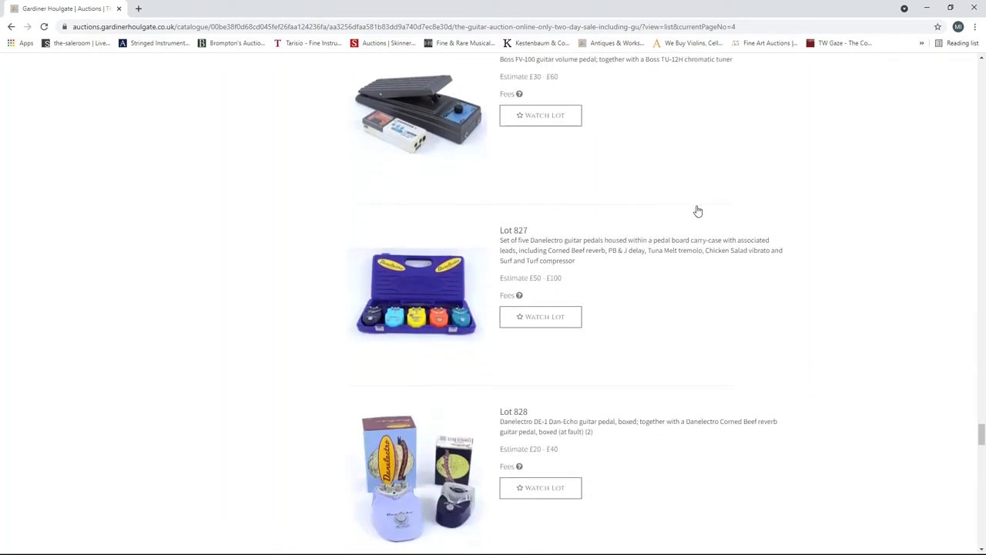
- Scroll past Lot 840, the Ernie Ball Stereo Volume/Pan pedal, to the pagination bar
scroll(down, 3)
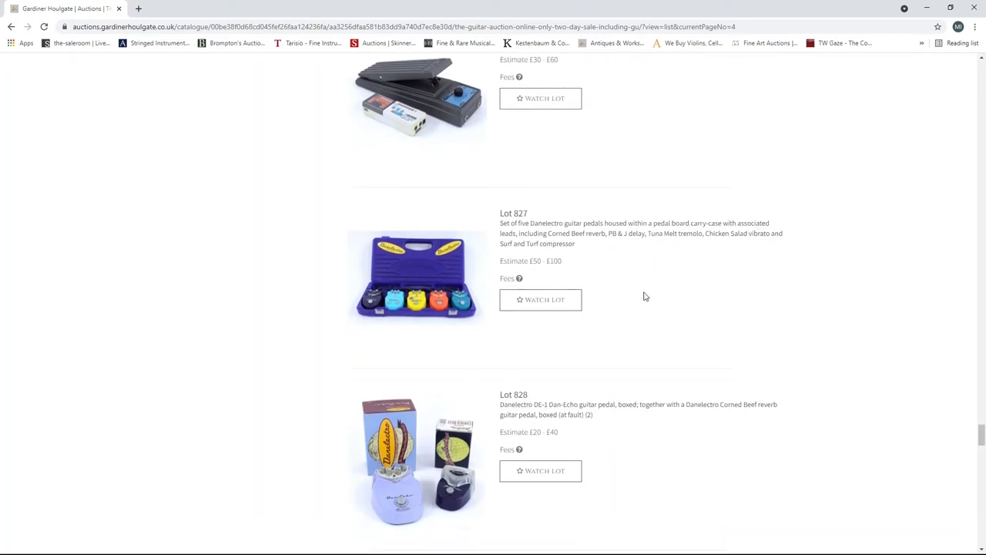
scroll(down, 3)
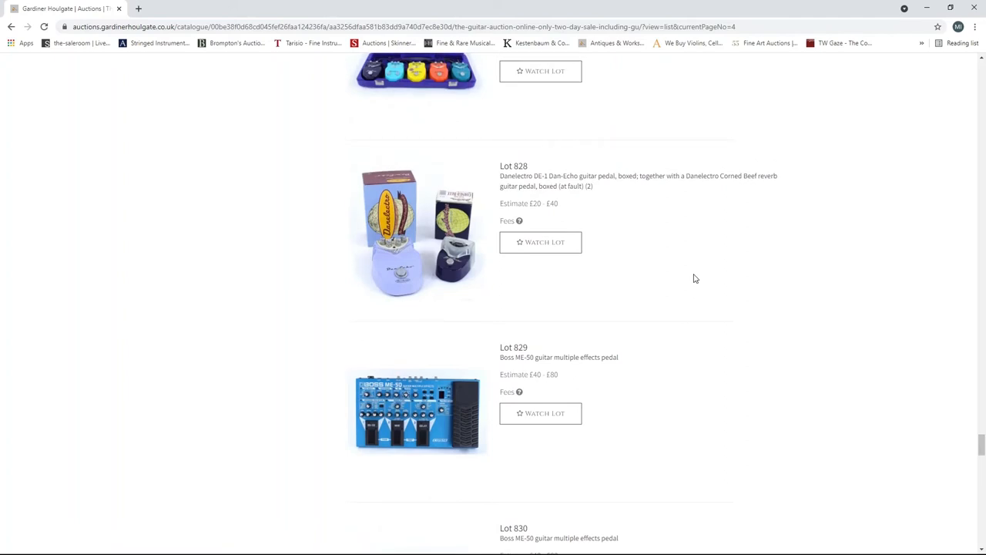
scroll(down, 3)
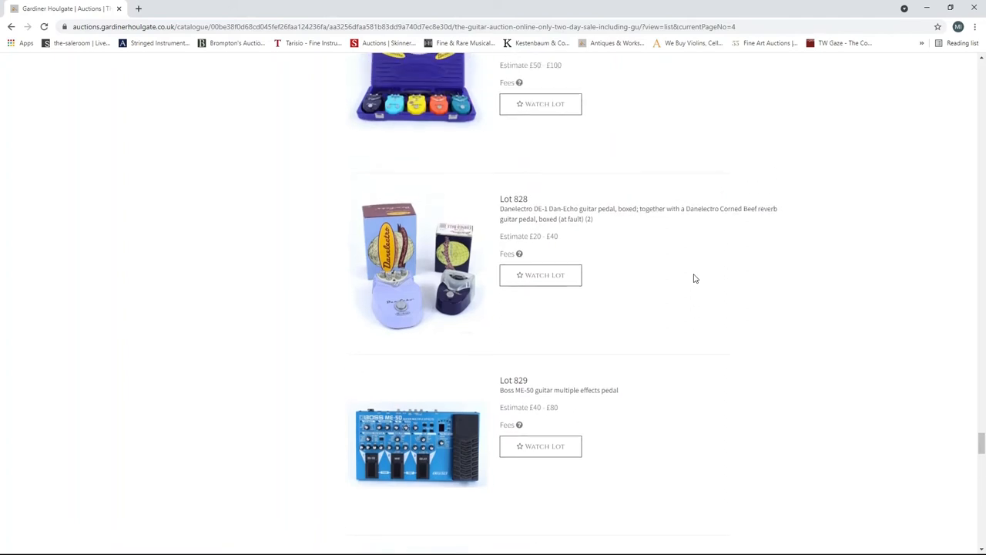
scroll(down, 3)
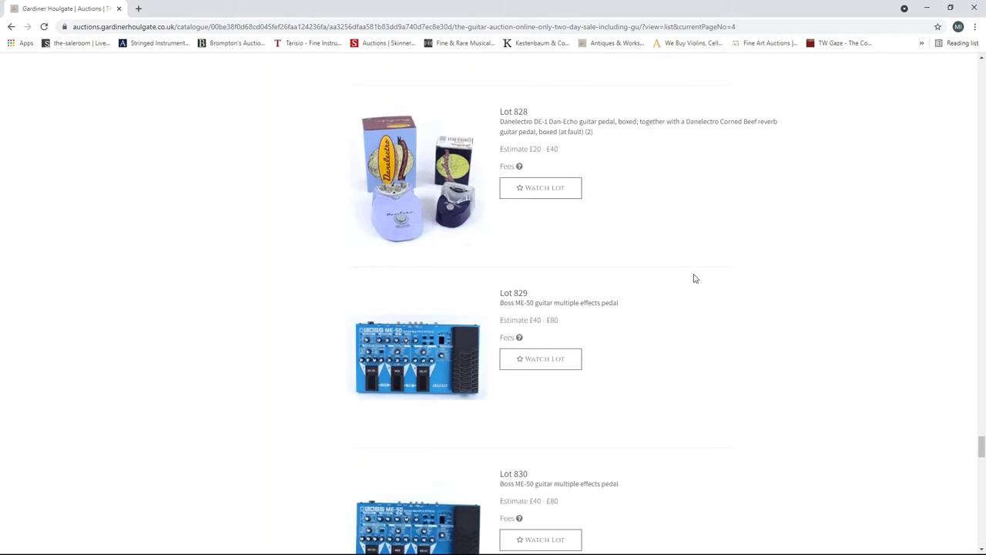
scroll(down, 3)
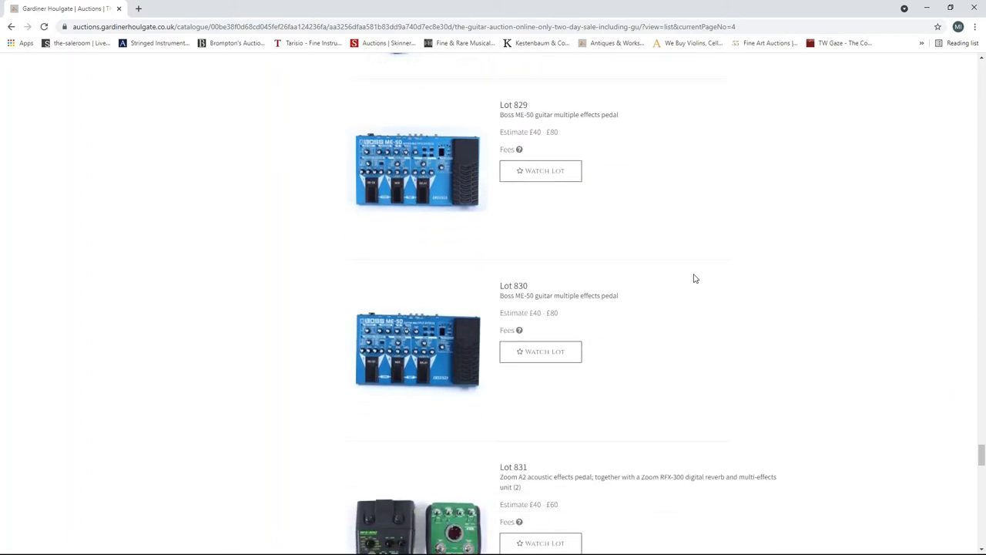
scroll(down, 3)
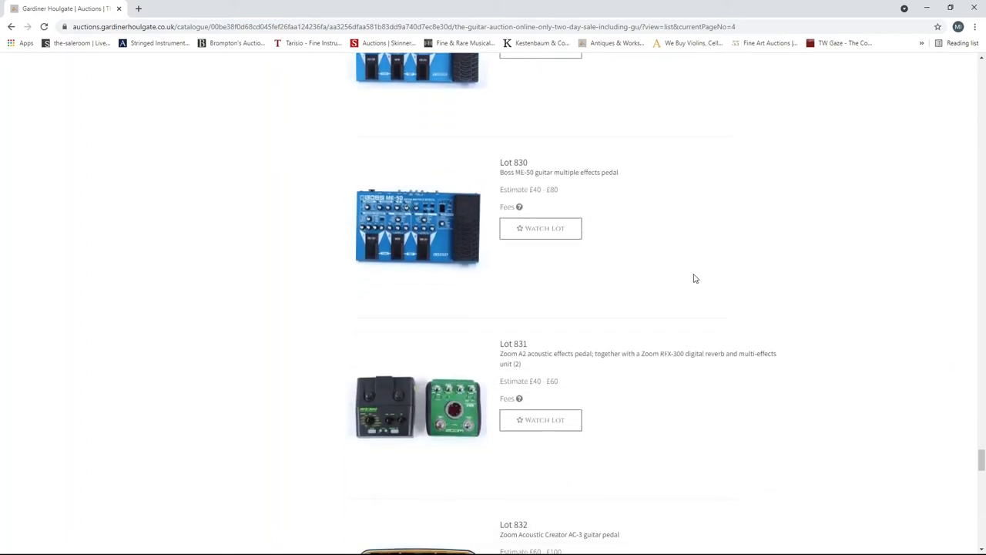
scroll(down, 3)
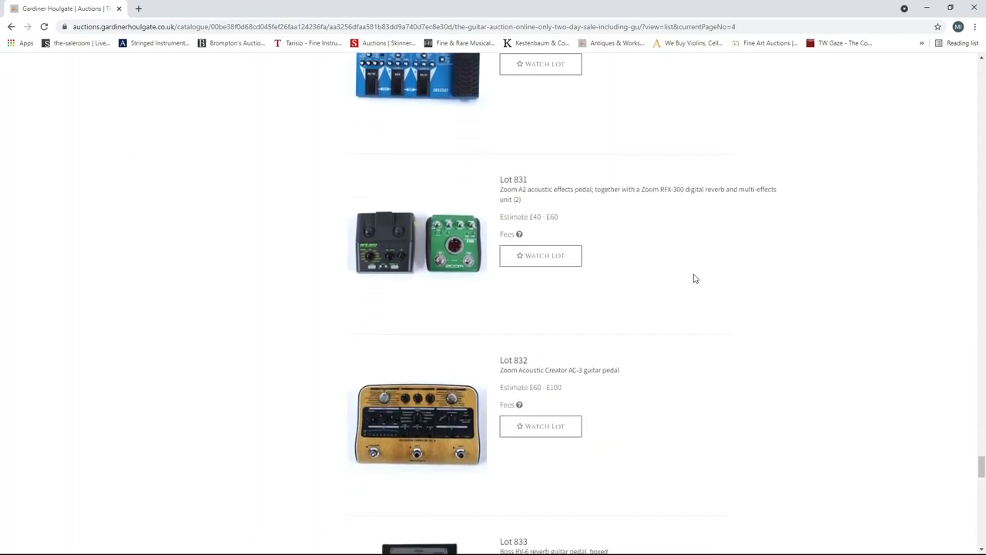
scroll(down, 3)
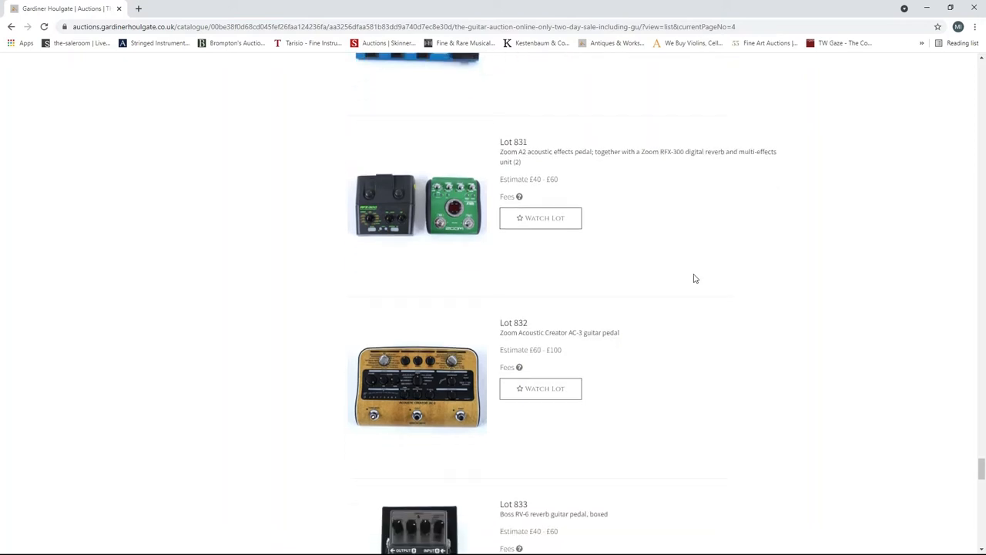
scroll(down, 3)
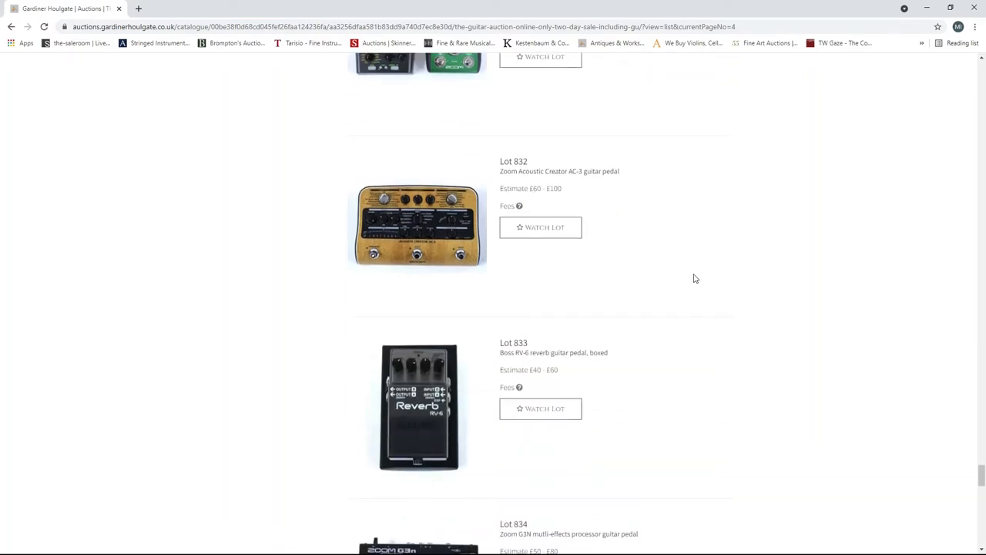
scroll(down, 3)
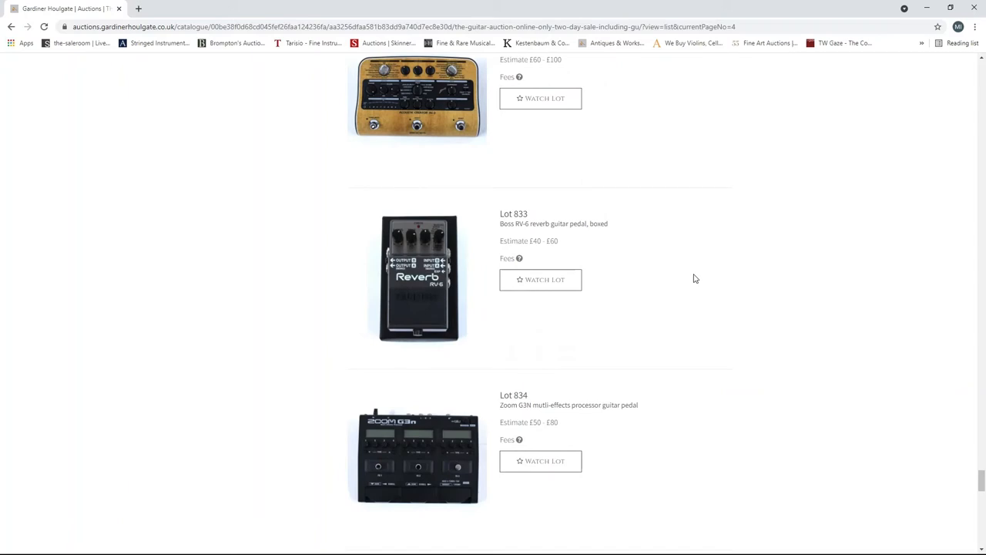
scroll(down, 3)
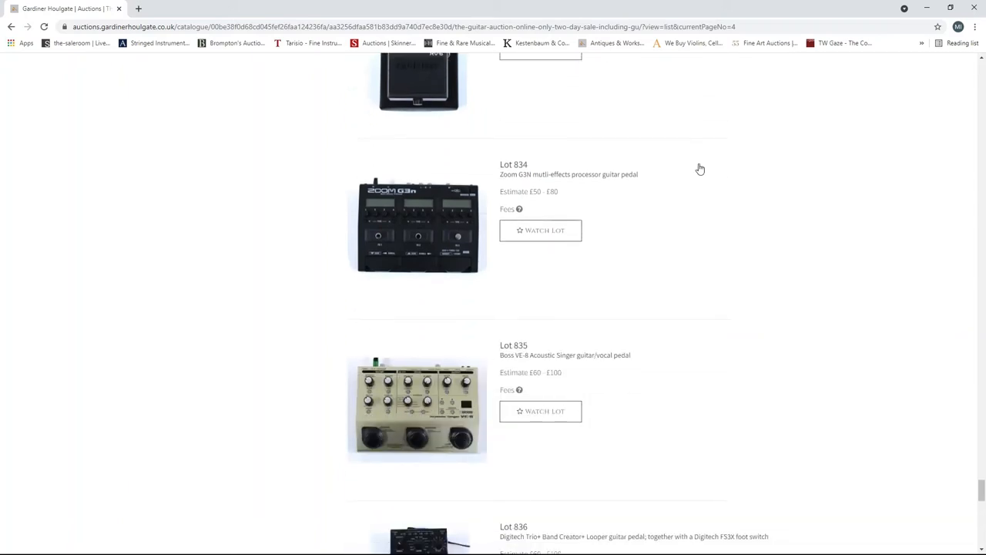
scroll(down, 3)
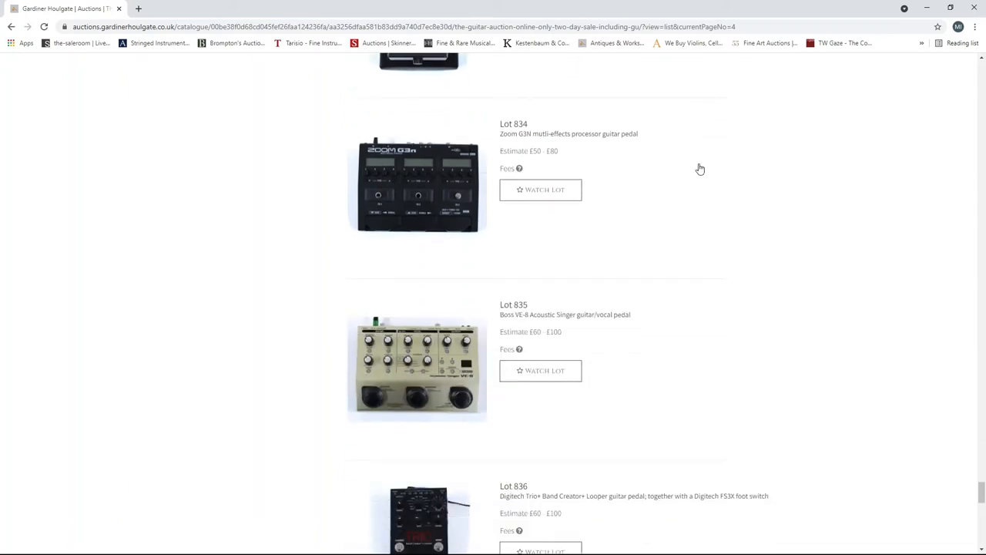
scroll(down, 3)
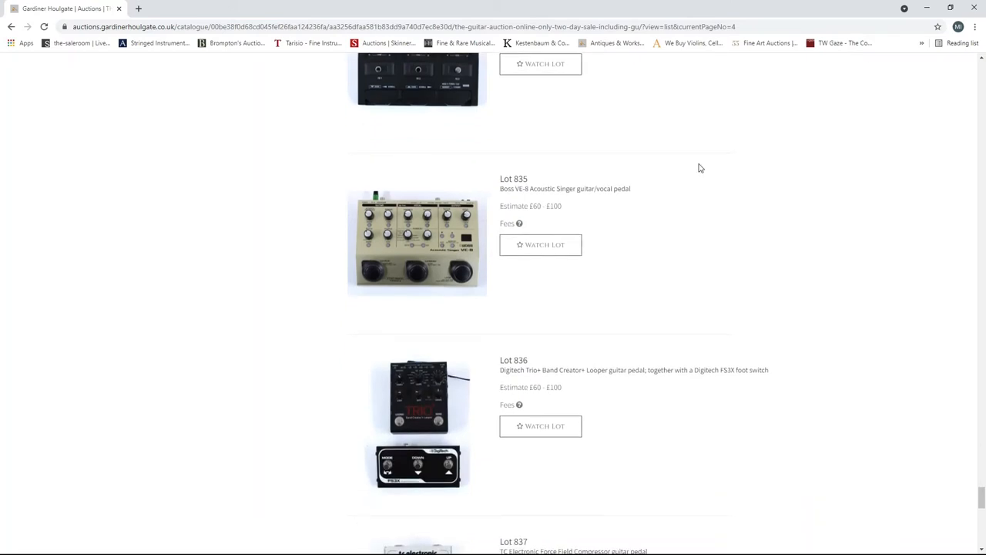
scroll(down, 3)
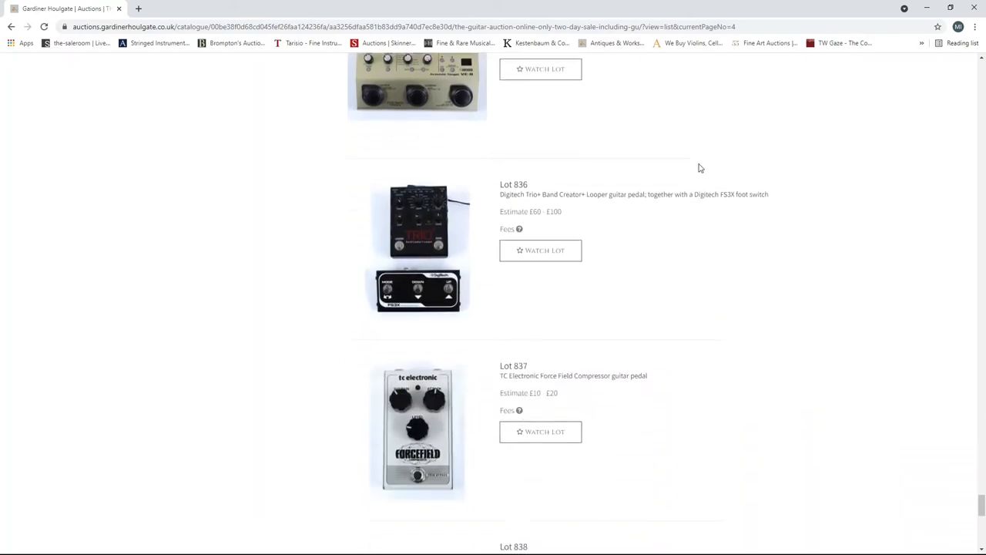
scroll(down, 3)
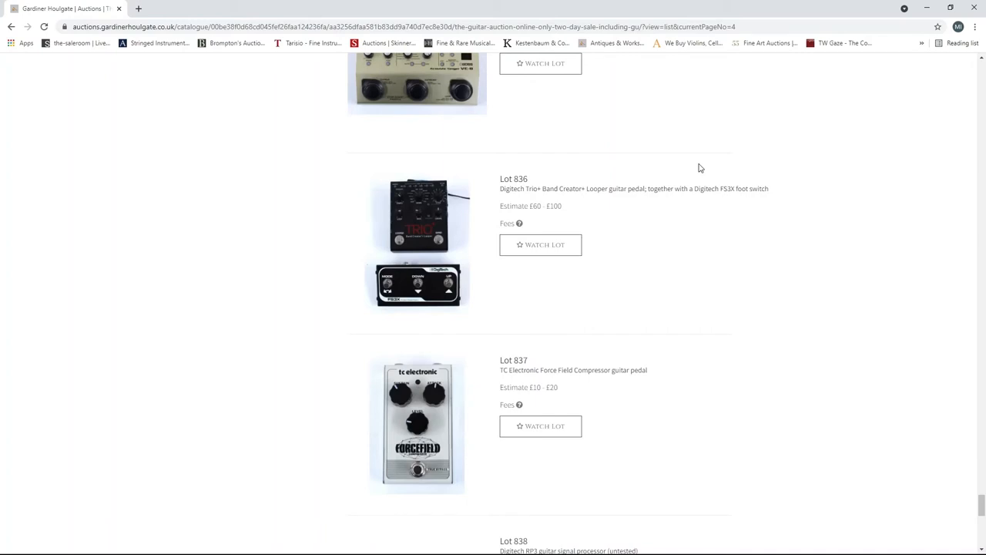
scroll(down, 3)
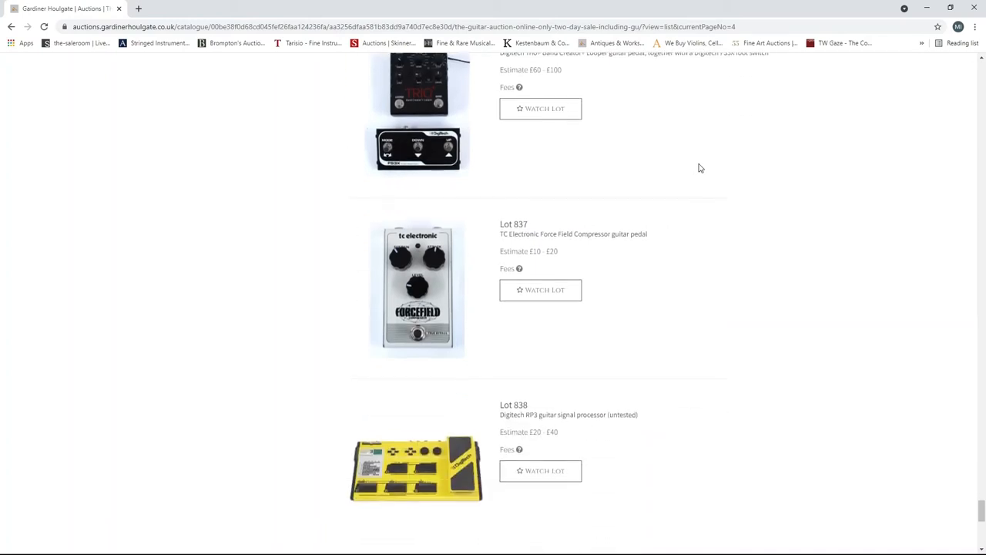
scroll(down, 3)
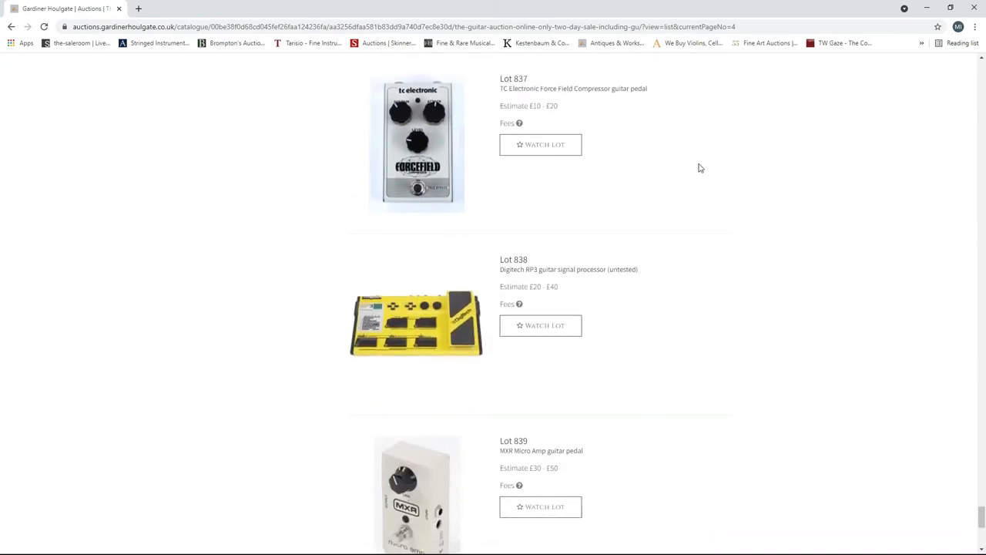
scroll(down, 3)
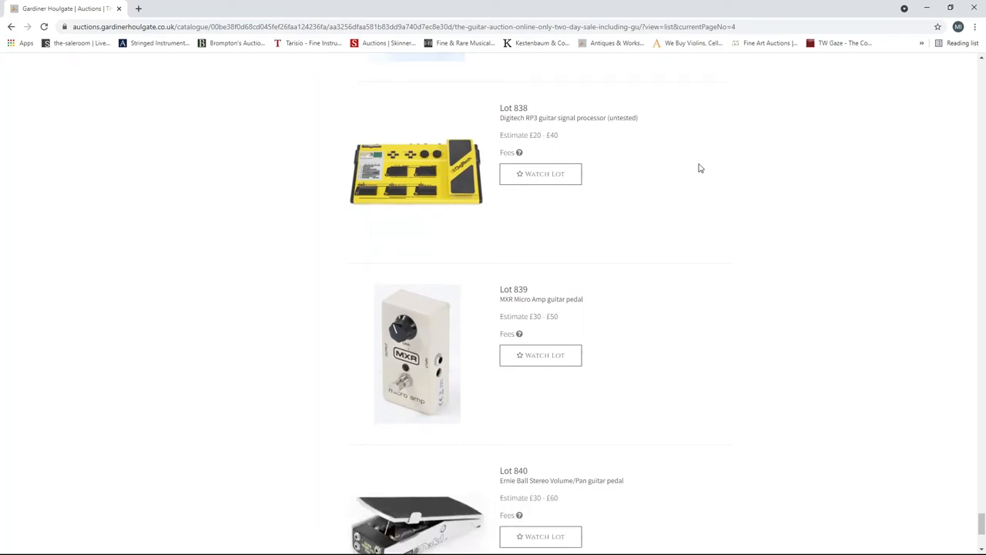
scroll(down, 3)
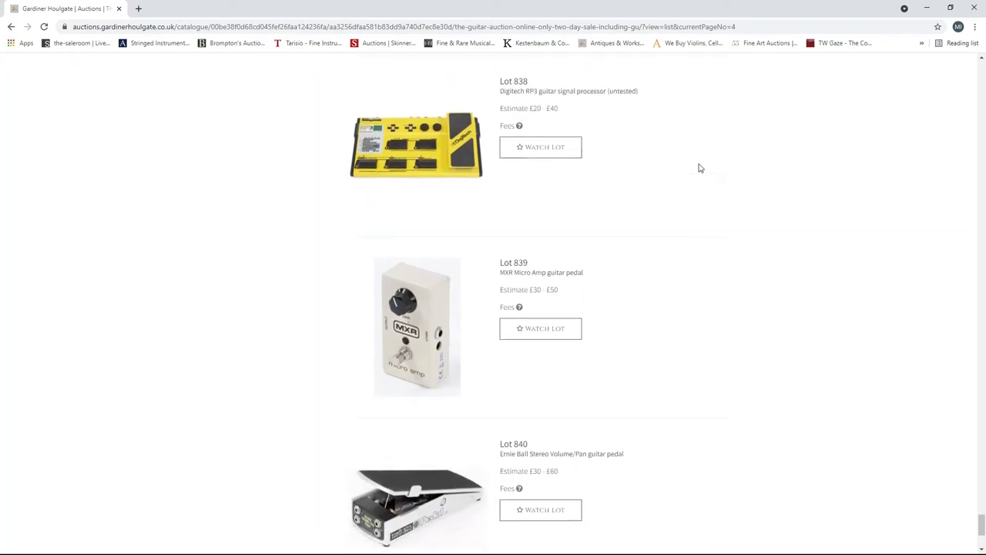
scroll(down, 3)
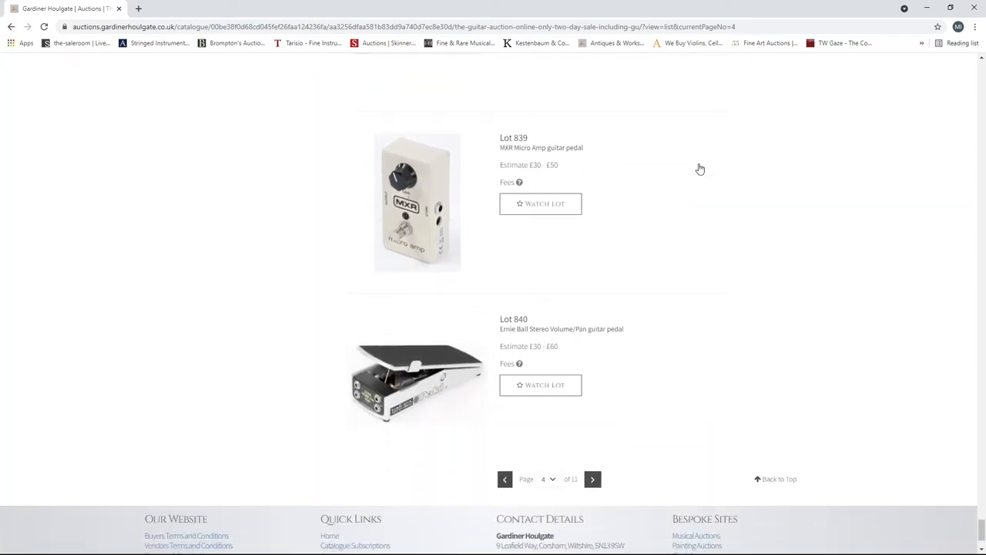
scroll(down, 3)
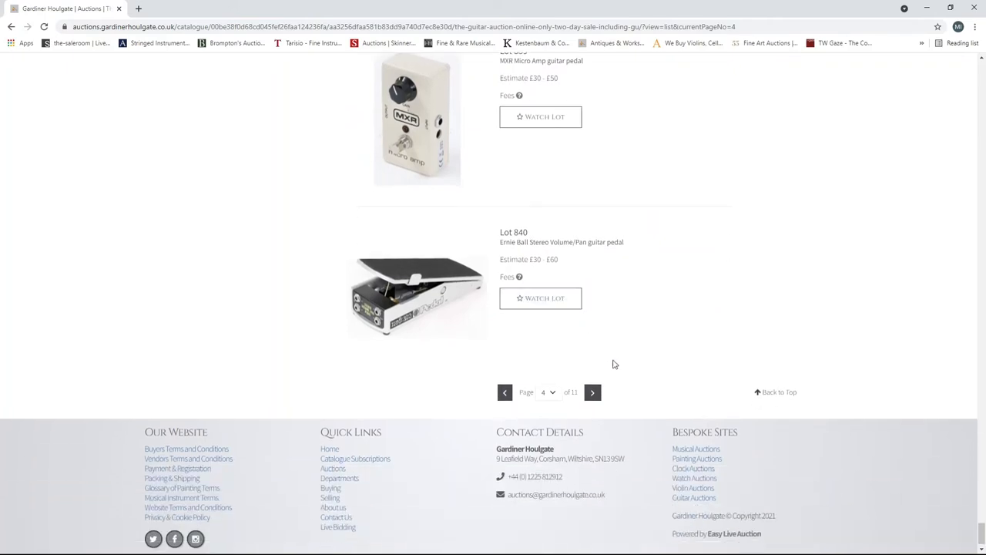
- Move on to page 5 of the catalogue and start at Lot 848
click(593, 392)
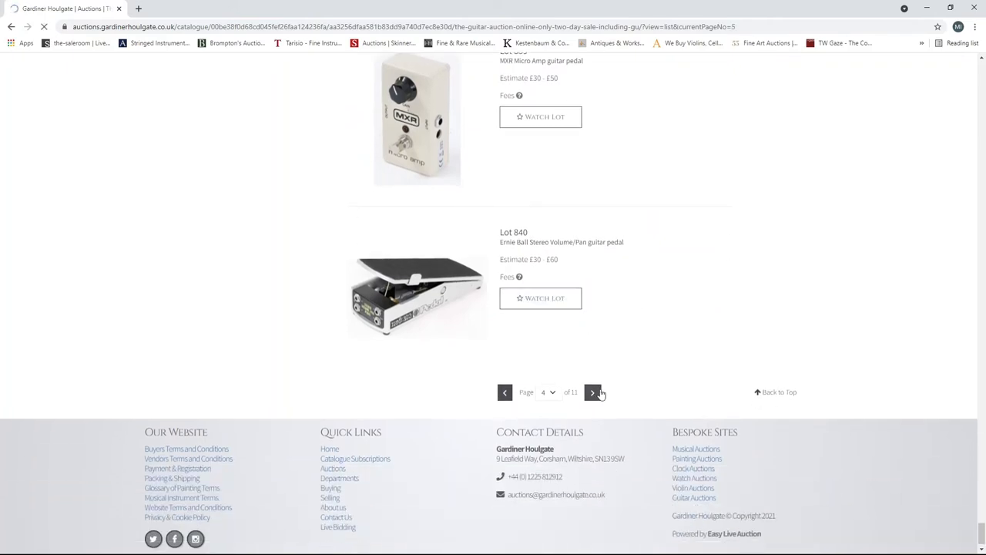
click(593, 393)
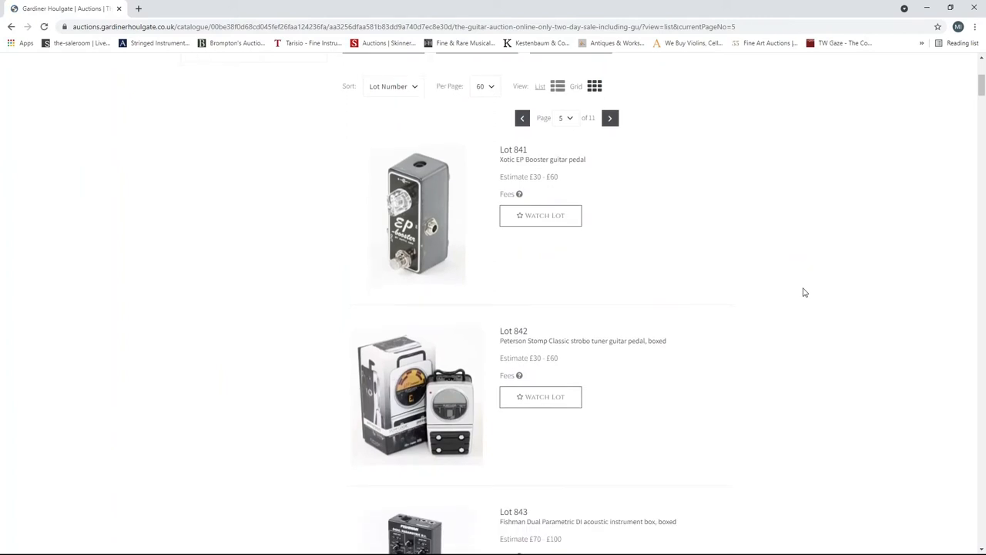
scroll(down, 3)
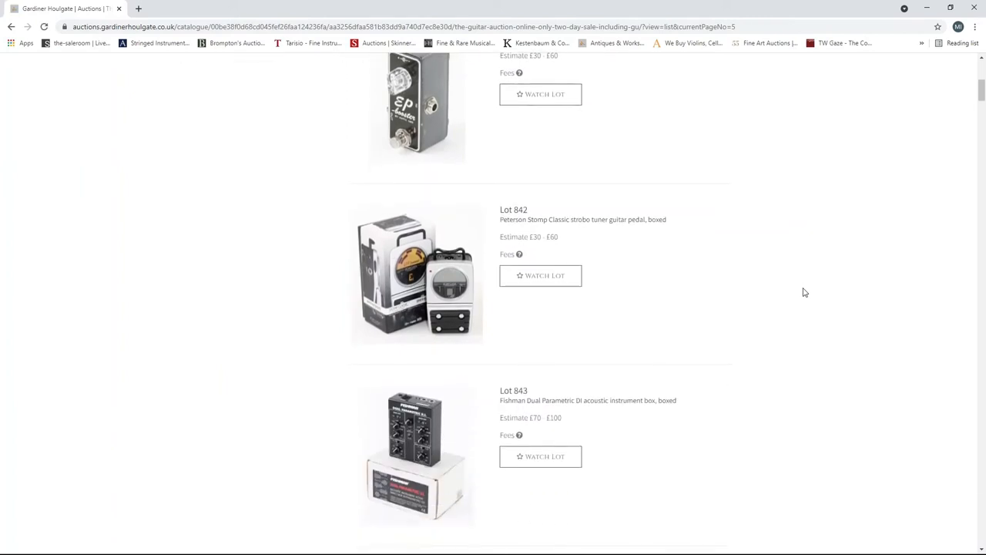
scroll(down, 3)
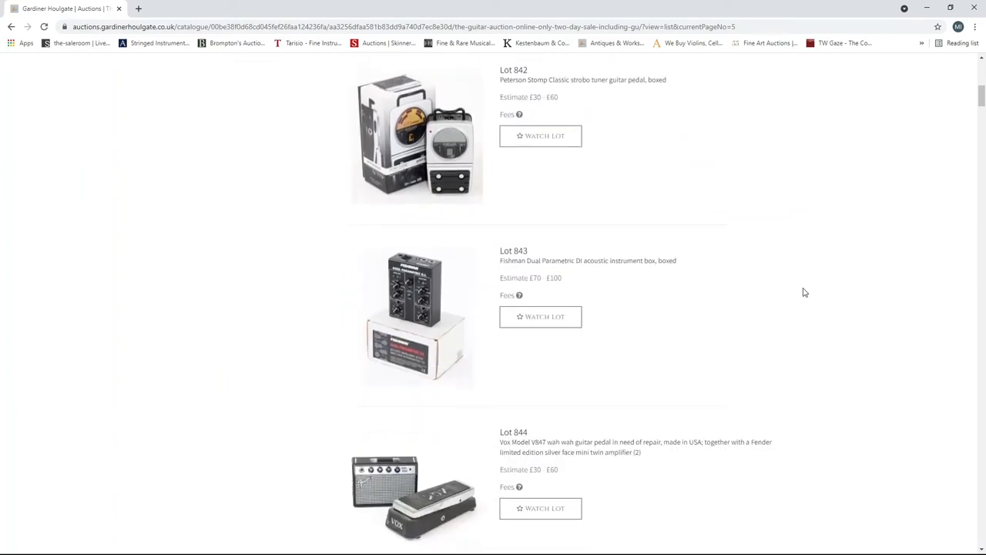
scroll(down, 3)
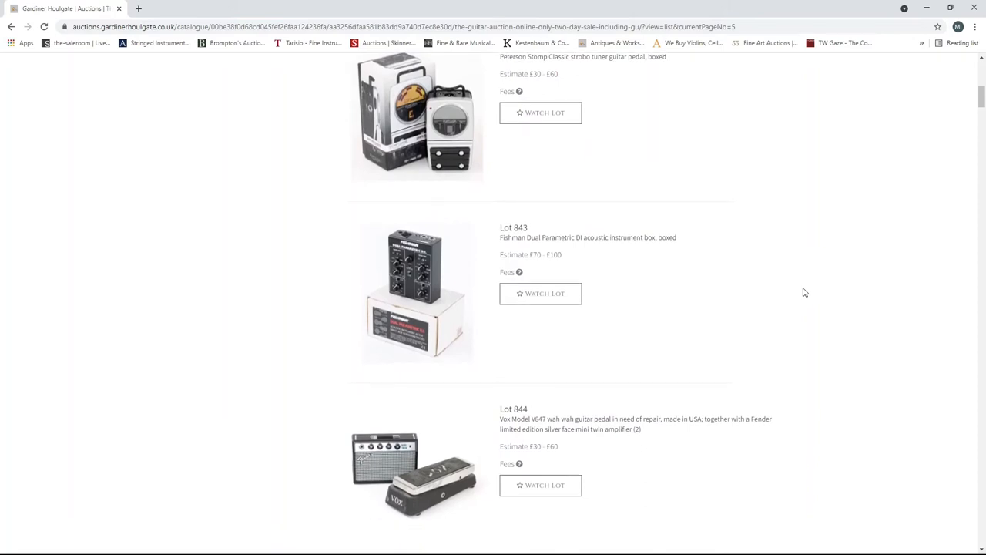
- Scroll page 5 down to Lots 864–866: Maplin Echorder, Hermida Multi Tap, SKB board
scroll(down, 3)
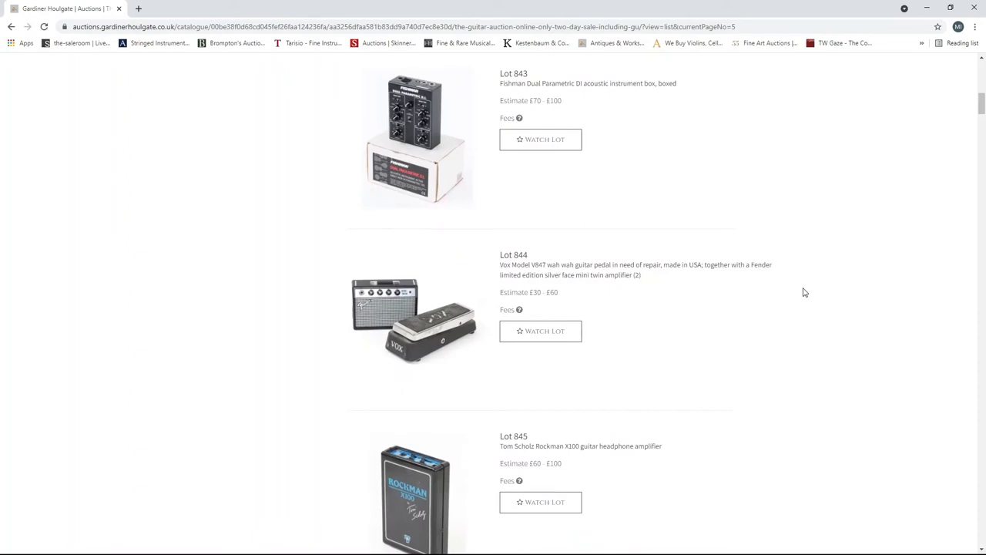
scroll(down, 3)
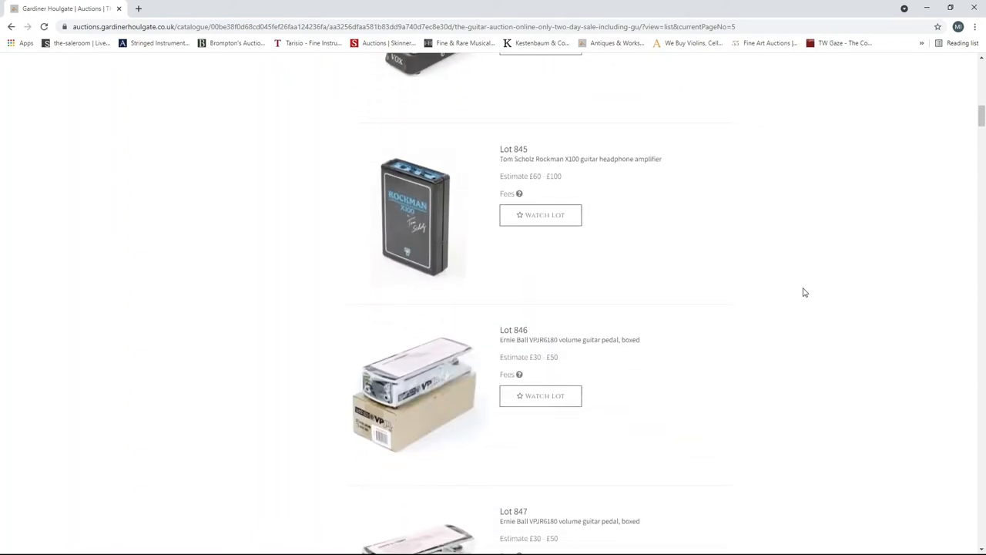
scroll(down, 3)
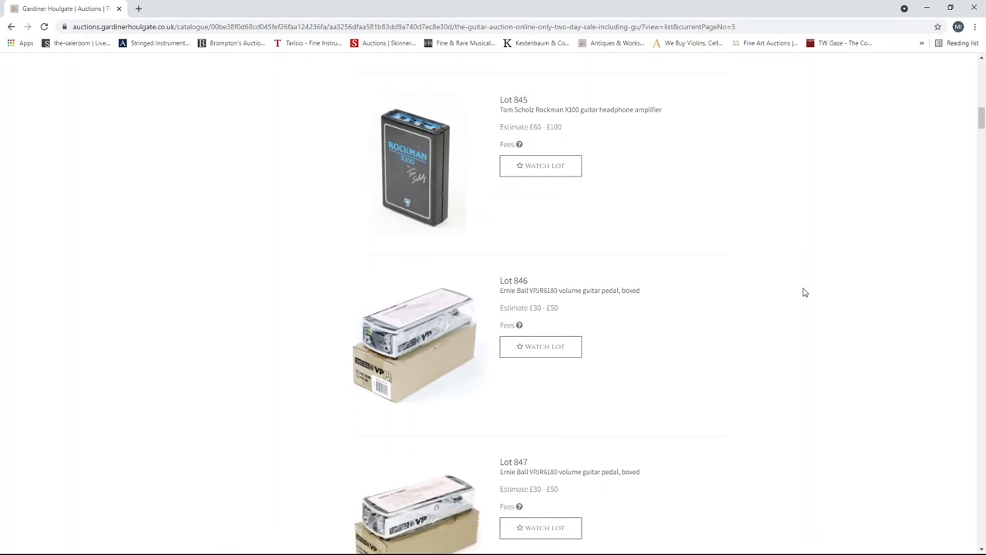
scroll(down, 3)
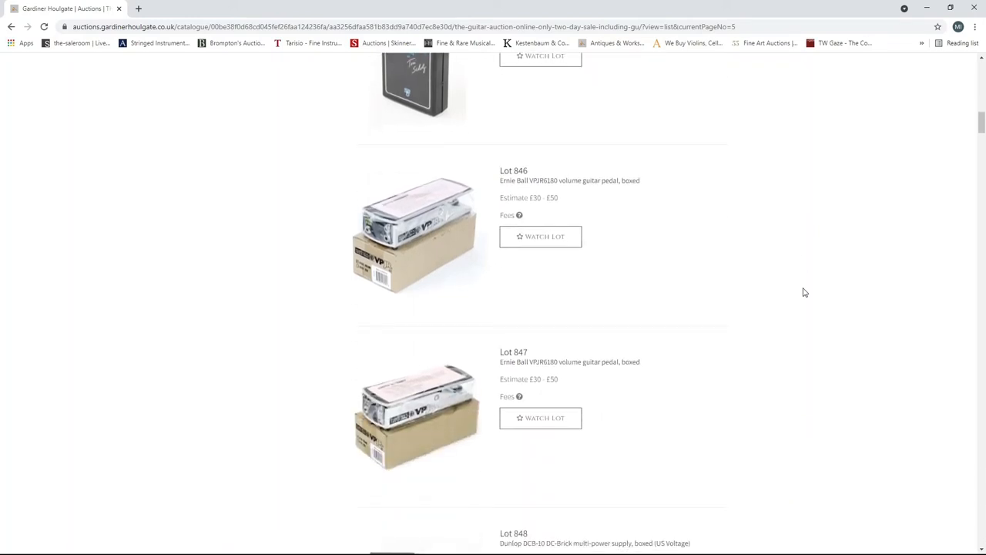
scroll(down, 3)
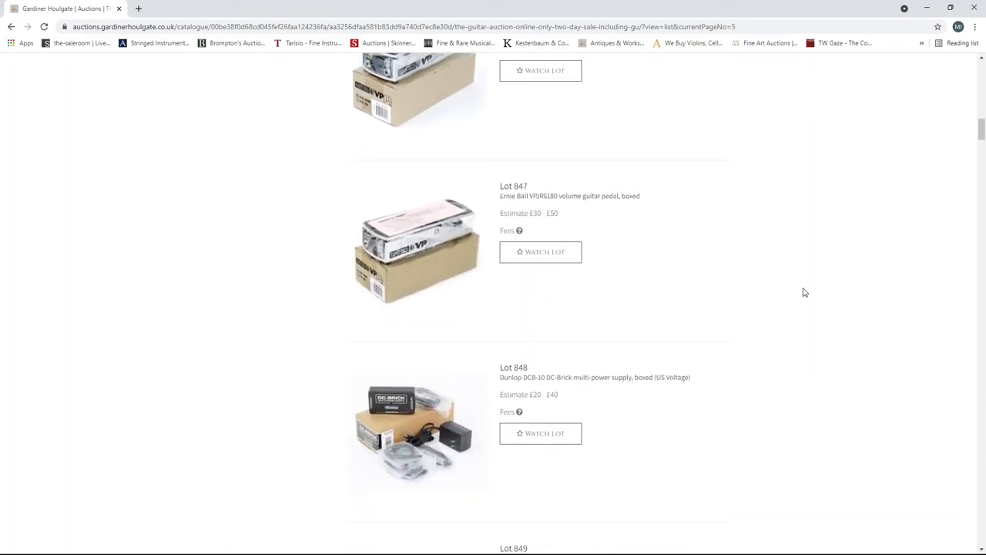
scroll(down, 3)
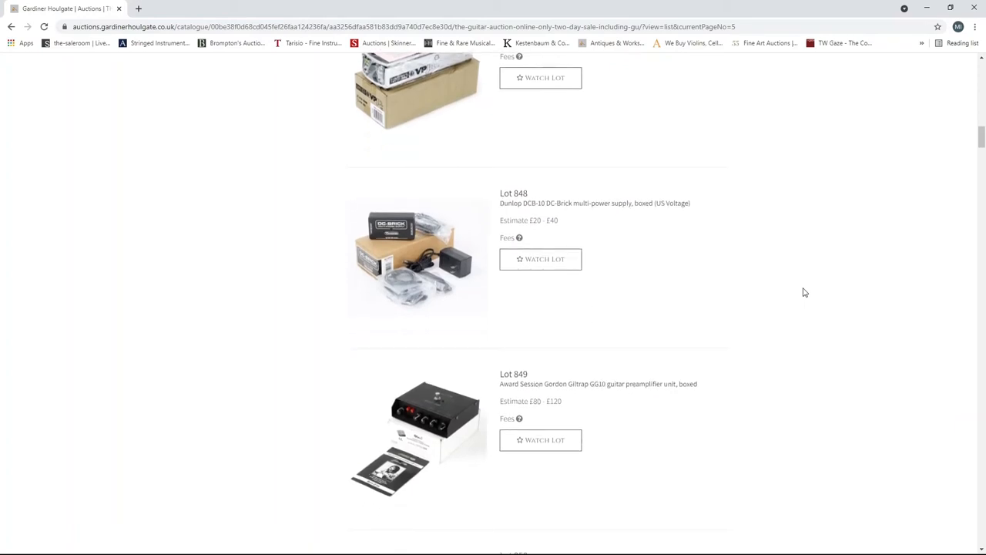
scroll(down, 3)
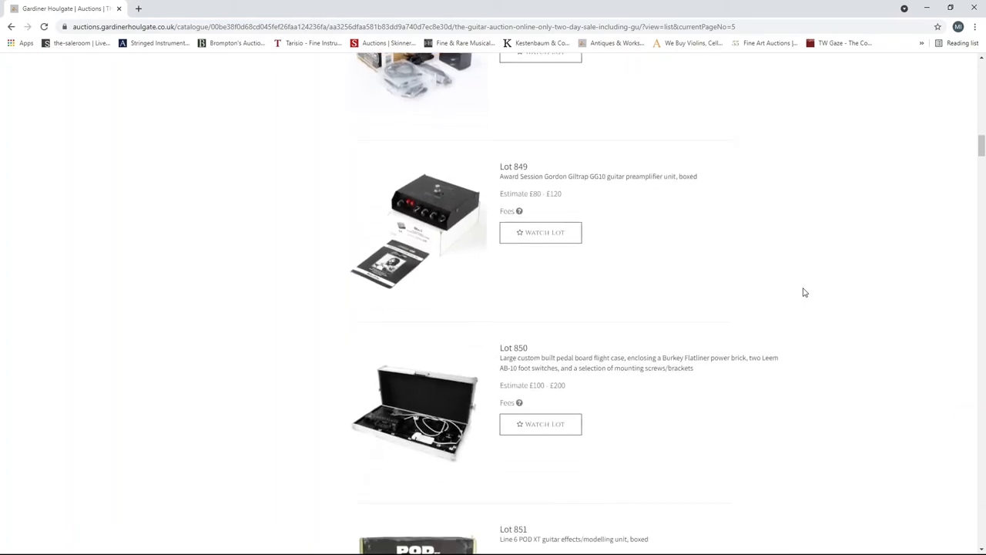
scroll(down, 3)
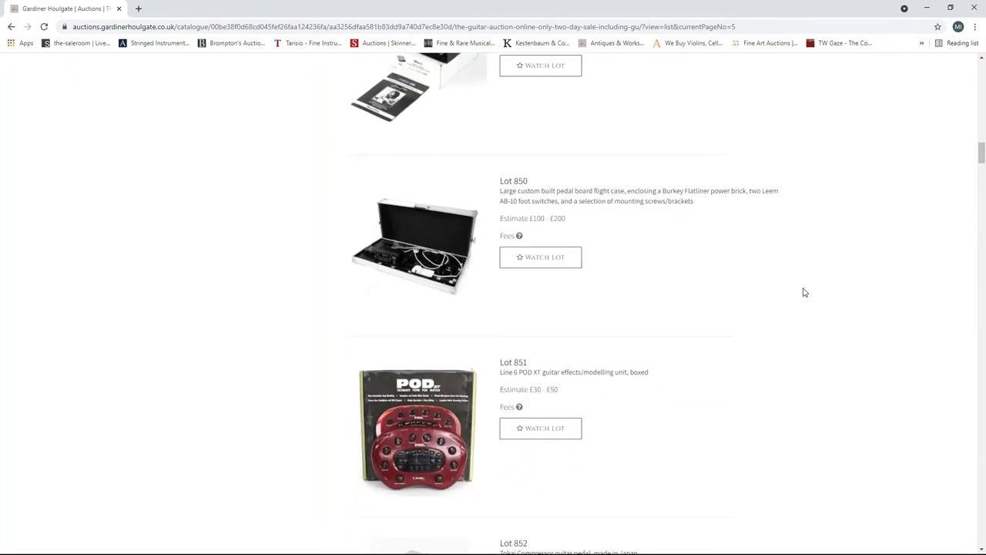
scroll(down, 3)
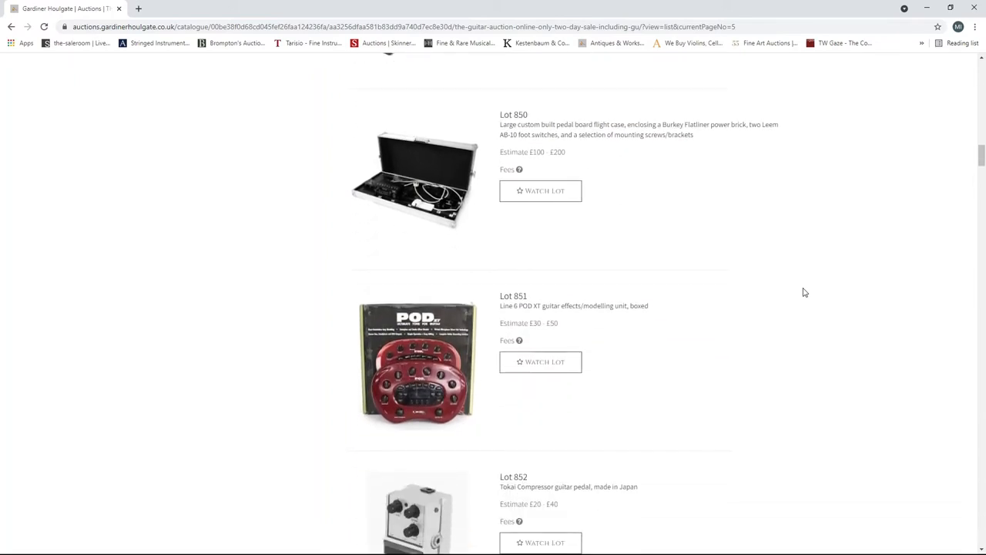
scroll(down, 3)
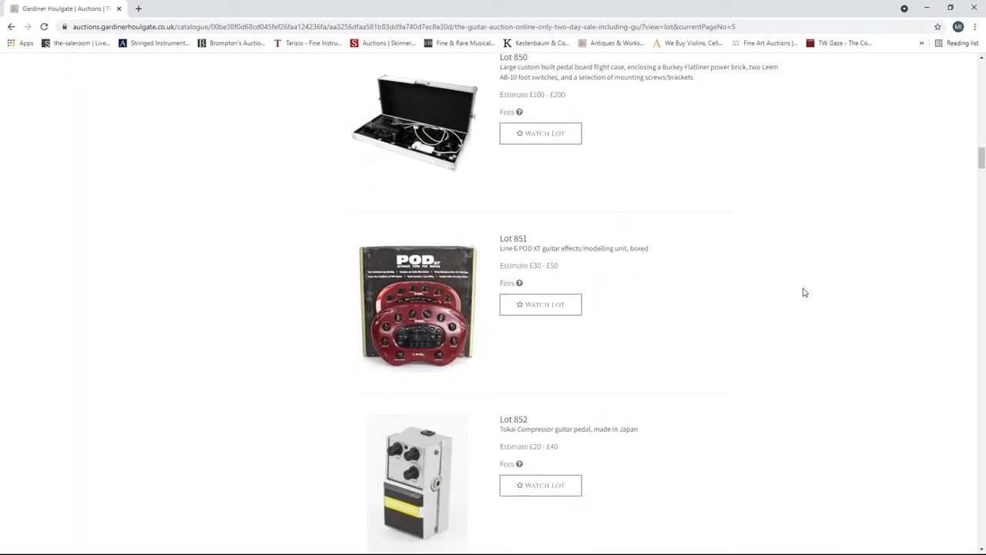
scroll(down, 3)
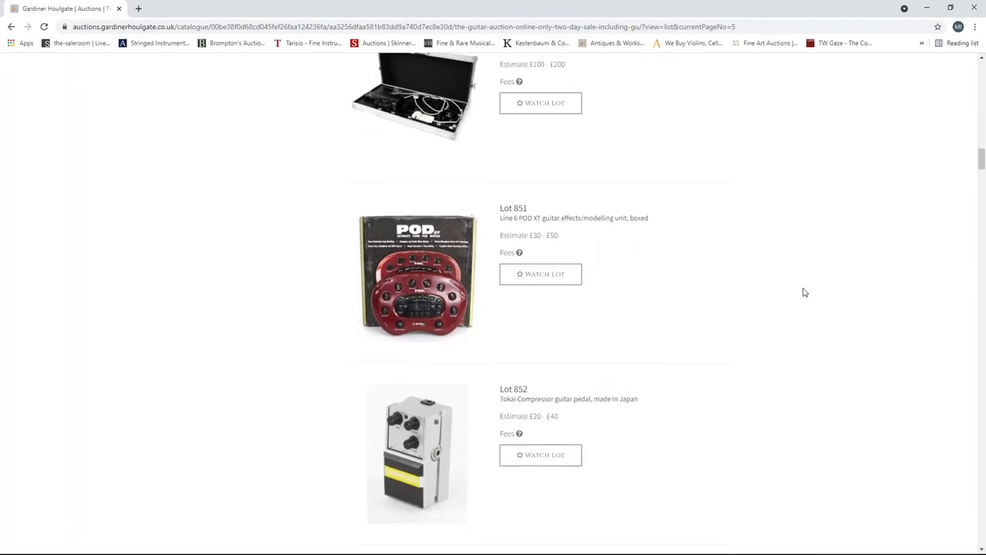
scroll(down, 3)
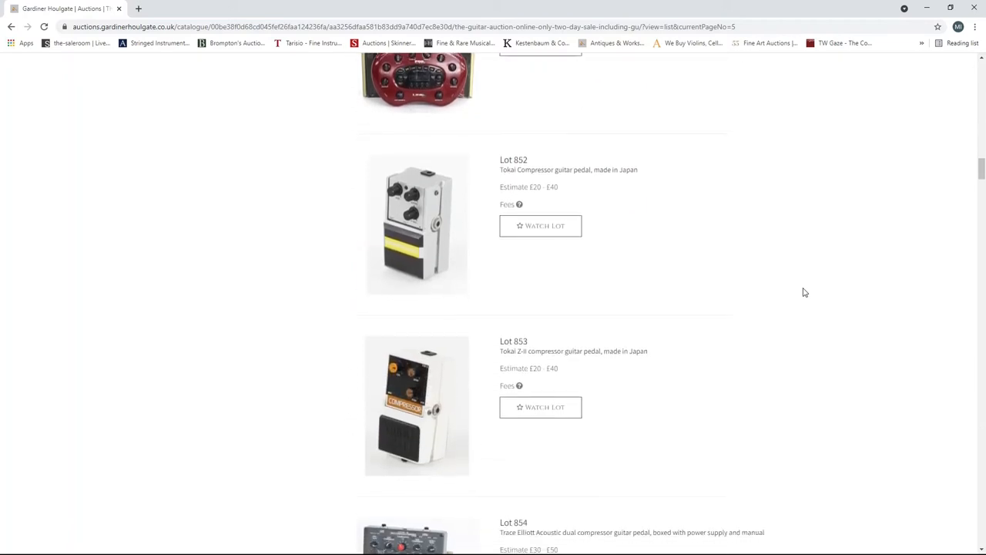
scroll(down, 3)
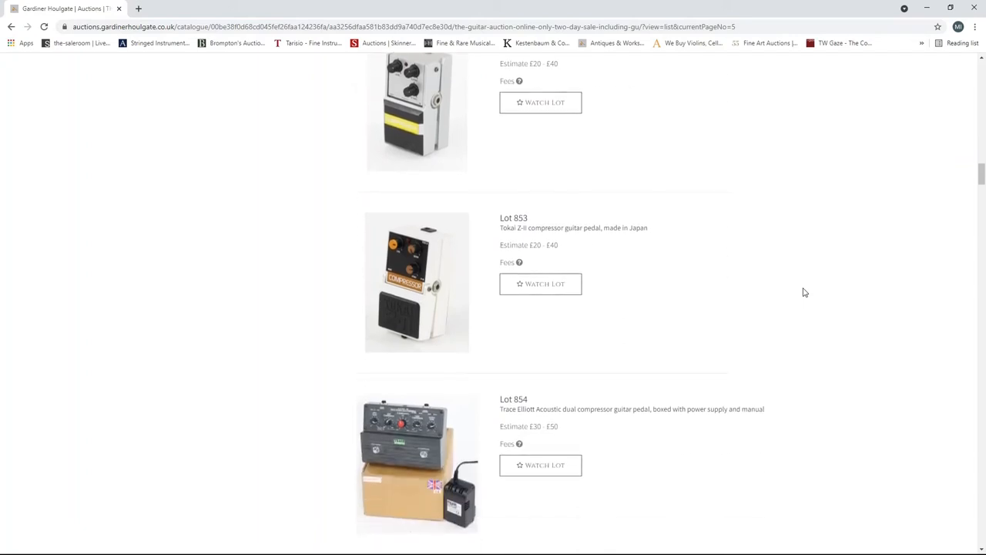
scroll(down, 3)
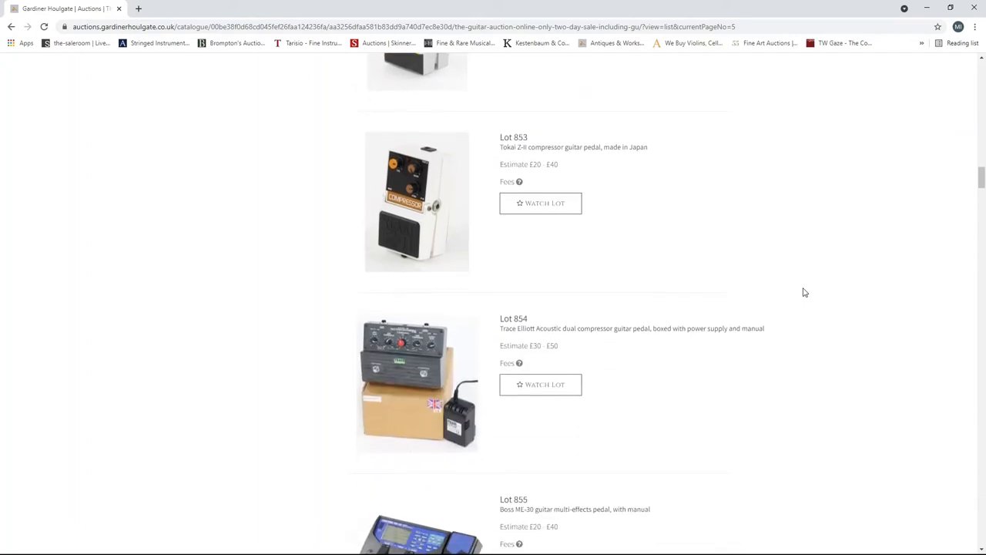
scroll(down, 3)
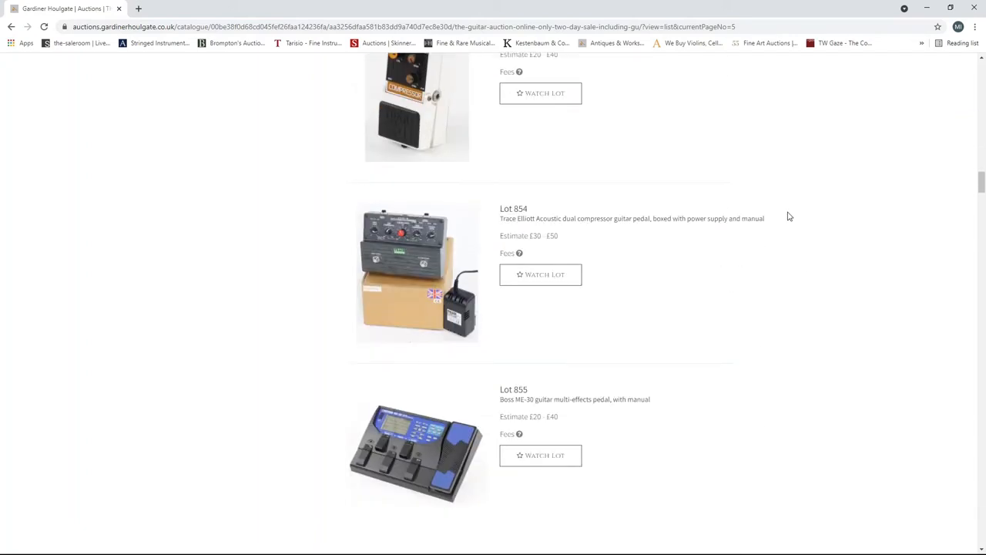
scroll(down, 3)
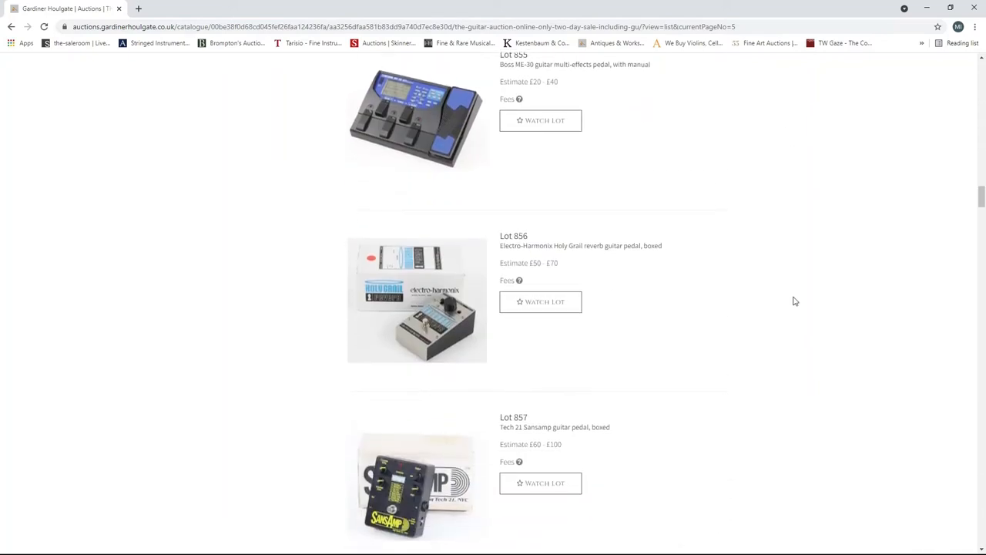
scroll(down, 3)
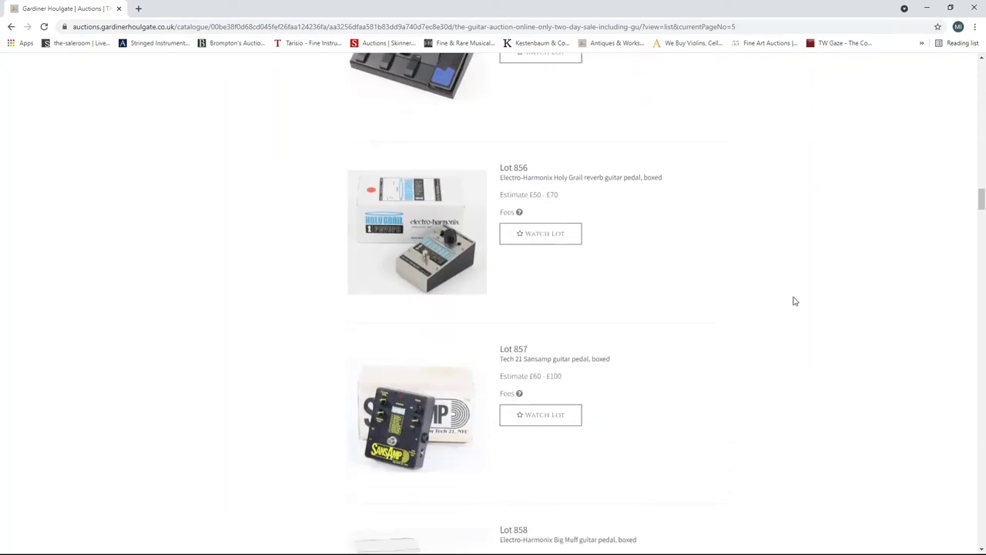
scroll(down, 3)
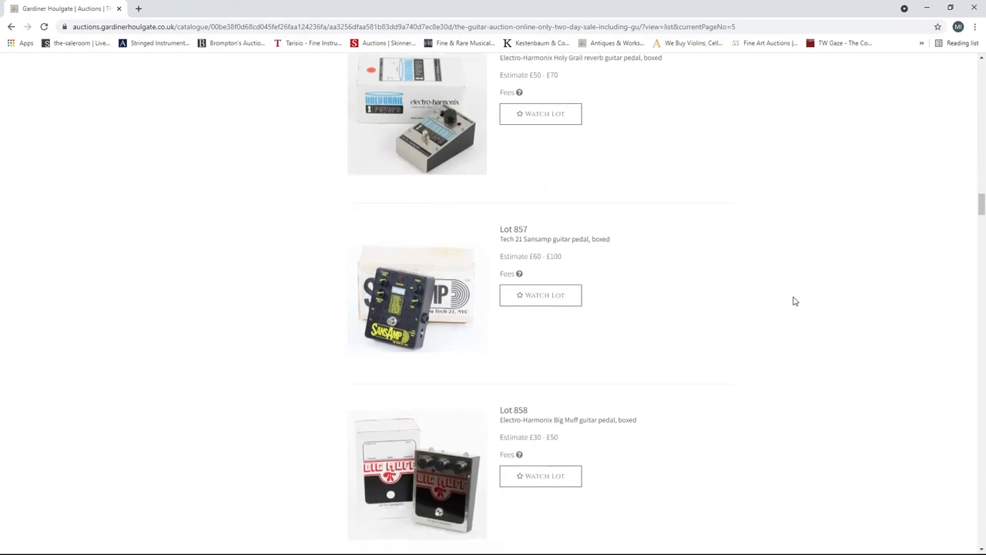
scroll(down, 3)
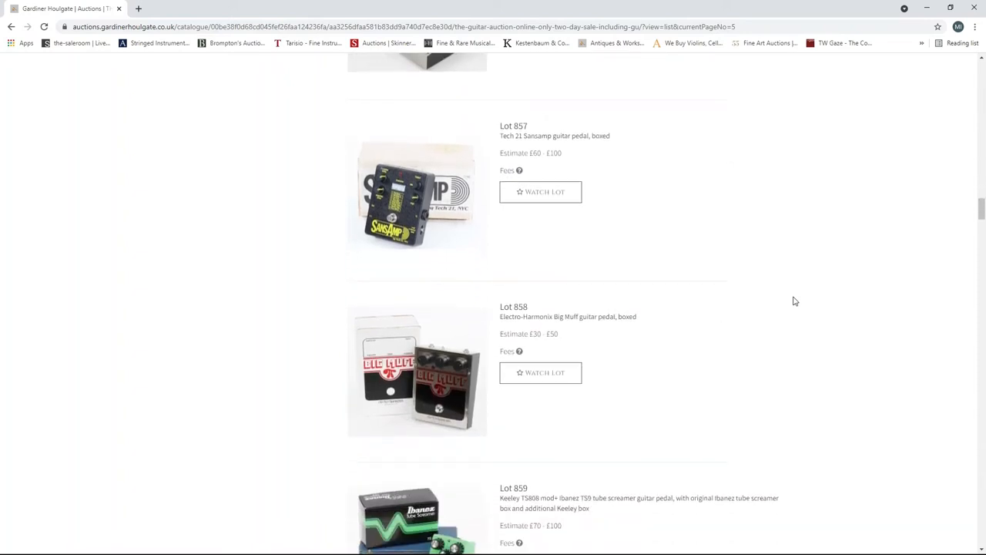
scroll(down, 3)
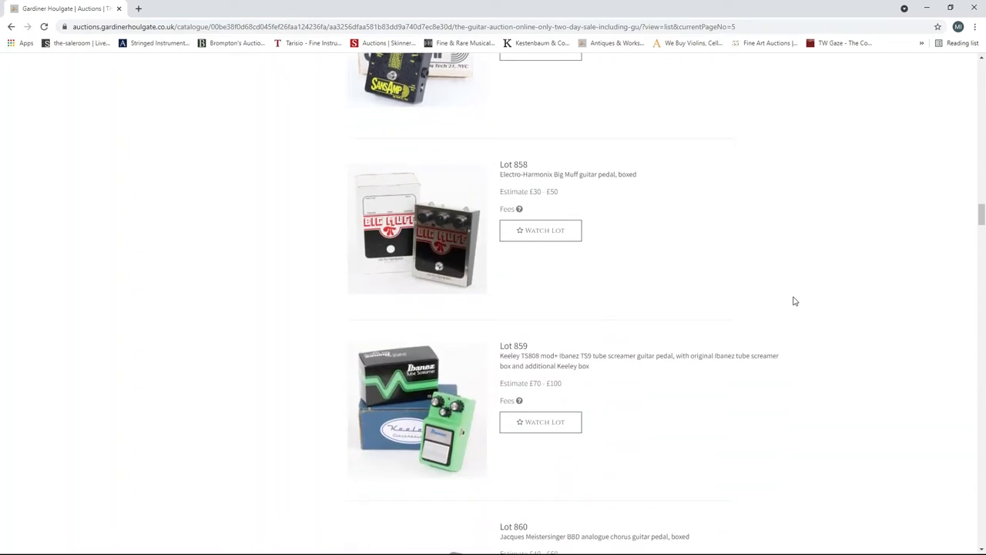
scroll(down, 3)
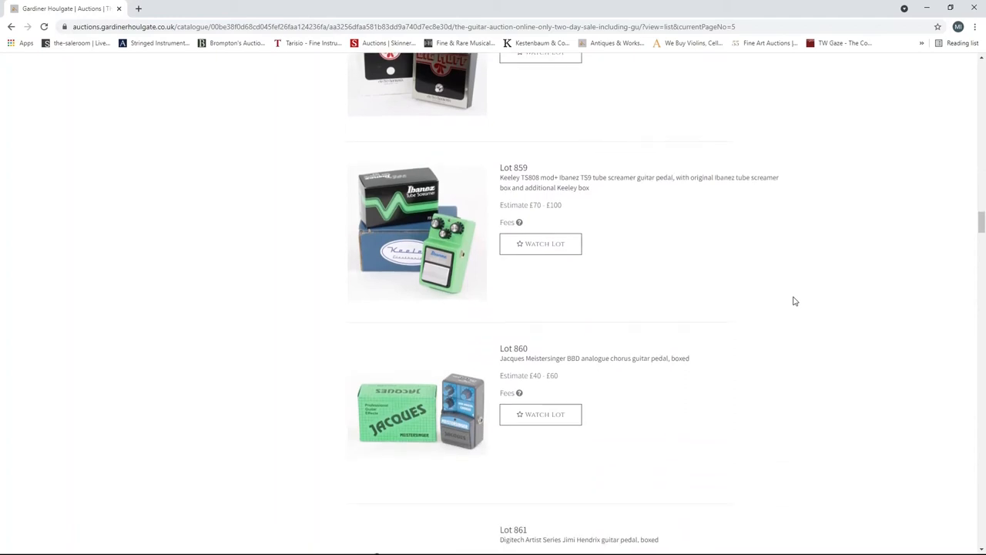
scroll(down, 3)
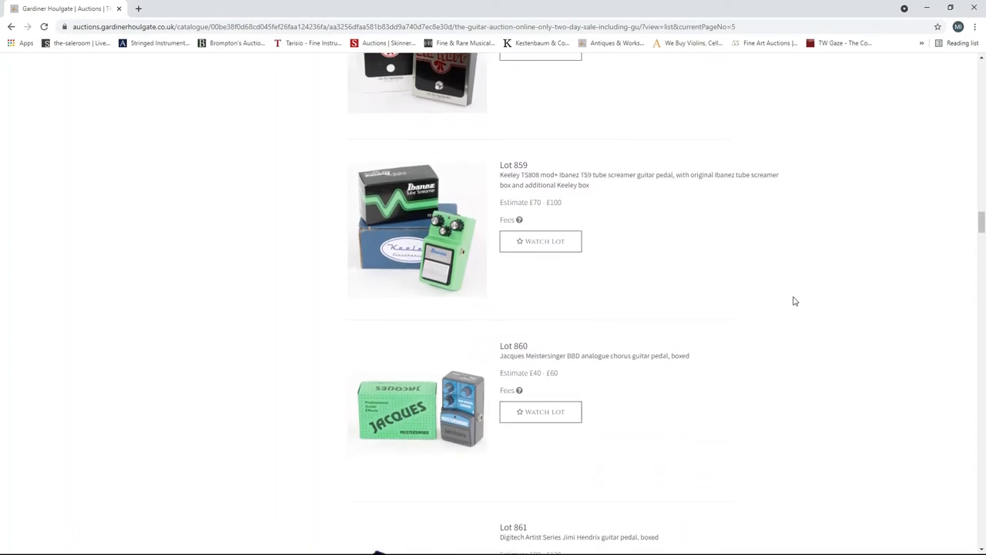
scroll(down, 3)
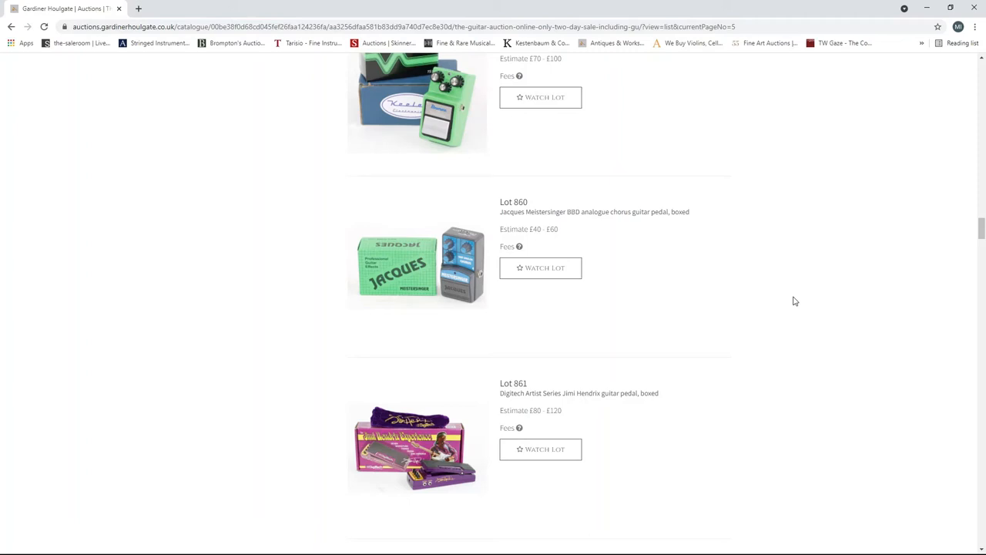
scroll(down, 3)
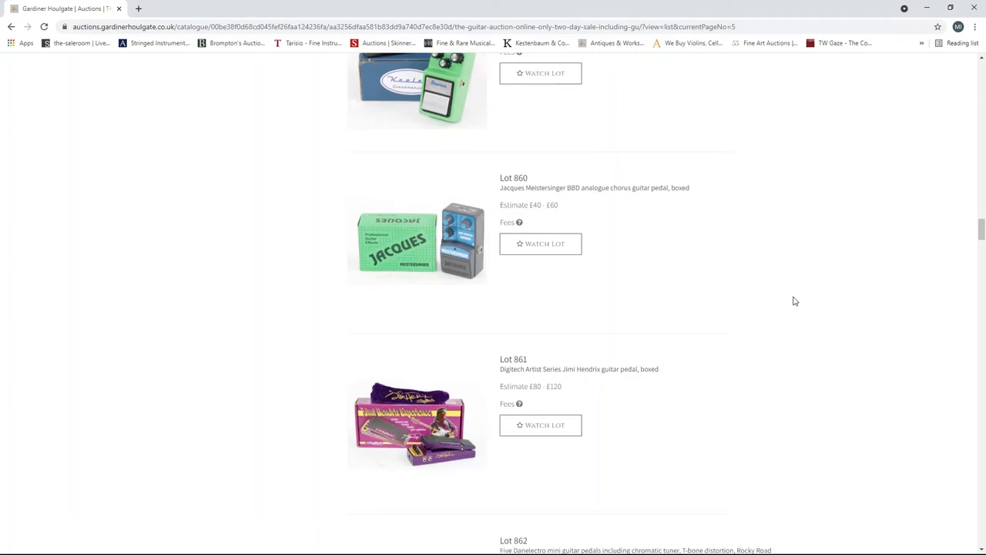
scroll(down, 3)
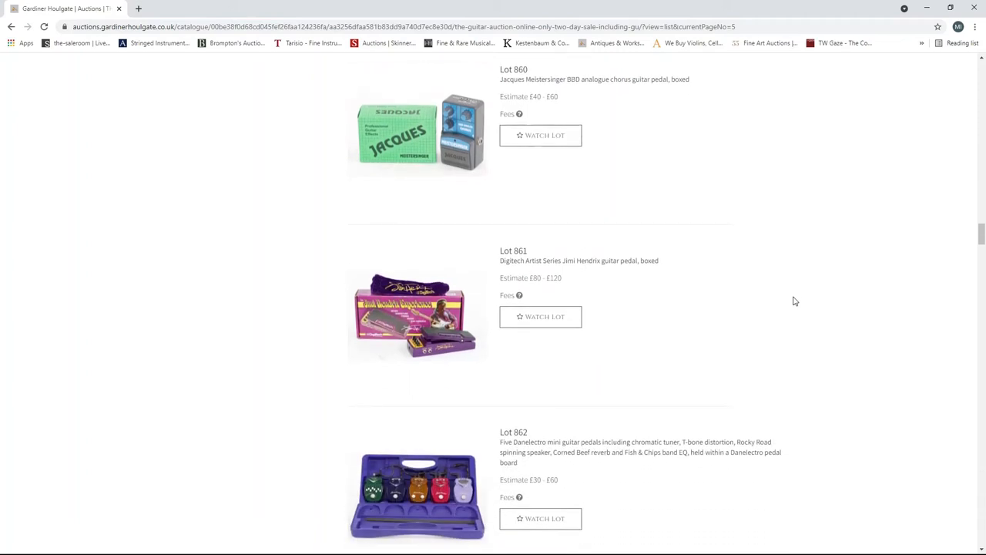
scroll(down, 3)
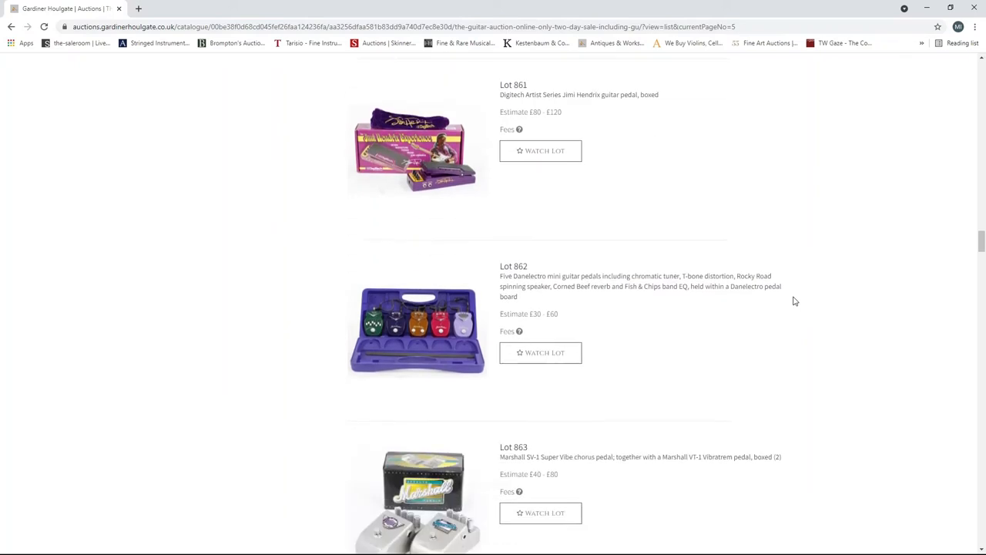
scroll(down, 3)
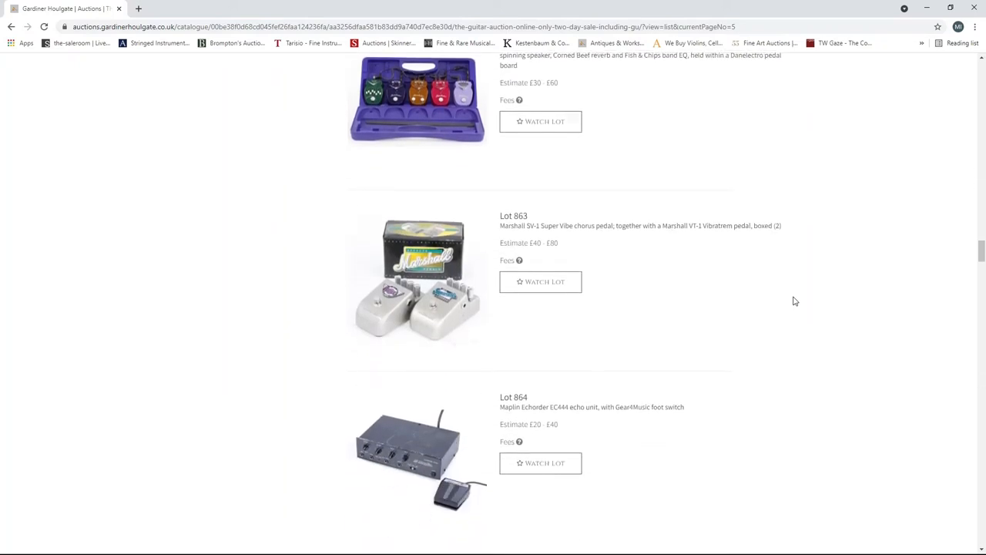
scroll(down, 3)
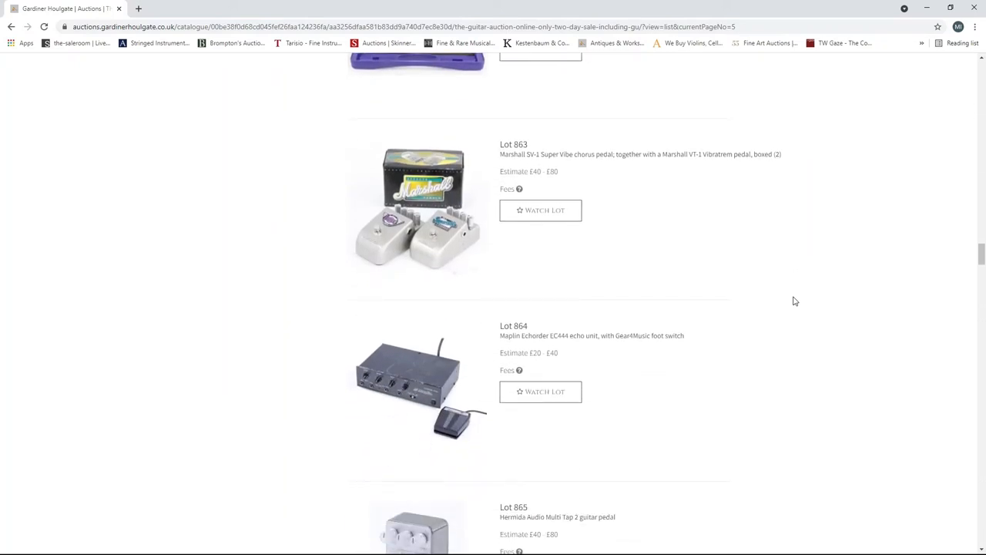
scroll(down, 3)
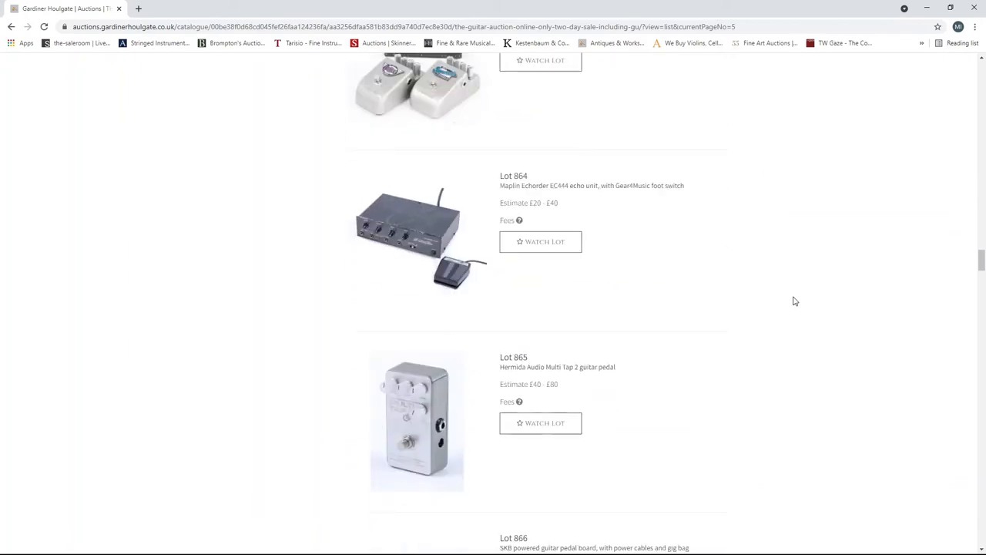
scroll(down, 3)
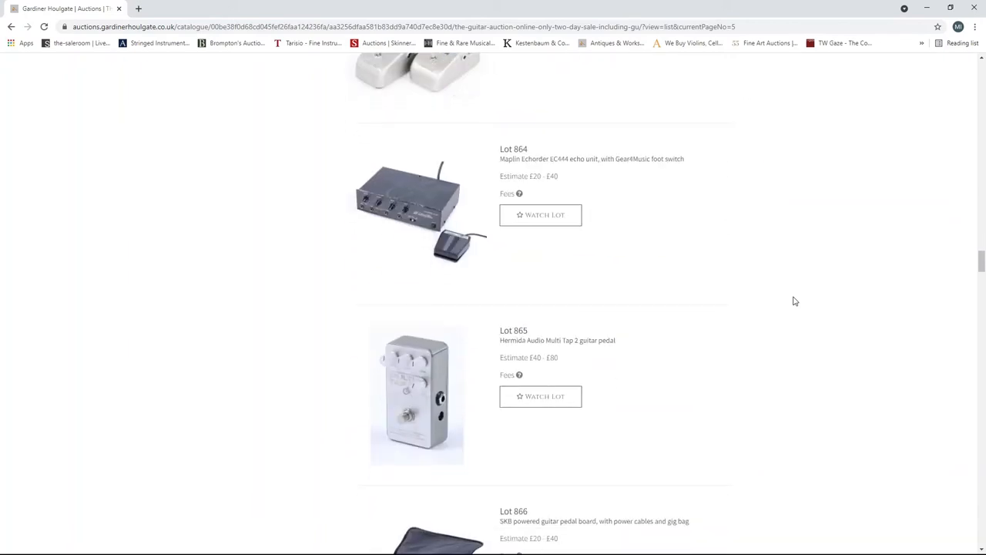
scroll(down, 3)
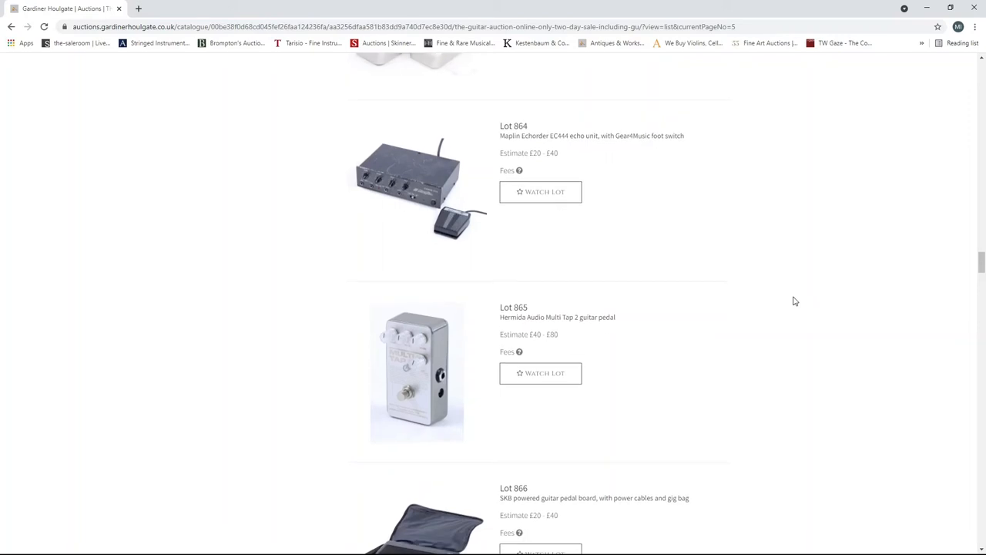
- Scroll page 5 past Lots 894–900 down to the pagination bar
scroll(down, 3)
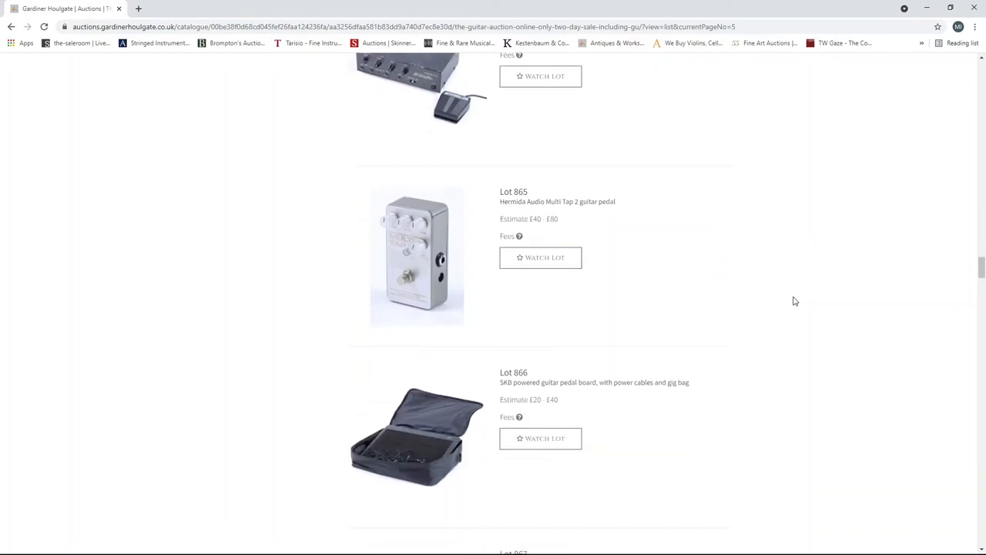
scroll(down, 3)
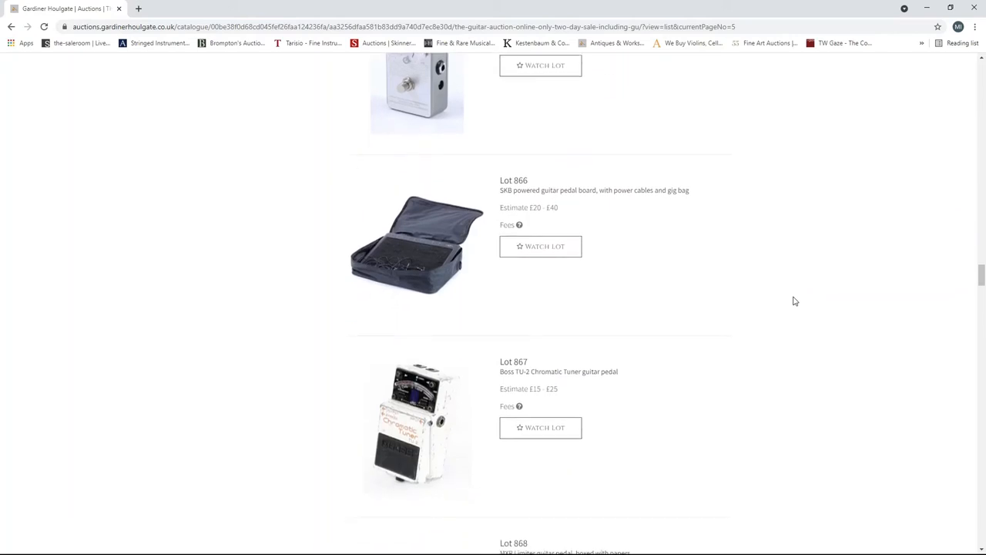
scroll(down, 3)
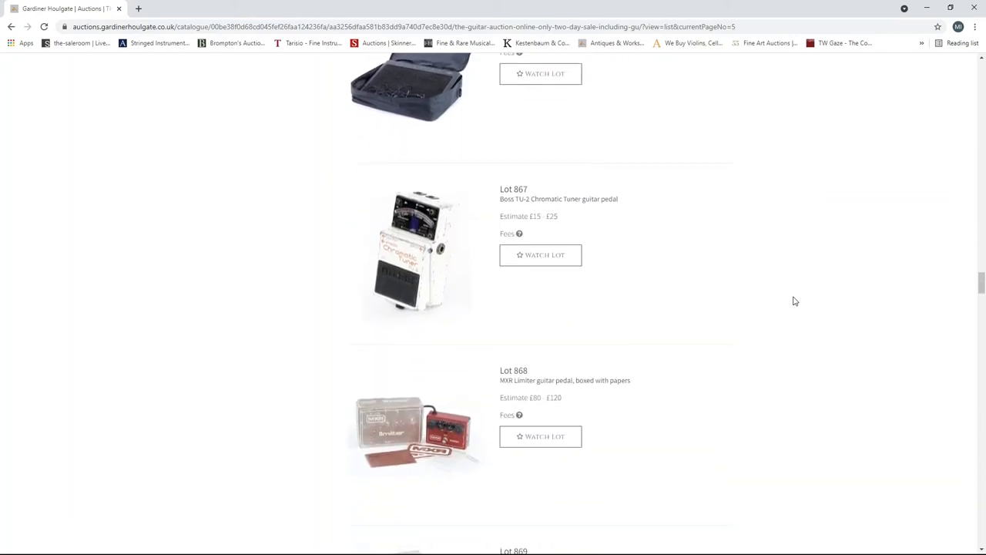
scroll(down, 3)
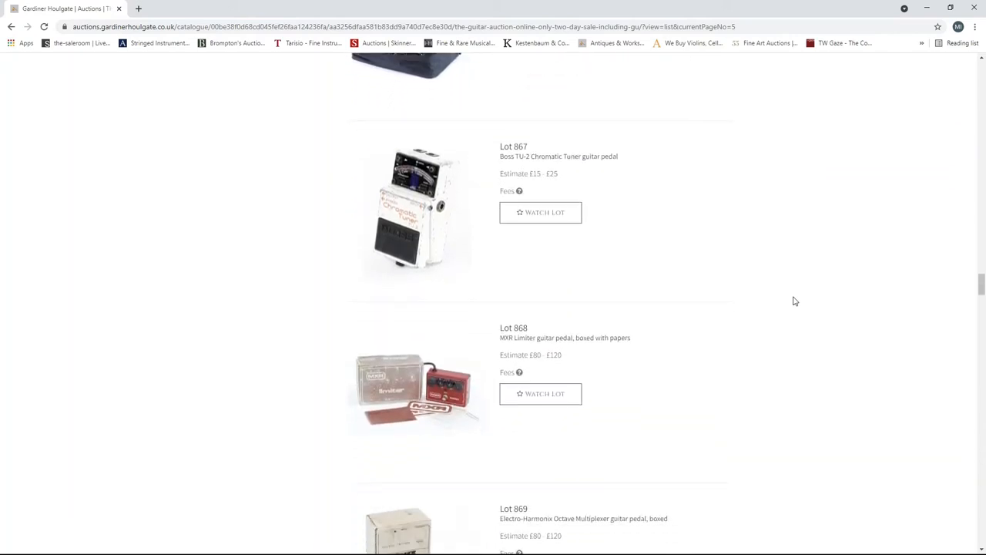
scroll(down, 3)
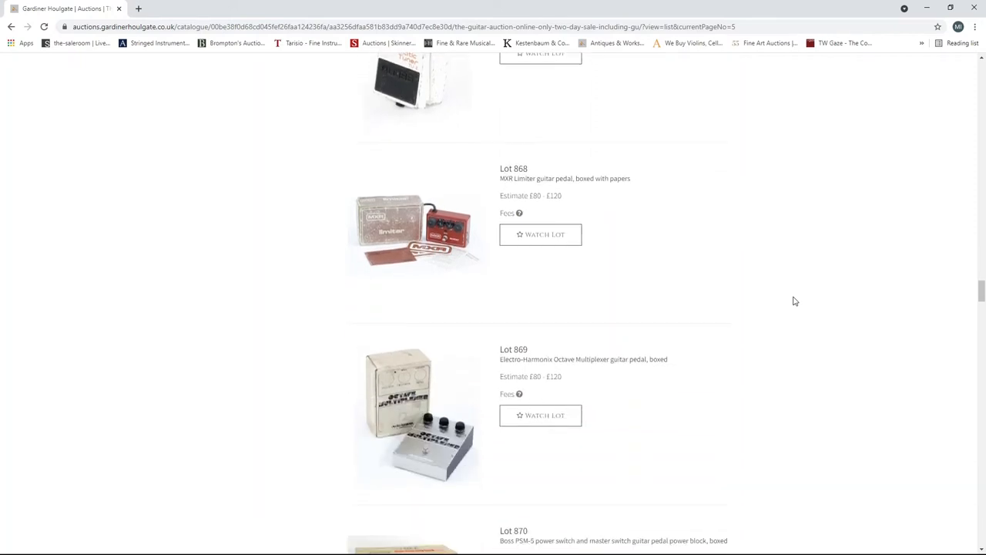
scroll(down, 3)
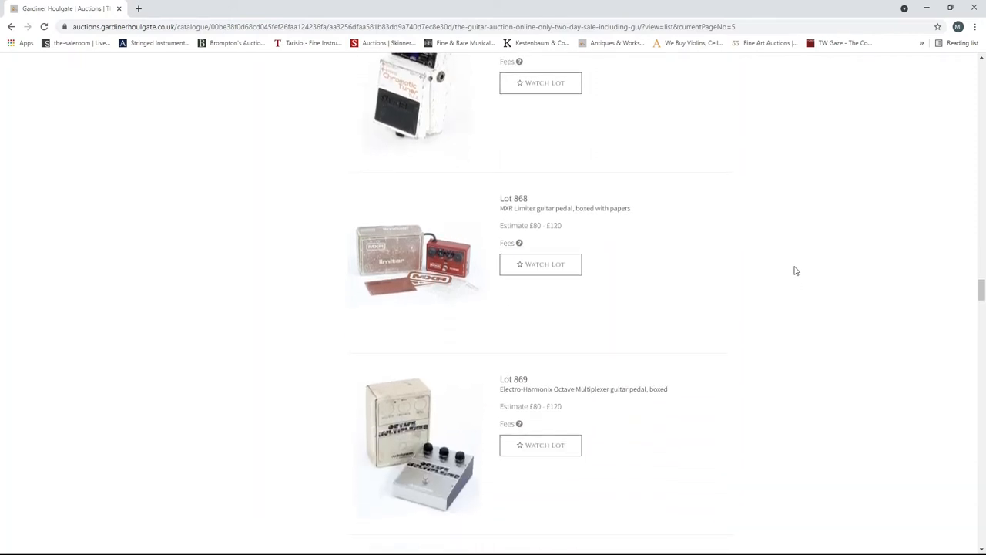
scroll(down, 3)
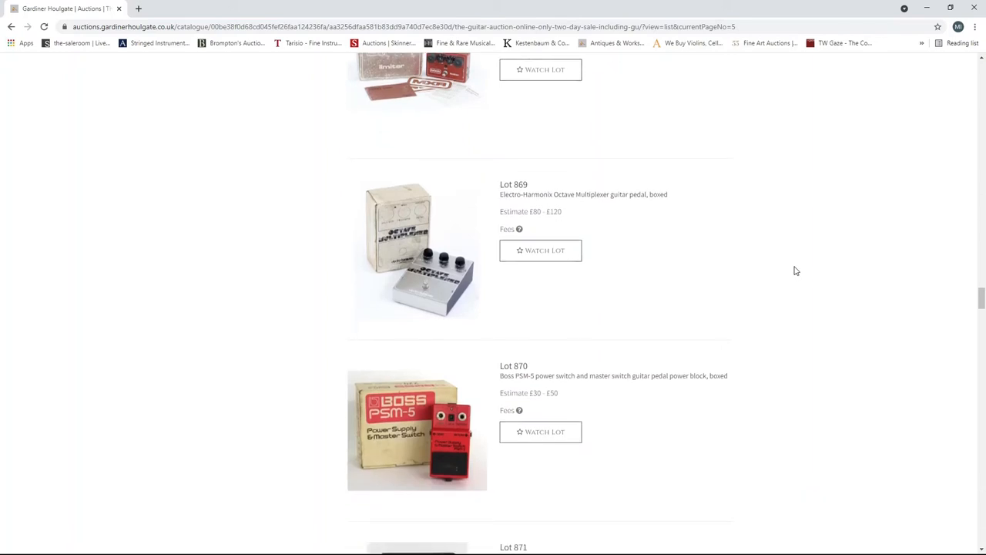
scroll(down, 3)
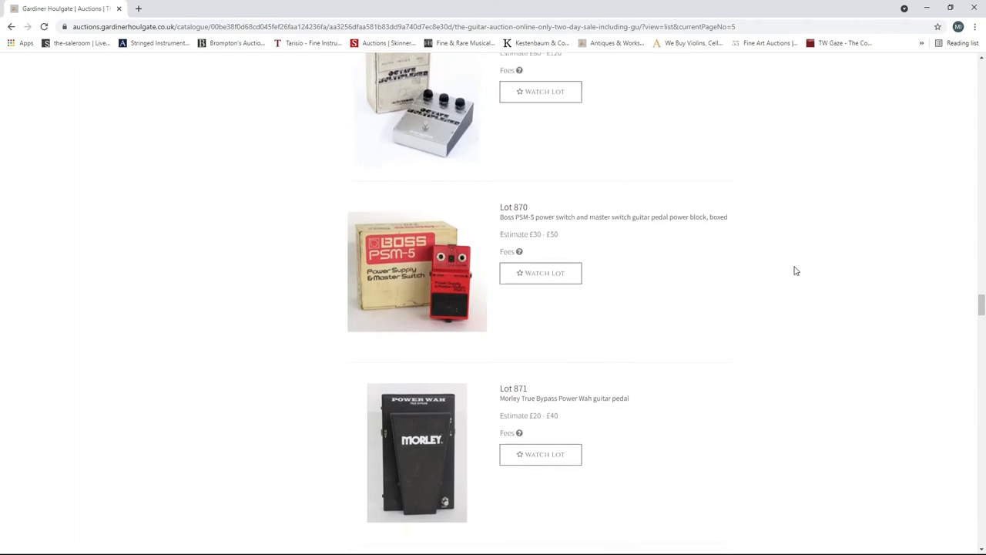
scroll(down, 3)
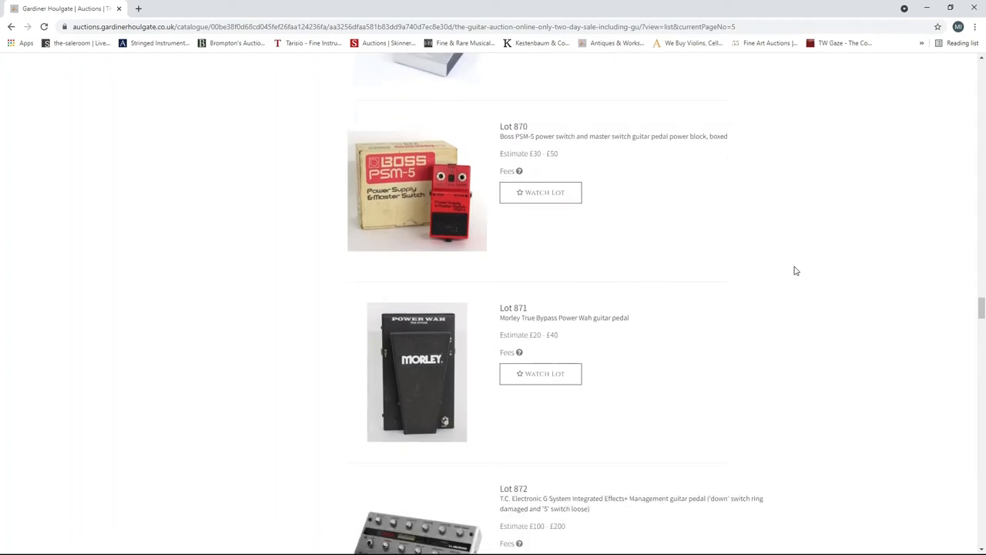
scroll(down, 3)
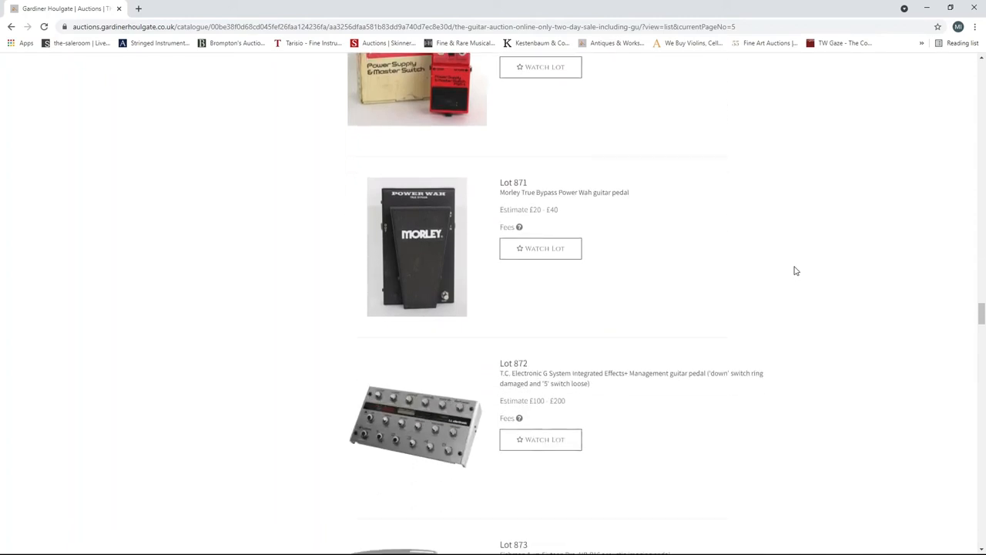
scroll(down, 3)
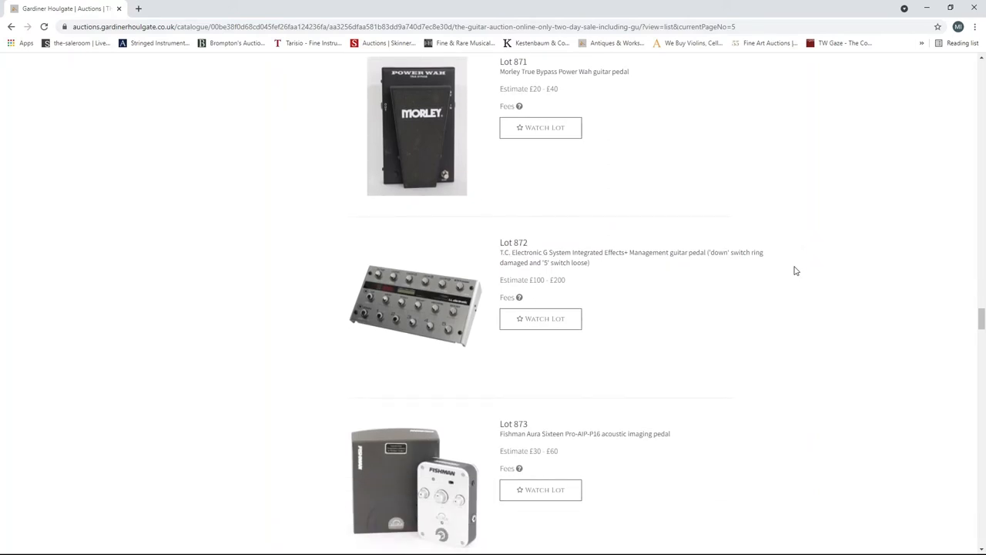
scroll(down, 3)
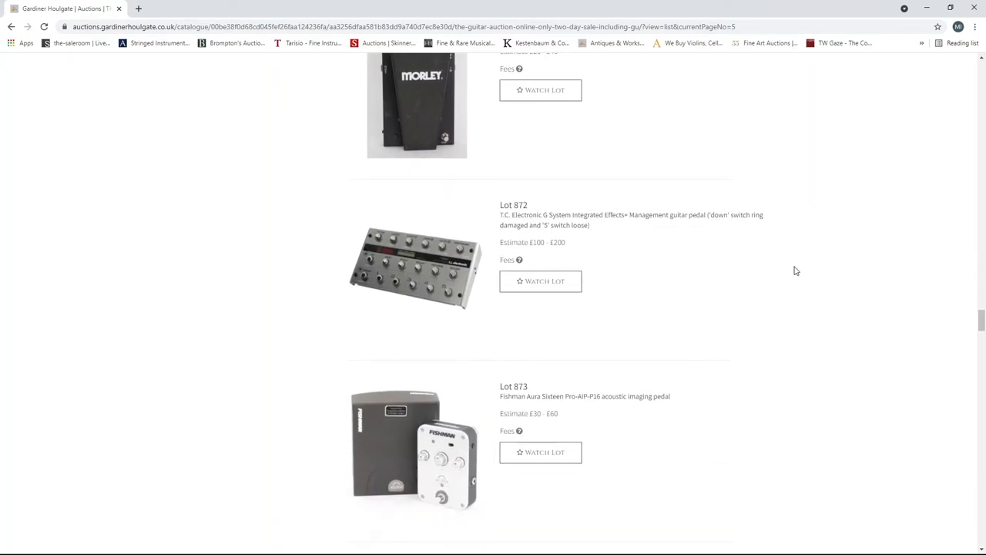
scroll(down, 3)
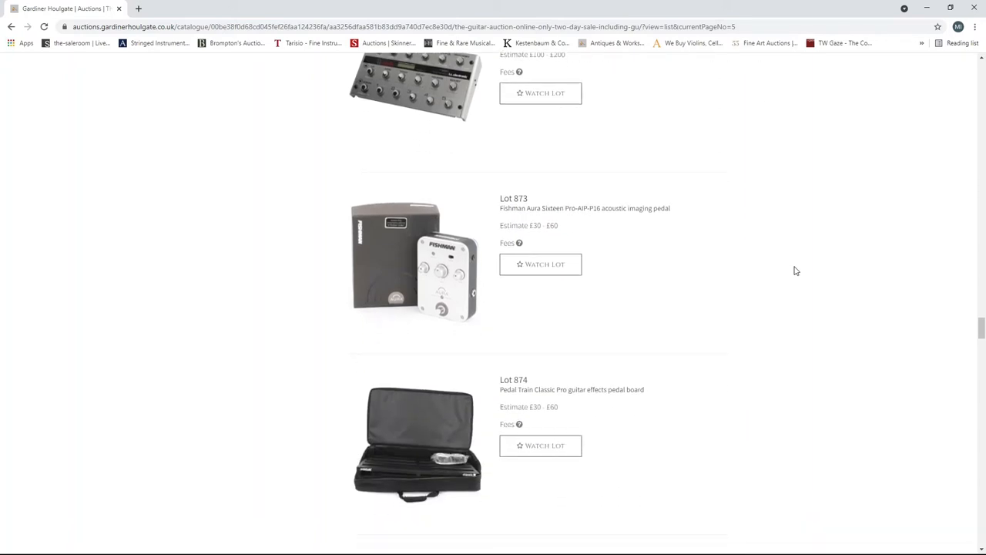
scroll(down, 3)
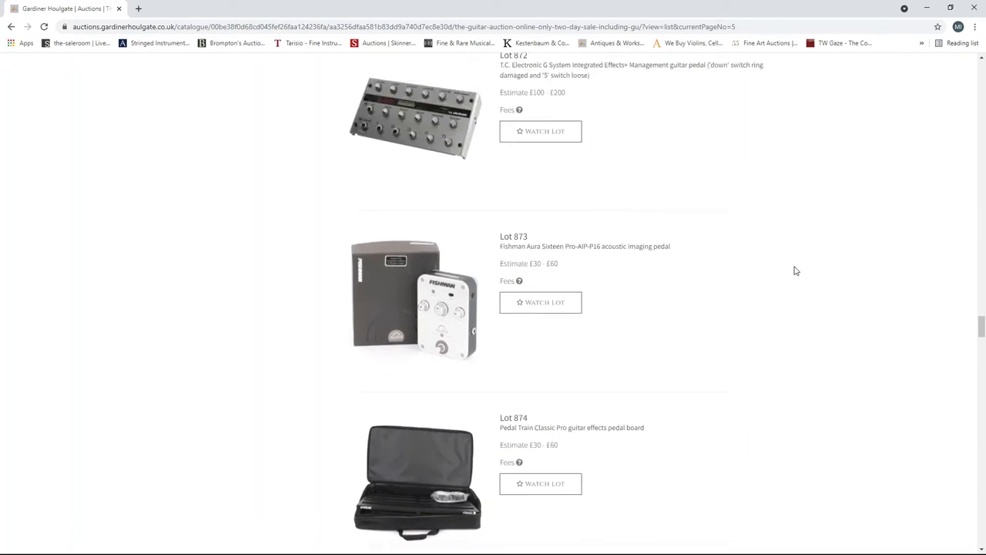
scroll(down, 3)
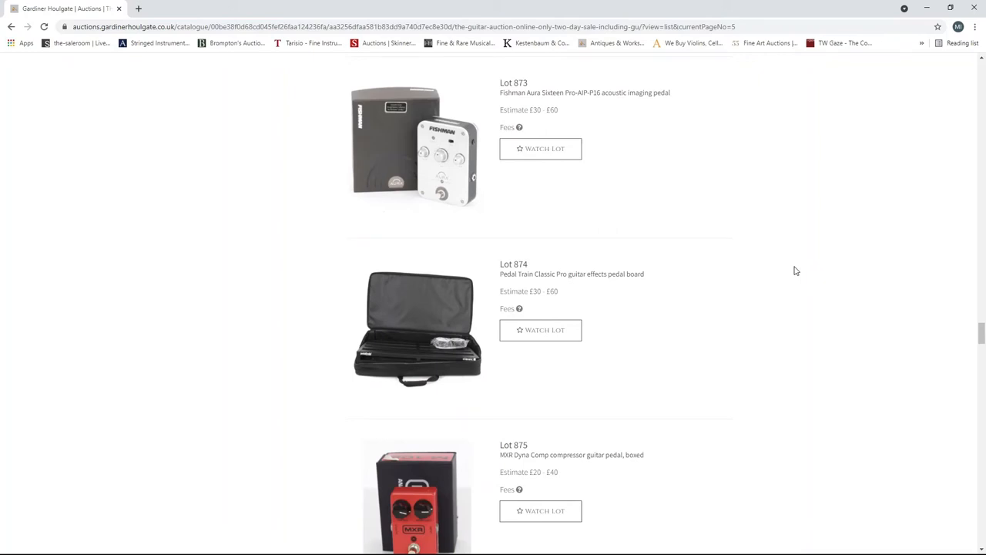
scroll(down, 3)
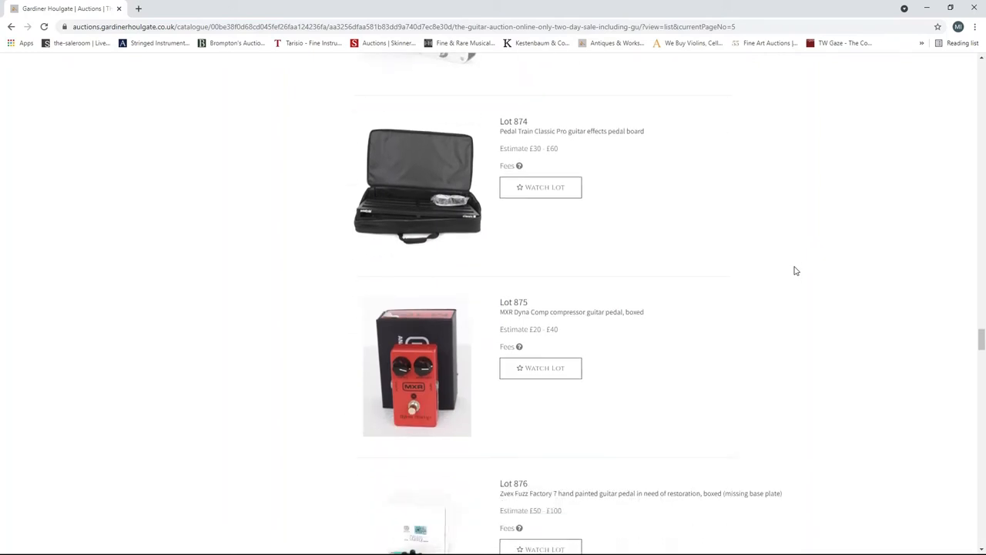
scroll(down, 3)
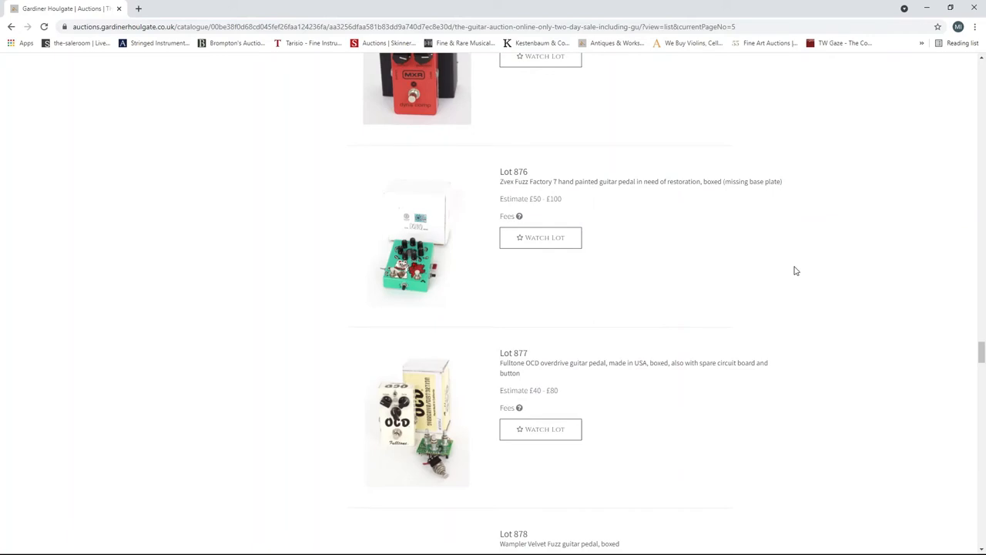
scroll(down, 3)
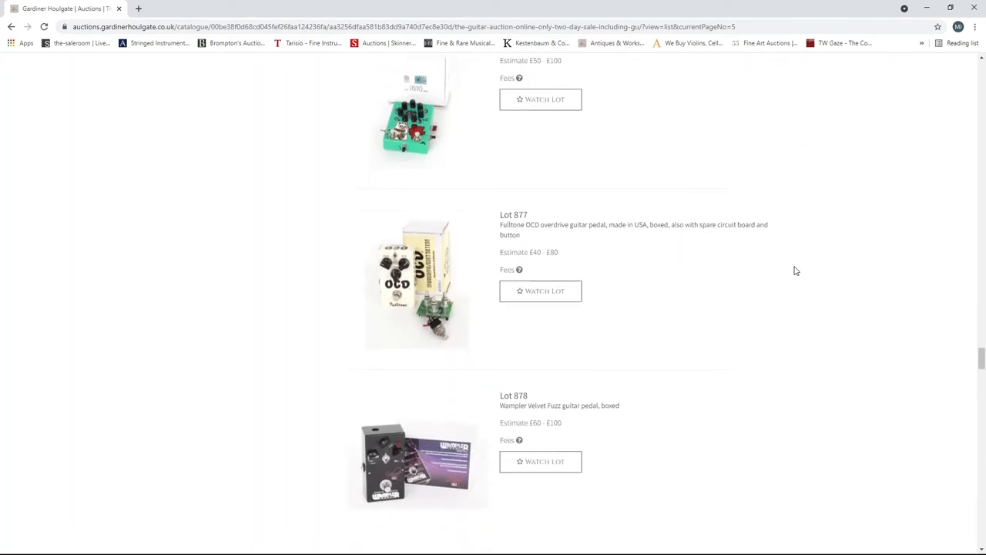
scroll(down, 3)
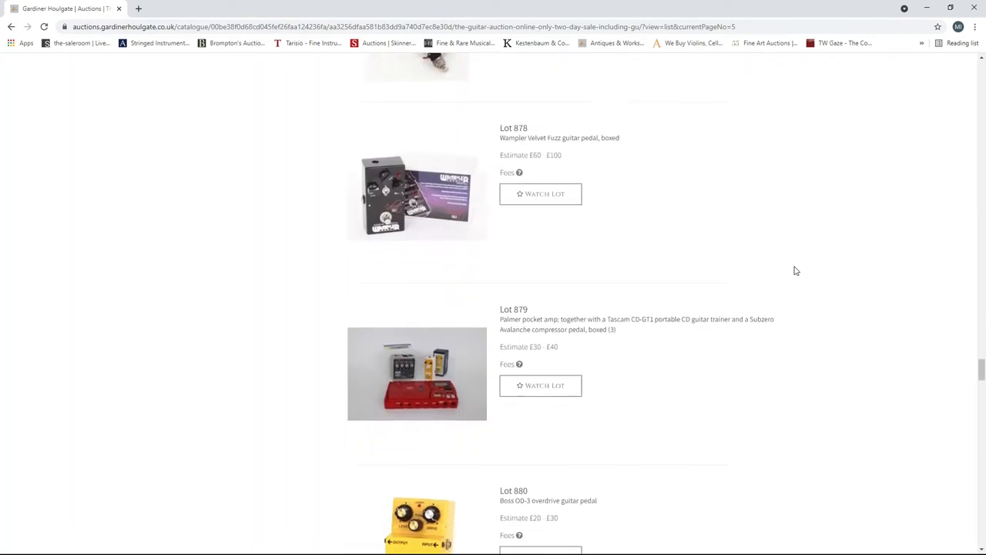
scroll(down, 3)
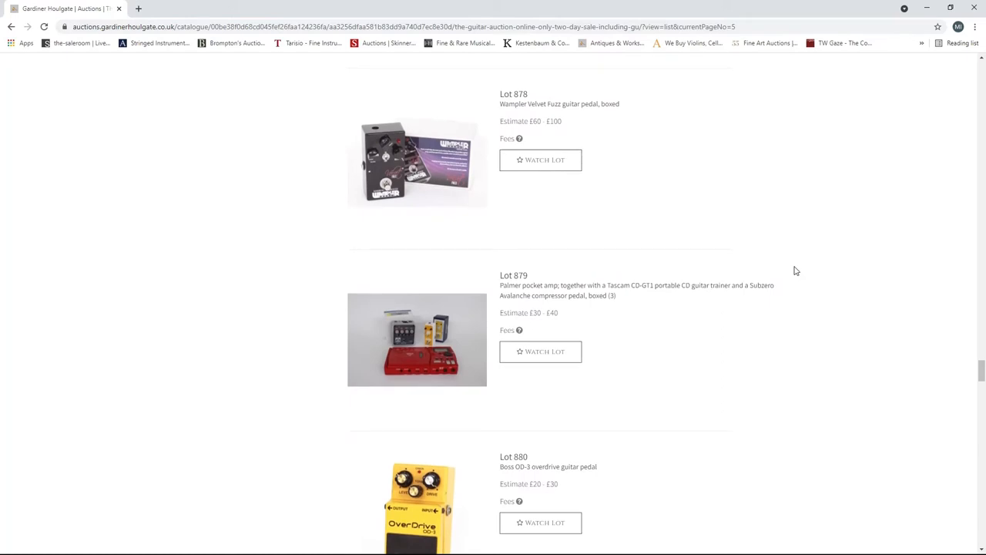
scroll(down, 3)
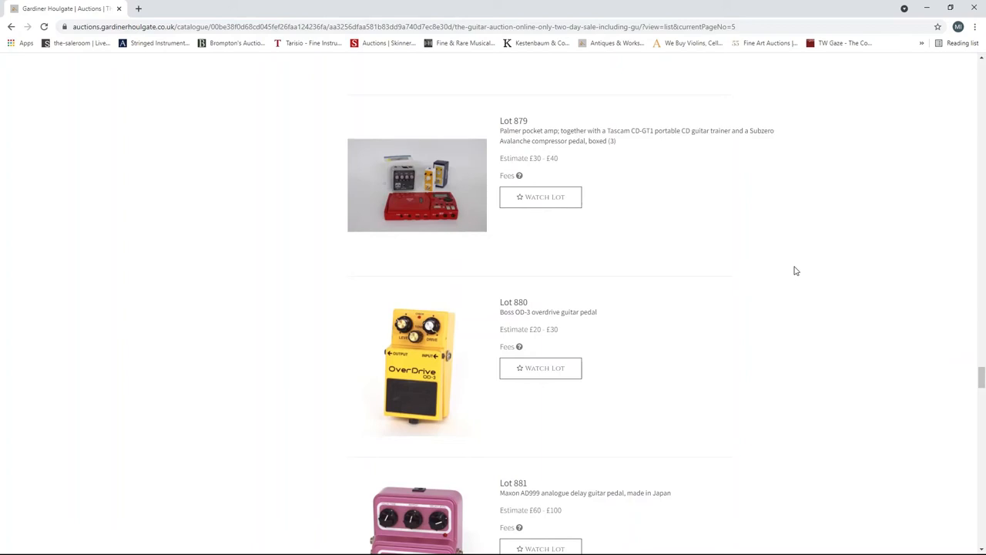
scroll(down, 3)
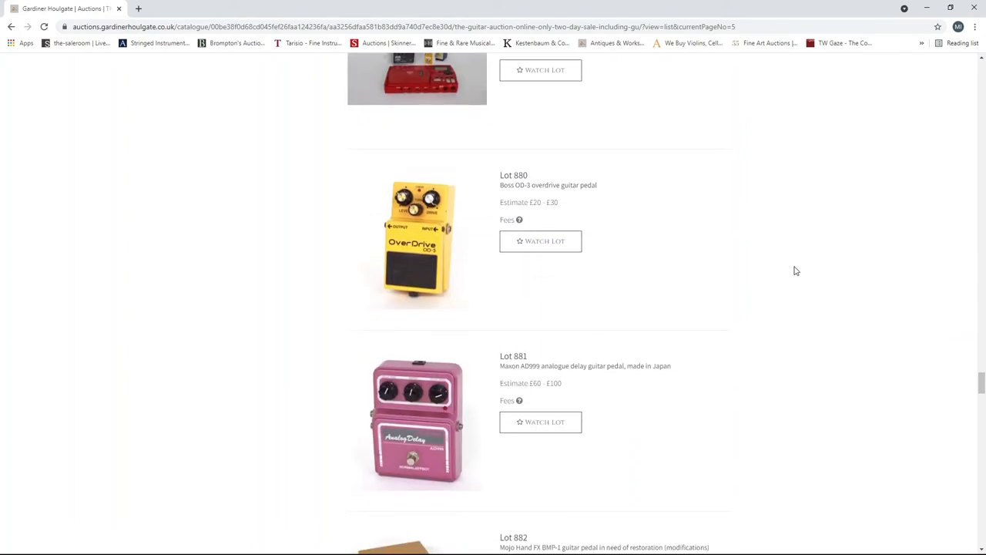
scroll(down, 3)
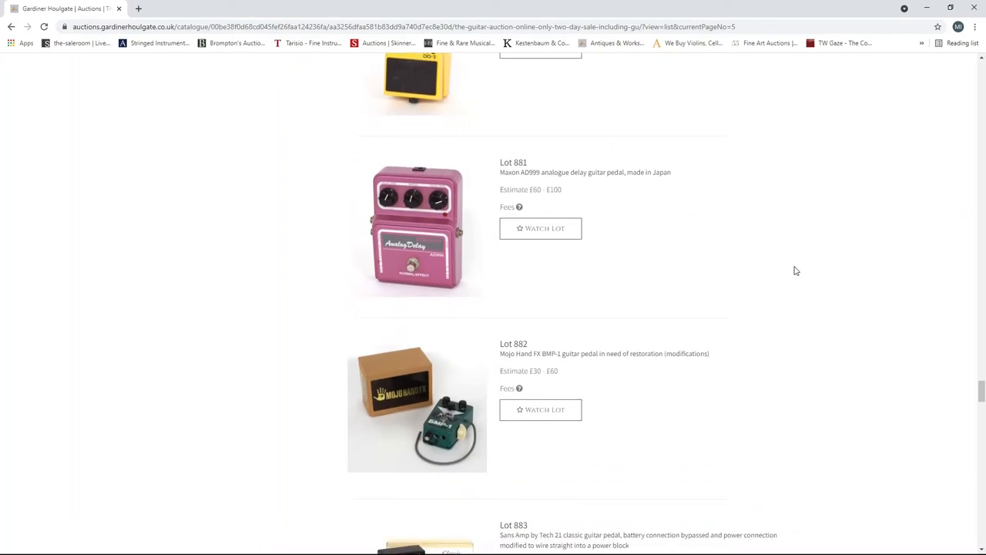
scroll(down, 3)
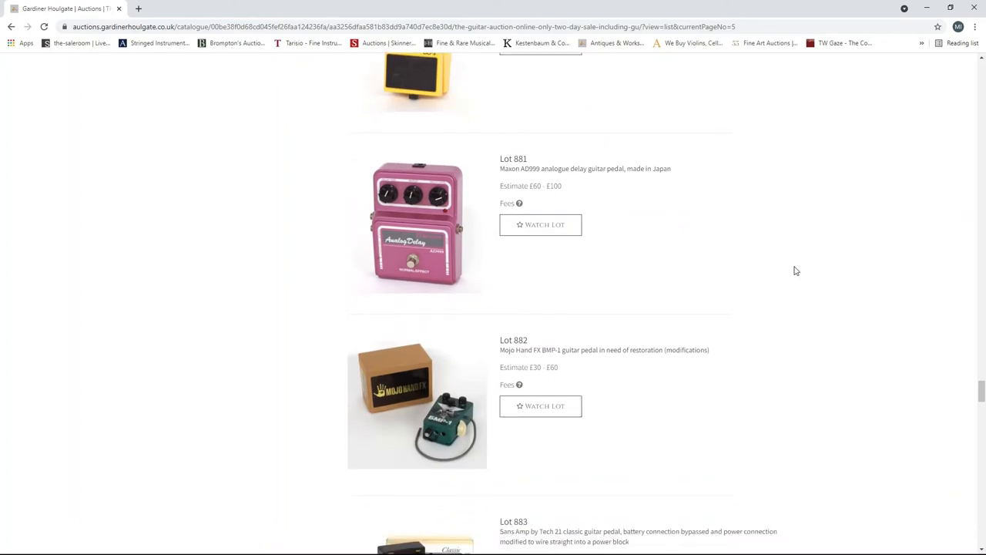
scroll(down, 3)
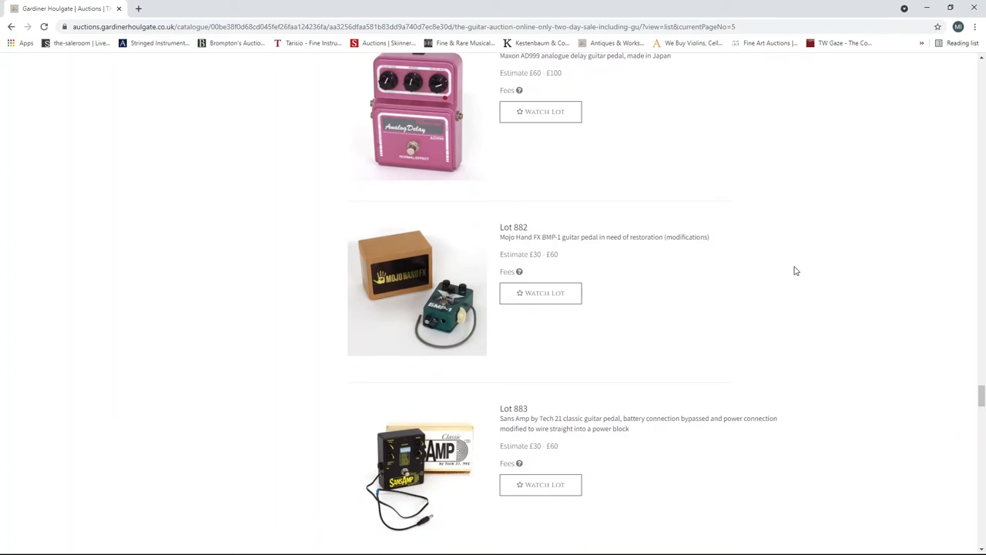
scroll(down, 3)
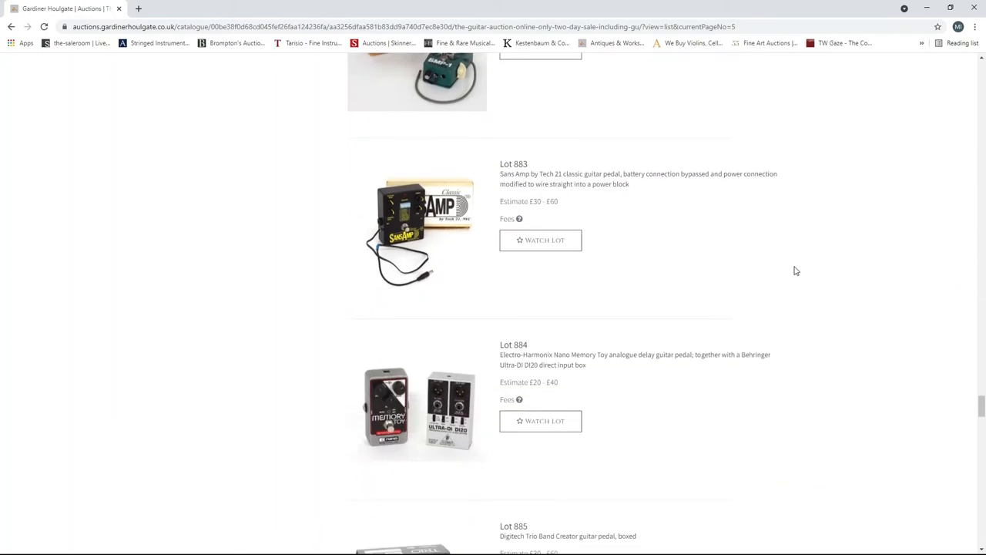
scroll(down, 3)
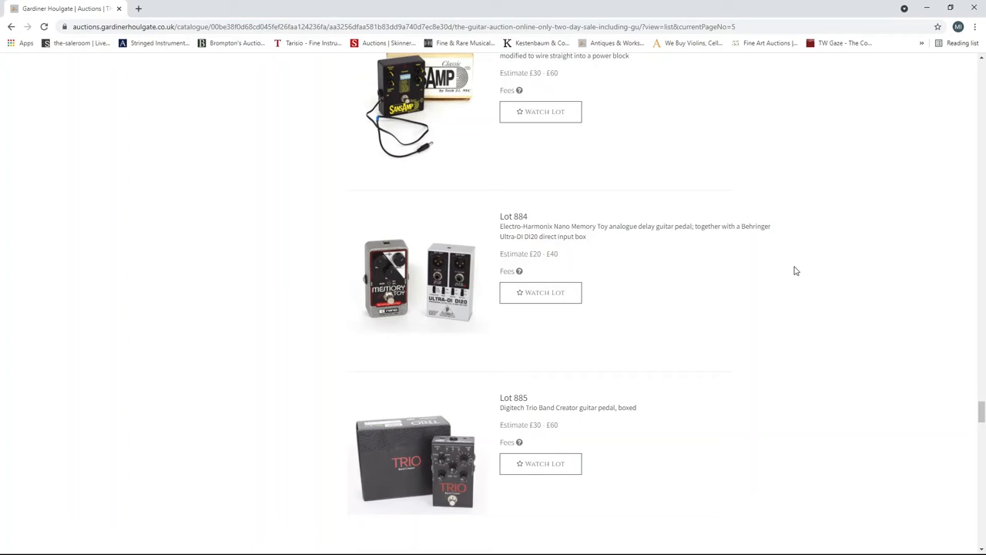
scroll(down, 3)
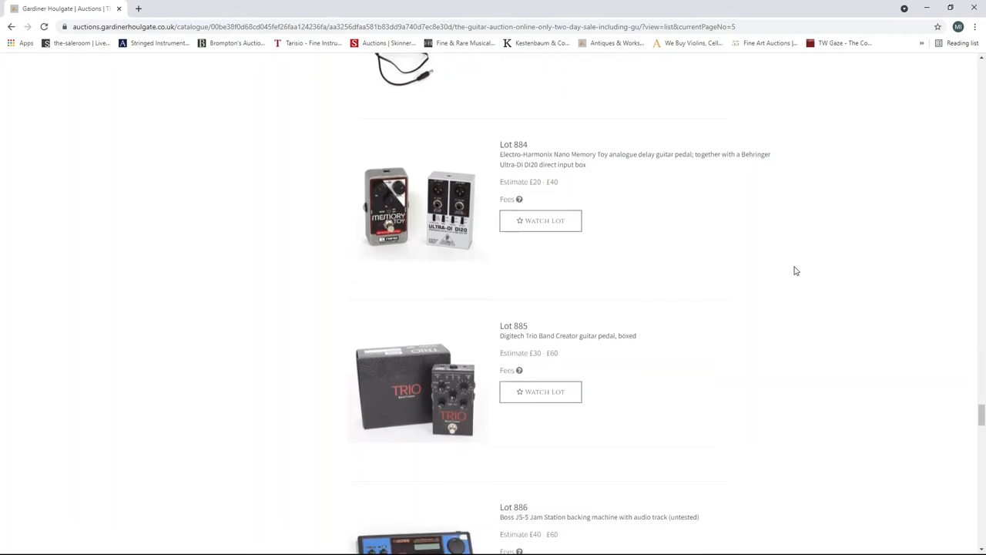
scroll(down, 3)
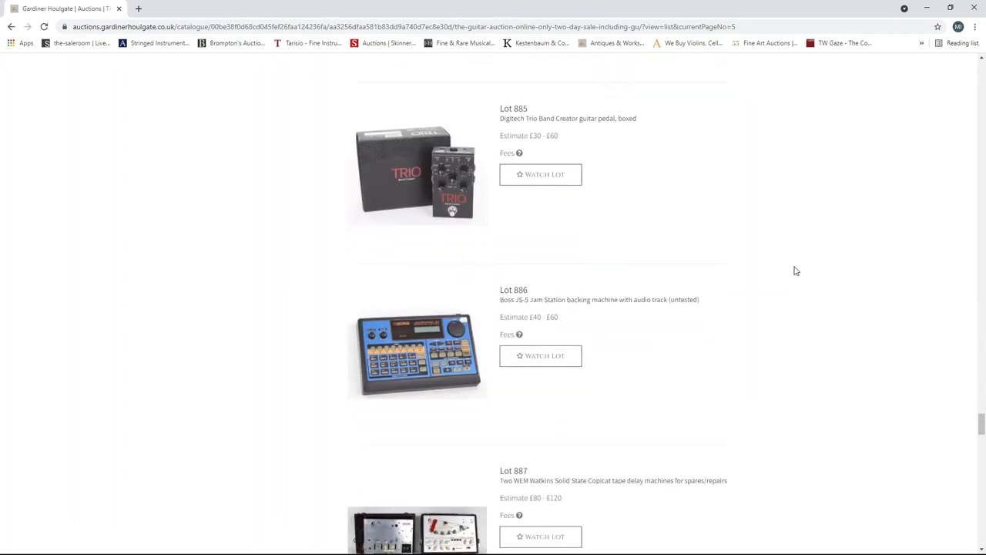
scroll(down, 3)
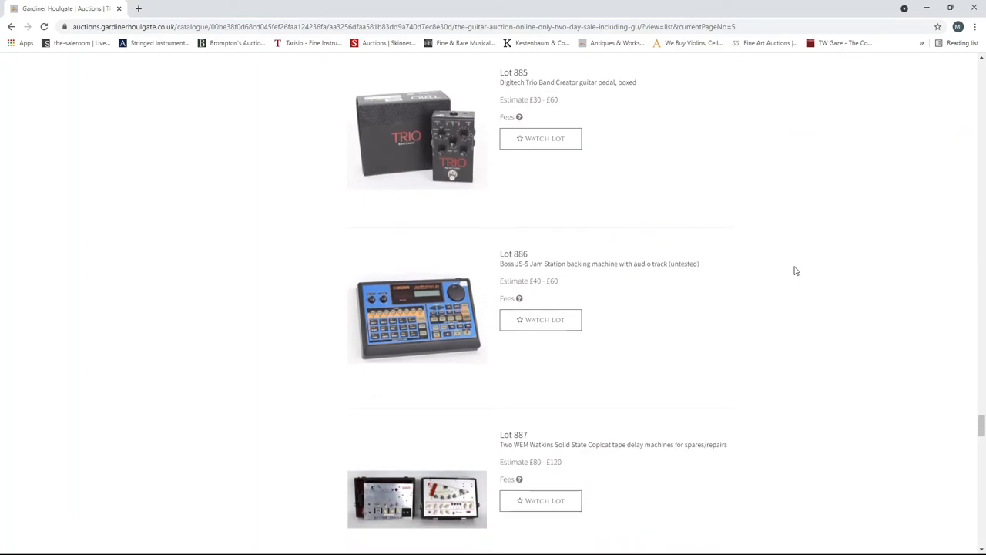
scroll(down, 3)
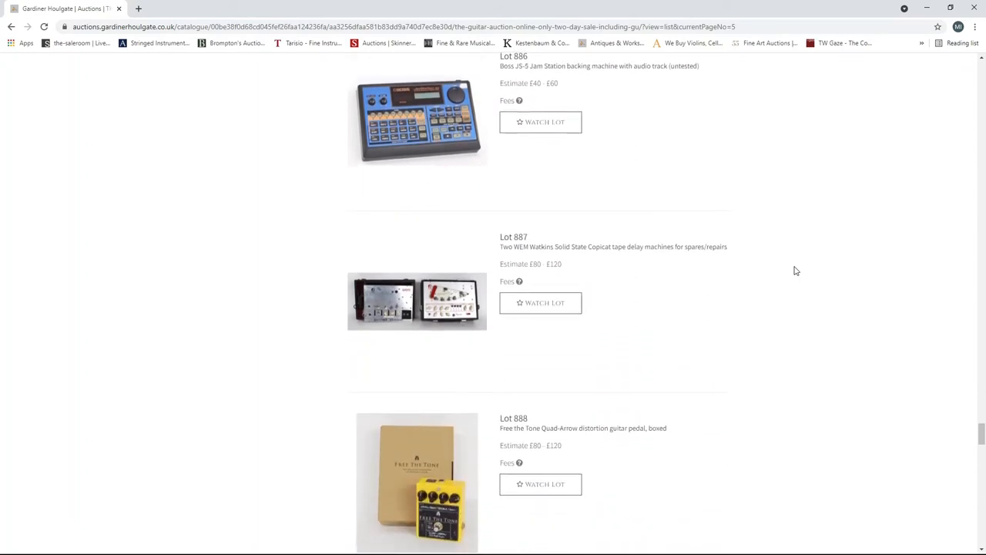
scroll(down, 3)
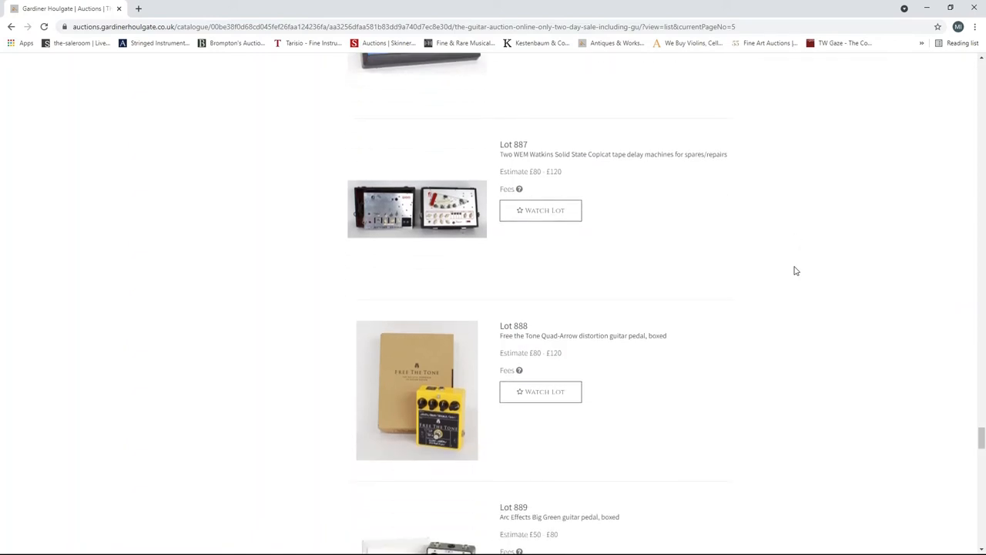
scroll(down, 3)
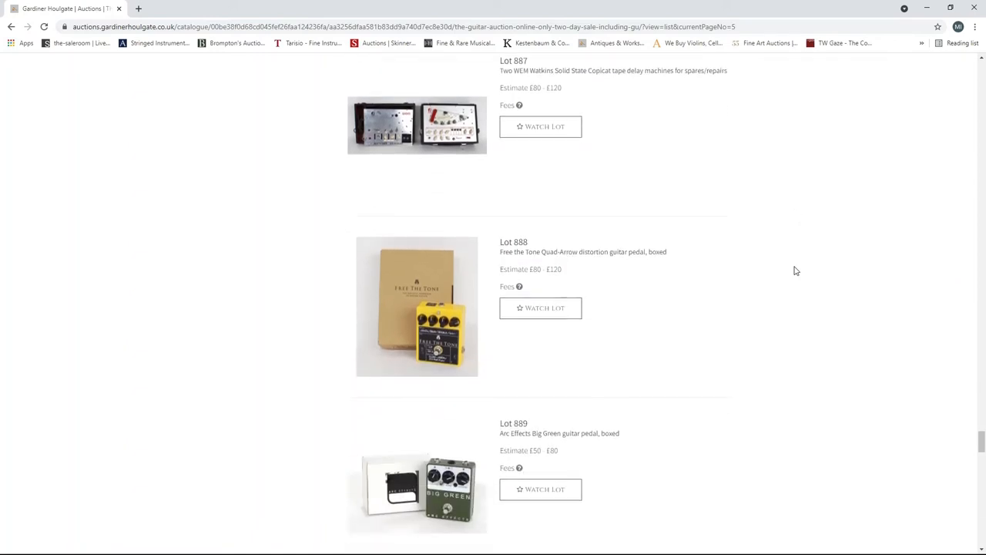
scroll(down, 3)
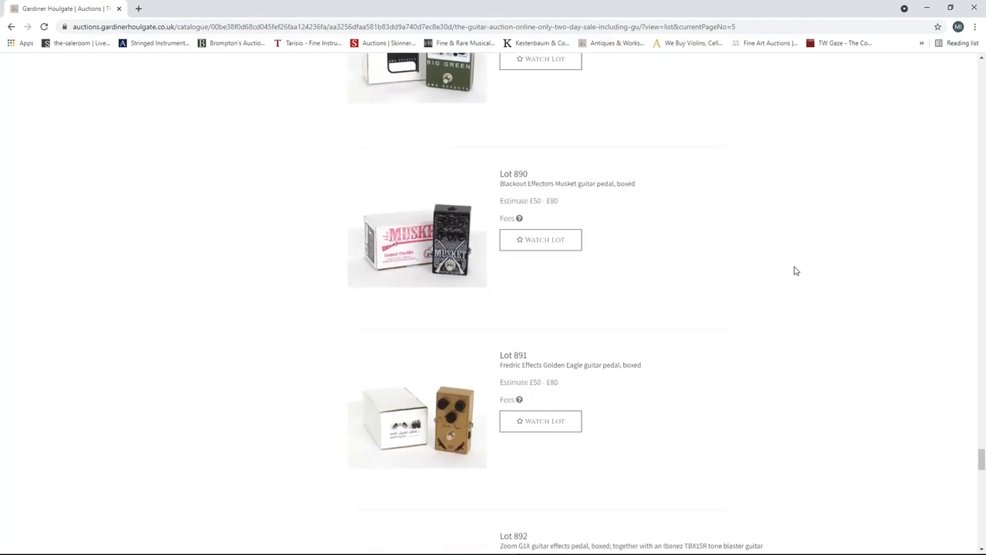
scroll(down, 3)
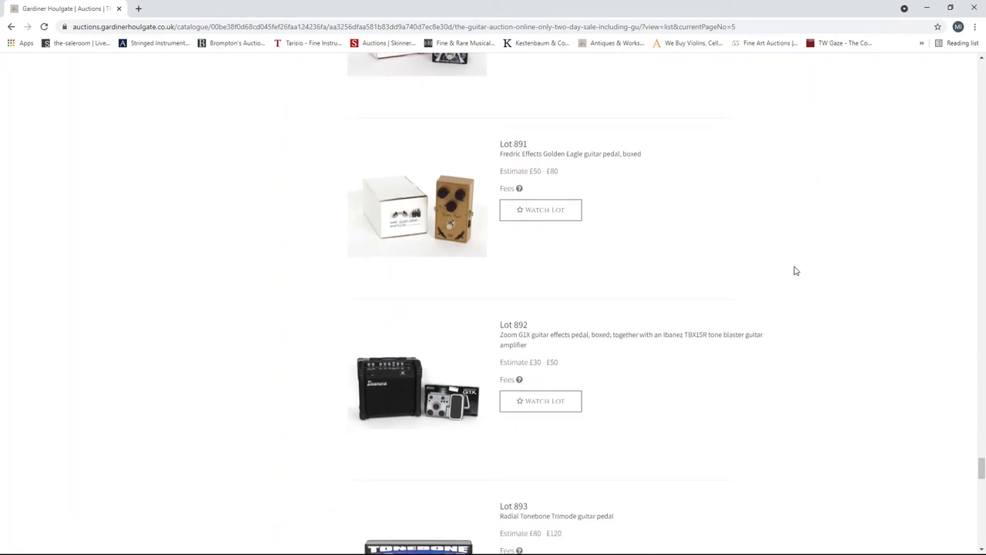
scroll(down, 3)
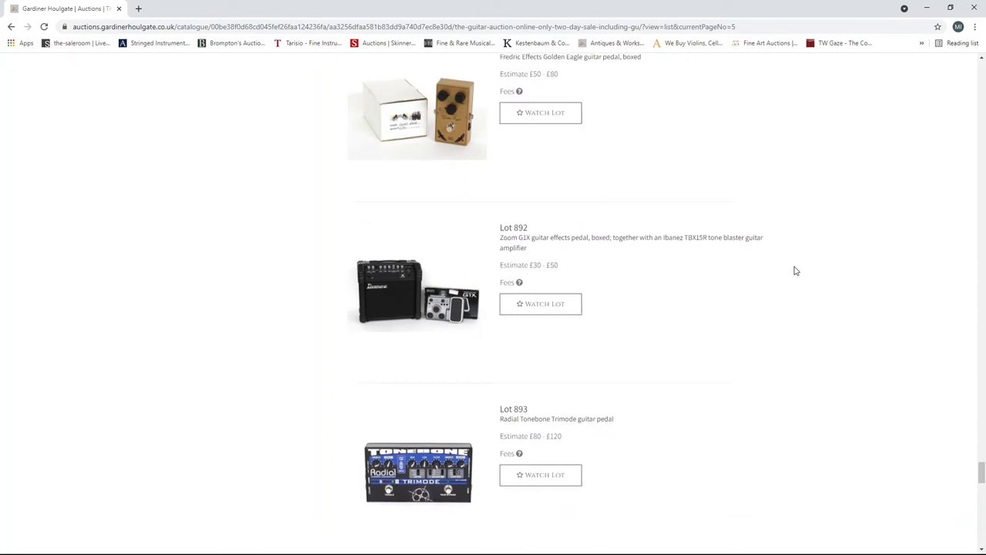
scroll(down, 3)
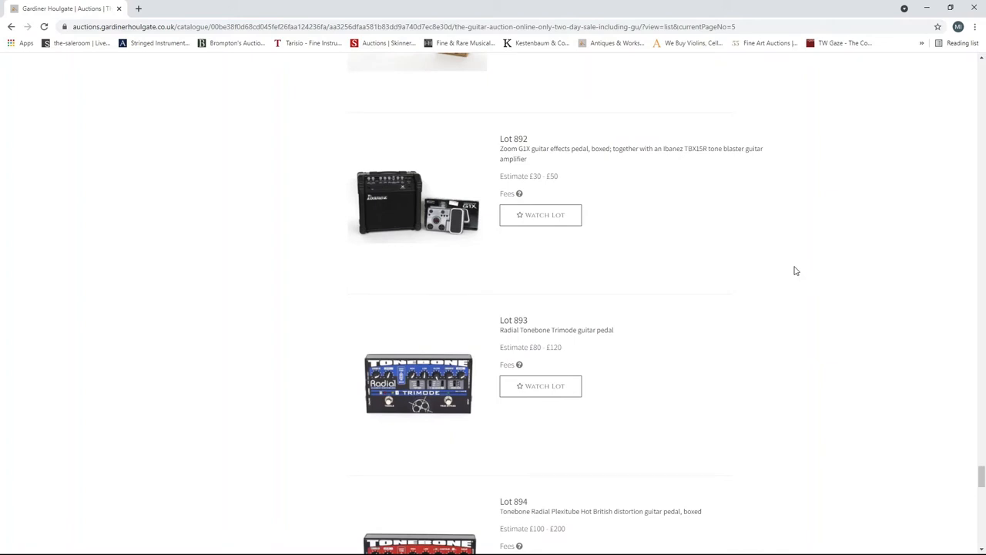
scroll(down, 3)
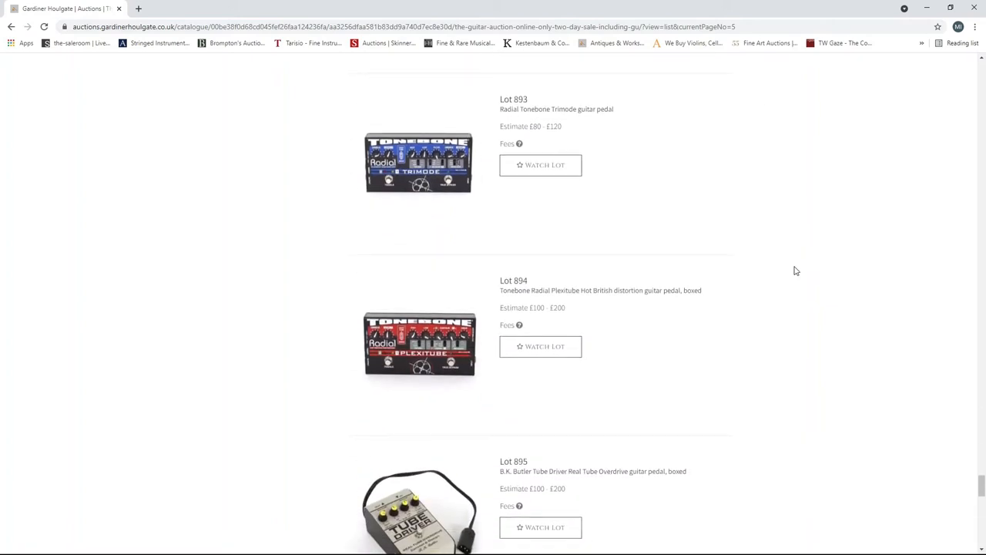
scroll(down, 3)
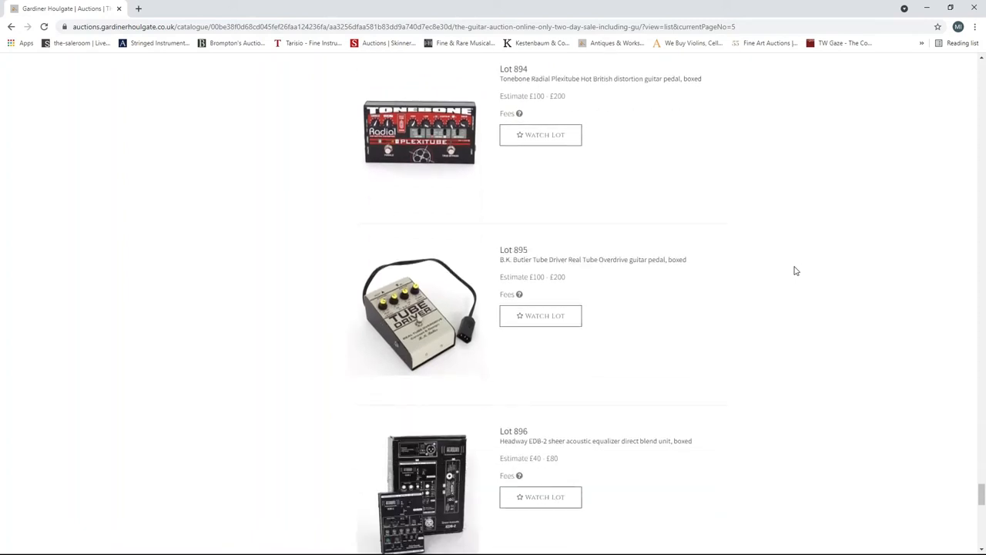
scroll(down, 3)
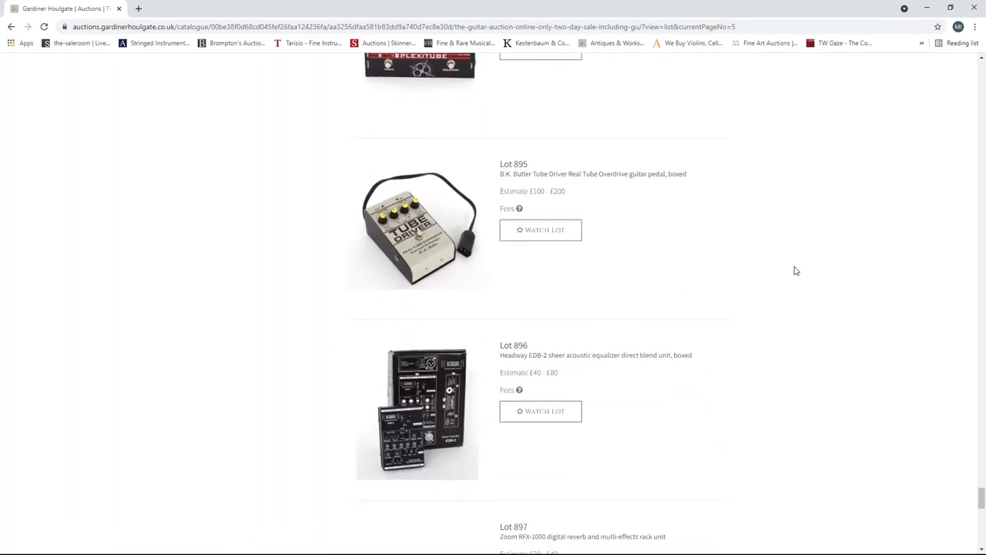
scroll(down, 3)
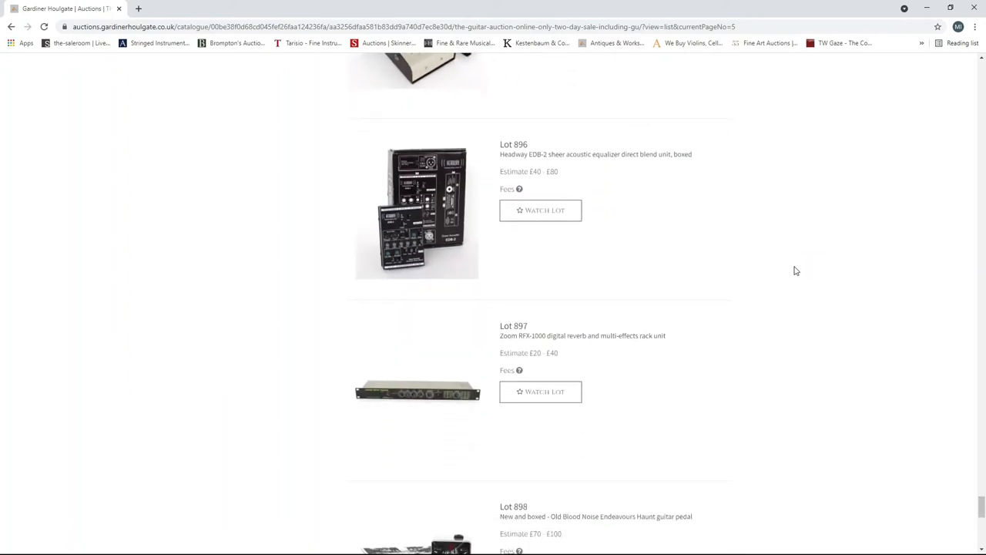
scroll(down, 3)
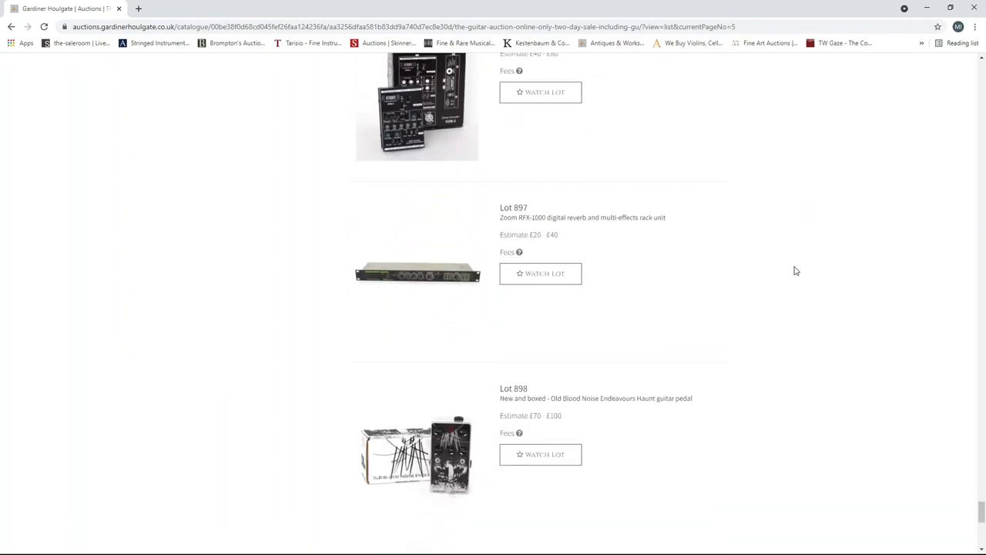
scroll(down, 3)
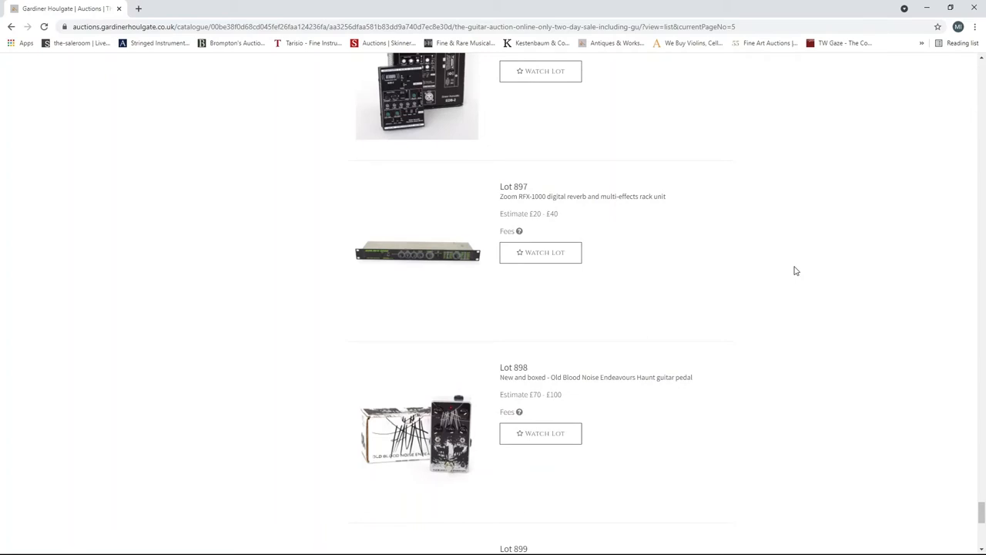
scroll(down, 3)
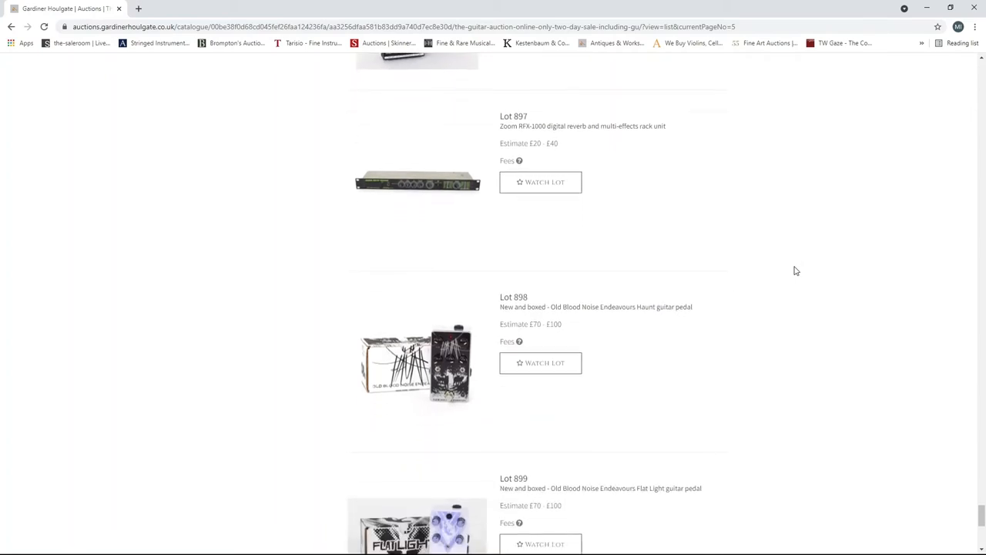
scroll(down, 3)
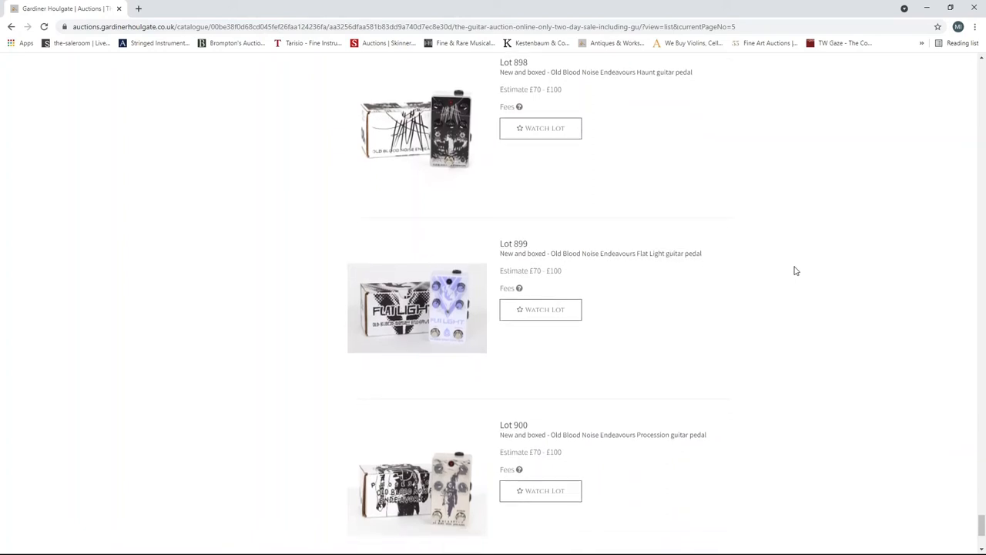
scroll(down, 3)
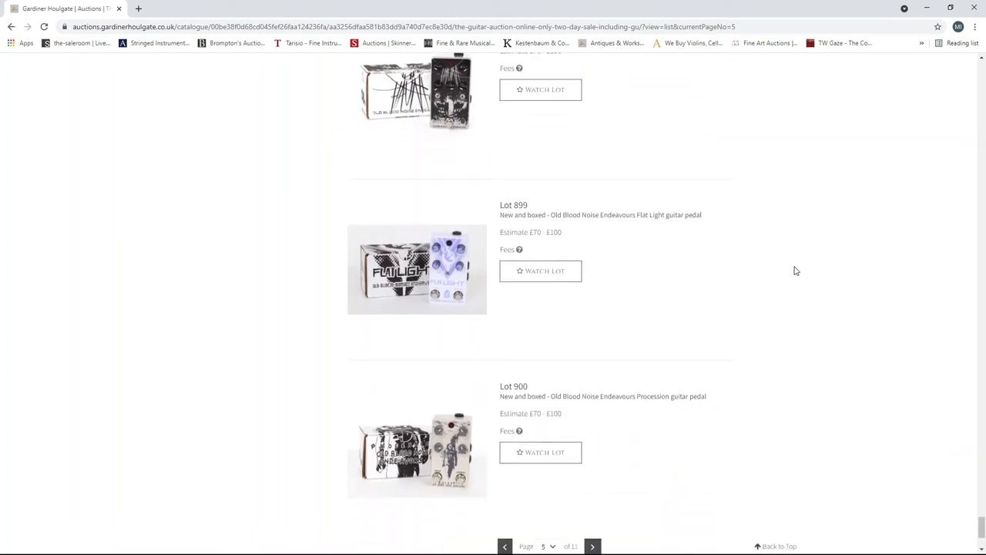
scroll(down, 3)
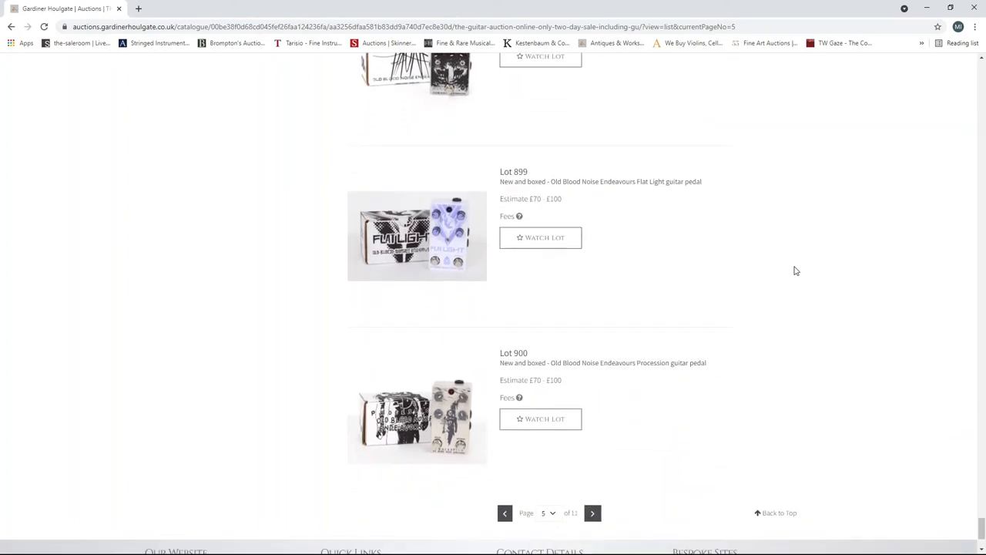
scroll(down, 3)
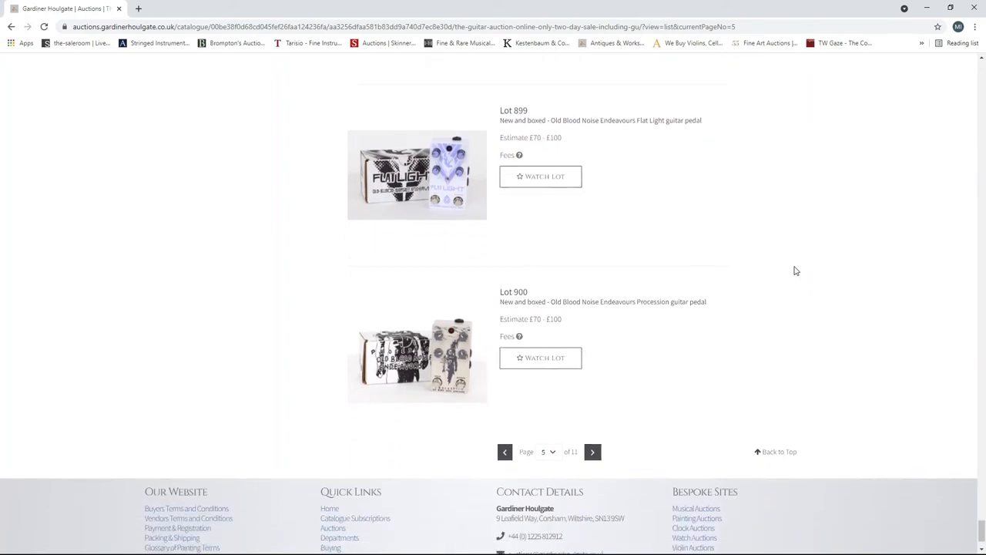
mouse_move(739, 330)
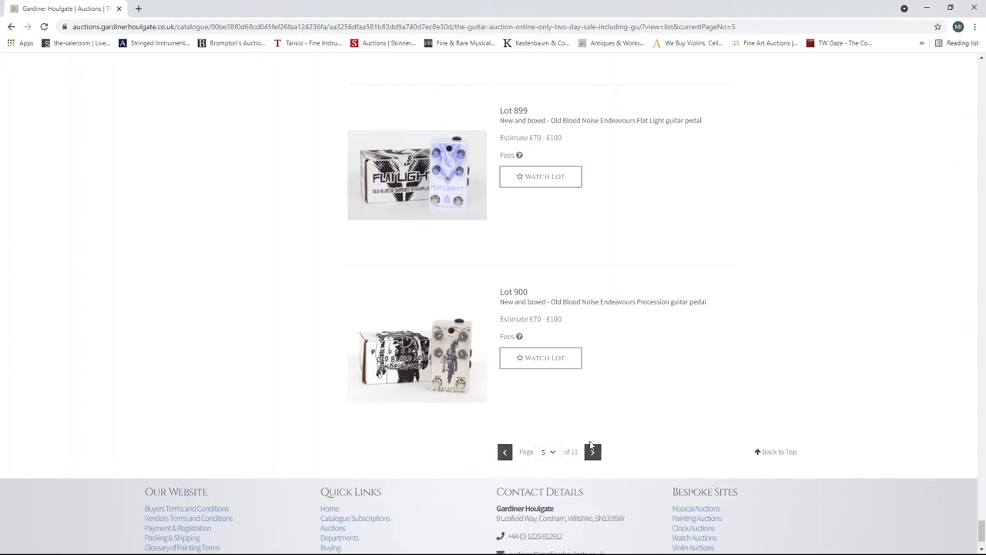
- Go to catalogue page 6 and scroll through the Earthquaker Devices pedals to Lot 922
click(592, 451)
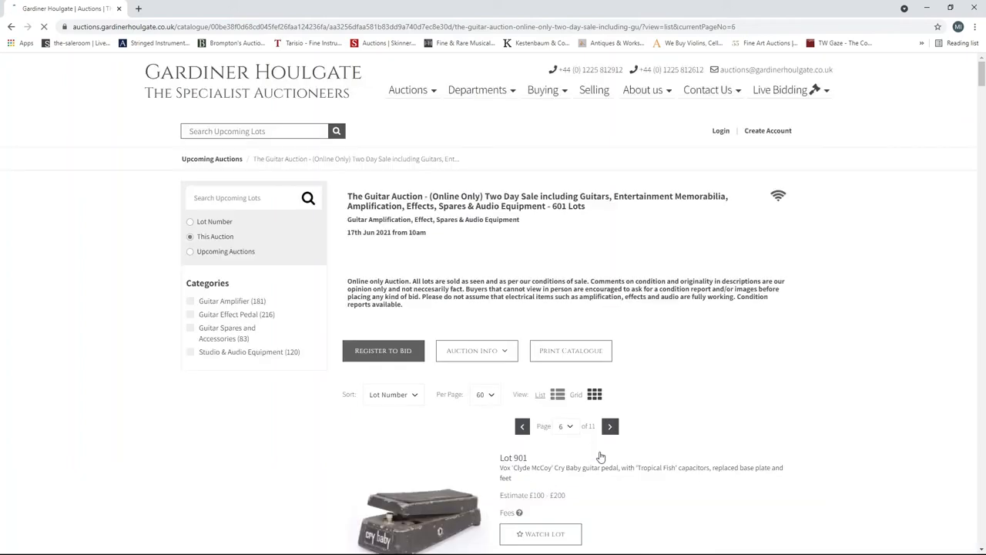
scroll(down, 3)
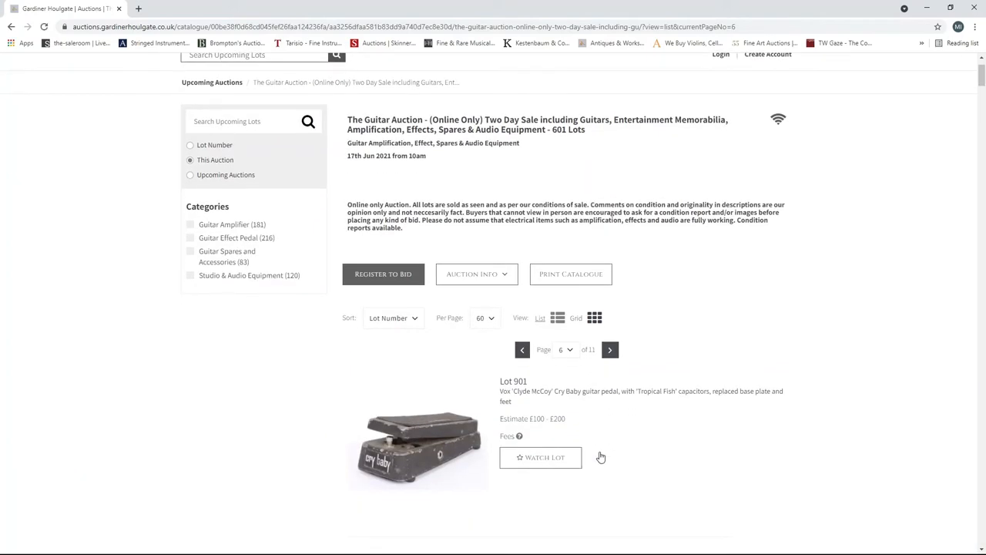
scroll(down, 3)
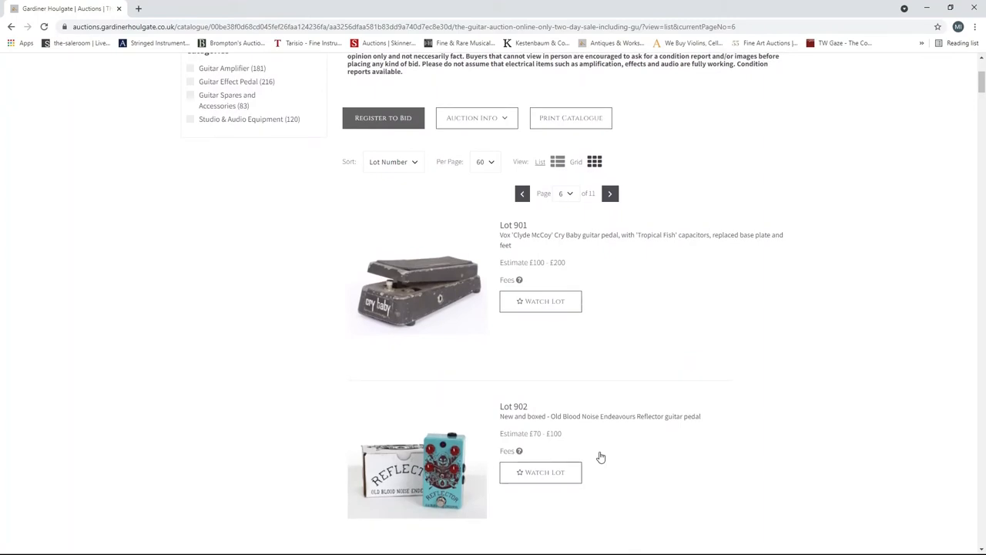
scroll(down, 3)
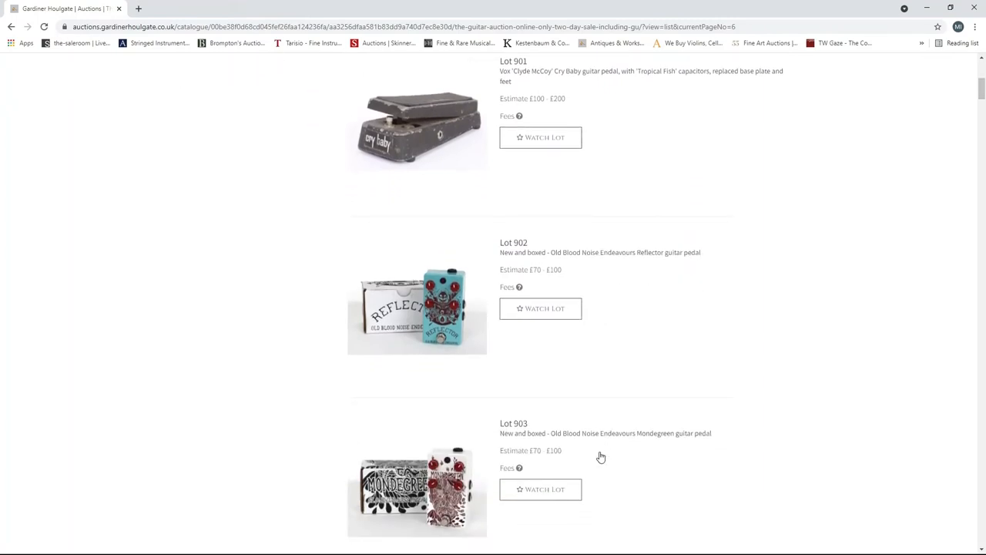
scroll(down, 3)
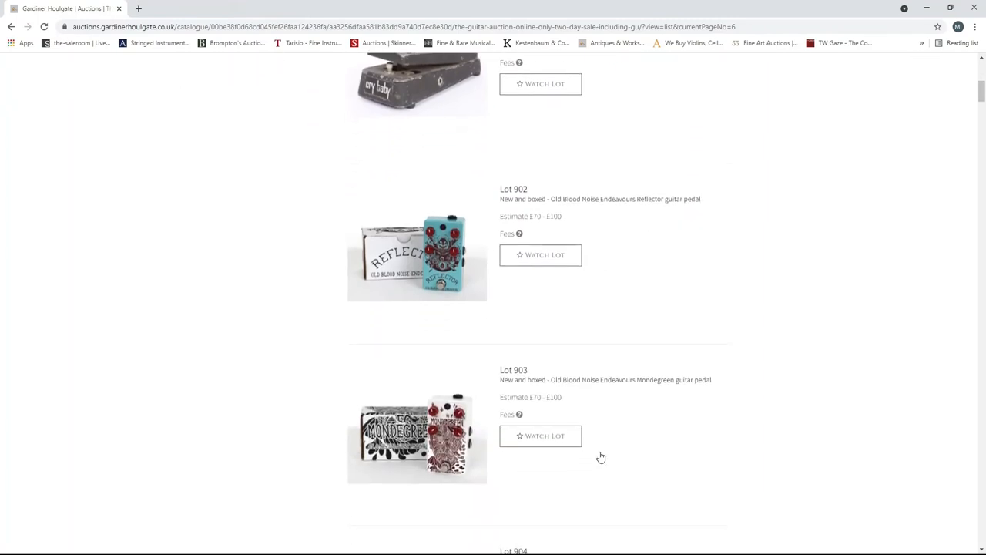
scroll(down, 3)
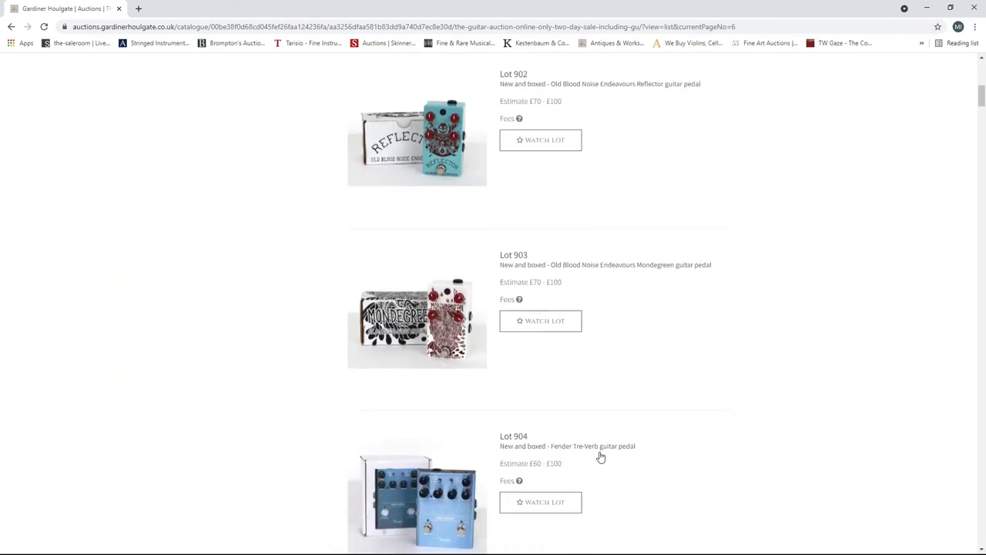
scroll(down, 3)
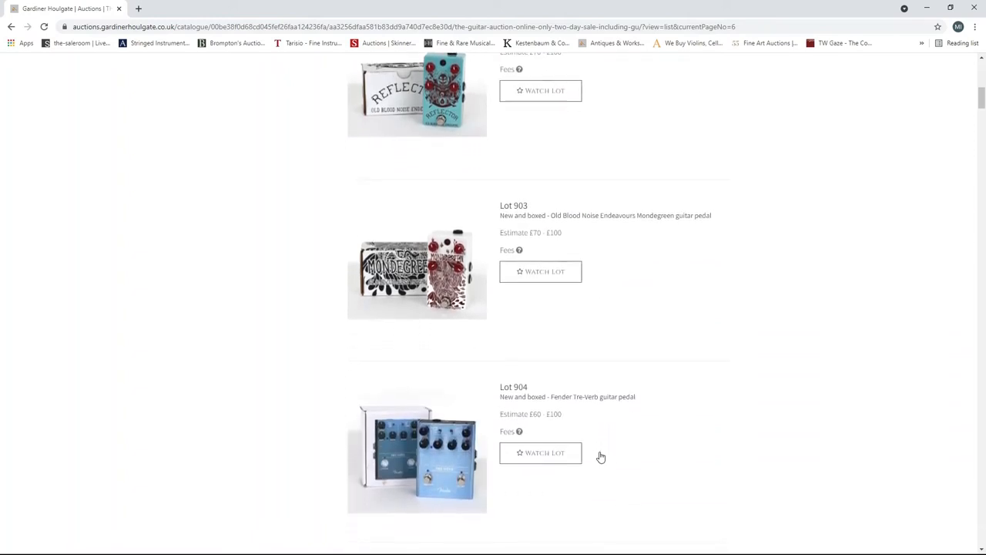
scroll(down, 3)
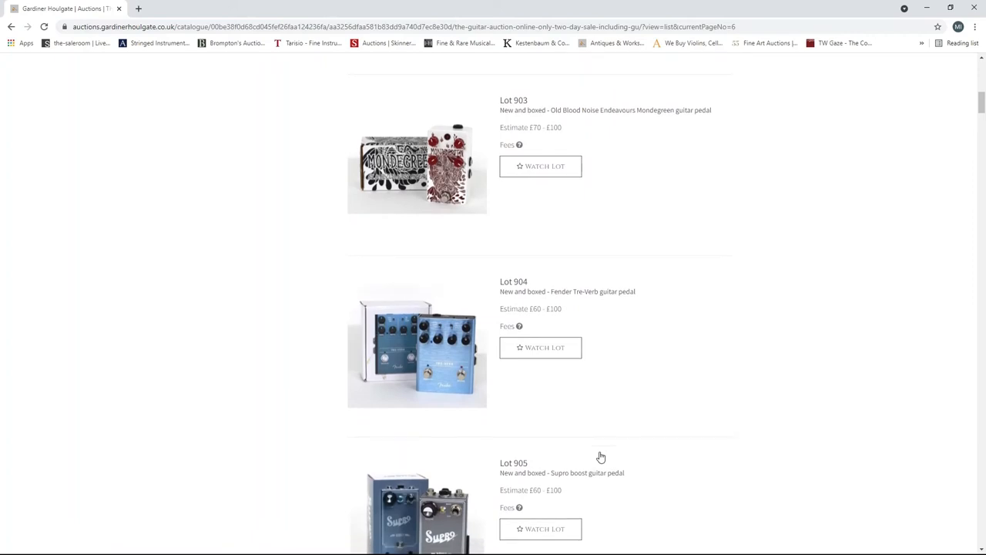
scroll(down, 3)
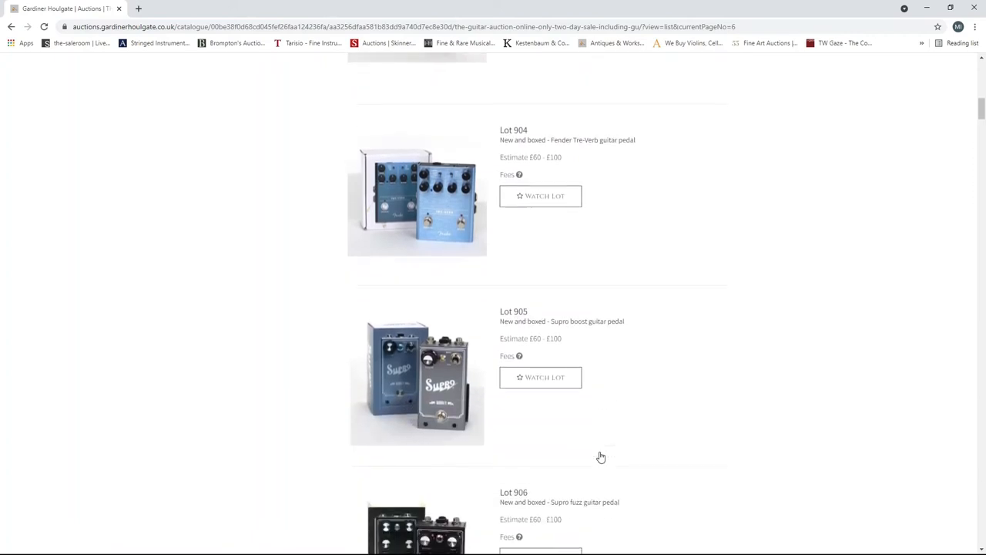
scroll(down, 3)
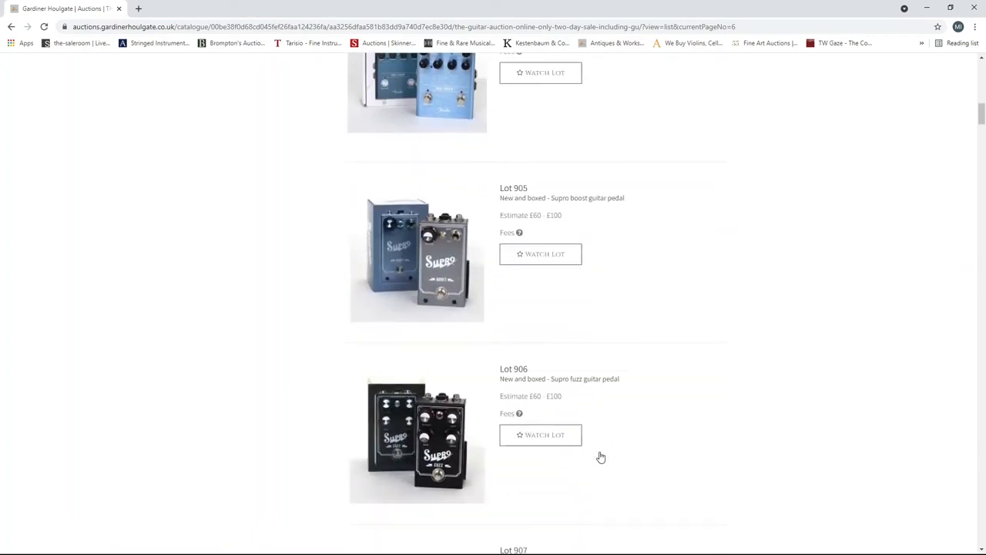
scroll(down, 3)
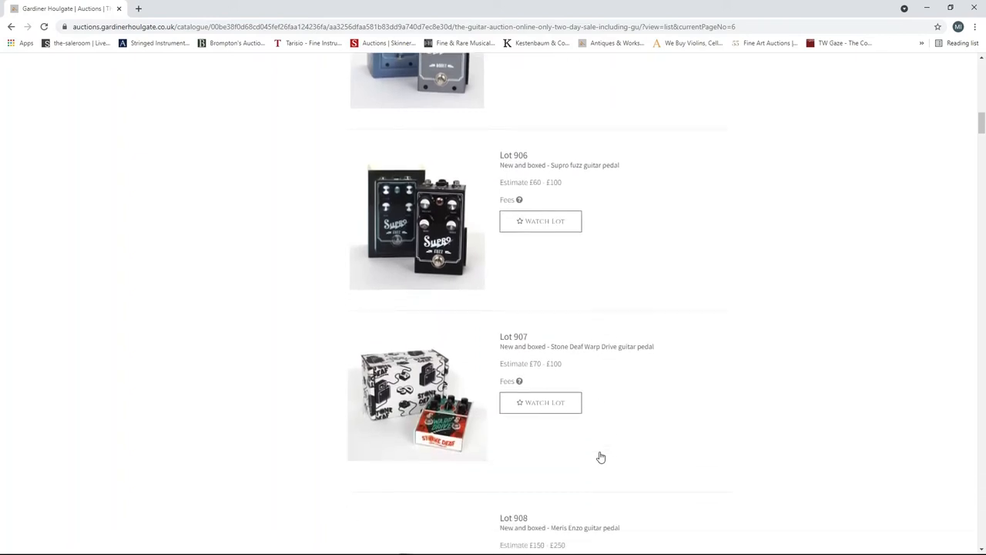
scroll(down, 3)
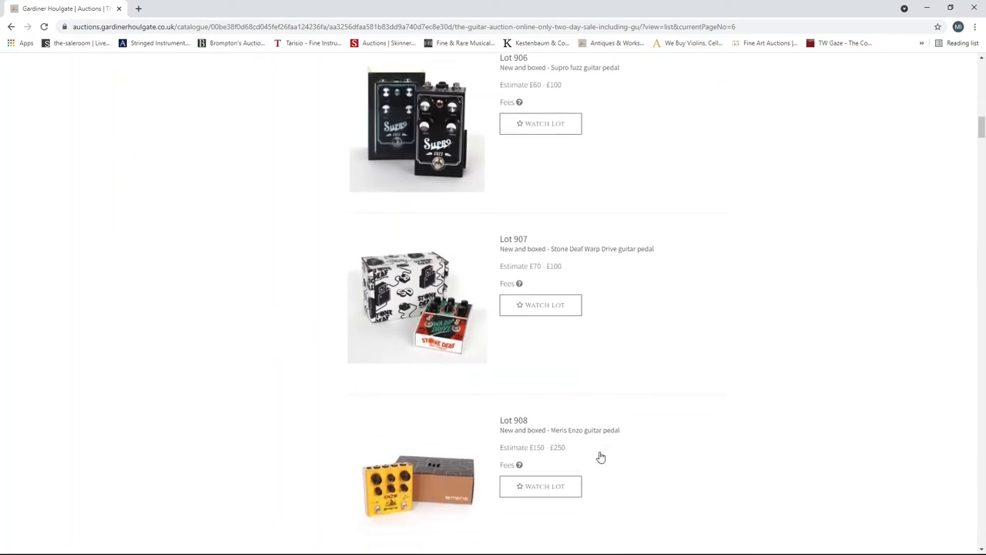
scroll(down, 3)
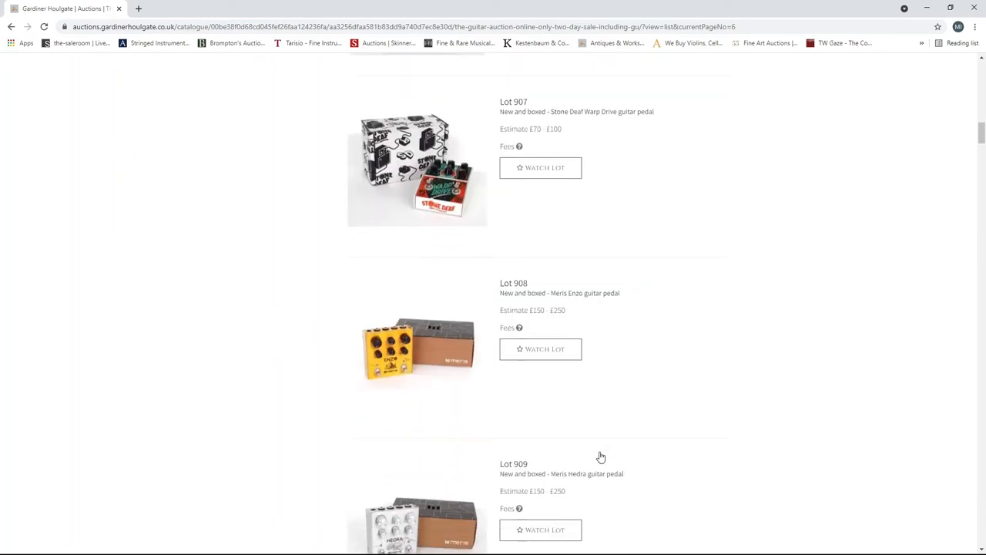
scroll(down, 3)
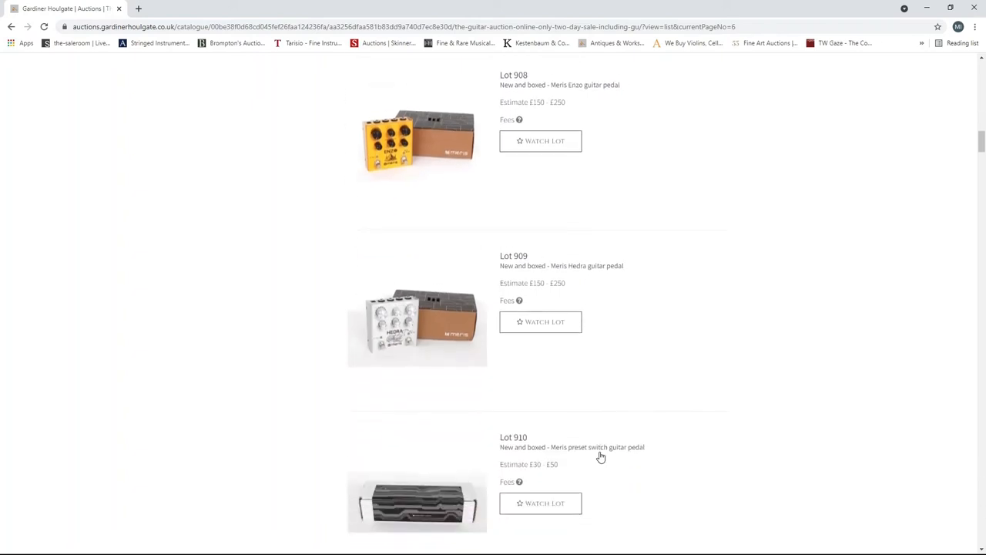
scroll(down, 3)
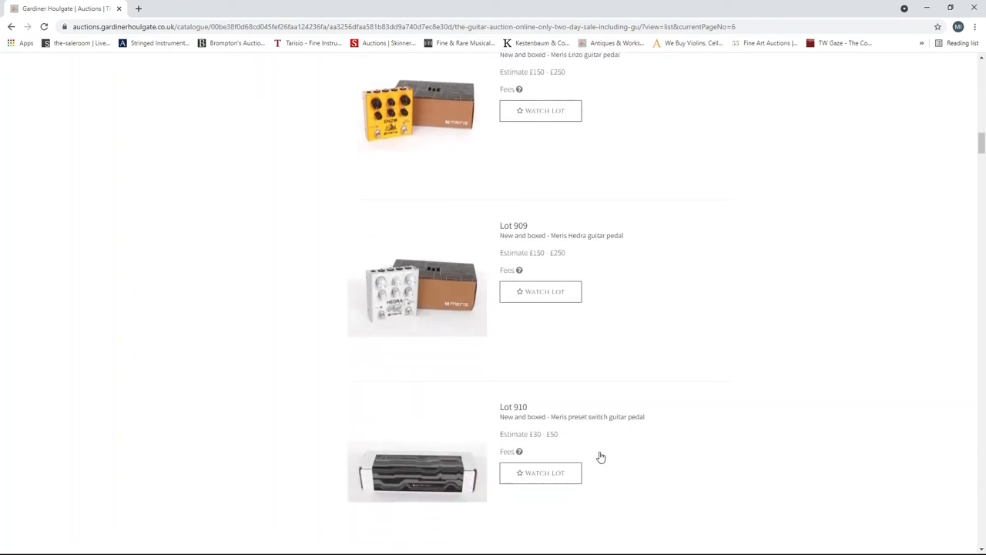
scroll(down, 3)
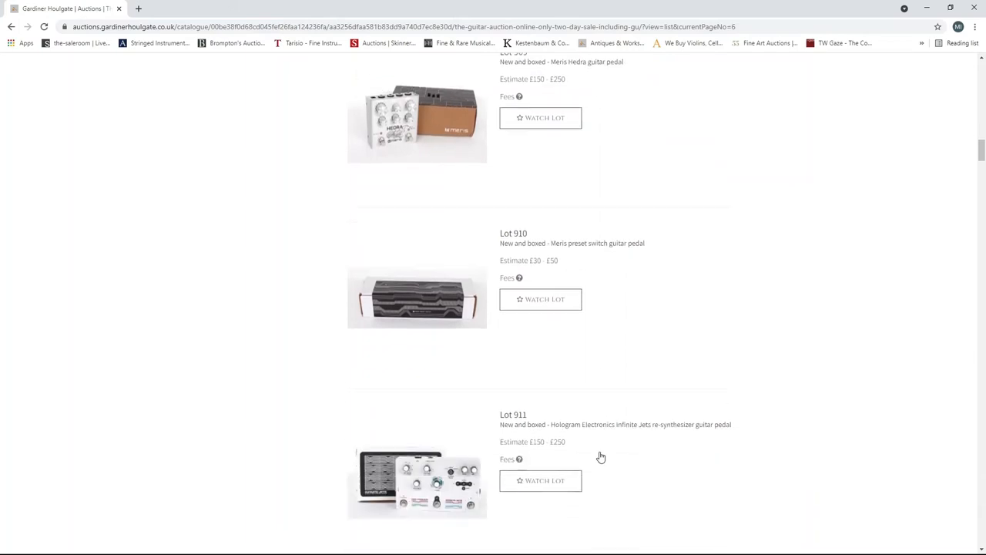
scroll(down, 3)
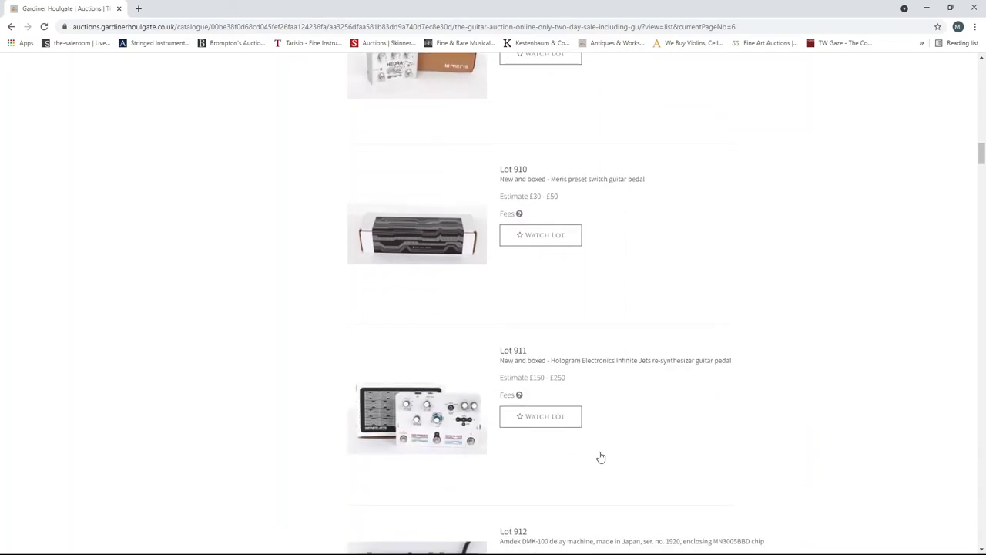
scroll(down, 3)
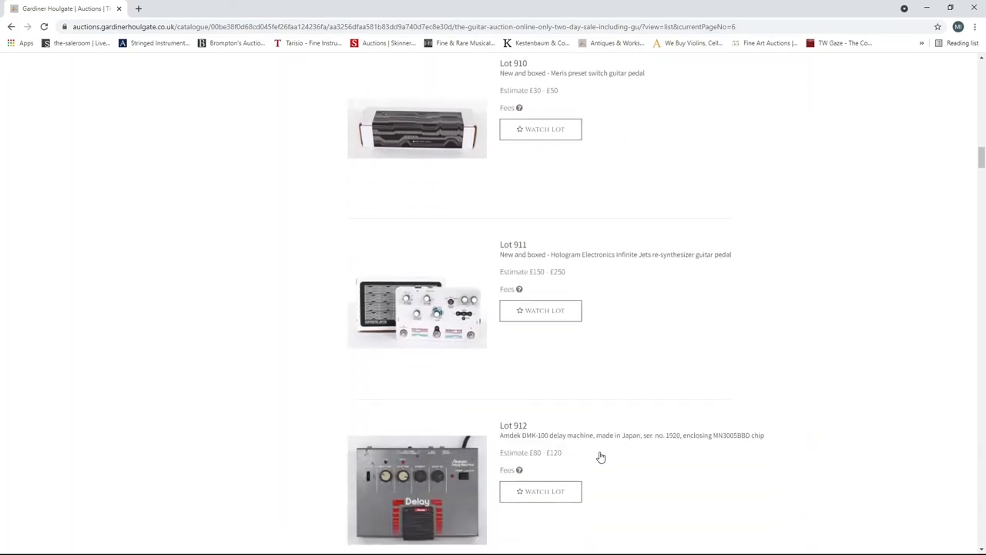
scroll(down, 3)
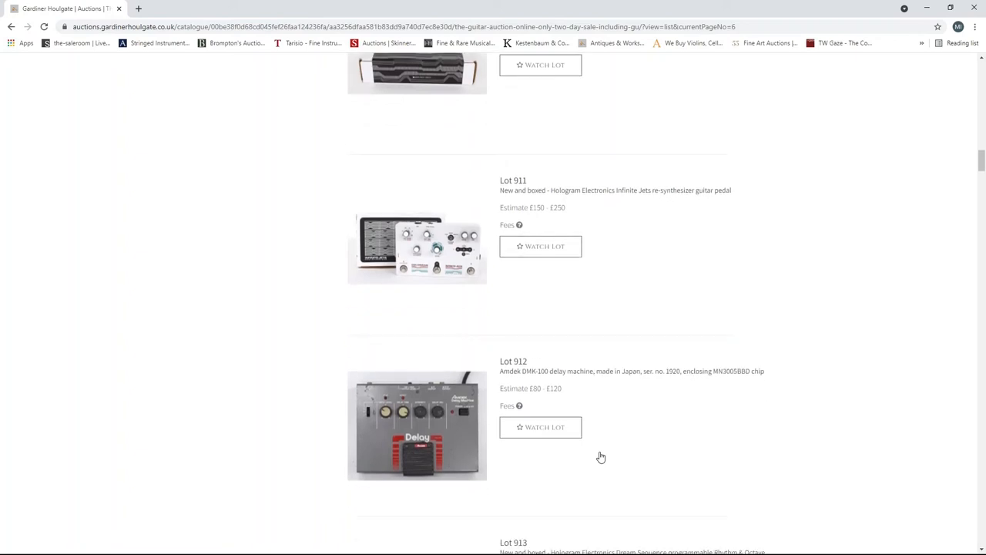
scroll(down, 3)
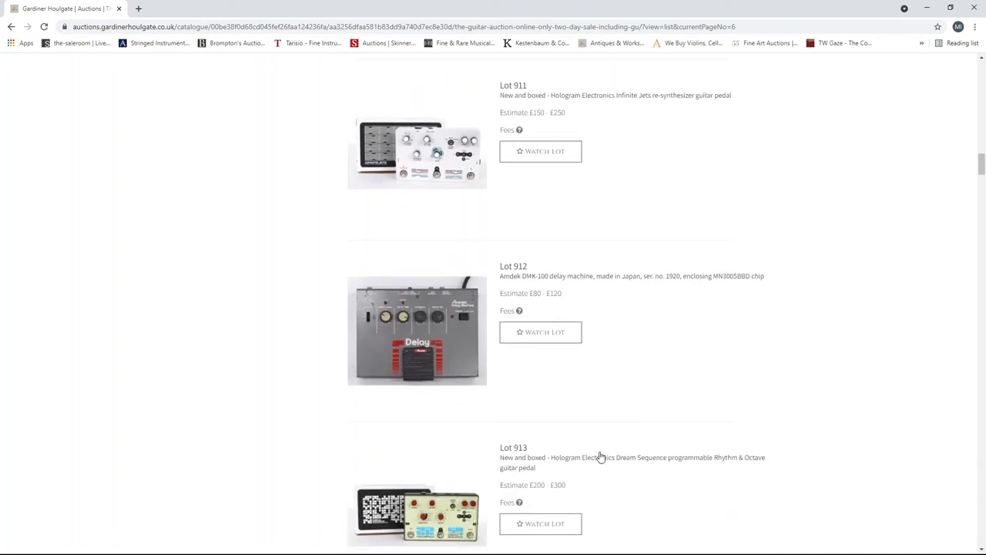
scroll(down, 3)
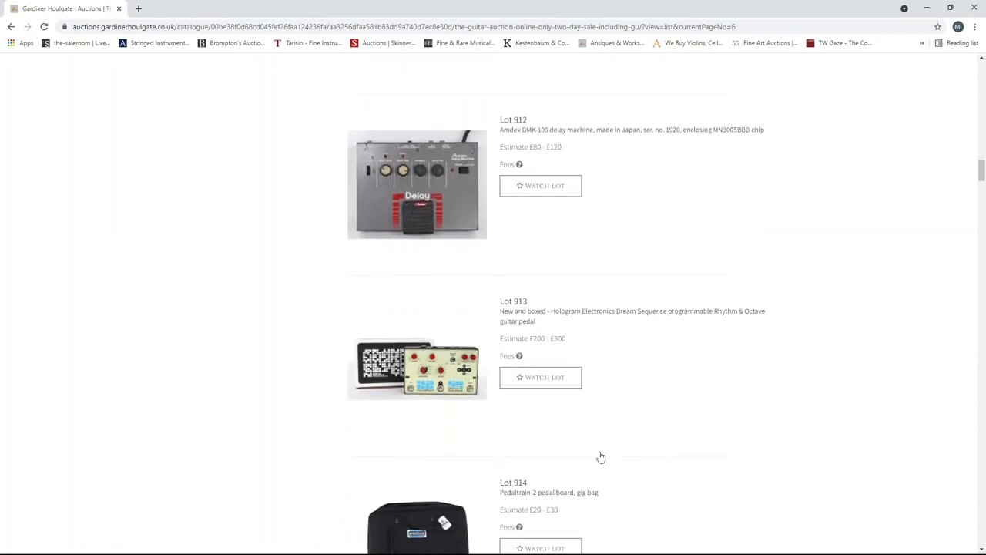
scroll(down, 3)
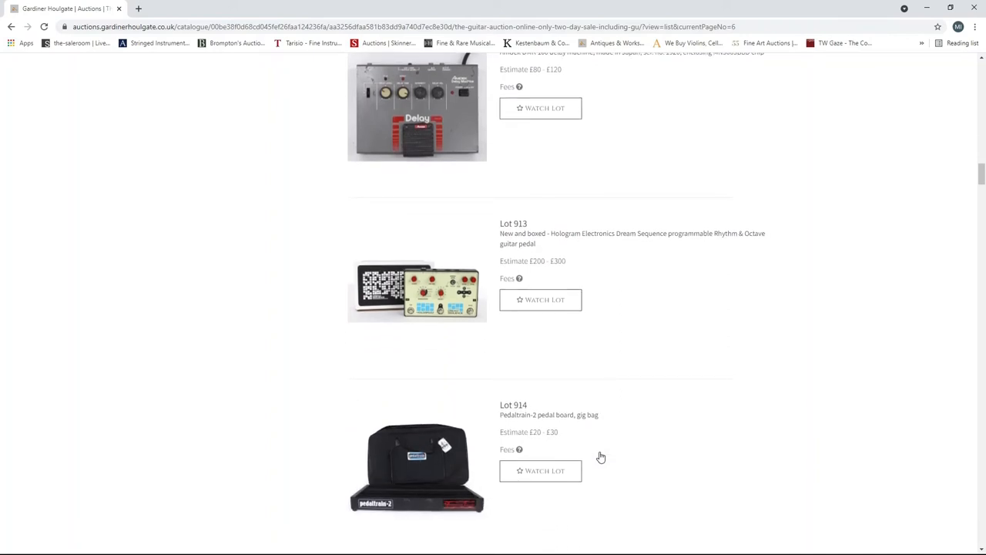
scroll(down, 3)
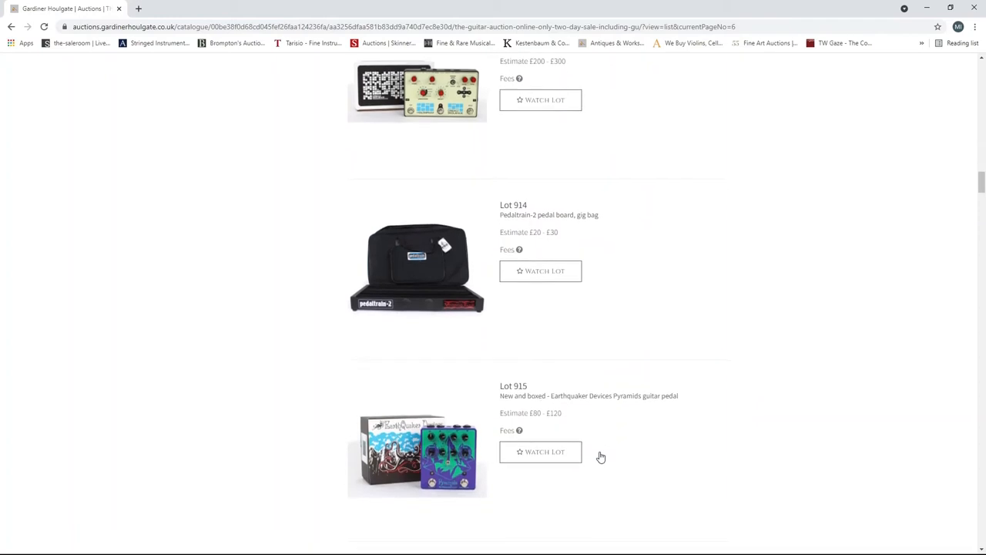
scroll(down, 3)
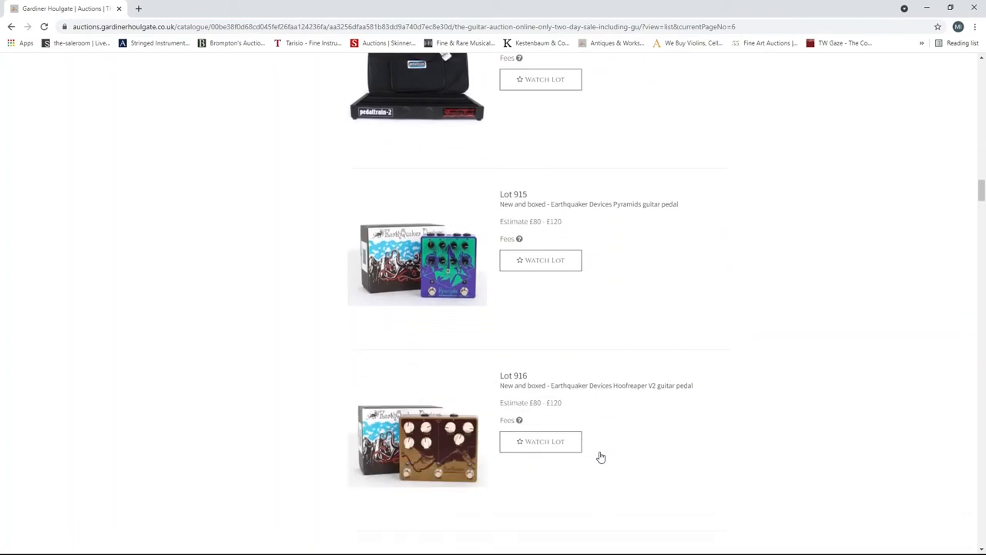
scroll(down, 3)
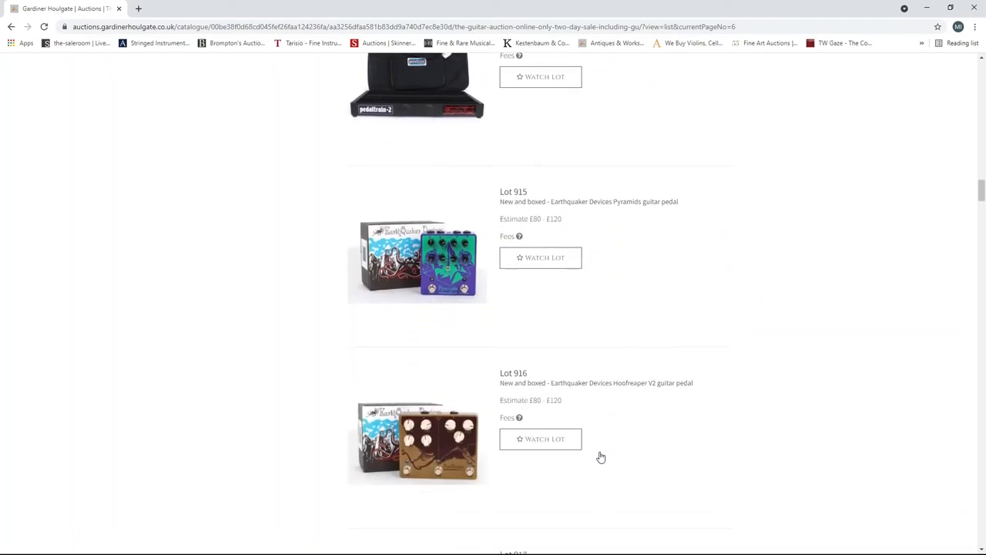
mouse_move(444, 325)
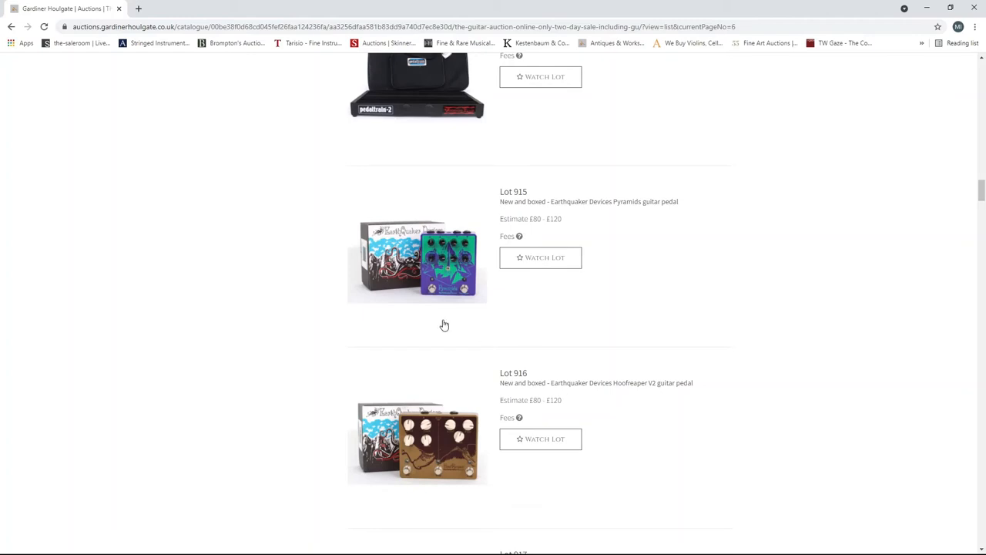
mouse_move(746, 268)
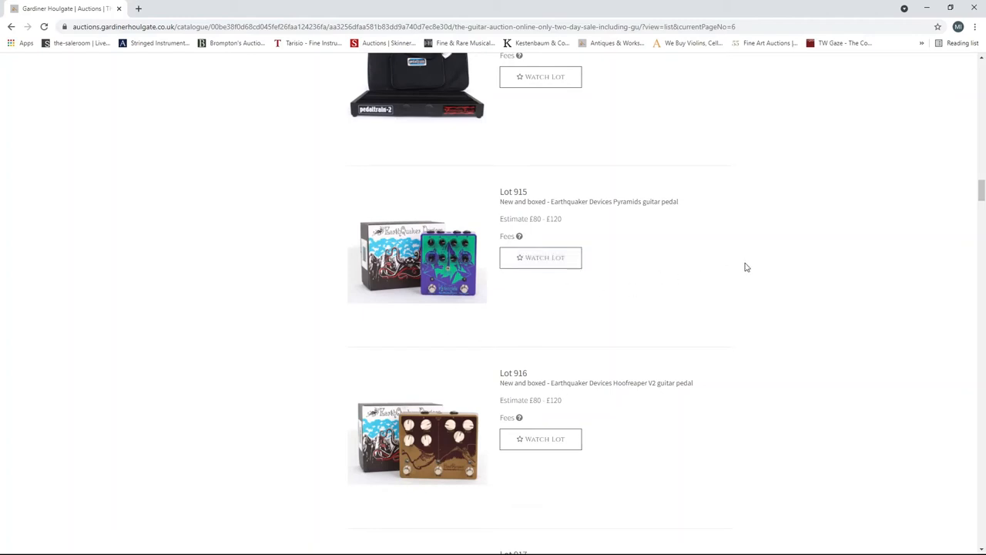
scroll(down, 3)
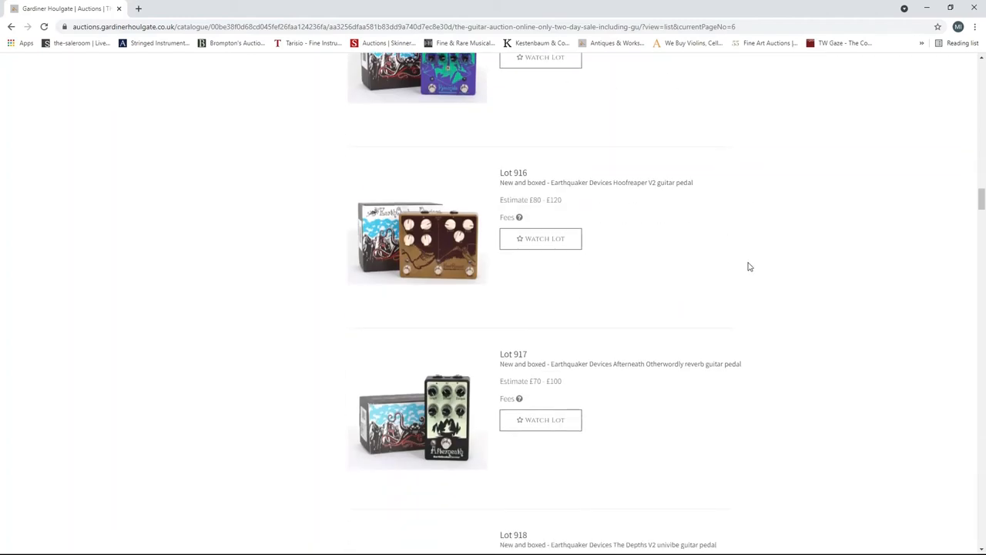
scroll(down, 3)
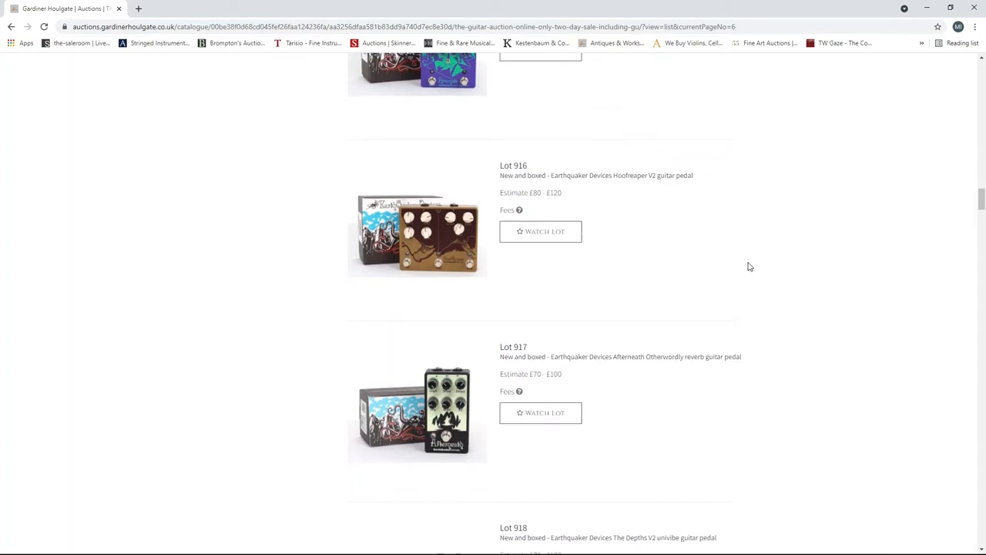
scroll(down, 3)
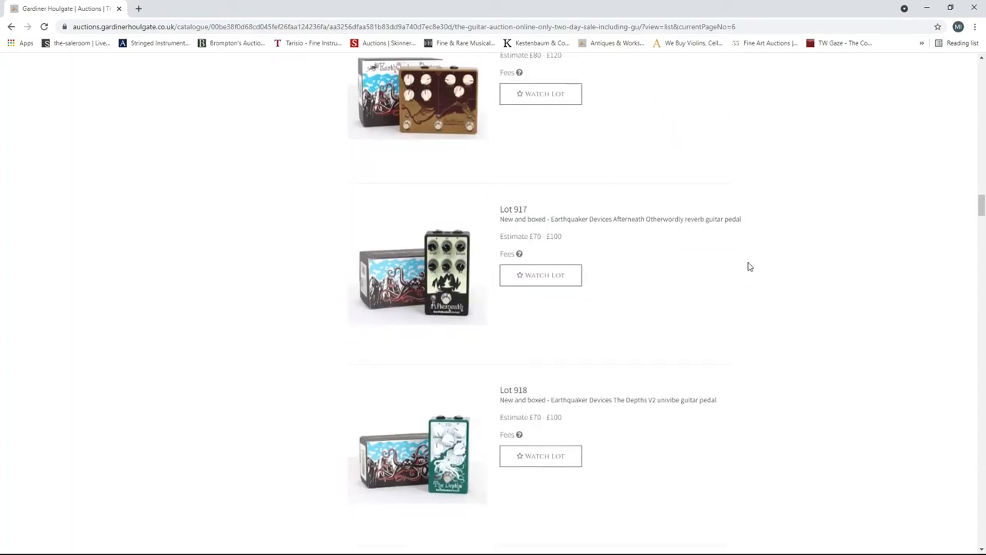
mouse_move(729, 322)
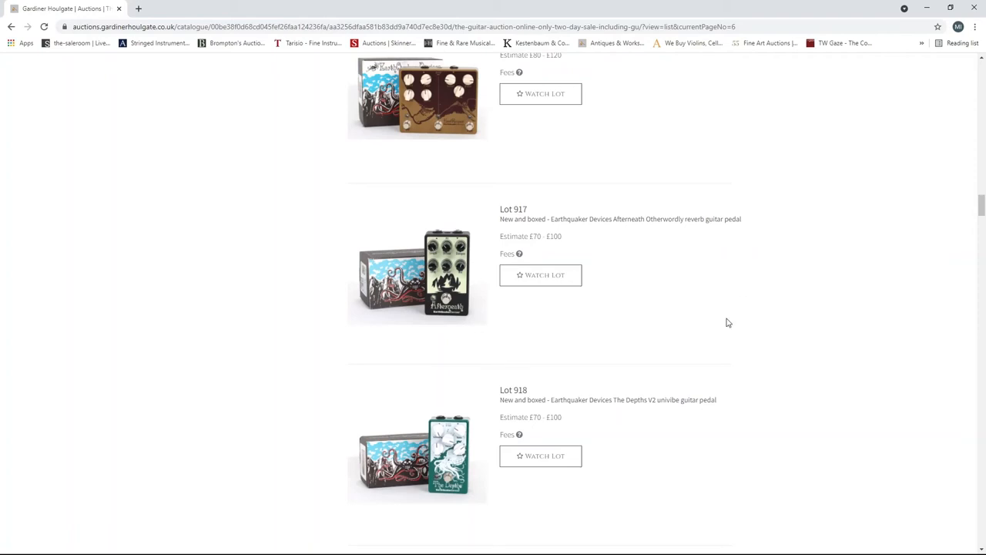
scroll(down, 3)
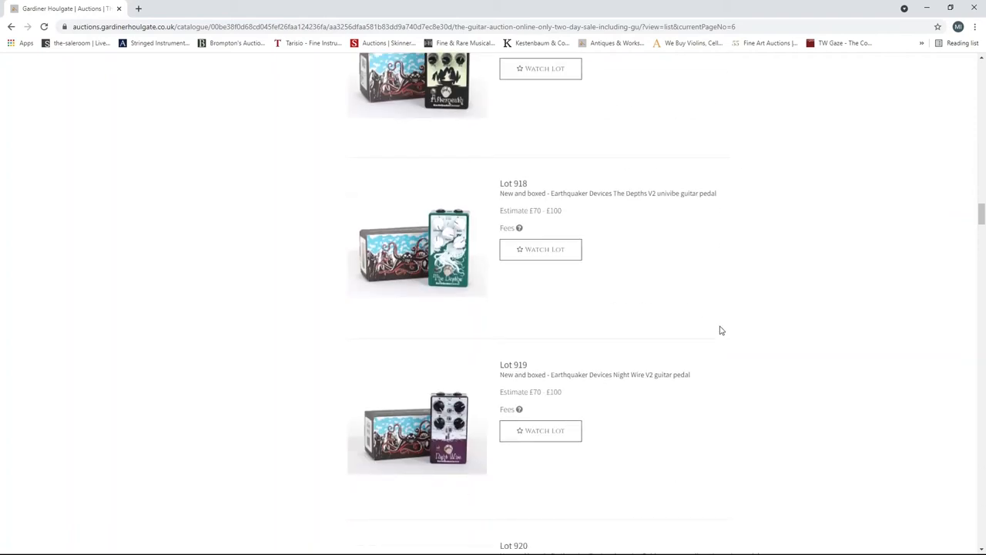
scroll(down, 3)
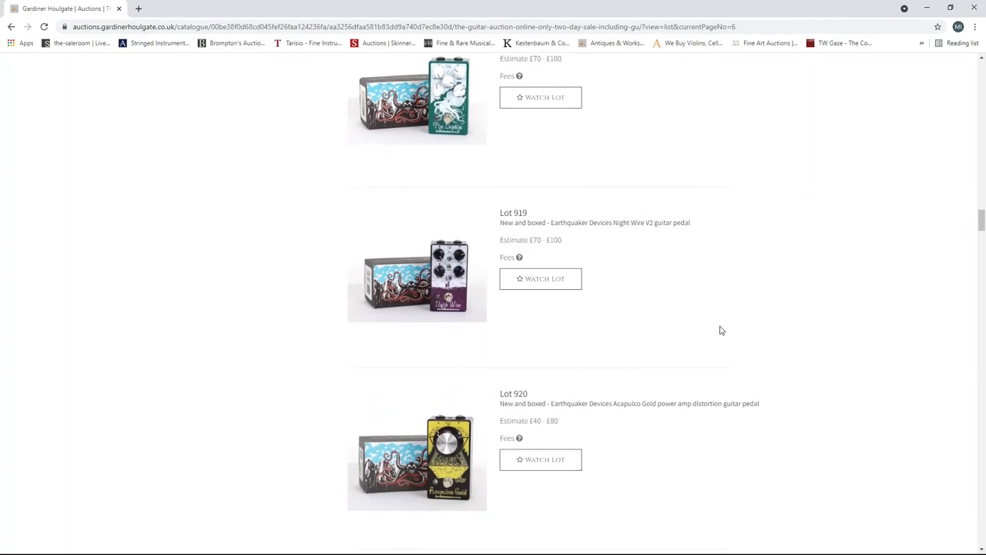
scroll(down, 3)
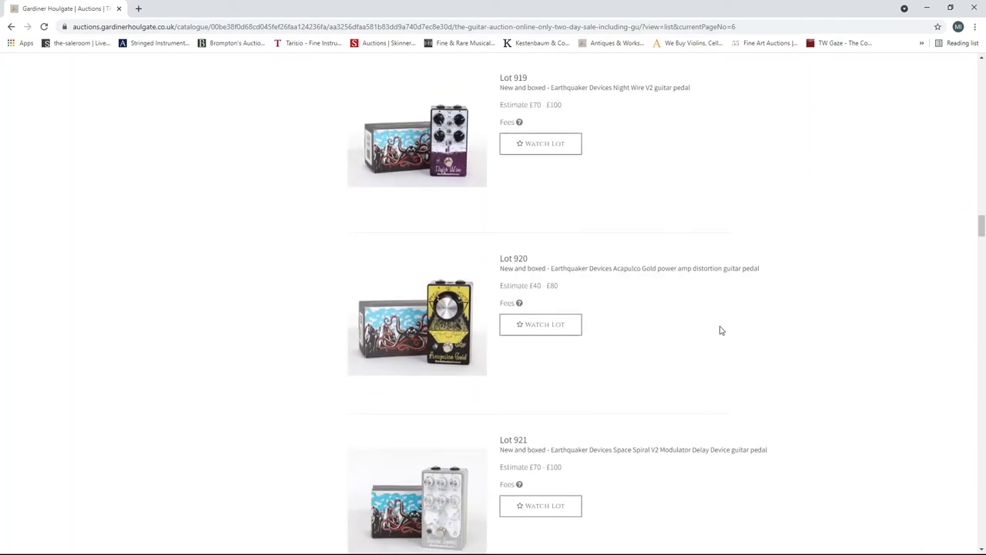
scroll(down, 3)
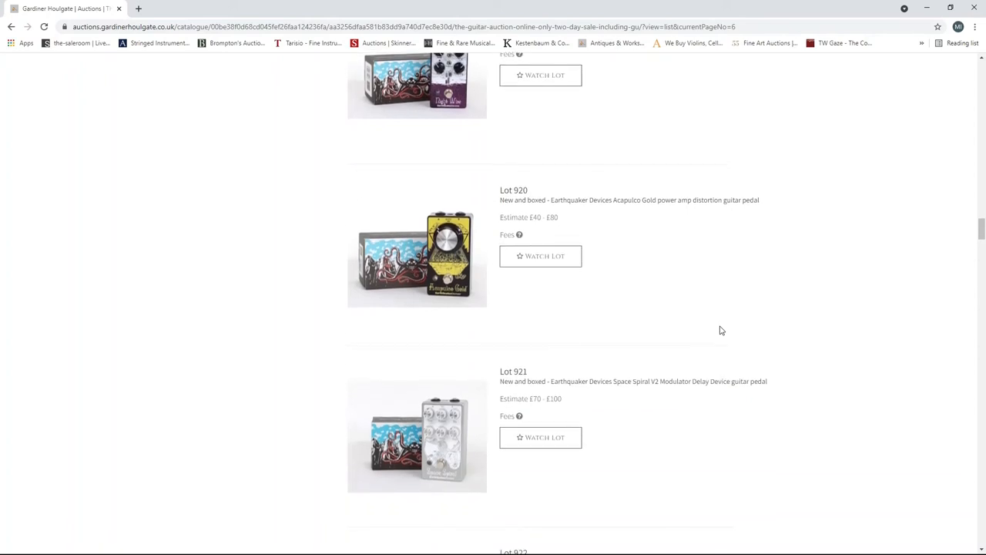
scroll(down, 3)
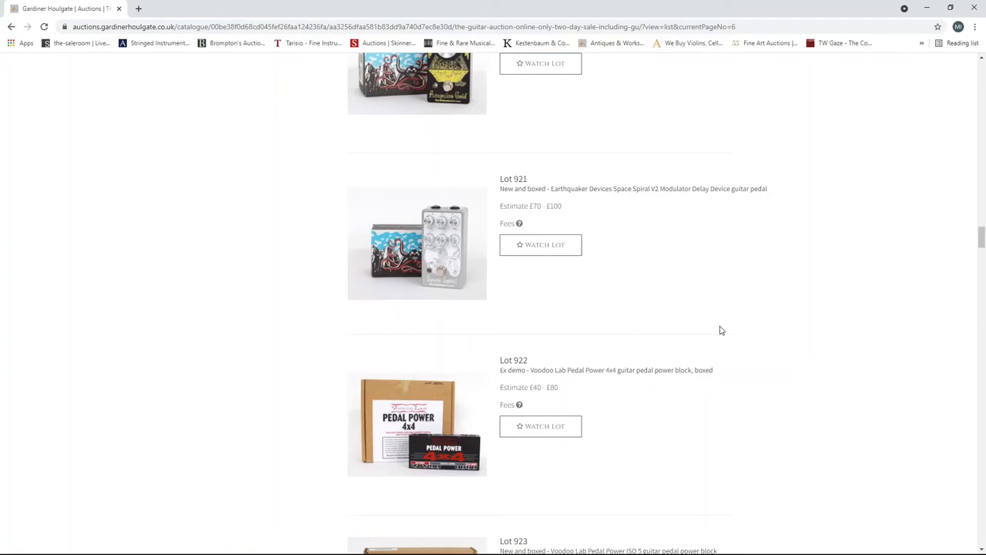
- Scroll page 6 down to Lots 931–933, the Walrus Audio Warhorn and Kangra pedals
scroll(down, 3)
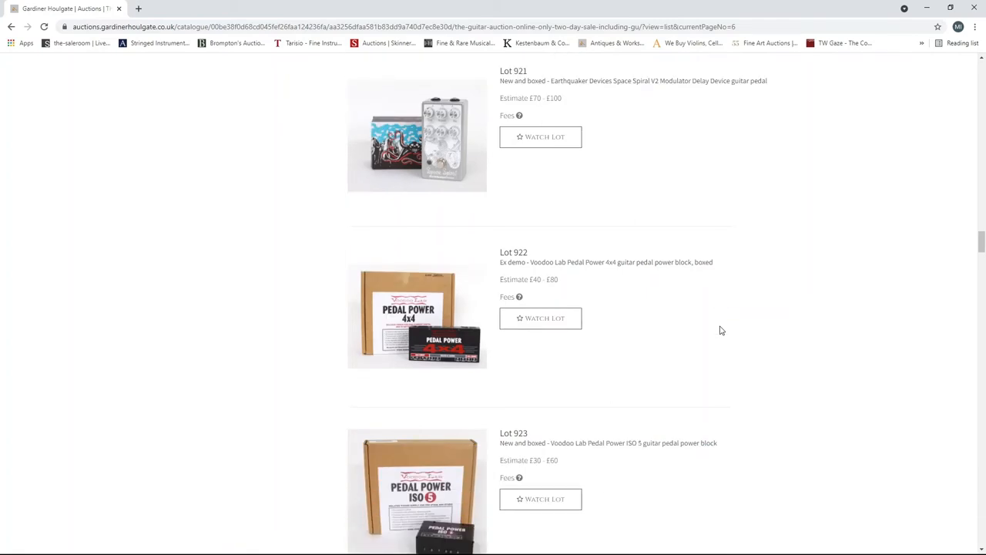
scroll(down, 3)
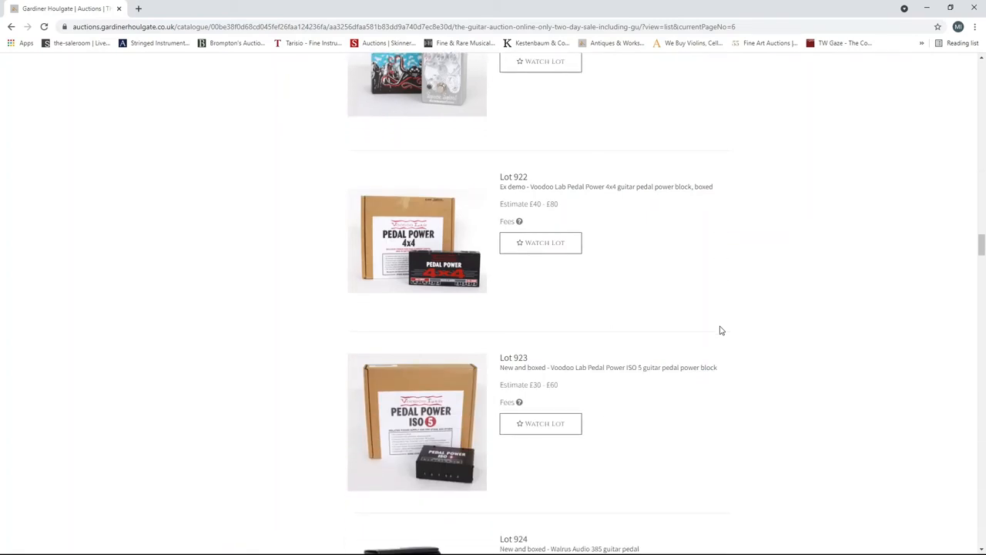
scroll(down, 3)
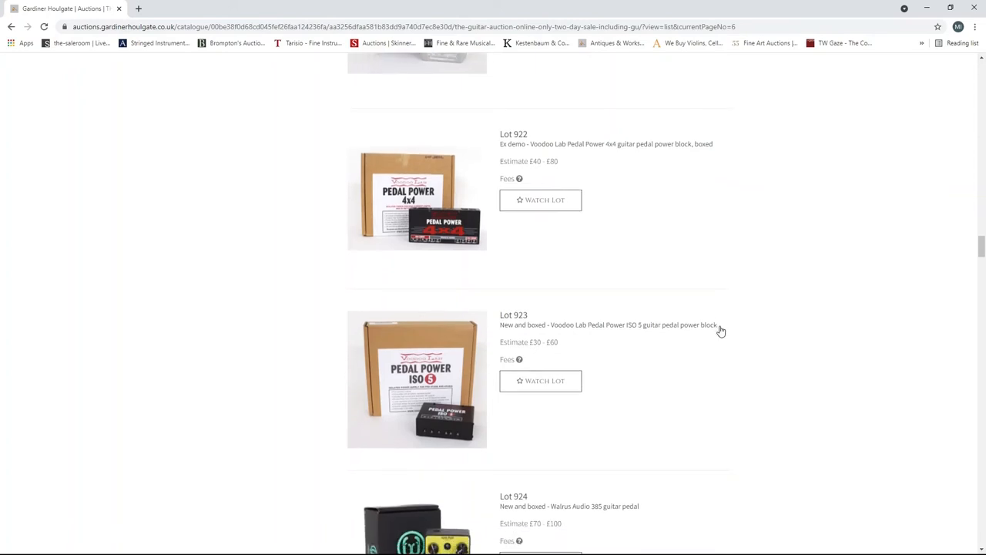
scroll(down, 3)
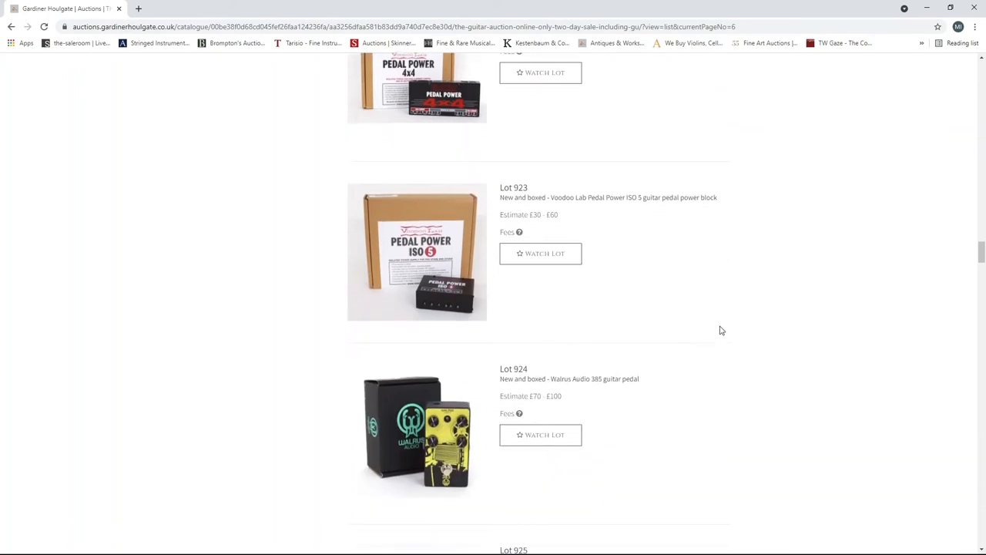
scroll(down, 3)
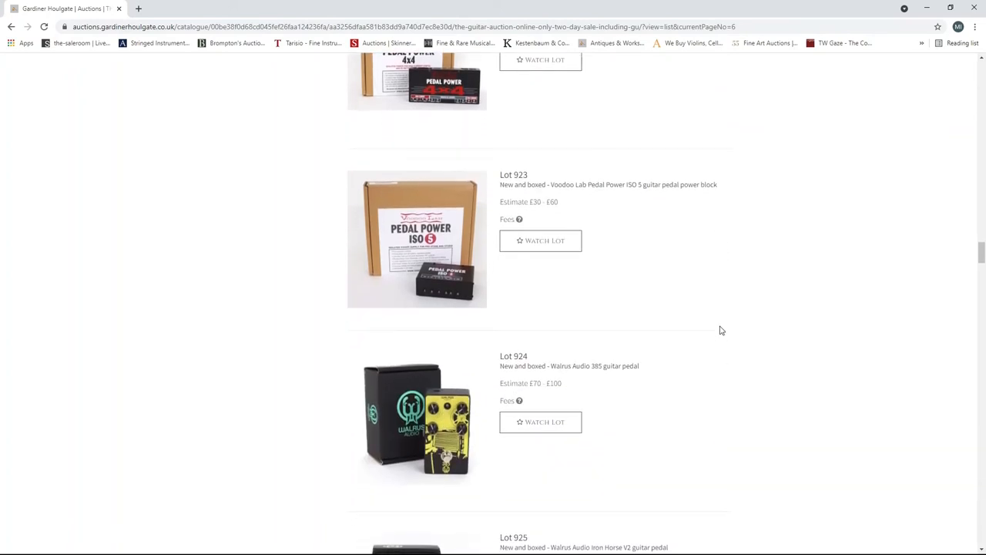
scroll(down, 3)
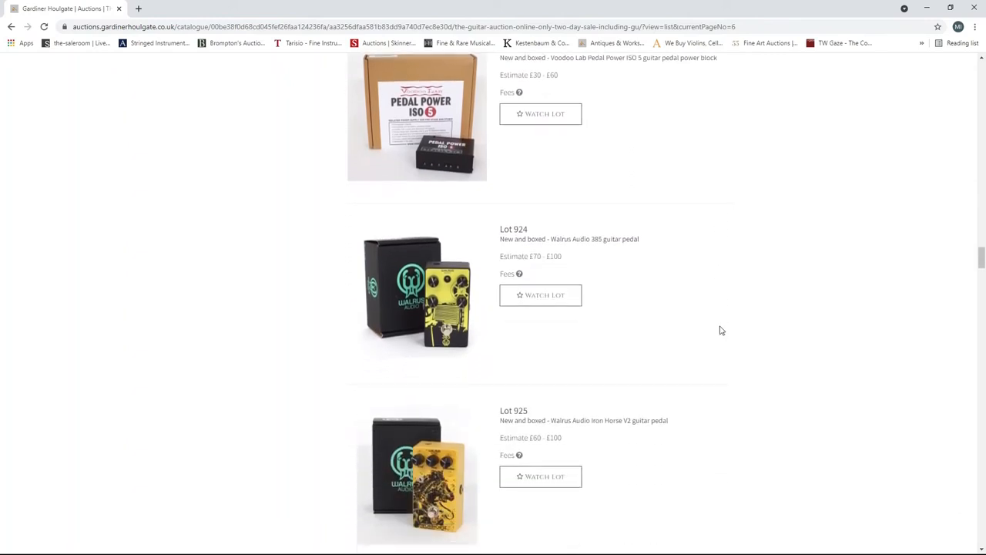
scroll(down, 3)
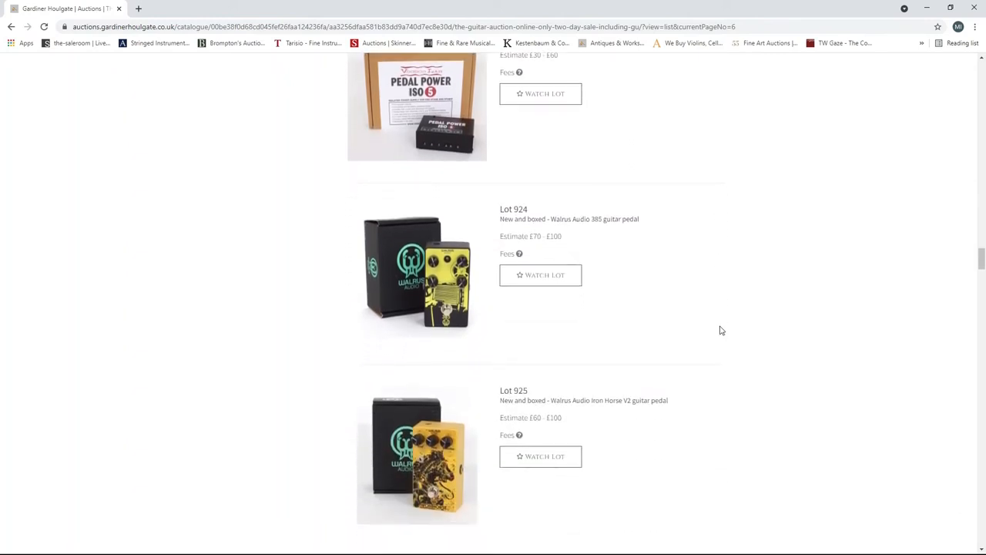
scroll(down, 3)
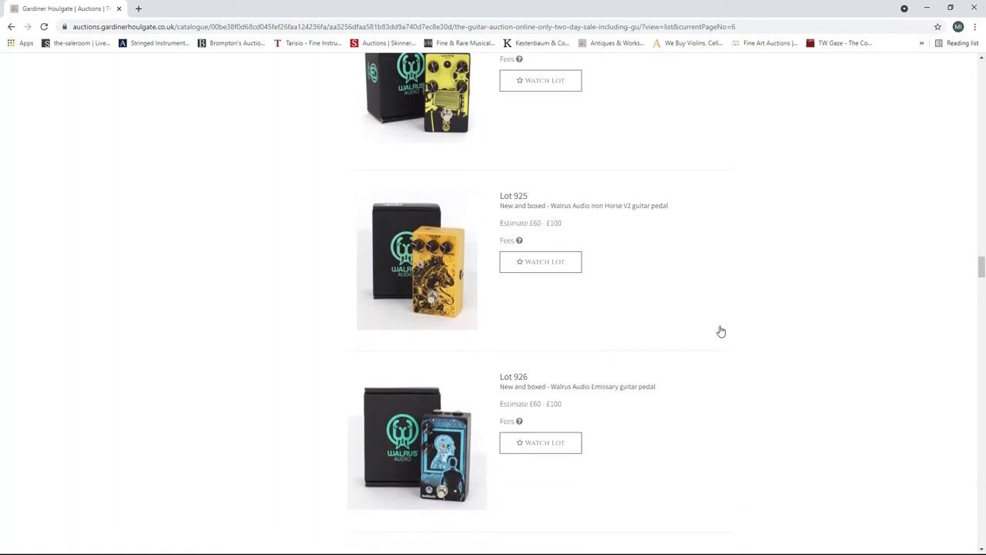
scroll(down, 3)
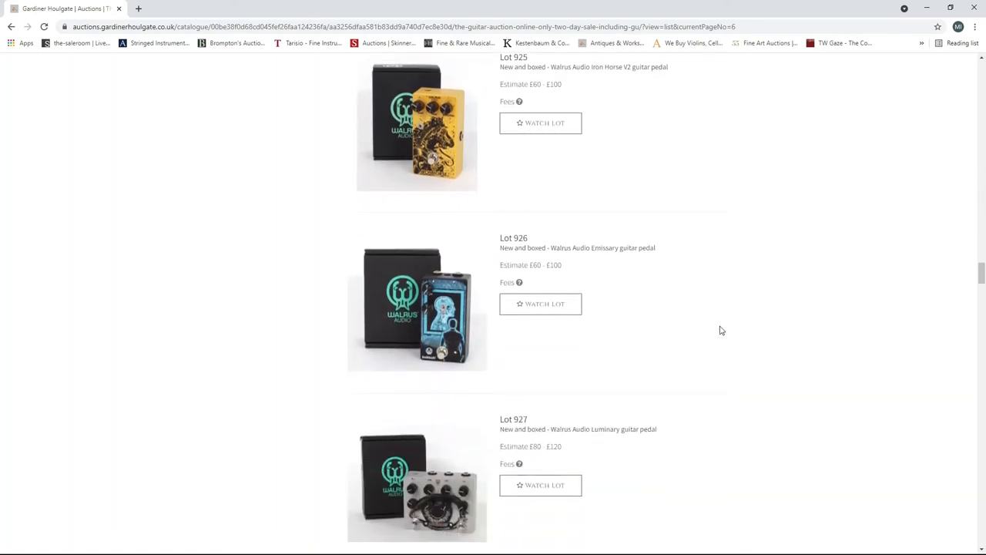
scroll(down, 3)
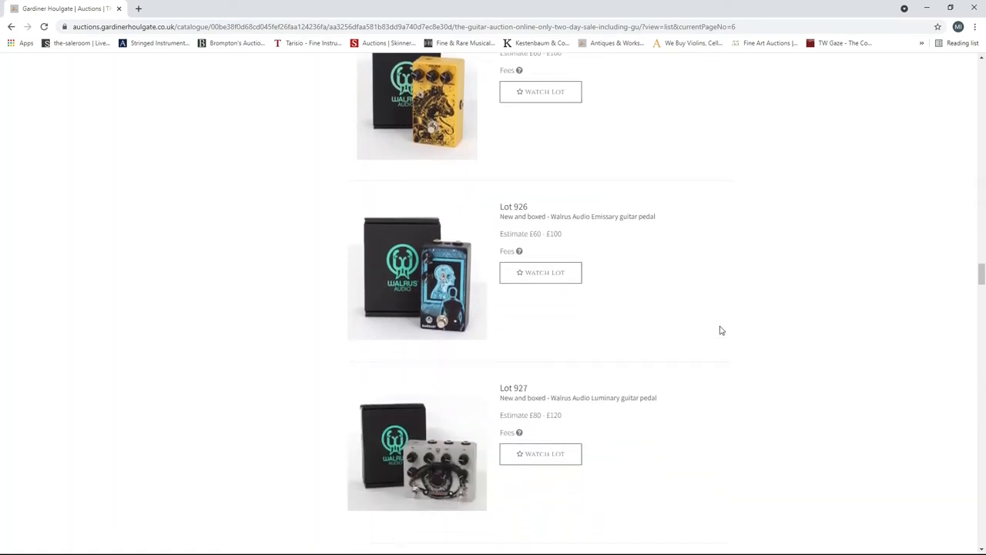
scroll(down, 3)
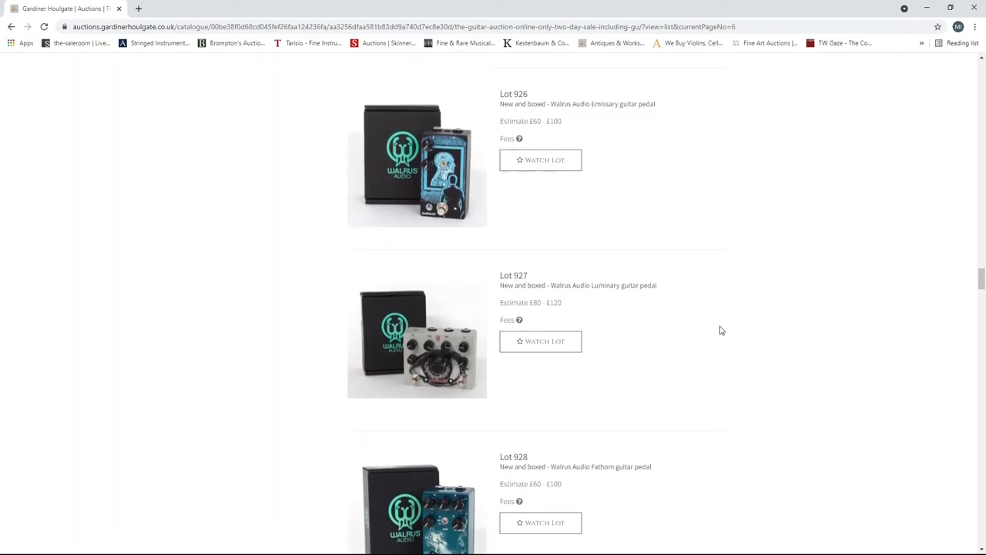
scroll(down, 3)
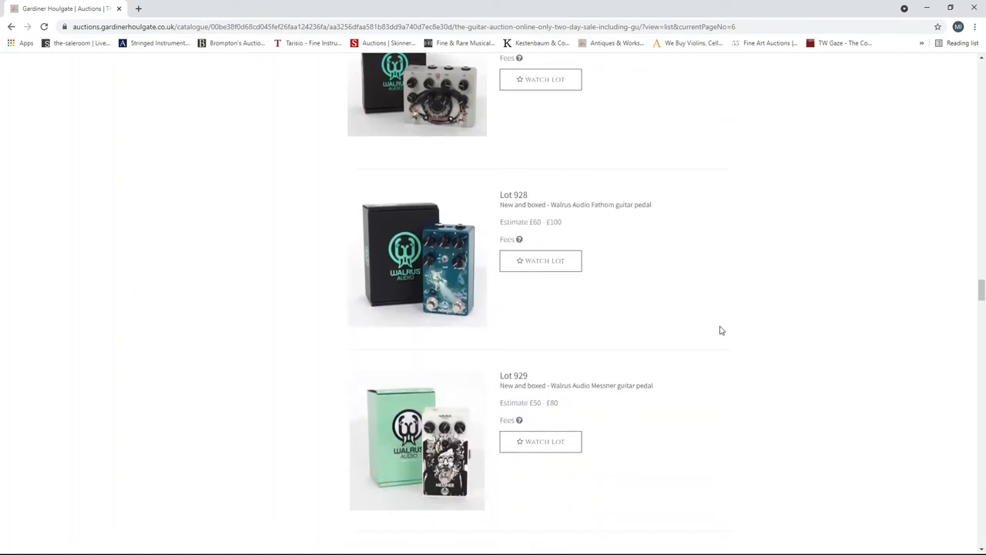
scroll(down, 3)
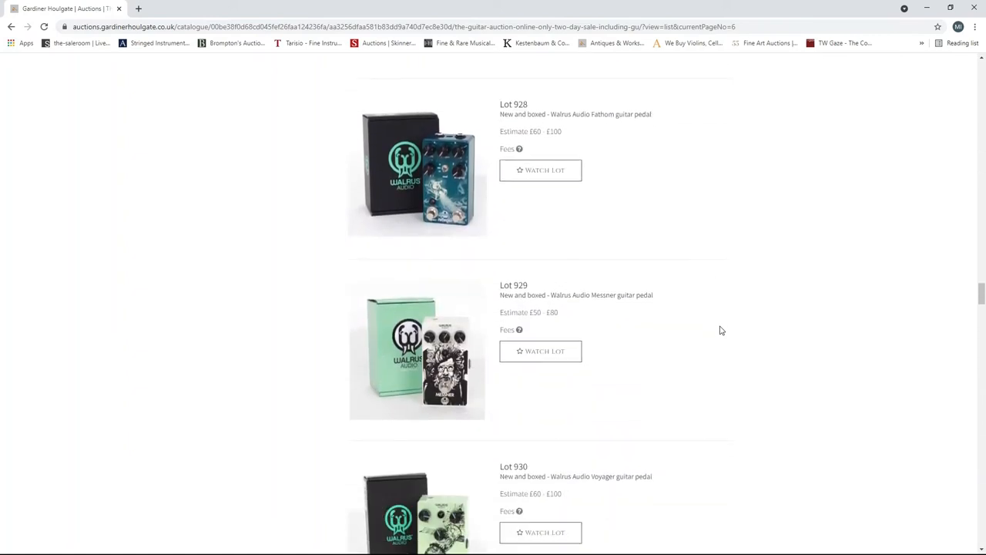
scroll(down, 3)
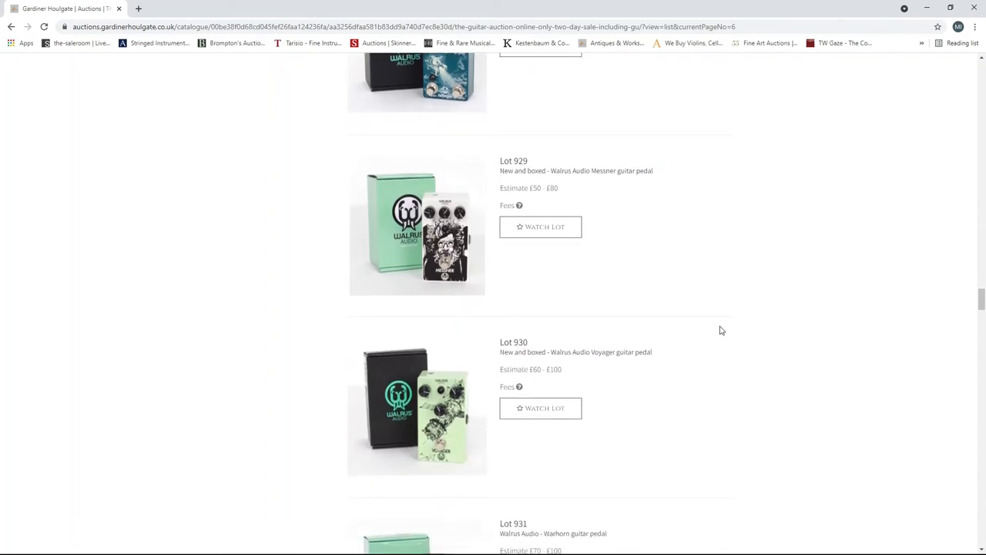
scroll(down, 3)
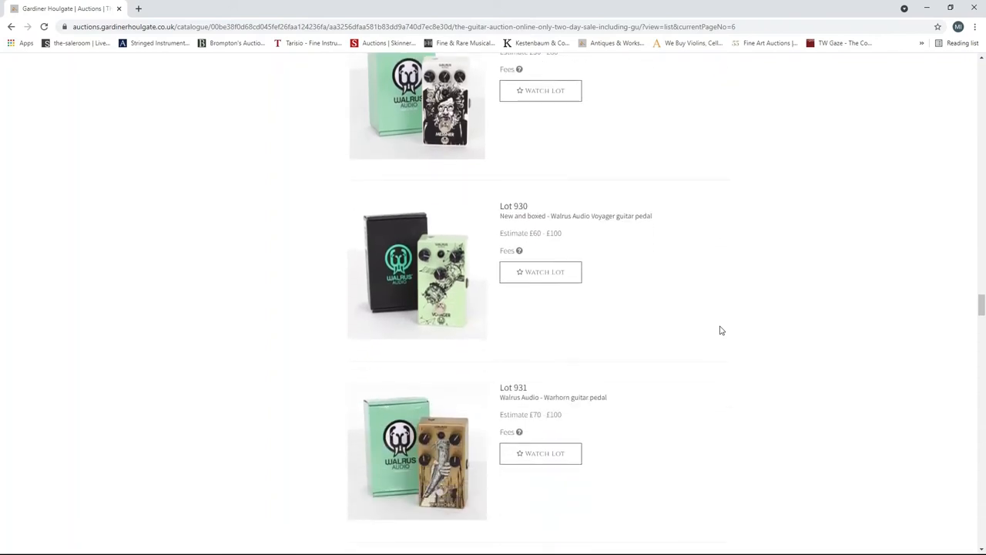
scroll(down, 3)
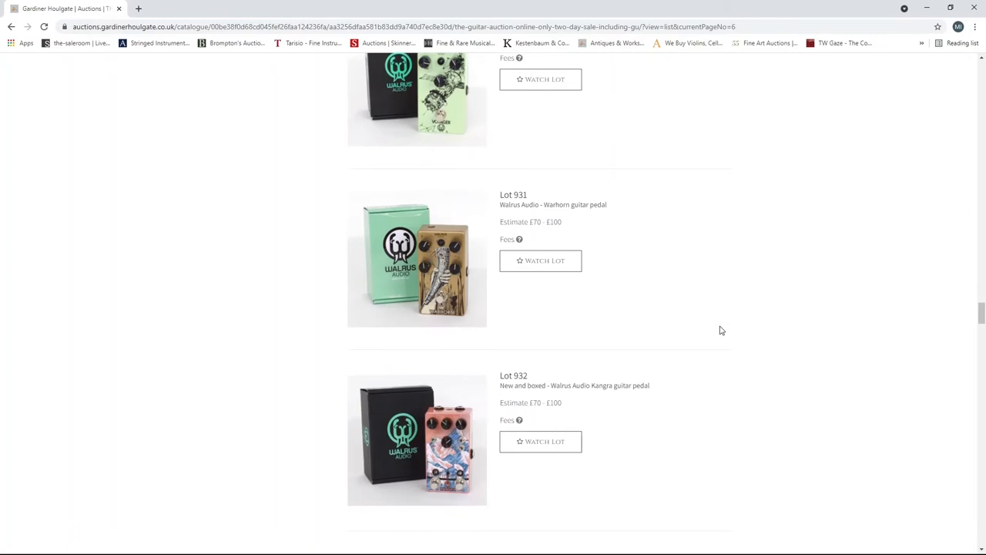
scroll(down, 3)
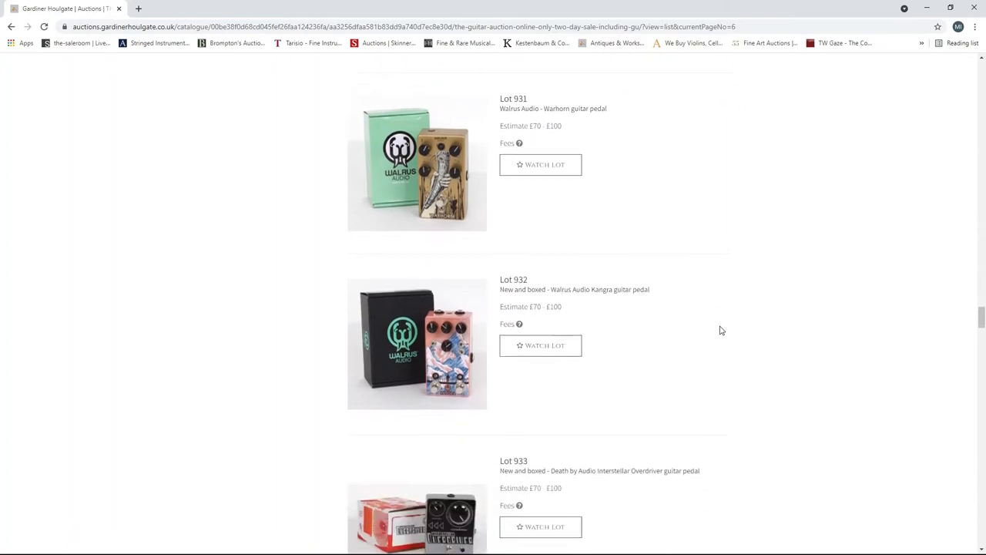
scroll(down, 3)
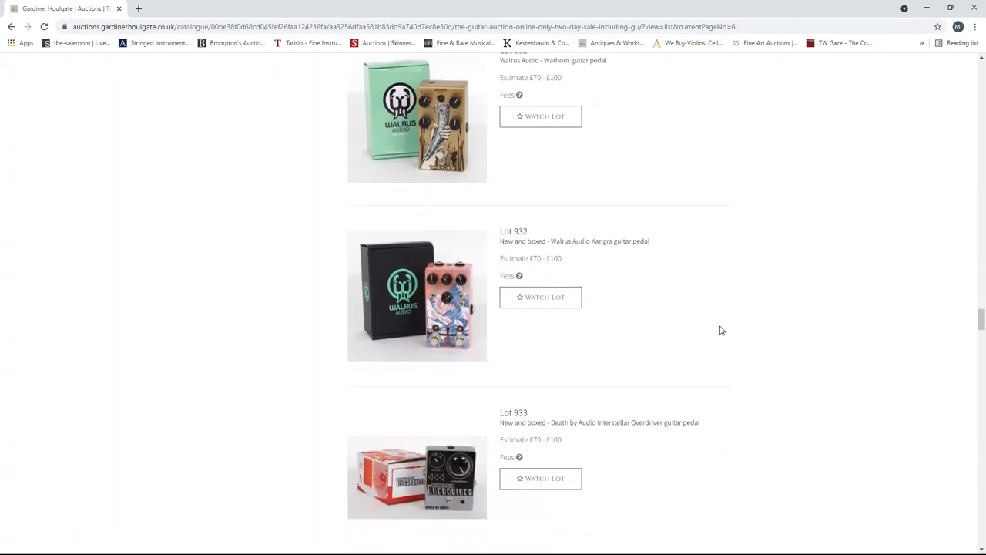
- Scroll page 6 past lots 952–960 to the JHS Pedals Unicorn V2 and the footer
scroll(down, 3)
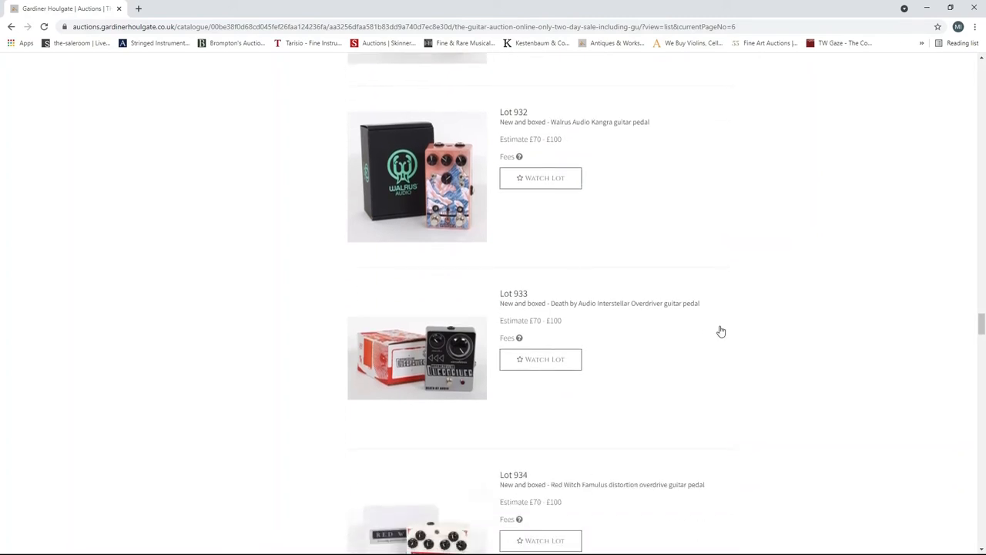
scroll(down, 3)
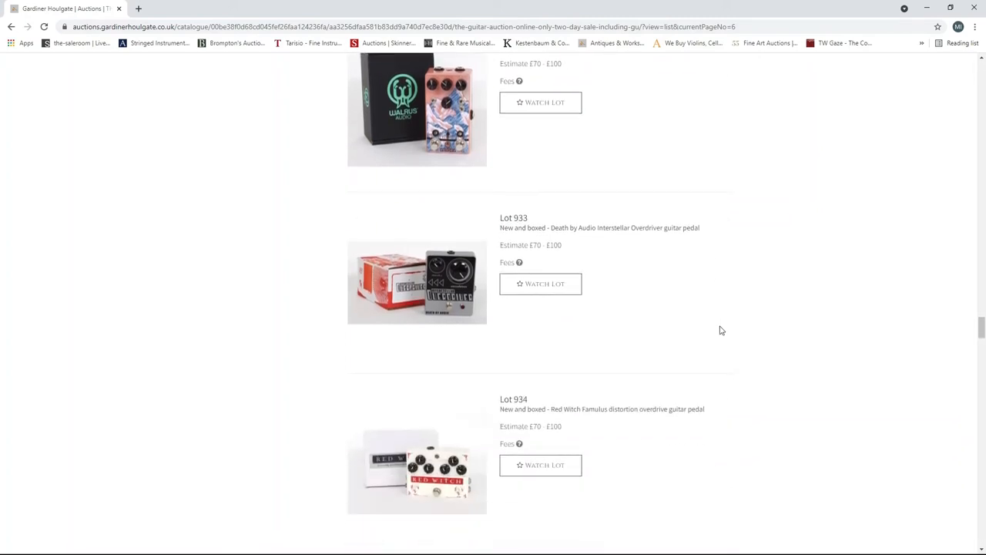
scroll(down, 3)
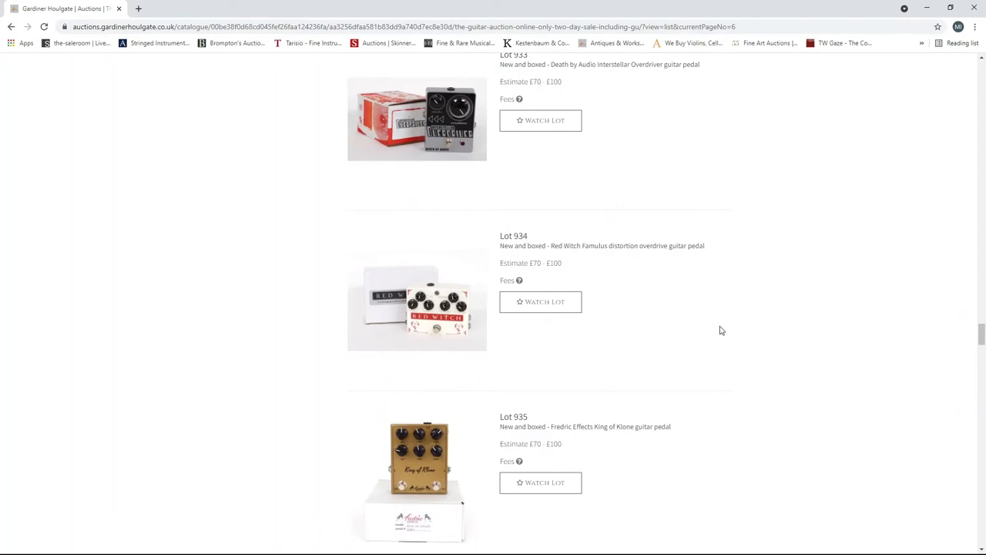
scroll(down, 3)
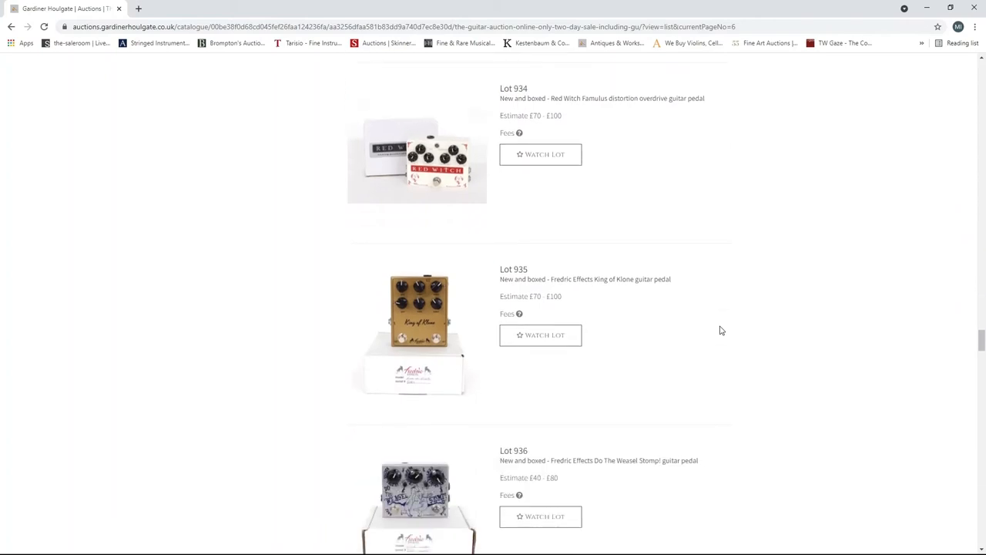
scroll(down, 3)
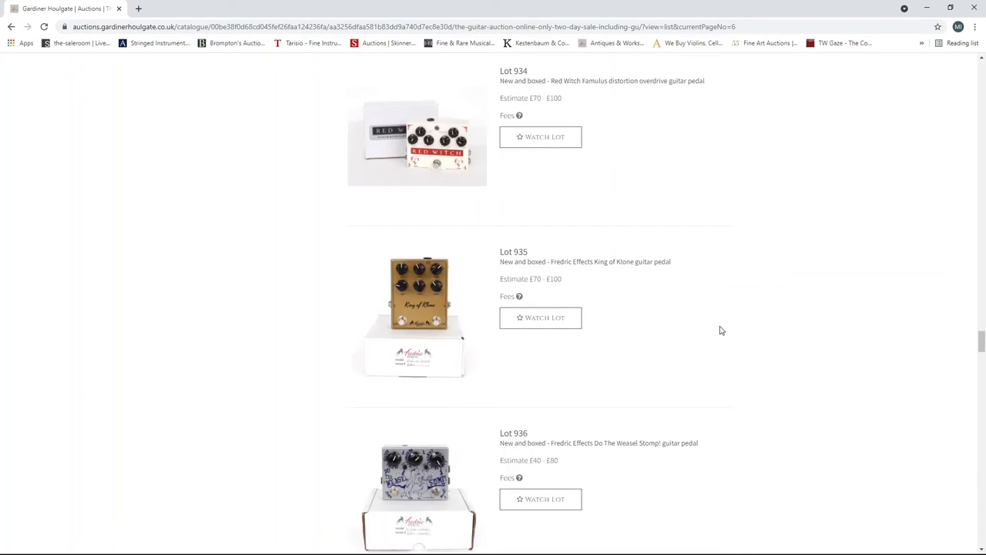
scroll(down, 3)
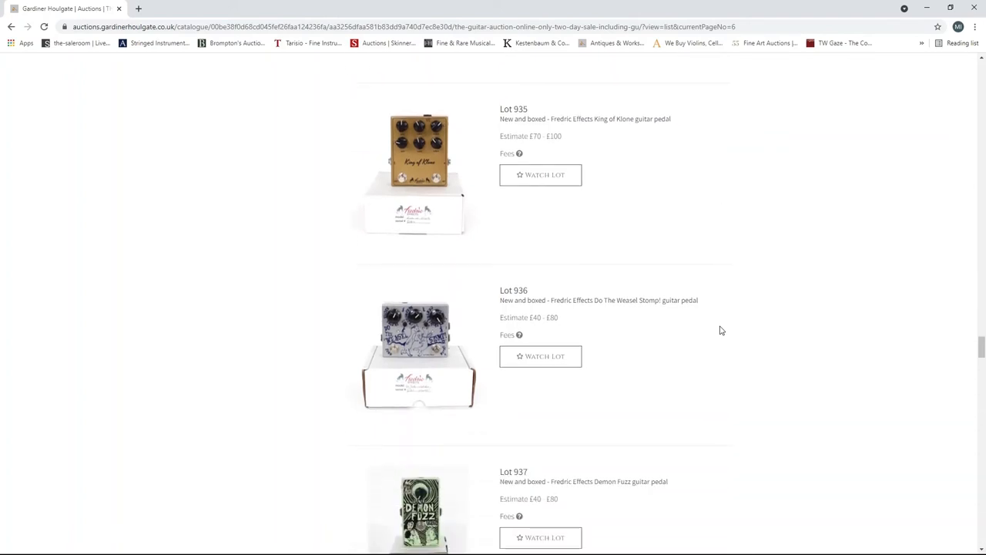
scroll(down, 3)
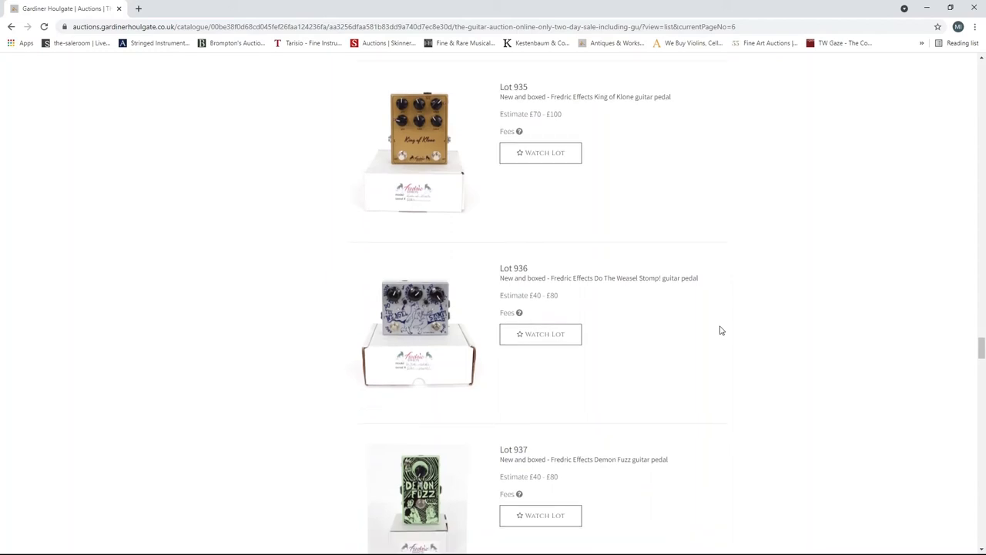
scroll(down, 3)
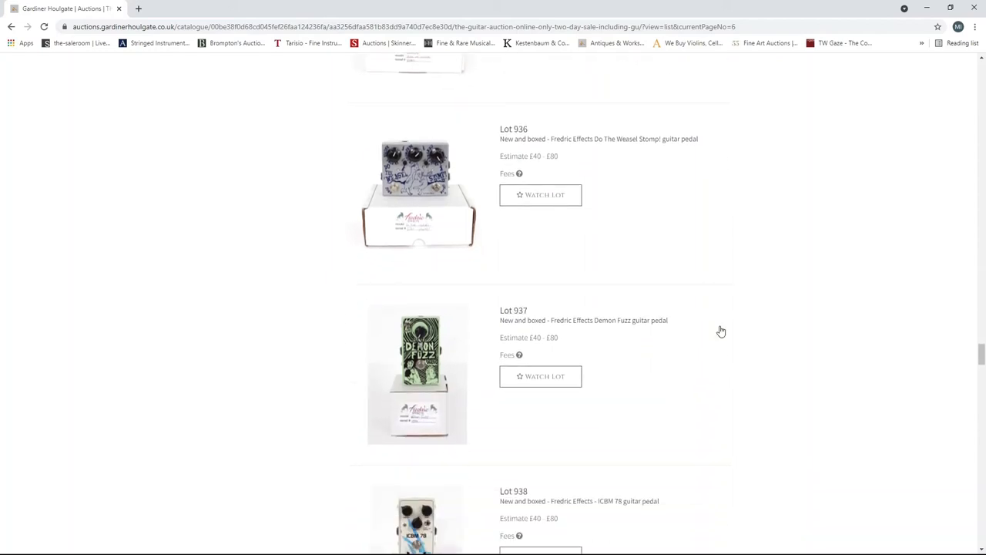
scroll(down, 3)
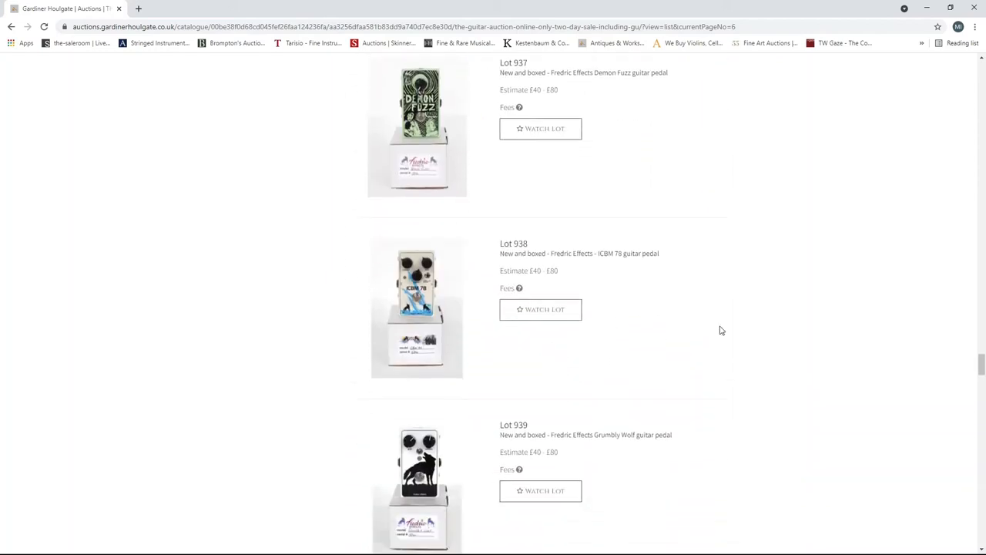
scroll(down, 3)
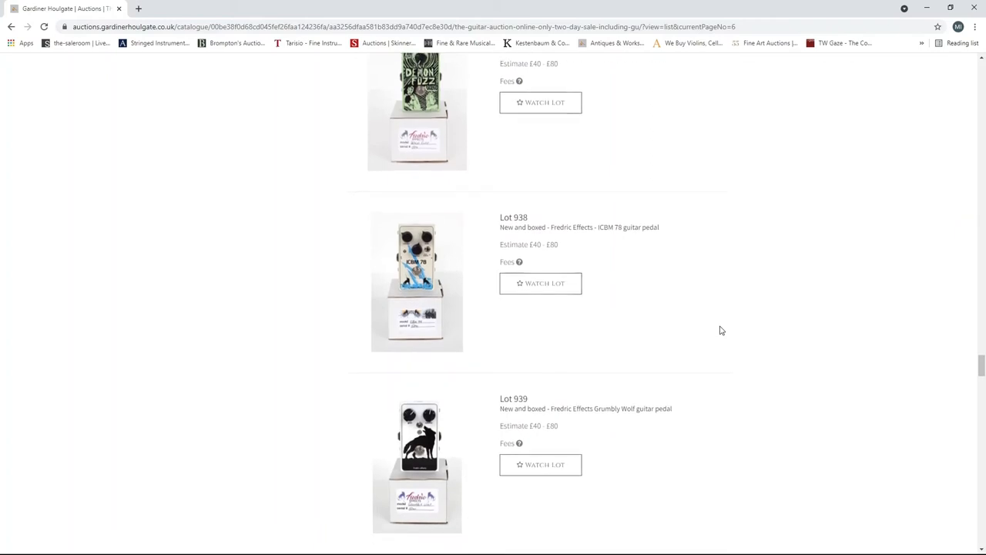
scroll(down, 3)
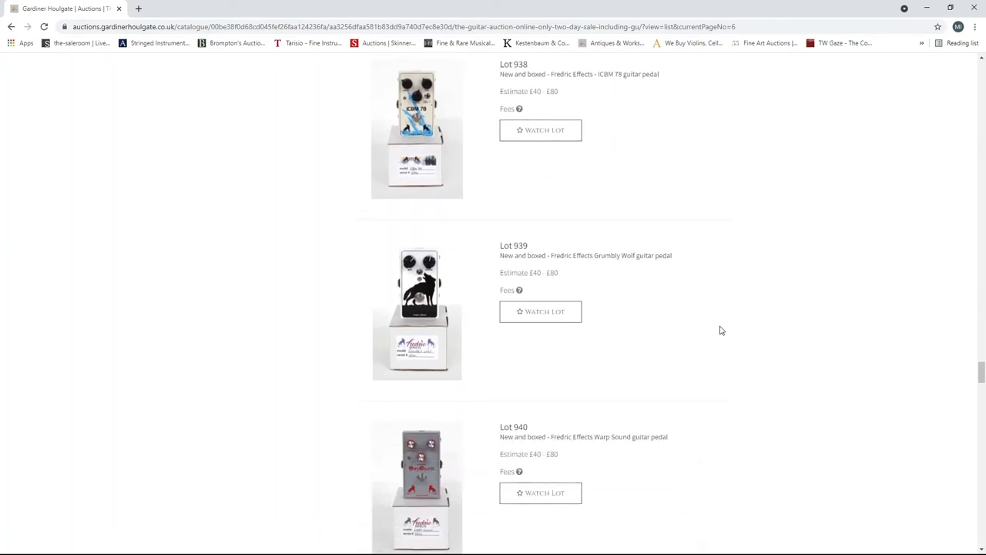
scroll(down, 3)
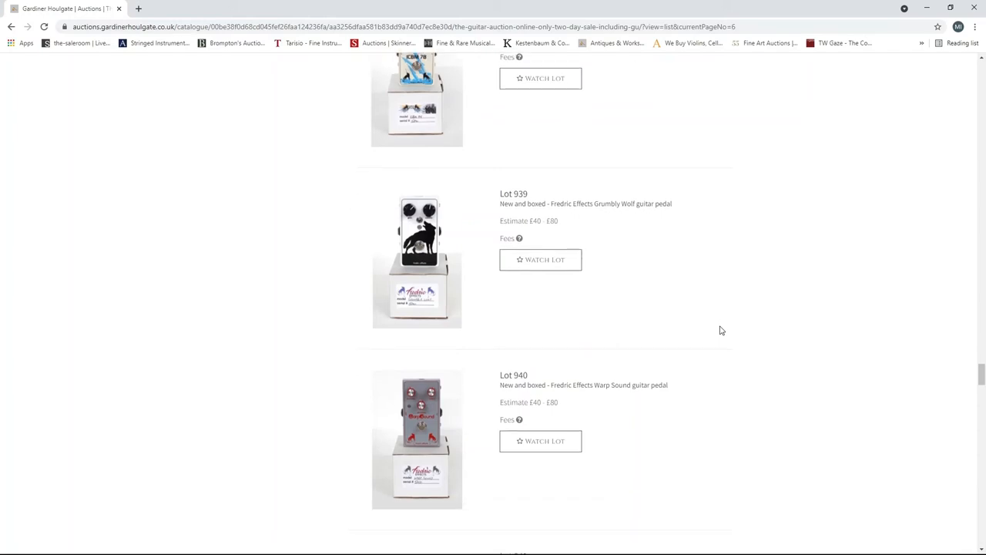
scroll(down, 3)
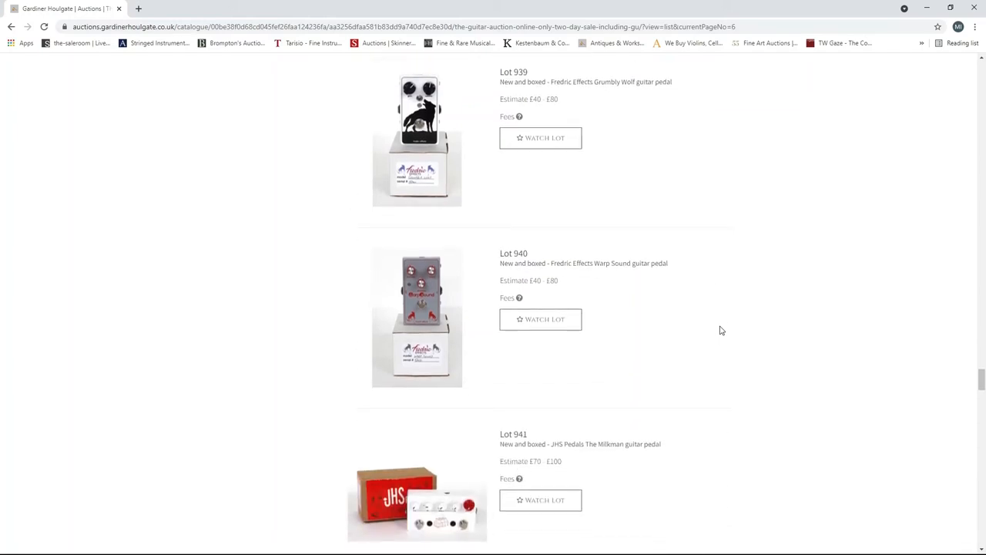
scroll(down, 3)
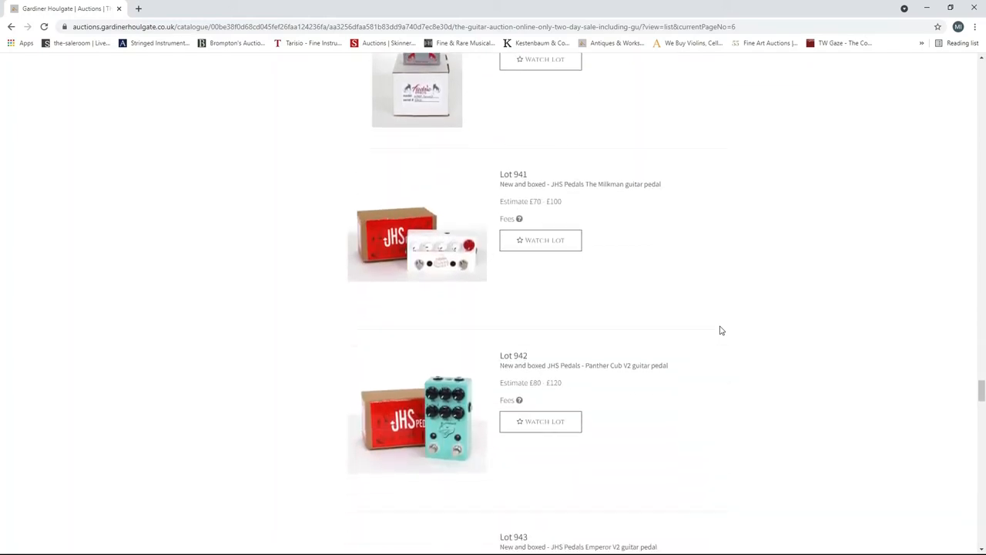
scroll(down, 3)
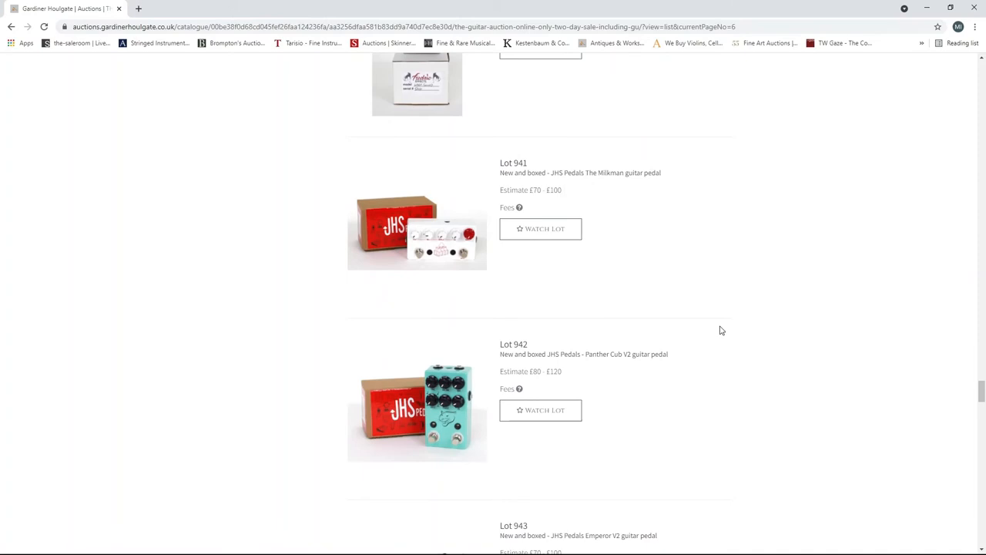
scroll(down, 3)
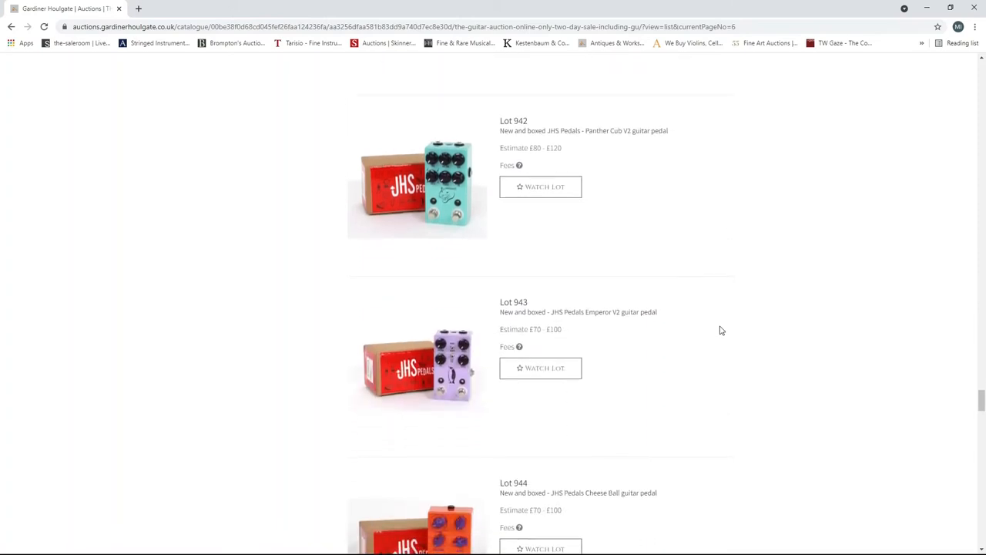
scroll(down, 3)
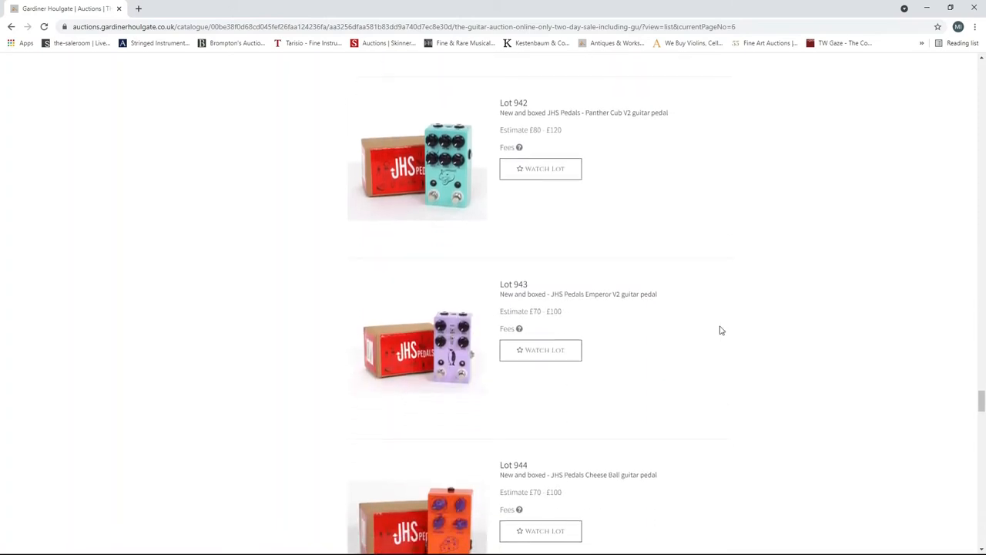
scroll(down, 3)
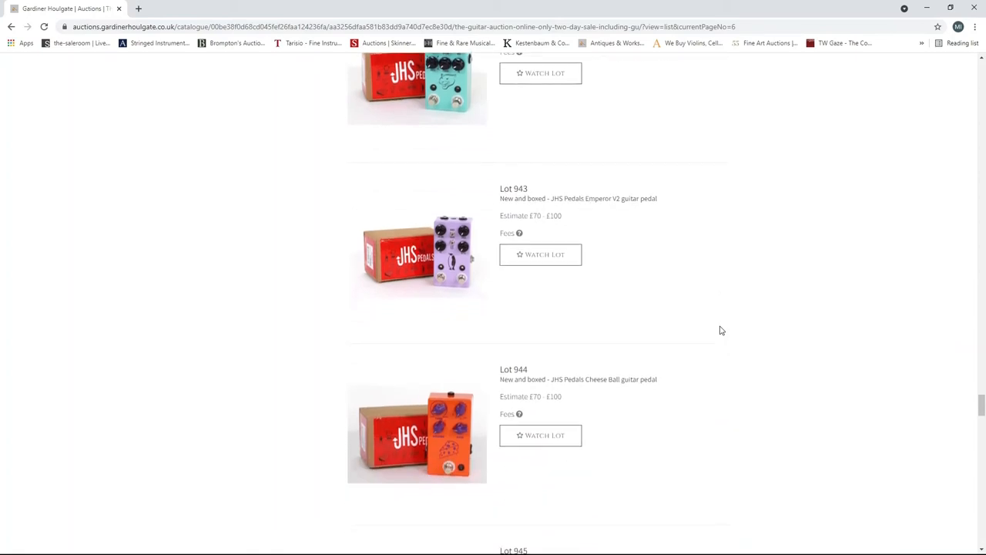
scroll(down, 3)
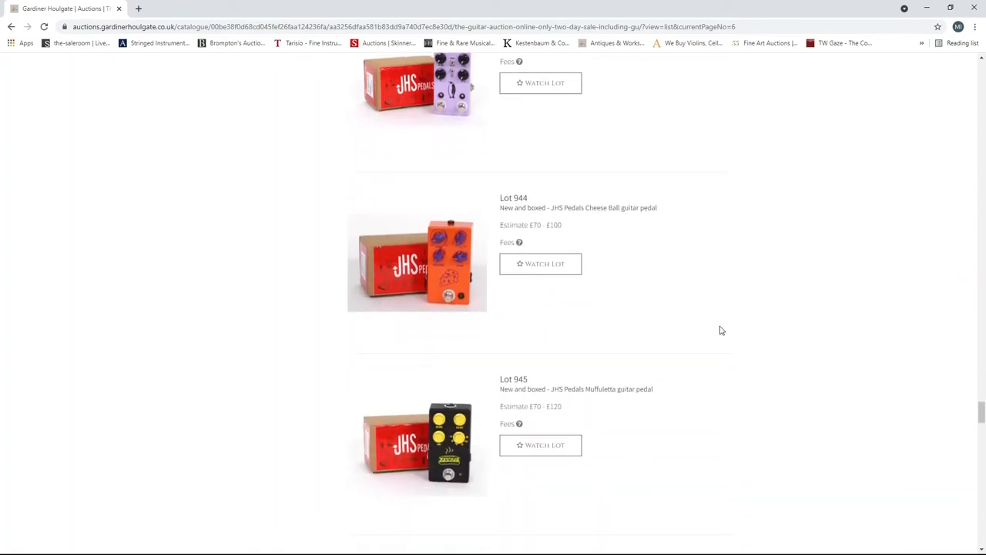
scroll(down, 3)
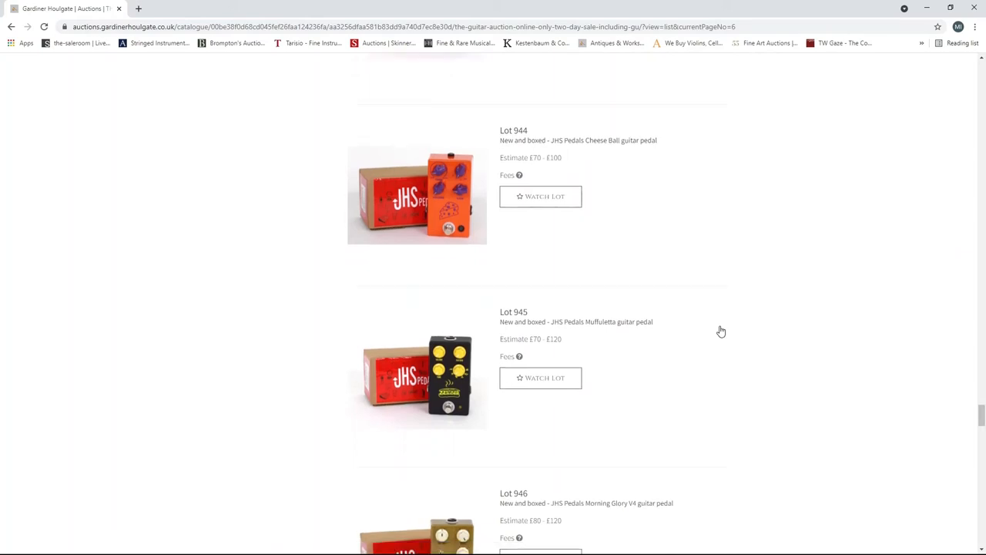
scroll(down, 3)
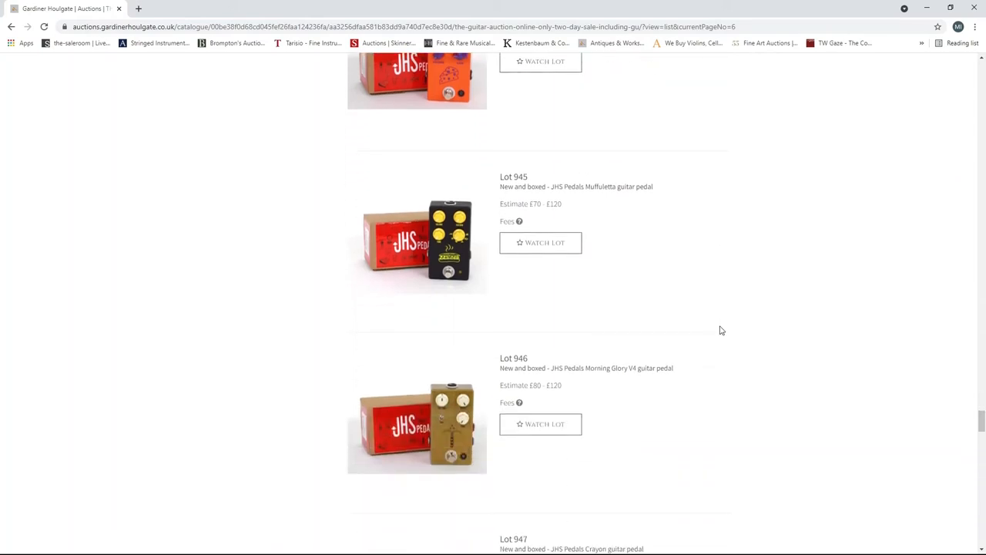
scroll(down, 3)
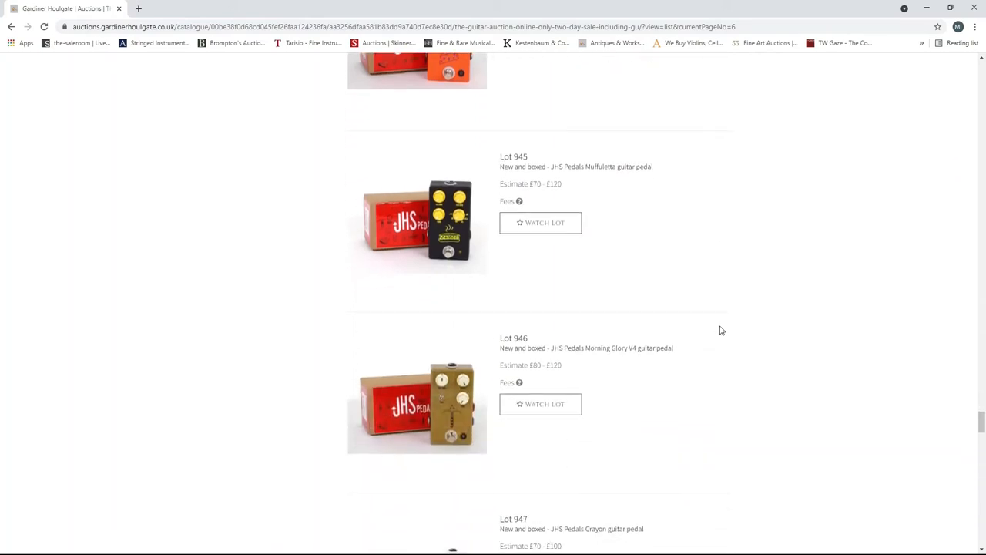
scroll(down, 3)
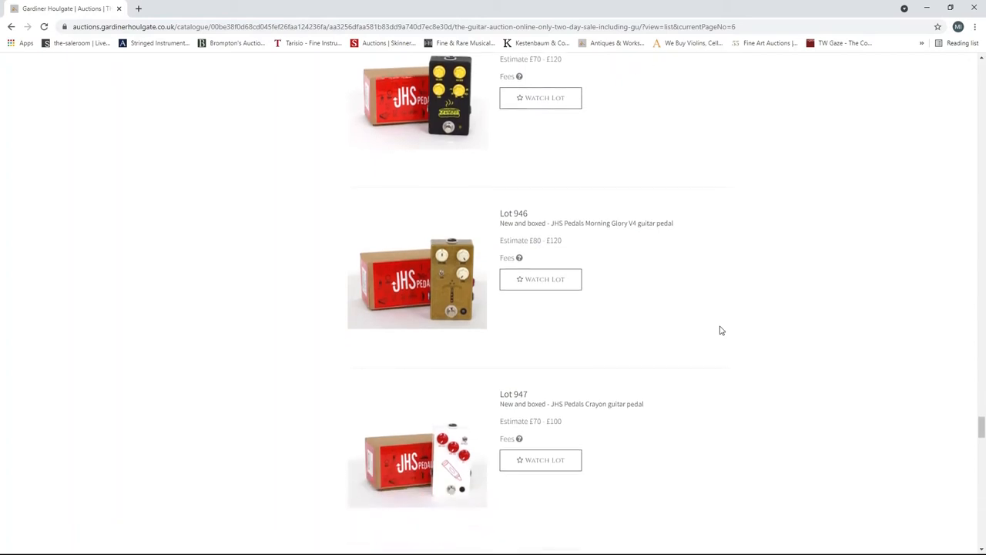
scroll(down, 3)
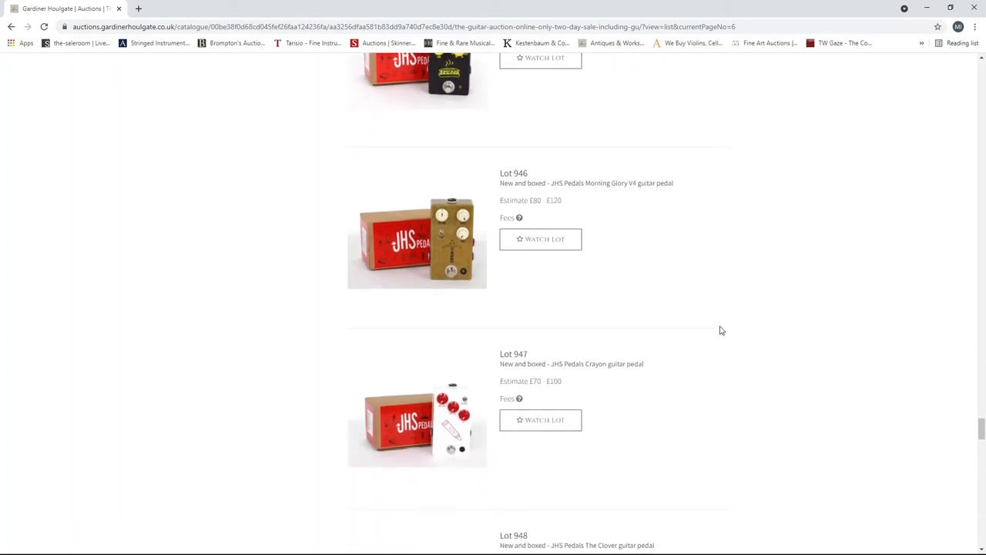
scroll(down, 3)
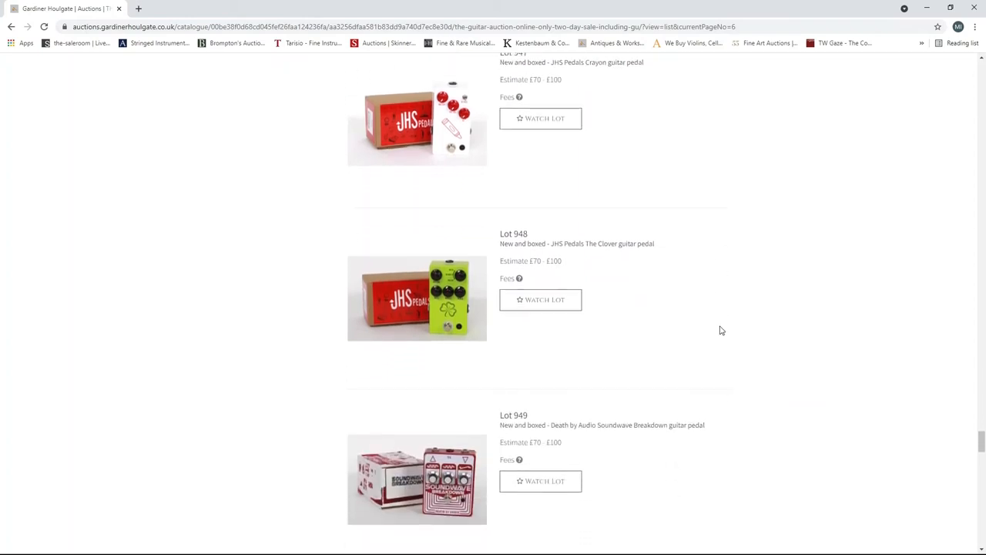
scroll(down, 3)
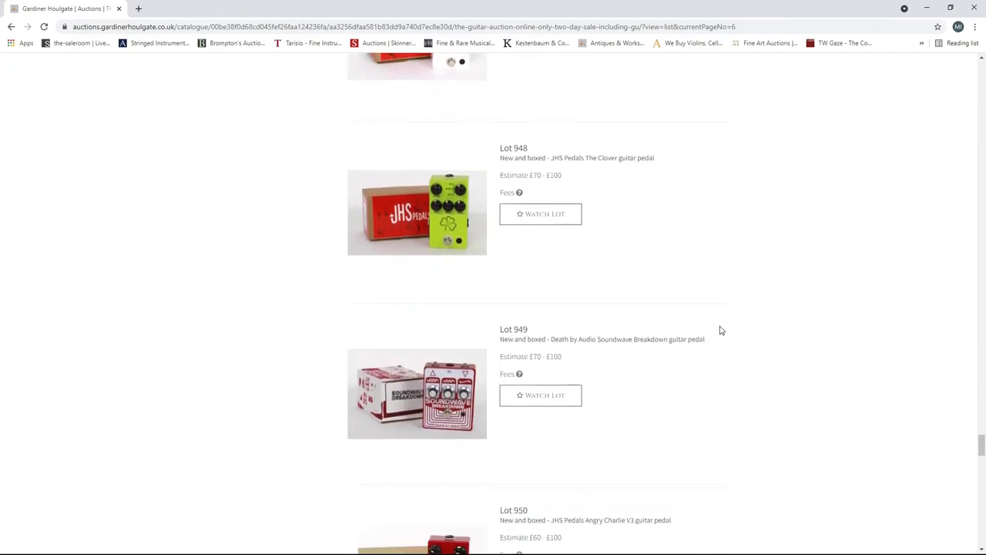
scroll(down, 3)
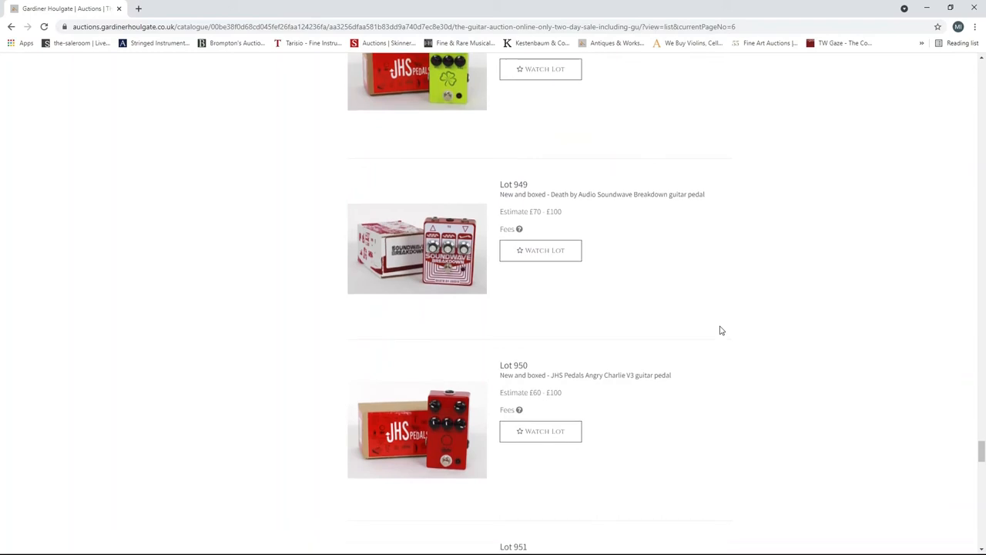
scroll(down, 3)
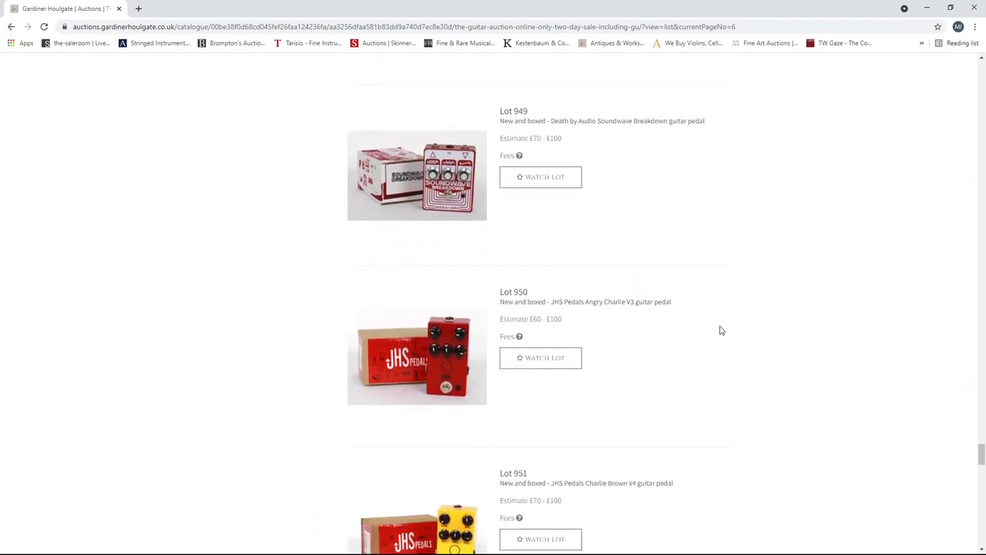
scroll(down, 3)
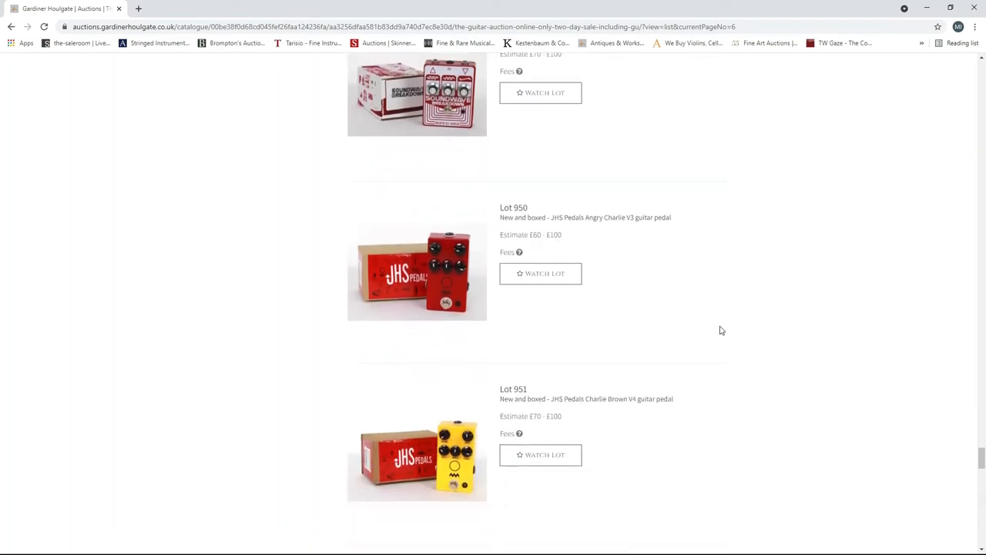
scroll(down, 3)
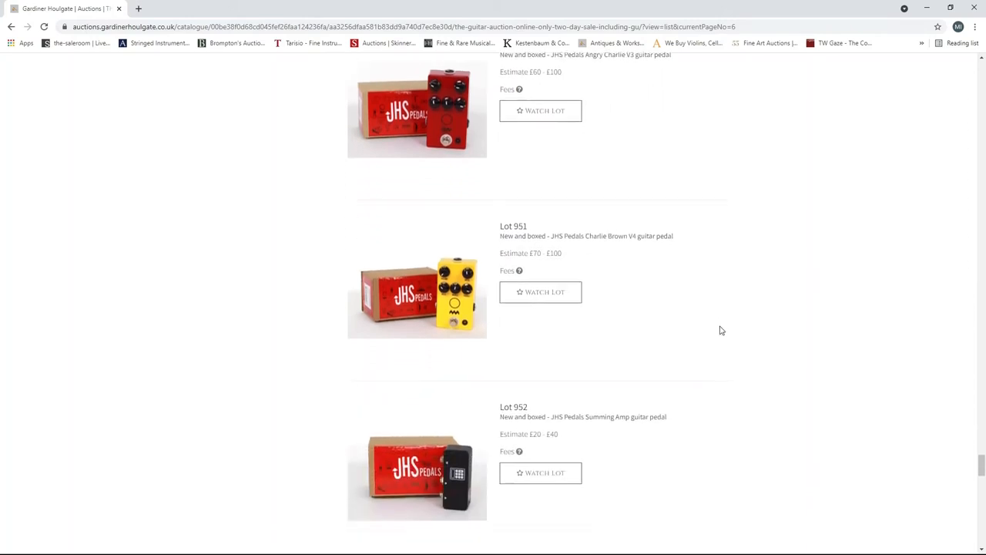
scroll(down, 3)
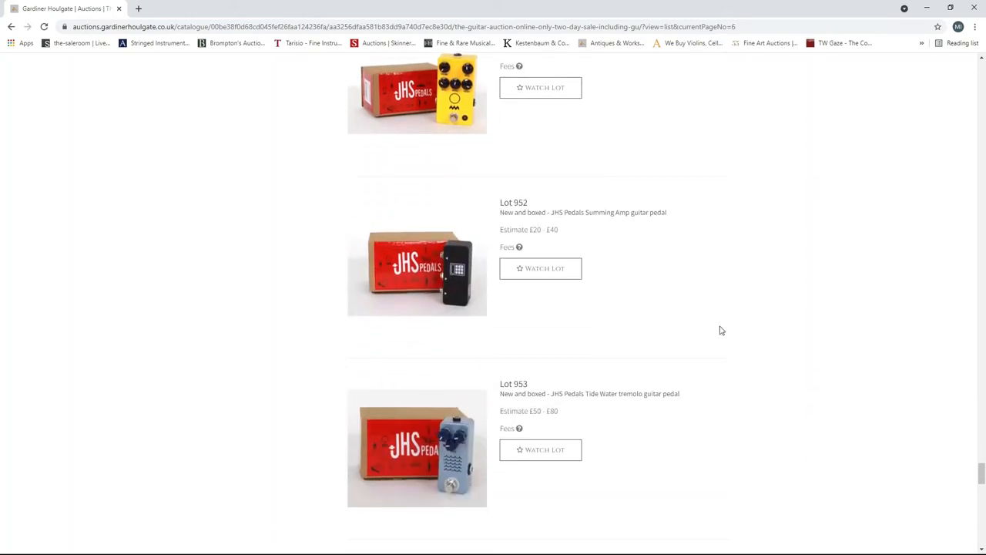
scroll(down, 3)
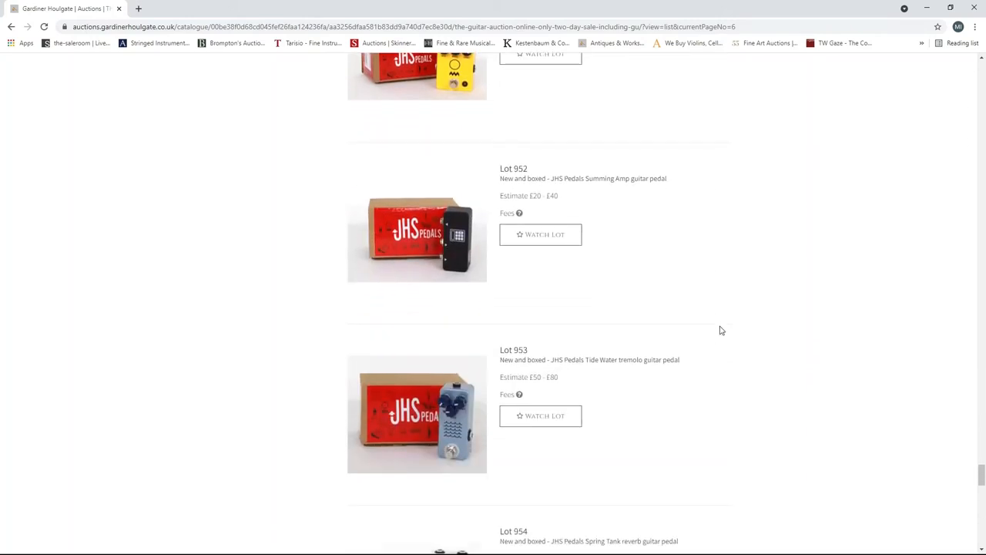
scroll(down, 3)
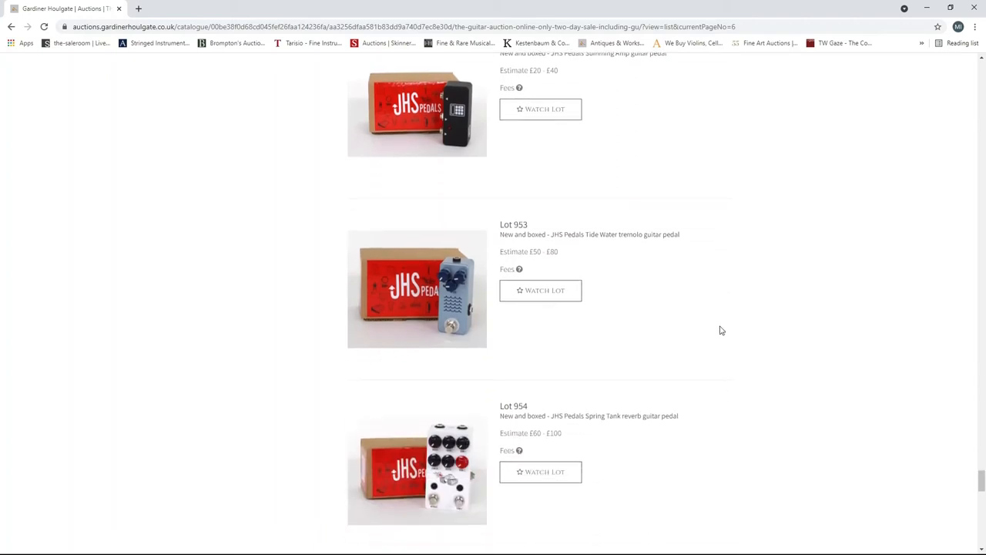
scroll(down, 3)
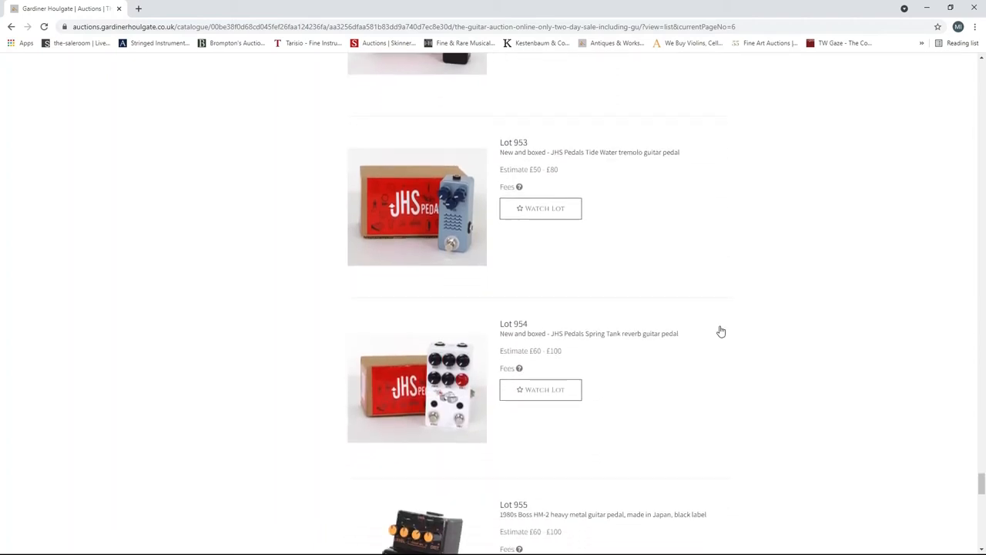
scroll(down, 3)
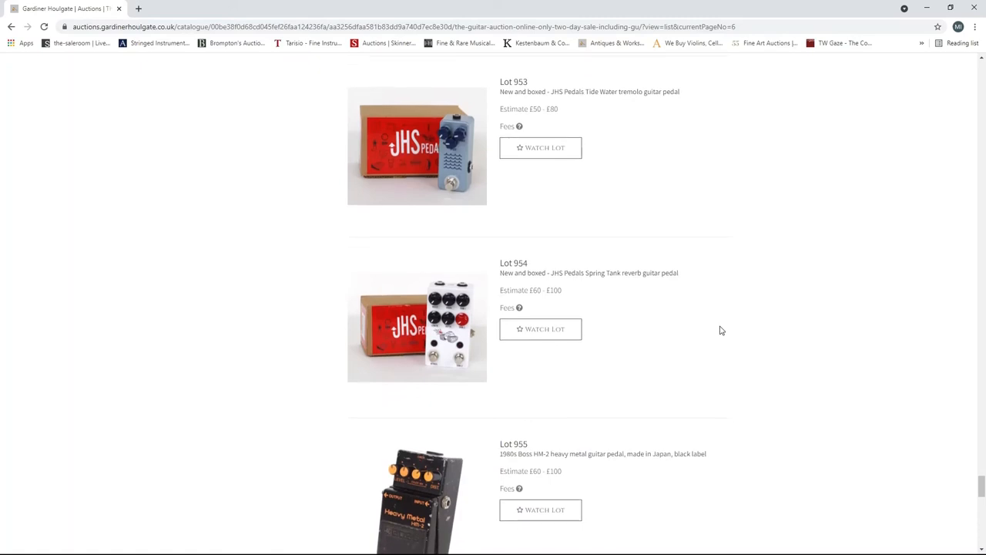
scroll(down, 3)
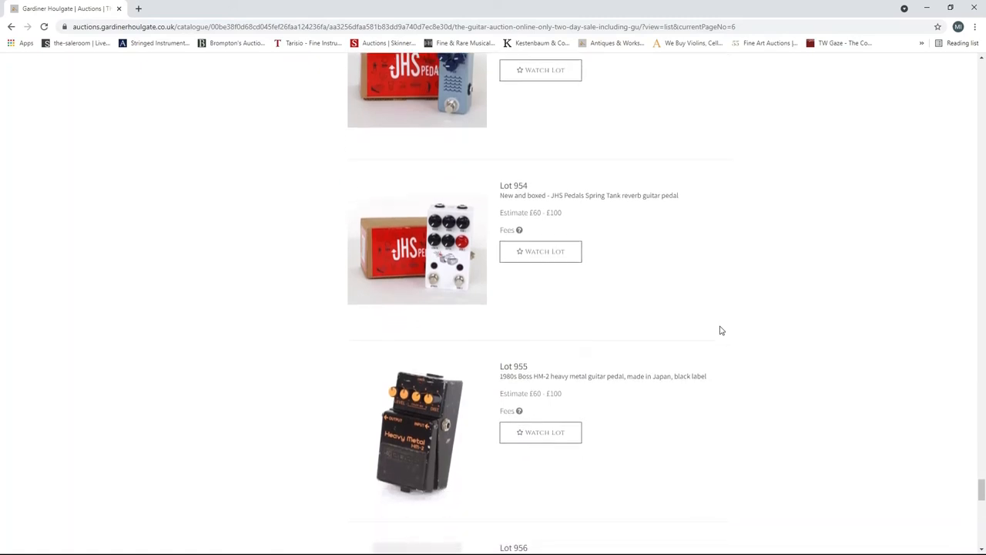
scroll(down, 3)
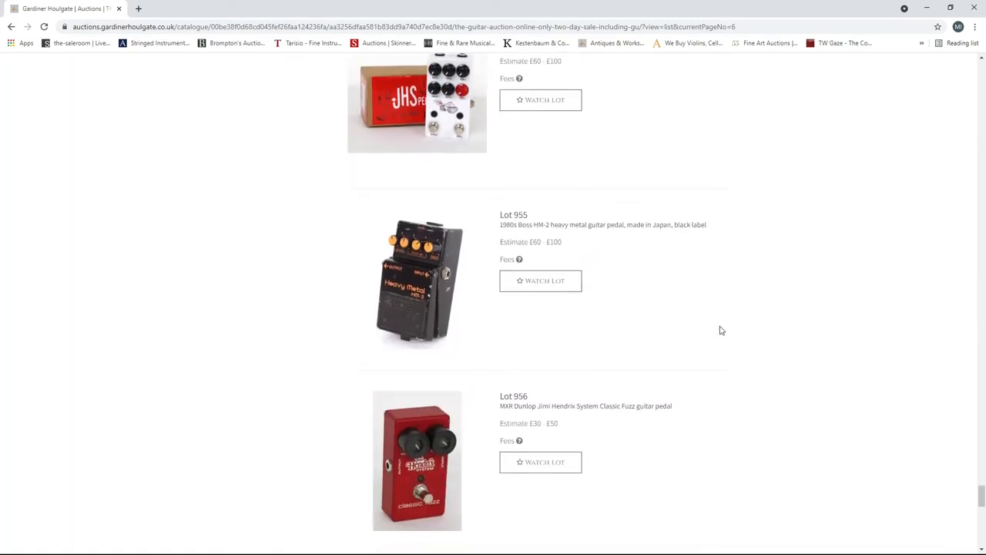
scroll(down, 3)
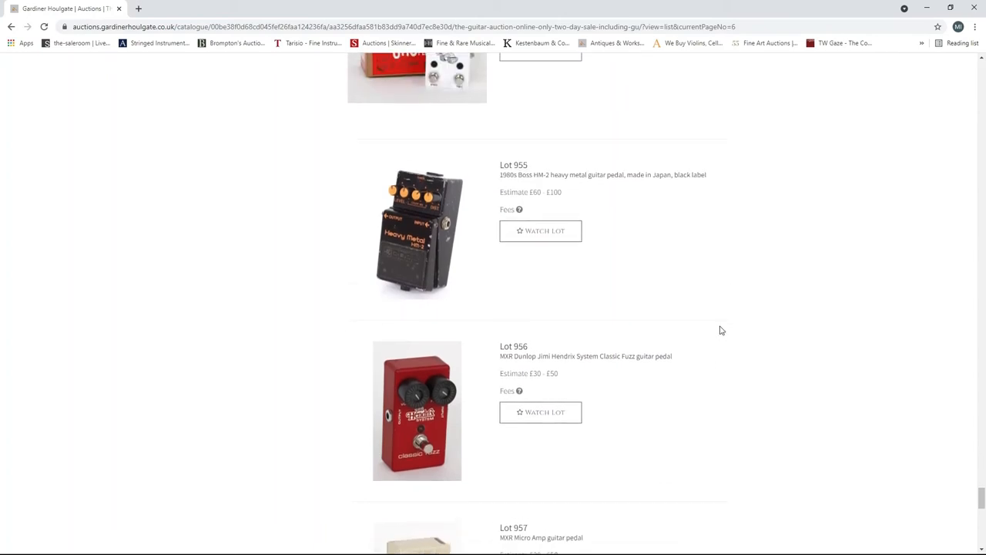
scroll(down, 3)
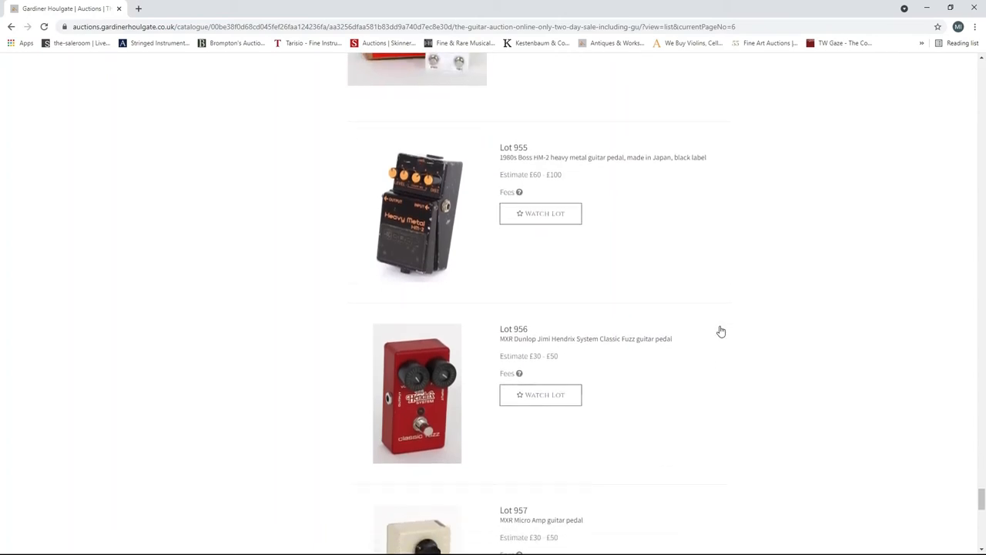
scroll(down, 3)
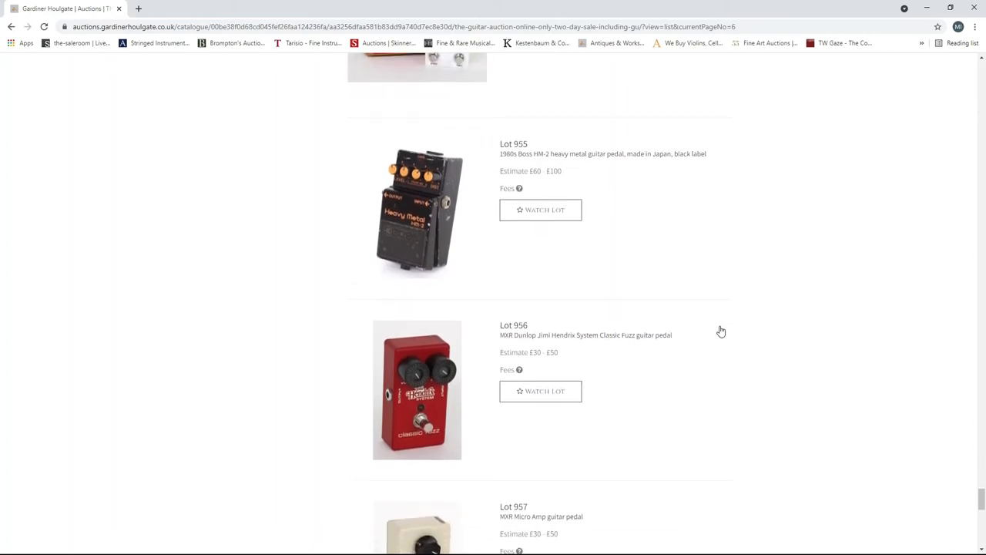
scroll(down, 3)
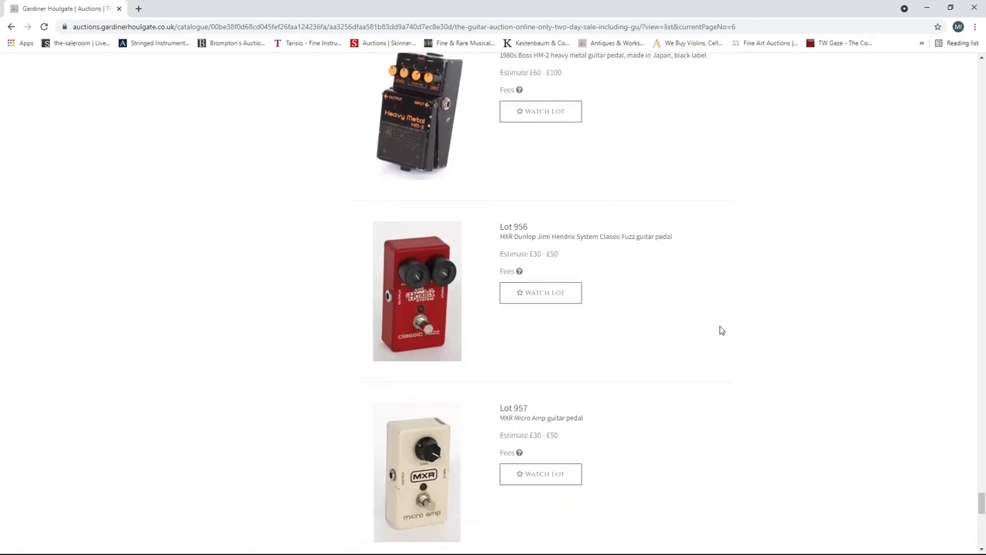
scroll(down, 3)
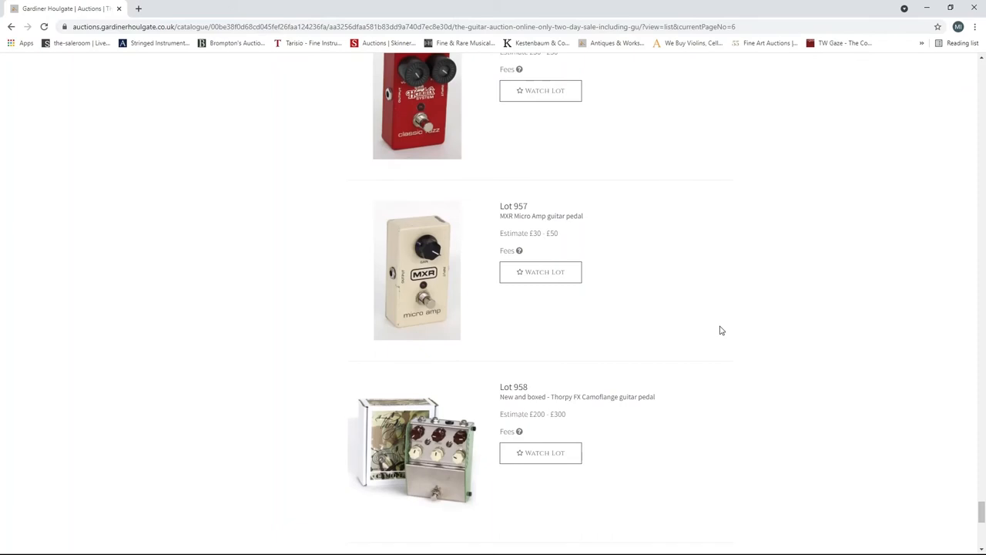
scroll(down, 3)
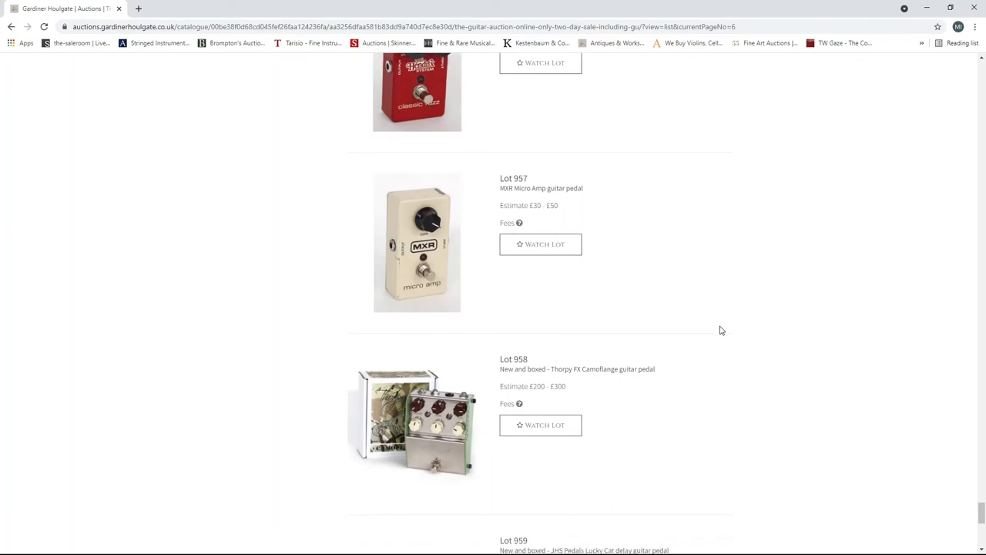
scroll(down, 3)
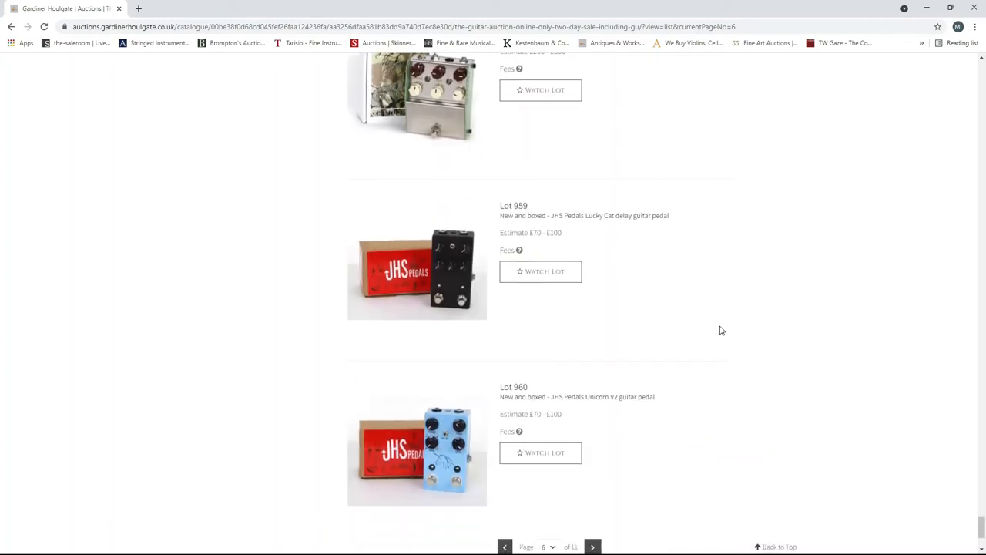
scroll(down, 3)
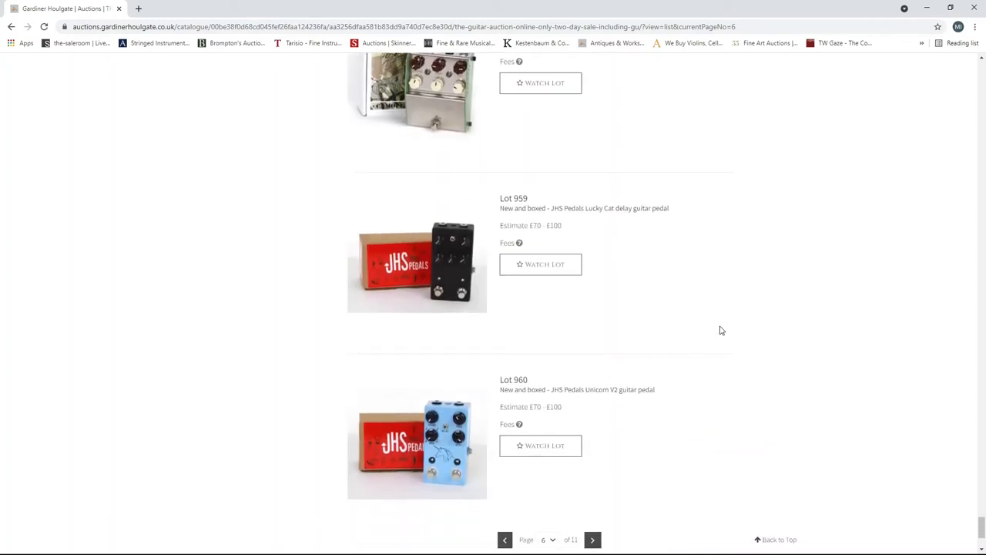
scroll(down, 3)
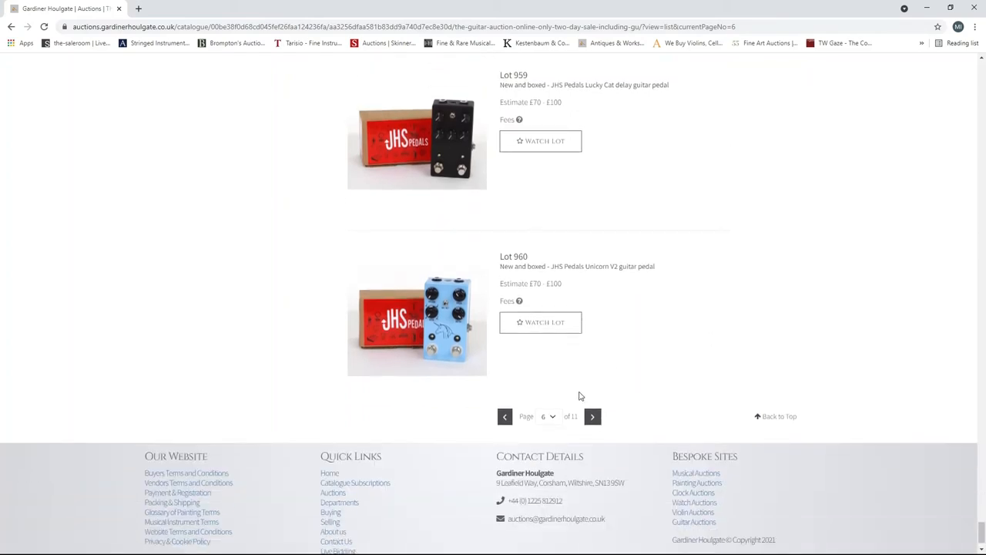
- Open catalogue page 7 and browse lots 972–983, reaching the Super Pulsar and Memory Man
click(592, 416)
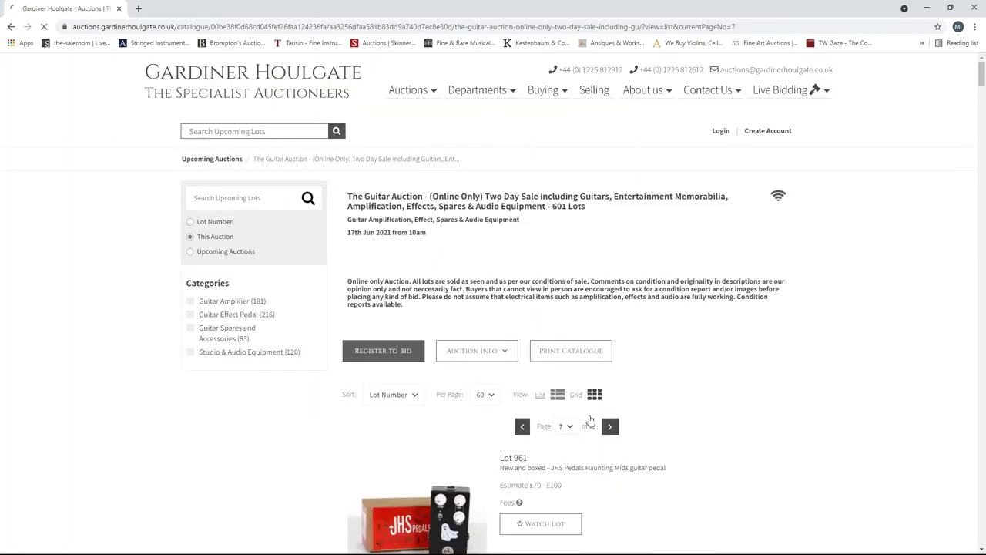
scroll(down, 3)
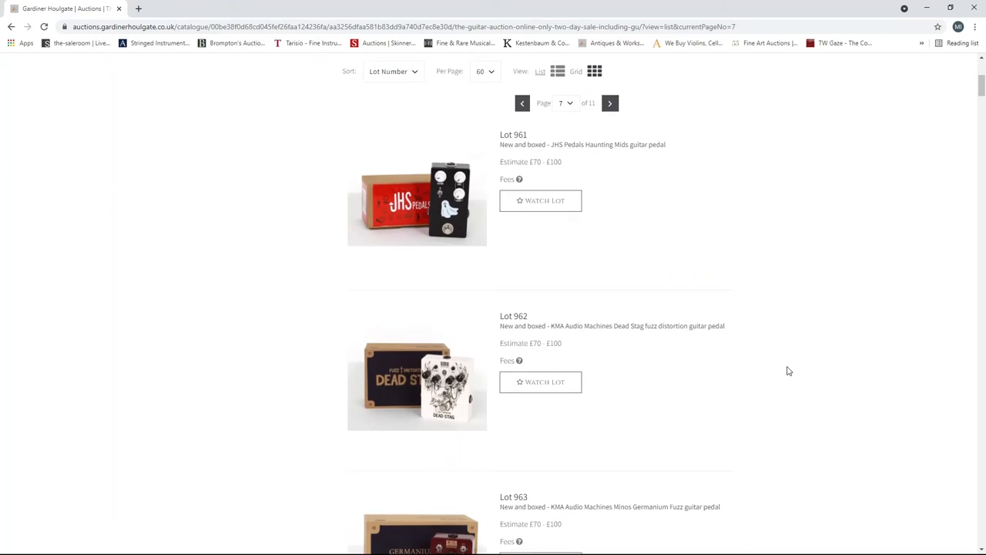
scroll(down, 3)
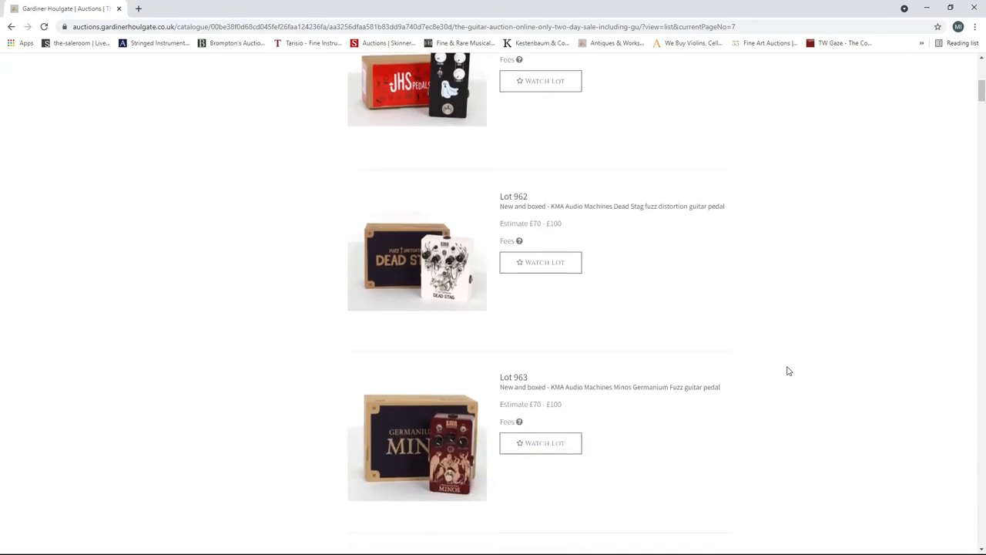
scroll(down, 3)
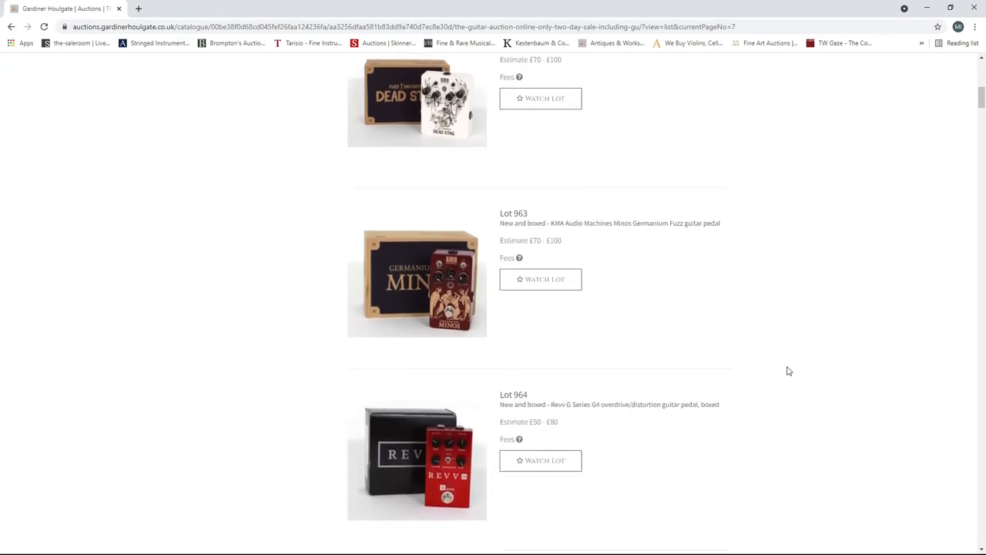
scroll(down, 3)
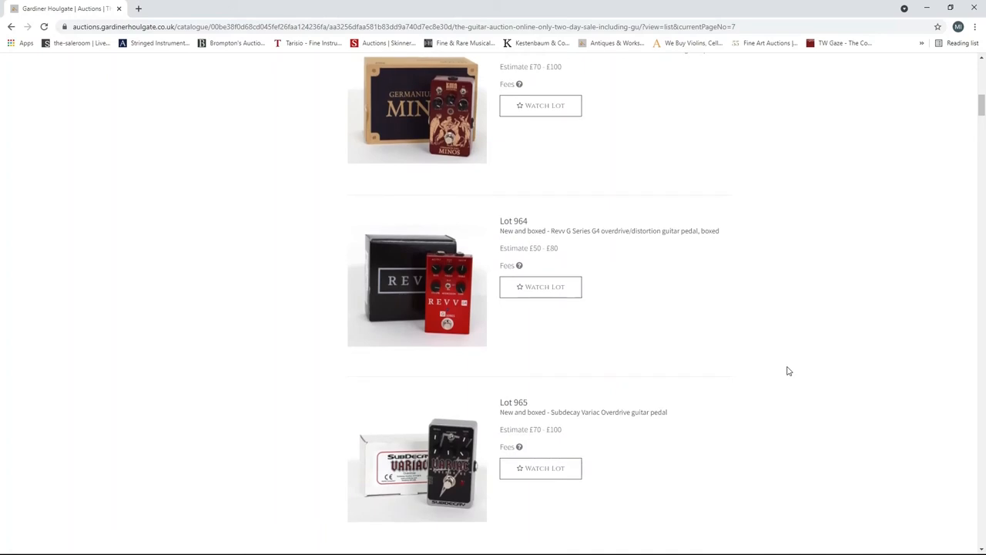
scroll(down, 3)
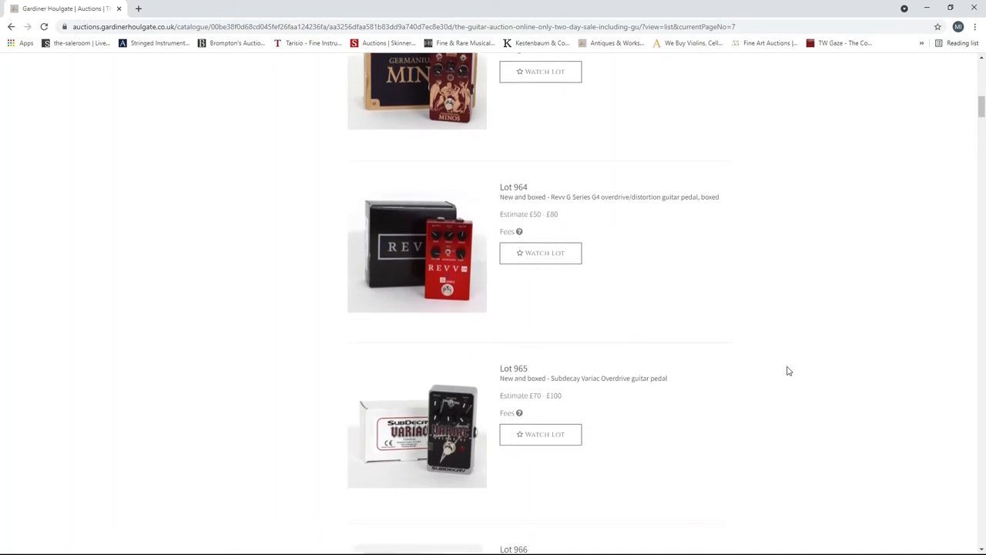
scroll(down, 3)
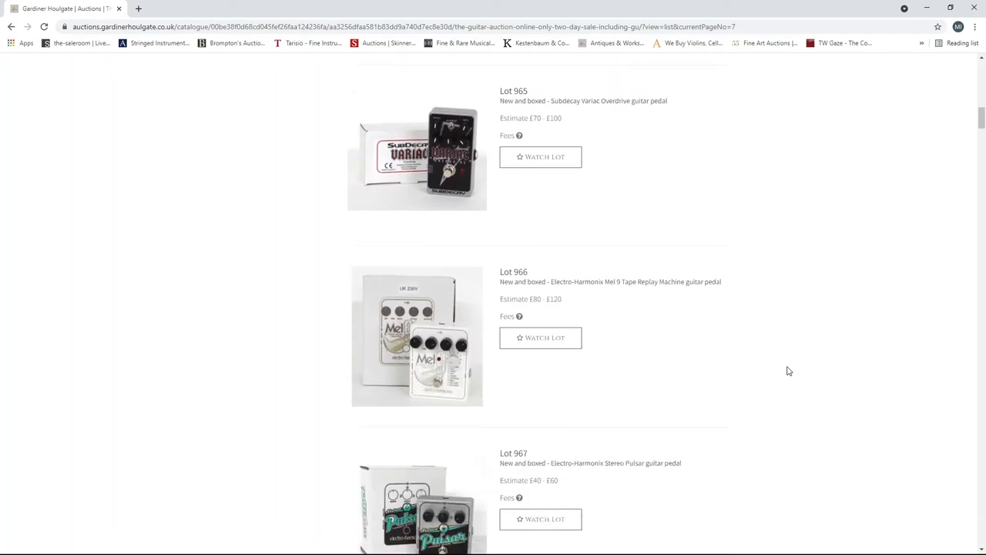
scroll(down, 3)
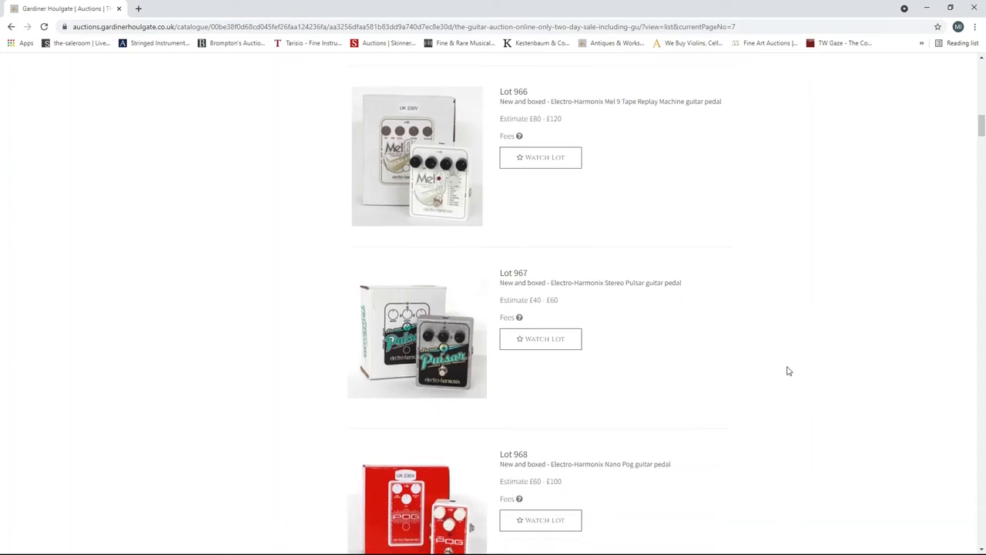
scroll(down, 3)
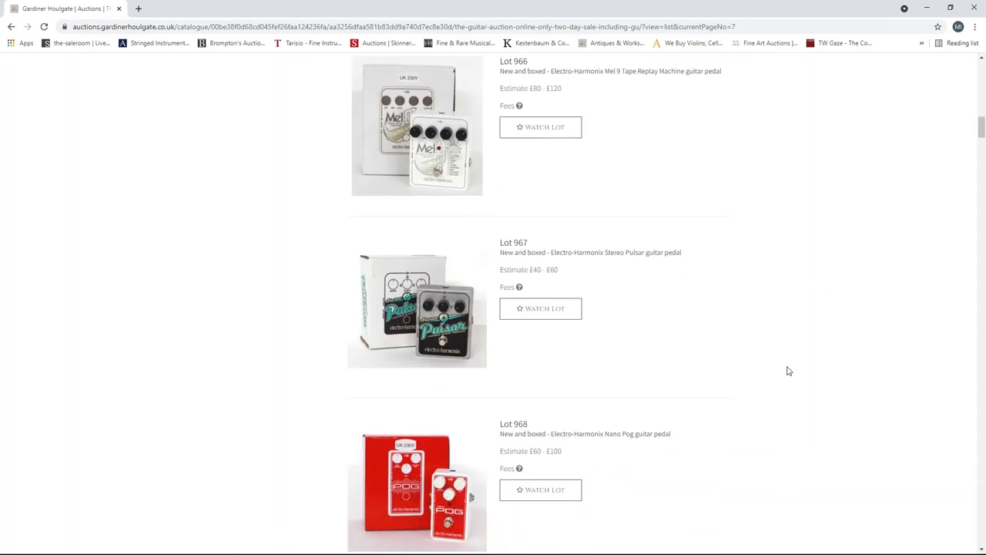
scroll(down, 3)
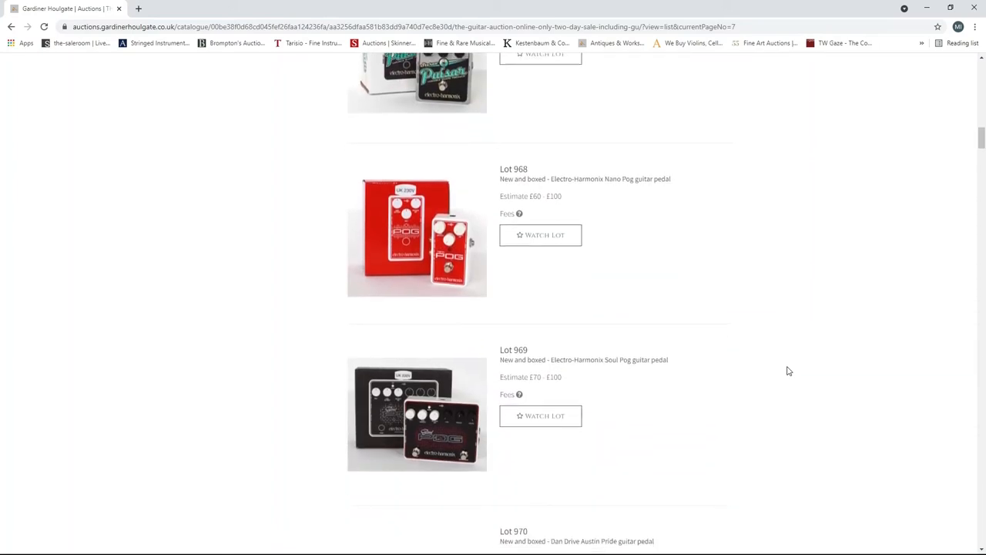
scroll(down, 3)
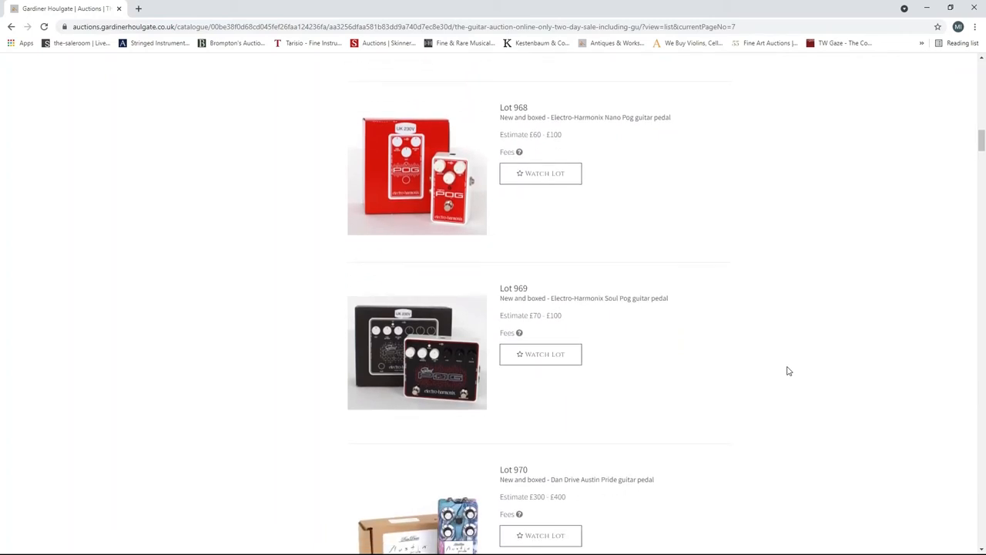
scroll(down, 3)
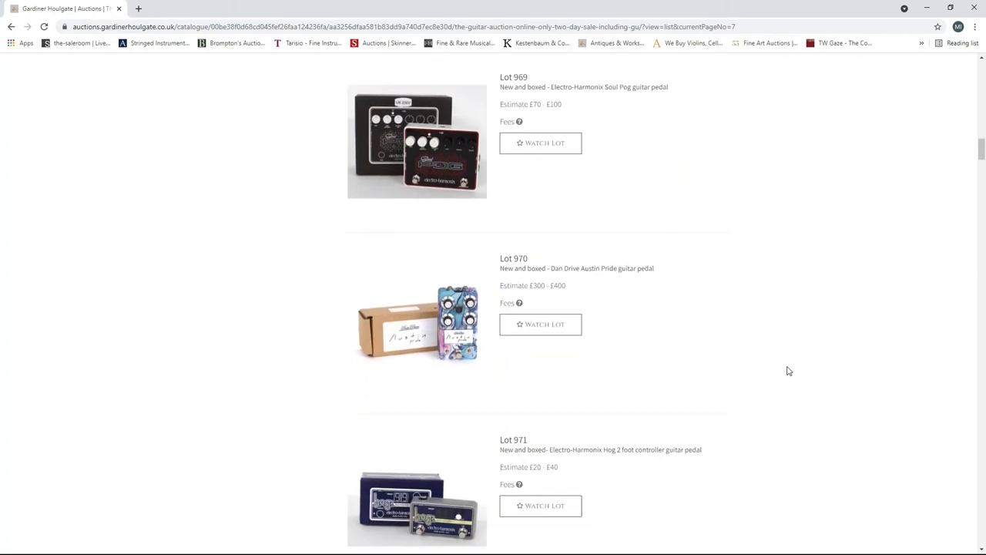
scroll(down, 3)
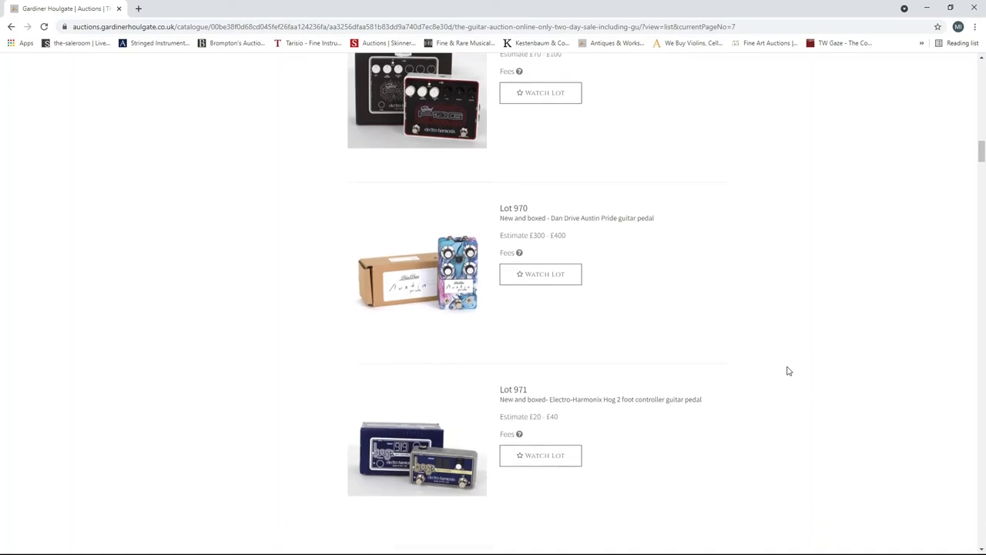
scroll(down, 3)
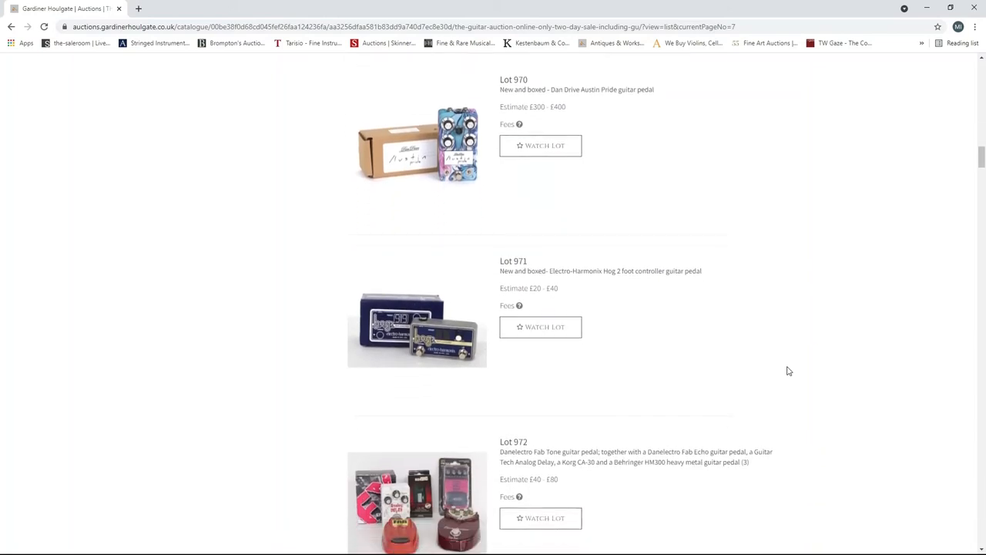
scroll(down, 3)
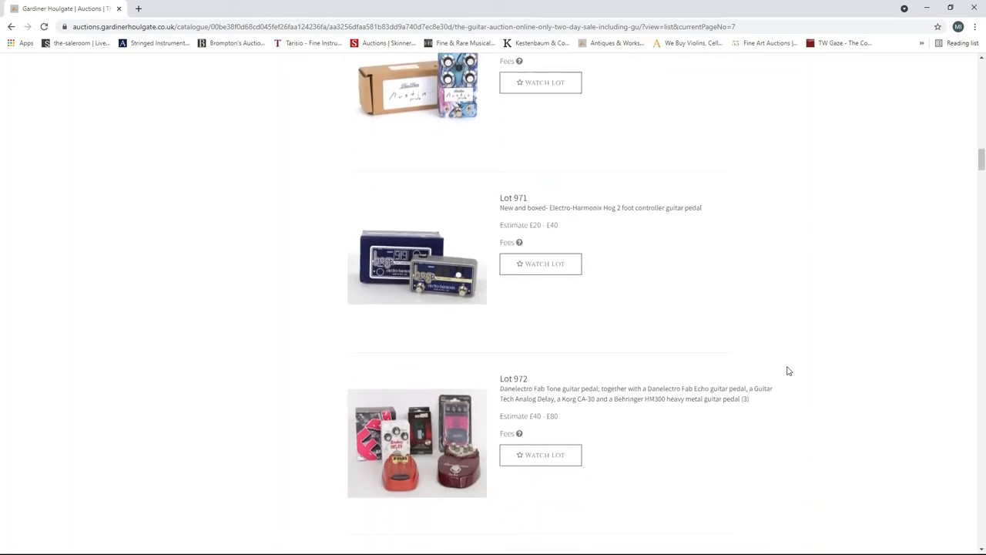
scroll(down, 3)
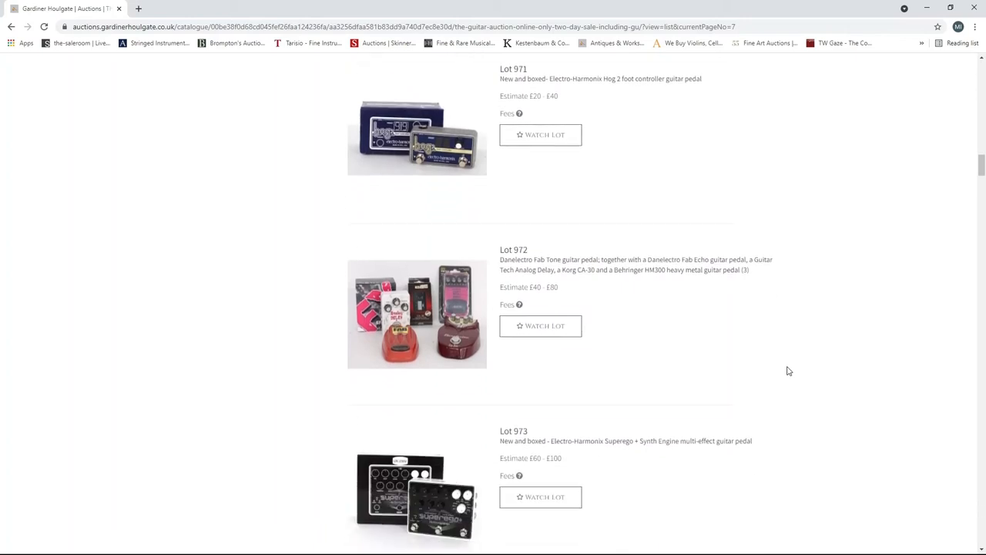
scroll(down, 3)
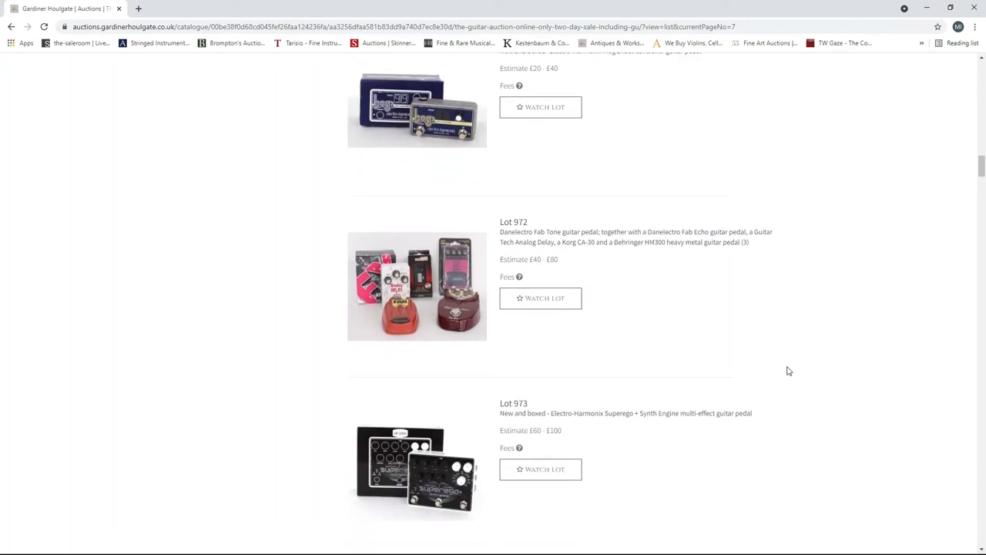
scroll(down, 3)
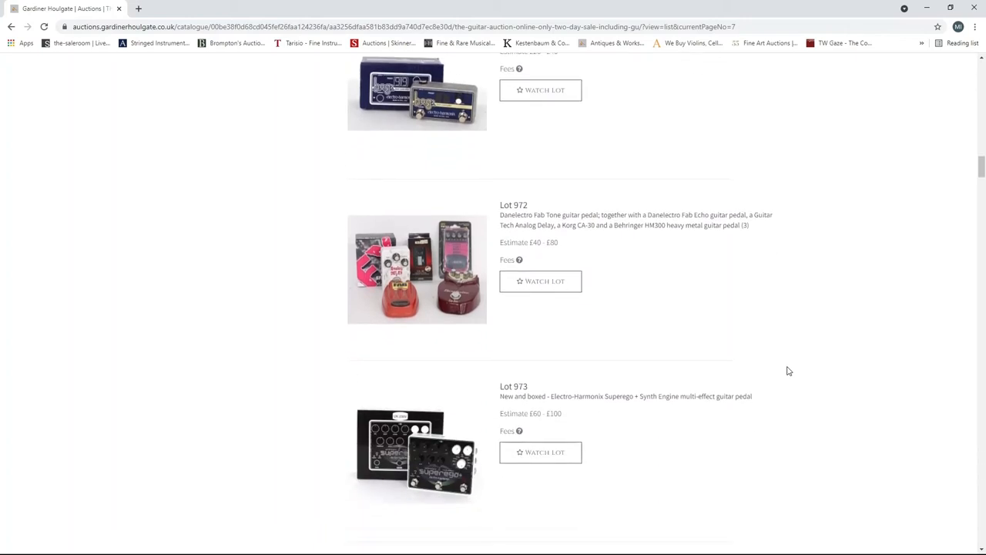
scroll(down, 3)
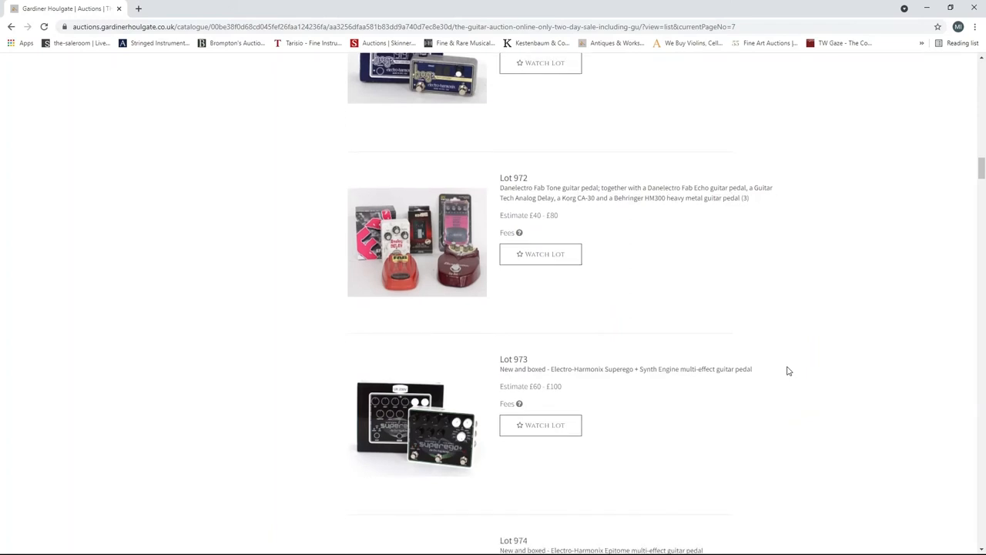
scroll(down, 3)
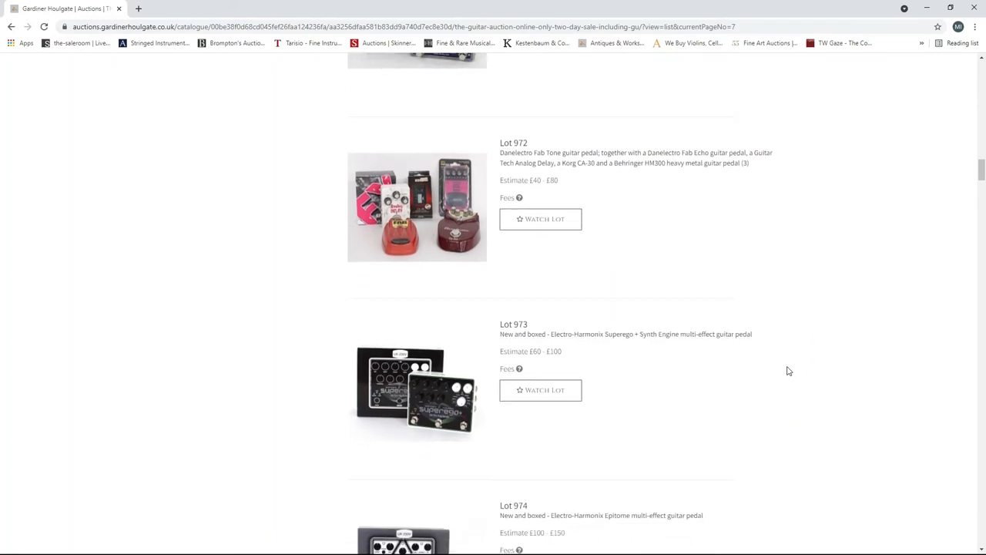
scroll(down, 3)
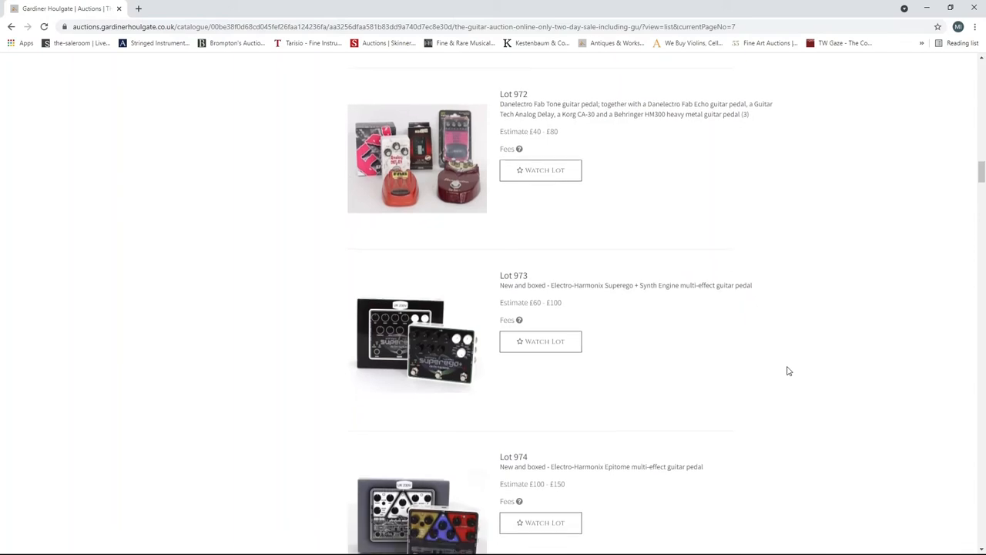
scroll(down, 3)
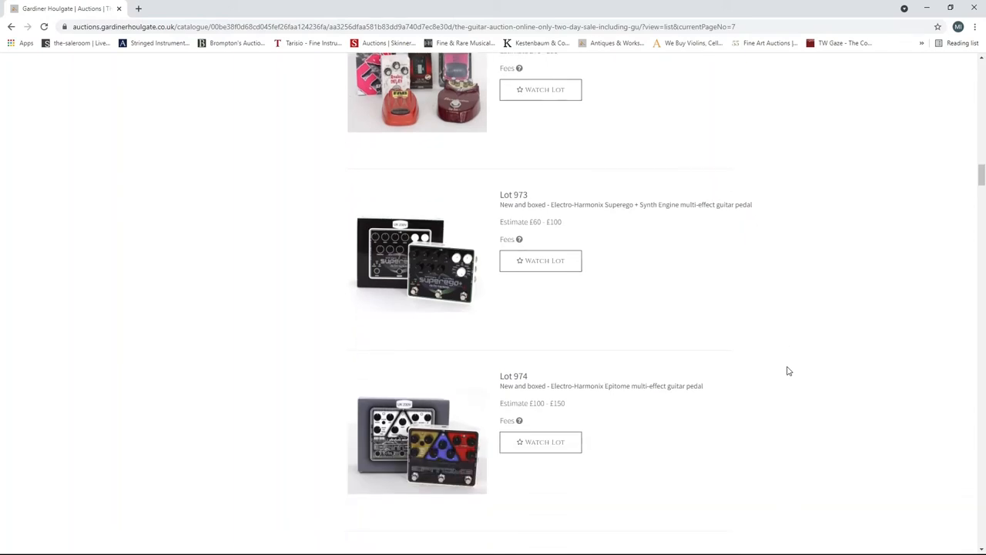
scroll(down, 3)
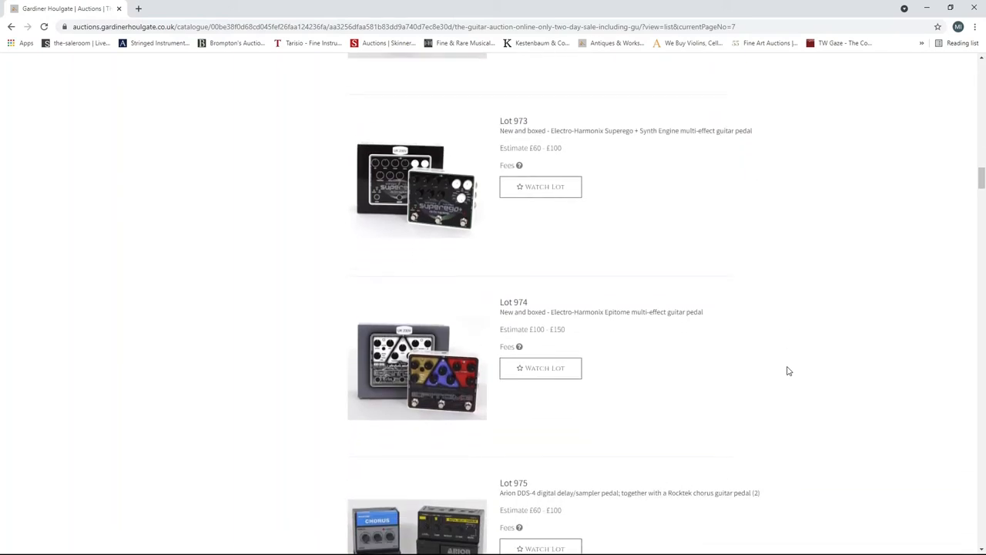
scroll(down, 3)
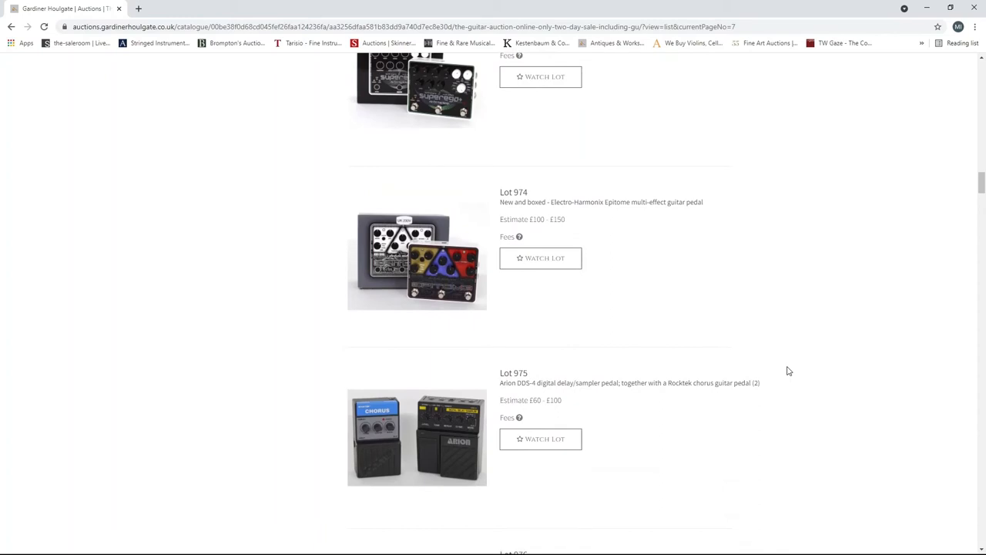
scroll(down, 3)
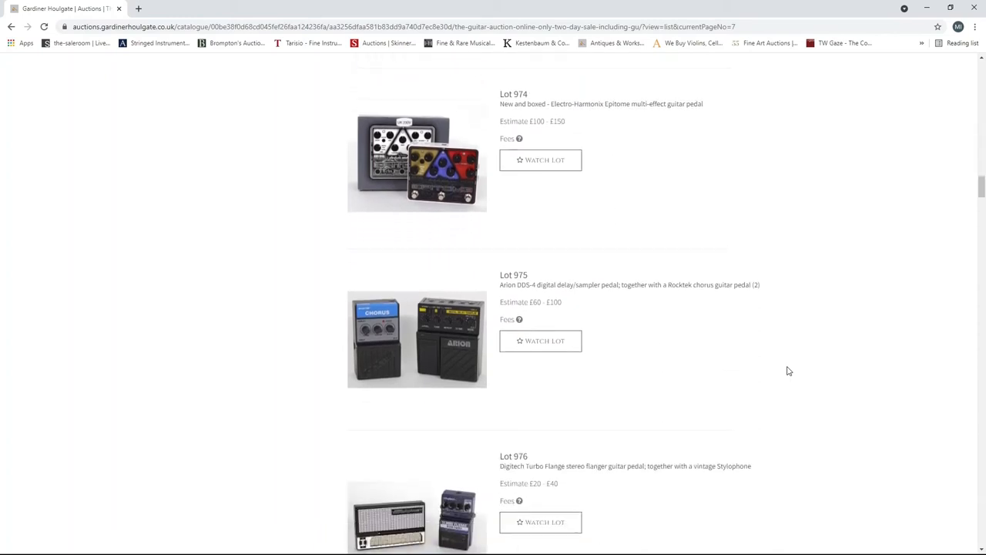
scroll(down, 3)
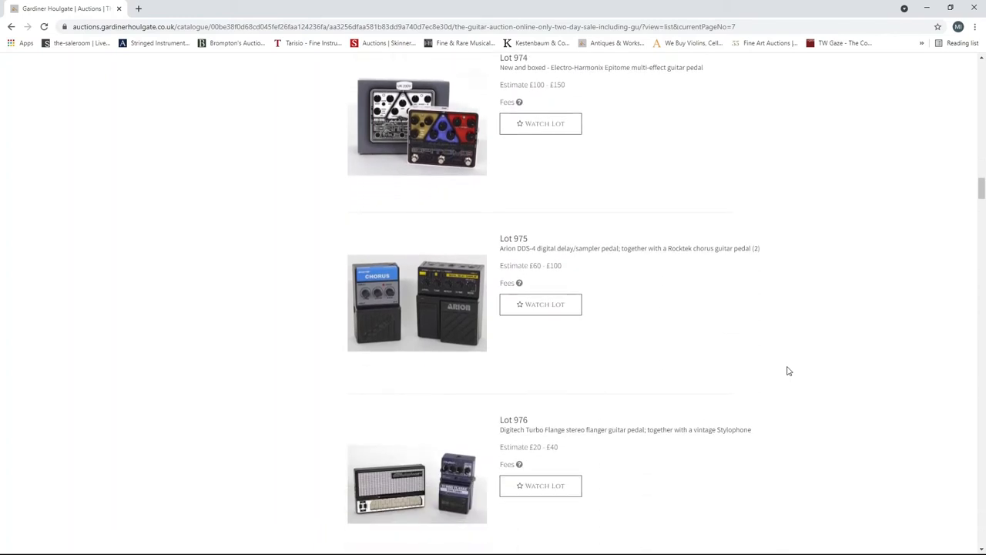
scroll(down, 3)
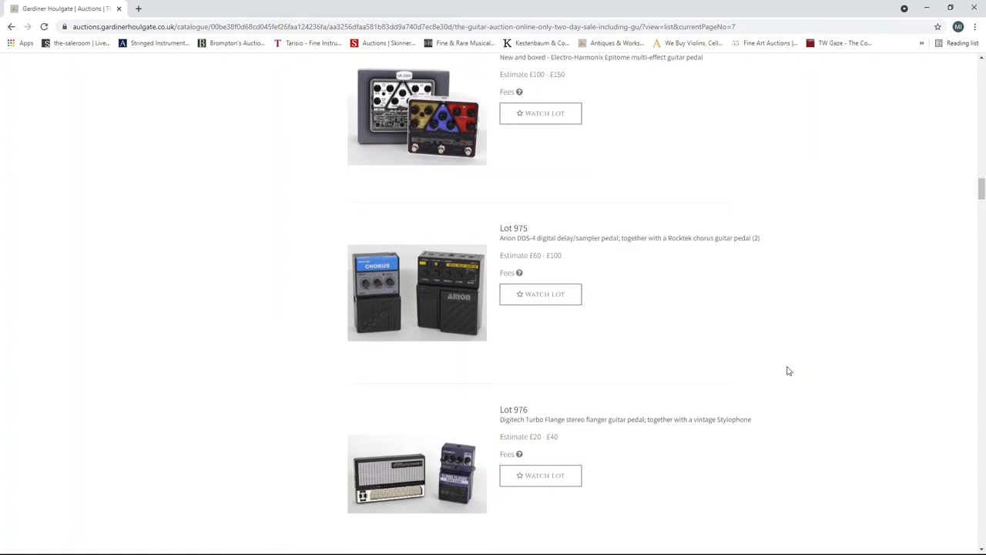
scroll(down, 3)
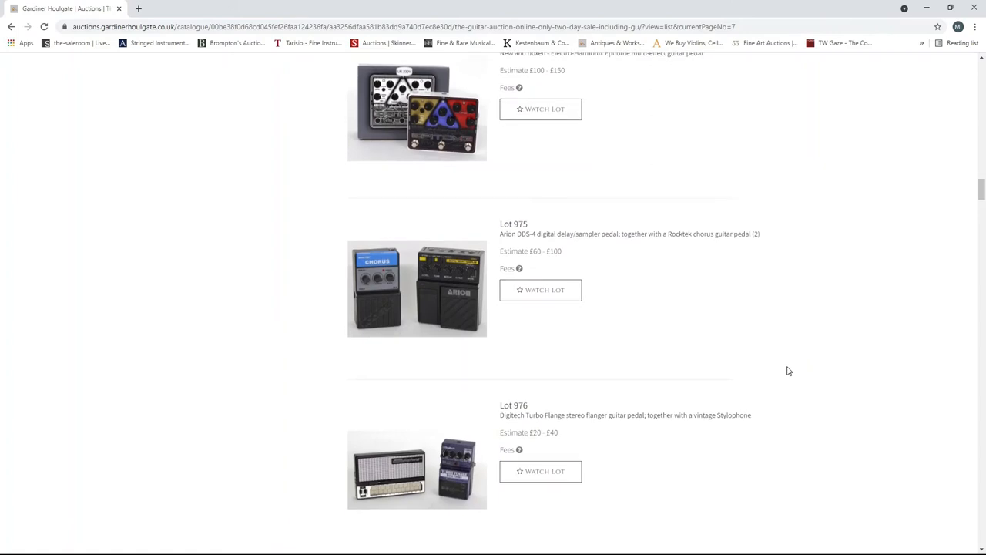
scroll(down, 3)
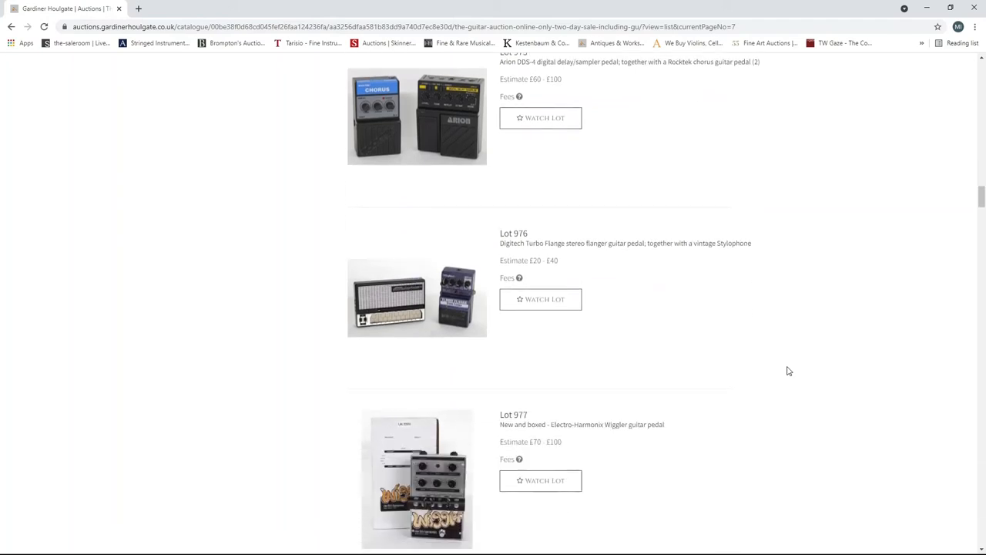
scroll(down, 3)
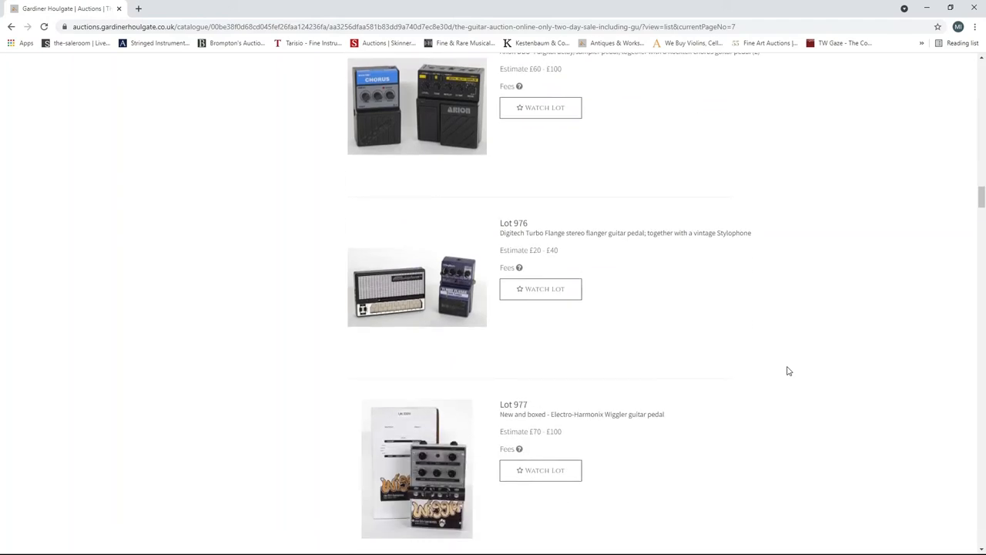
scroll(down, 3)
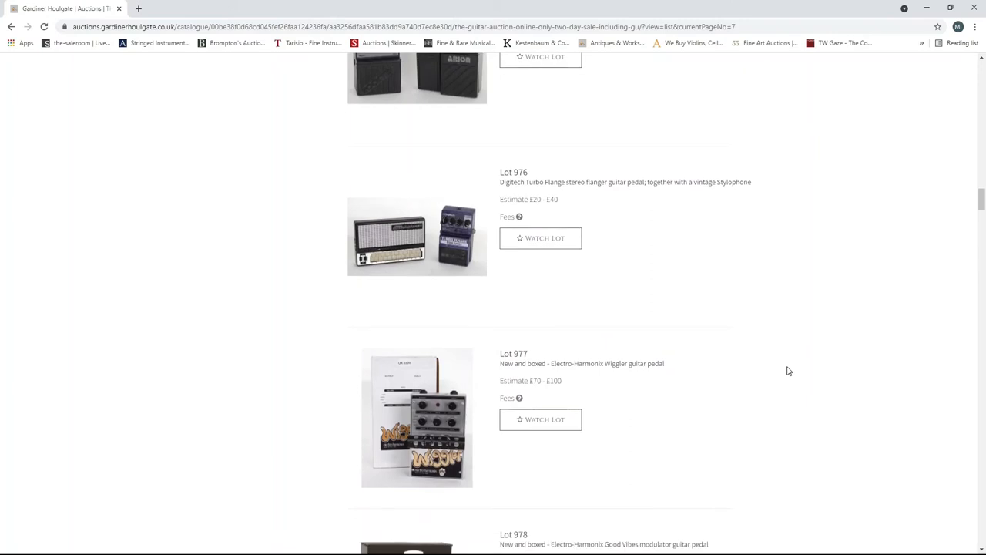
scroll(down, 3)
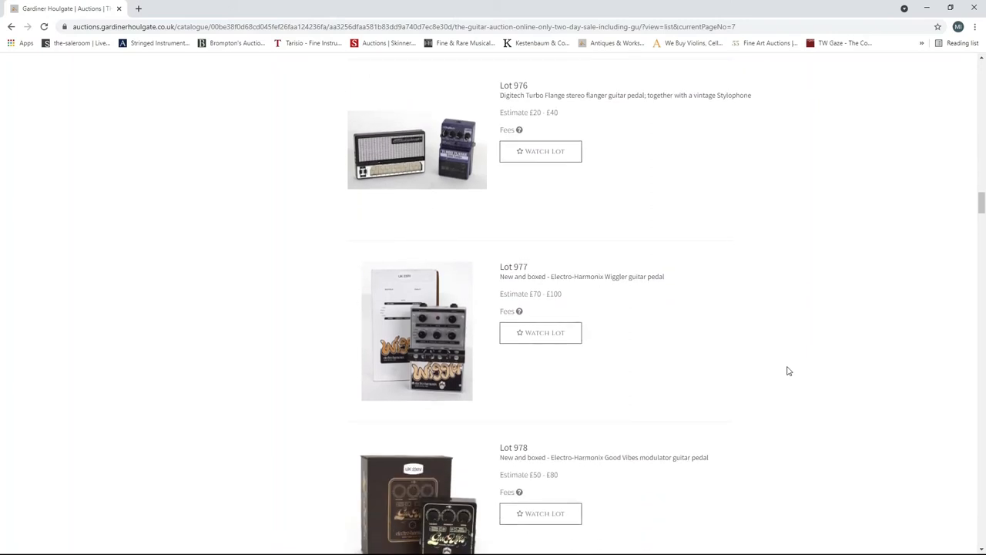
scroll(down, 3)
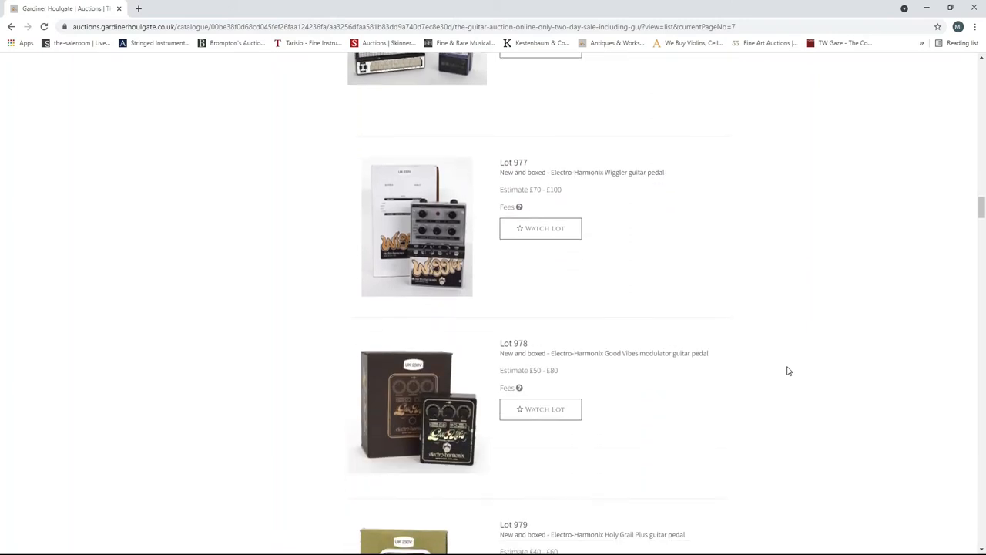
scroll(down, 3)
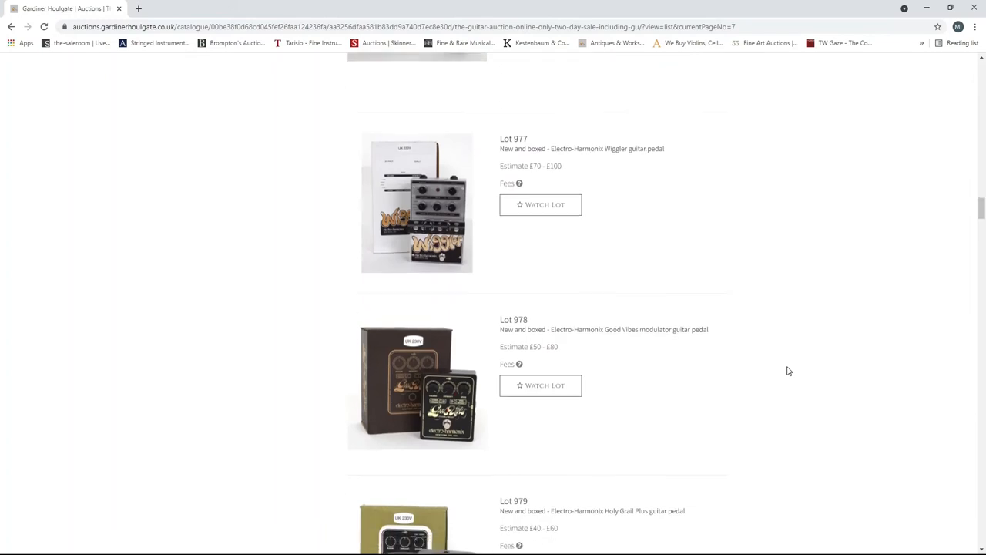
scroll(down, 3)
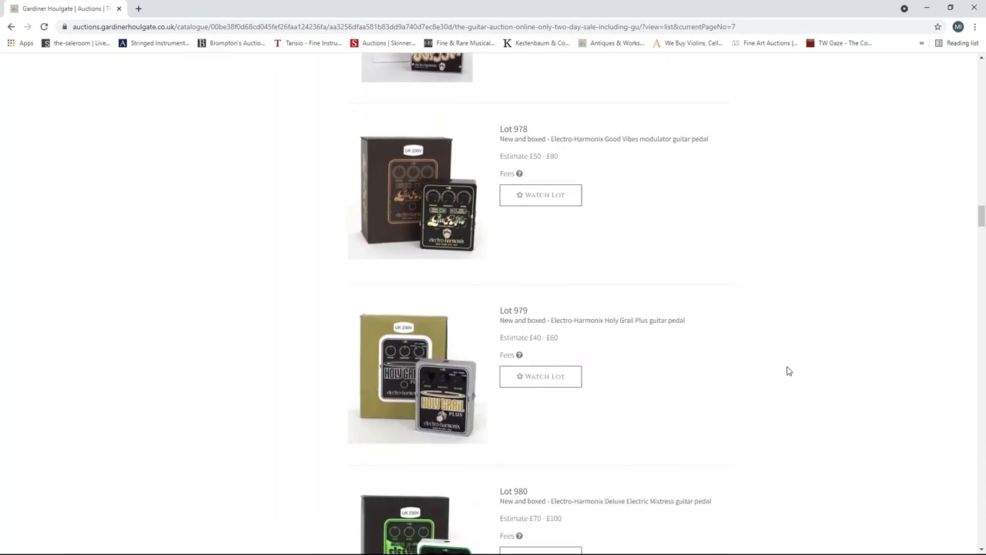
scroll(down, 3)
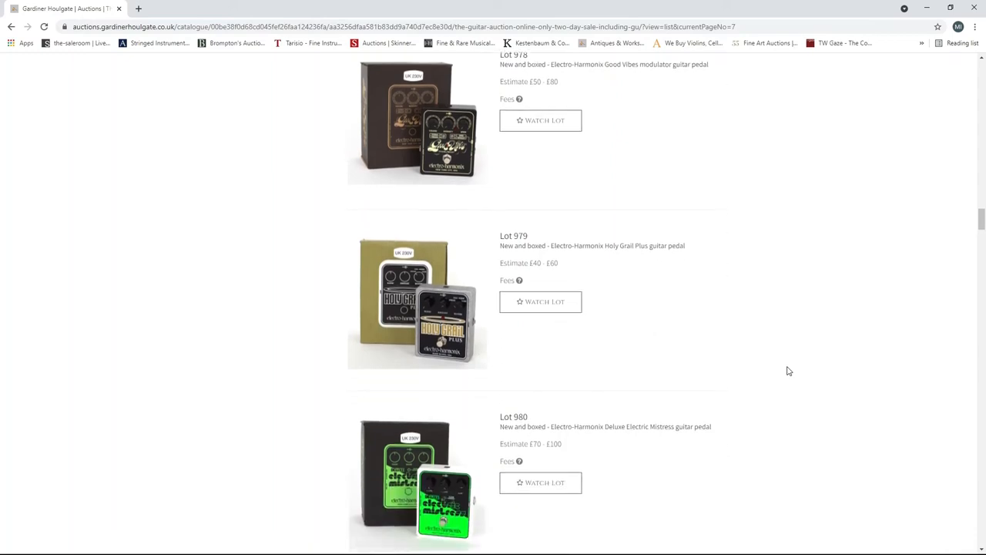
scroll(down, 3)
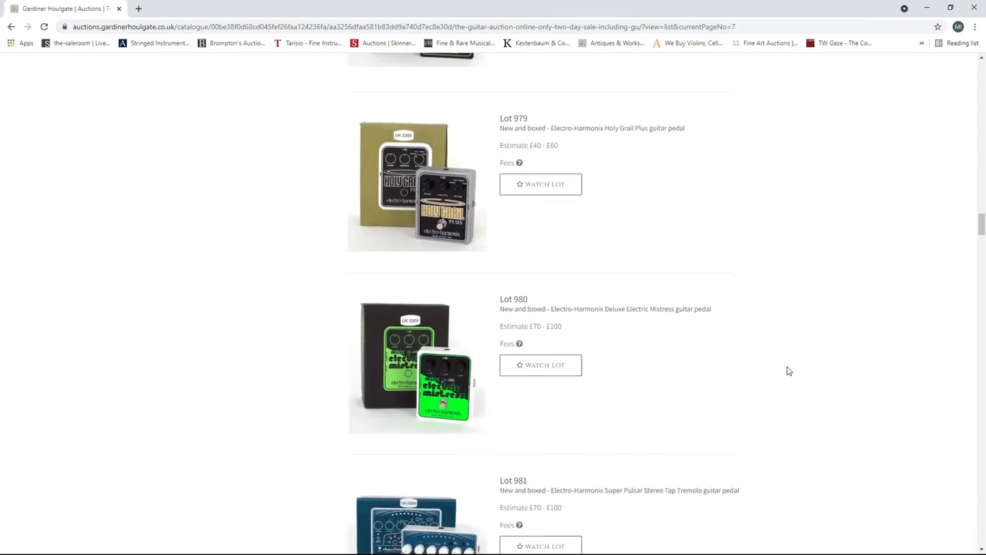
scroll(down, 3)
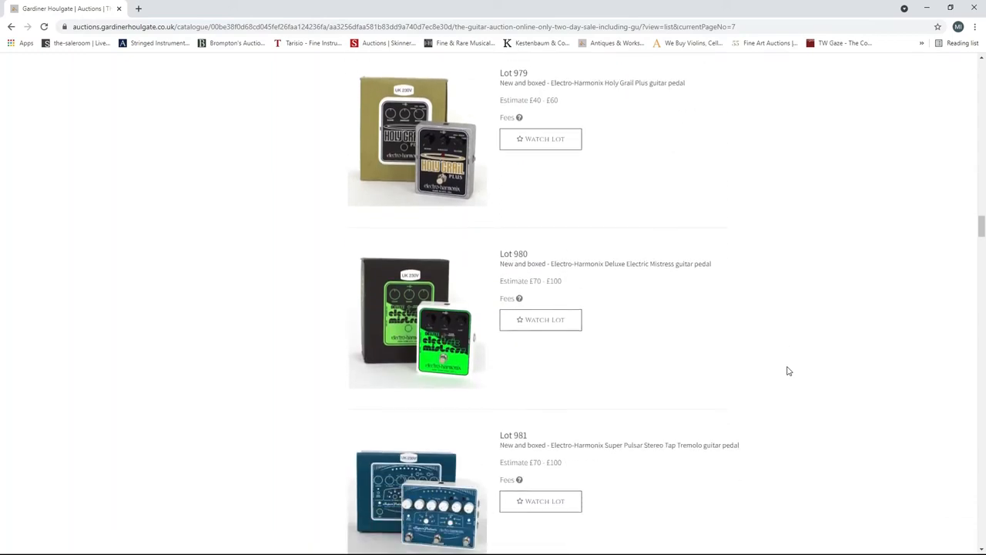
scroll(down, 3)
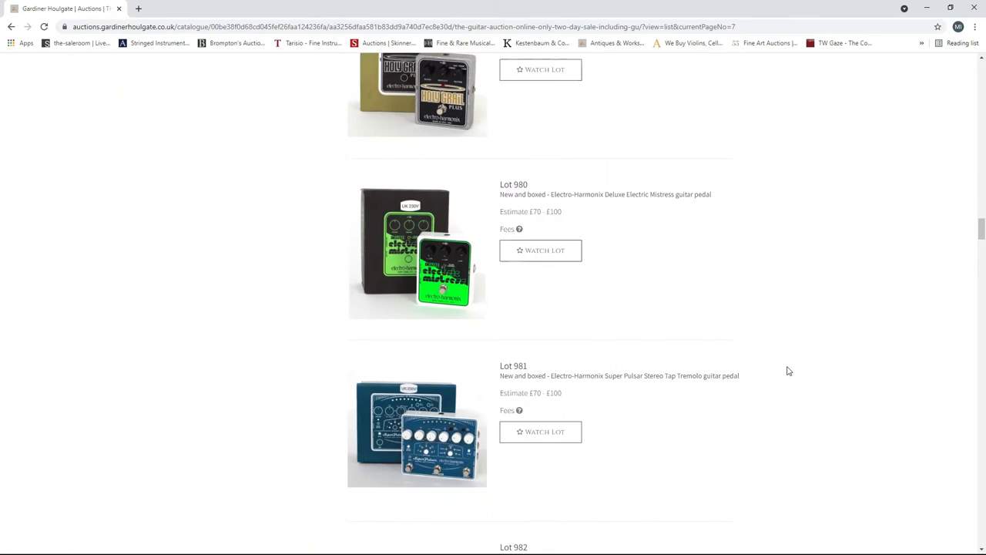
scroll(down, 3)
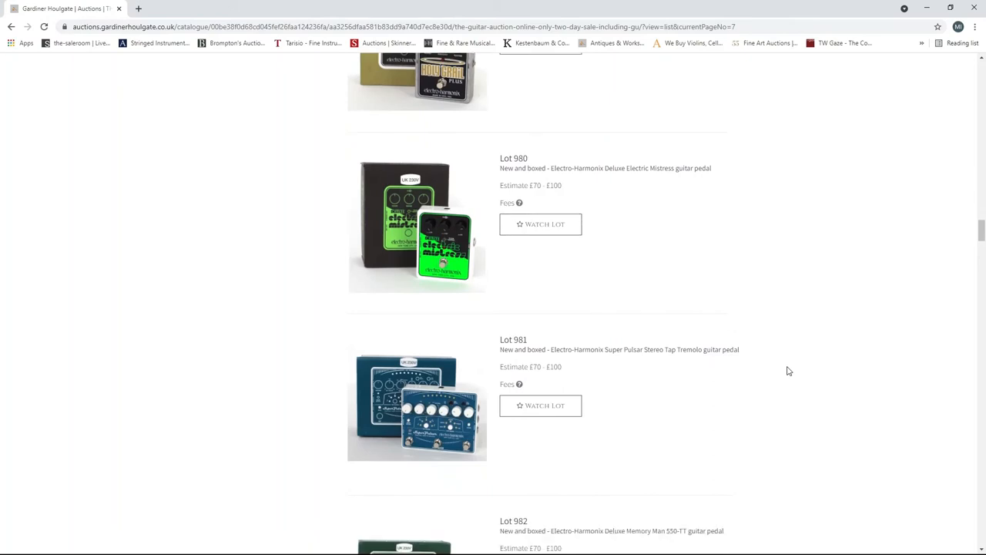
scroll(down, 3)
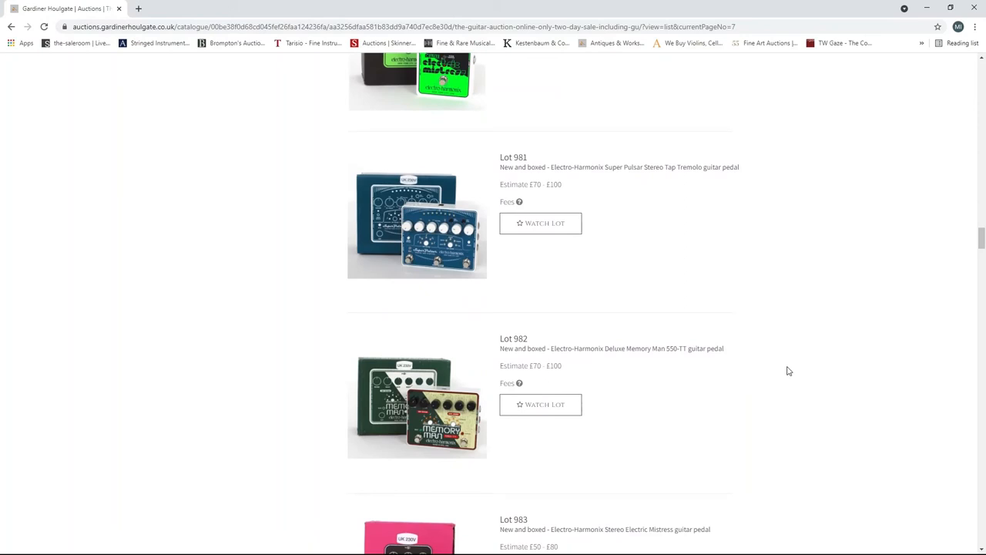
- Scroll page 7 from lot 987 through parts and bridges to lots 1004–1006
scroll(down, 3)
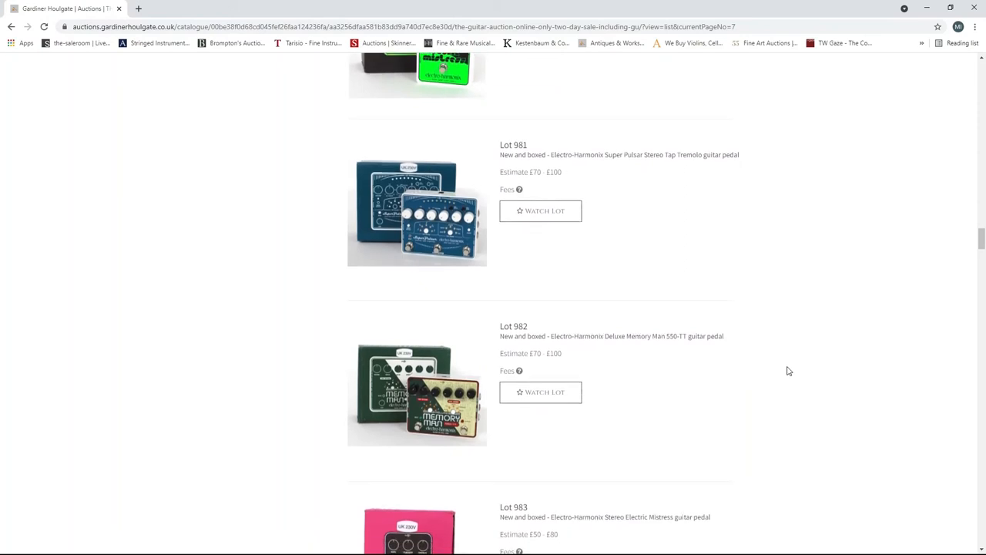
scroll(down, 3)
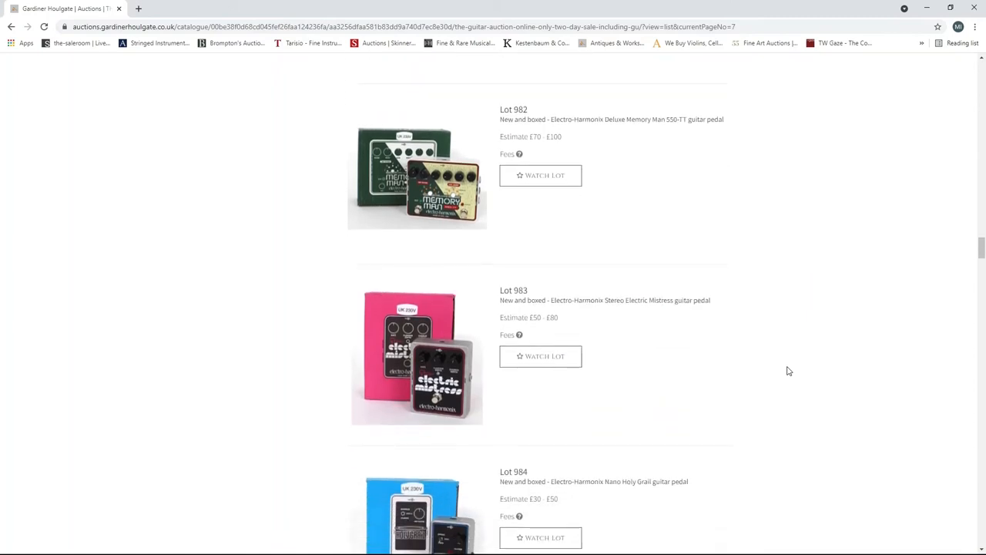
scroll(down, 3)
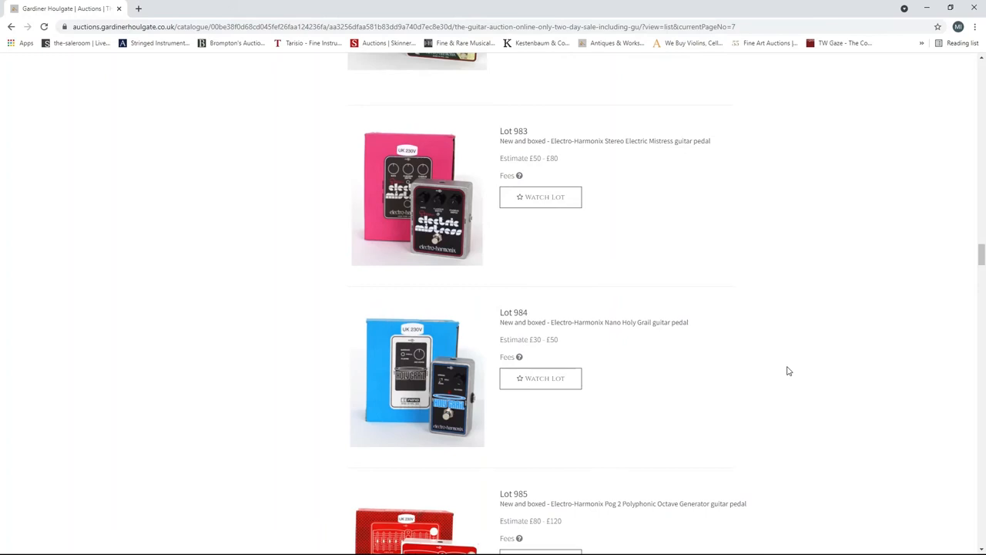
scroll(down, 3)
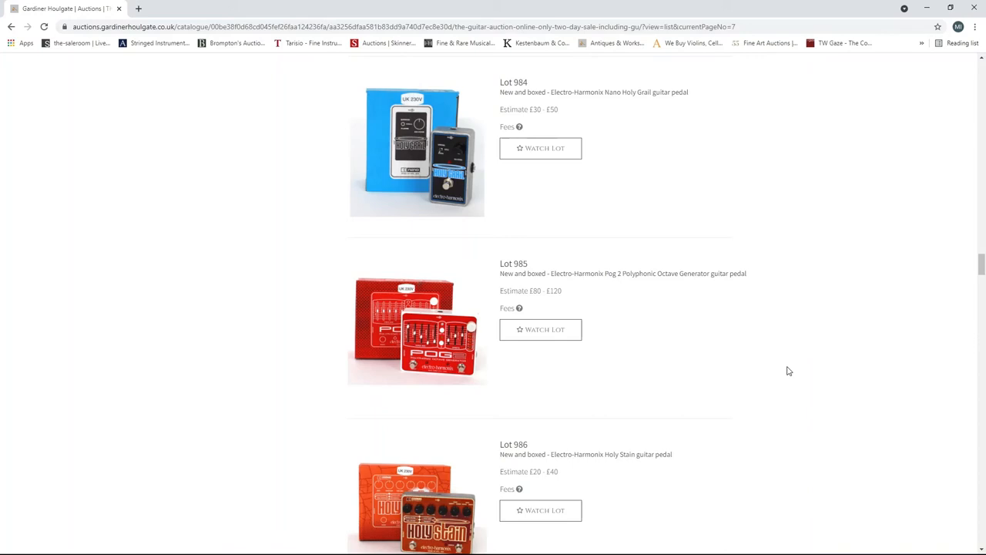
scroll(down, 3)
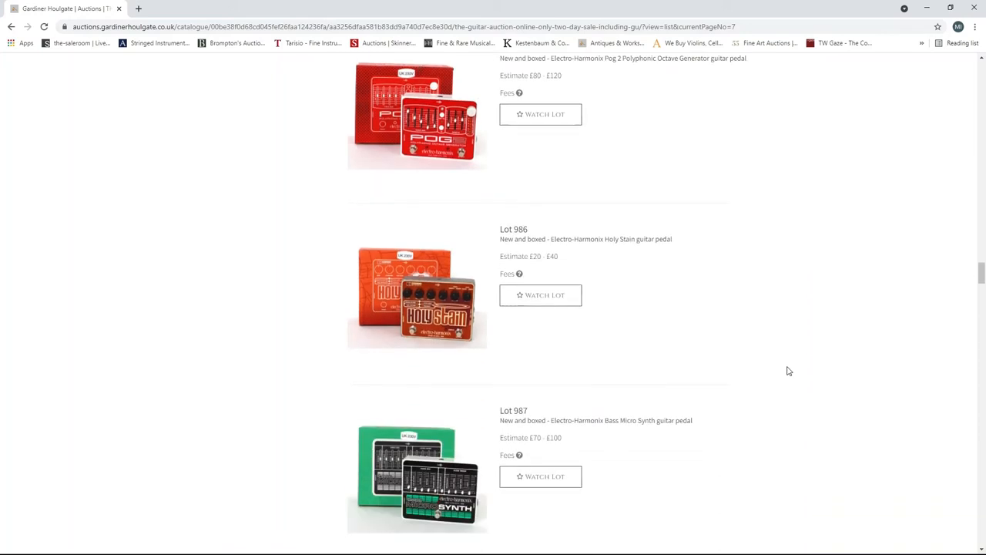
scroll(down, 3)
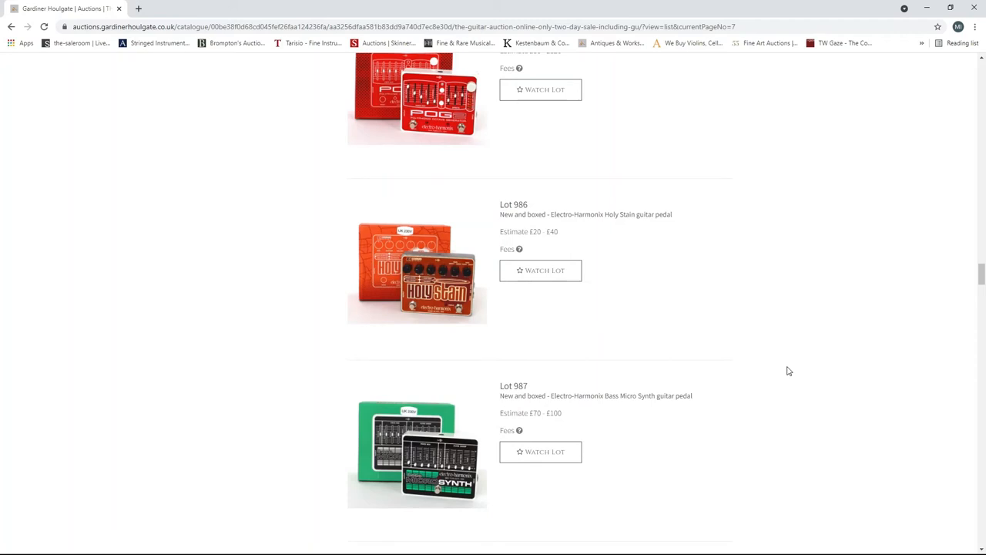
scroll(down, 3)
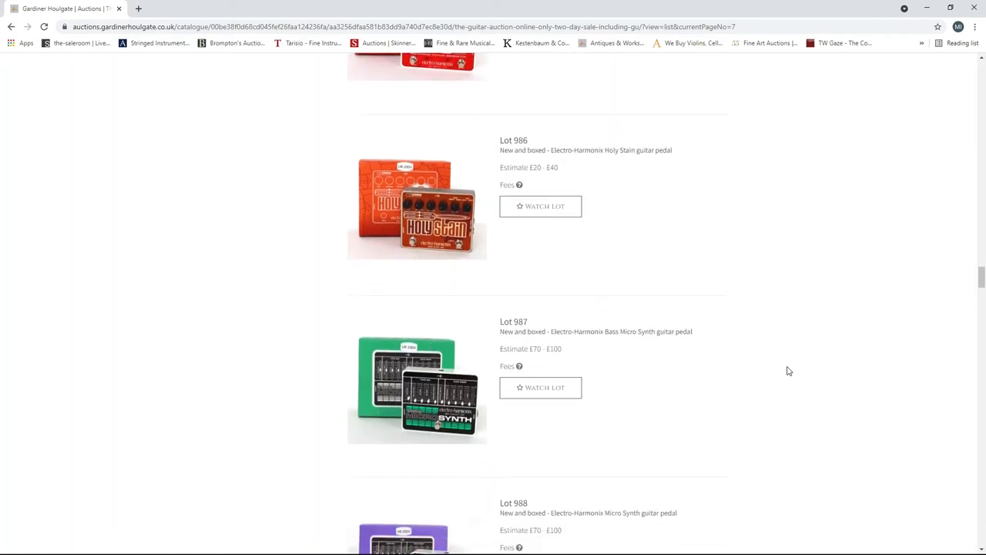
scroll(down, 3)
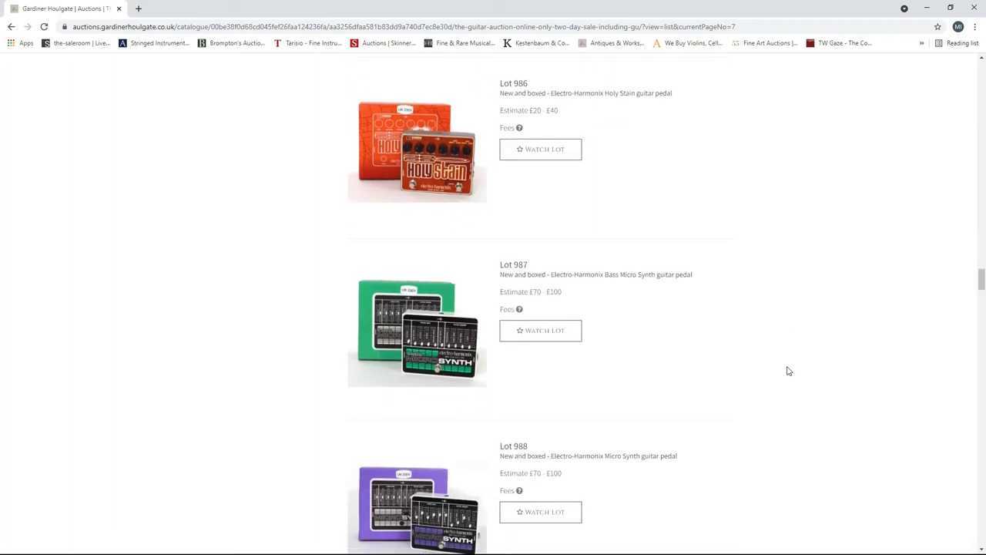
scroll(down, 3)
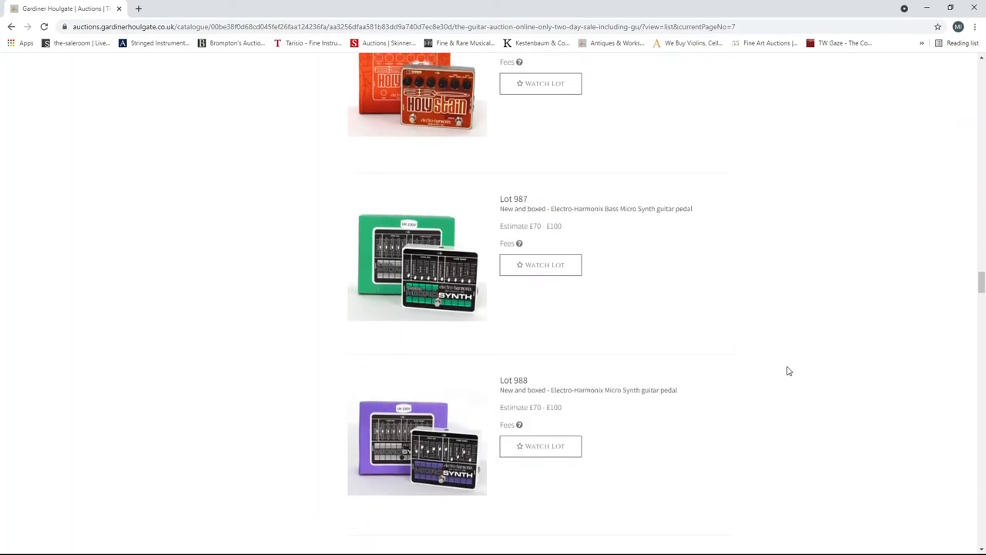
scroll(down, 3)
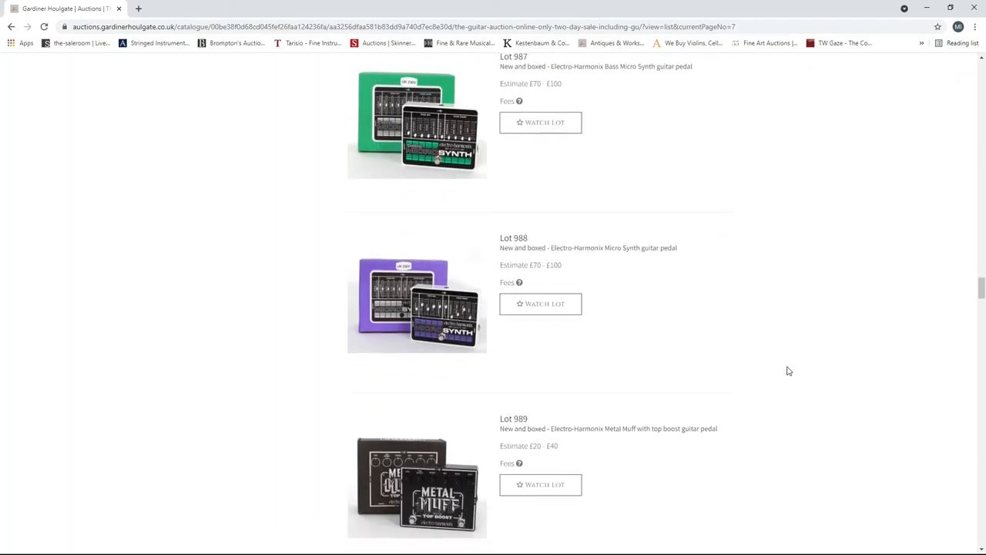
scroll(down, 3)
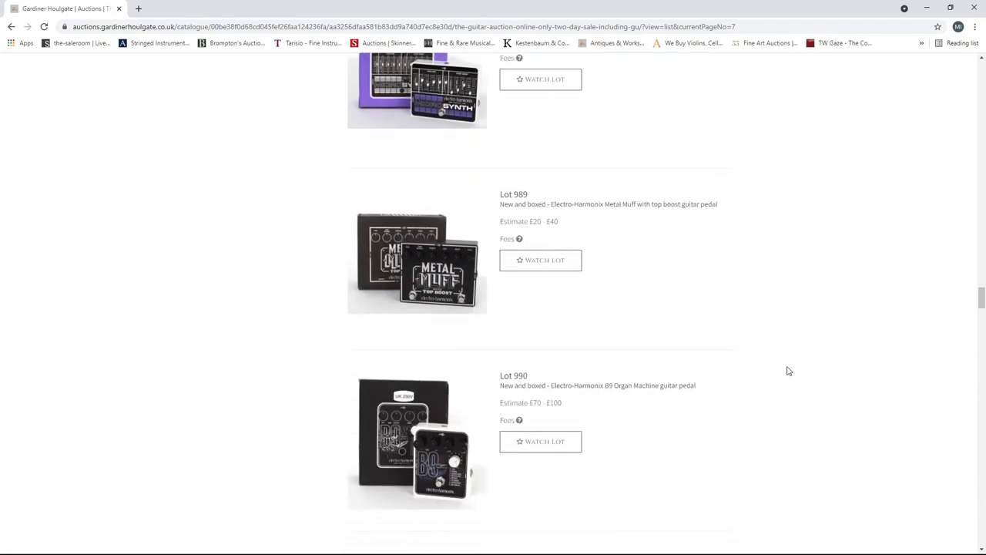
scroll(down, 3)
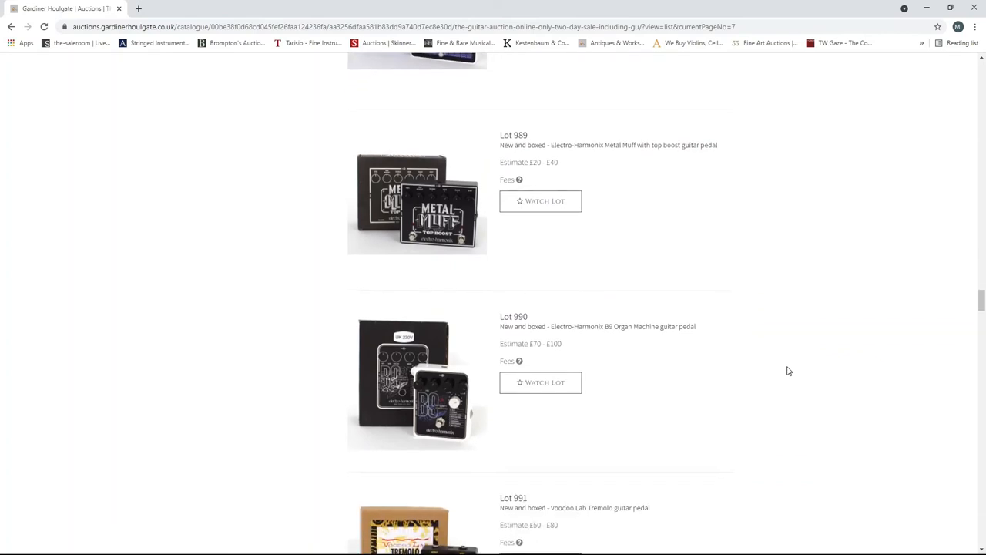
scroll(down, 3)
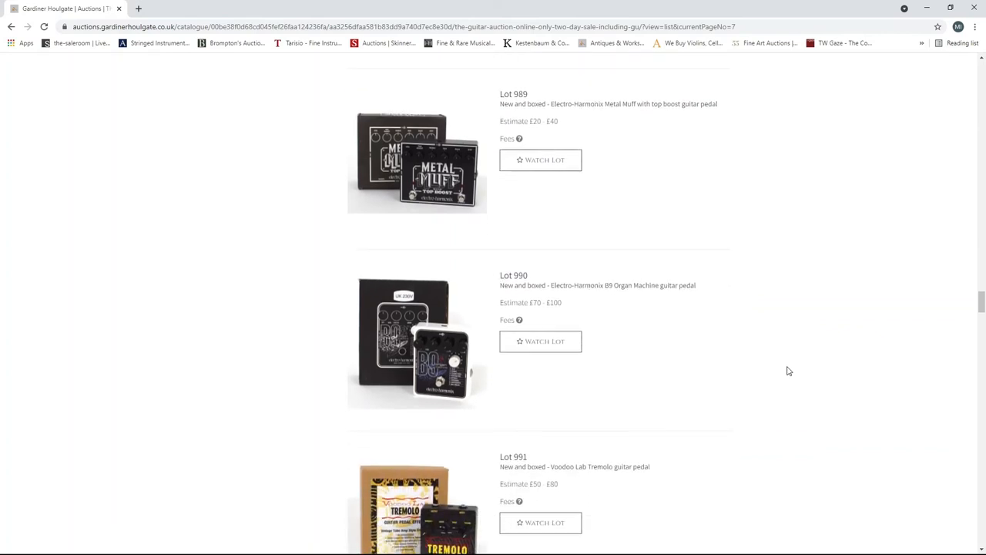
scroll(down, 3)
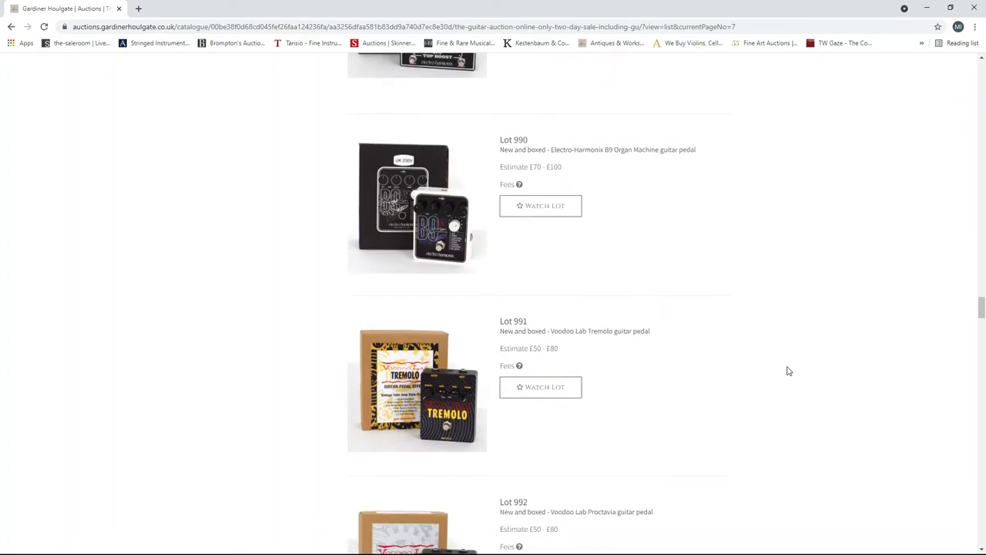
scroll(down, 3)
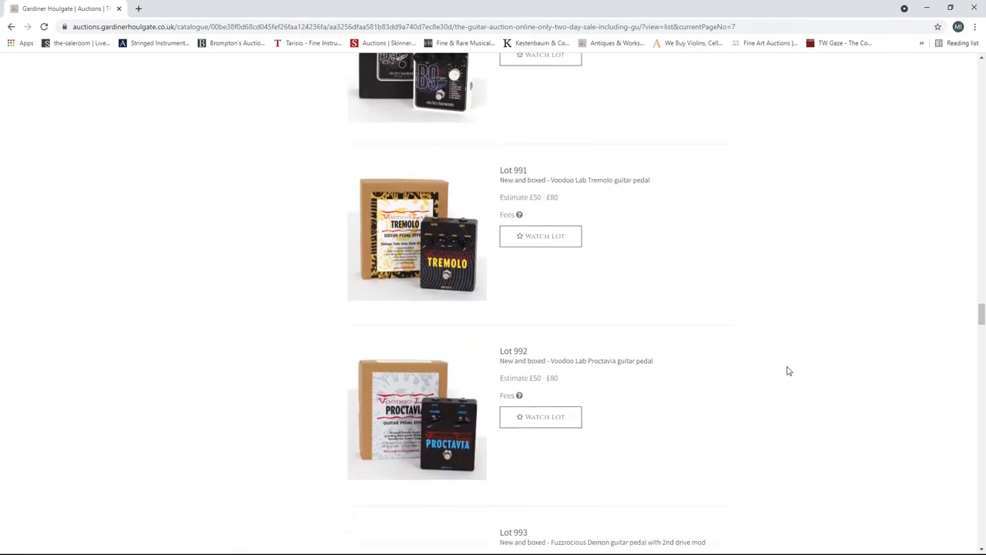
scroll(down, 3)
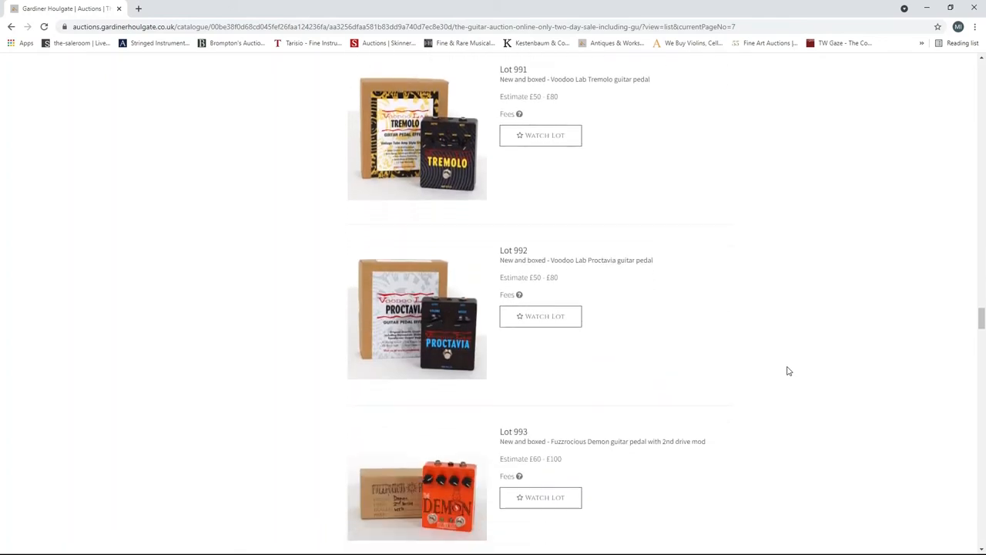
scroll(down, 3)
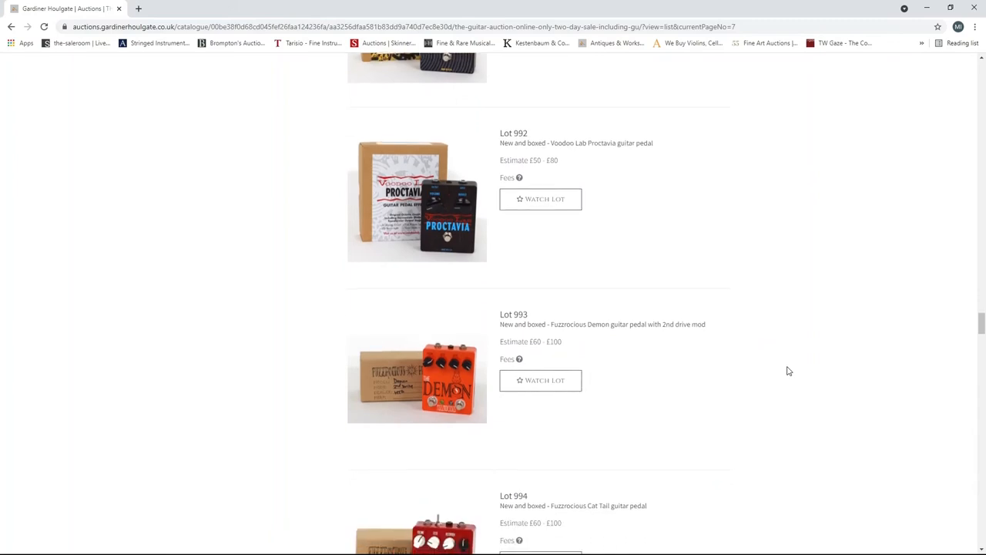
scroll(down, 3)
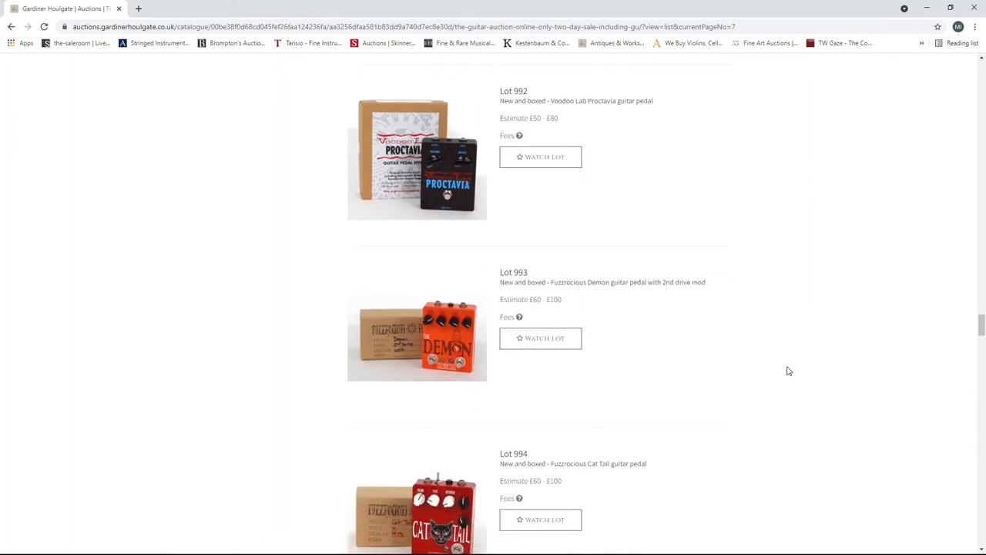
scroll(down, 3)
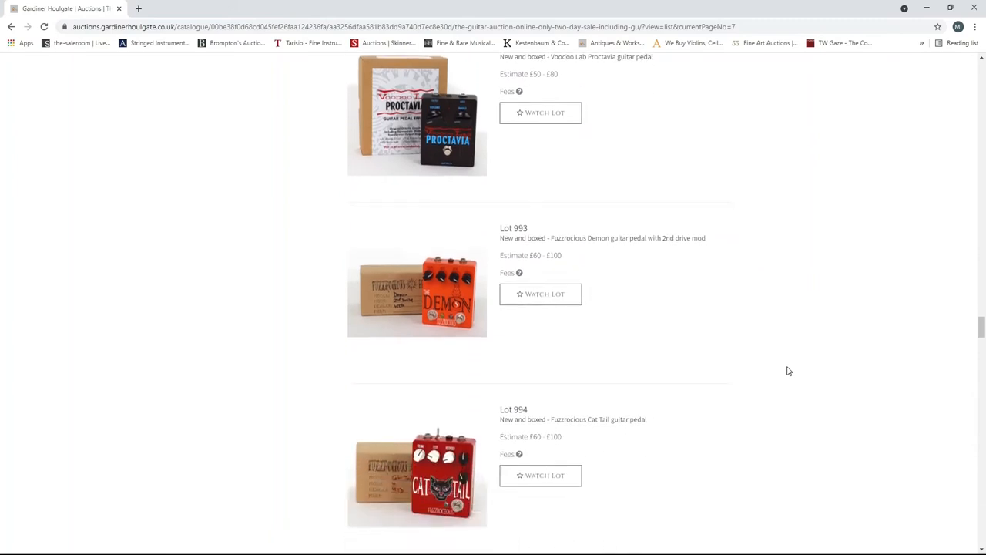
scroll(down, 3)
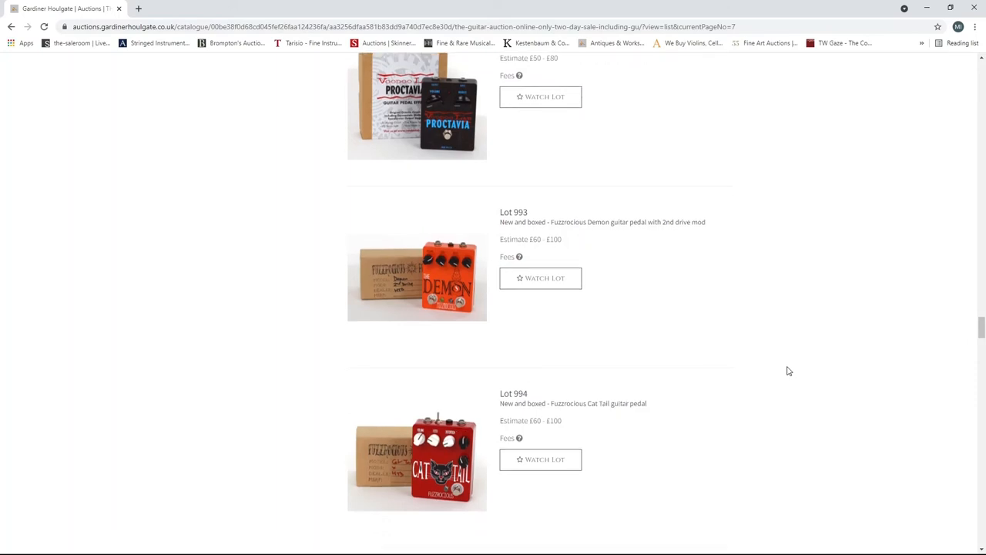
scroll(down, 3)
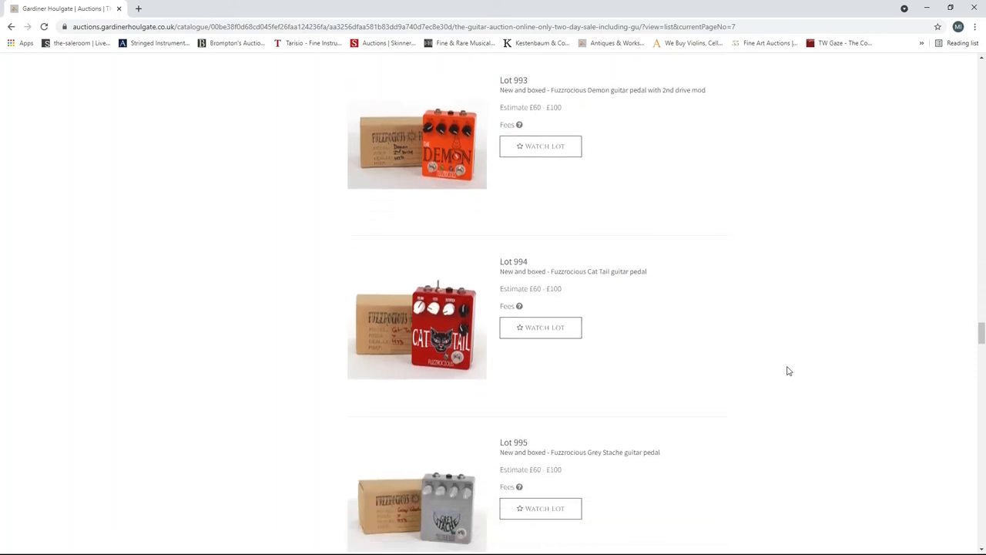
scroll(down, 3)
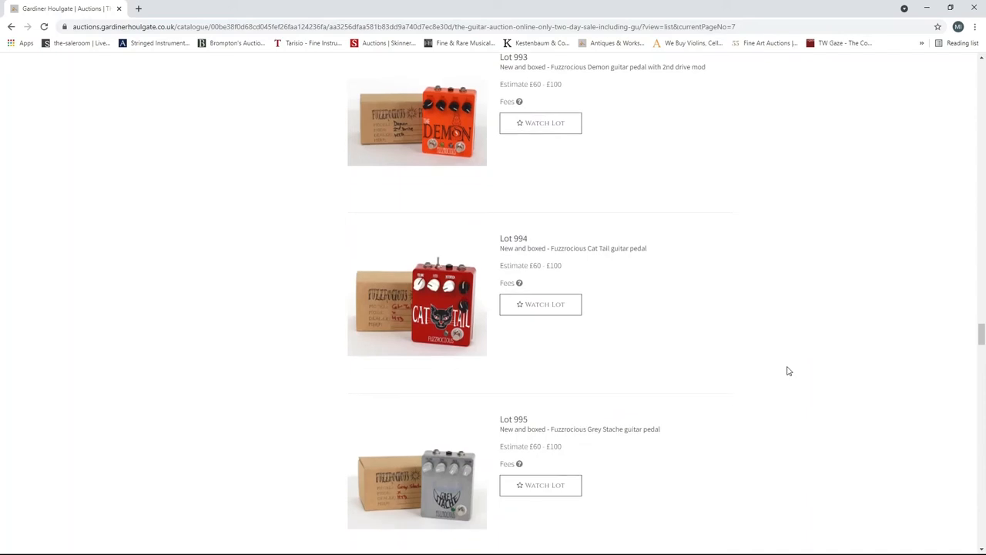
scroll(down, 3)
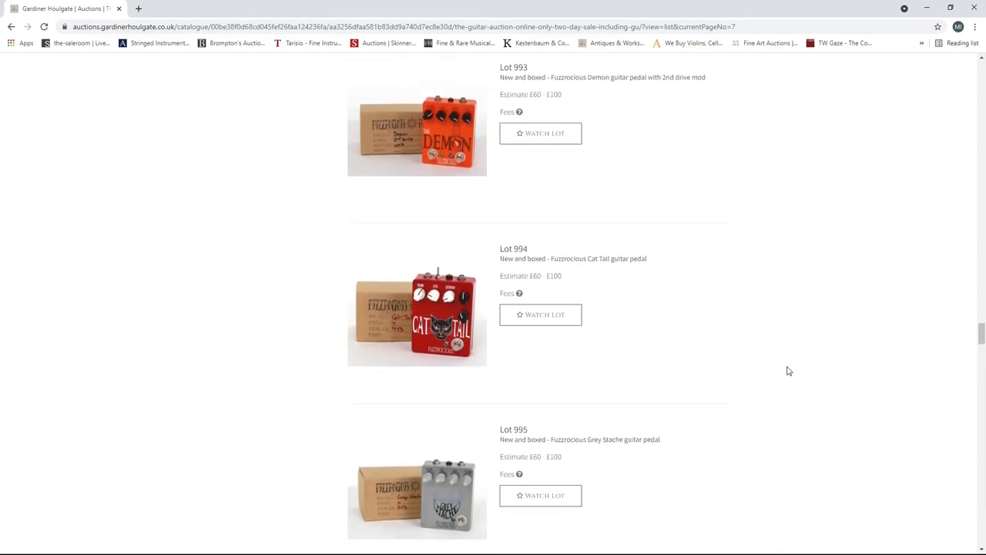
scroll(down, 3)
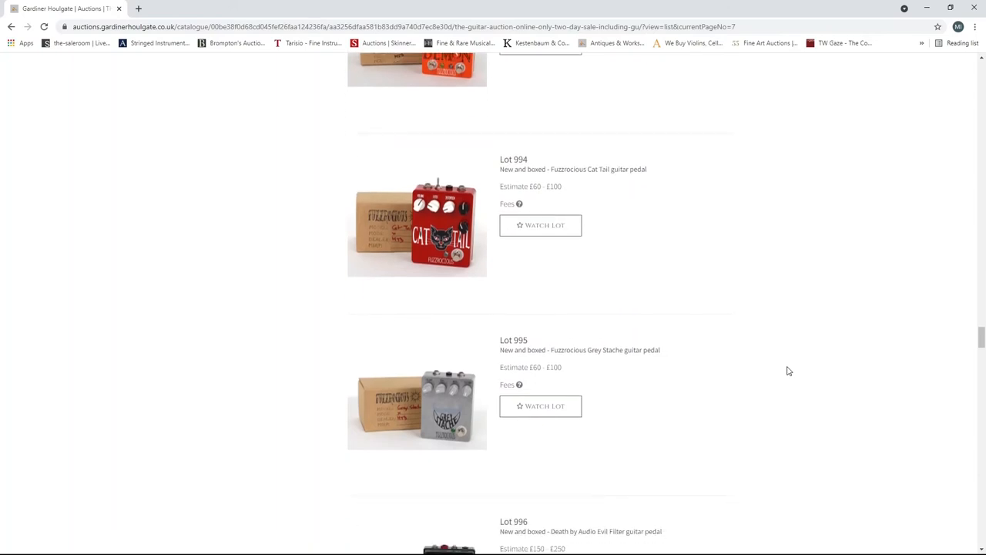
scroll(down, 3)
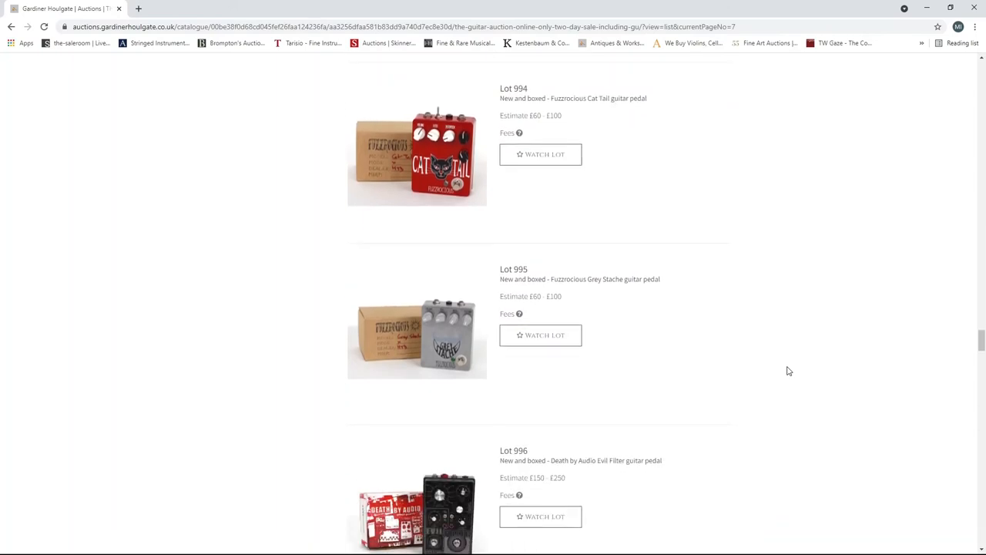
scroll(down, 3)
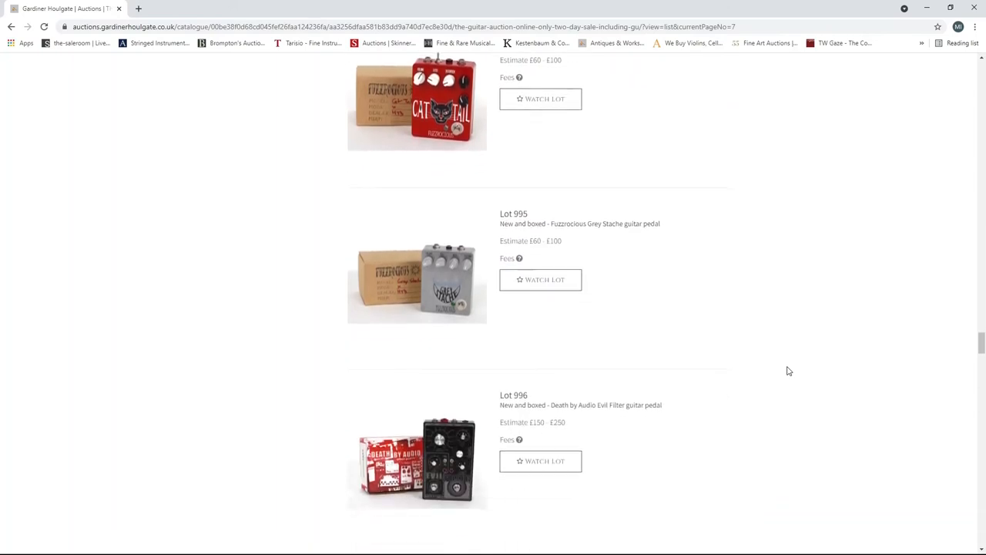
scroll(down, 3)
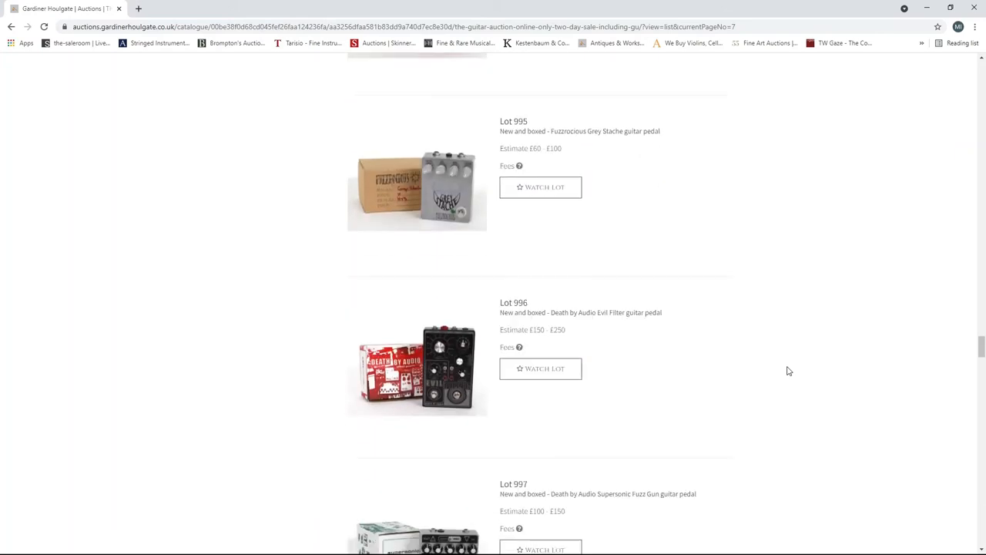
scroll(down, 3)
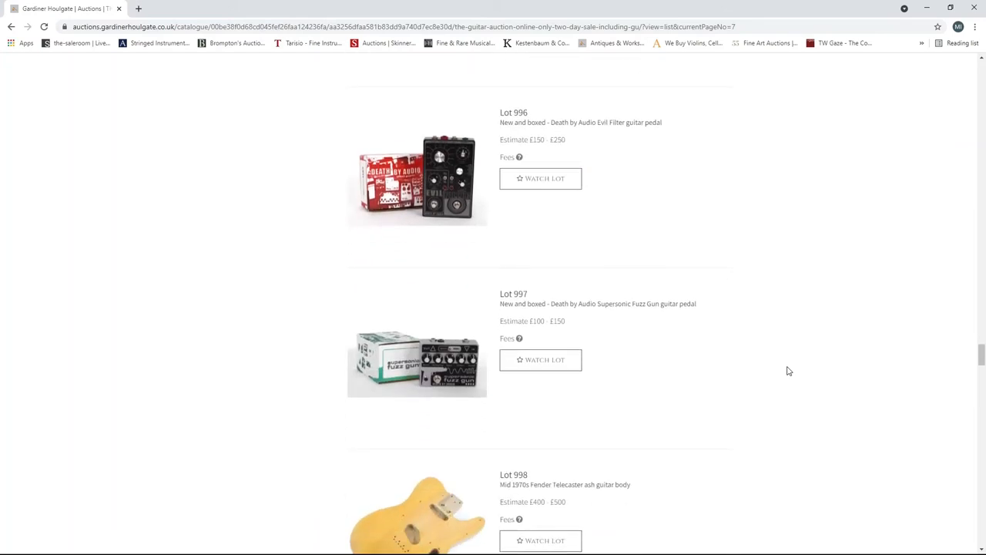
scroll(down, 3)
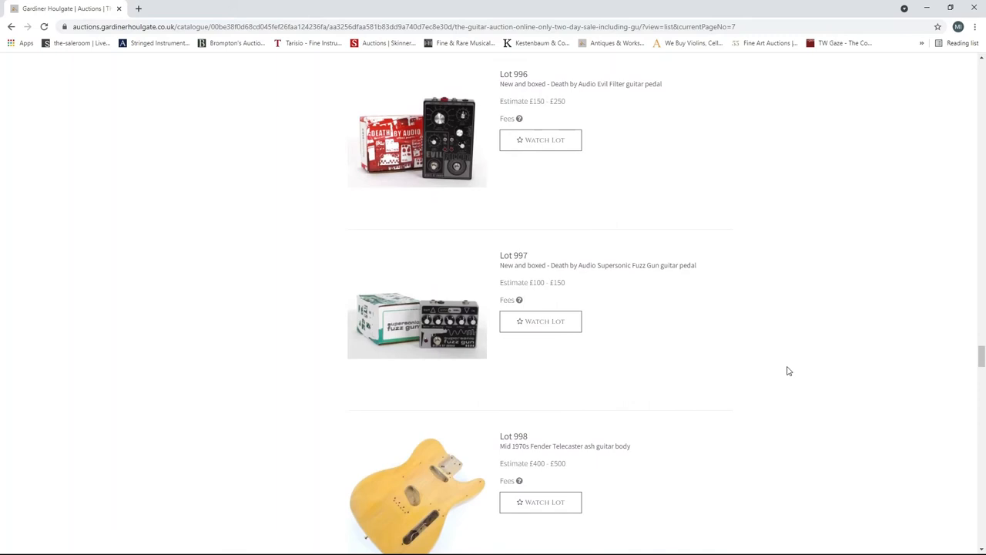
scroll(down, 3)
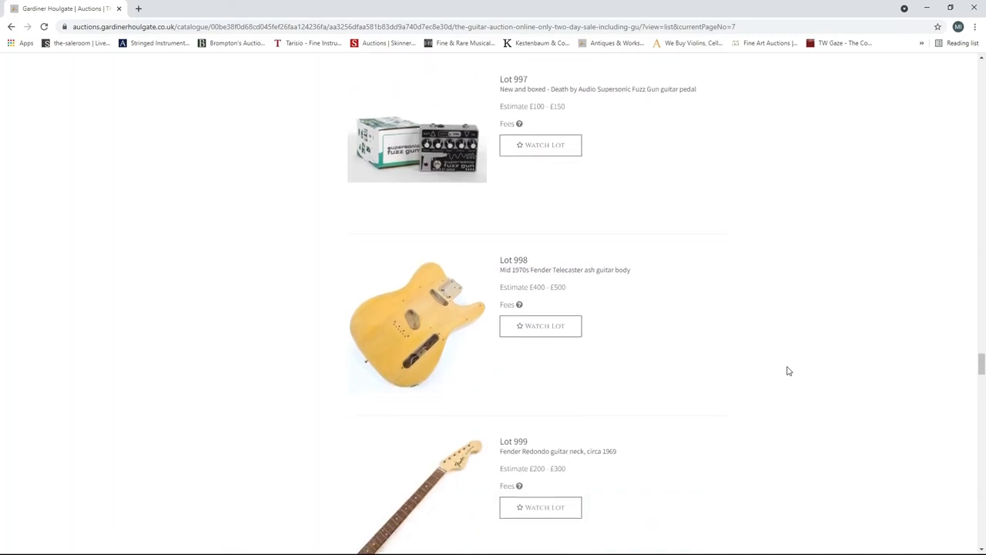
scroll(down, 3)
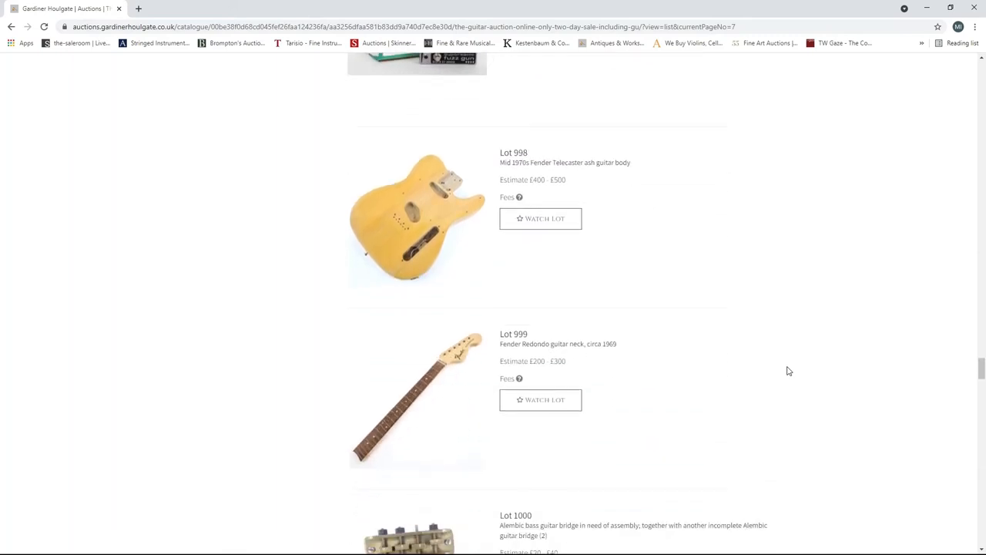
scroll(down, 3)
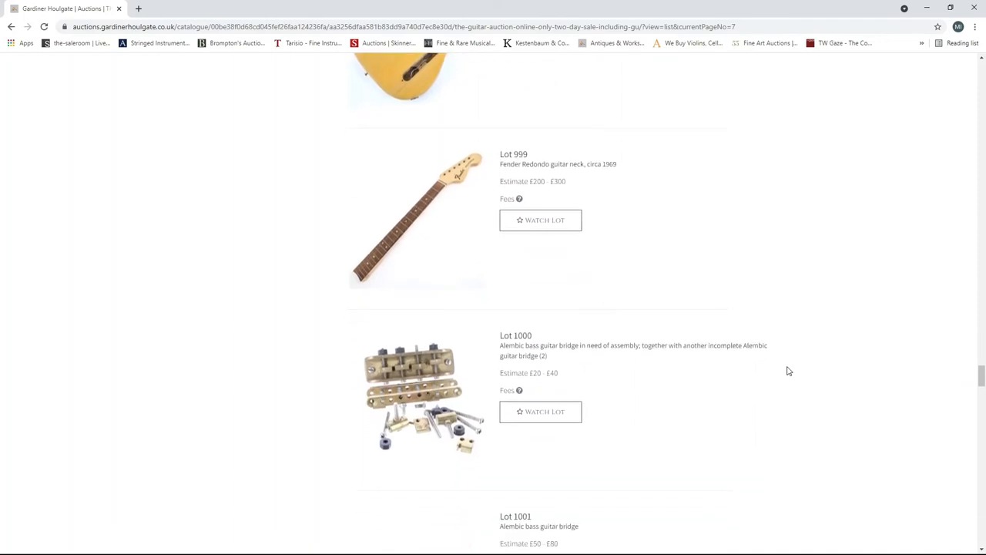
scroll(down, 3)
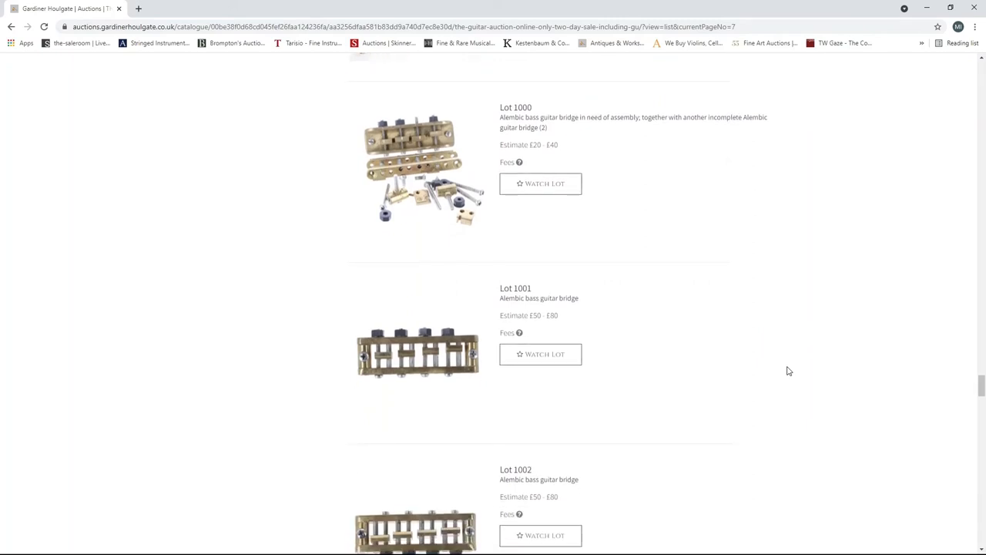
scroll(down, 3)
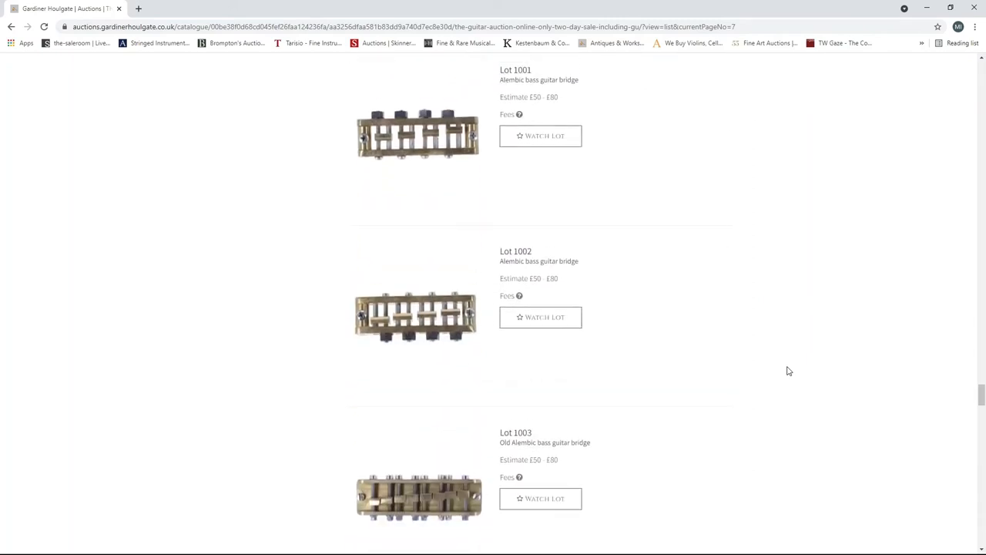
scroll(down, 3)
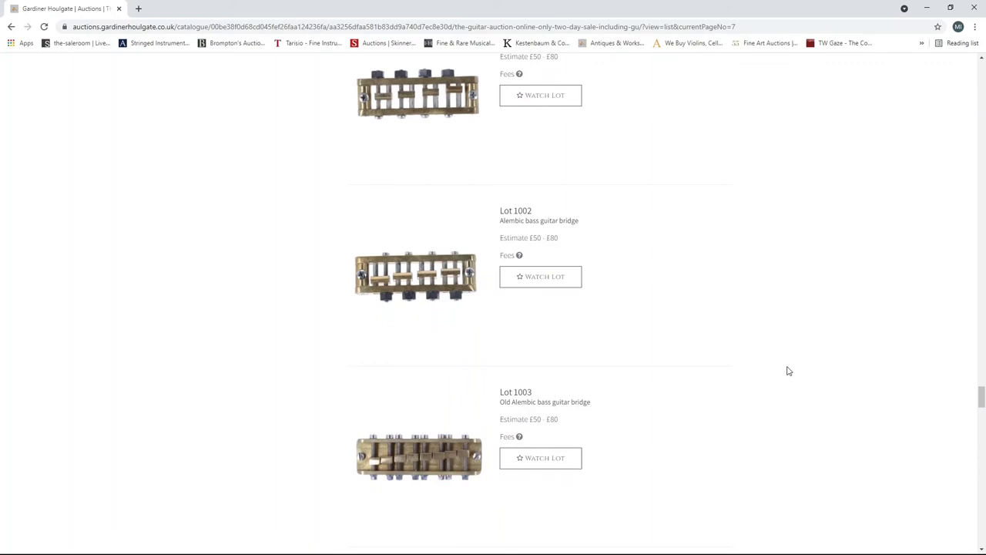
scroll(down, 3)
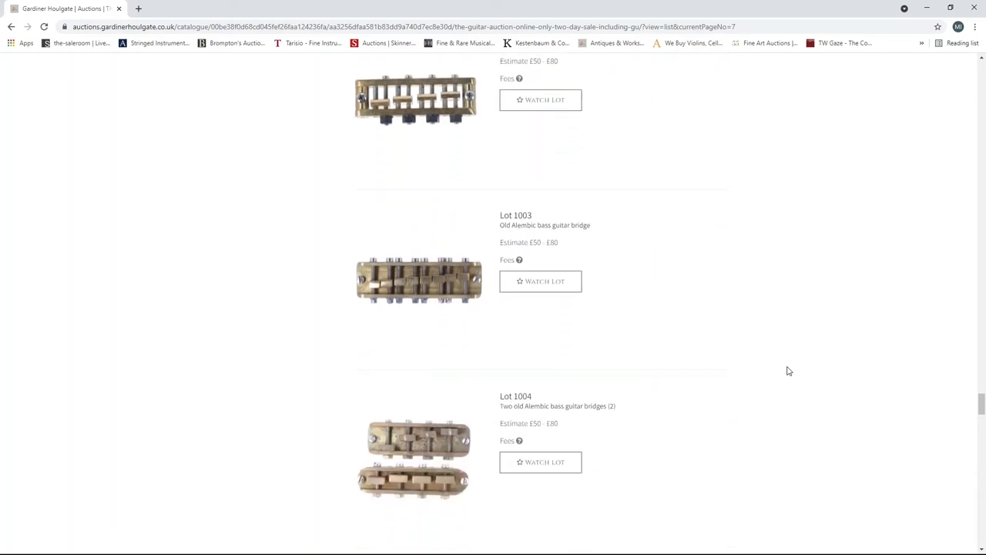
scroll(down, 3)
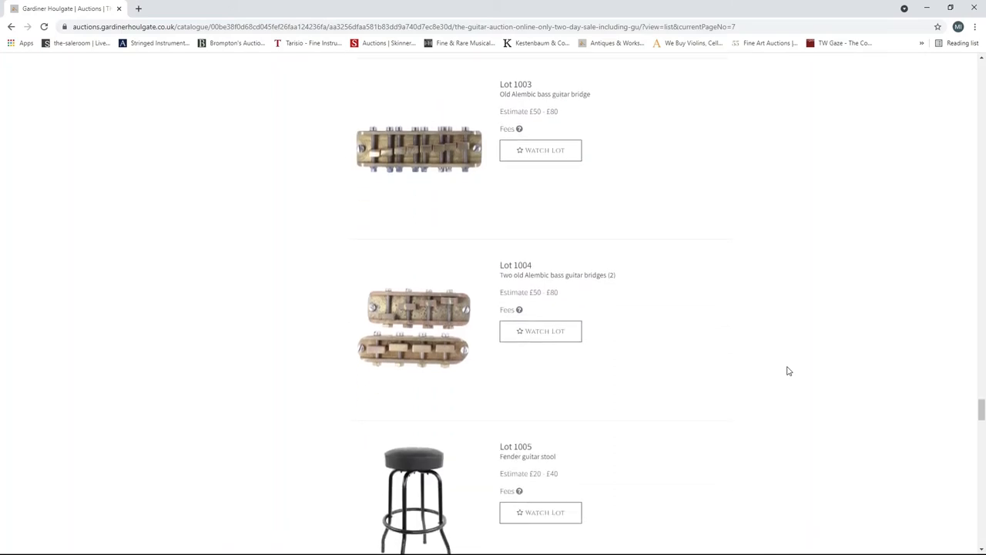
scroll(down, 3)
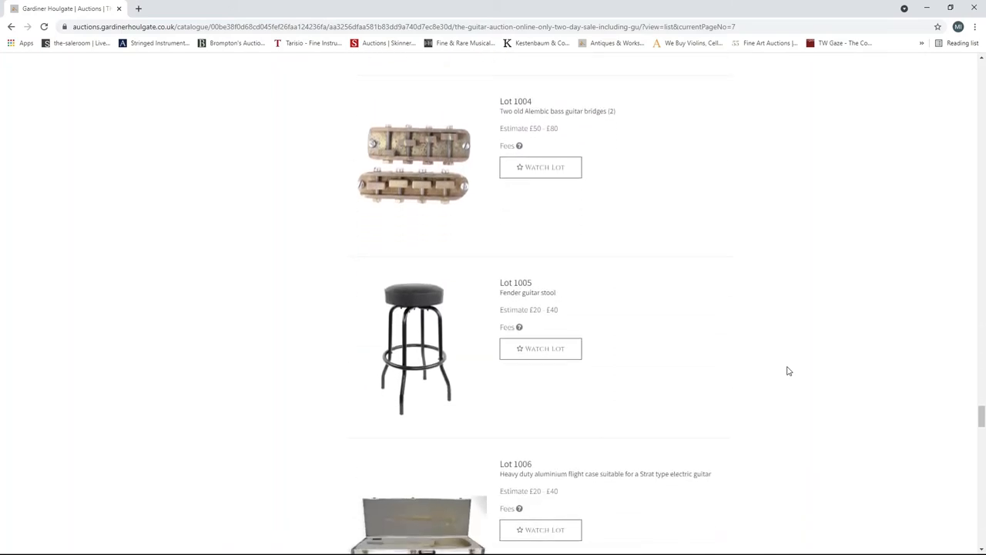
- Browse page 7 lots 1009–1020 down to the Gibson Firebird case and advance to page 8
scroll(down, 3)
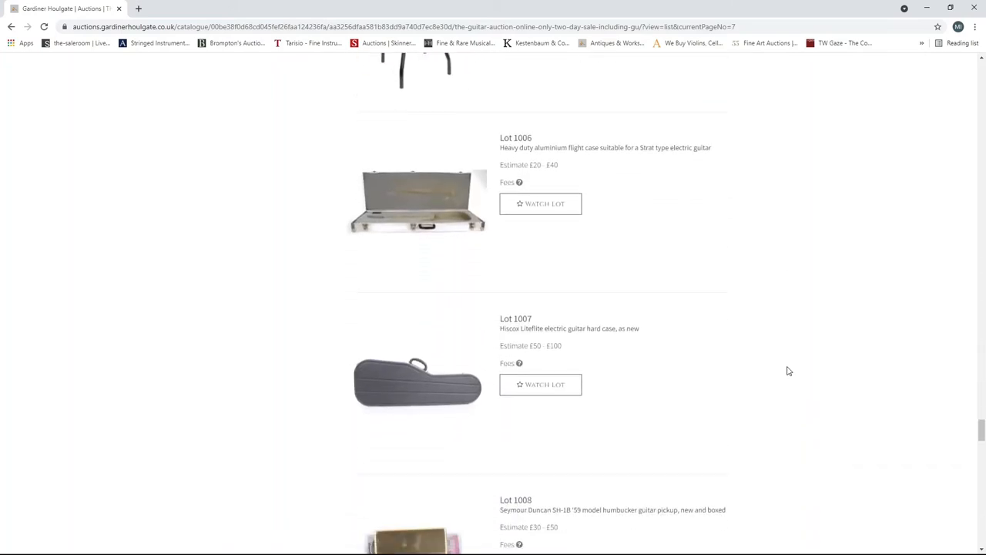
scroll(down, 3)
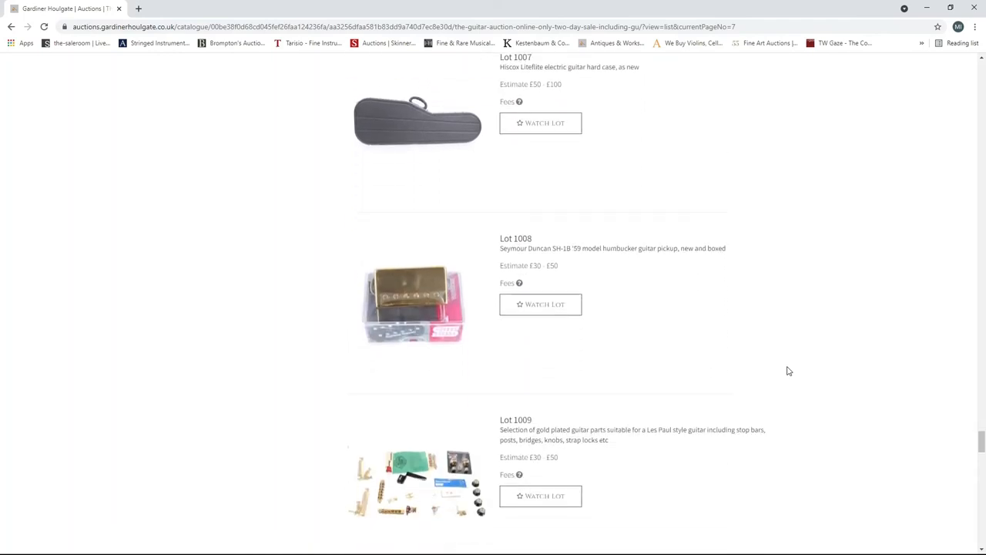
scroll(down, 3)
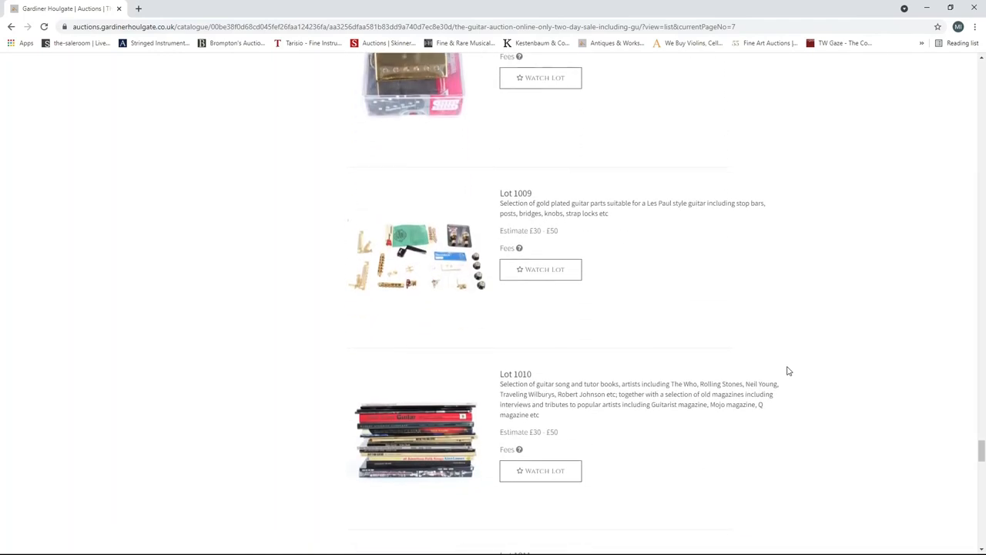
scroll(down, 3)
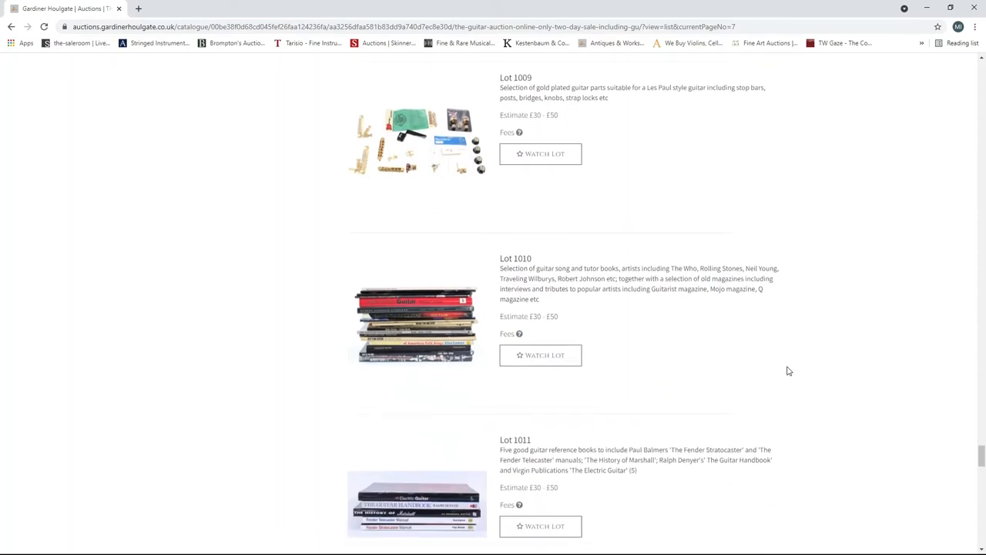
scroll(down, 3)
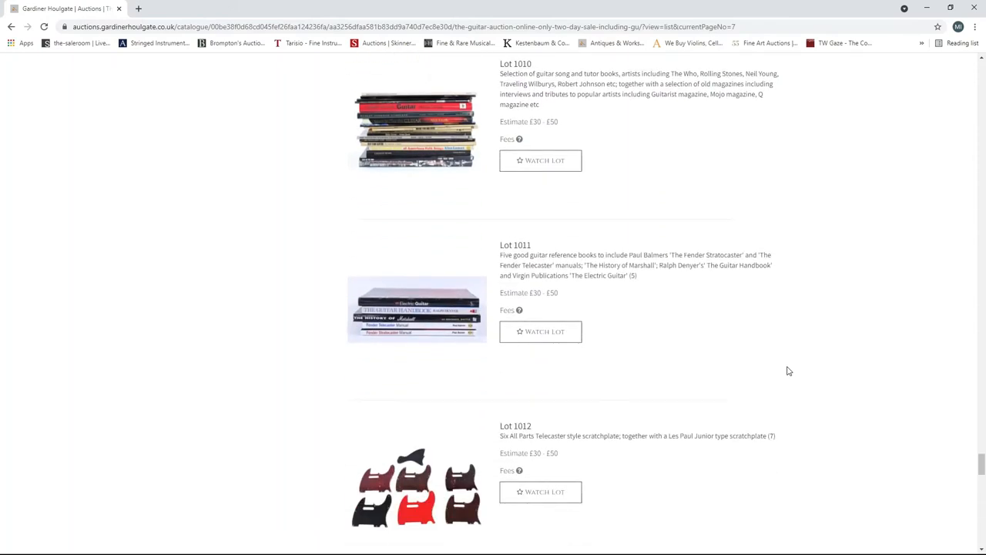
scroll(down, 3)
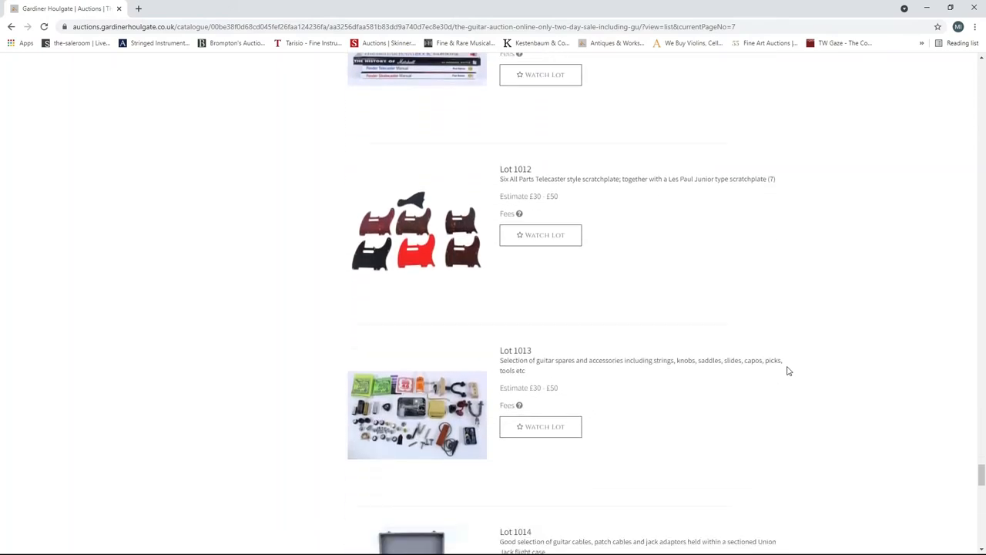
scroll(down, 3)
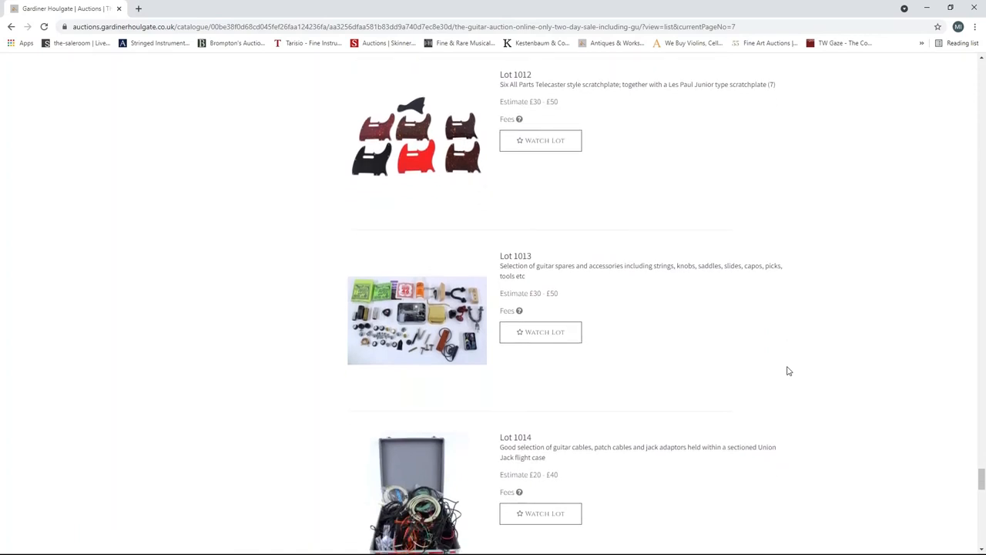
scroll(down, 3)
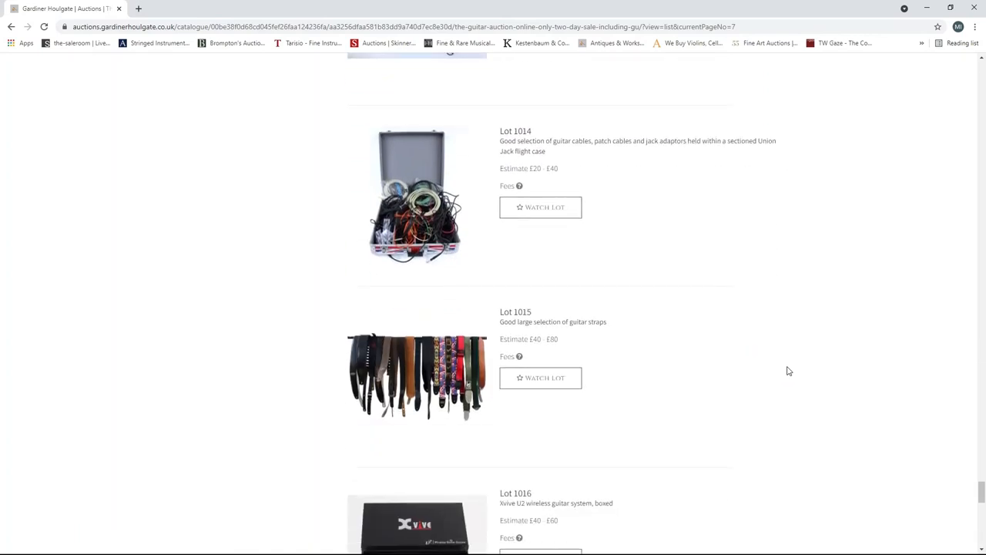
scroll(down, 3)
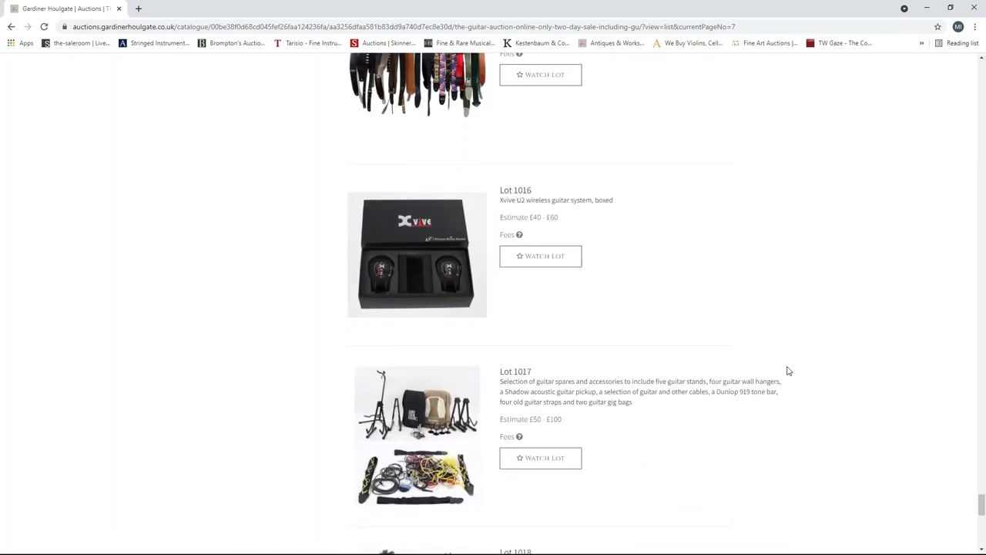
scroll(down, 3)
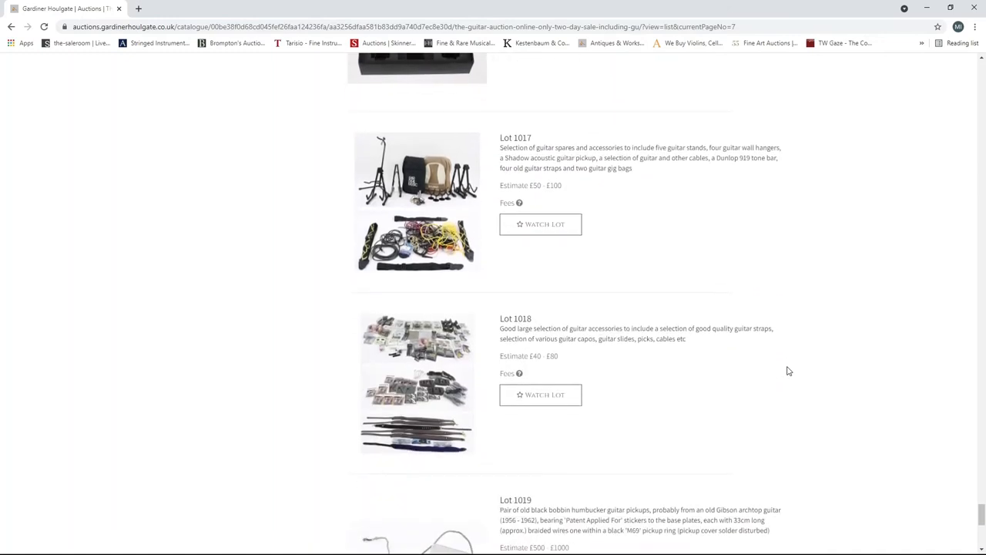
scroll(down, 3)
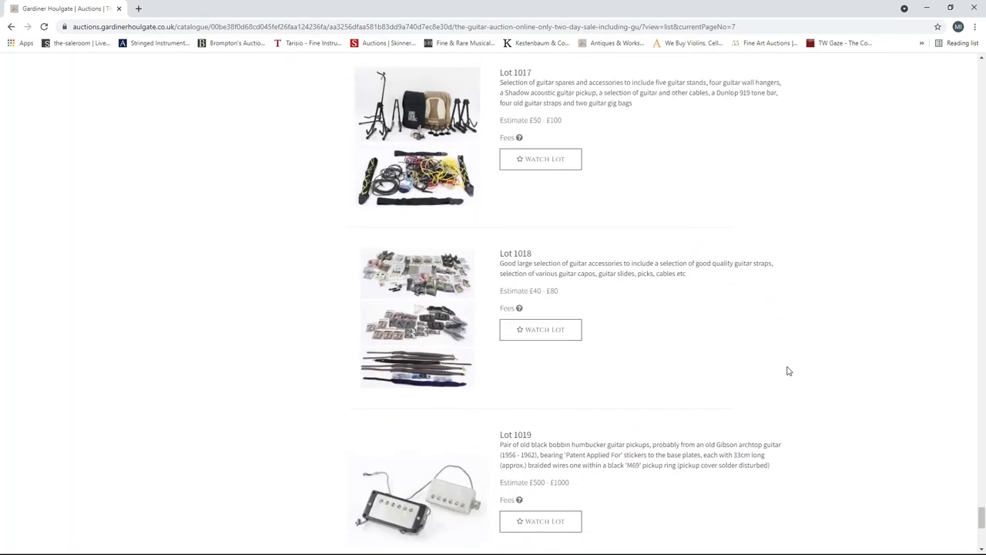
scroll(down, 3)
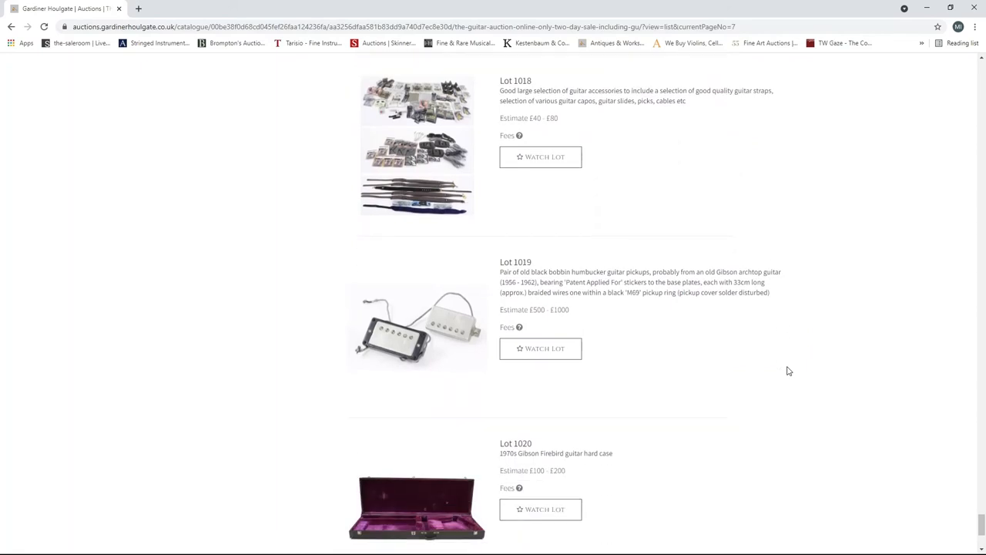
scroll(down, 3)
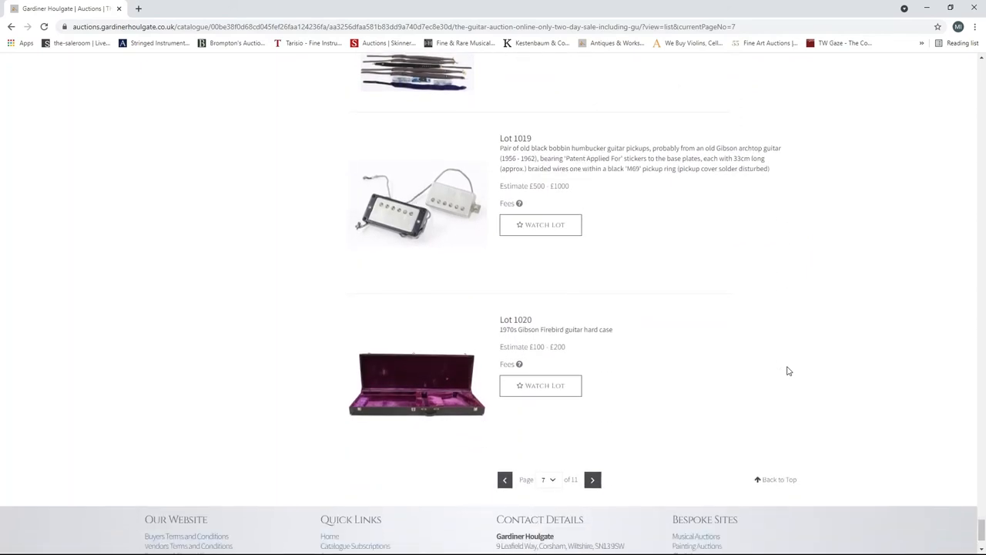
scroll(down, 3)
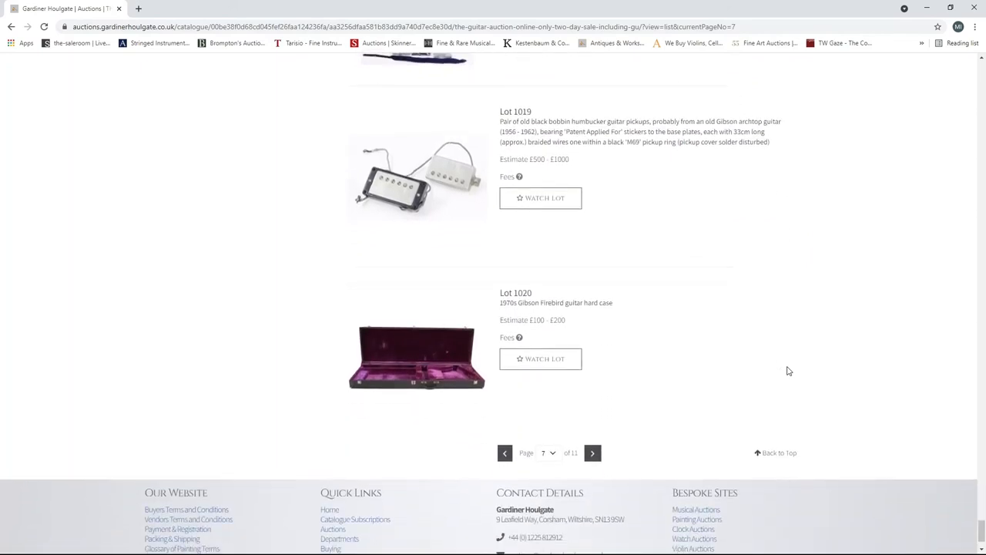
scroll(down, 3)
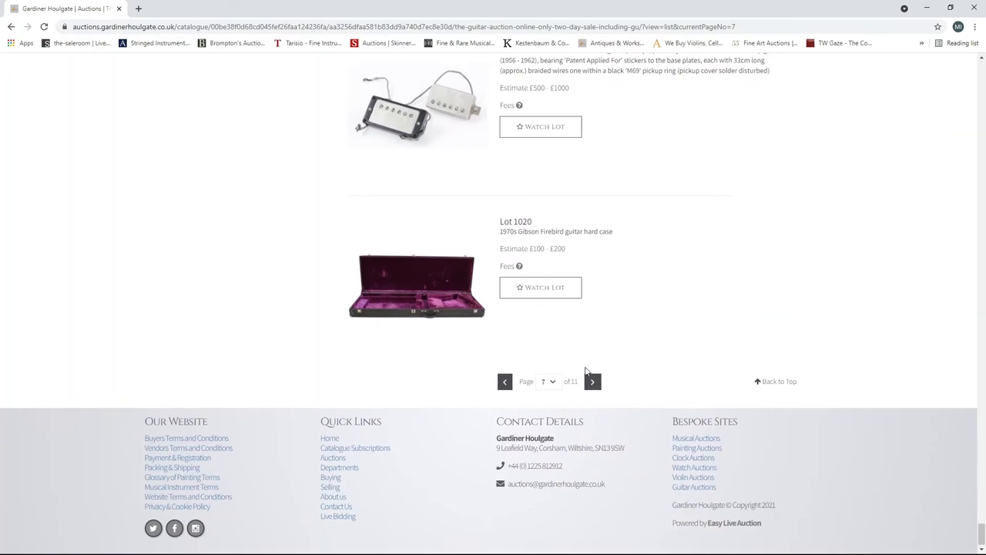
click(592, 381)
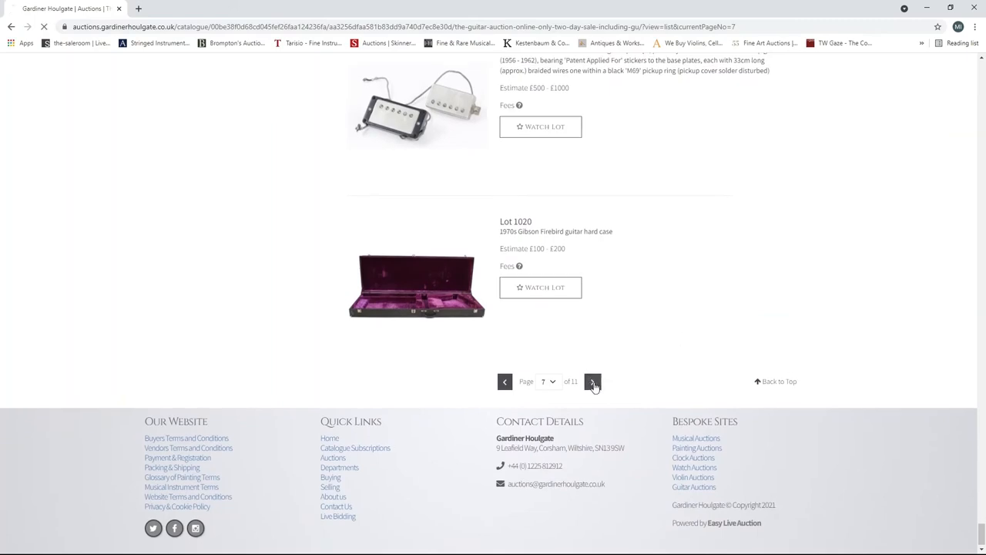
- Open page 8 and scroll through guitar bodies and spares to Lots 1049–1051
click(592, 382)
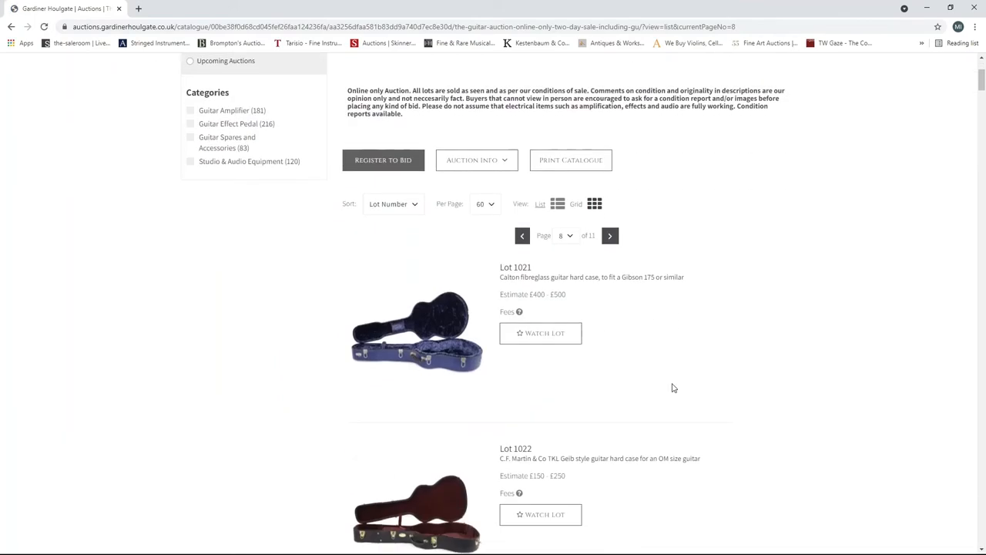
scroll(down, 3)
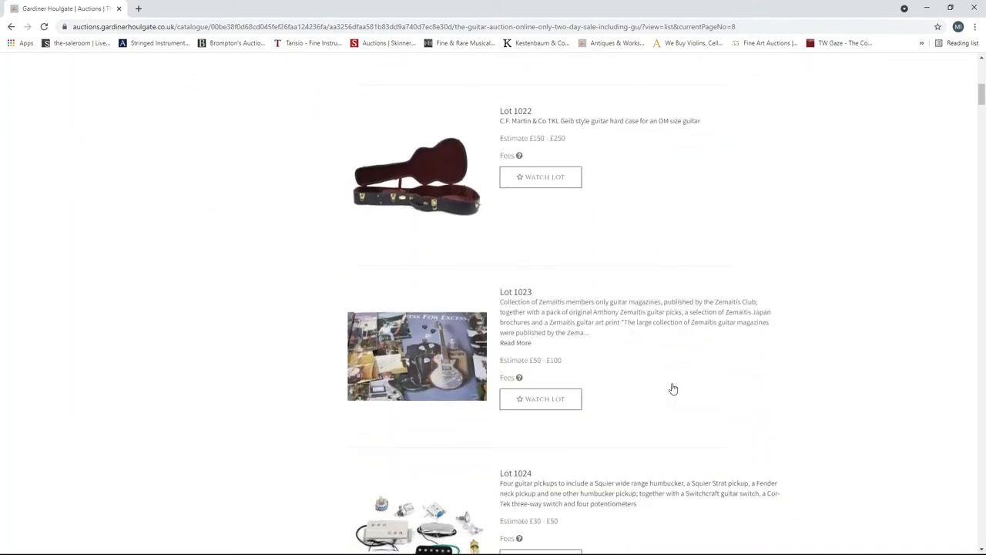
scroll(down, 3)
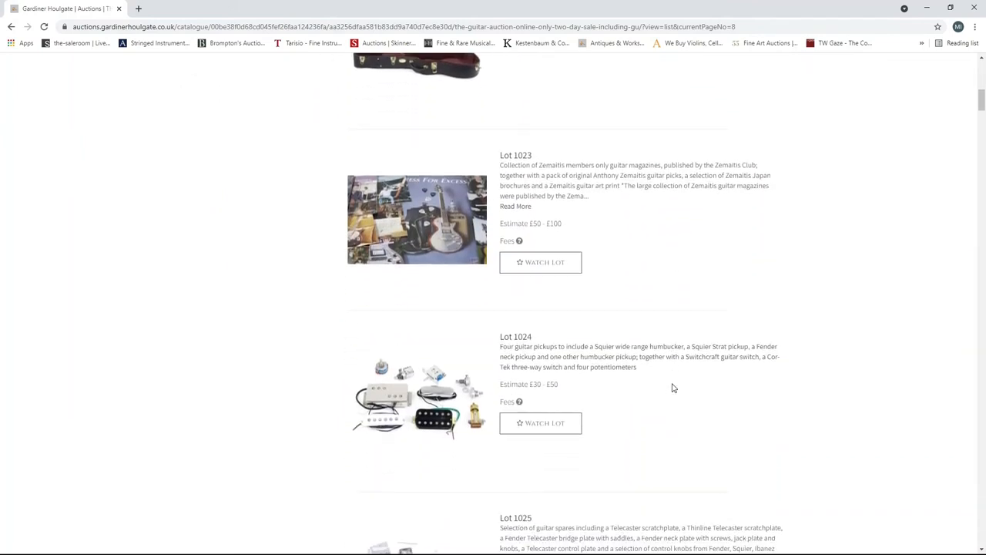
scroll(down, 3)
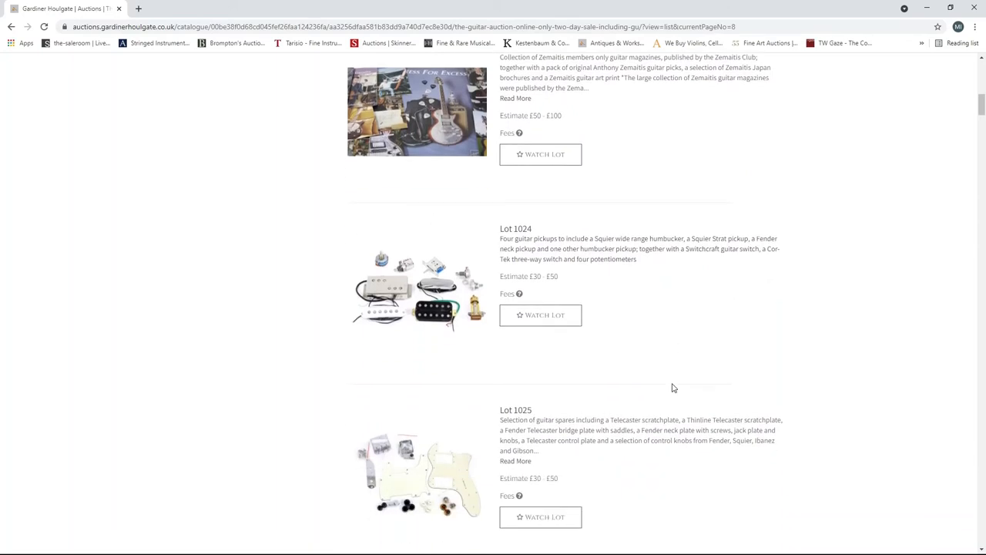
scroll(down, 3)
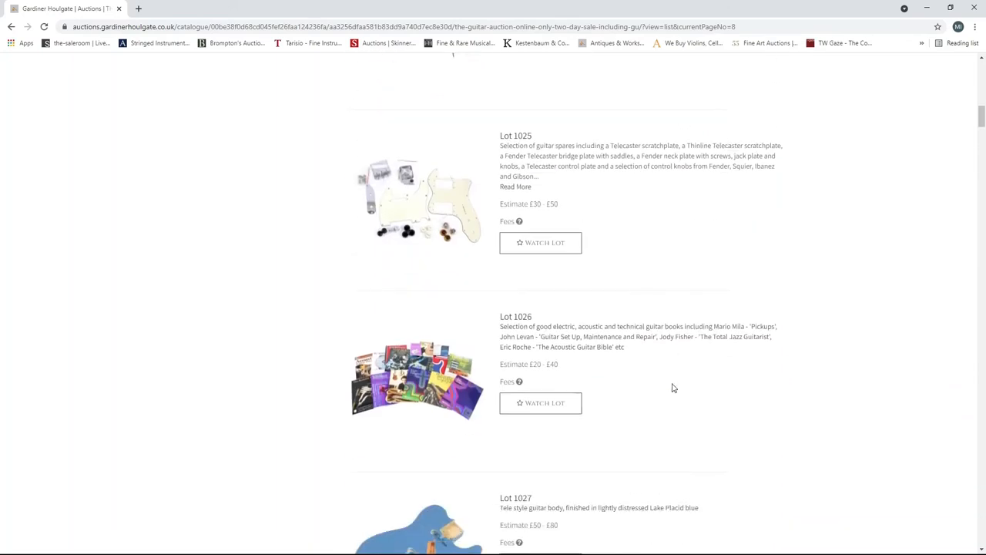
scroll(down, 3)
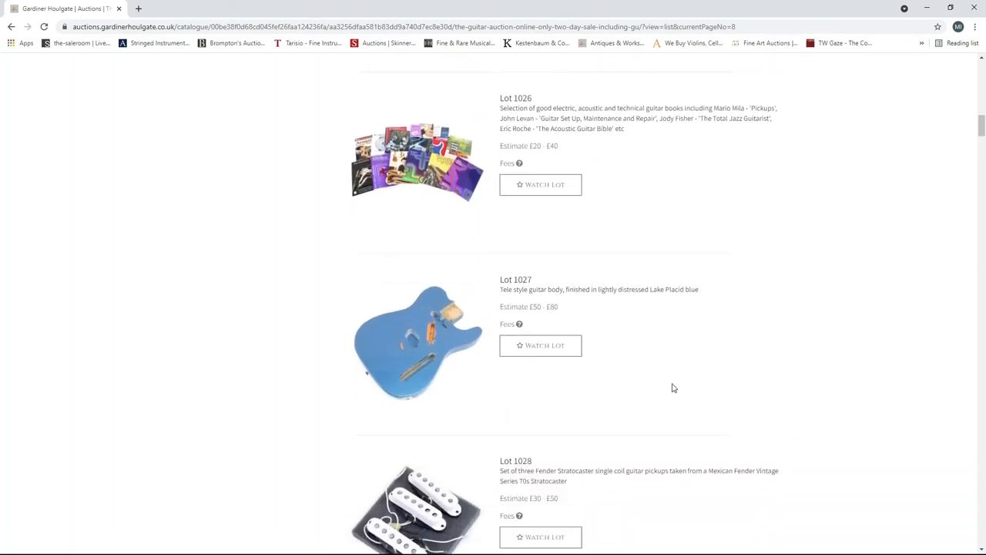
scroll(down, 3)
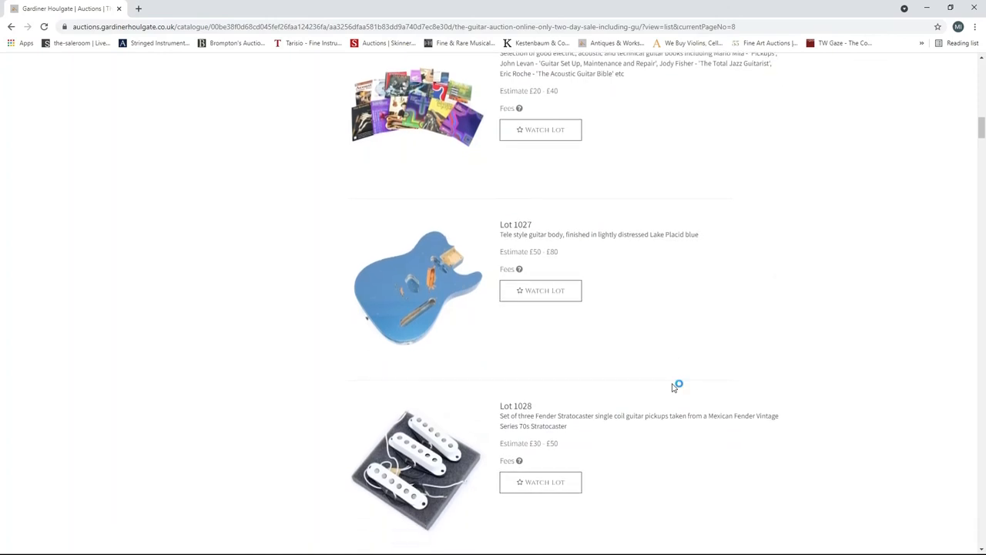
scroll(down, 3)
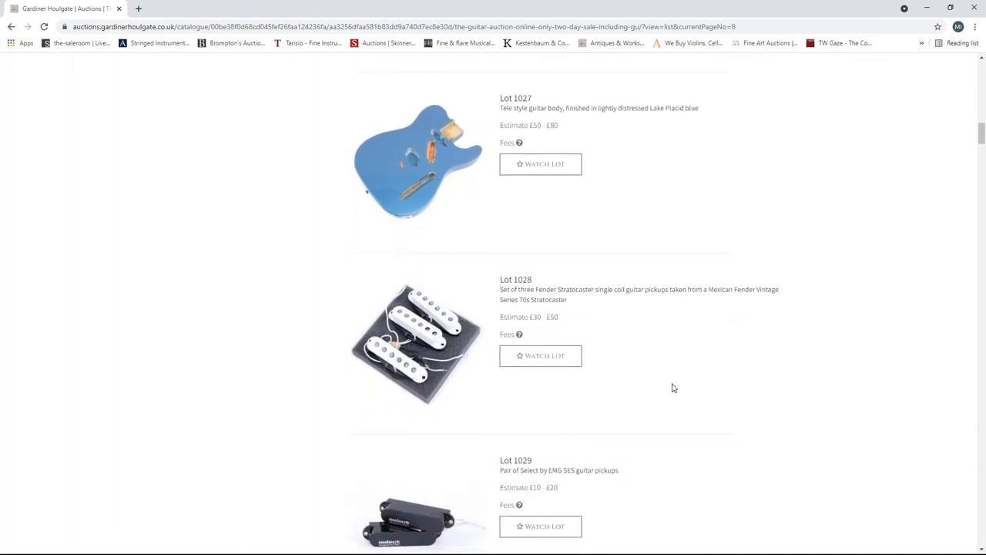
scroll(down, 3)
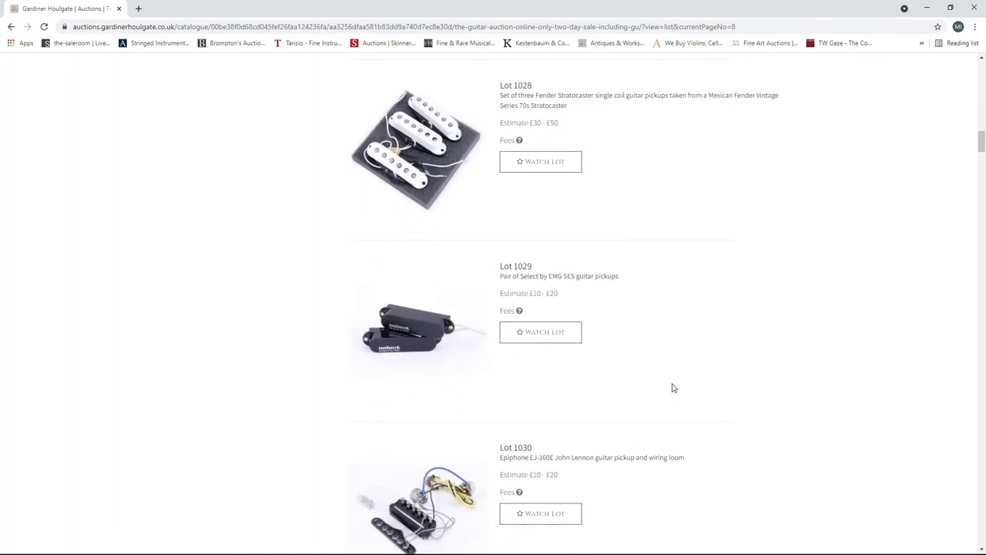
scroll(down, 3)
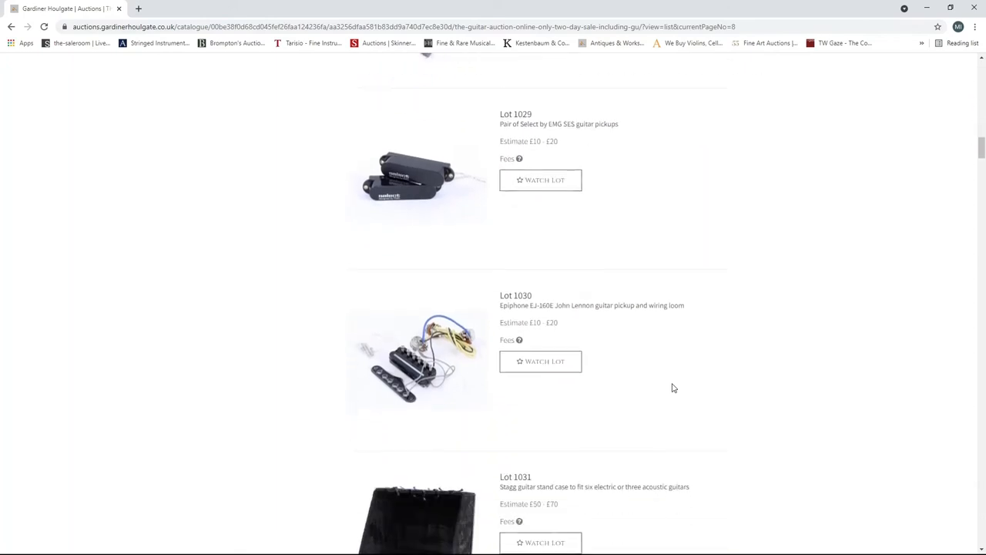
scroll(down, 3)
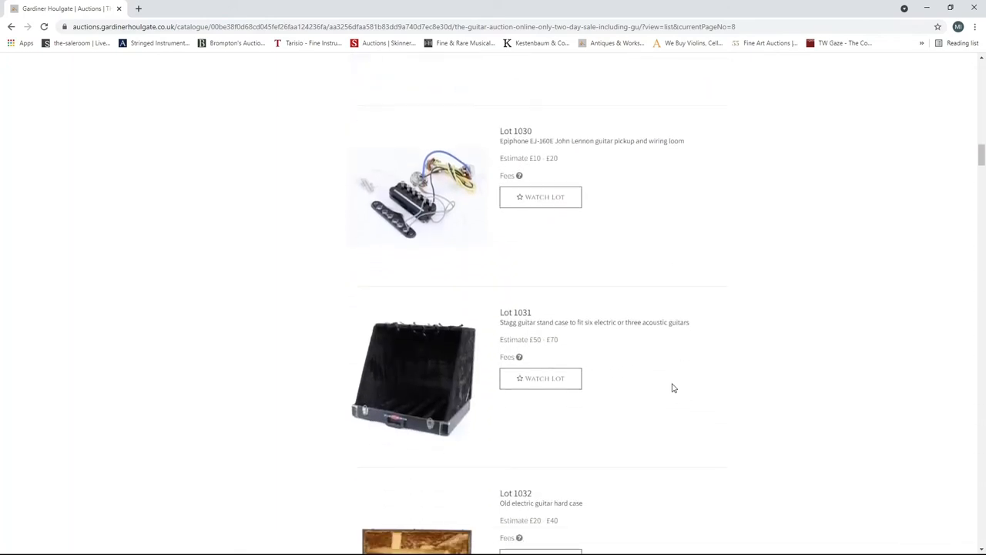
scroll(down, 3)
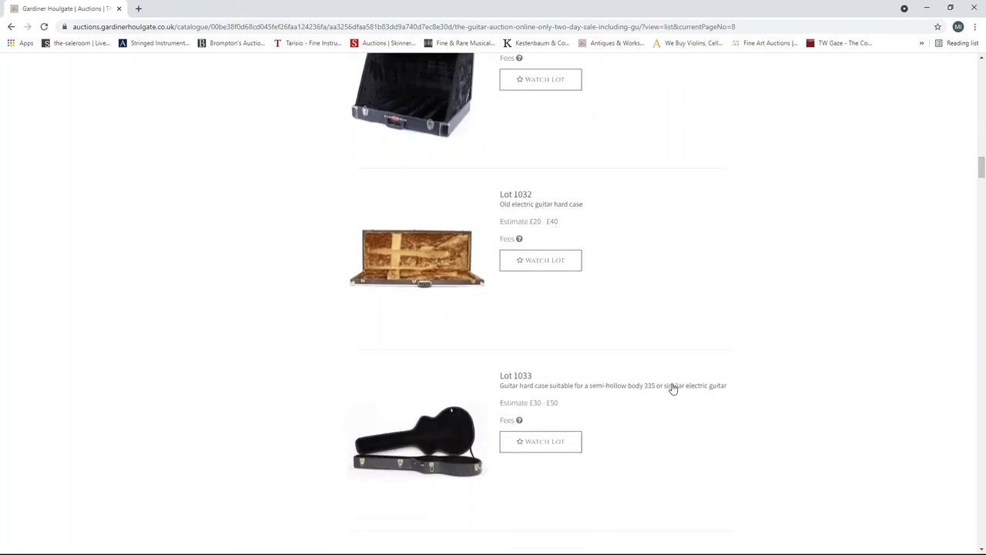
scroll(down, 3)
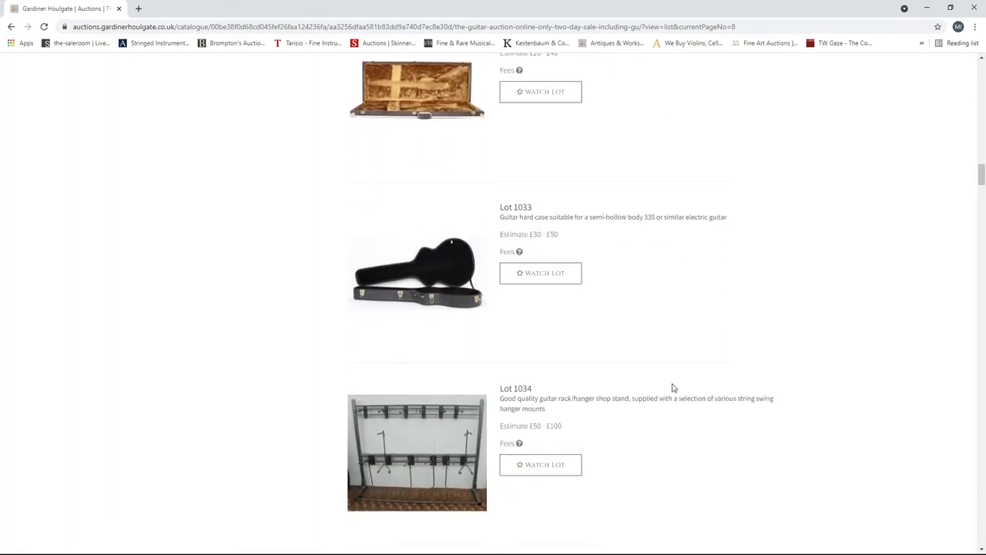
scroll(down, 3)
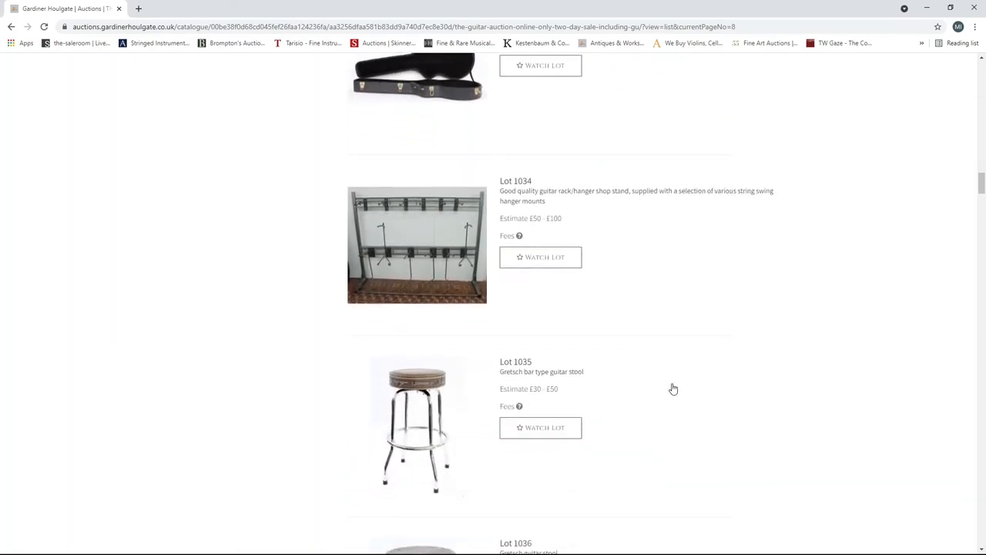
scroll(down, 3)
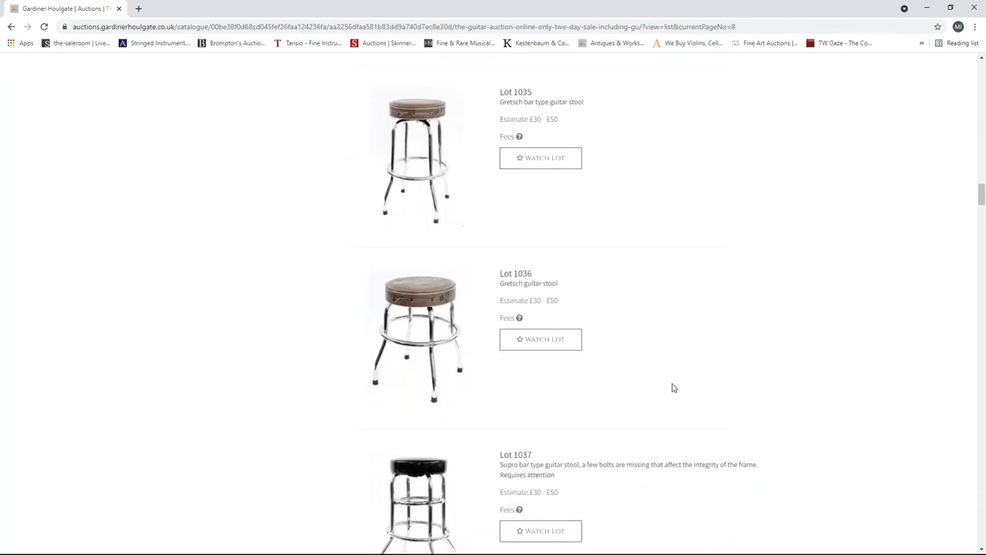
scroll(down, 3)
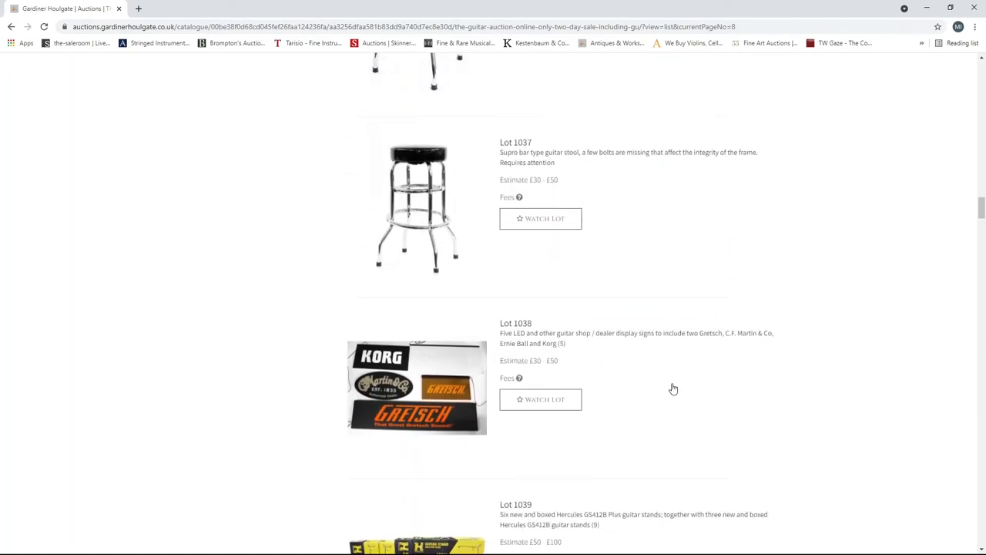
scroll(down, 3)
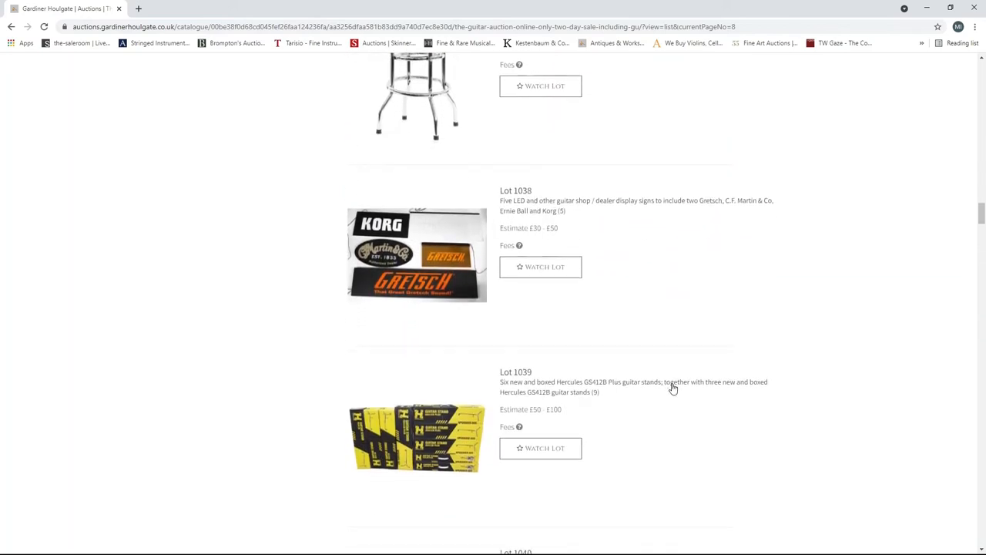
scroll(down, 3)
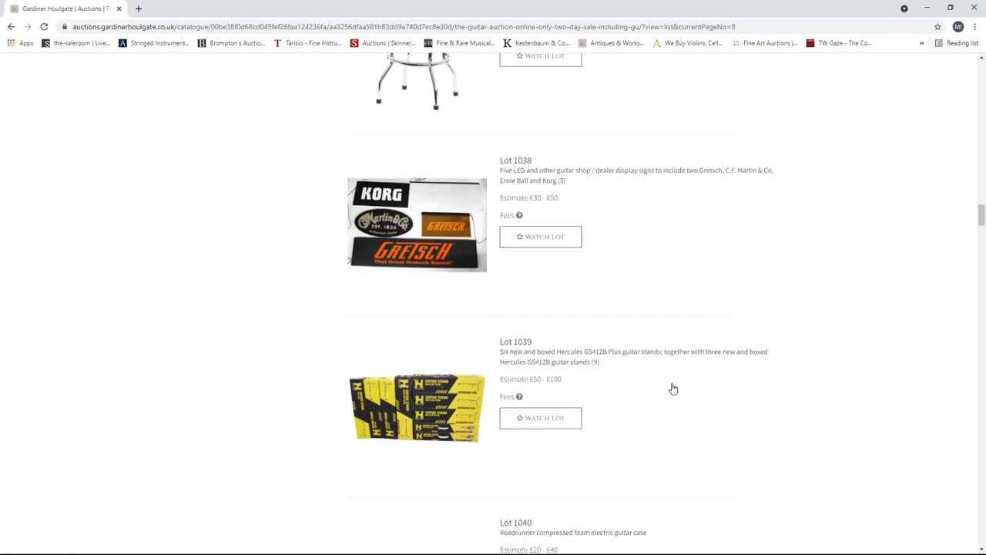
scroll(down, 3)
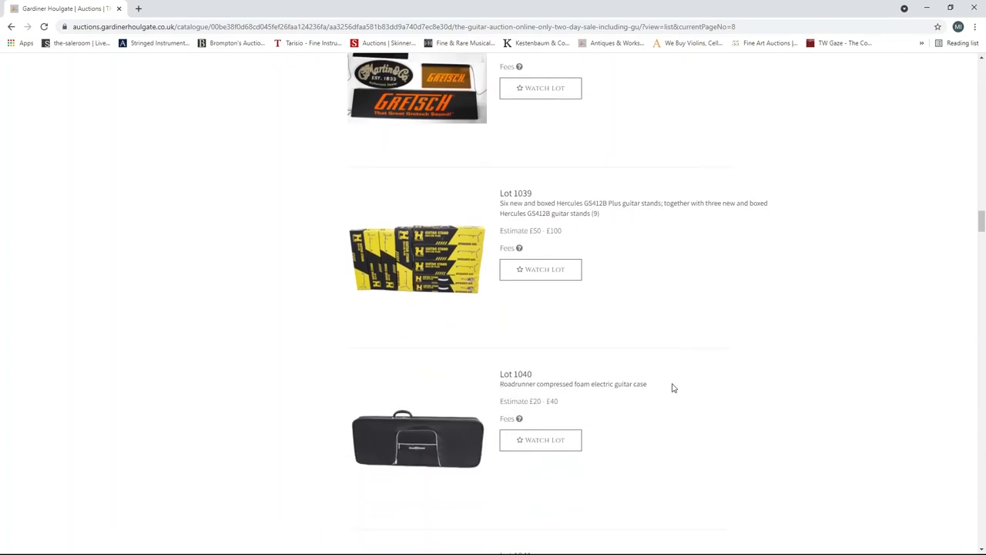
scroll(down, 3)
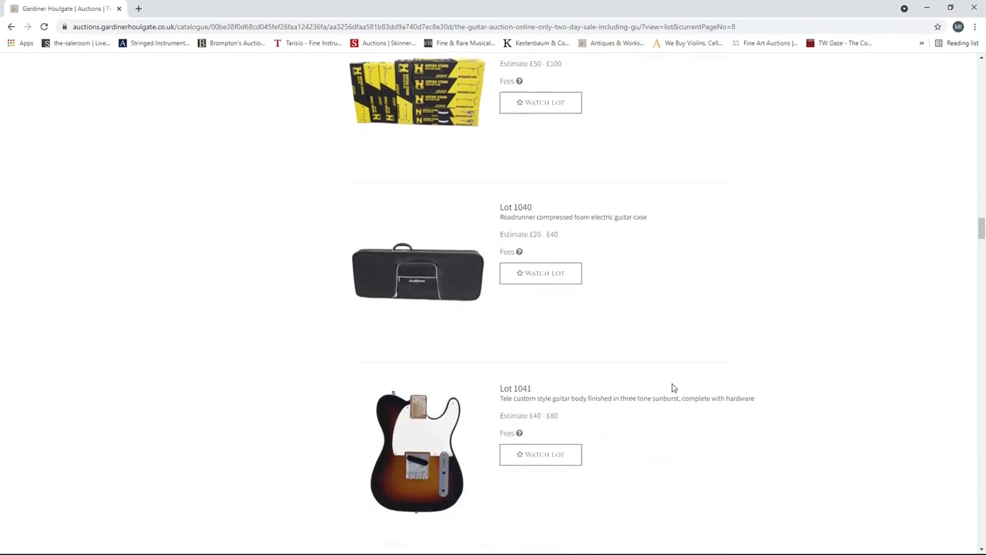
scroll(down, 3)
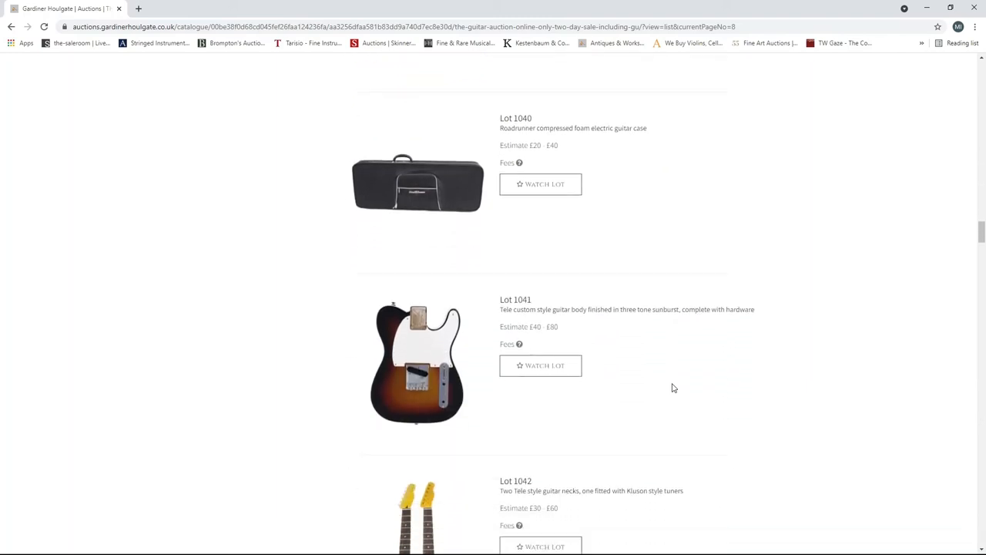
scroll(down, 3)
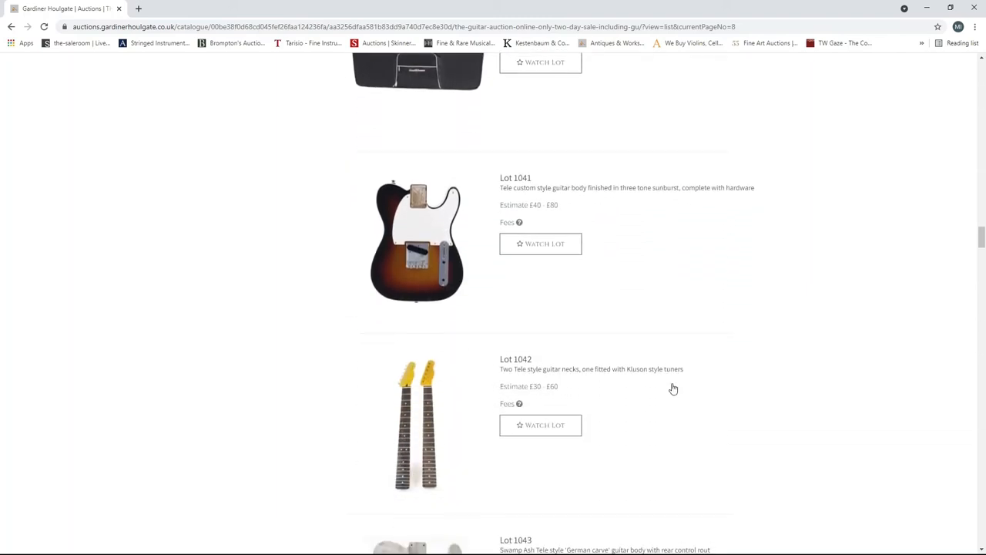
scroll(down, 3)
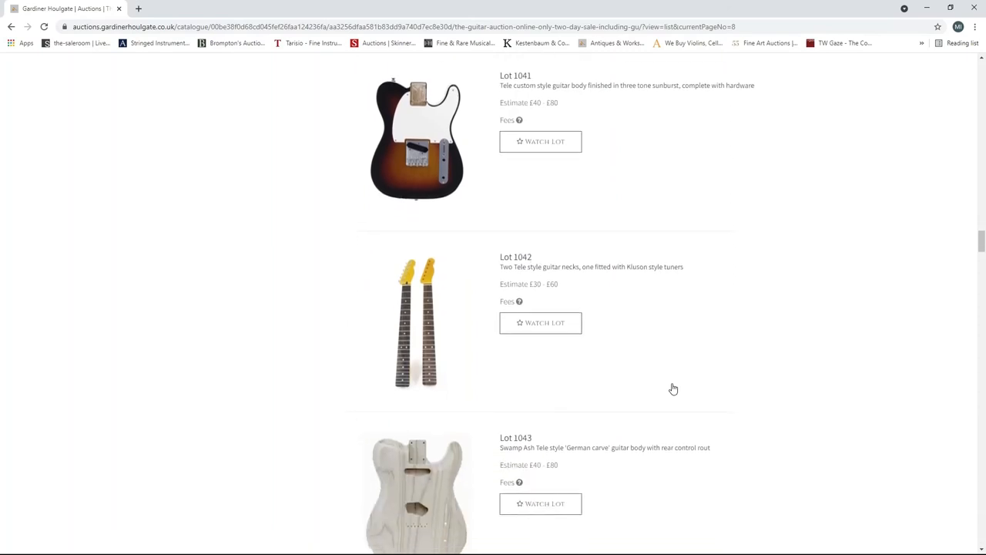
scroll(down, 3)
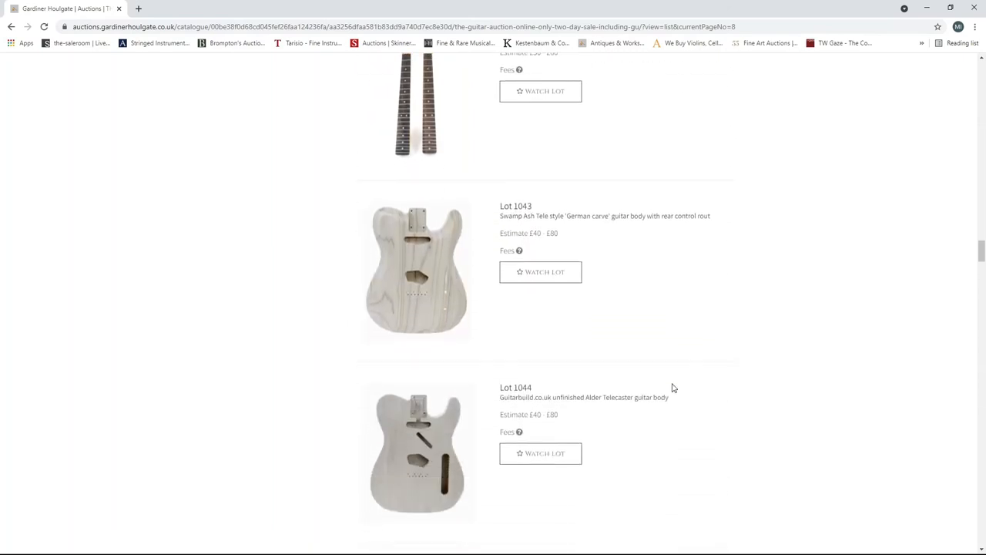
scroll(down, 3)
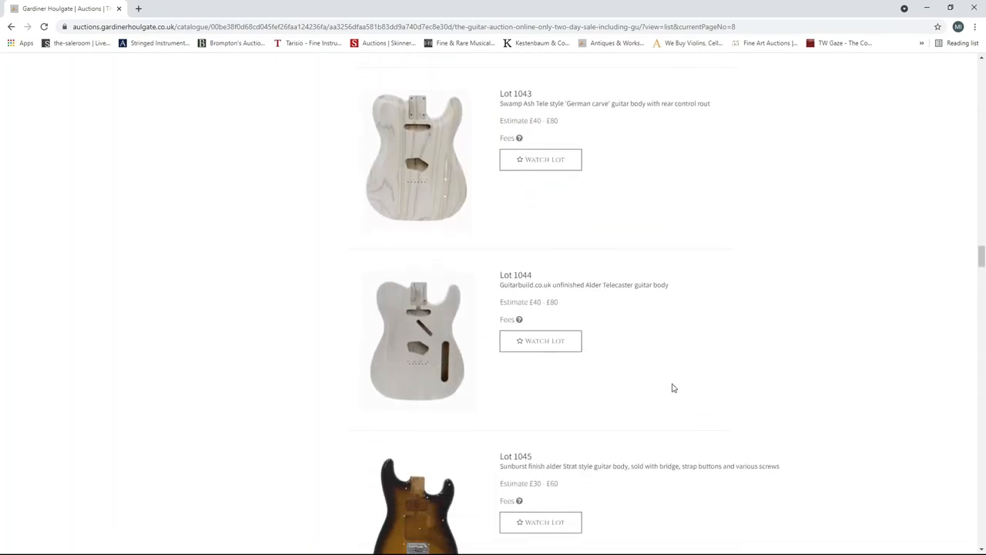
scroll(down, 3)
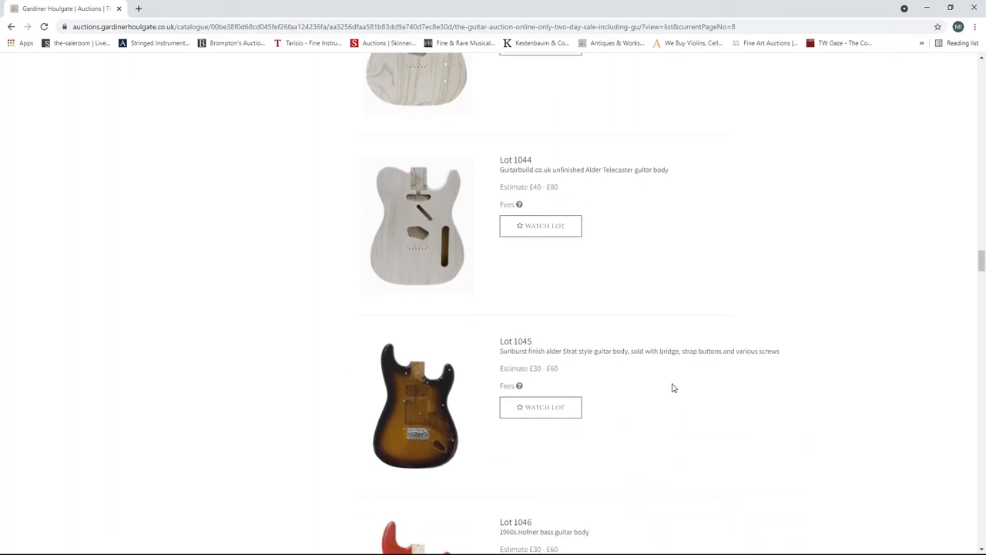
scroll(down, 3)
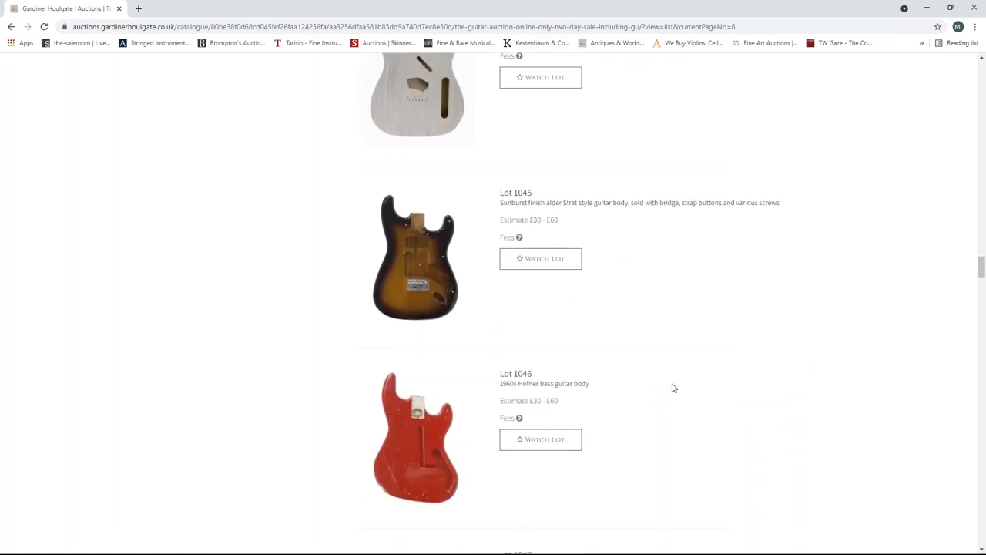
scroll(down, 3)
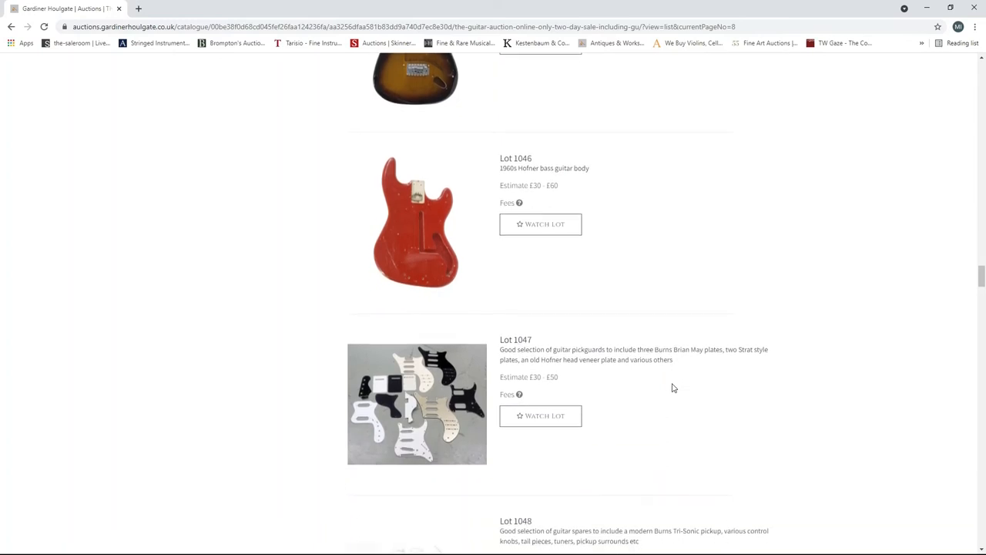
scroll(down, 3)
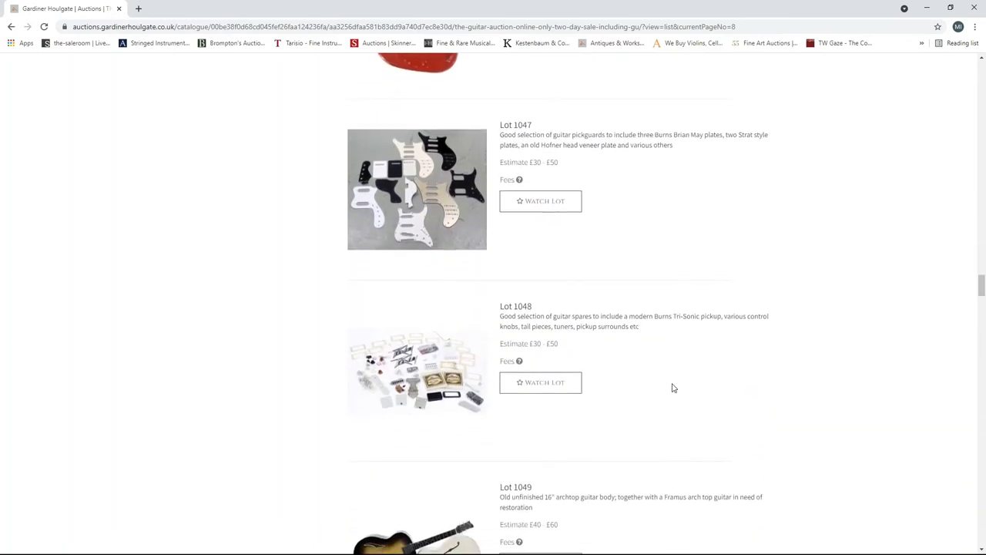
scroll(down, 3)
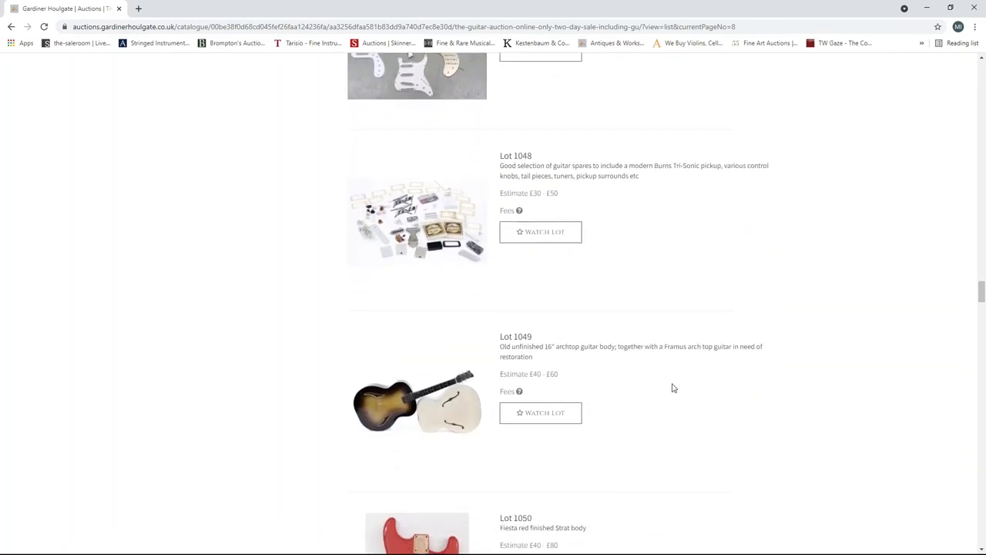
scroll(down, 3)
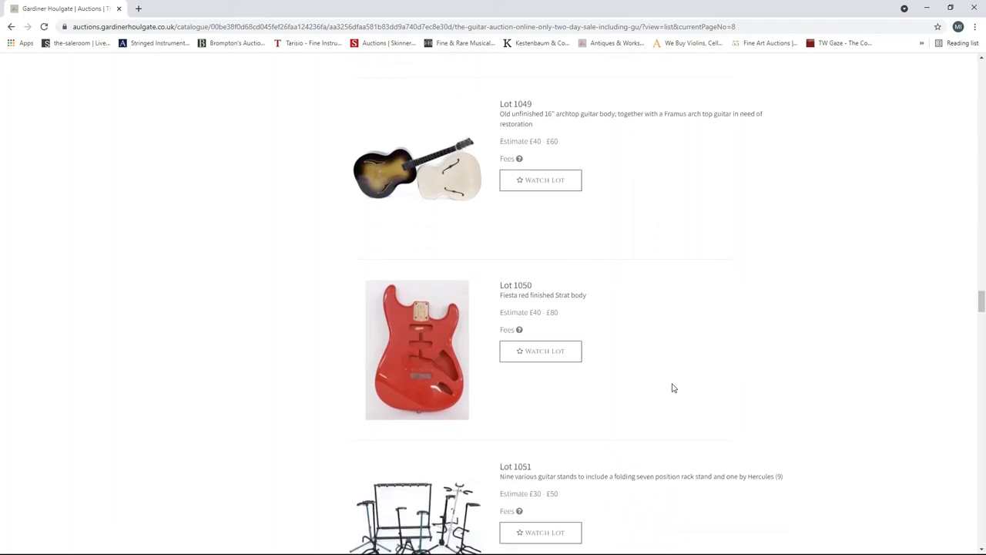
mouse_move(713, 412)
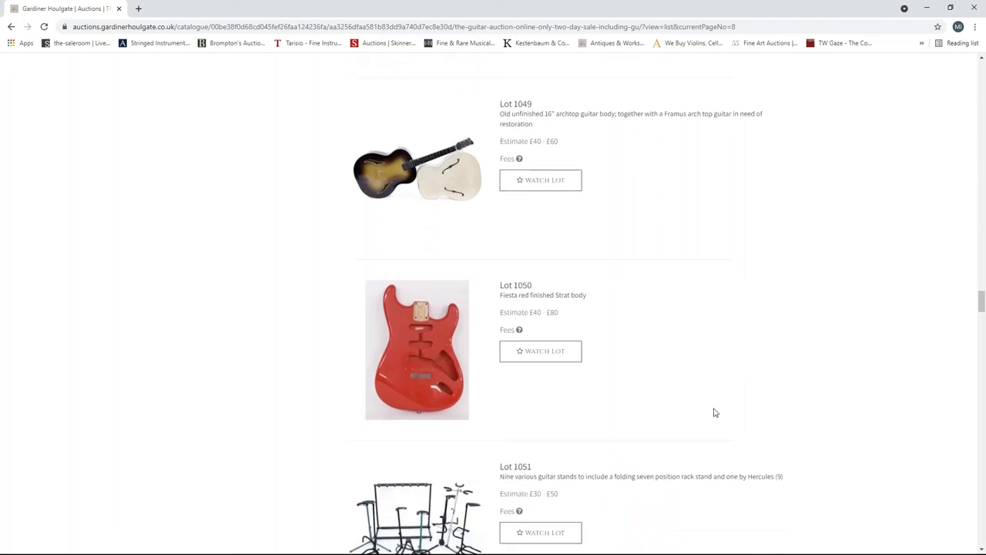
- Scroll page 8 down to Lots 1060–1061, the pearloid Strat scratchplate and Bare Knuckle Tele pickup
scroll(down, 3)
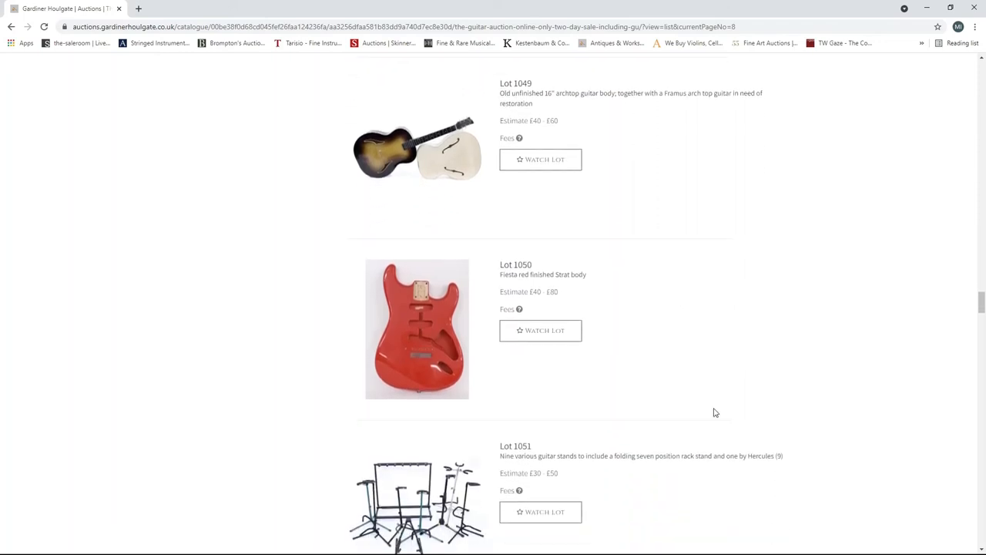
scroll(down, 3)
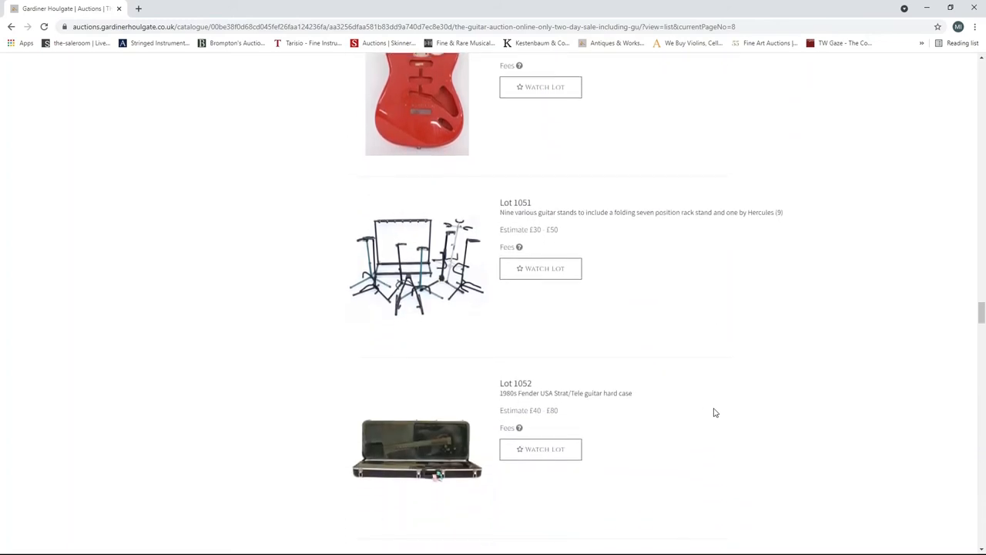
scroll(down, 3)
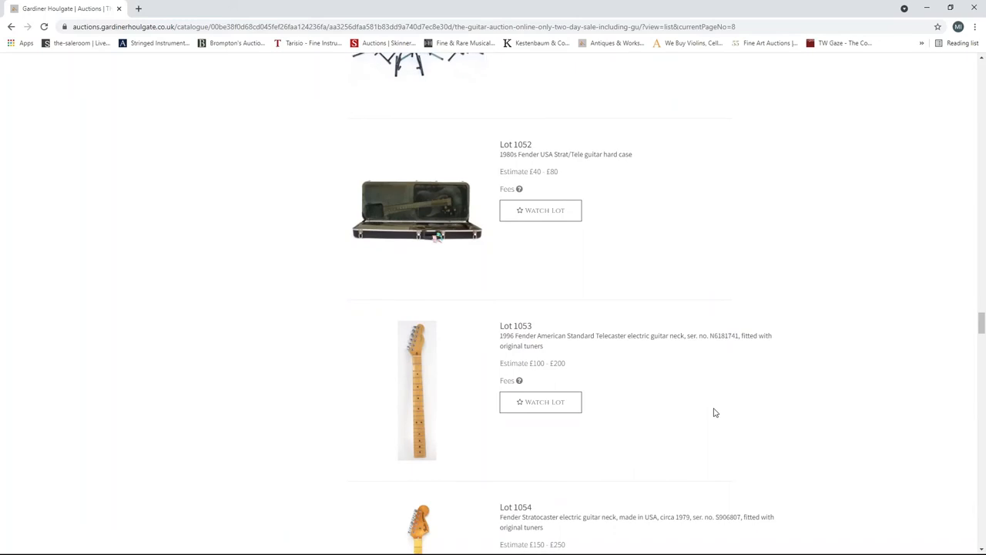
scroll(down, 3)
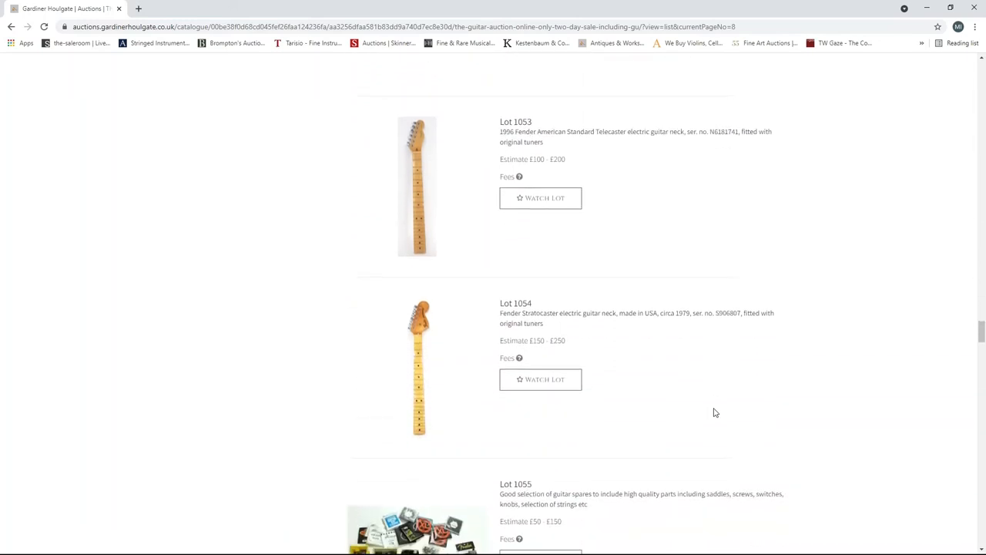
scroll(down, 3)
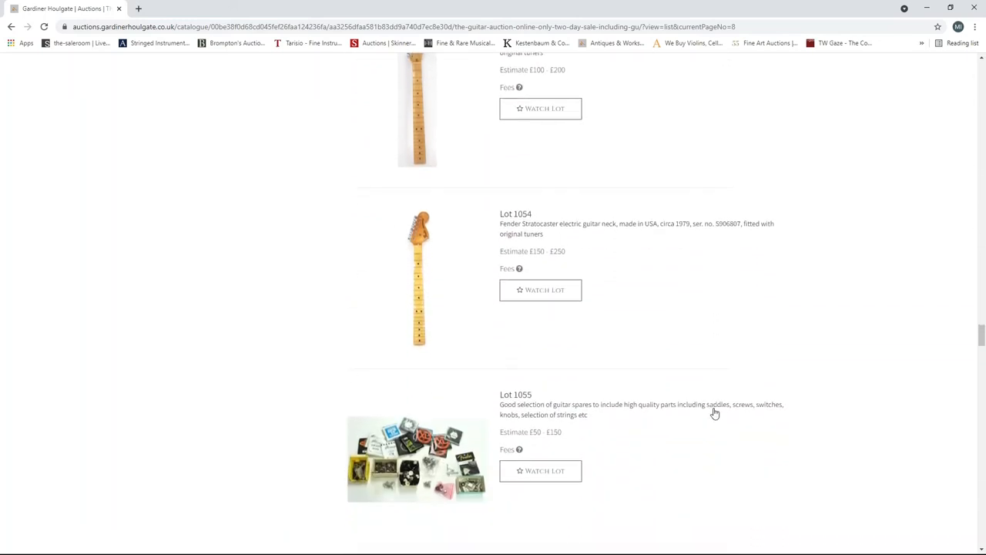
scroll(down, 3)
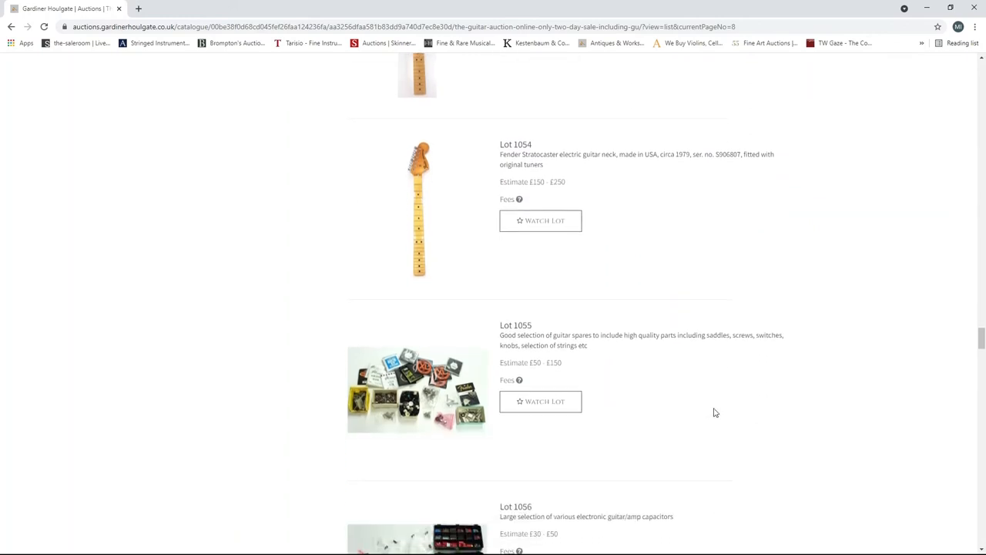
scroll(down, 3)
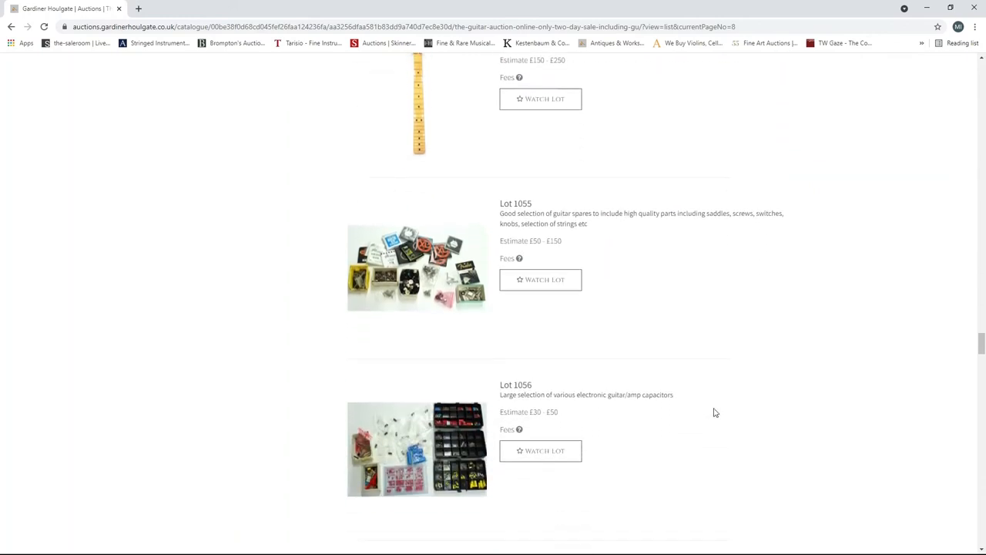
scroll(down, 3)
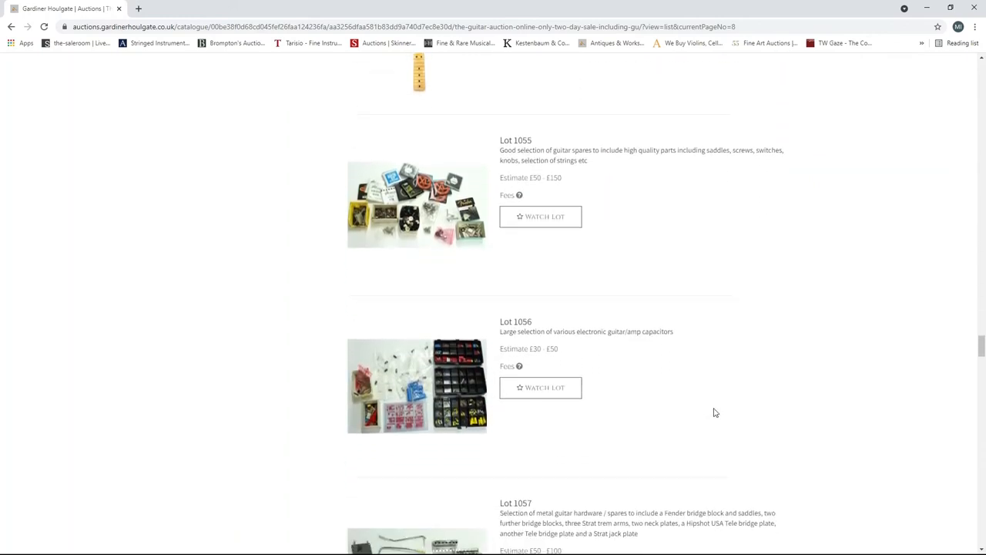
scroll(down, 3)
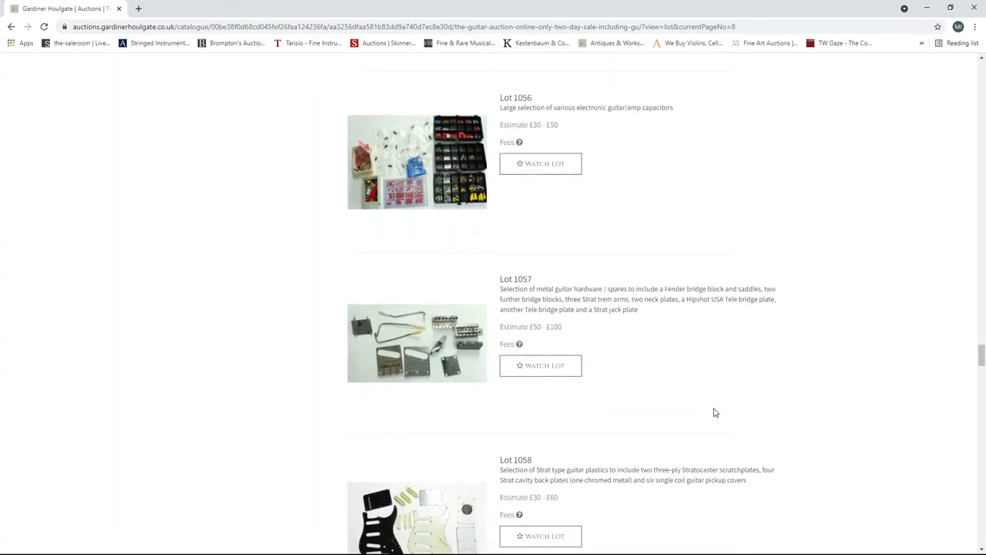
scroll(down, 3)
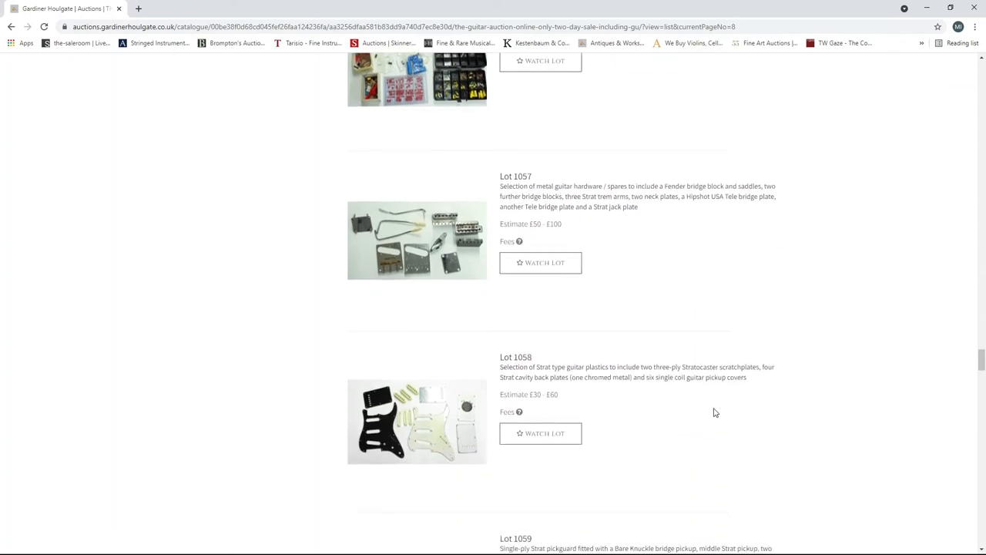
scroll(down, 3)
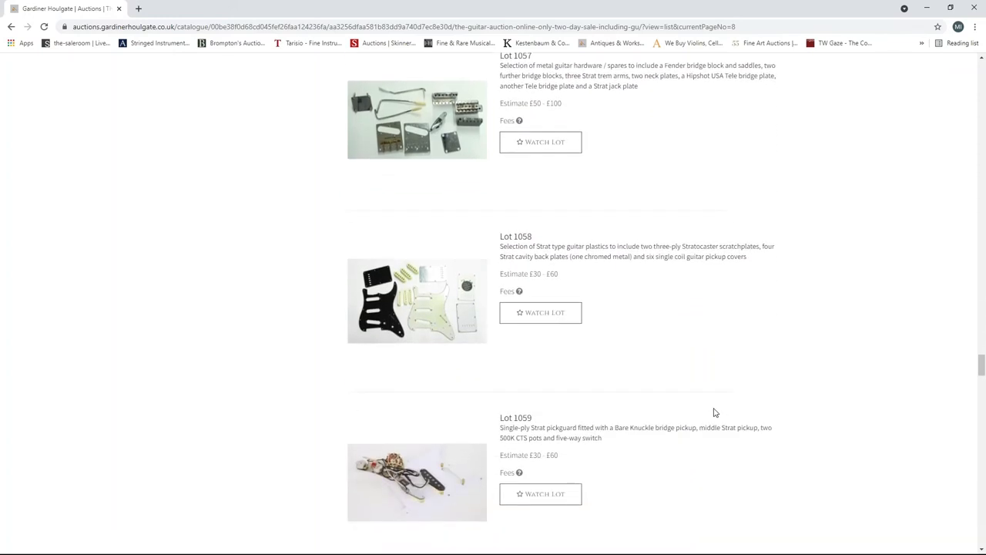
scroll(down, 3)
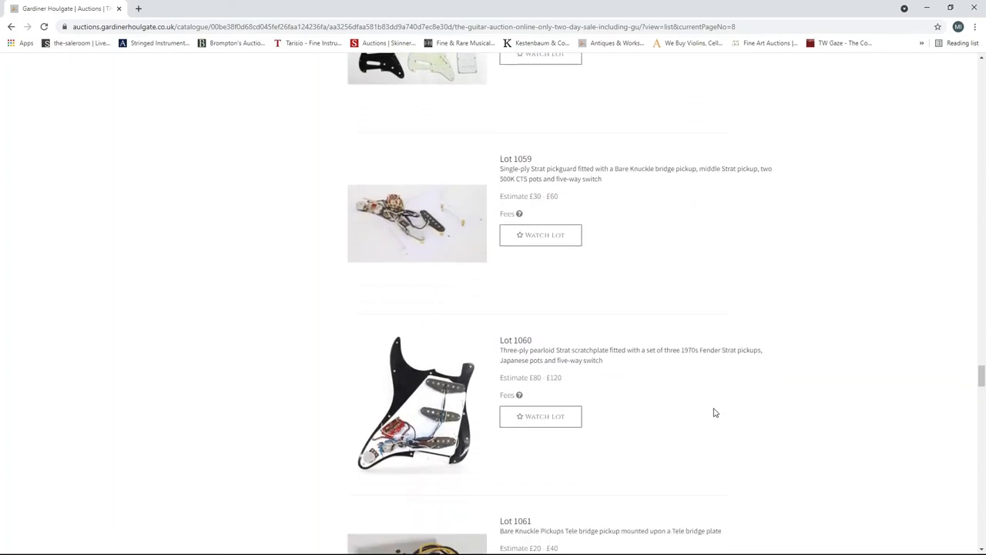
scroll(down, 3)
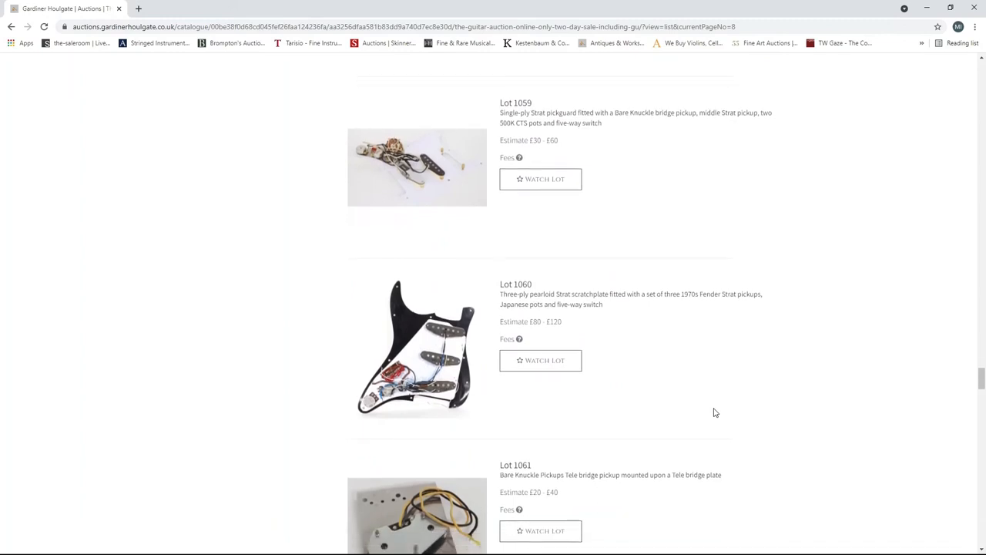
scroll(down, 3)
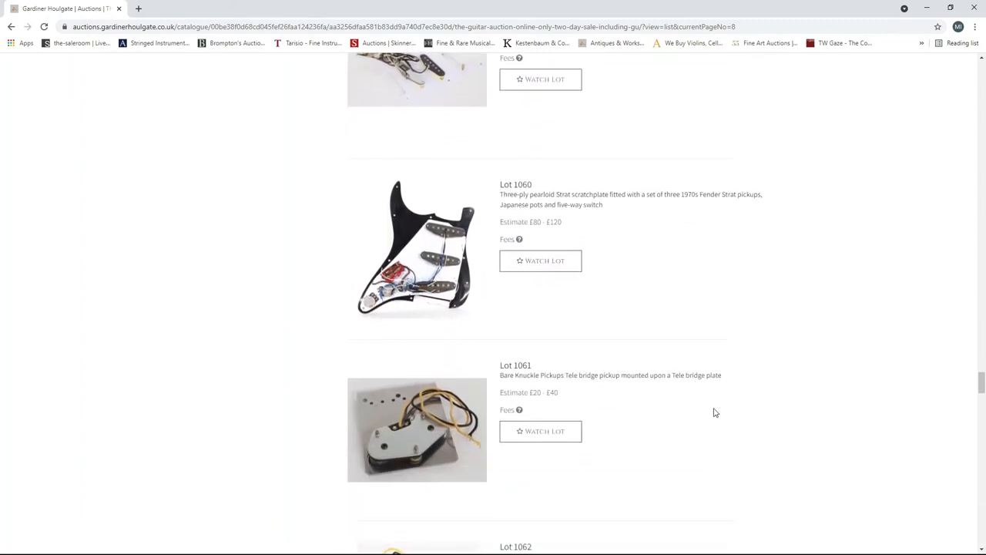
- Scroll page 8 from Lot 1063 to Lots 1069–1071: gig bags, Mother's Milk pickup, amp lot
scroll(down, 3)
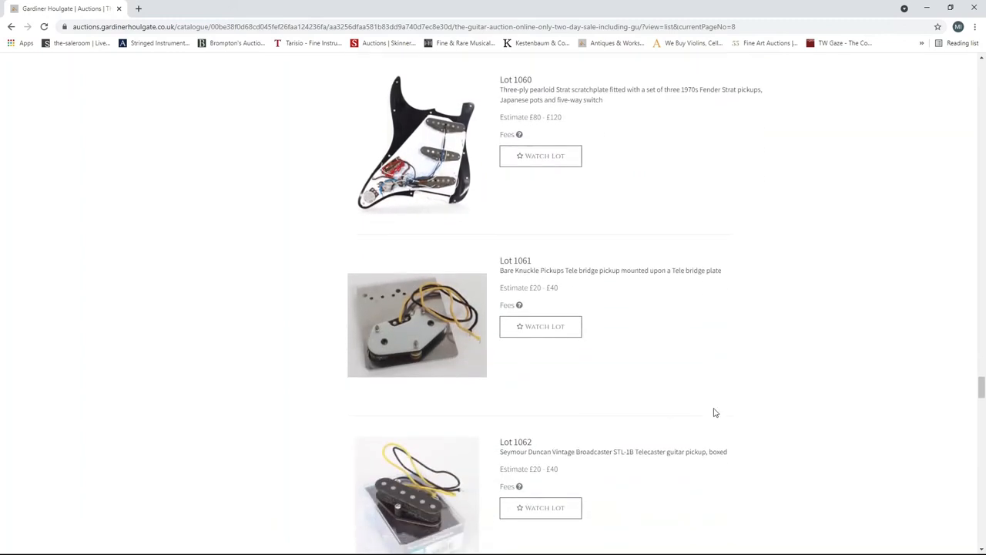
scroll(down, 3)
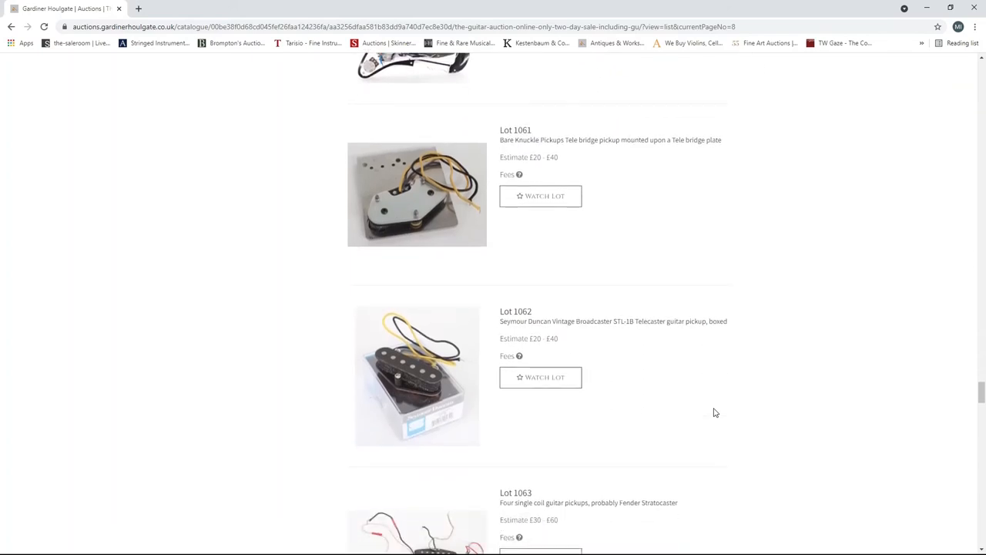
scroll(down, 3)
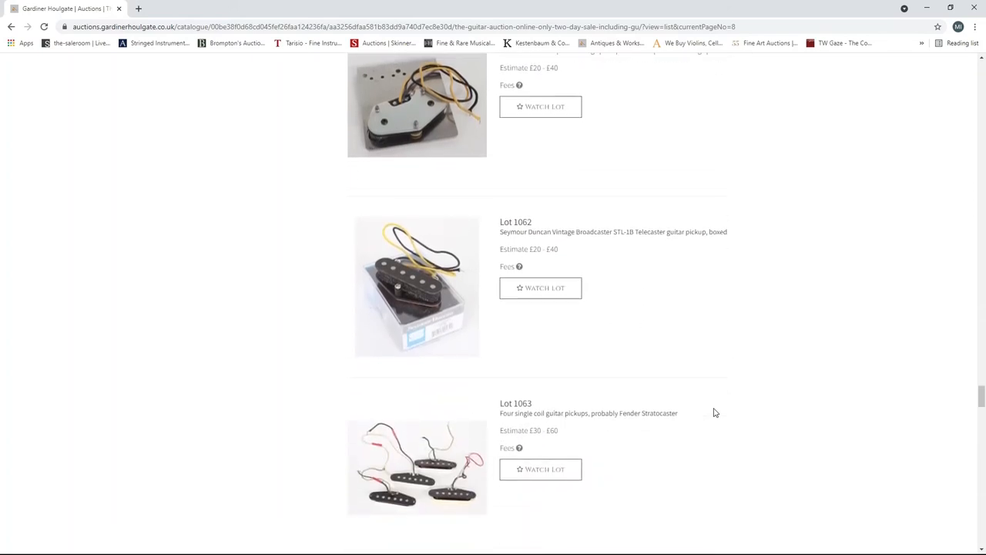
scroll(down, 3)
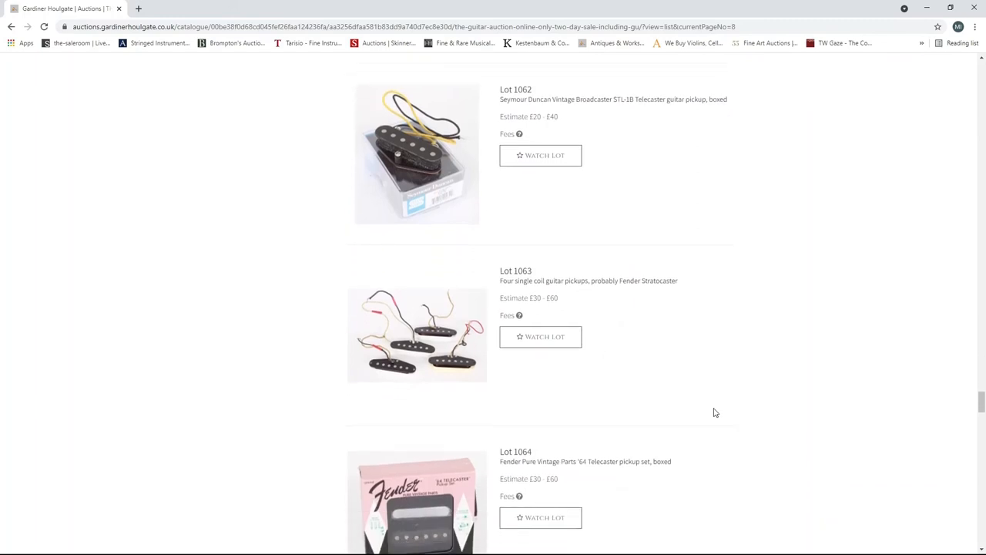
scroll(down, 3)
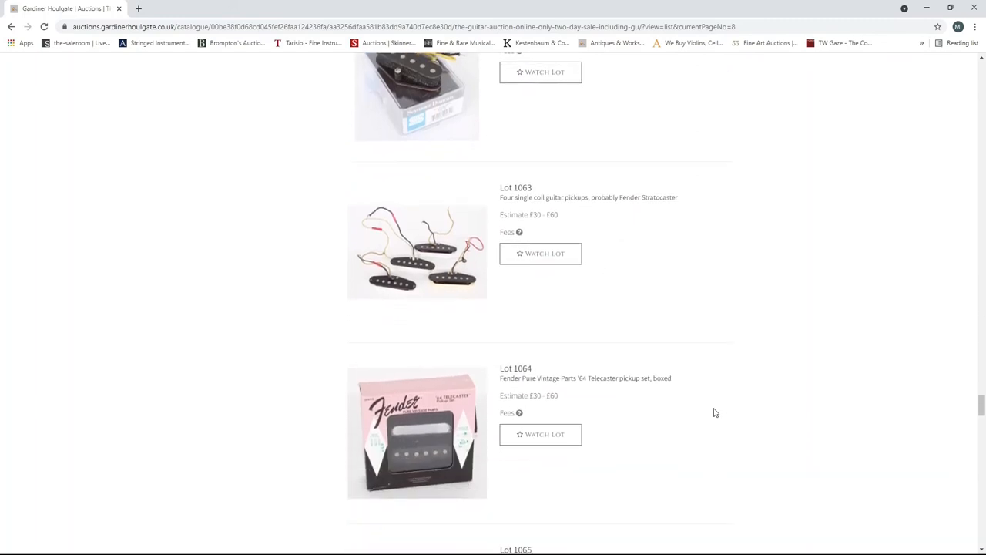
scroll(down, 3)
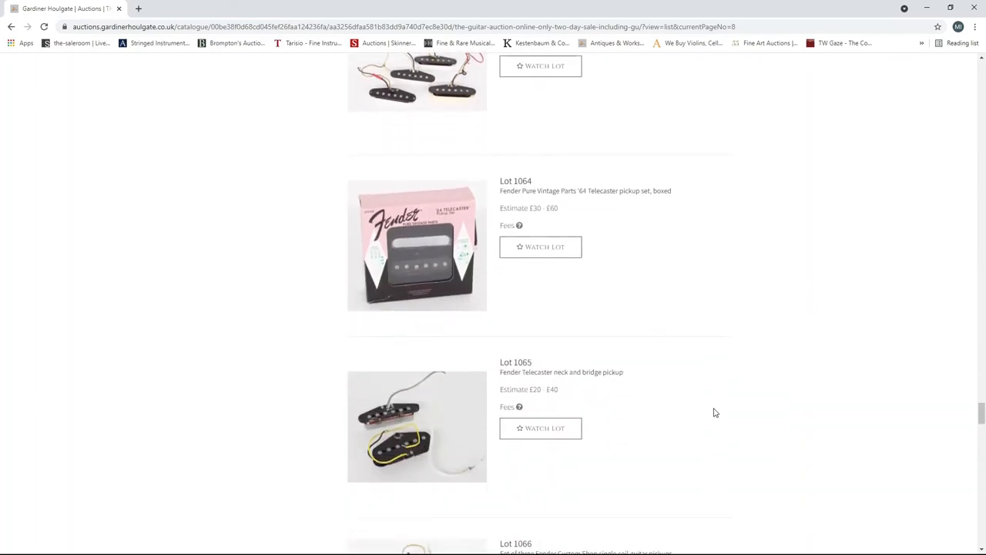
scroll(down, 3)
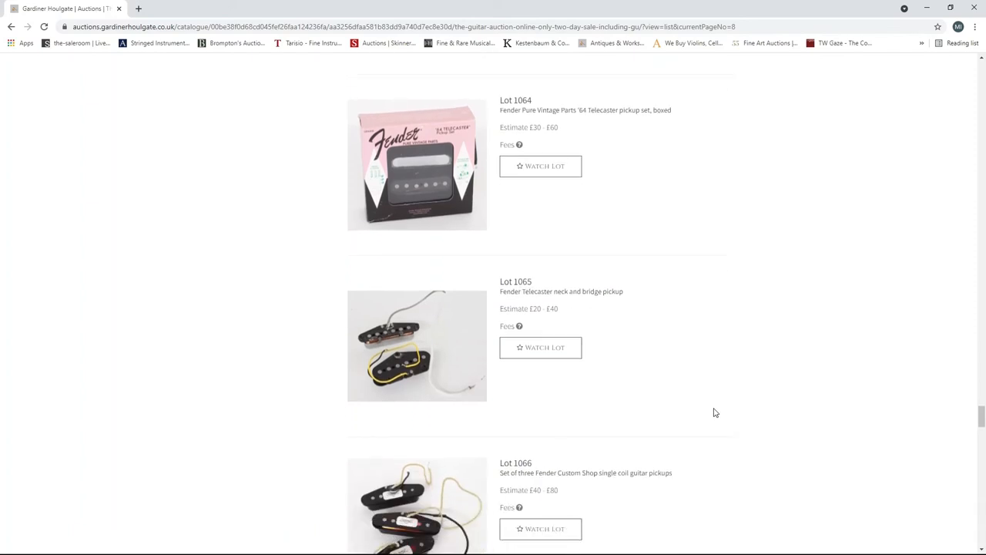
scroll(down, 3)
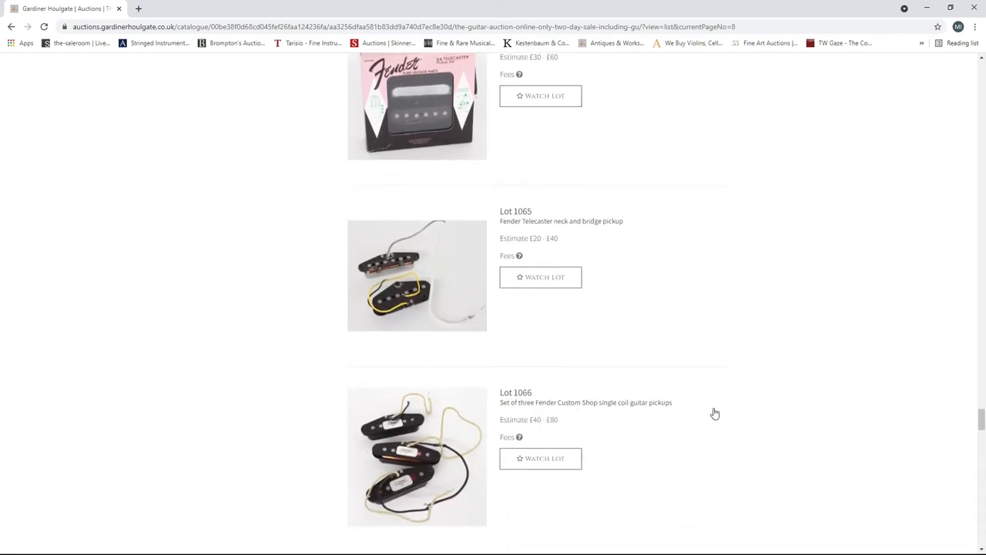
scroll(down, 3)
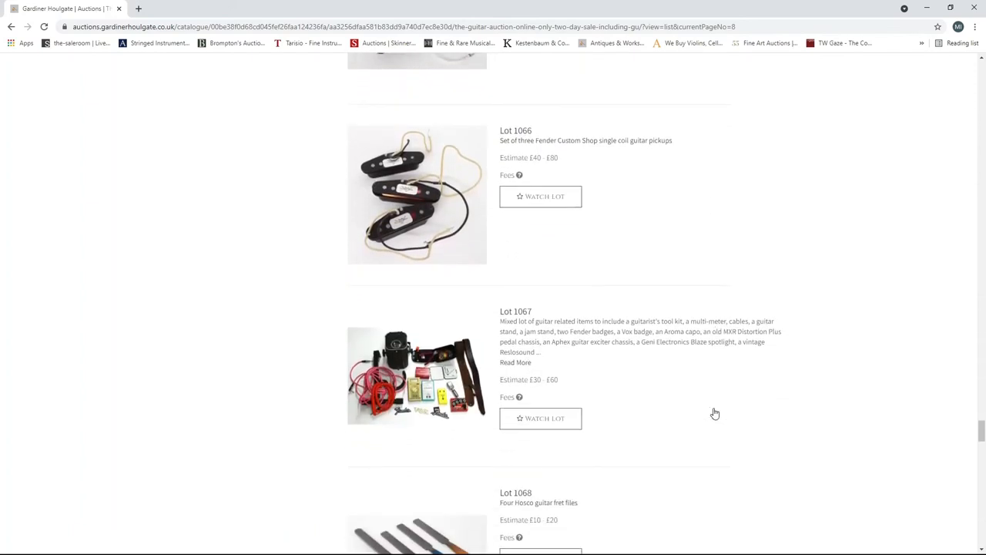
scroll(down, 3)
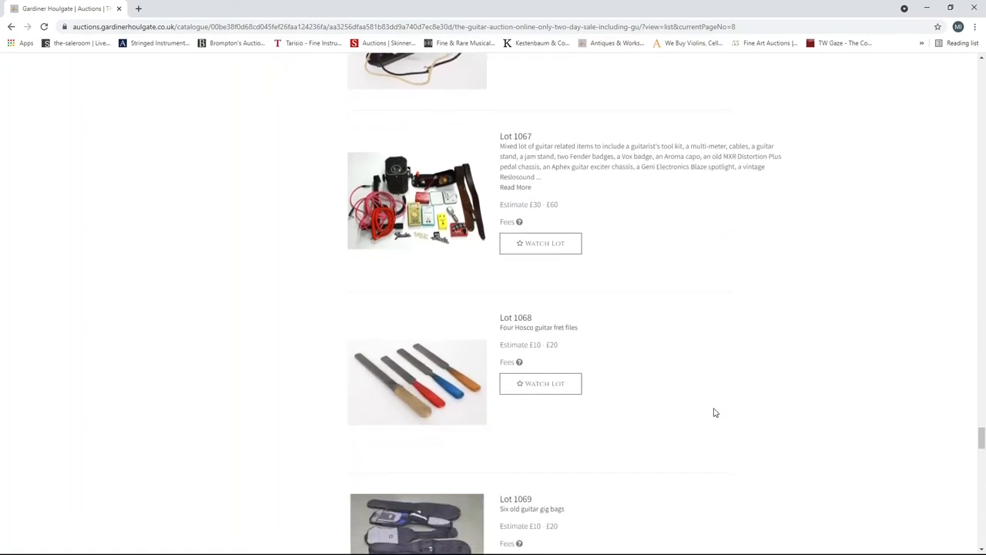
scroll(down, 3)
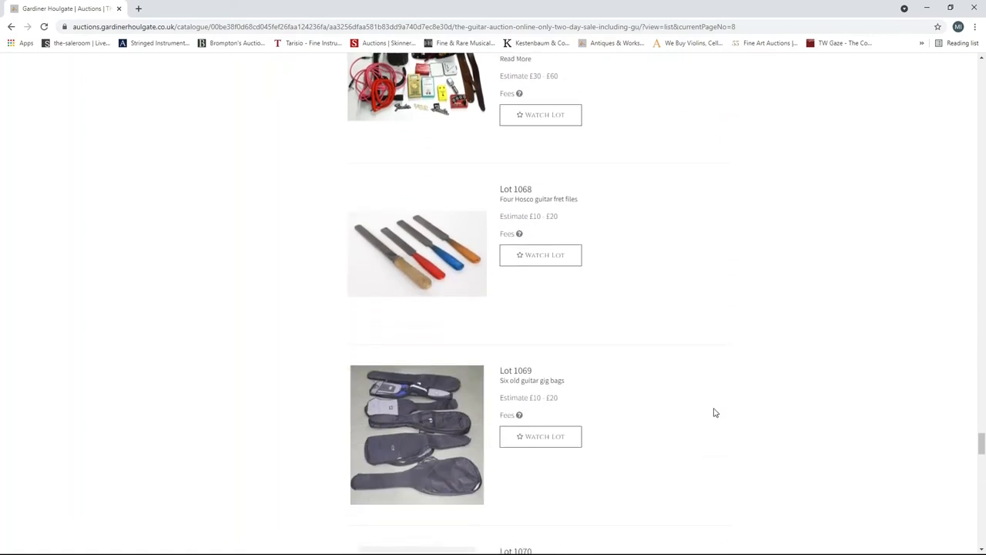
scroll(down, 3)
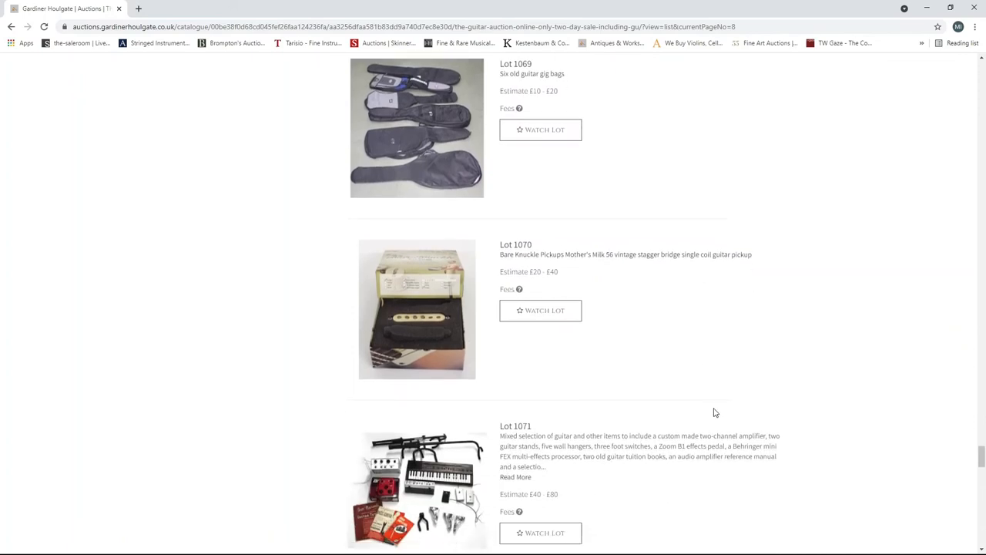
- Scroll to Lot 1080, the 1960s Framus pickup/pickguard set, then advance to page 9
scroll(down, 3)
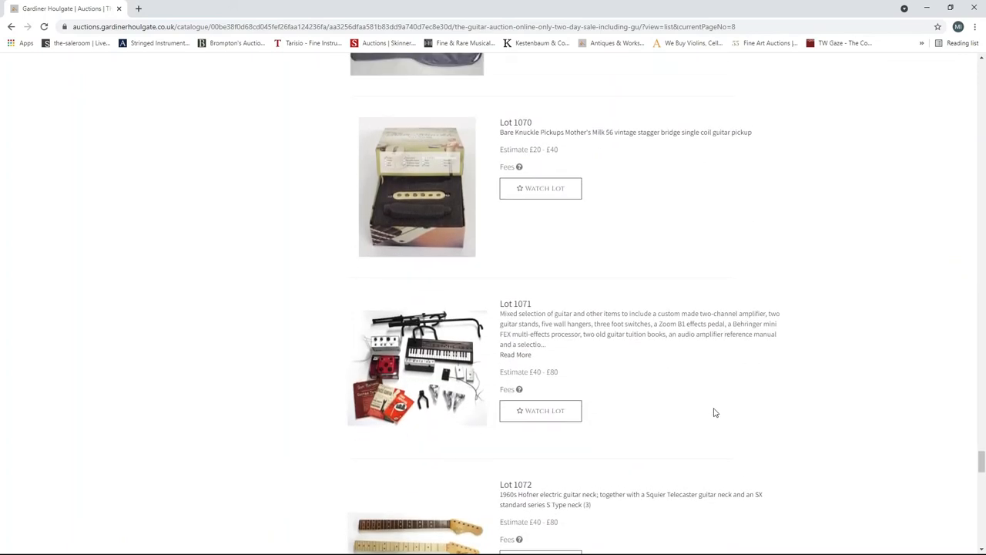
scroll(down, 3)
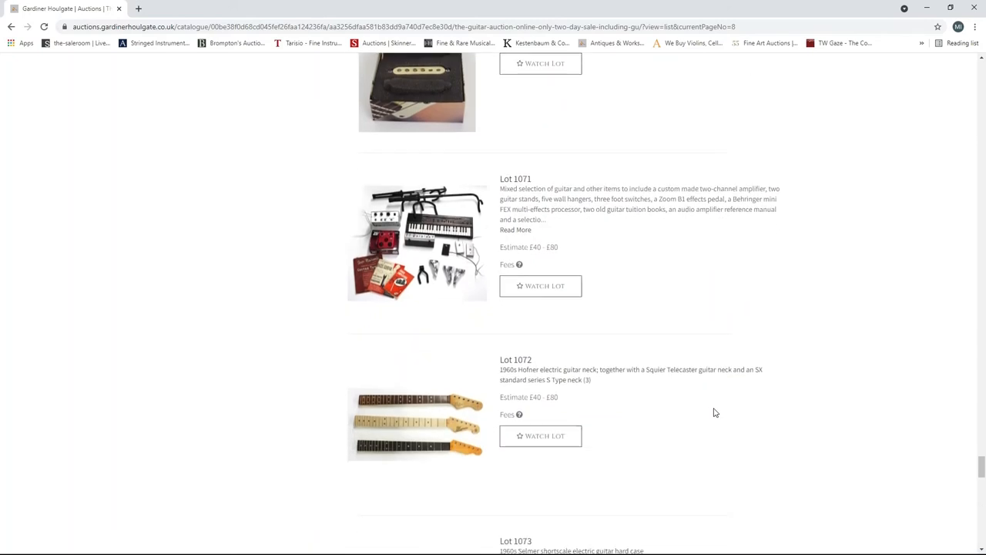
scroll(down, 3)
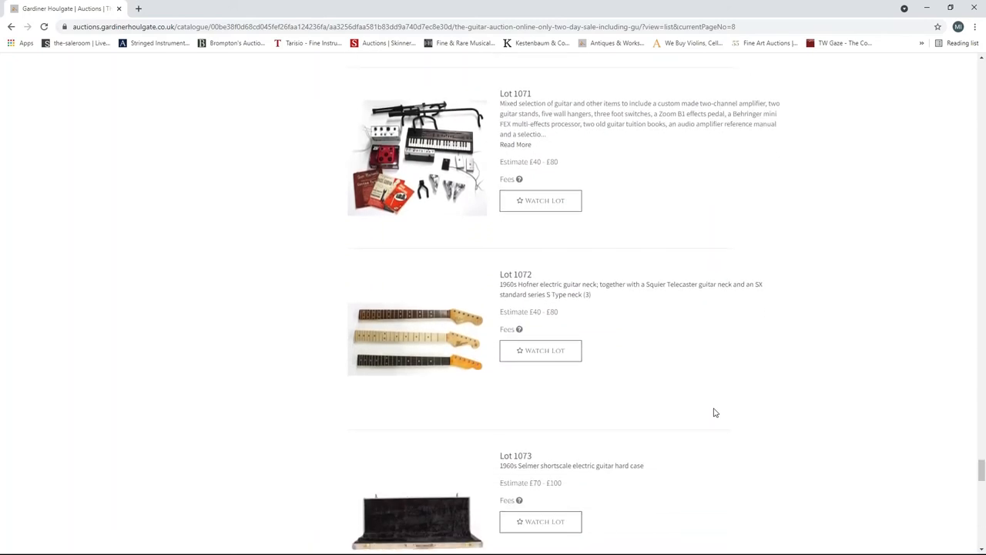
scroll(down, 3)
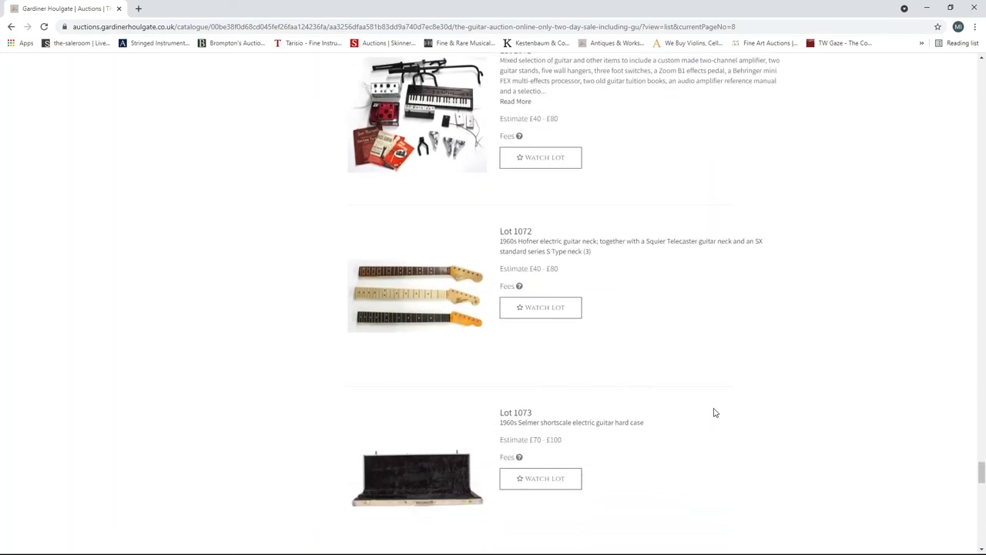
scroll(down, 3)
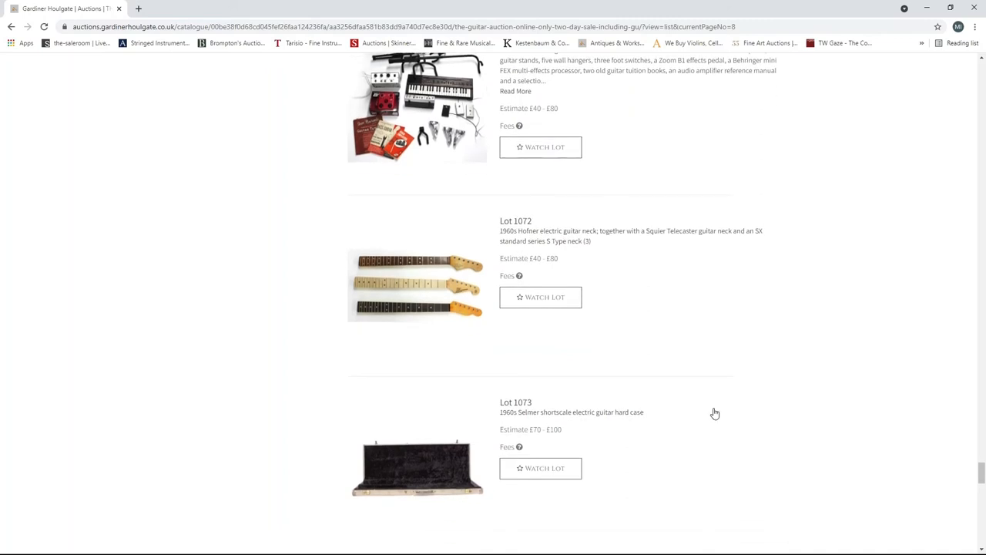
scroll(down, 3)
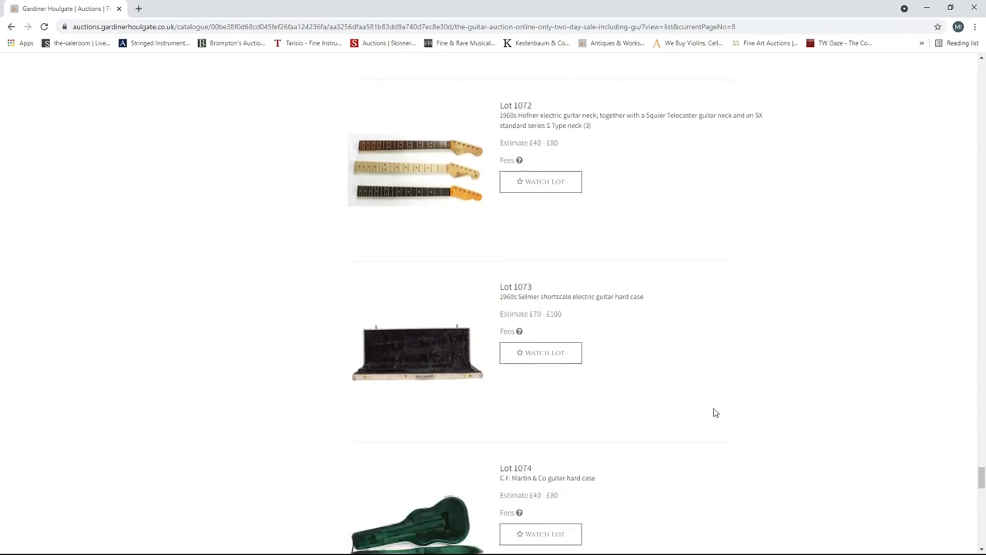
scroll(down, 3)
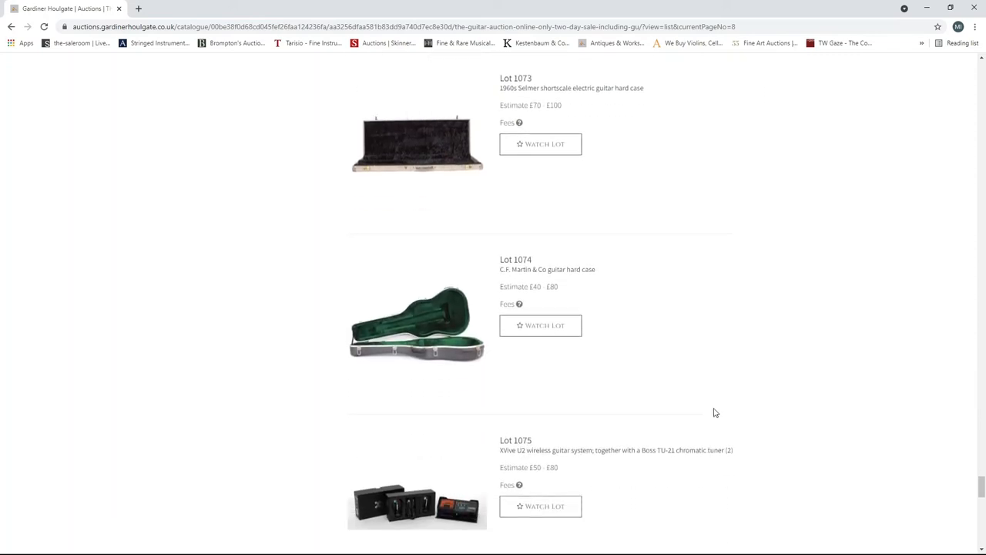
scroll(down, 3)
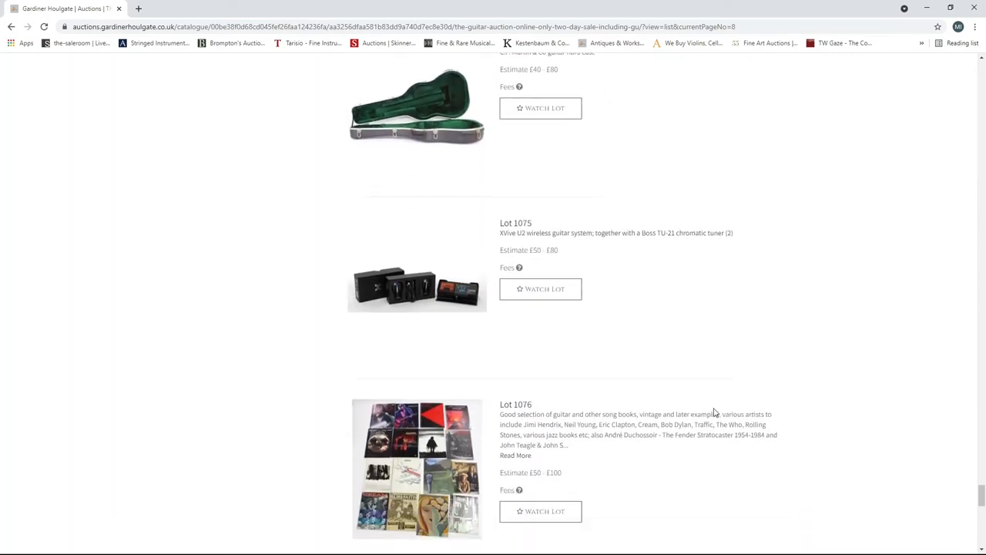
scroll(down, 3)
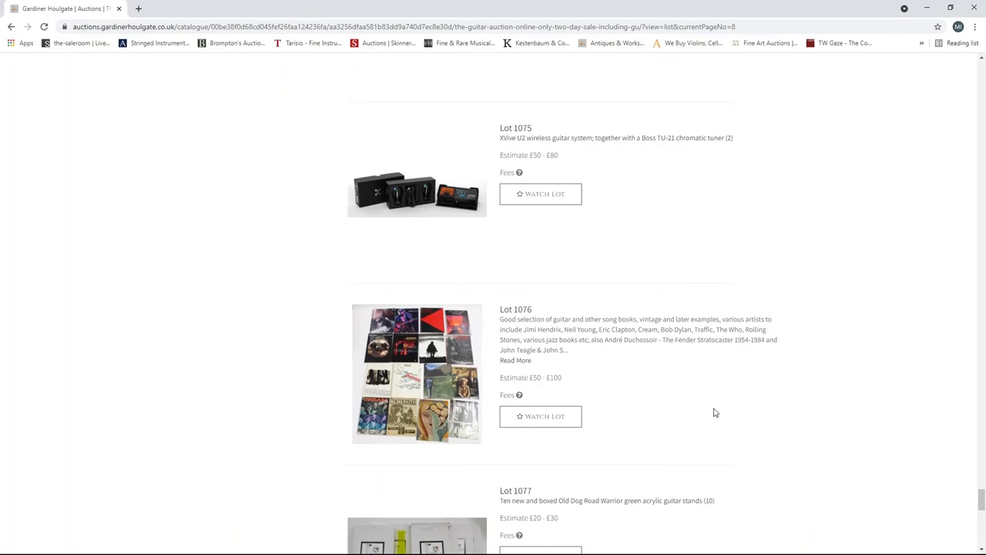
scroll(down, 3)
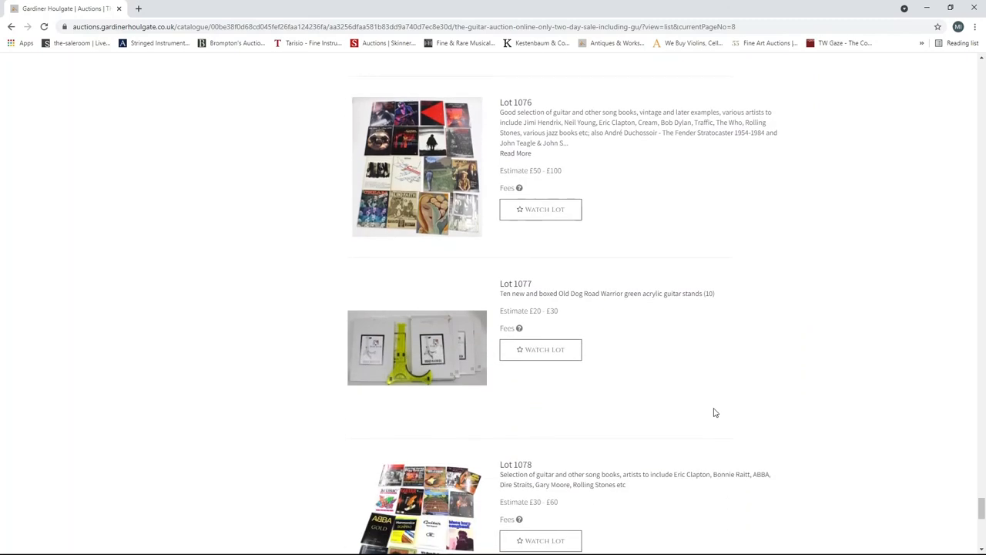
scroll(down, 3)
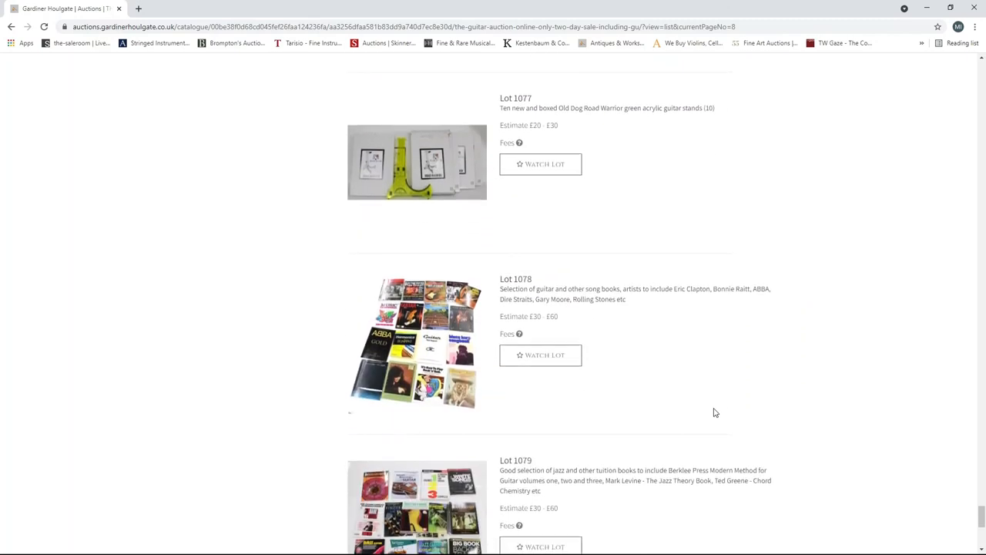
scroll(down, 3)
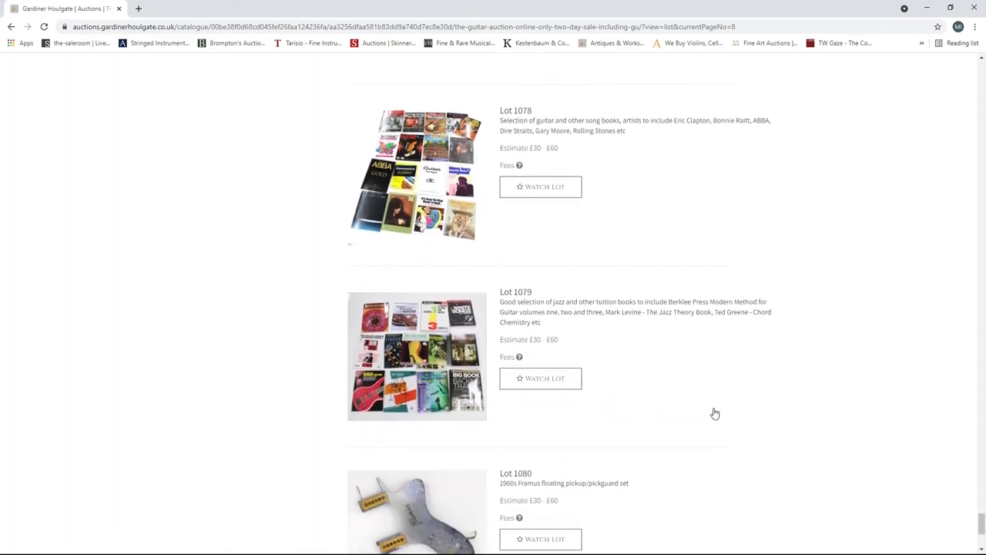
scroll(down, 3)
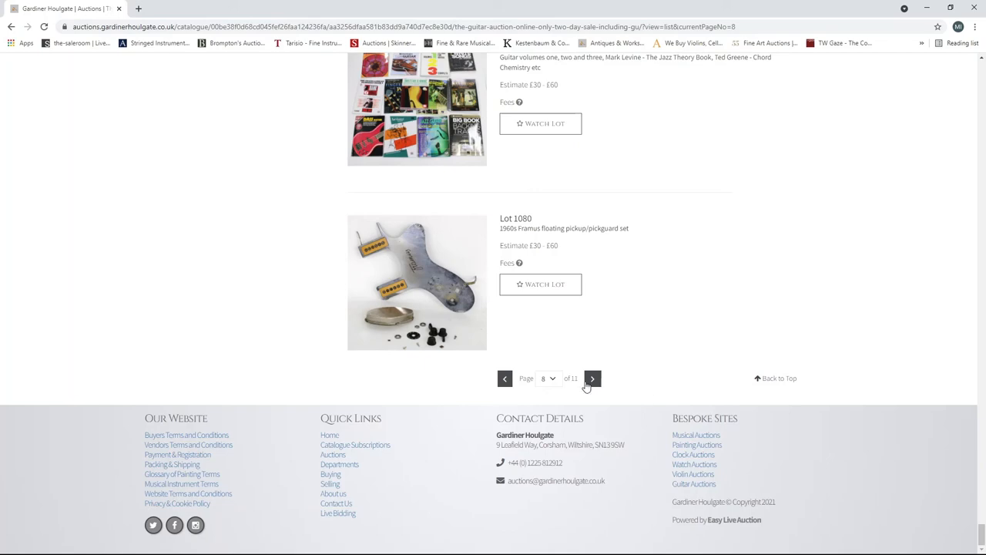
click(592, 379)
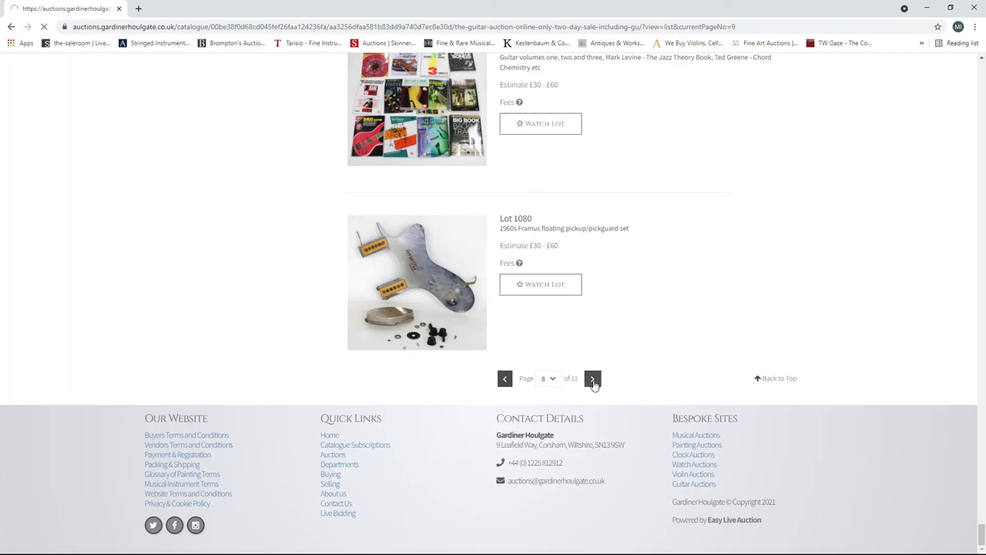
- Load page 9 and scroll down through lots 1089 onward toward Lot 1100
click(591, 378)
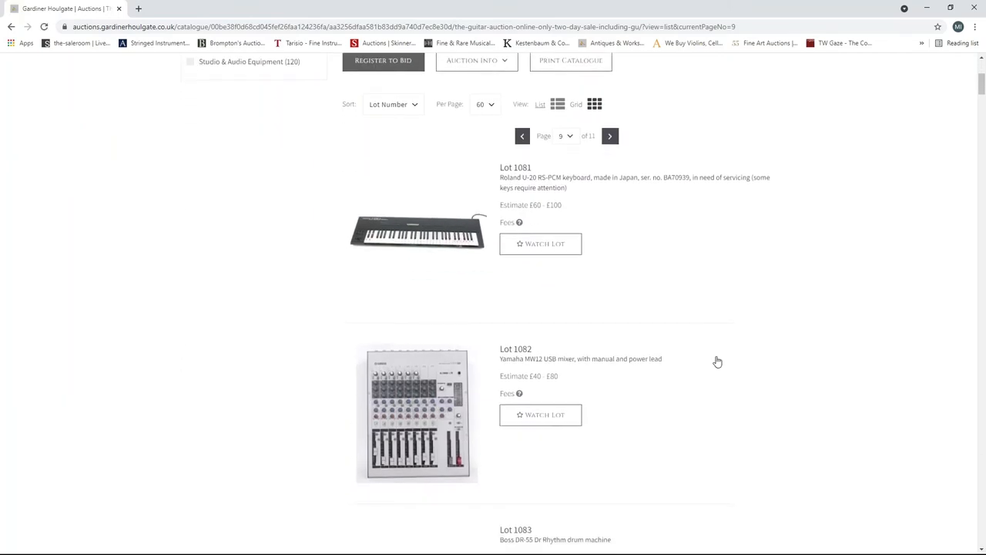
scroll(down, 3)
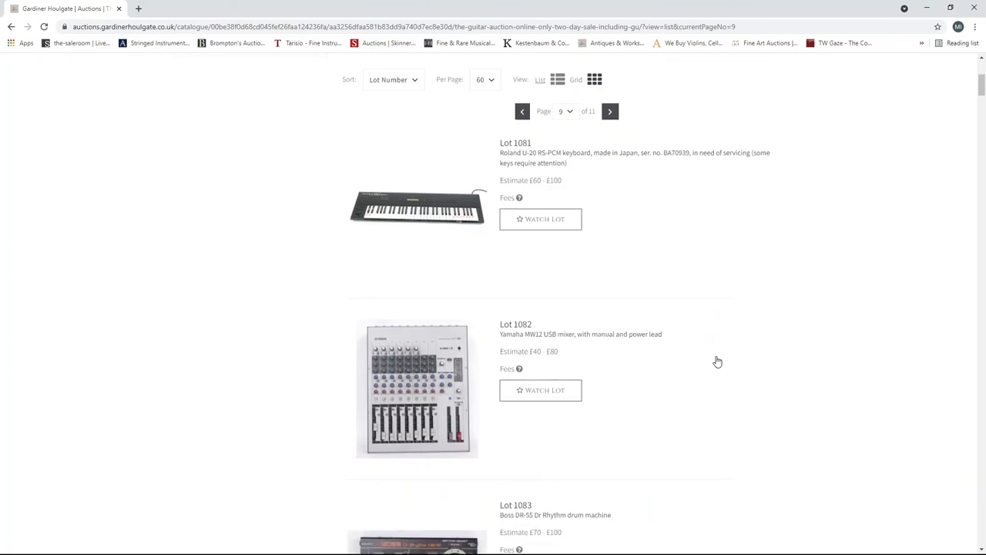
scroll(down, 3)
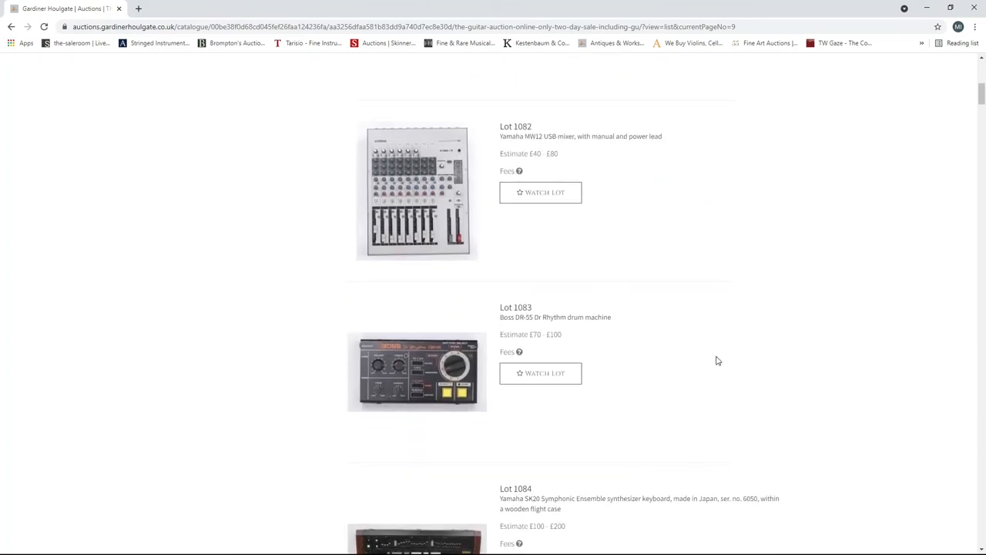
scroll(down, 3)
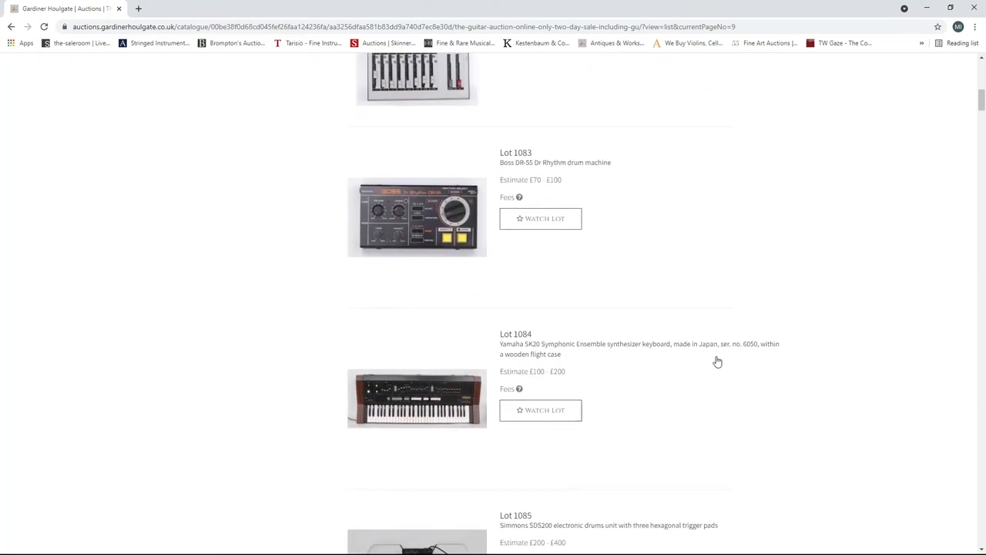
scroll(down, 3)
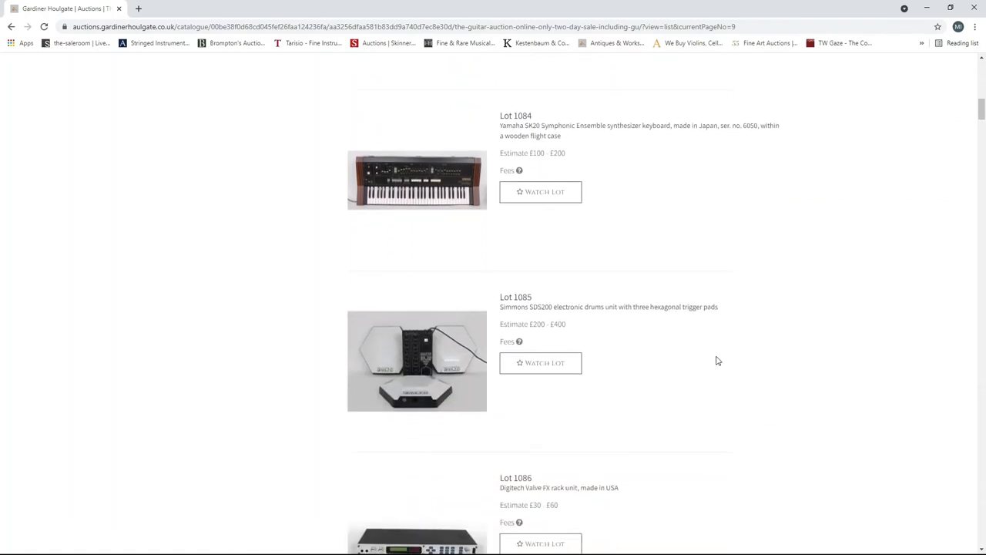
scroll(down, 3)
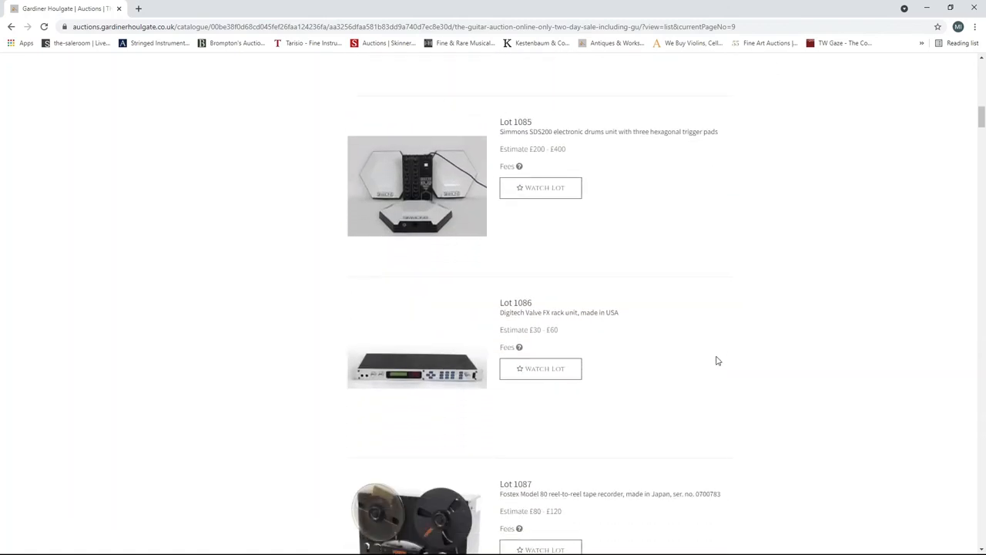
scroll(down, 3)
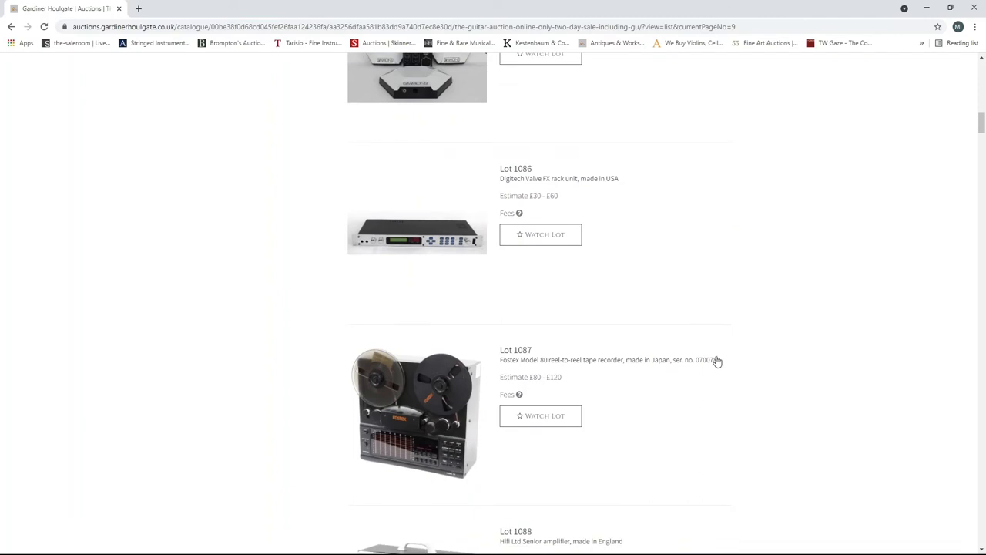
scroll(down, 3)
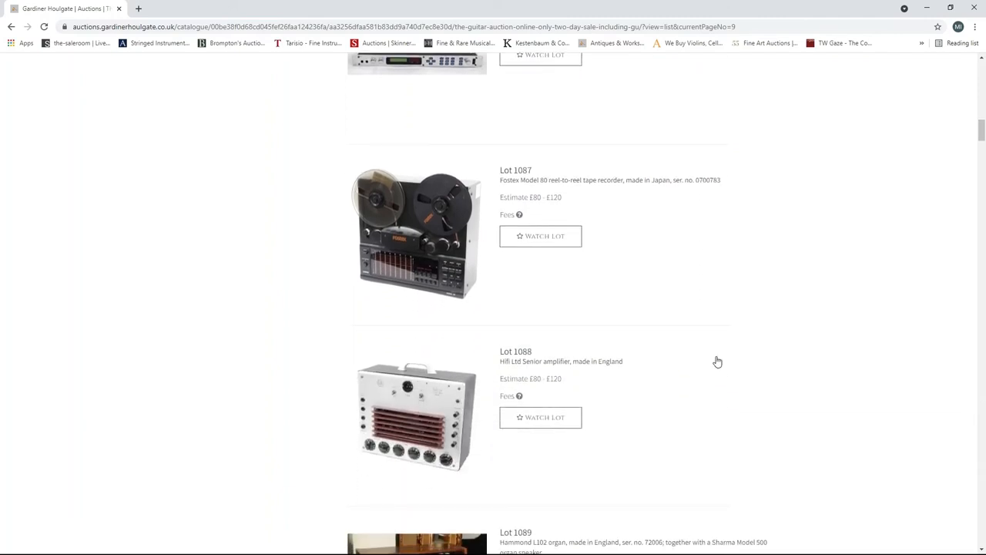
scroll(down, 3)
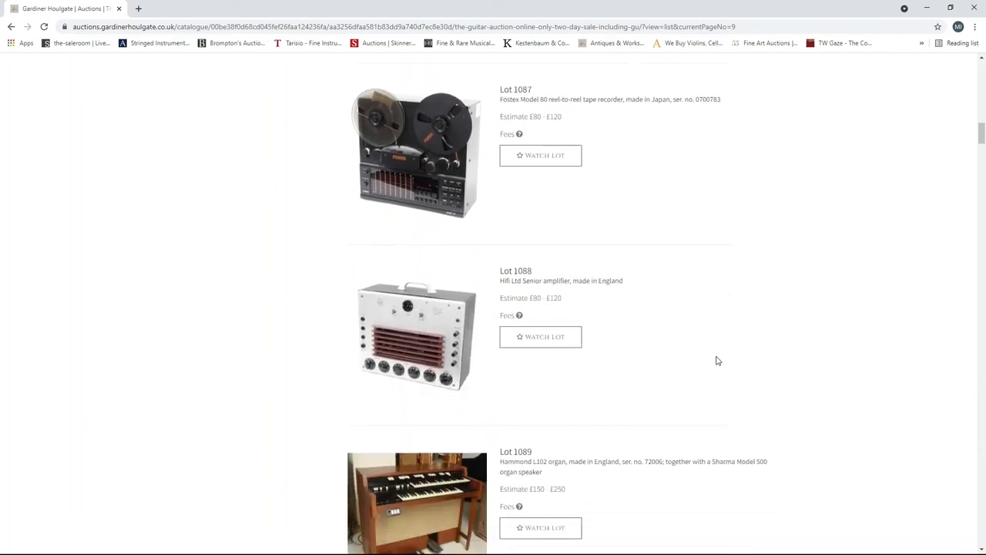
scroll(down, 3)
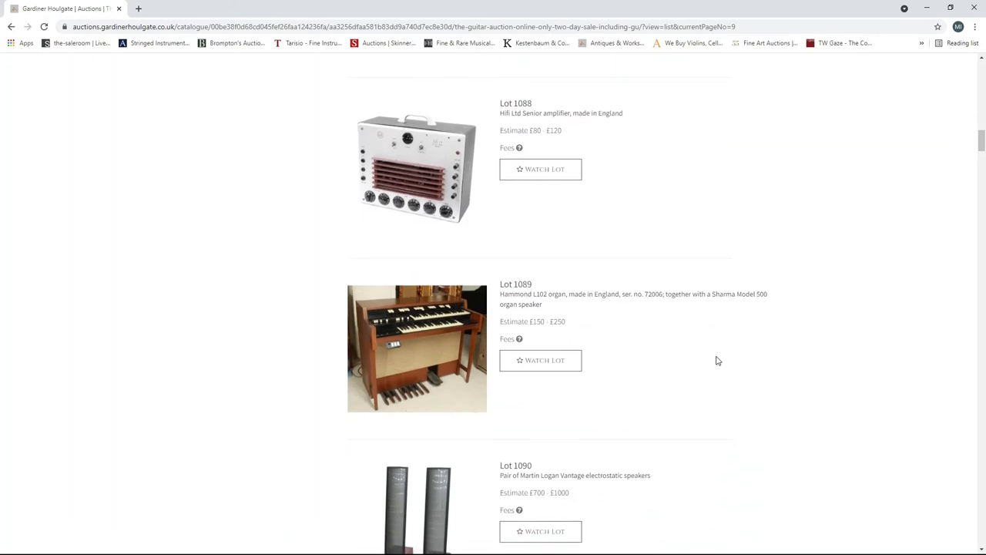
scroll(down, 3)
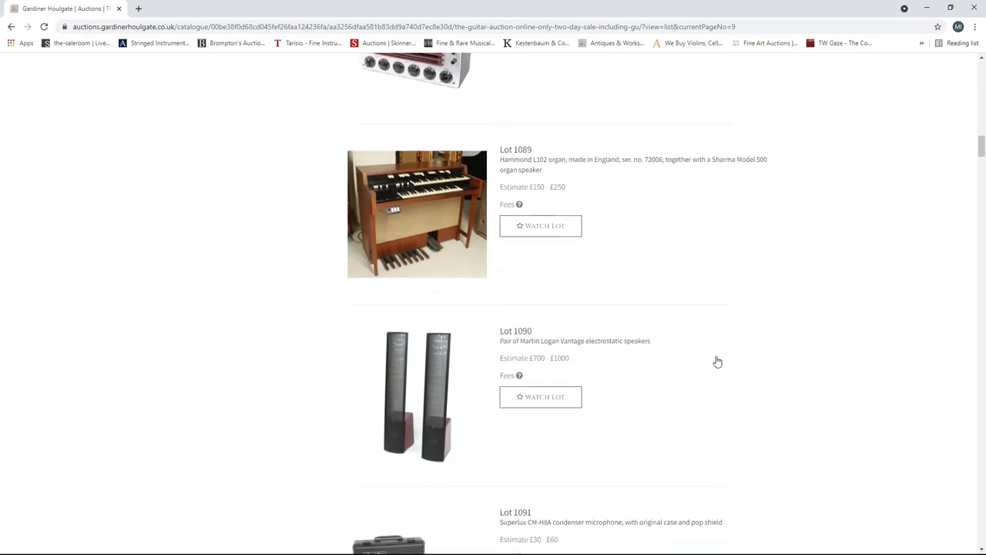
scroll(down, 3)
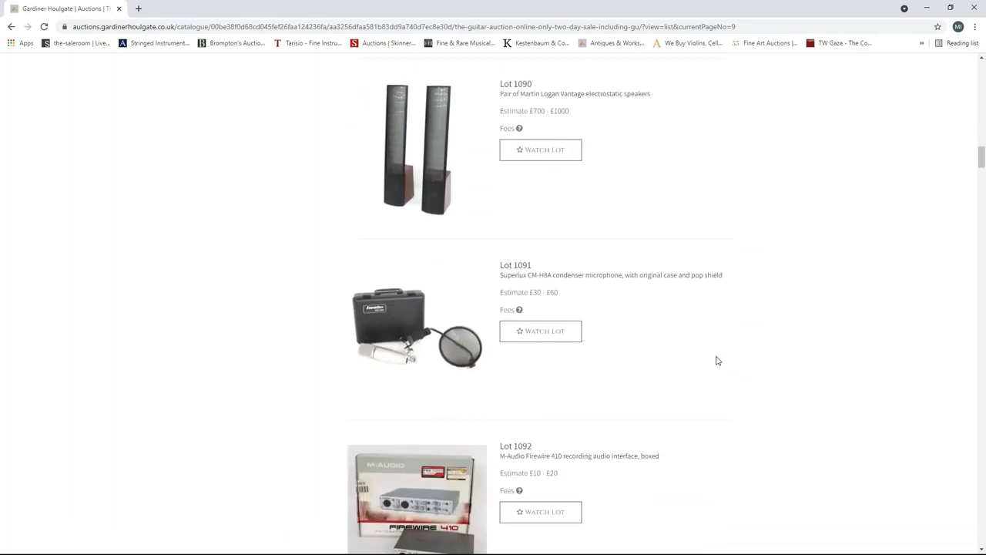
scroll(down, 3)
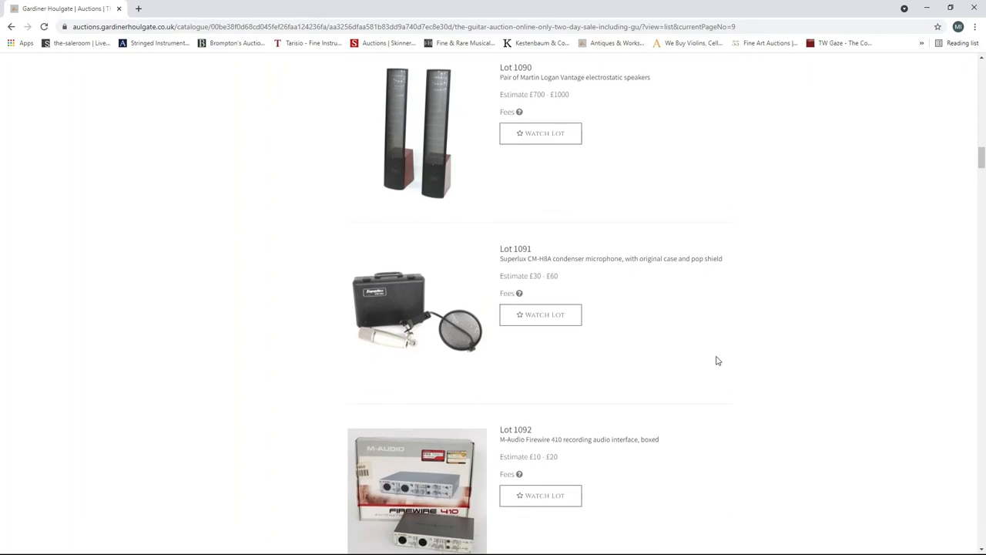
scroll(down, 3)
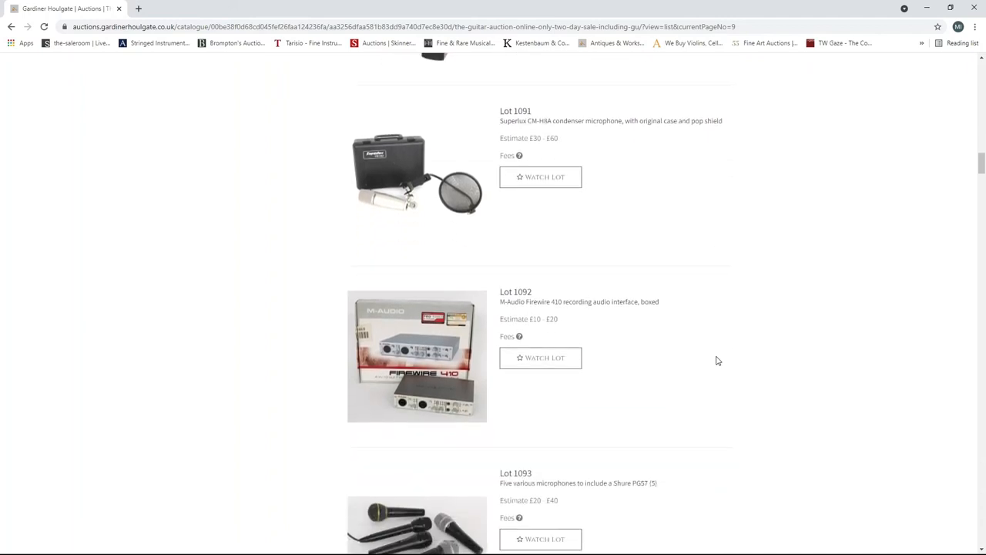
scroll(down, 3)
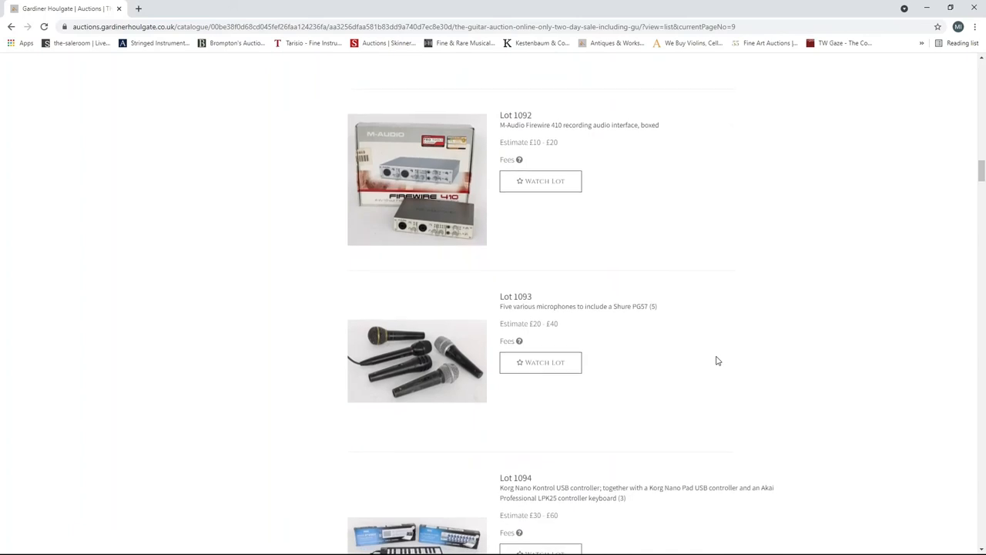
scroll(down, 3)
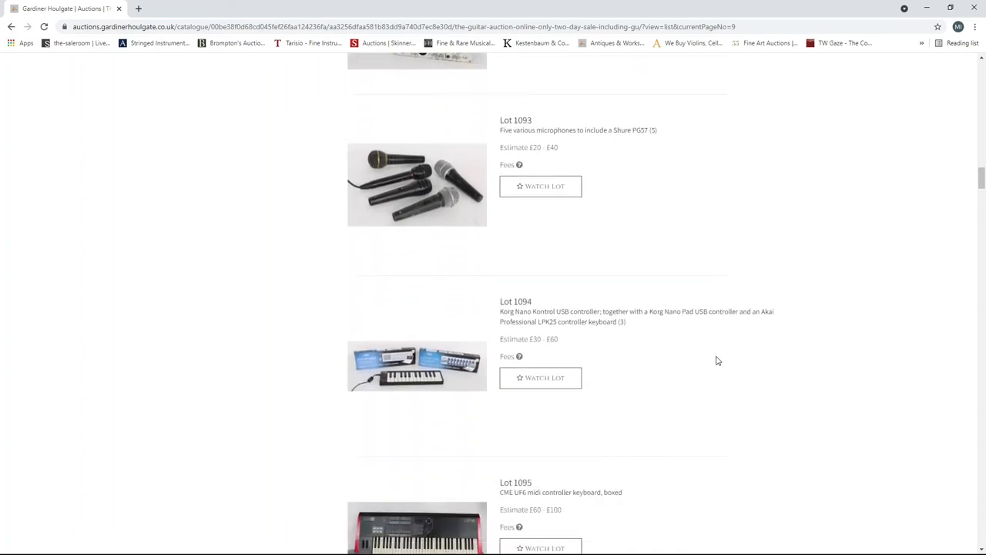
scroll(down, 3)
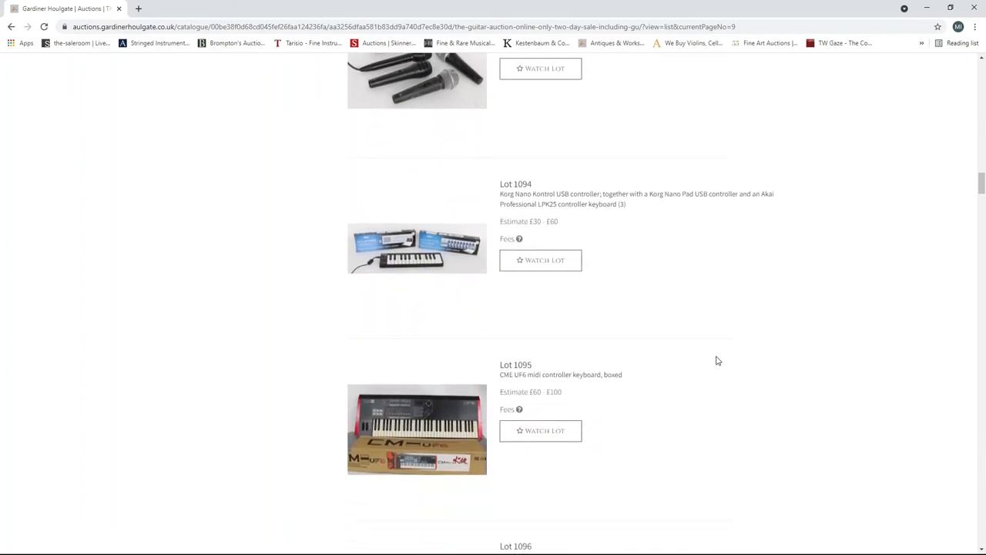
scroll(down, 3)
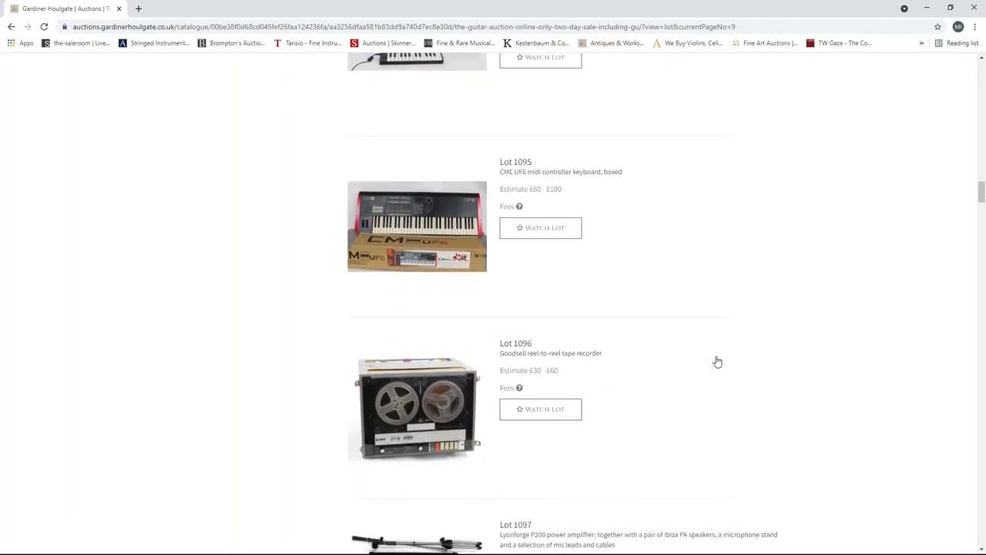
scroll(down, 3)
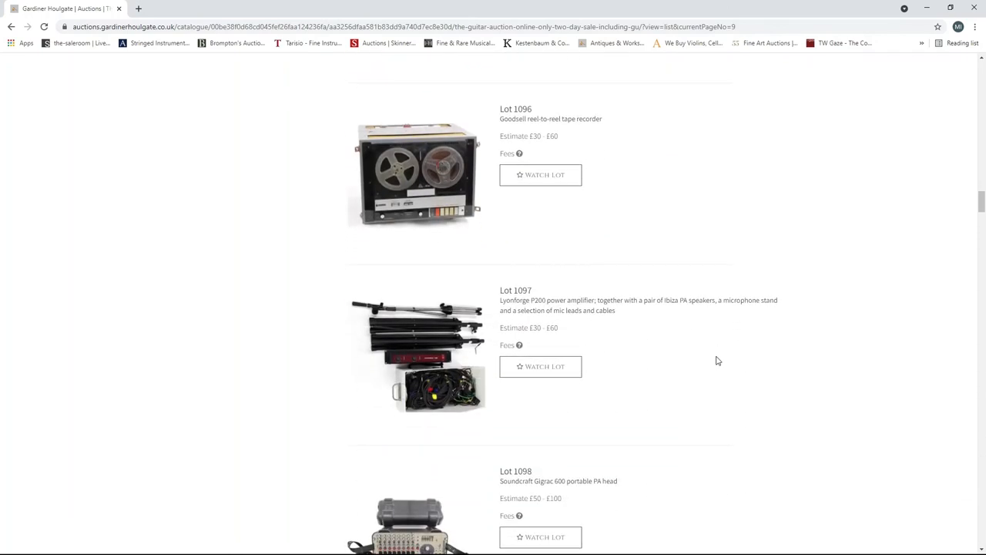
scroll(down, 3)
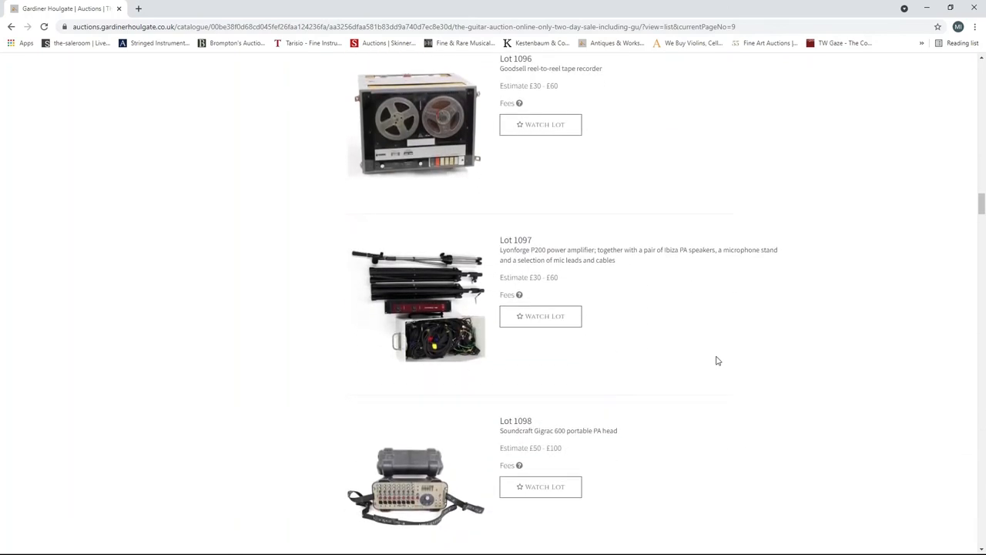
scroll(down, 3)
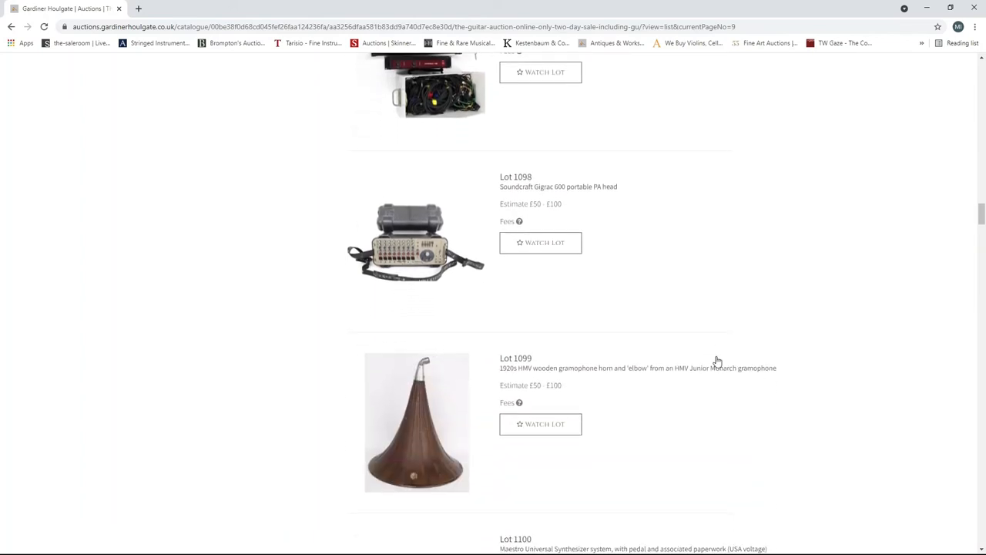
scroll(down, 3)
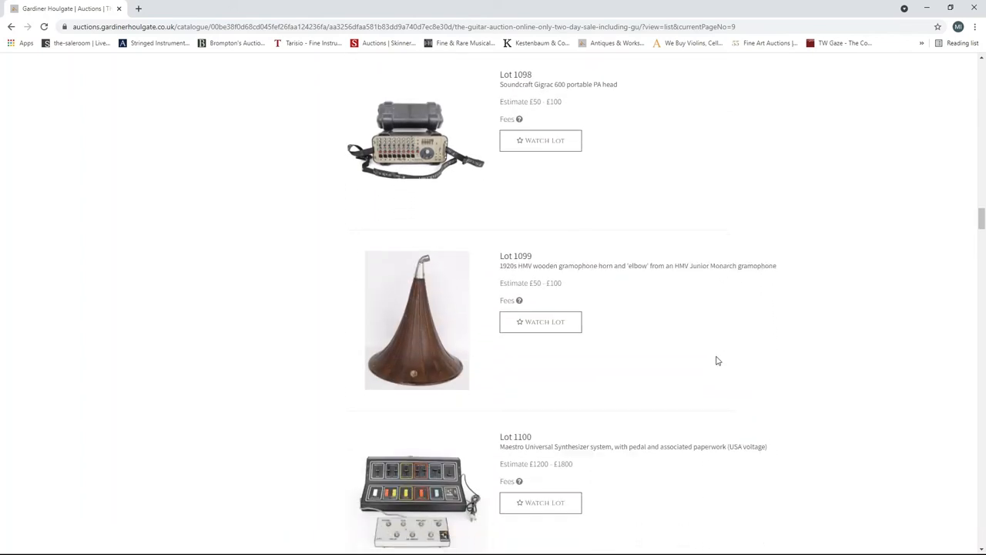
scroll(down, 3)
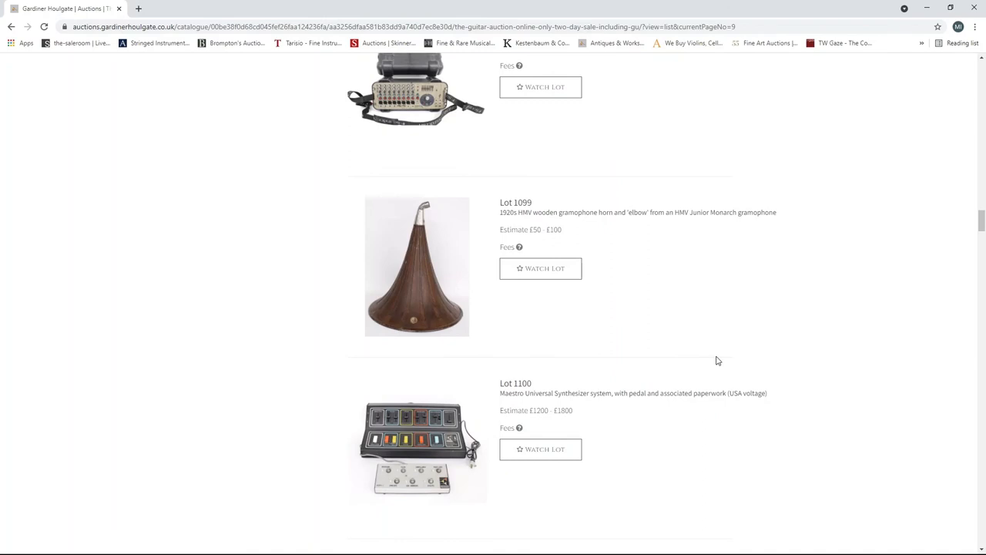
- View the Maestro Universal Synthesizer lot's details, then return to the page 9 list
scroll(down, 3)
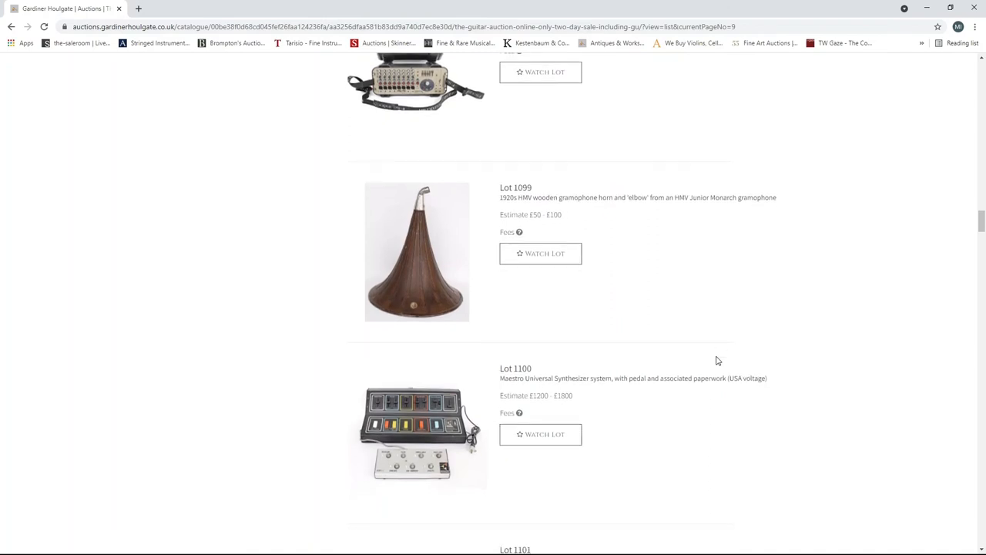
scroll(down, 3)
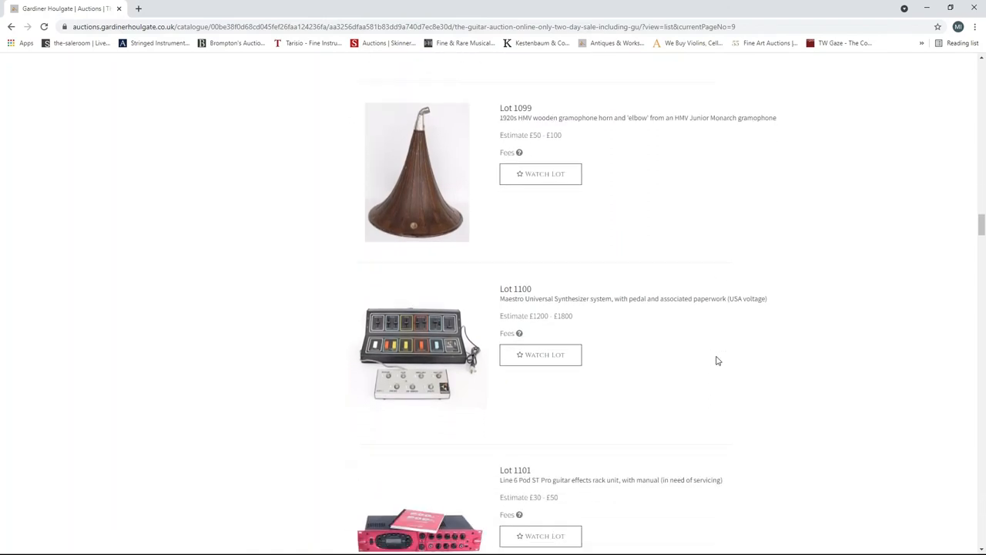
scroll(down, 3)
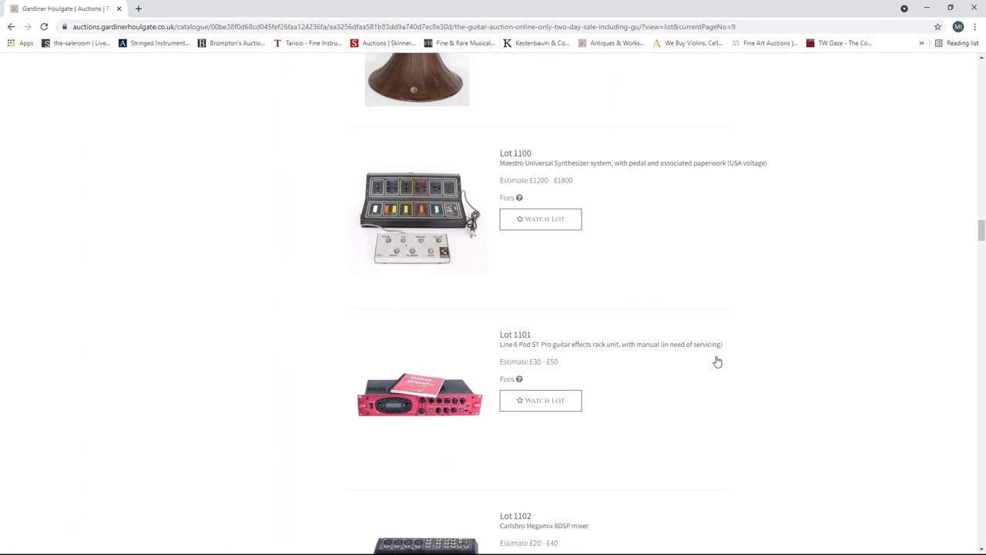
scroll(down, 3)
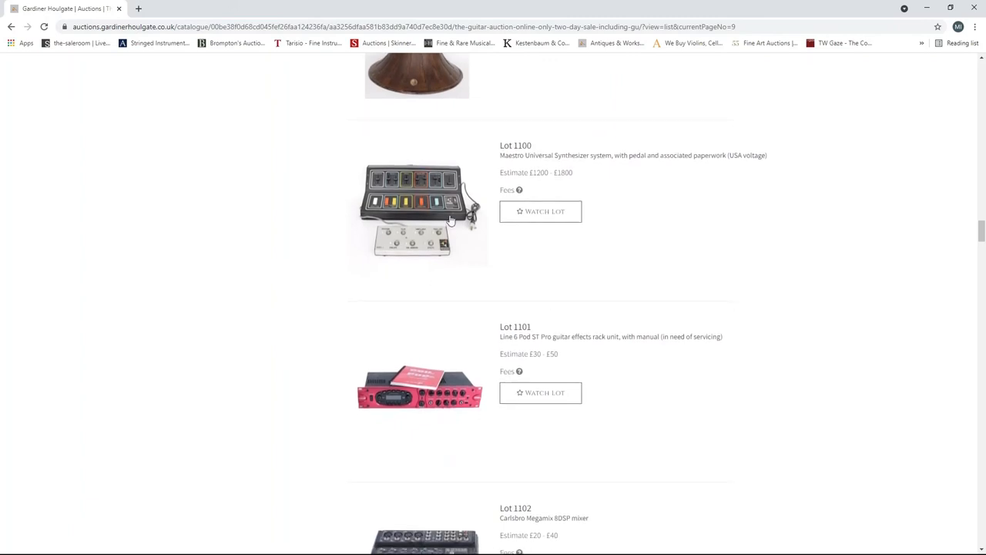
click(417, 212)
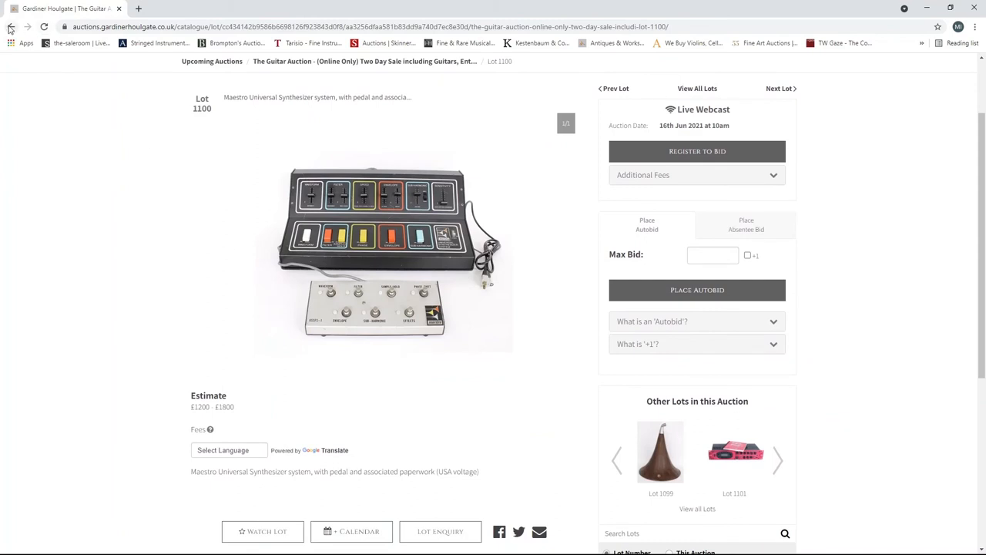
click(697, 88)
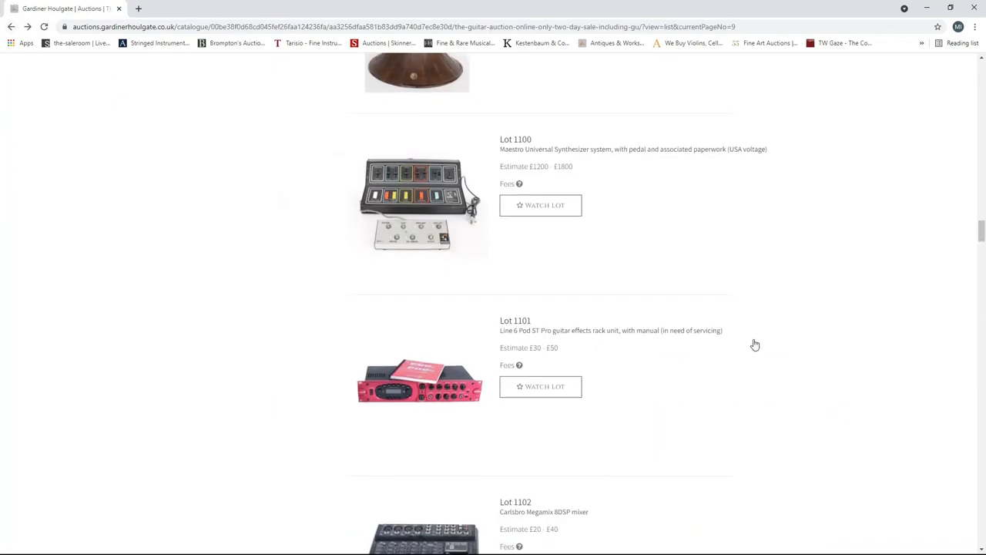
- Scroll page 9 from Lot 1113 to Lots 1127–1129, the Boss BR-800 through Behringer Ultra-DI Pro
scroll(down, 3)
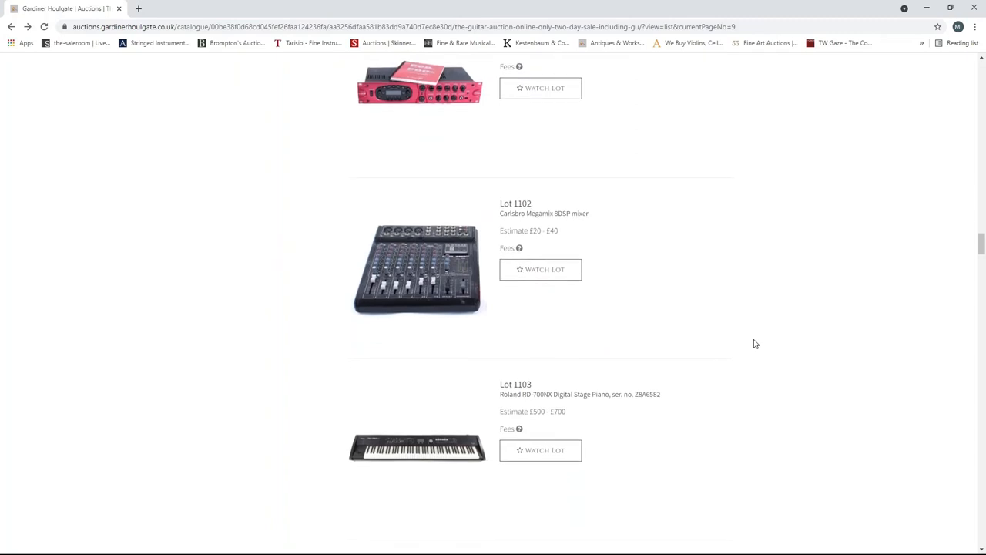
scroll(down, 3)
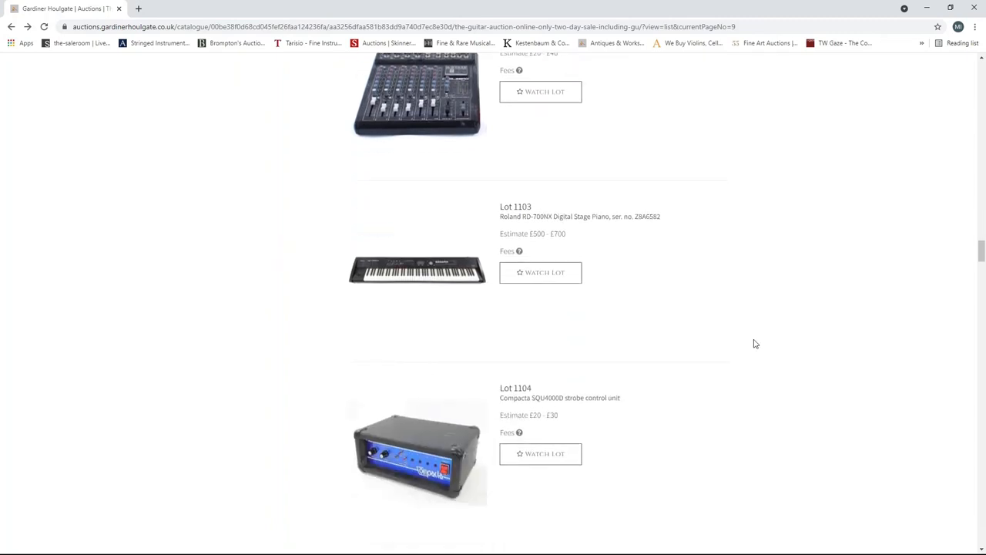
scroll(down, 3)
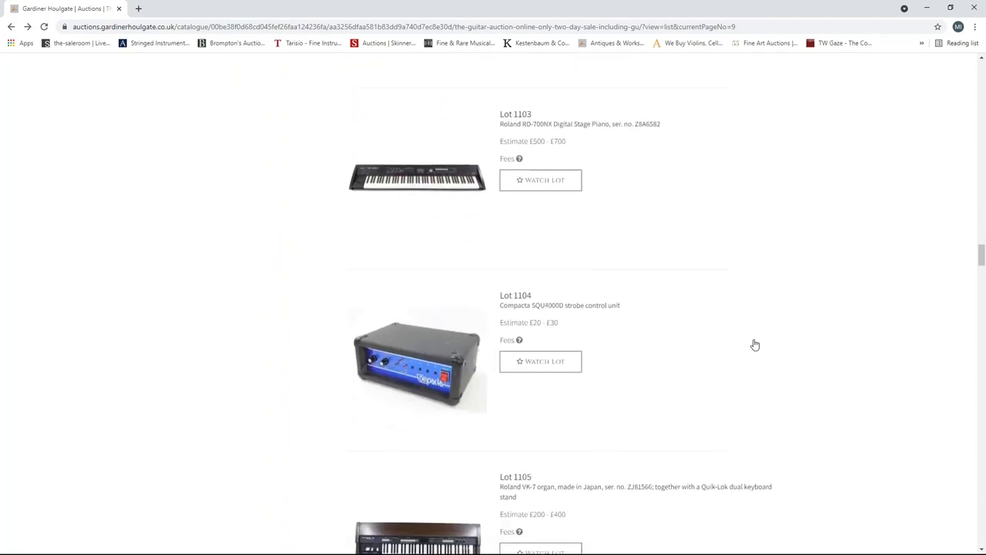
scroll(down, 3)
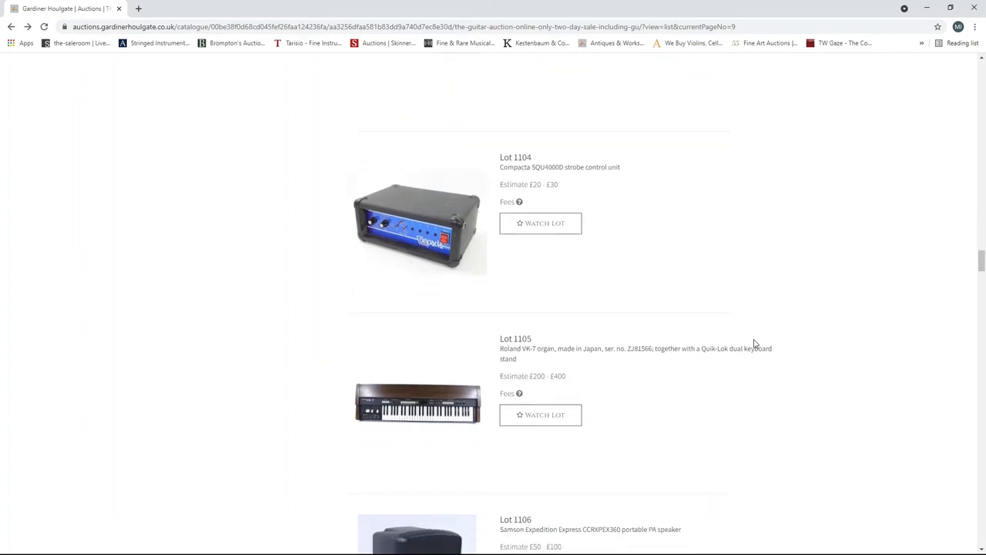
scroll(down, 3)
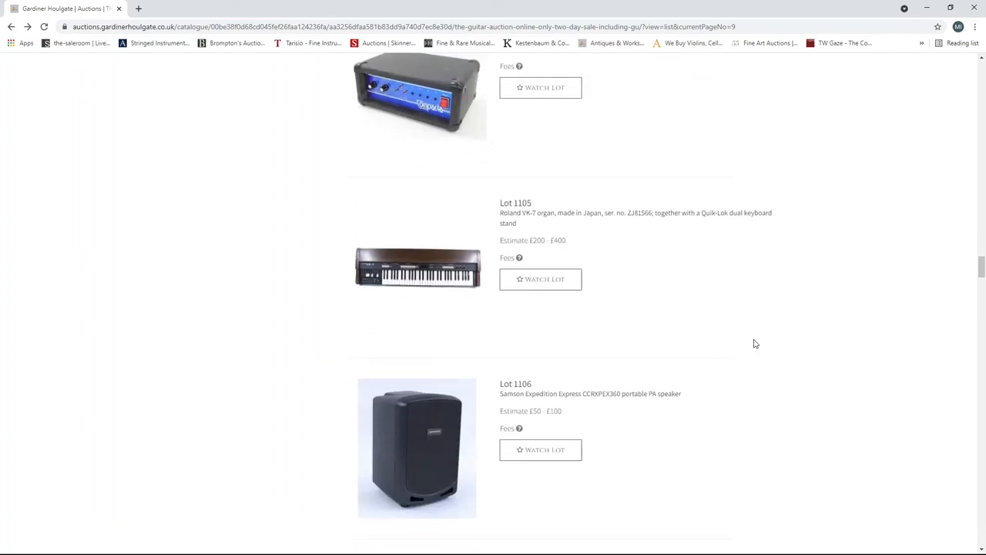
scroll(down, 3)
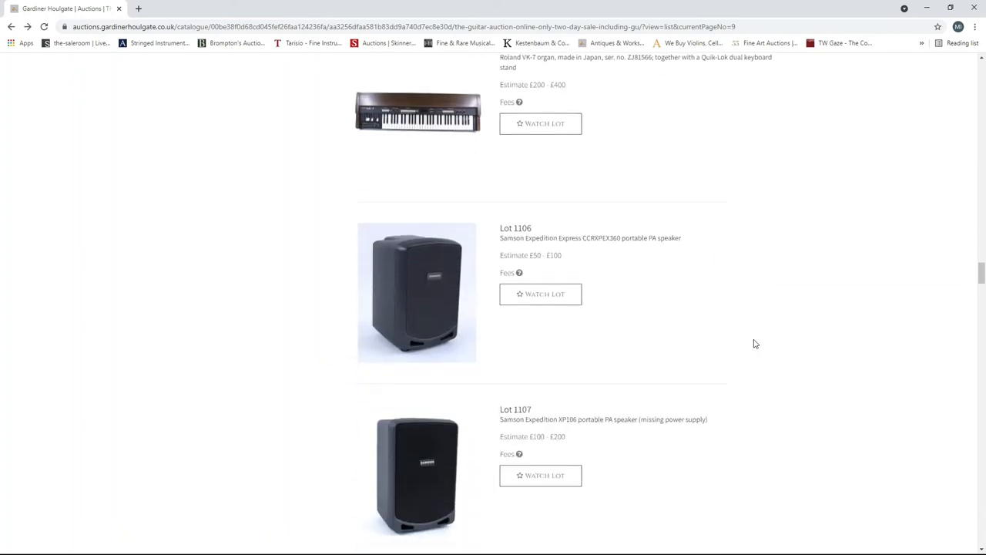
scroll(down, 3)
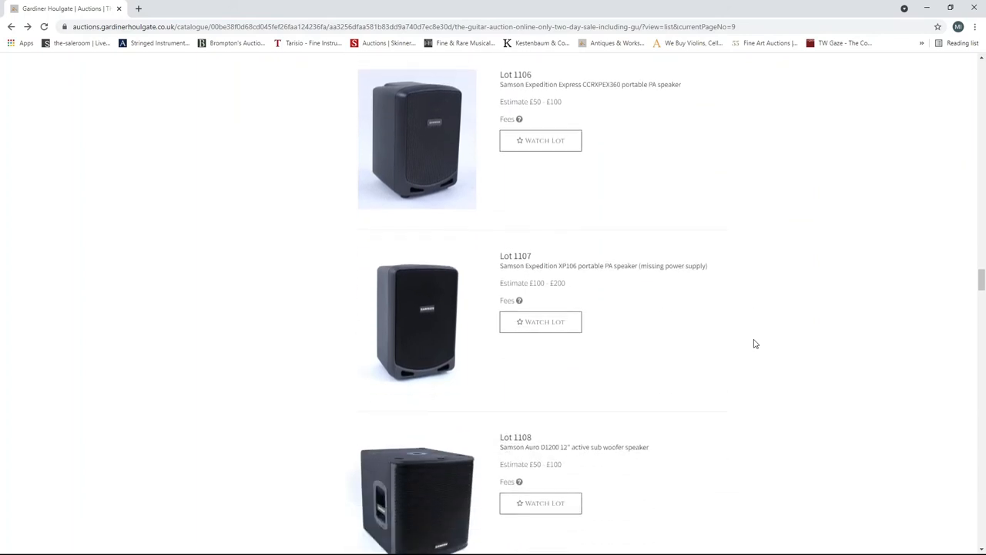
scroll(down, 3)
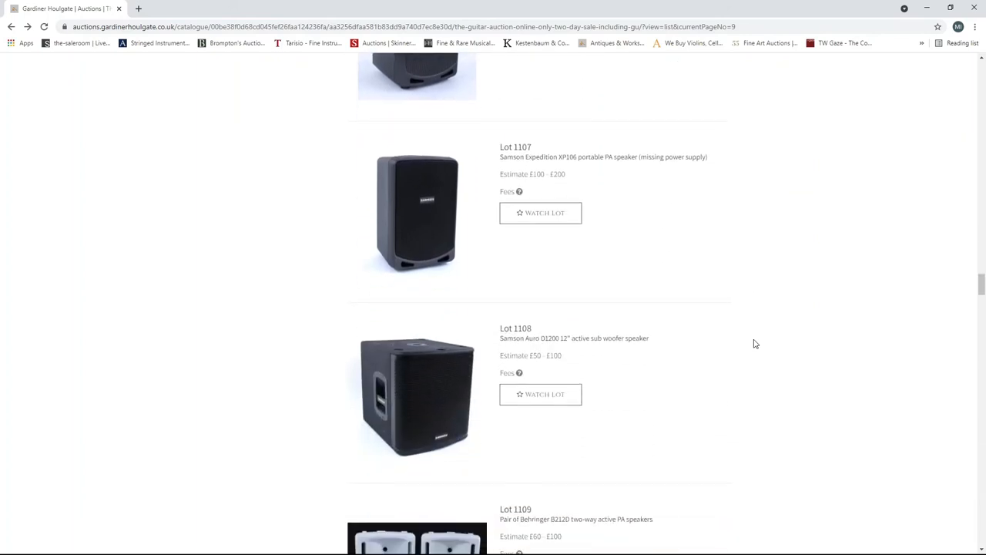
scroll(down, 3)
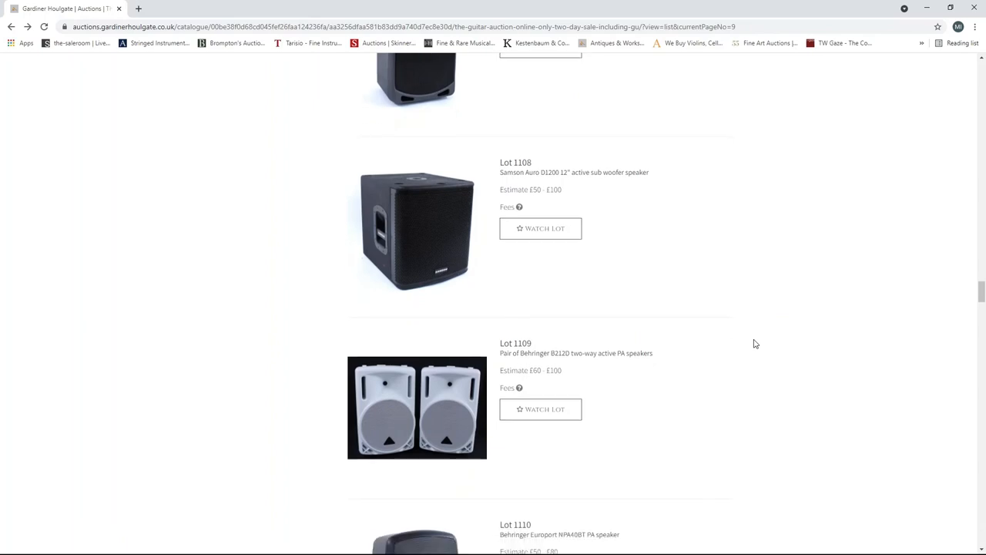
scroll(down, 3)
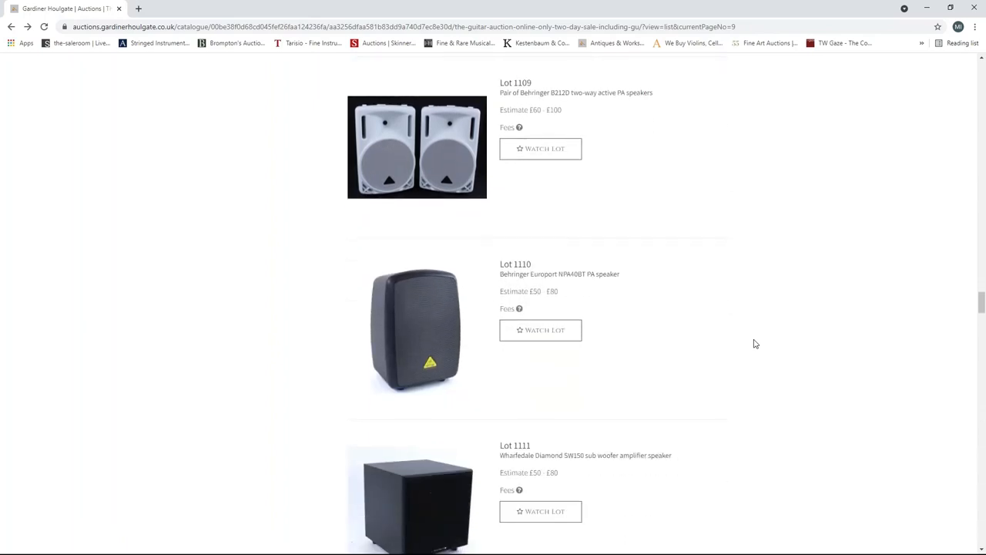
scroll(down, 3)
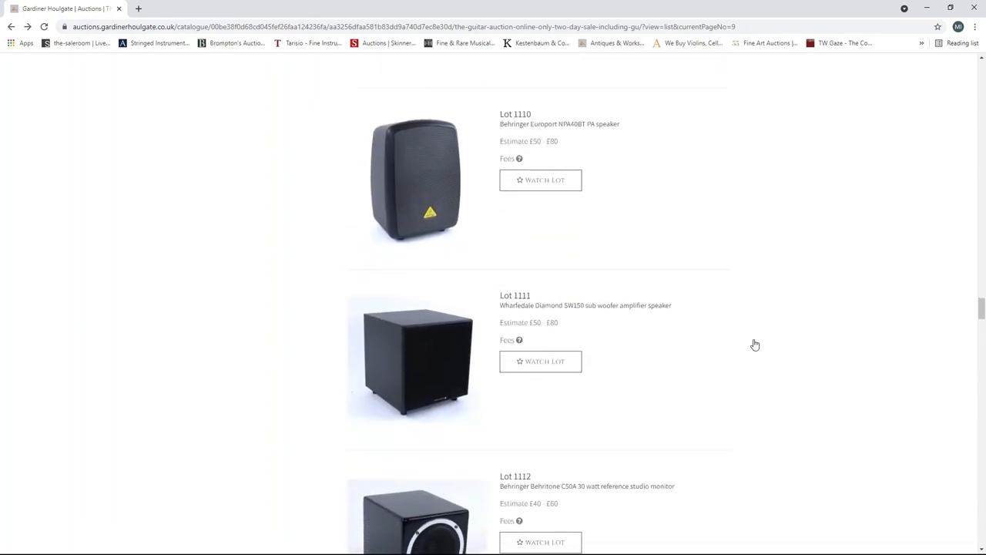
scroll(down, 3)
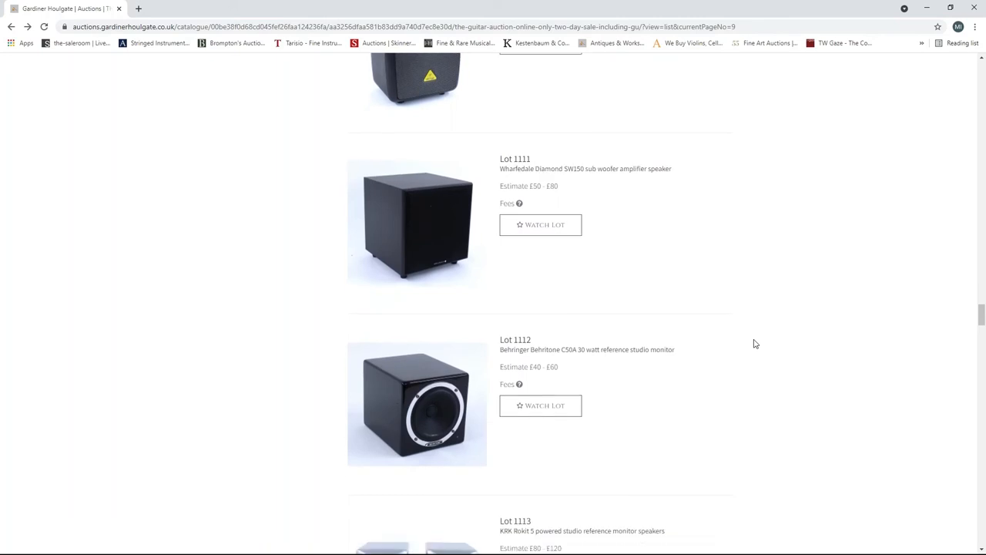
scroll(down, 3)
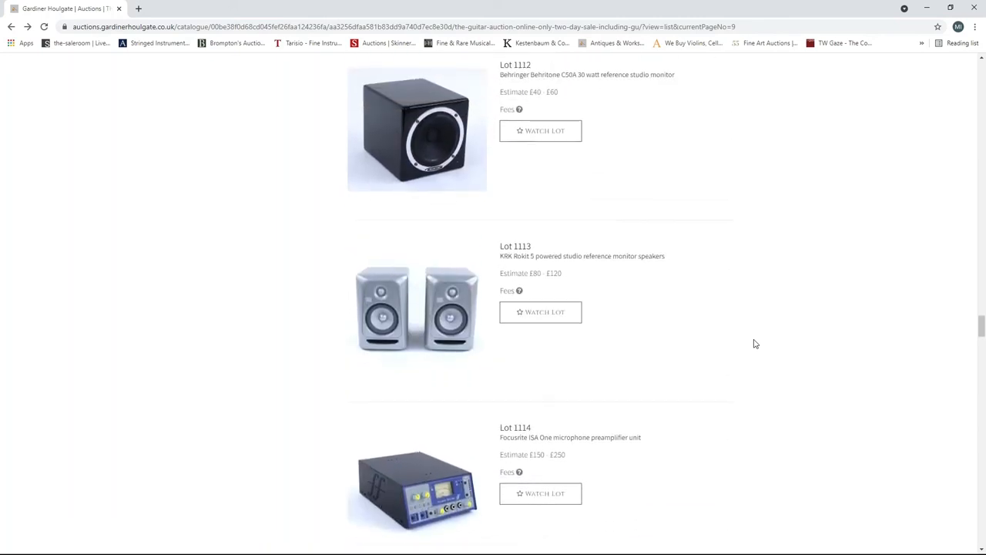
scroll(down, 3)
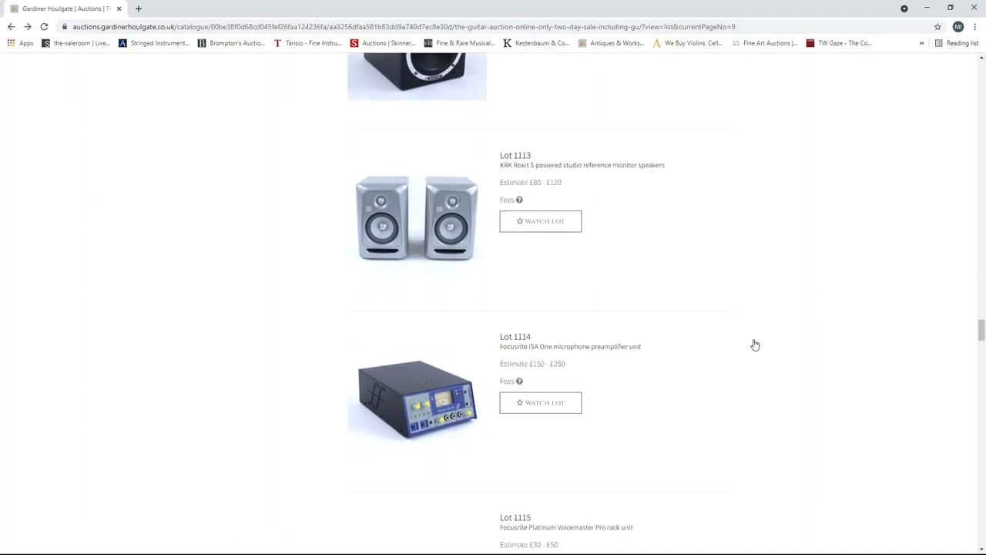
scroll(down, 3)
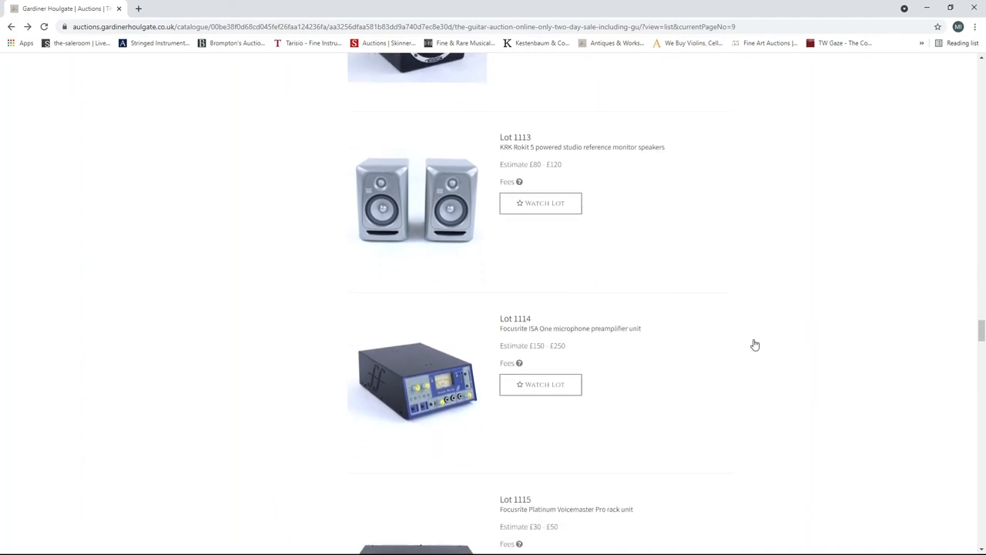
scroll(down, 3)
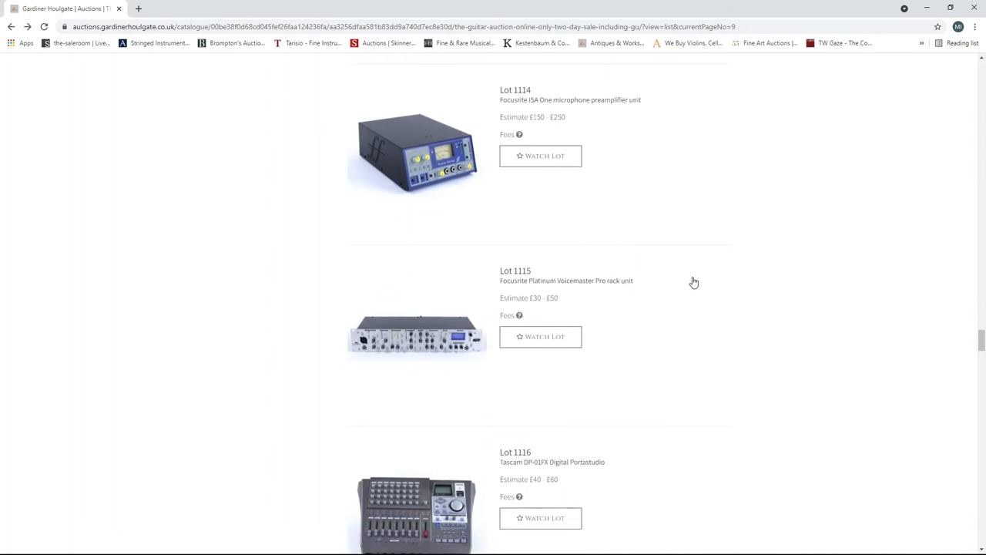
scroll(down, 3)
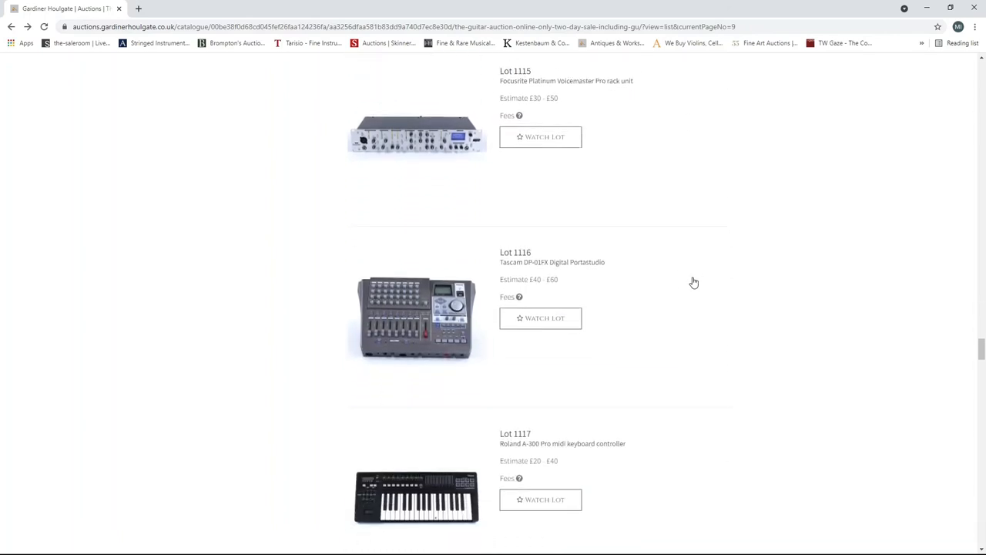
scroll(down, 3)
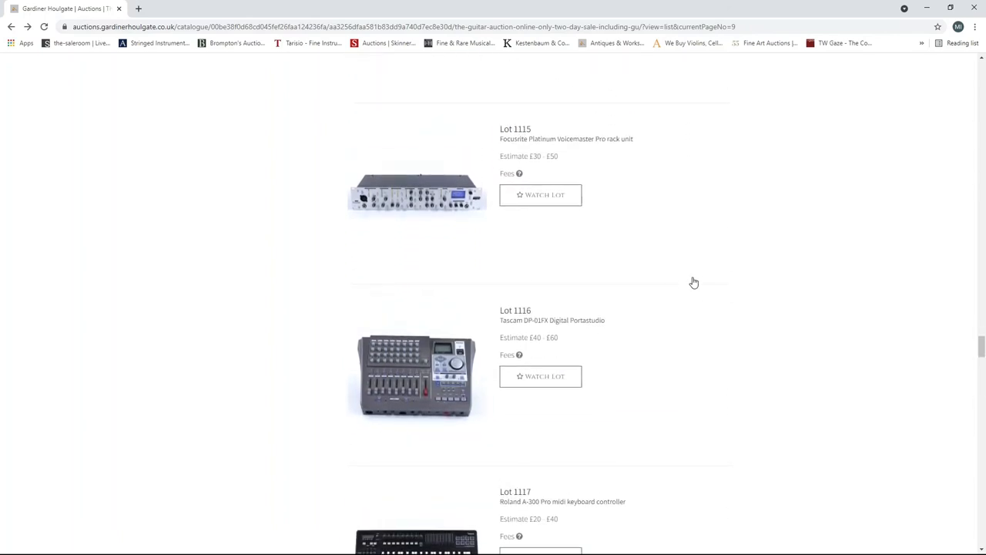
scroll(down, 3)
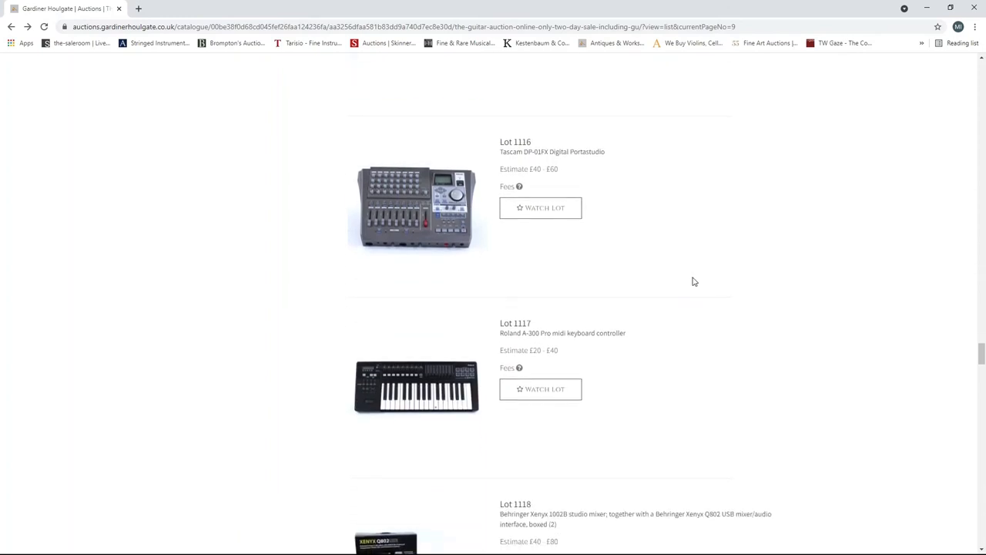
scroll(down, 3)
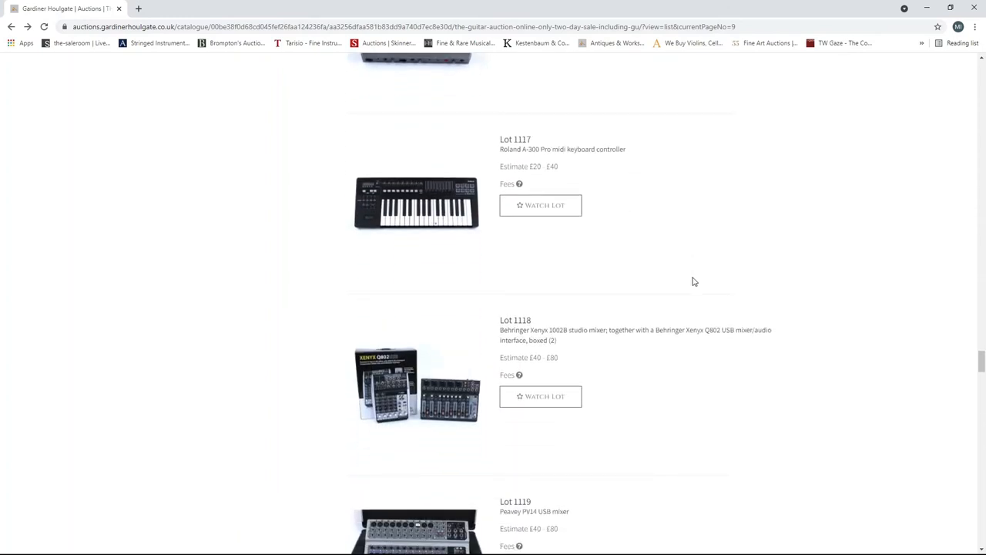
scroll(down, 3)
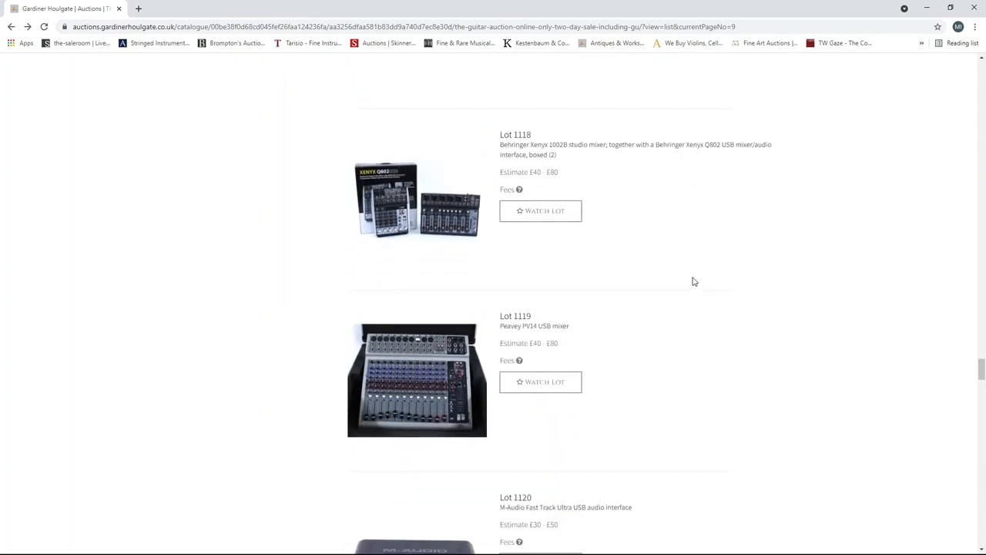
scroll(down, 3)
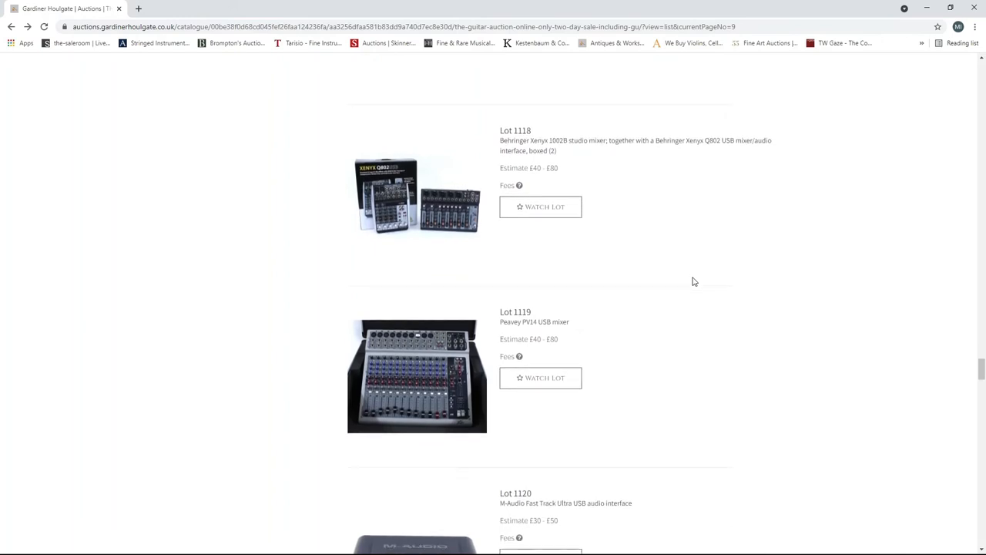
scroll(down, 3)
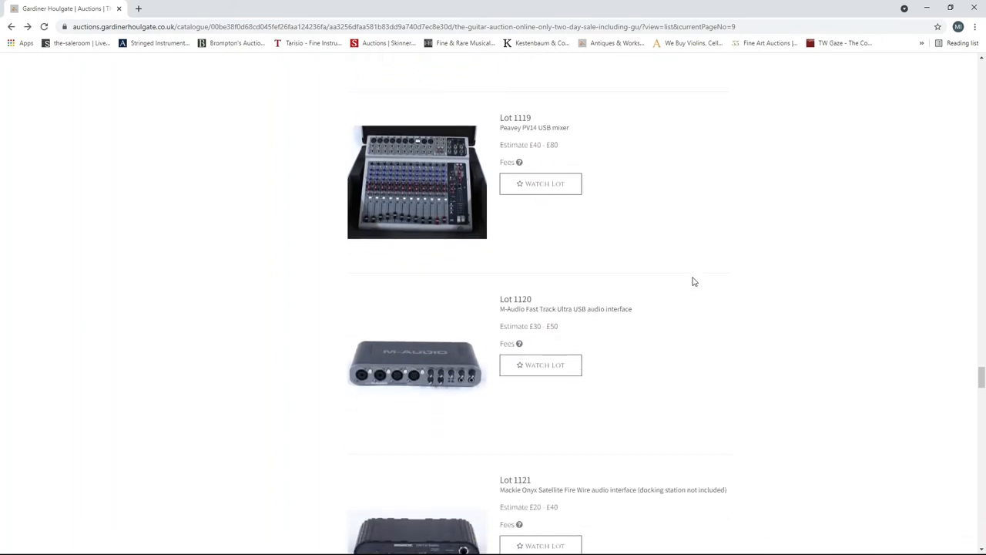
scroll(down, 3)
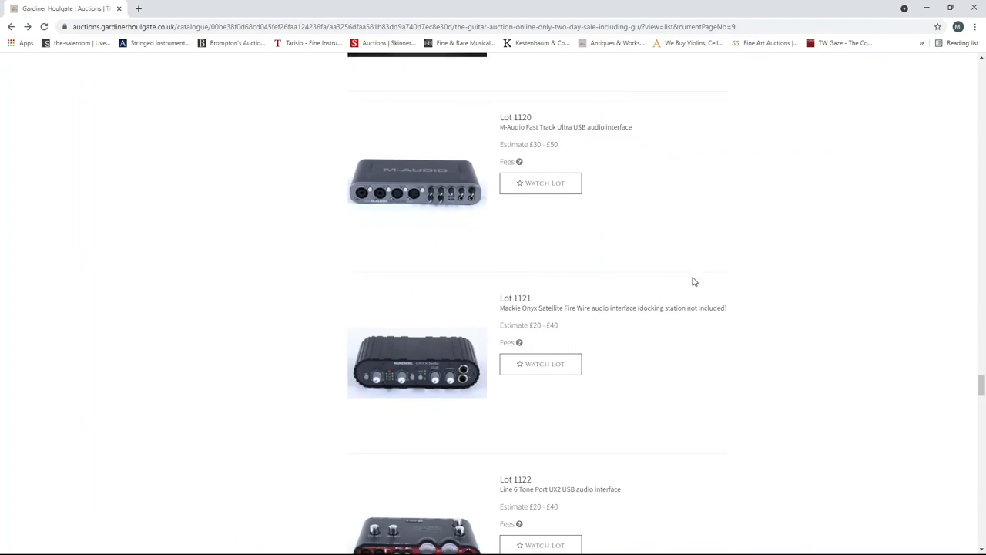
scroll(down, 3)
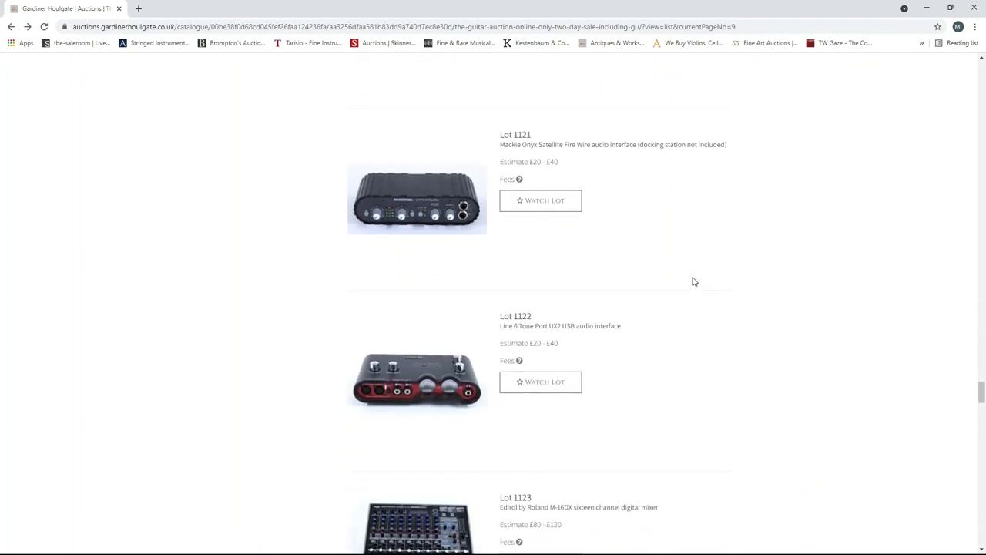
scroll(down, 3)
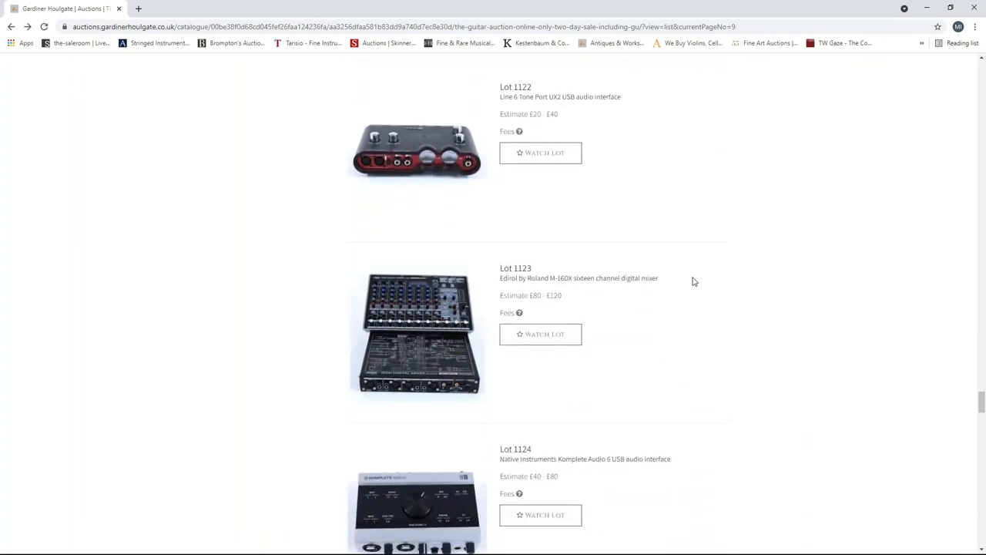
scroll(down, 3)
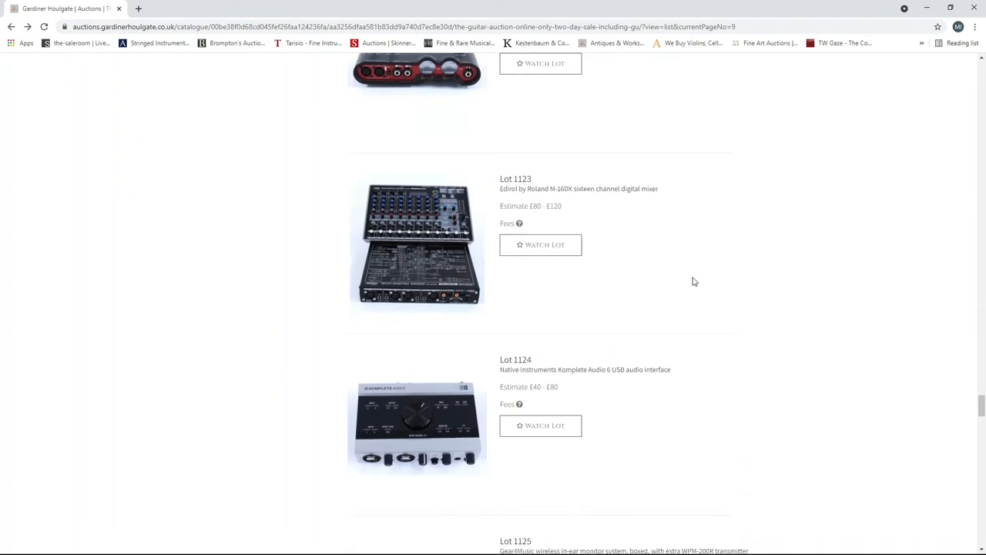
scroll(down, 3)
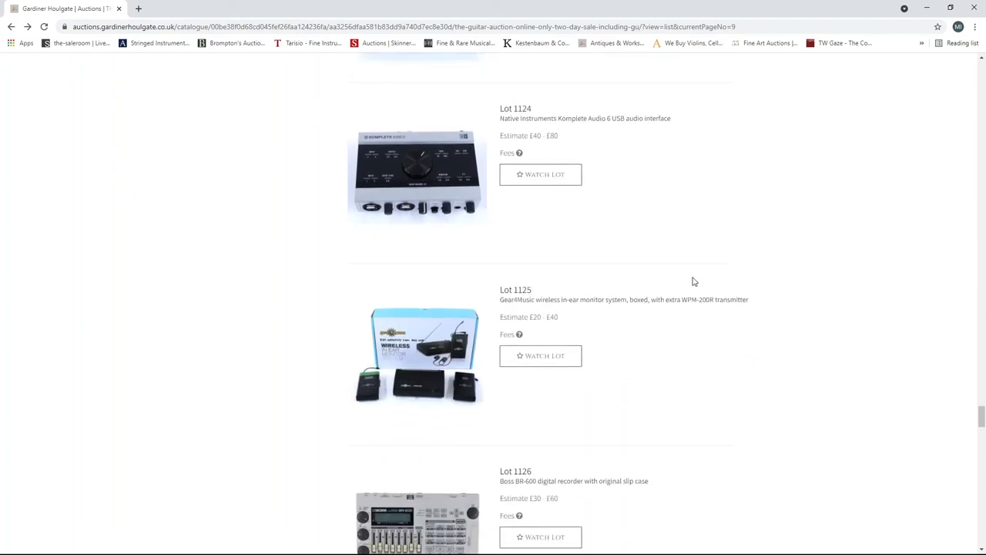
scroll(down, 3)
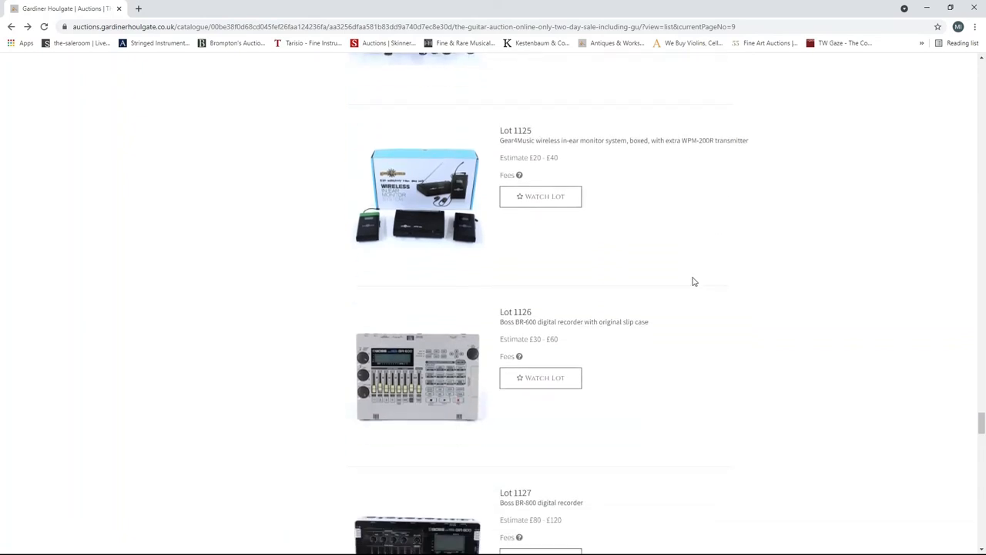
scroll(down, 3)
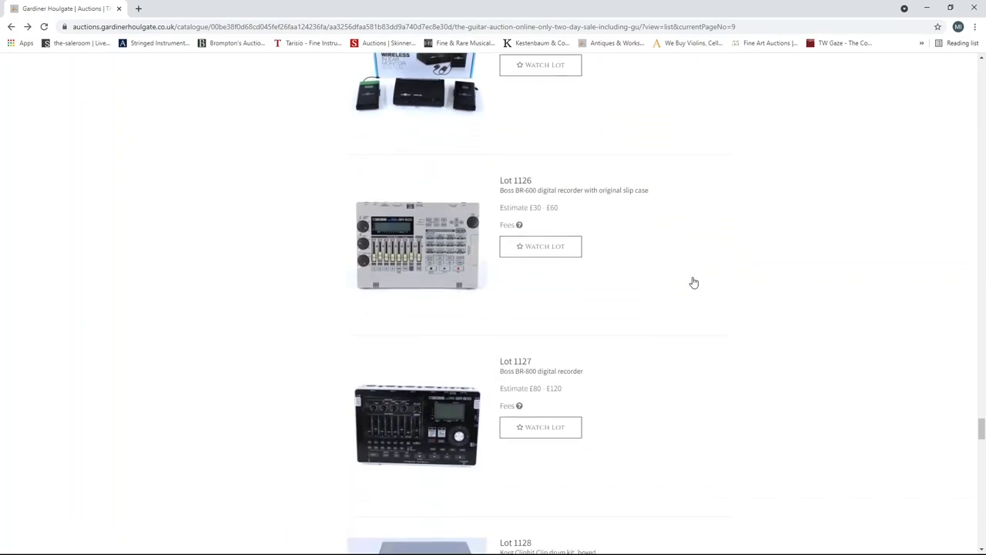
scroll(down, 3)
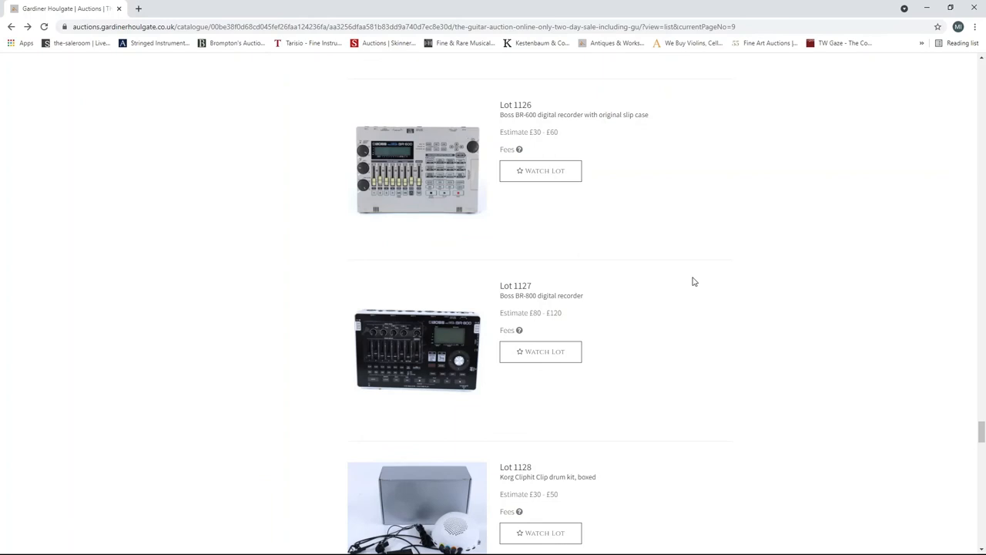
scroll(down, 3)
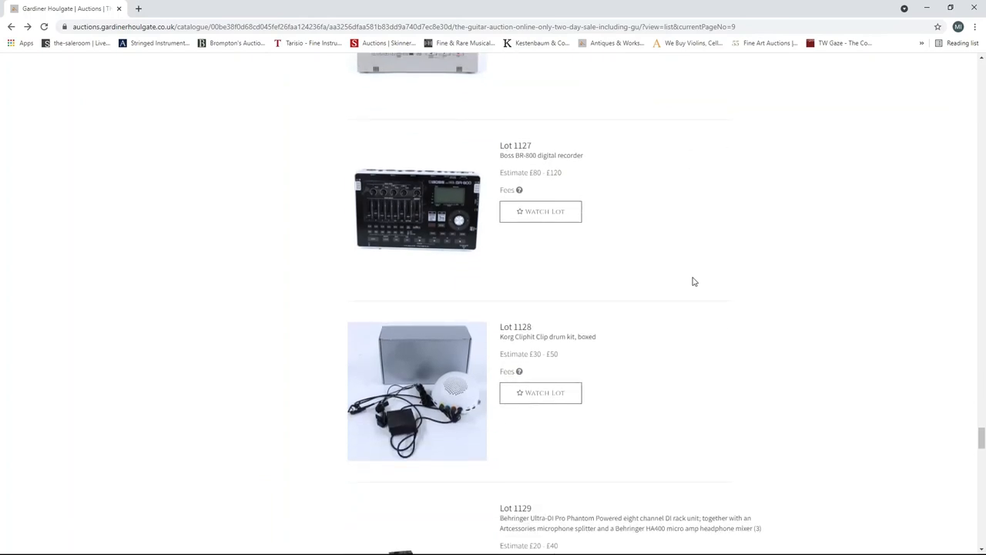
- Scroll page 9 to the bottom, past Lot 1140's music and audio stands to the pagination bar
scroll(down, 3)
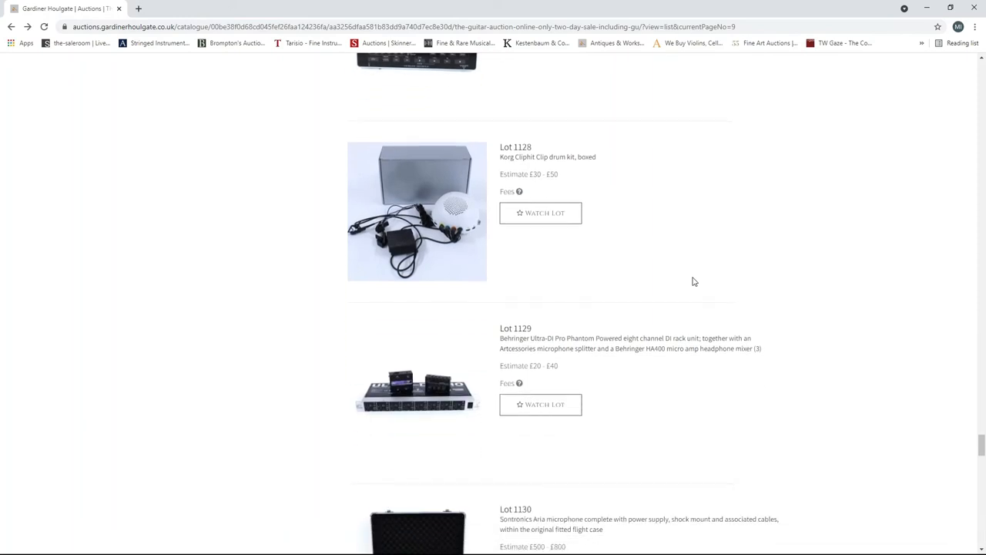
scroll(down, 3)
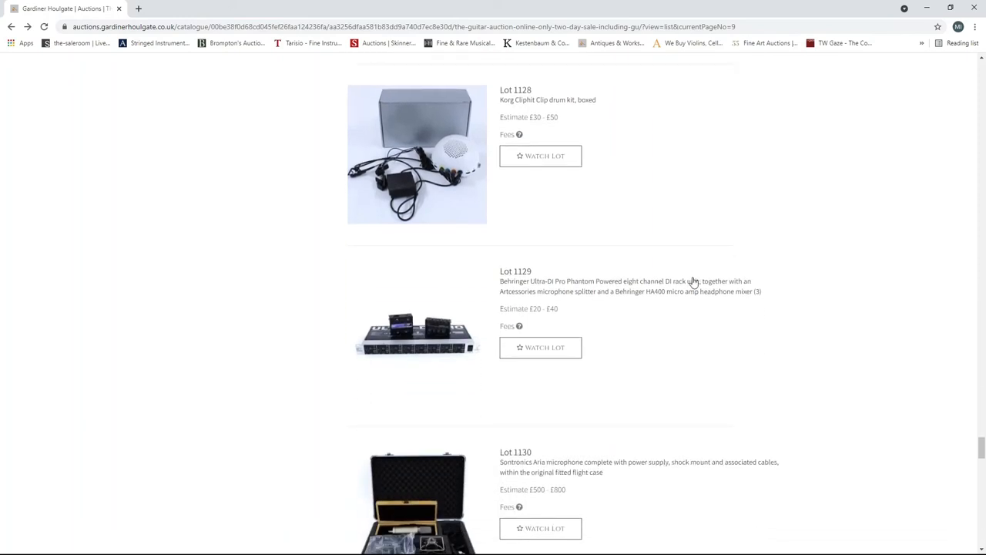
scroll(down, 3)
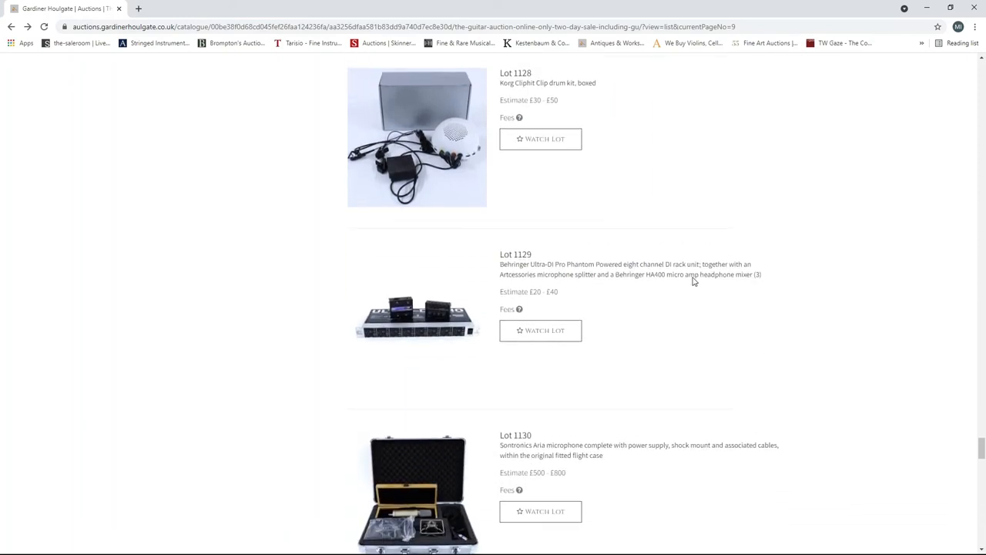
scroll(down, 3)
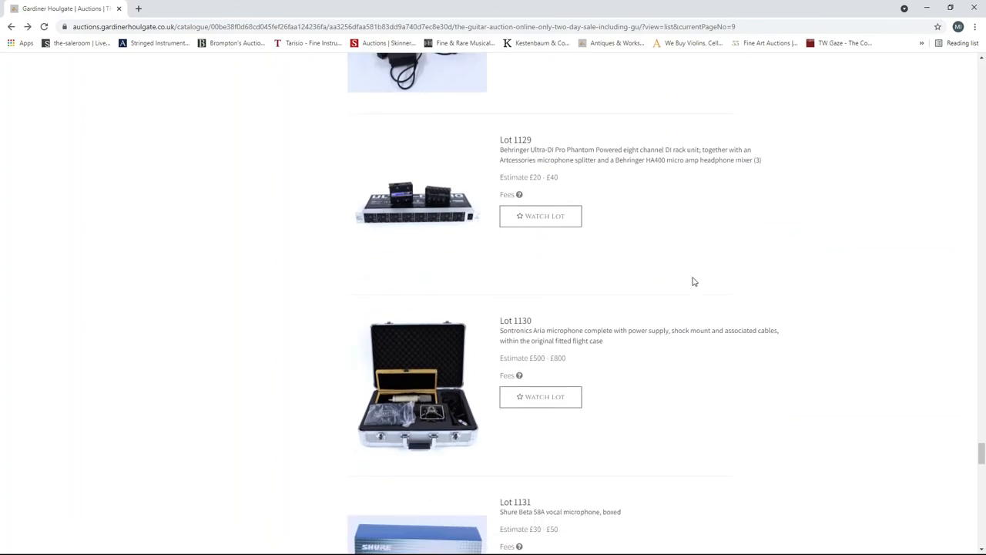
scroll(down, 3)
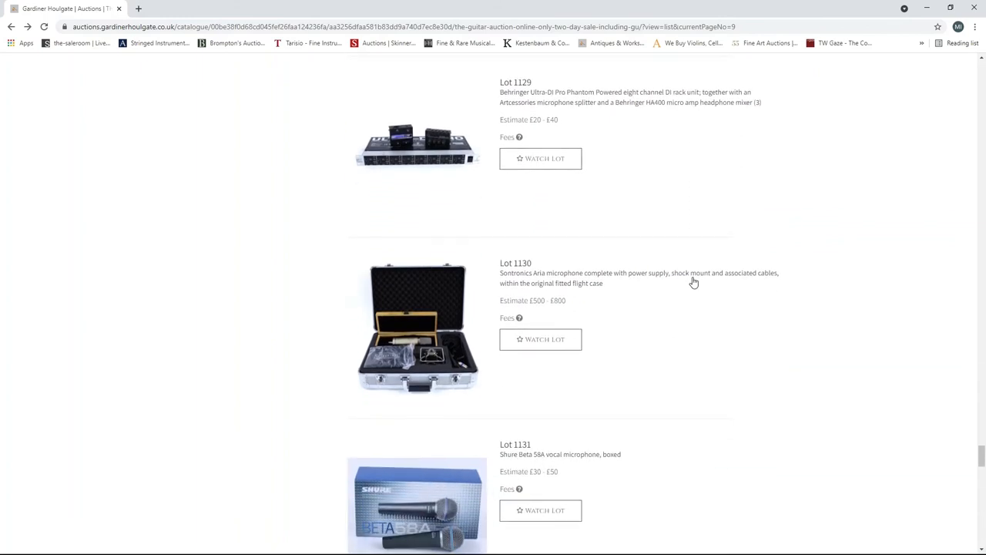
scroll(down, 3)
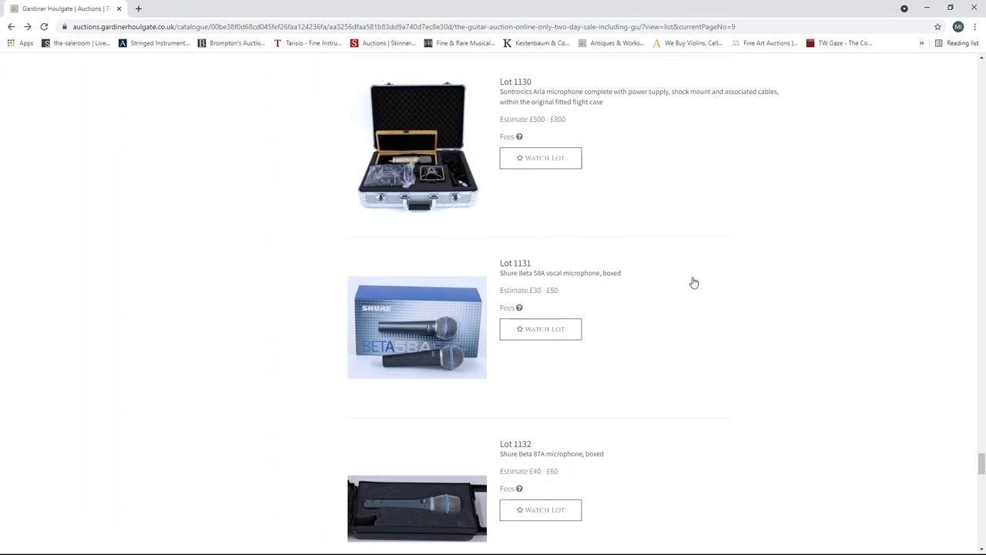
scroll(down, 3)
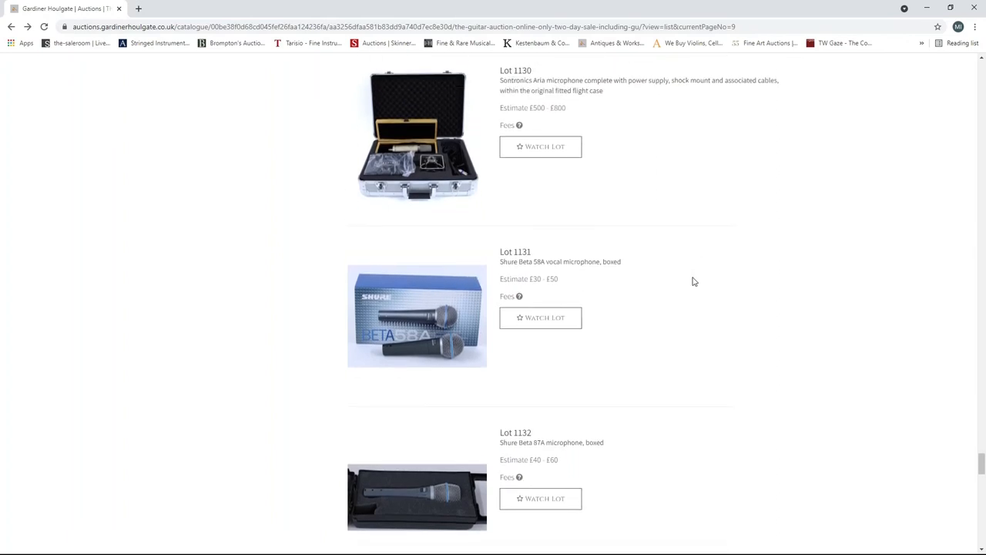
scroll(down, 3)
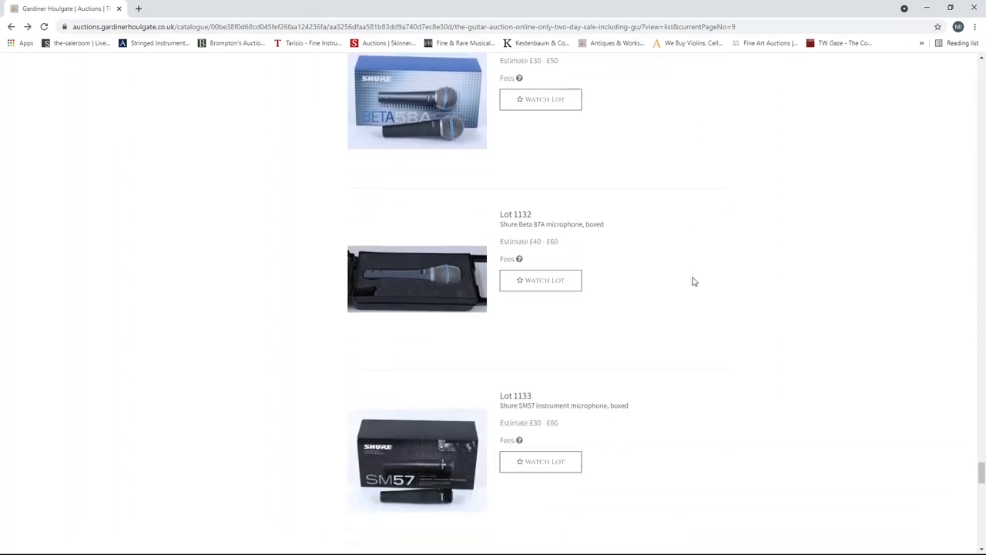
scroll(down, 3)
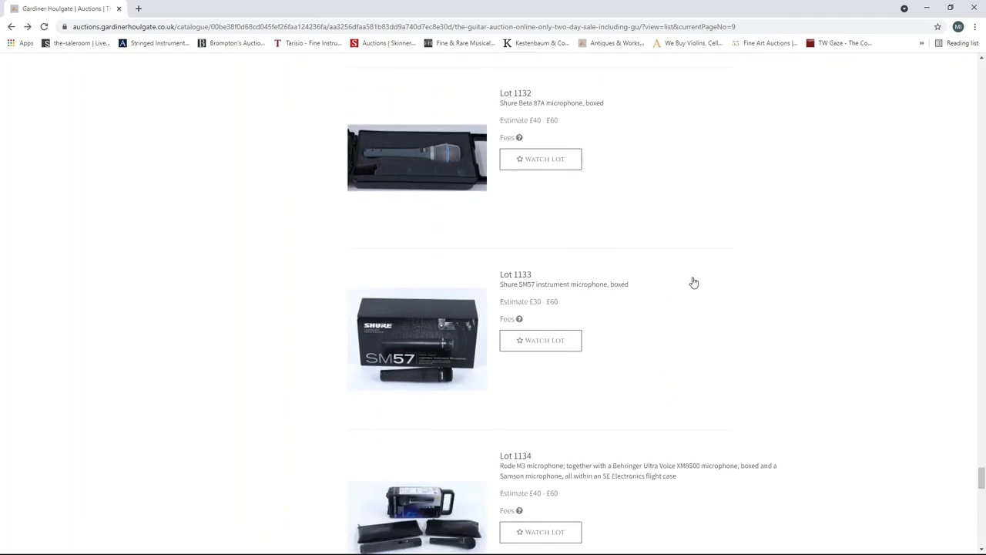
scroll(down, 3)
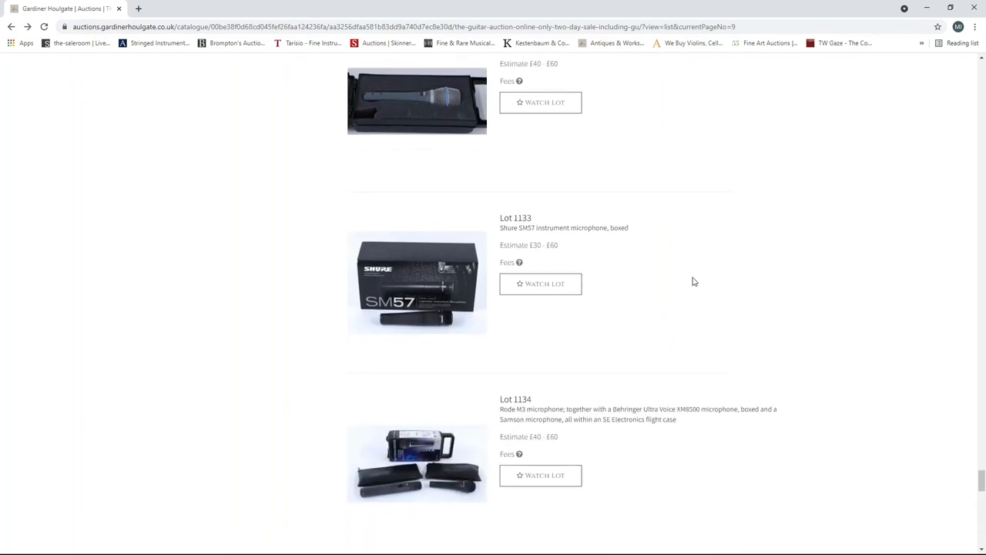
scroll(down, 3)
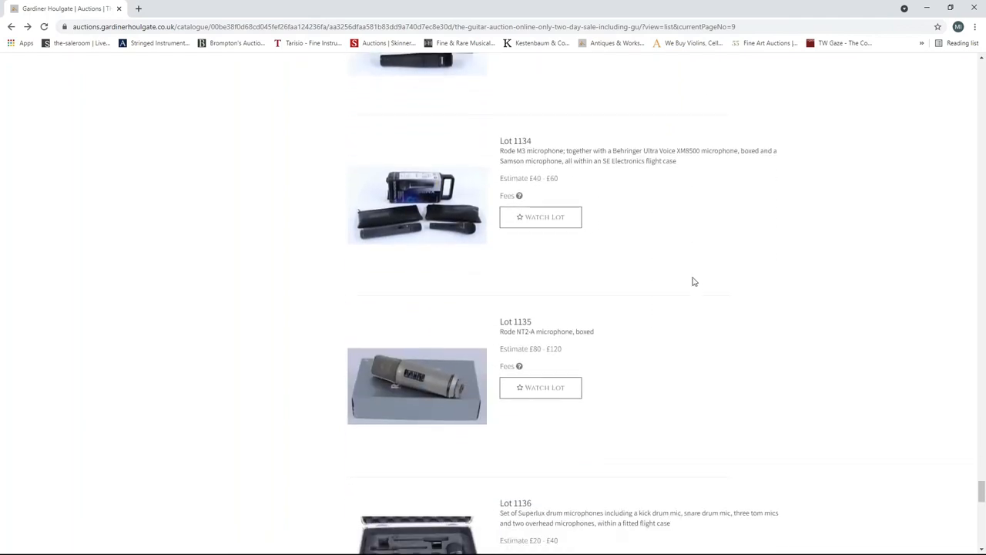
scroll(down, 3)
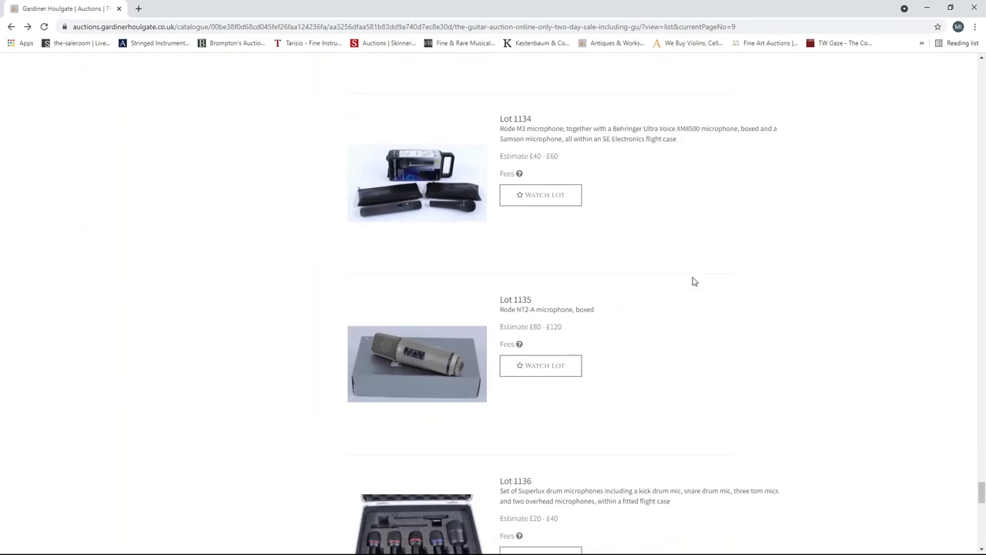
scroll(down, 3)
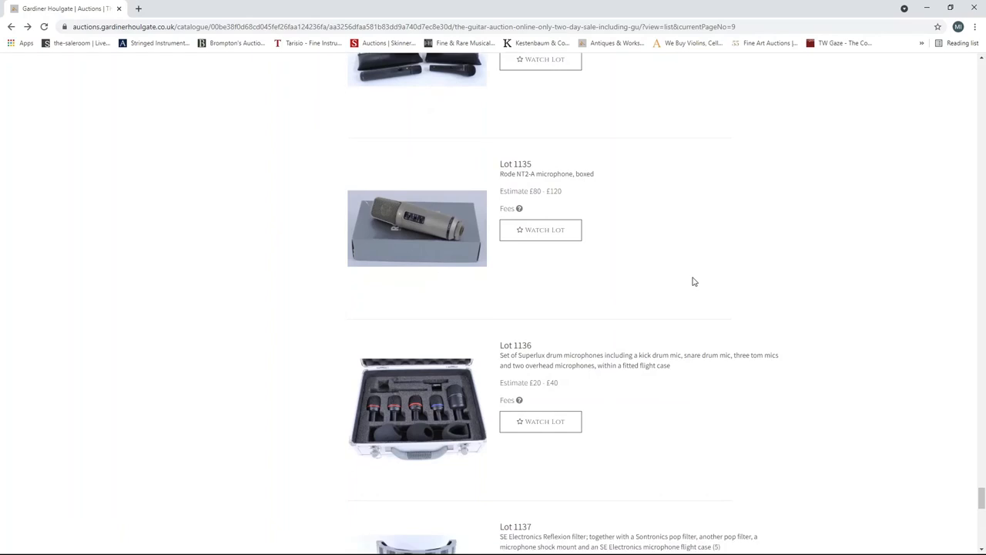
scroll(down, 3)
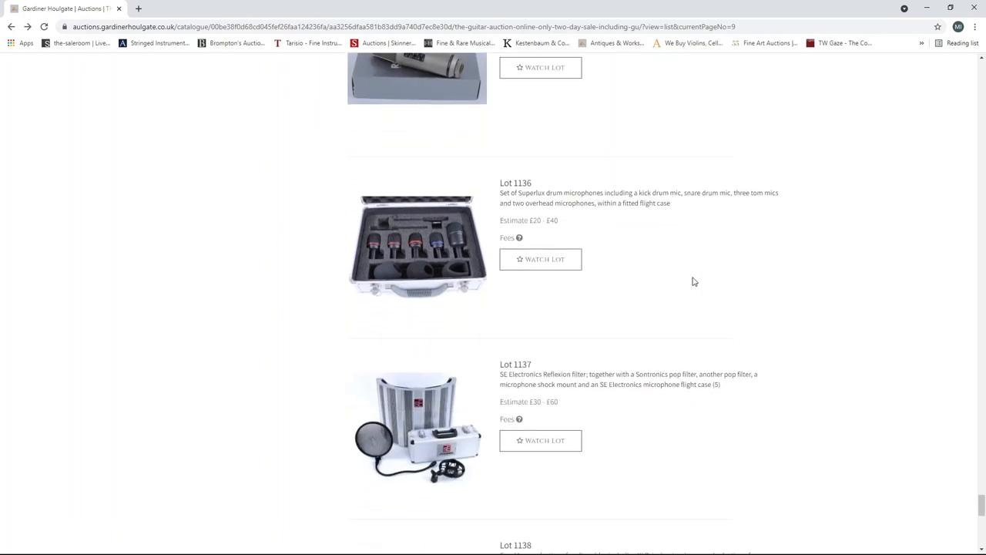
scroll(down, 3)
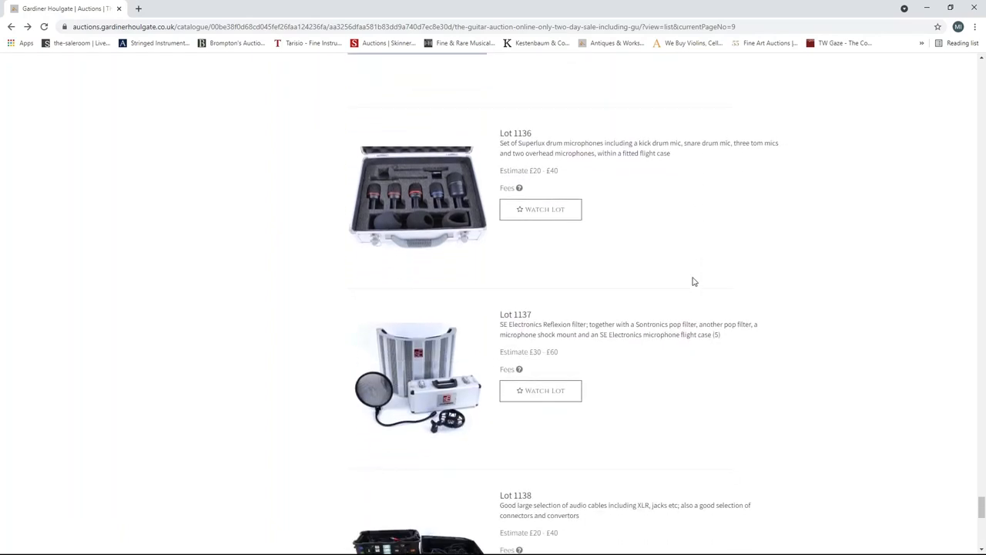
scroll(down, 3)
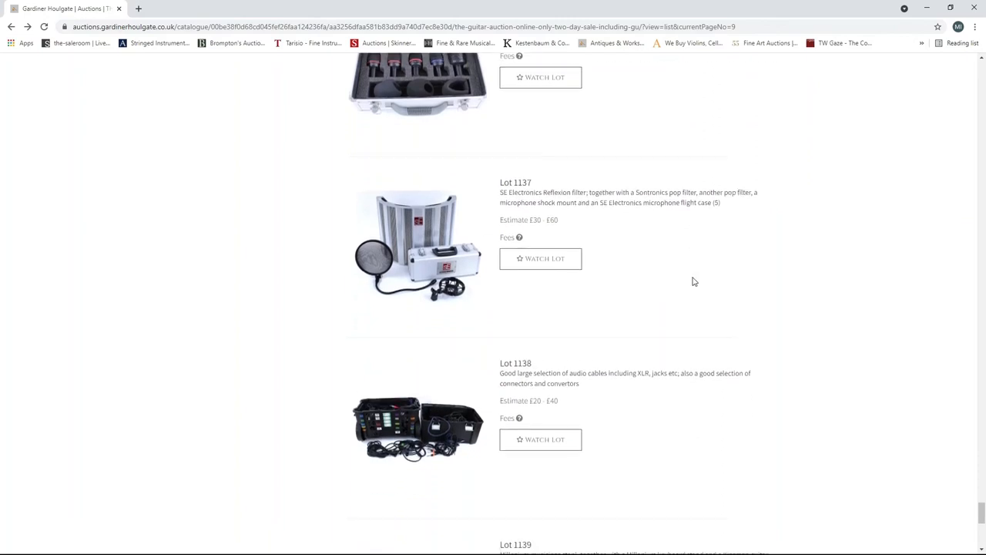
scroll(down, 3)
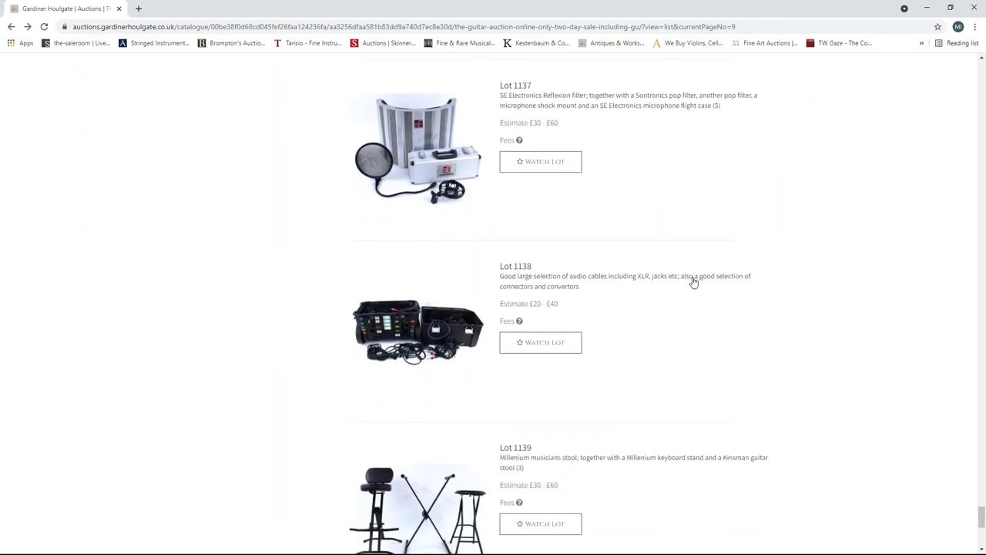
scroll(down, 3)
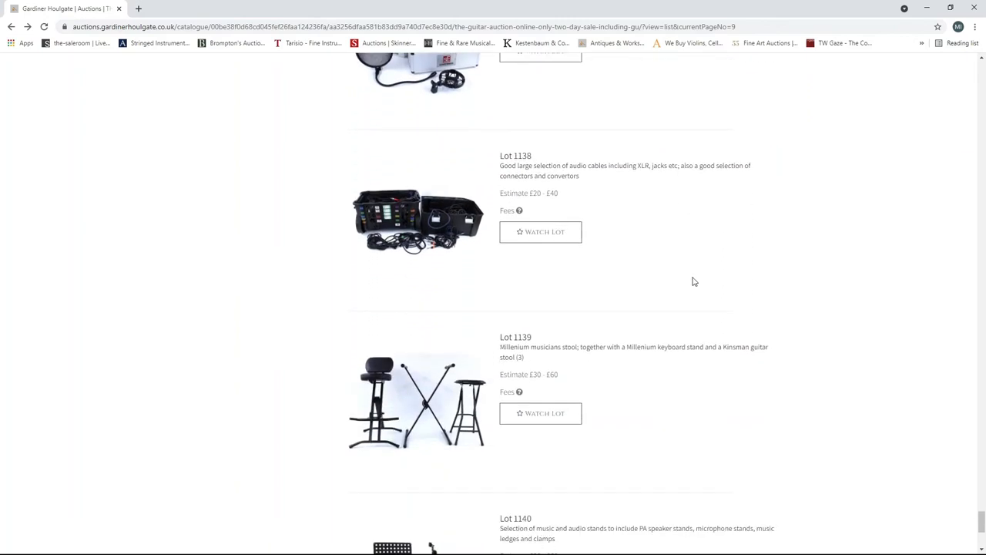
scroll(down, 3)
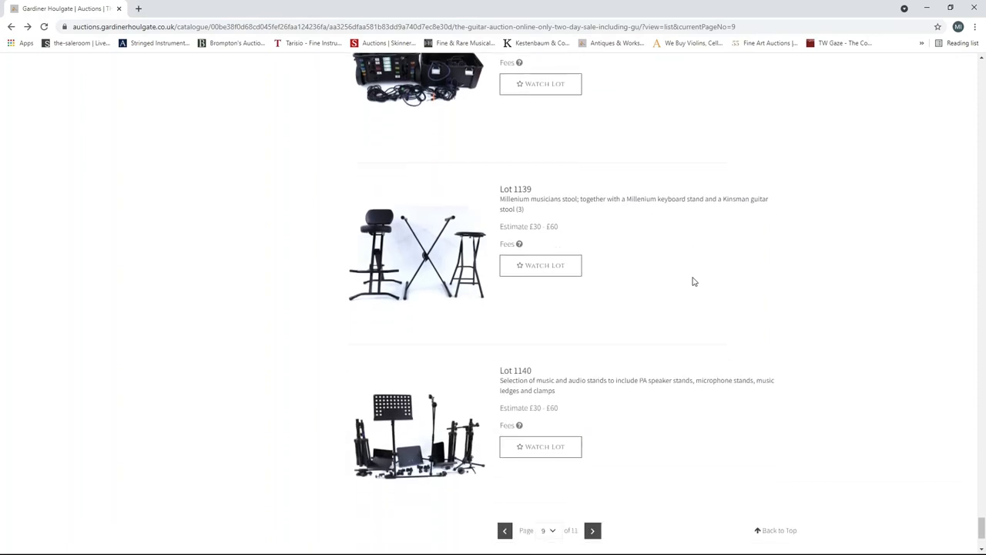
scroll(down, 3)
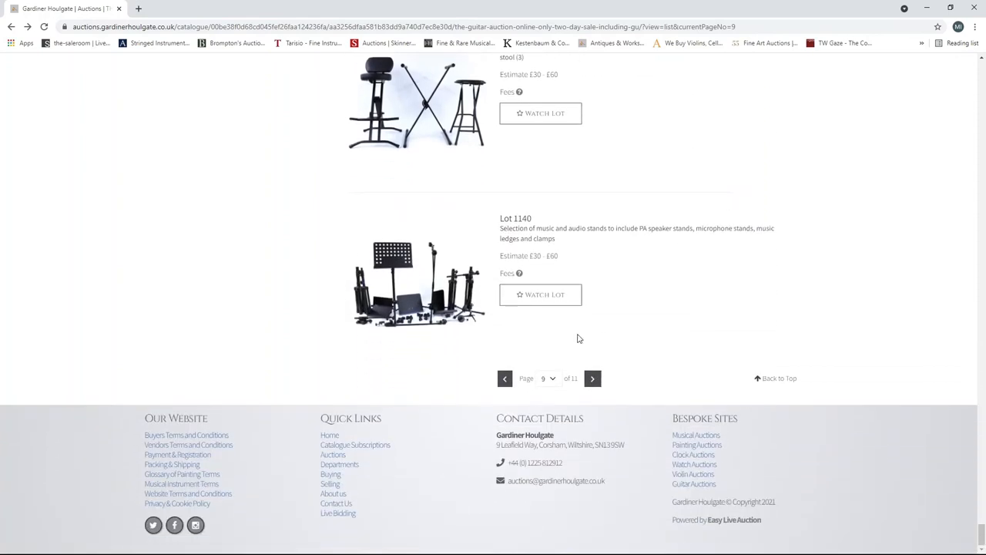
- Load catalogue page 10 and scroll from Lot 1141 to the Korg Prologue-8 and Roland TR-707
click(592, 378)
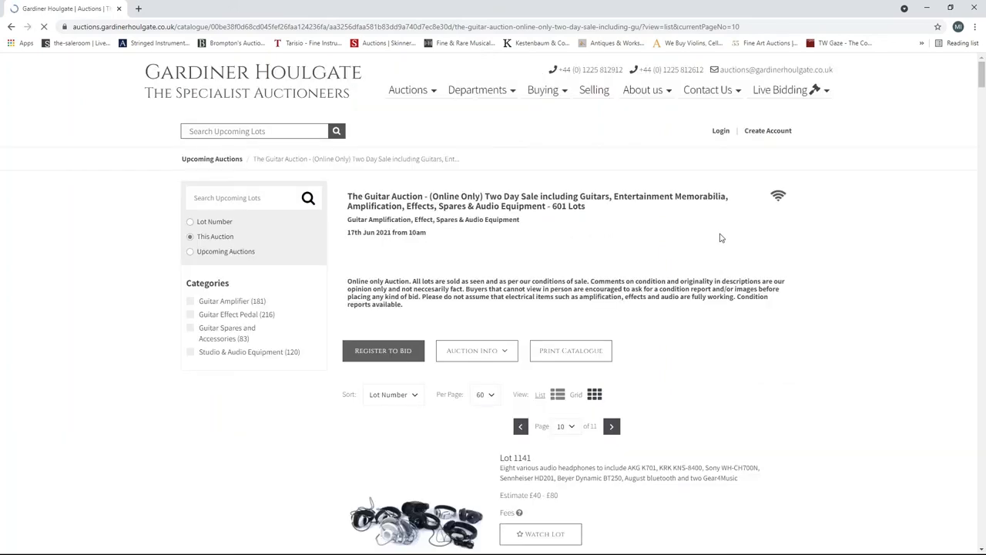
scroll(down, 3)
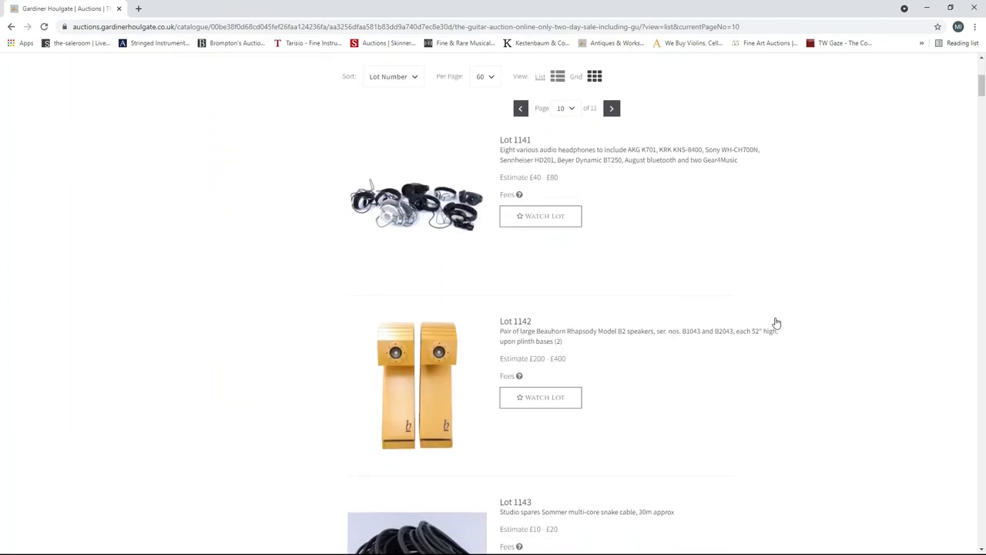
scroll(down, 3)
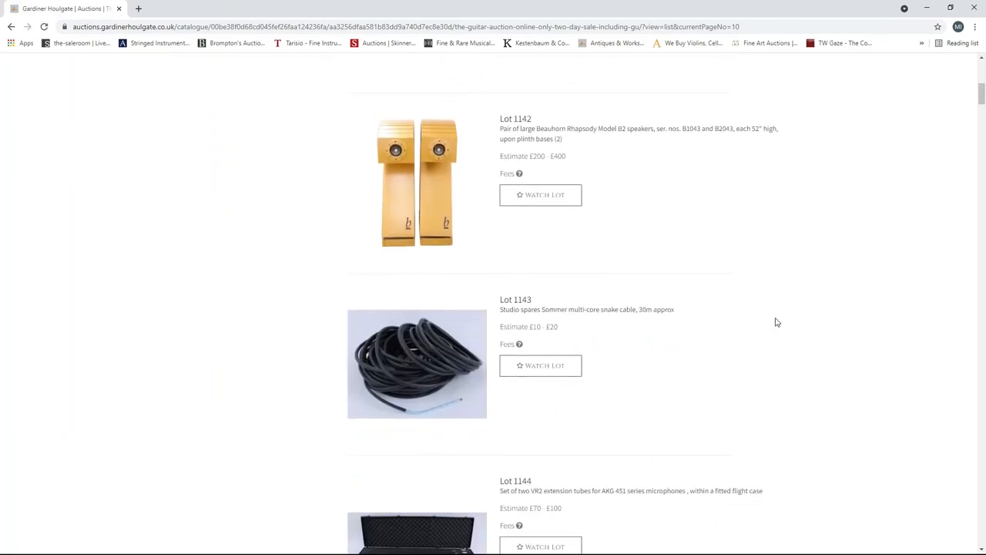
scroll(down, 3)
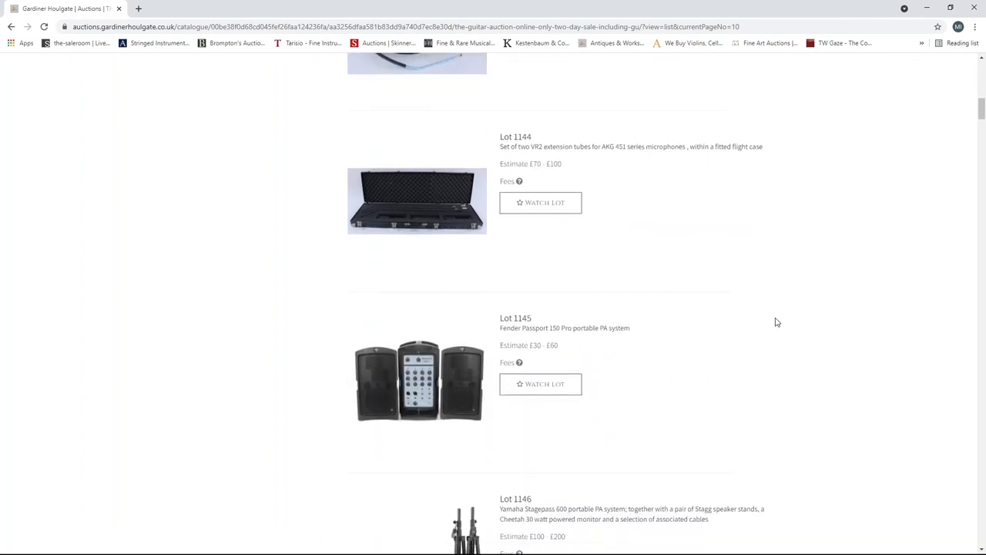
scroll(down, 3)
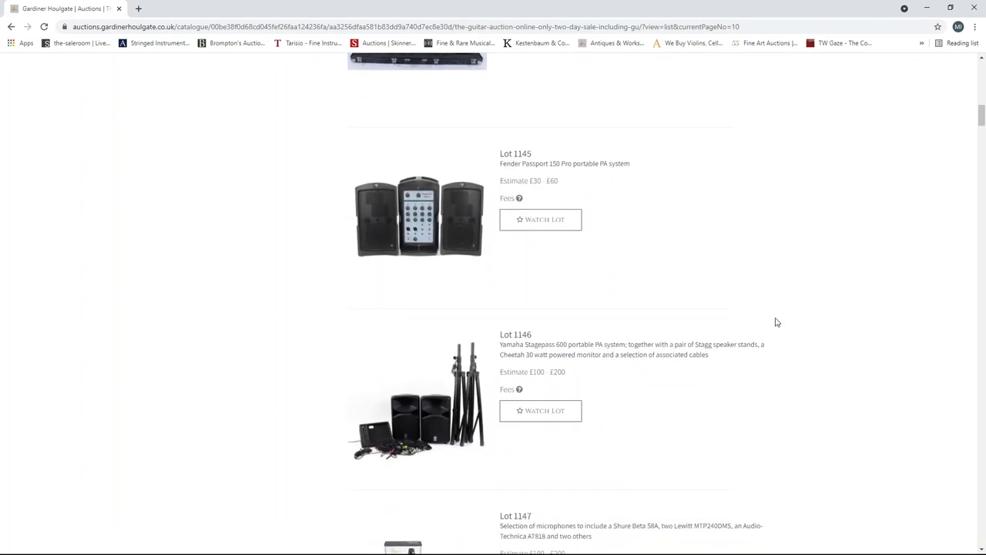
scroll(down, 3)
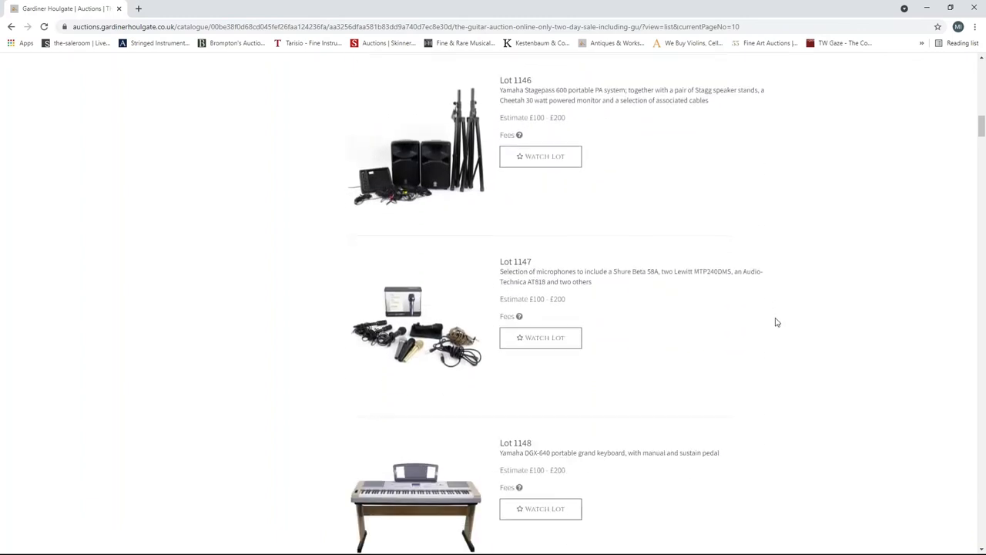
scroll(down, 3)
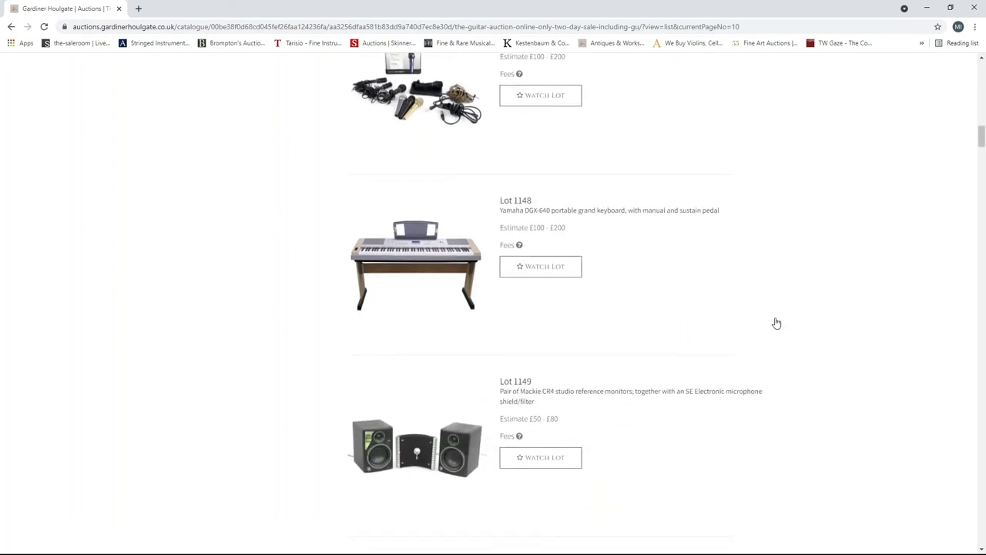
scroll(down, 3)
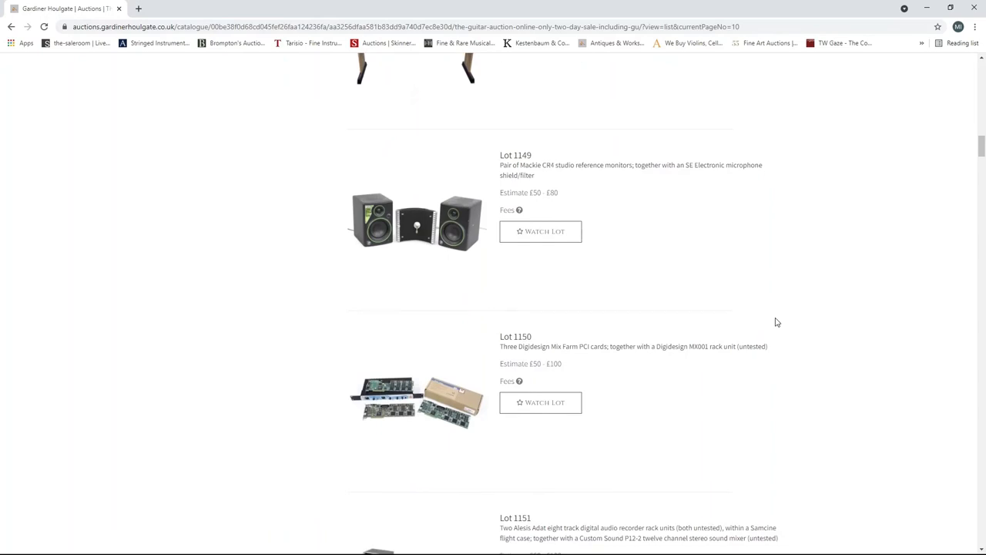
scroll(down, 3)
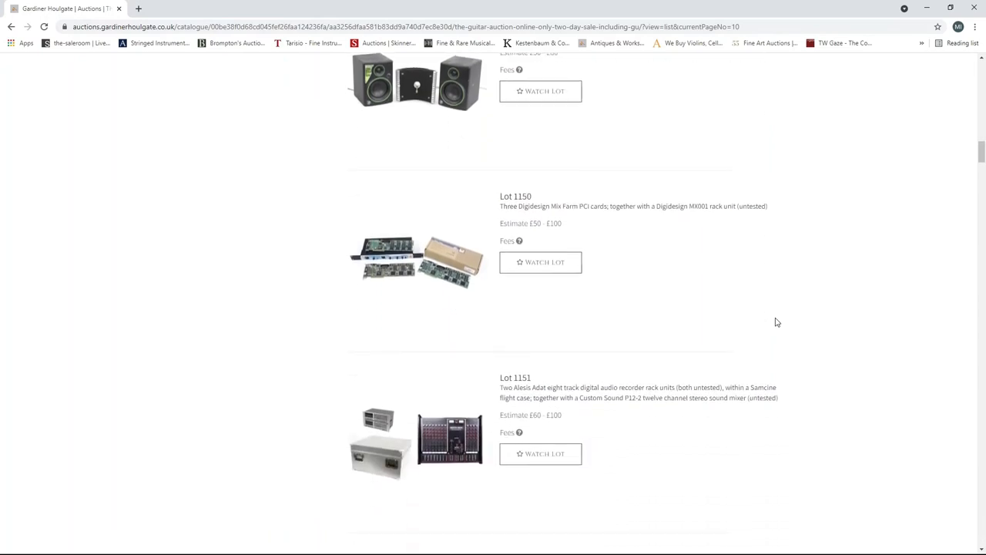
scroll(down, 3)
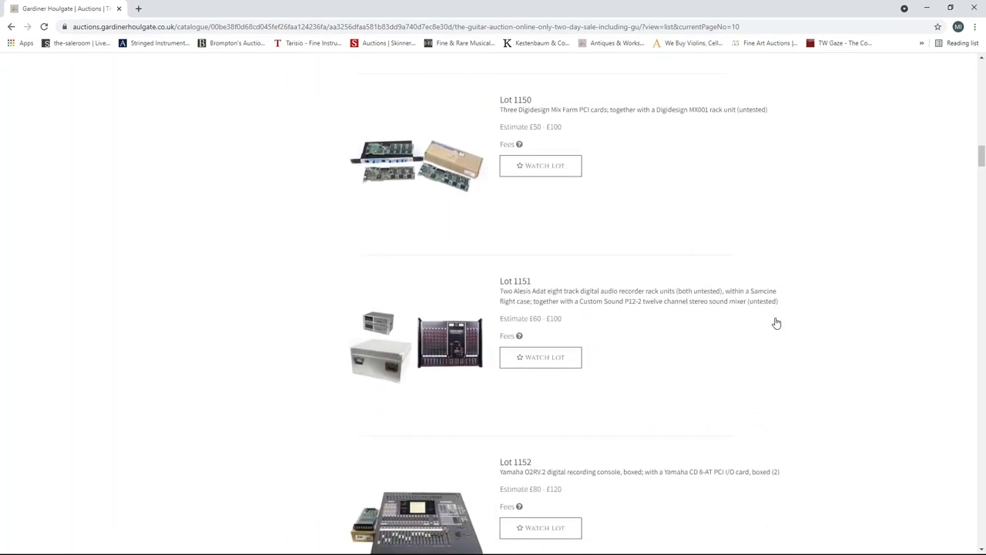
scroll(down, 3)
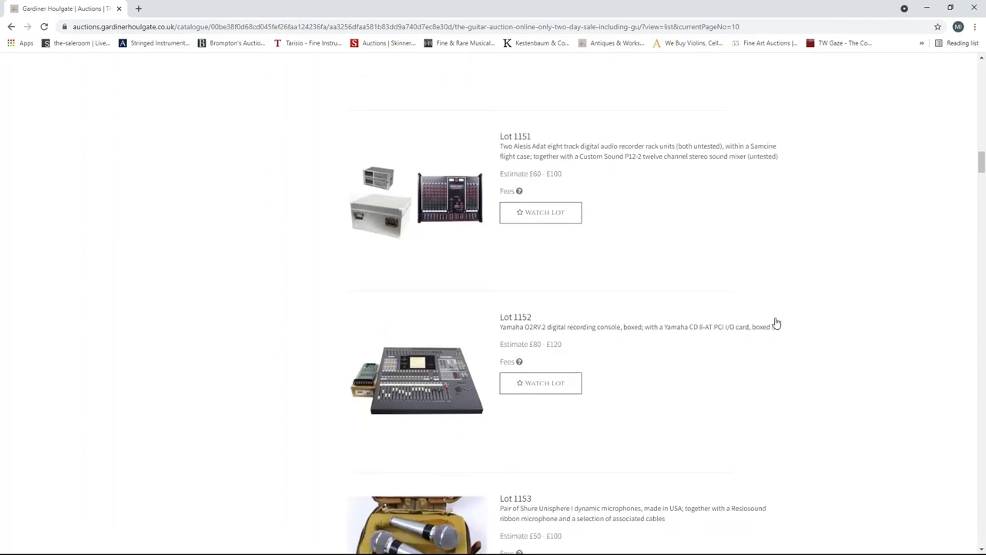
scroll(down, 3)
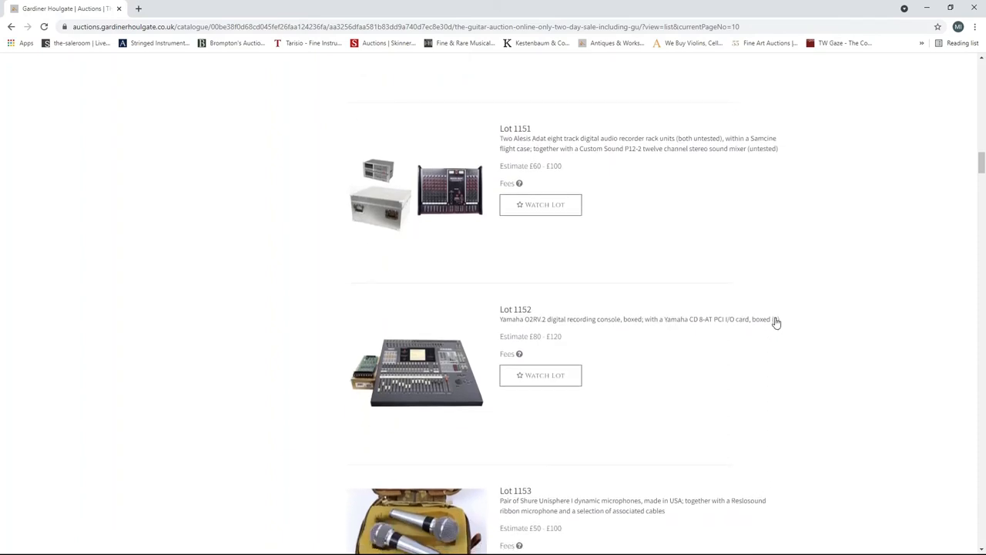
scroll(down, 3)
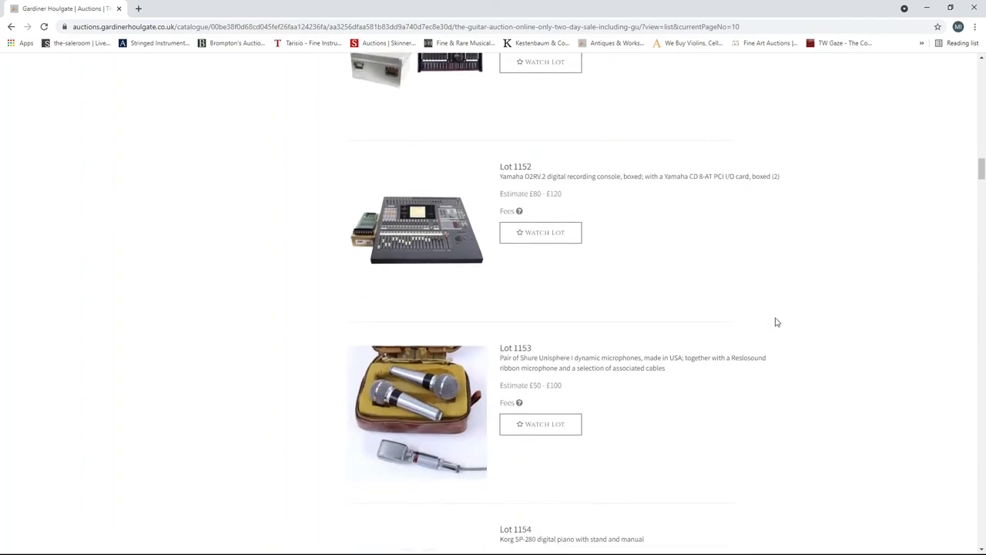
scroll(down, 3)
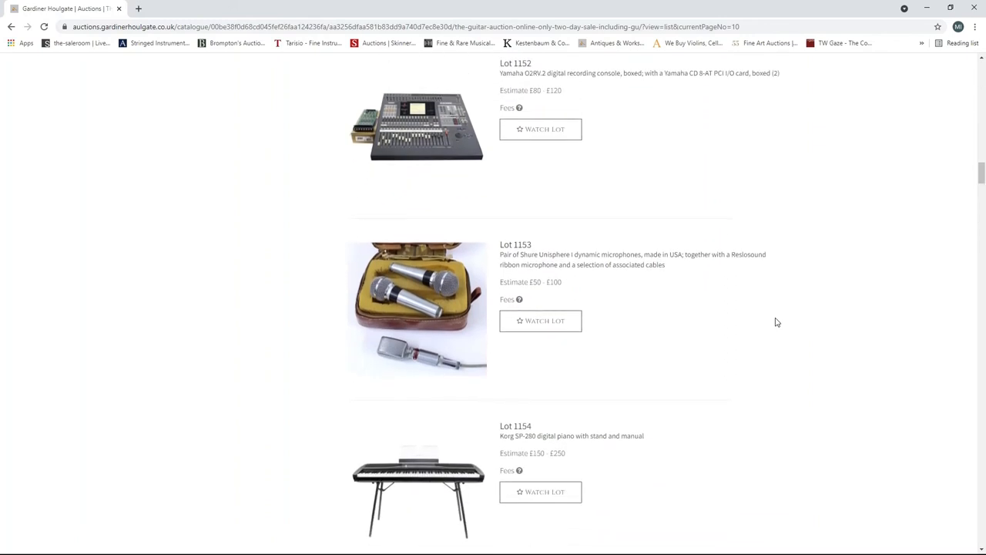
scroll(down, 3)
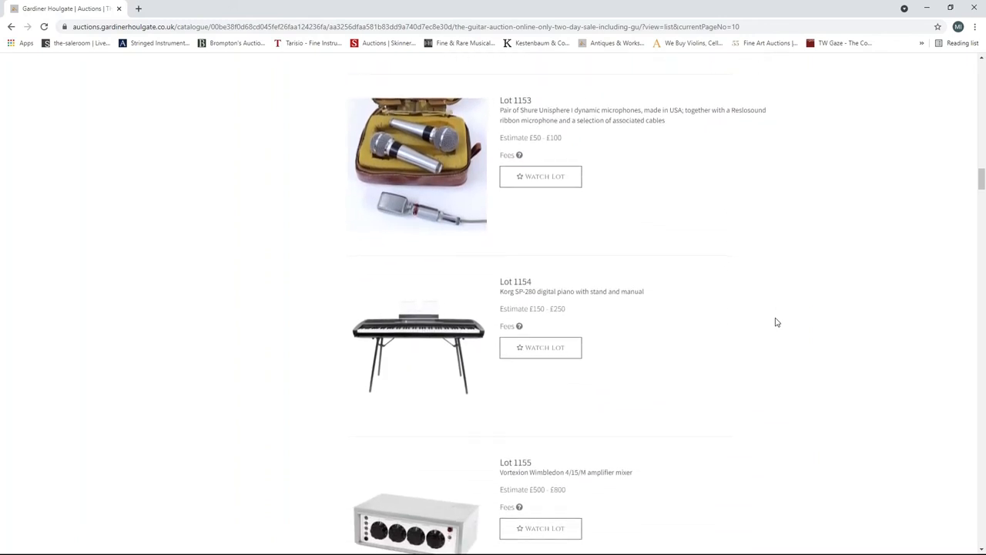
scroll(down, 3)
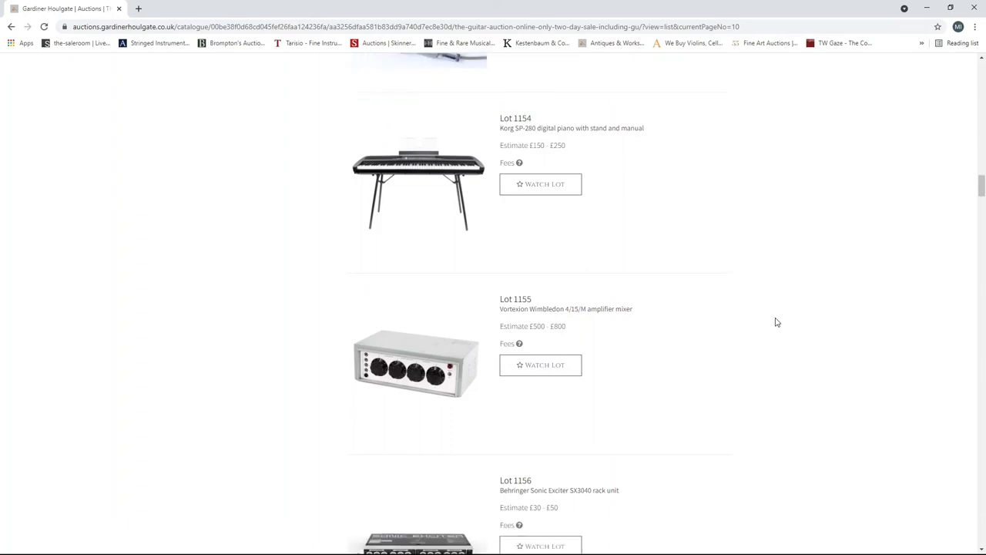
scroll(down, 3)
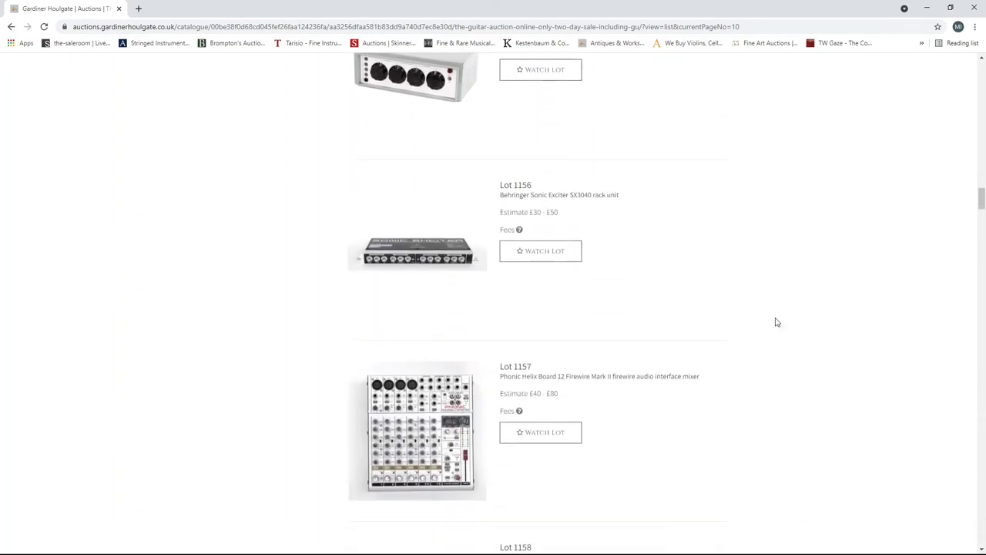
scroll(down, 3)
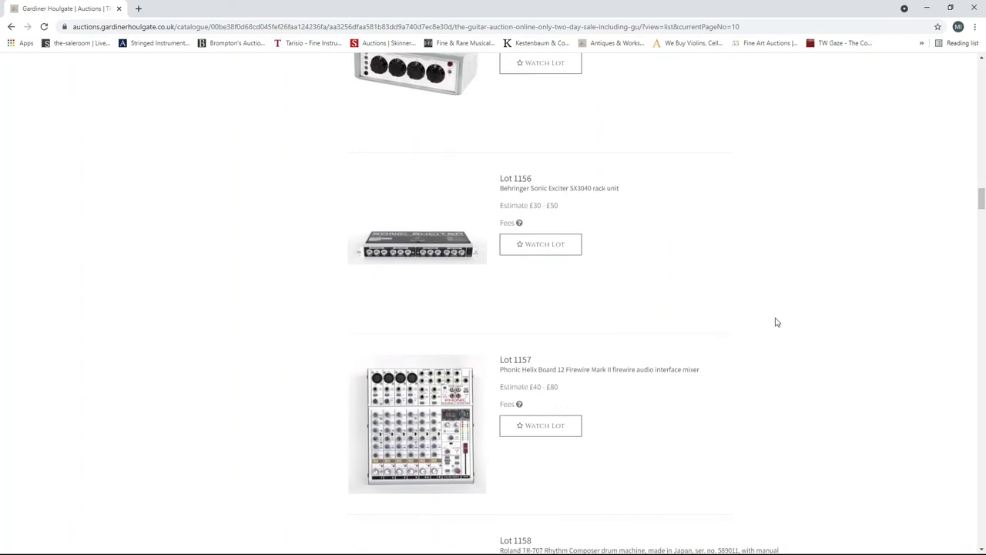
scroll(down, 3)
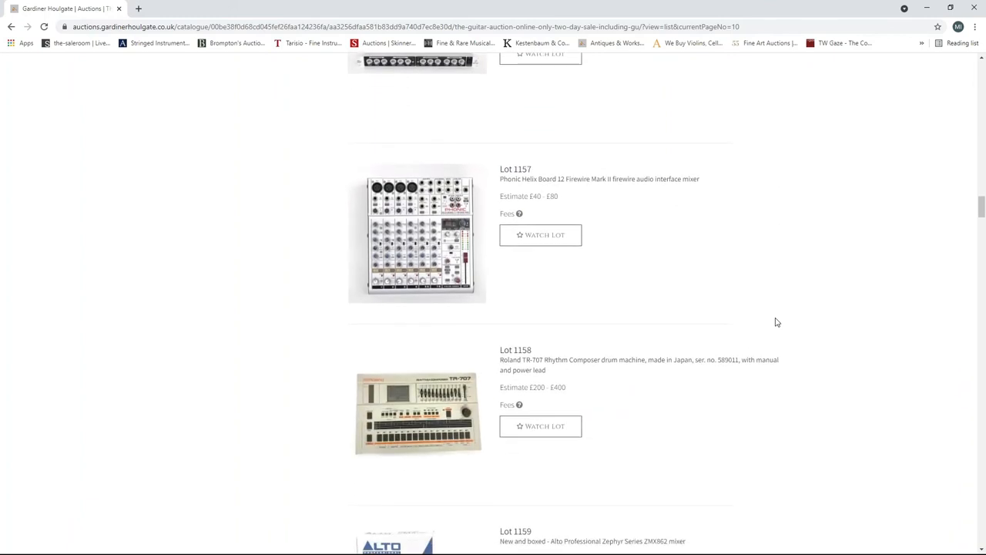
scroll(down, 3)
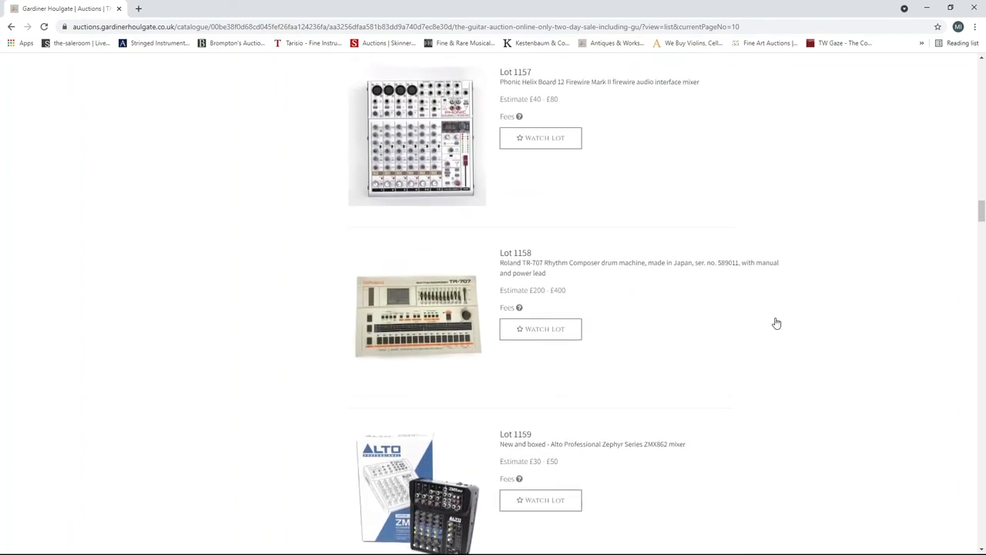
scroll(down, 3)
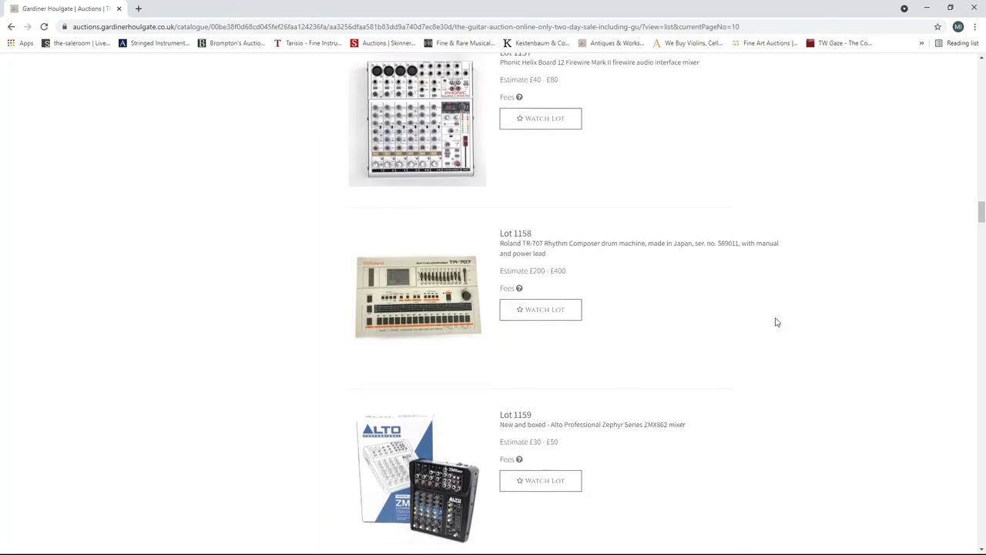
scroll(down, 3)
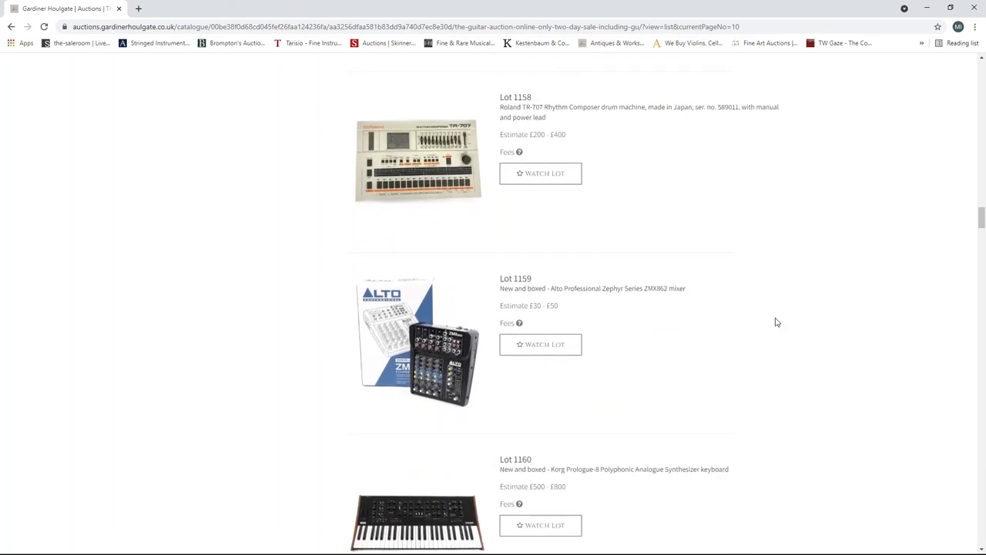
scroll(down, 3)
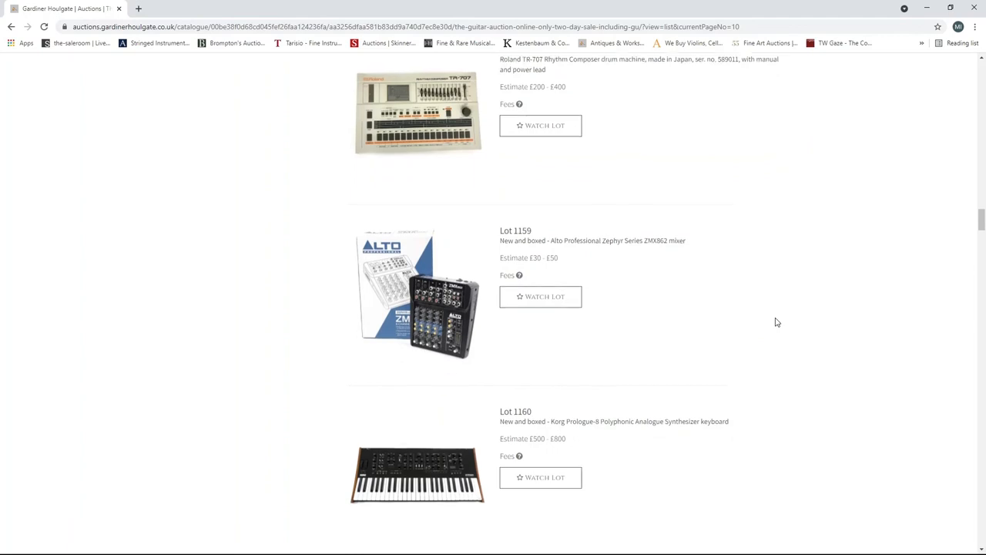
scroll(down, 3)
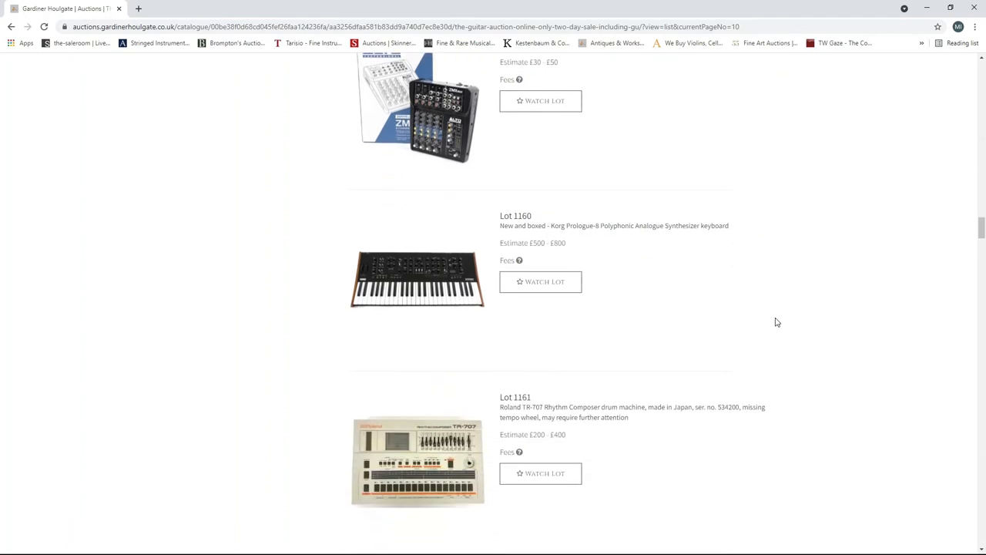
mouse_move(791, 353)
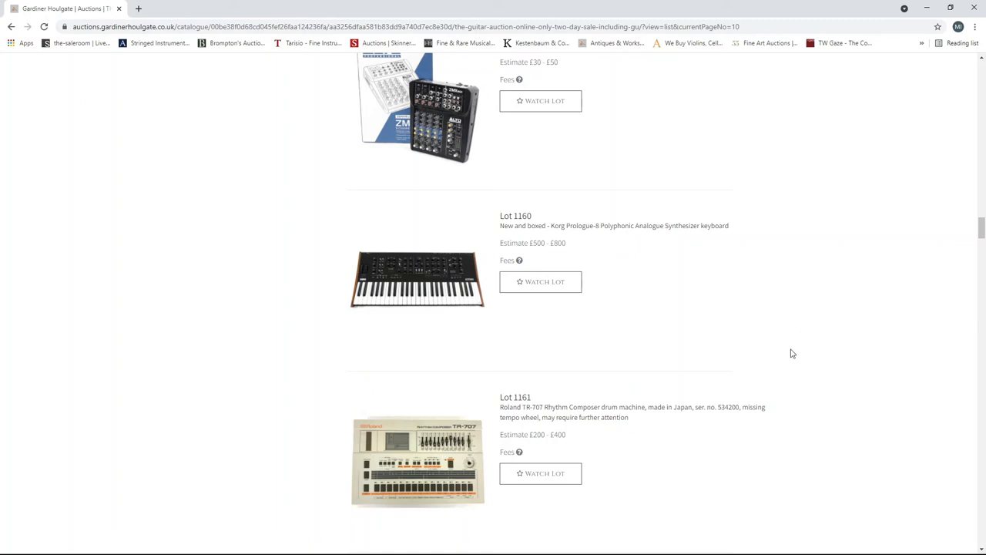
- Scroll page 10 down to Lots 1175–1176, the Dali Spektor 2 speakers and Ensoniq SQ1
scroll(down, 3)
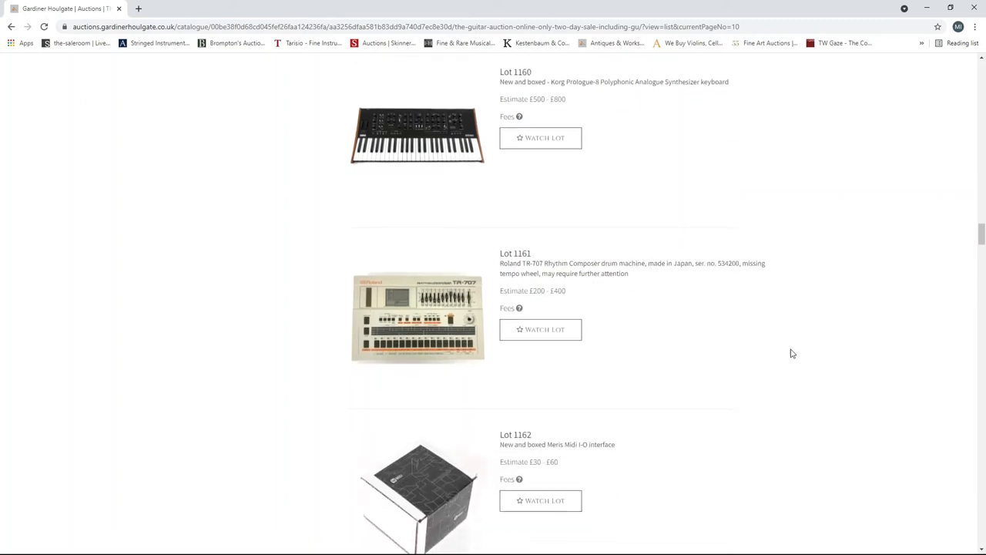
scroll(down, 3)
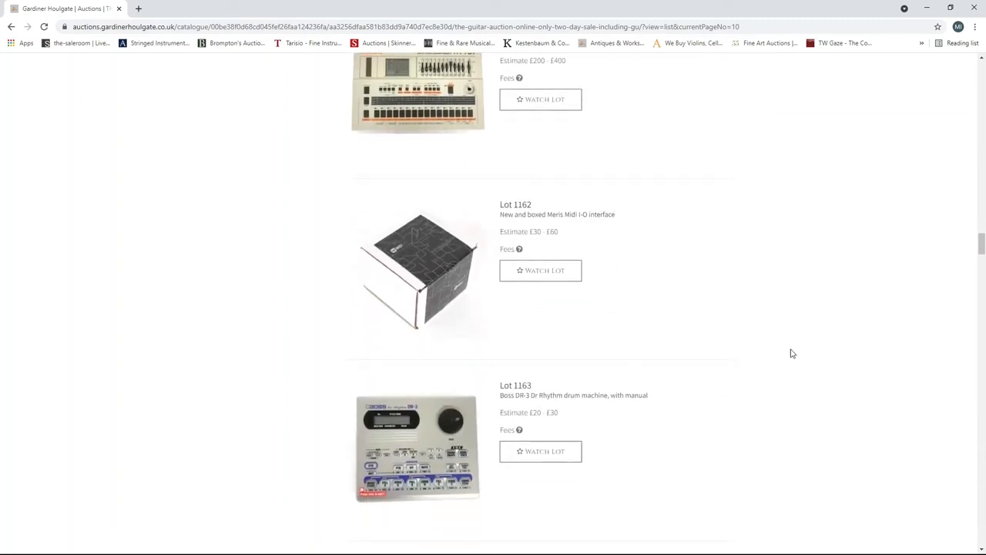
scroll(down, 3)
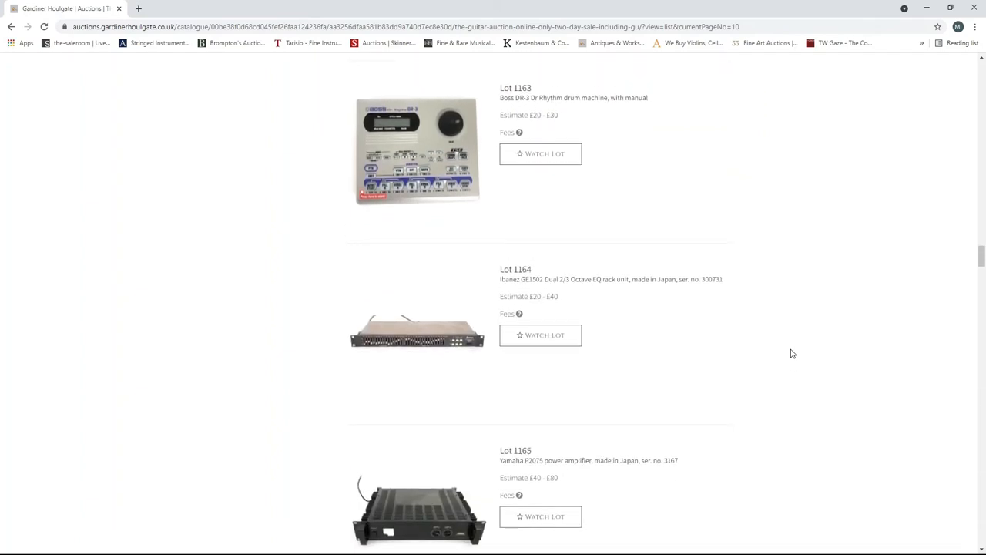
scroll(down, 3)
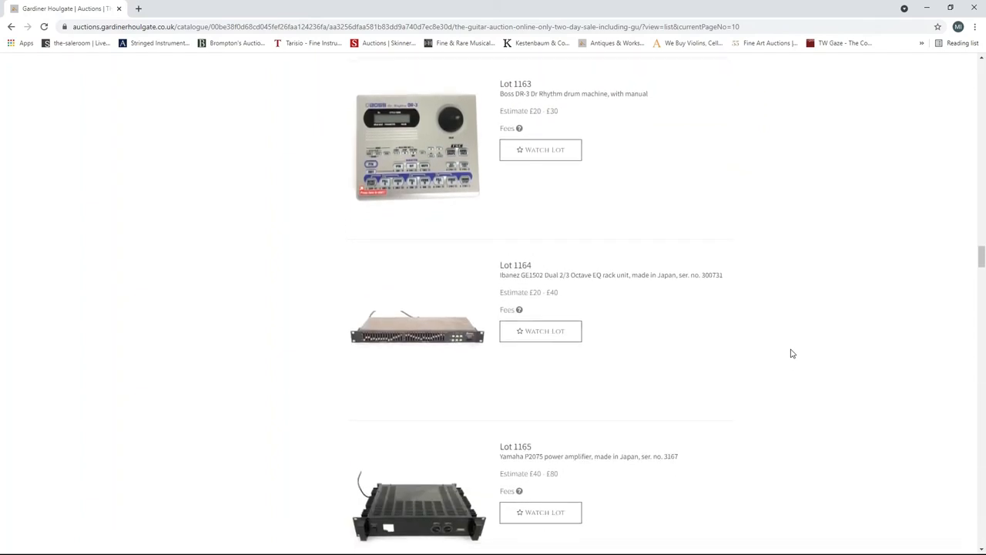
scroll(down, 3)
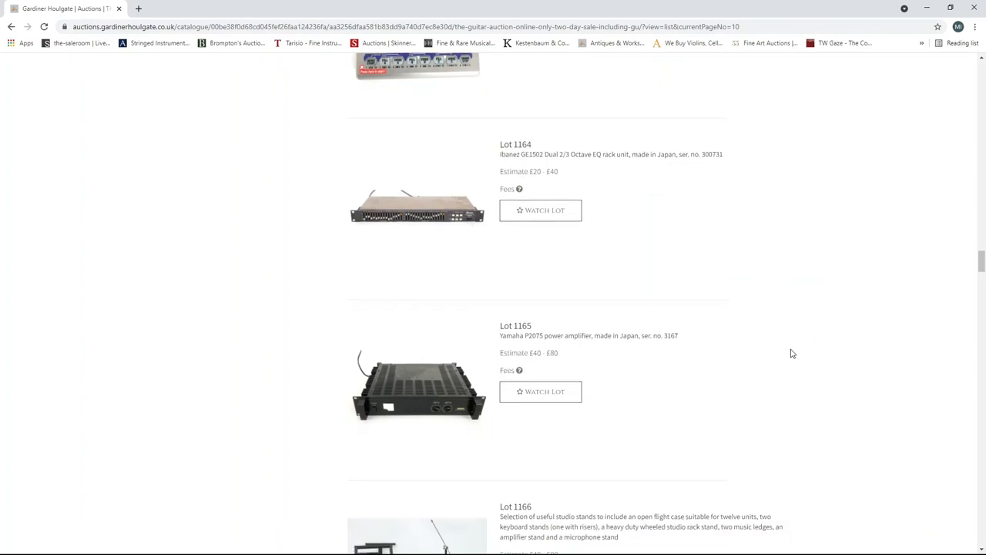
scroll(down, 3)
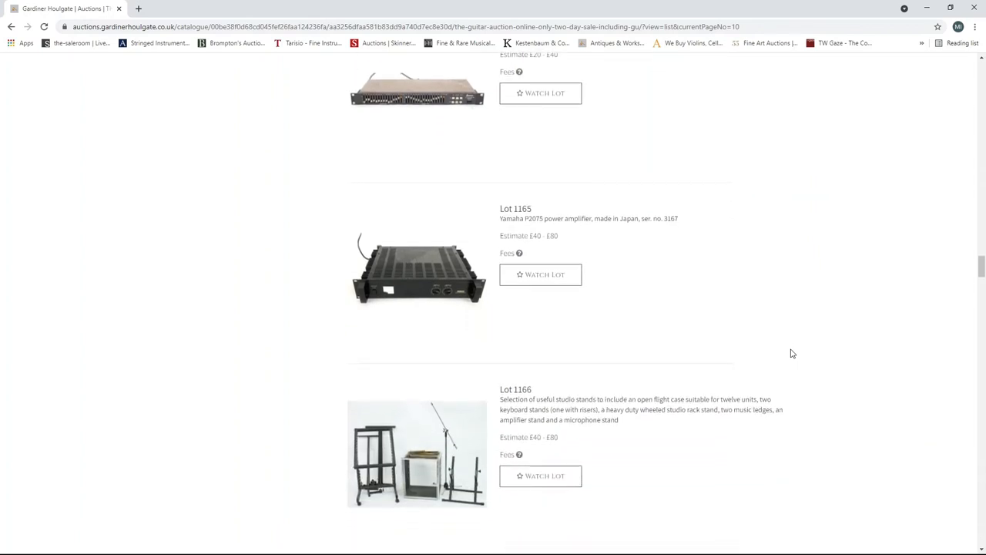
scroll(down, 3)
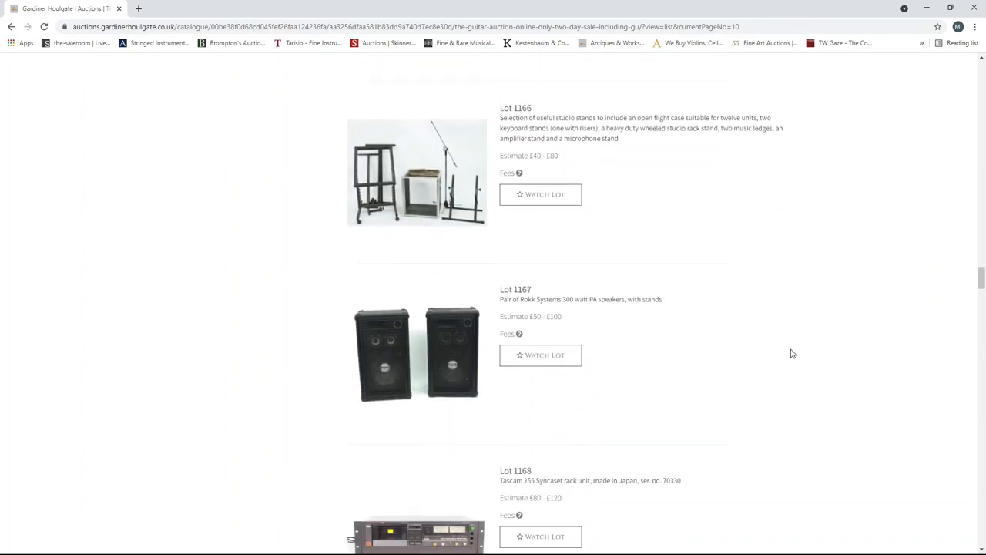
scroll(down, 3)
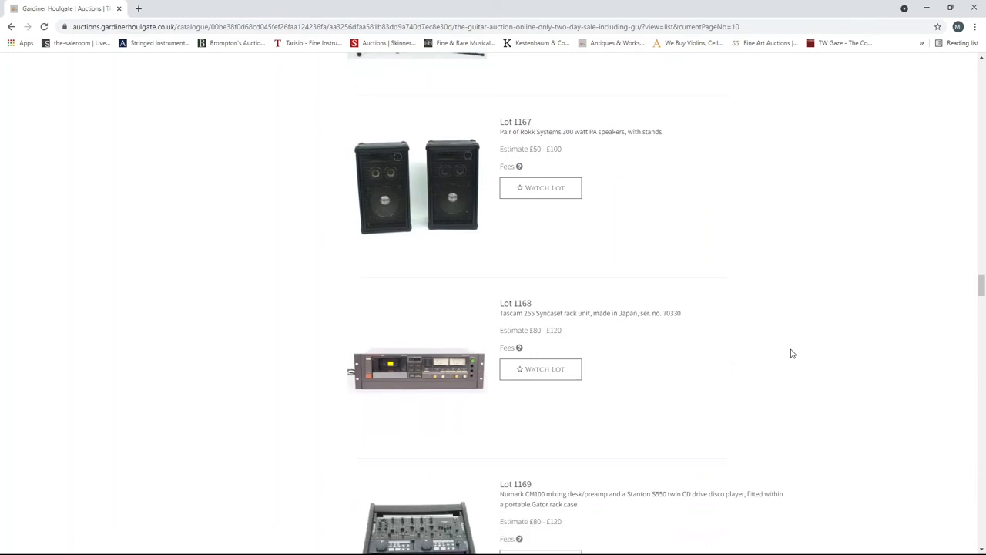
scroll(down, 3)
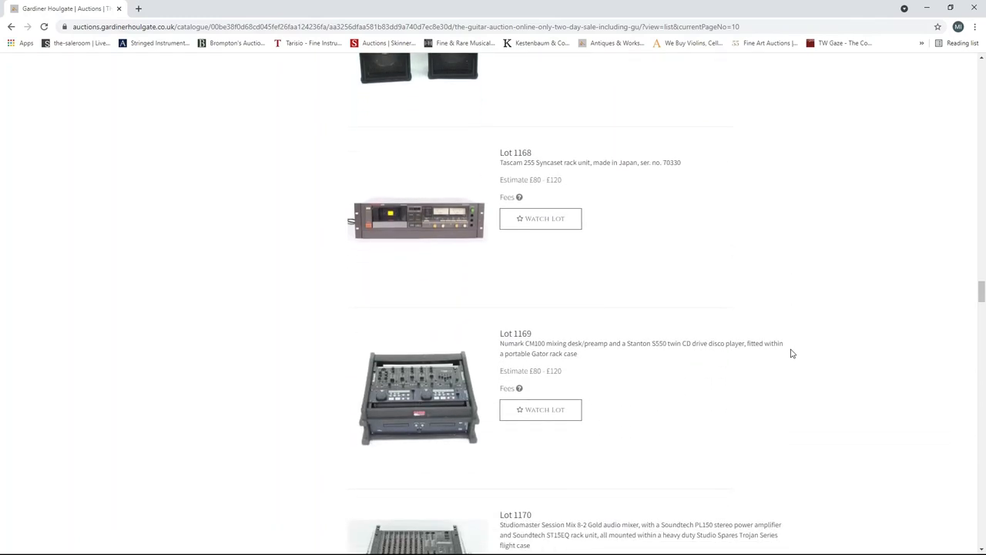
scroll(down, 3)
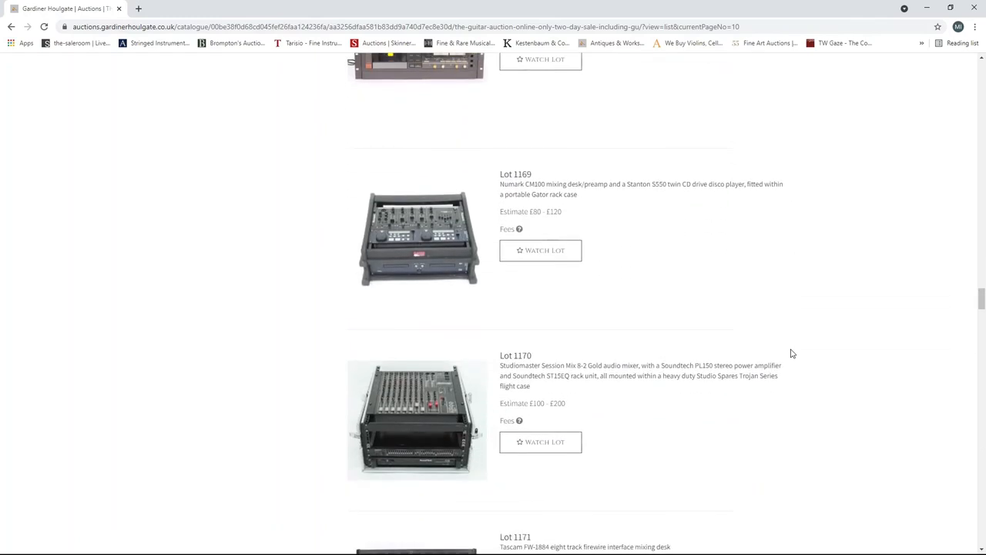
scroll(down, 3)
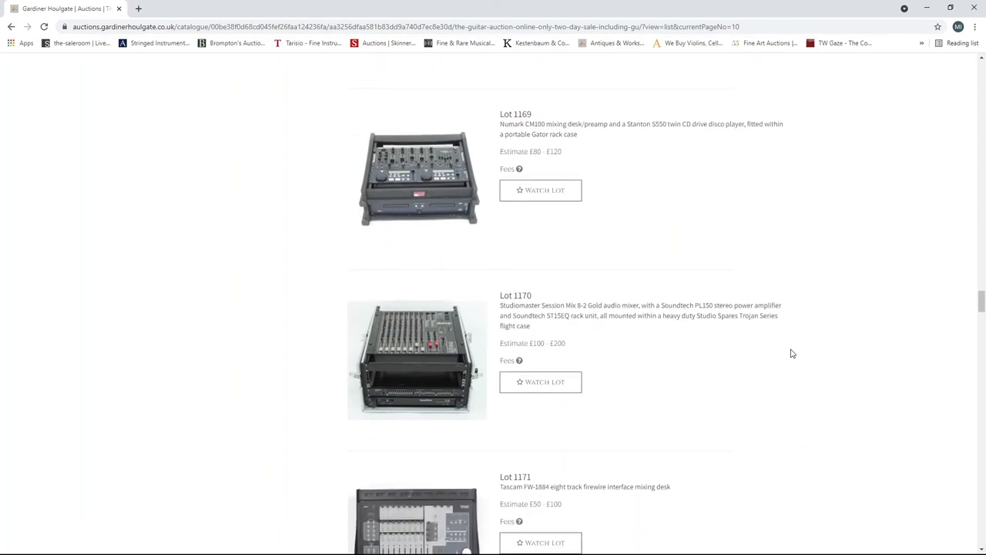
scroll(down, 3)
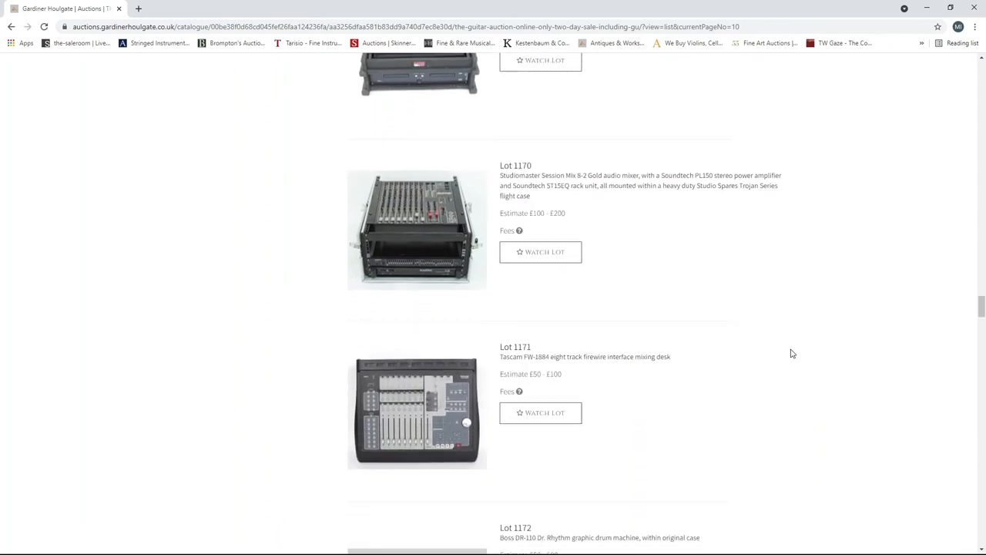
scroll(down, 3)
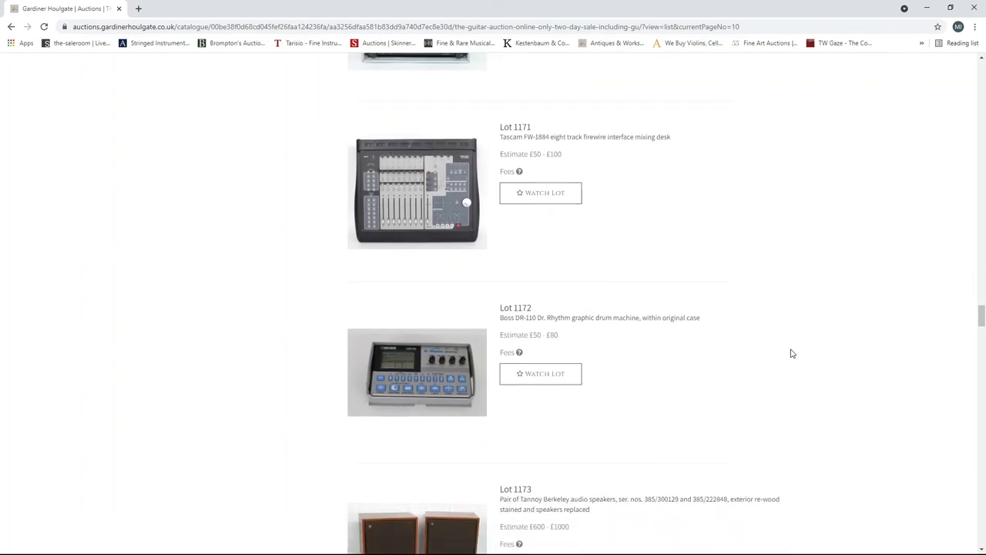
scroll(down, 3)
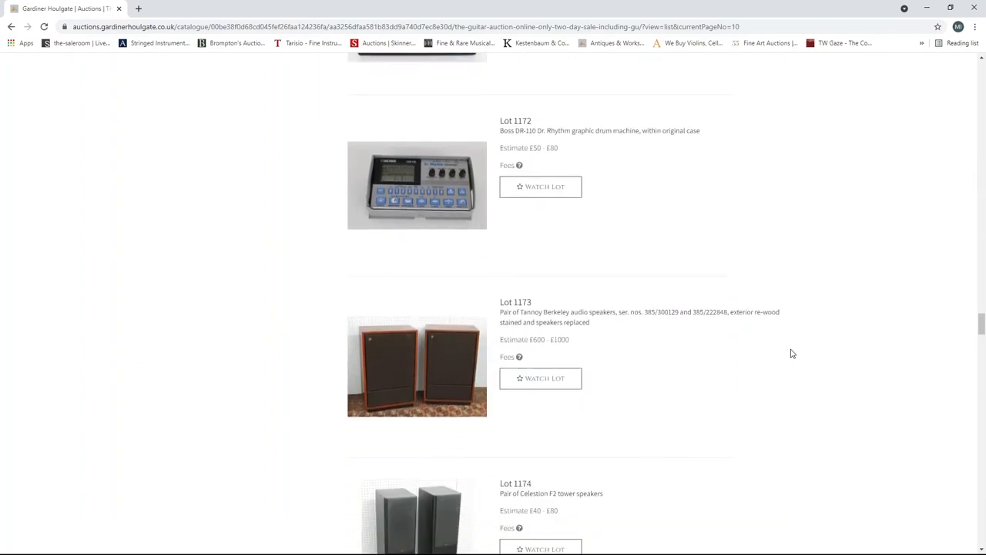
scroll(down, 3)
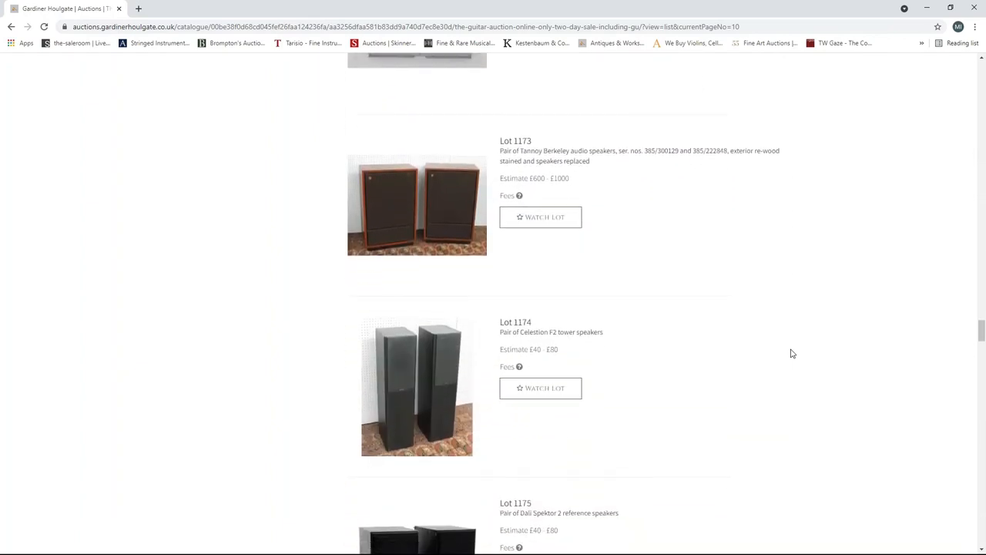
scroll(down, 3)
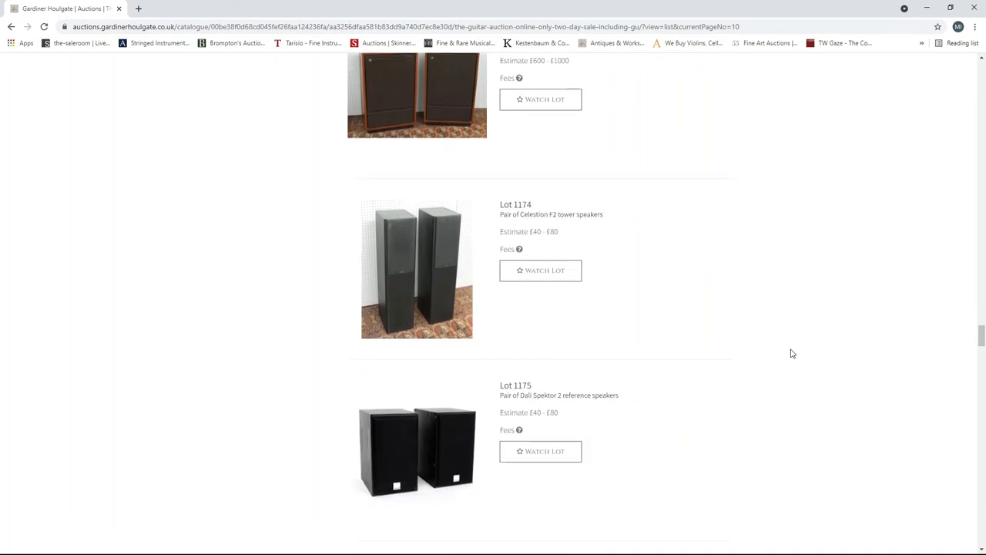
scroll(down, 3)
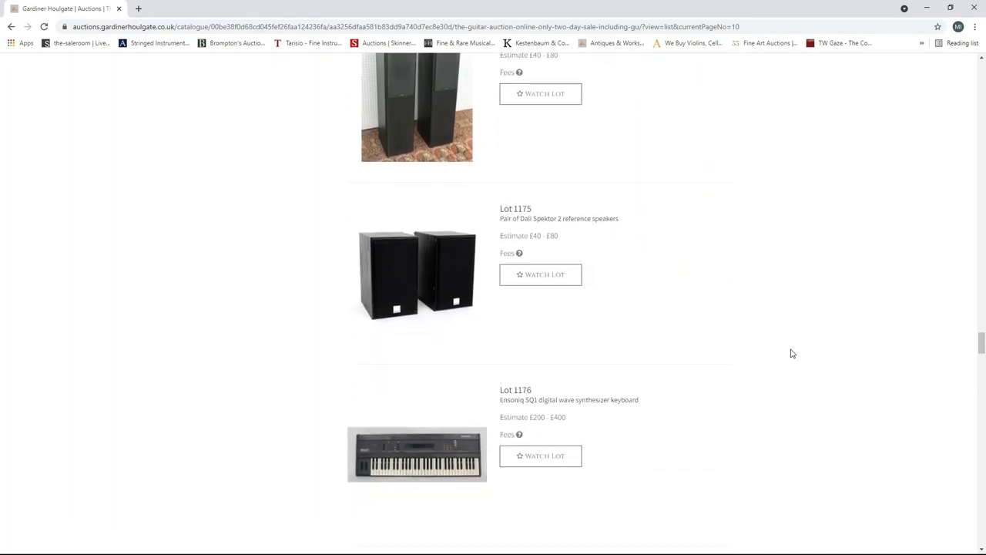
- Scroll page 10 to its end at Lot 1199A, the Tascam DM-24 mixer, and the pagination bar
scroll(down, 3)
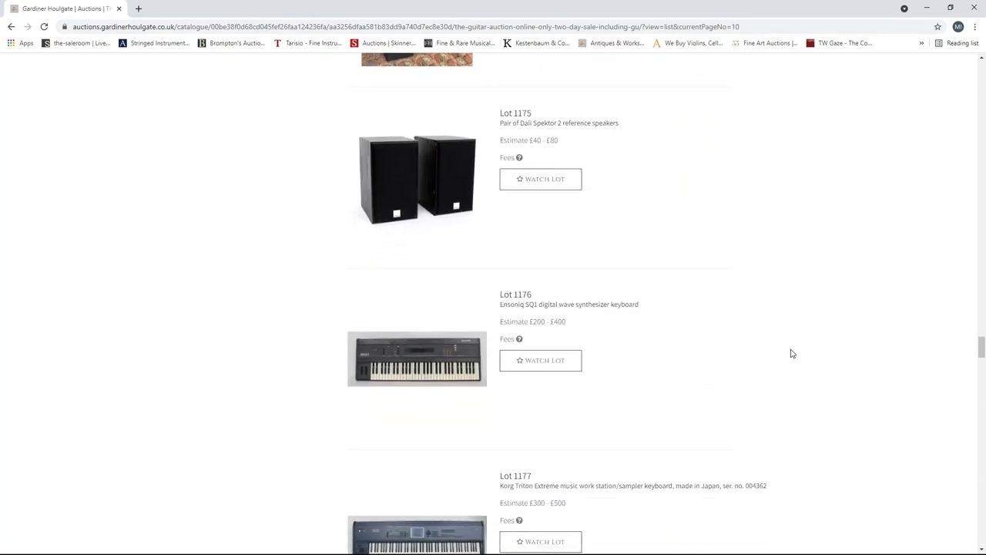
scroll(down, 3)
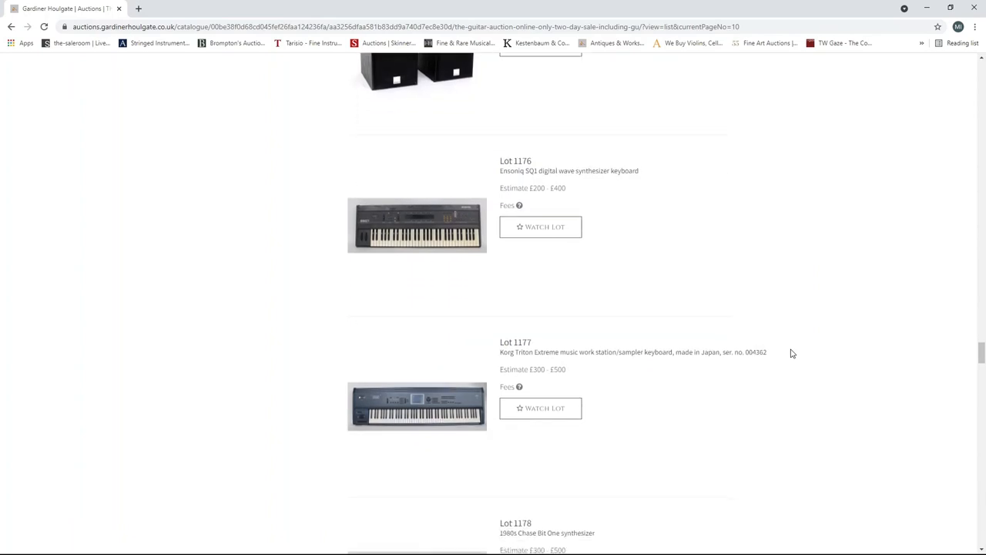
scroll(down, 3)
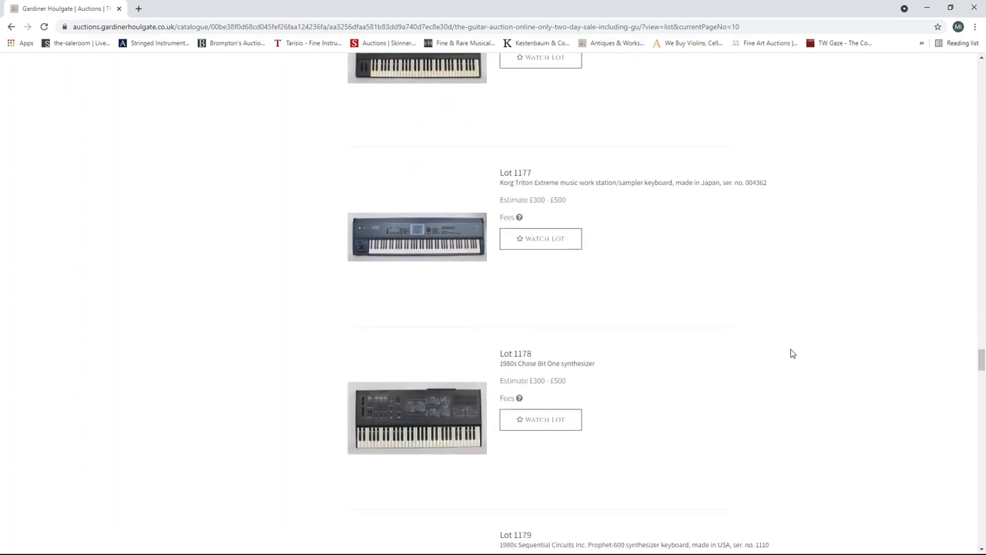
scroll(down, 3)
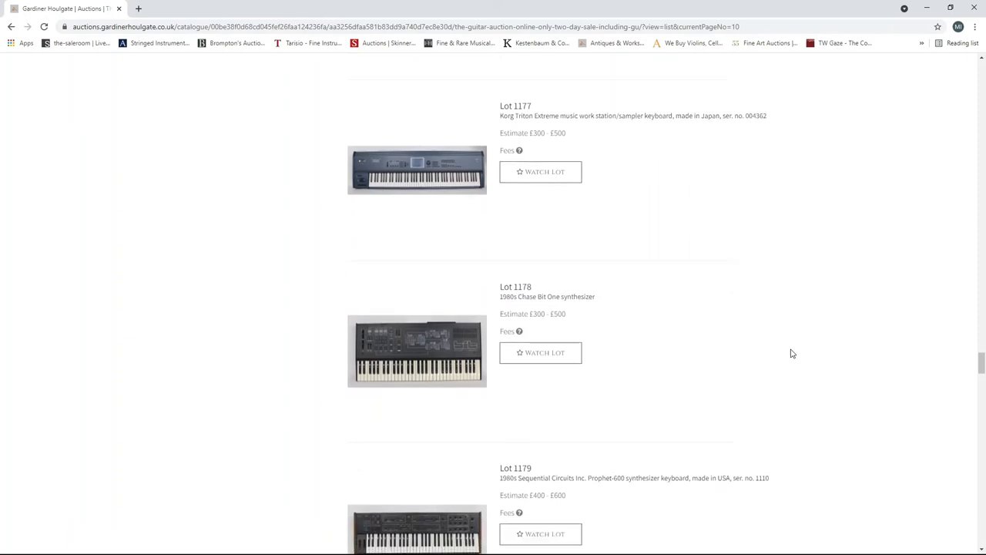
scroll(down, 3)
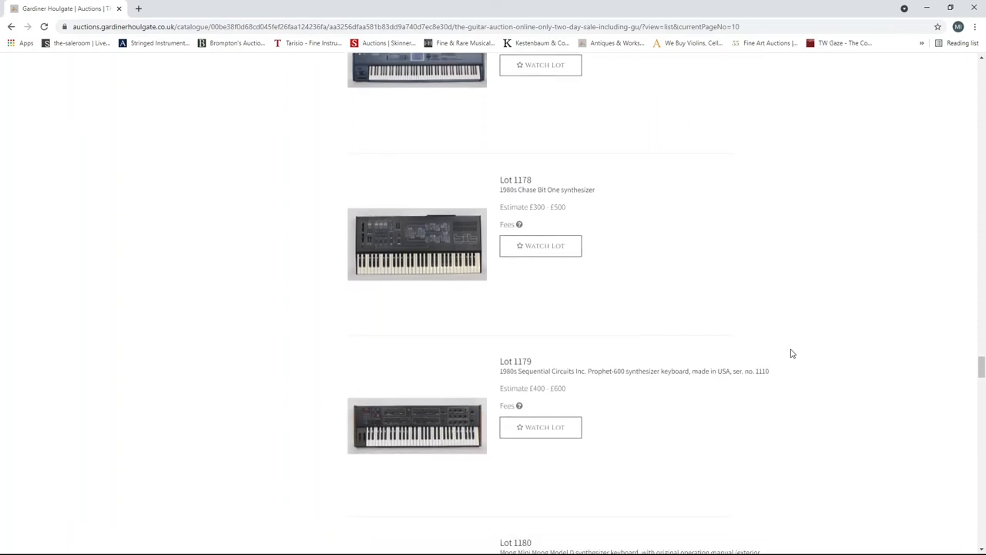
scroll(down, 3)
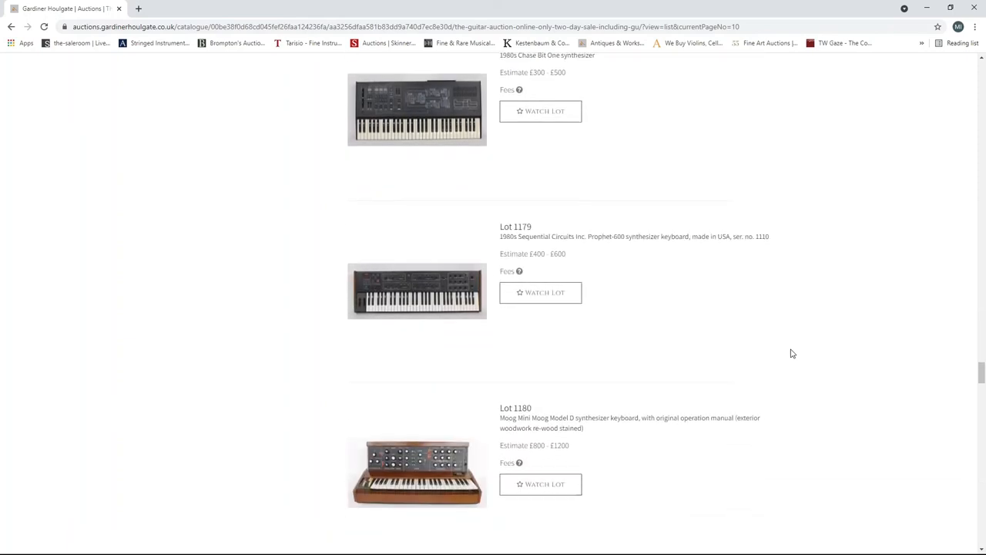
scroll(down, 3)
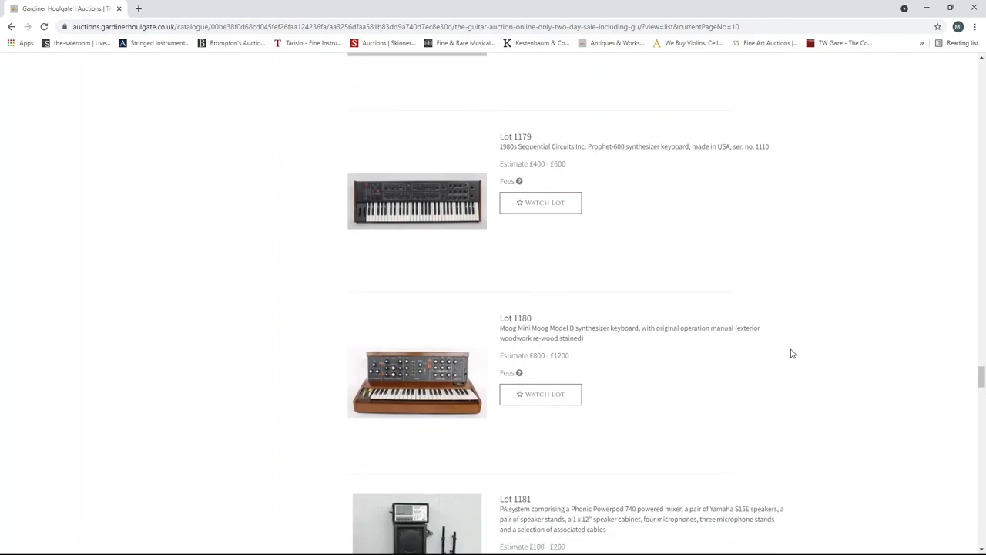
scroll(down, 3)
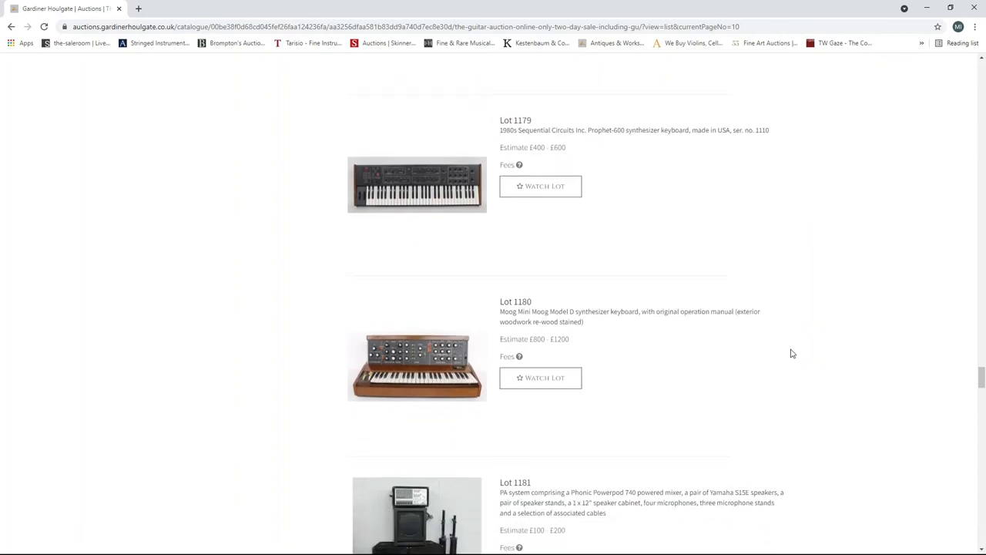
scroll(down, 3)
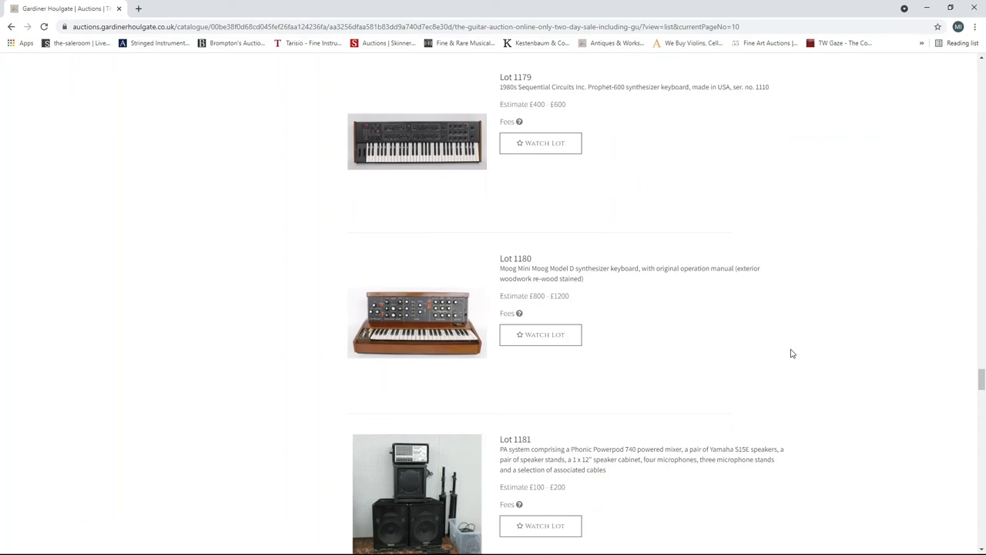
scroll(down, 3)
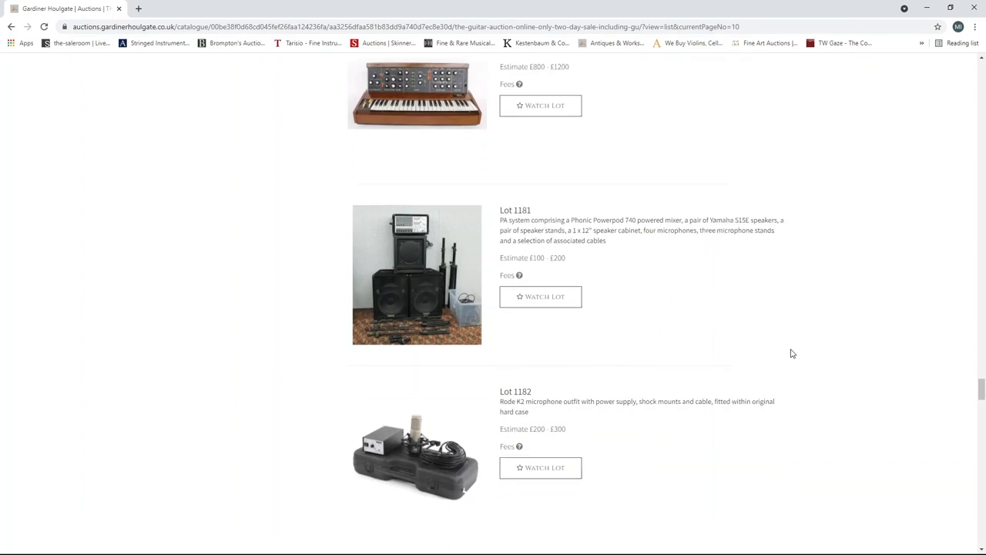
scroll(down, 3)
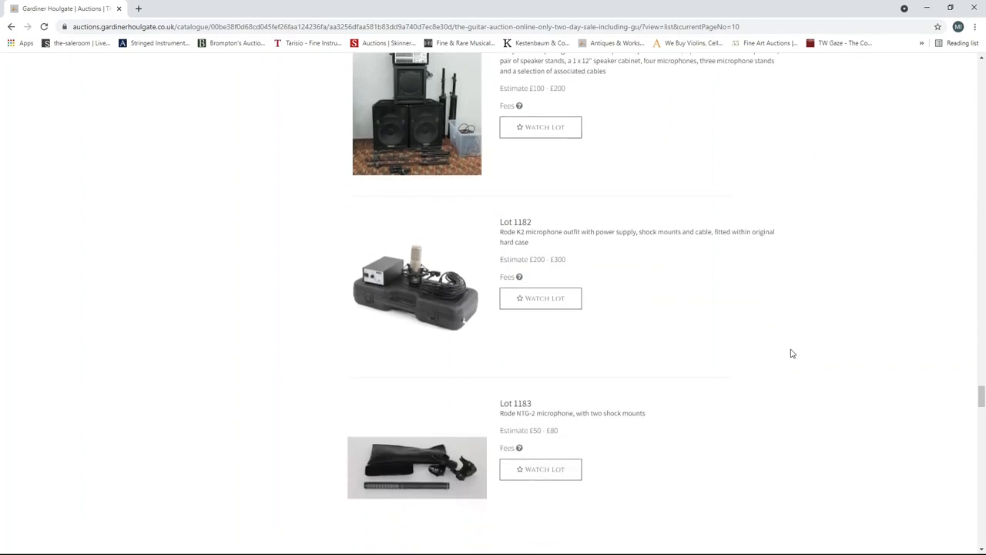
scroll(down, 3)
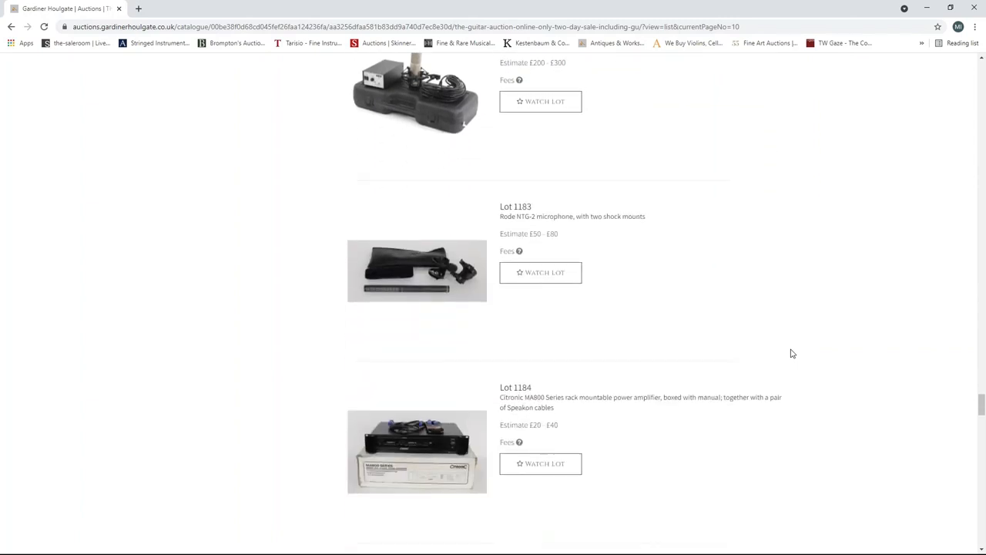
scroll(down, 3)
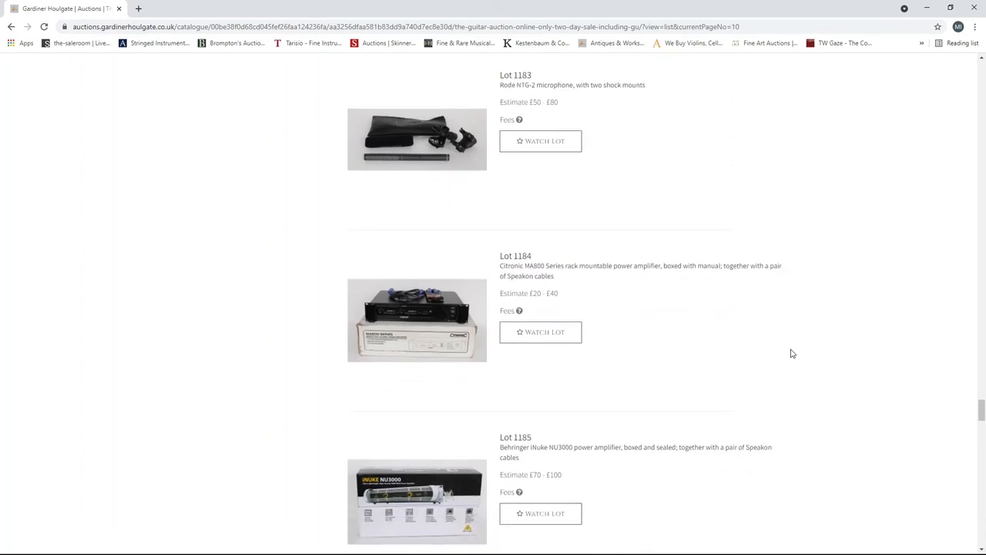
scroll(down, 3)
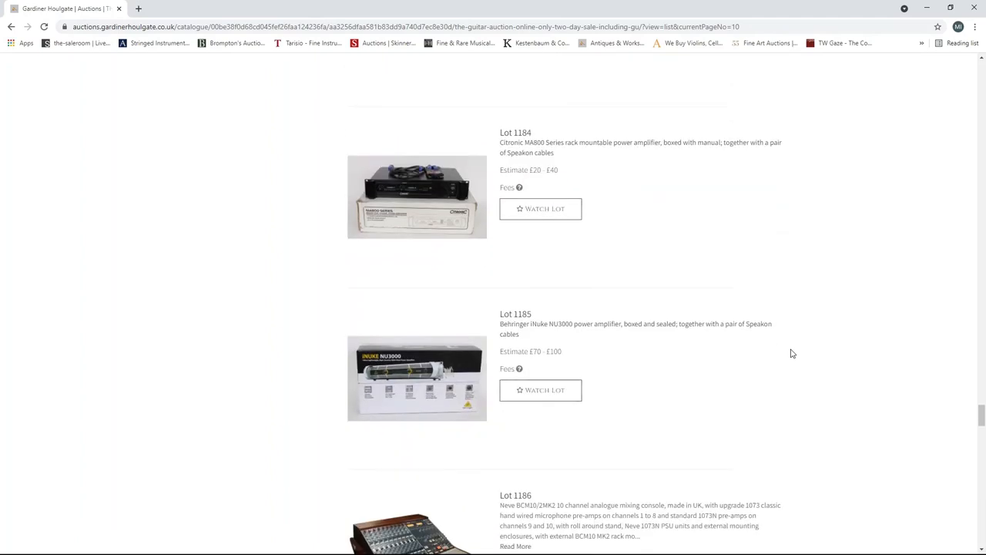
scroll(down, 3)
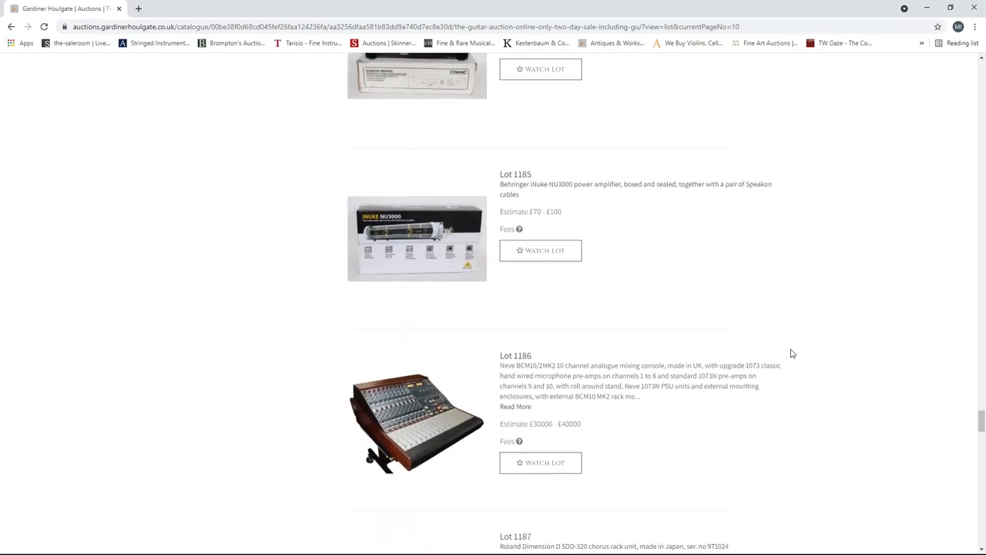
scroll(down, 3)
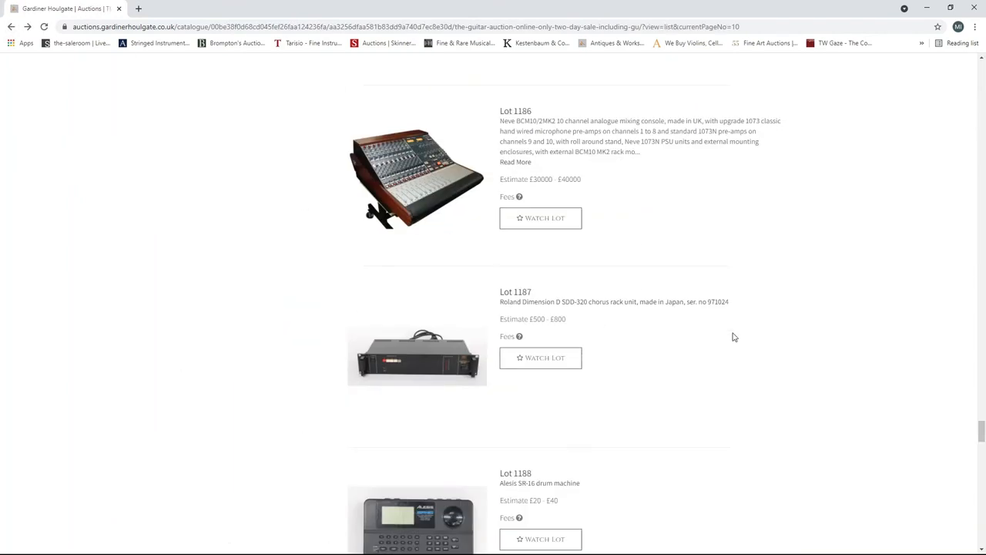
scroll(down, 3)
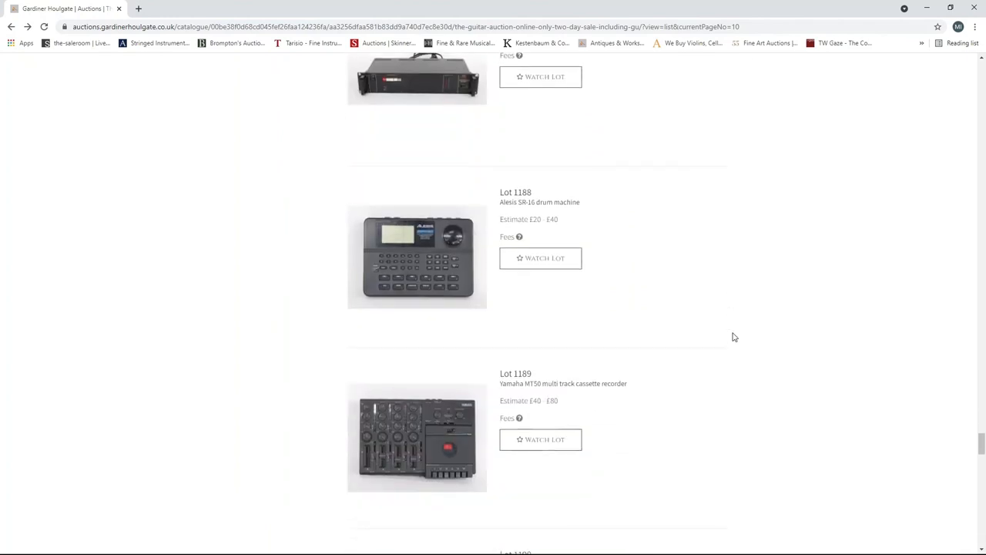
scroll(down, 3)
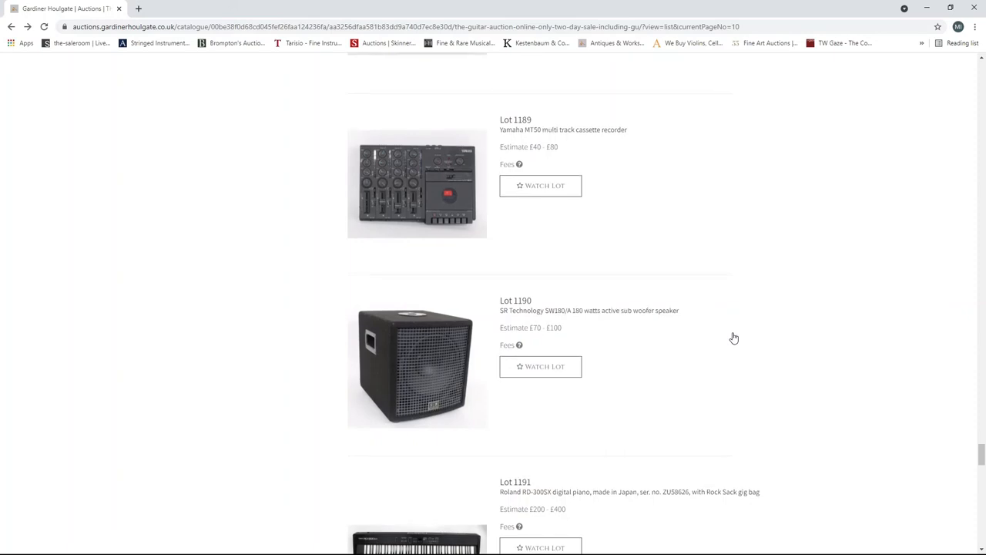
scroll(down, 3)
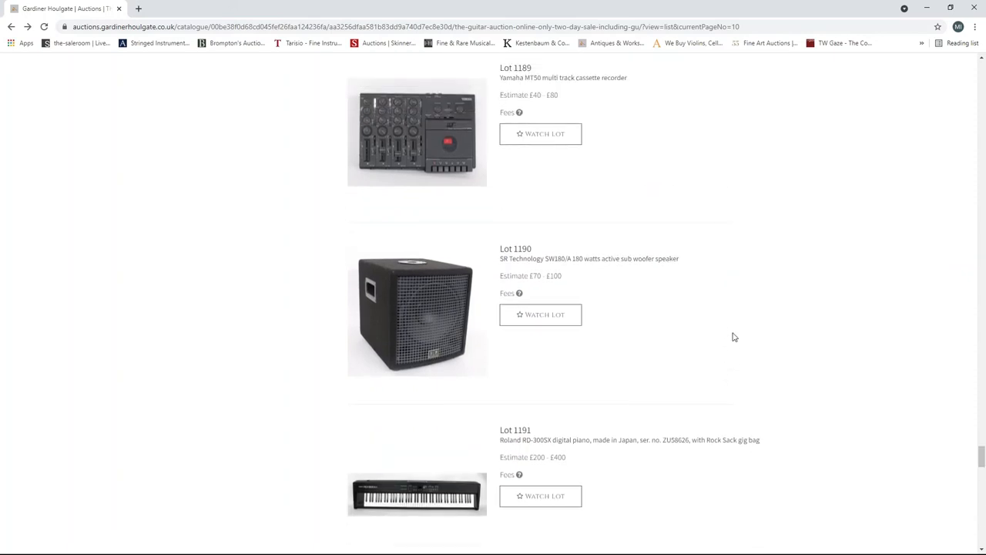
scroll(down, 3)
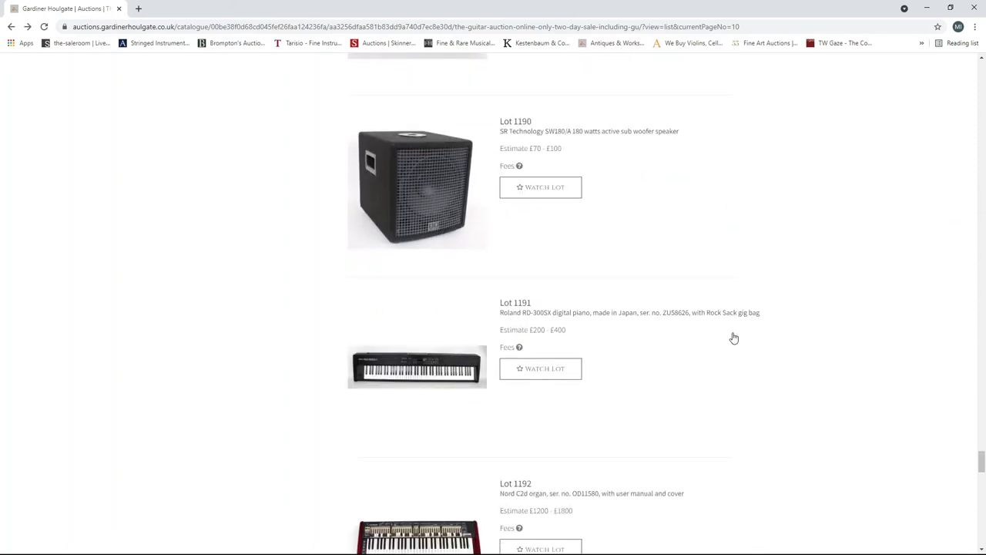
scroll(down, 3)
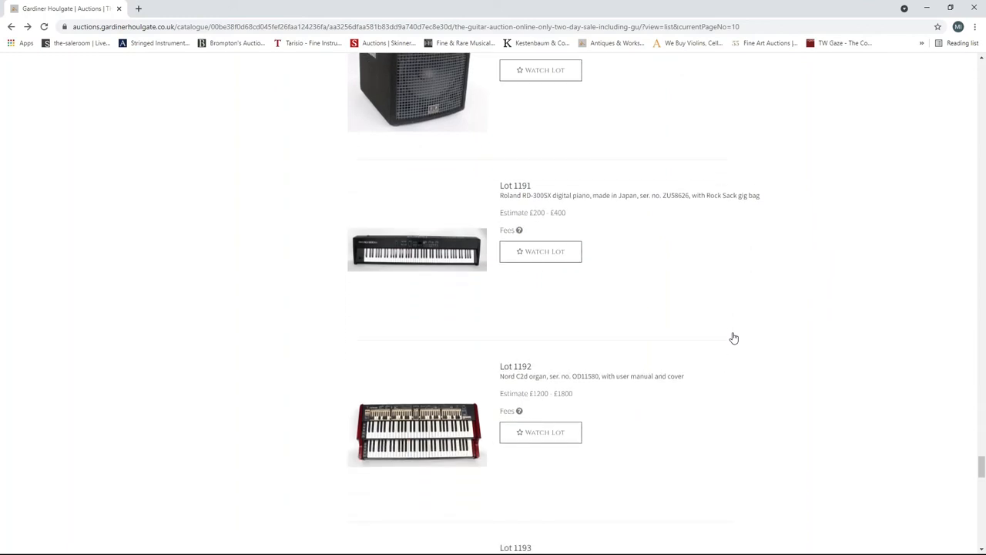
scroll(down, 3)
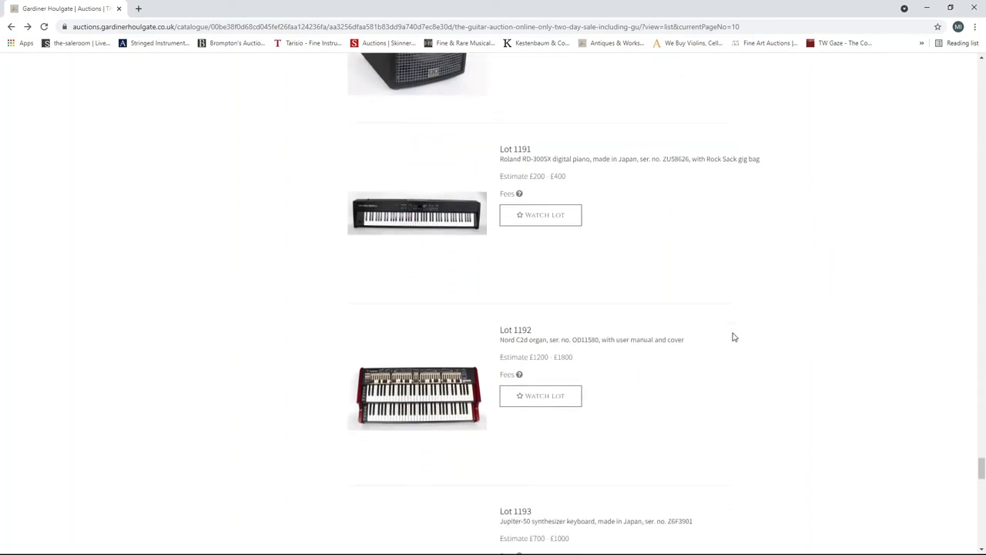
scroll(down, 3)
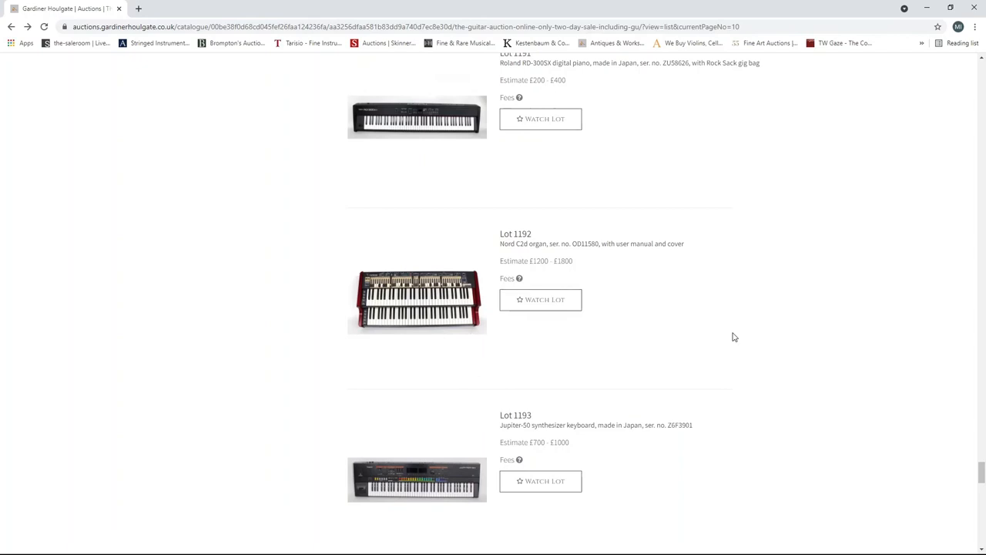
scroll(down, 3)
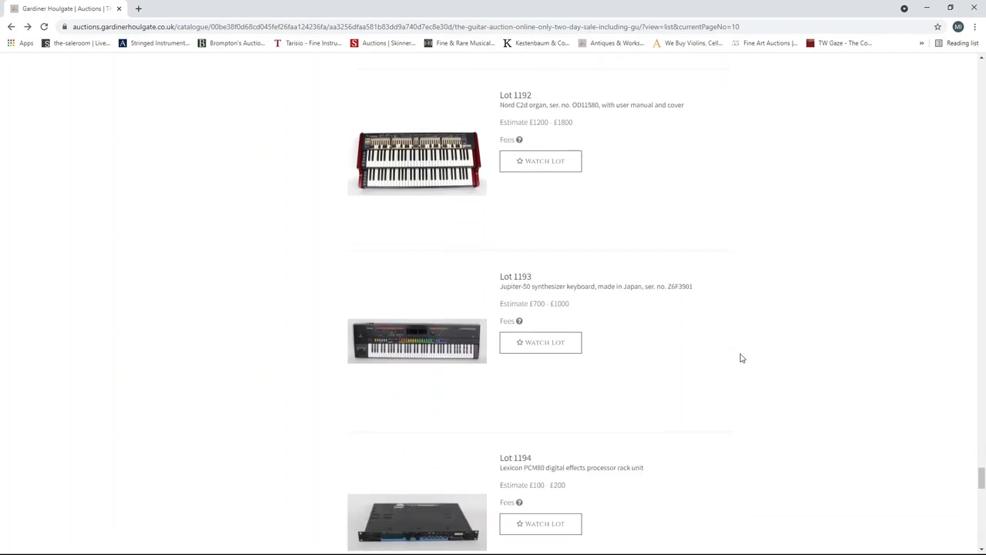
scroll(down, 3)
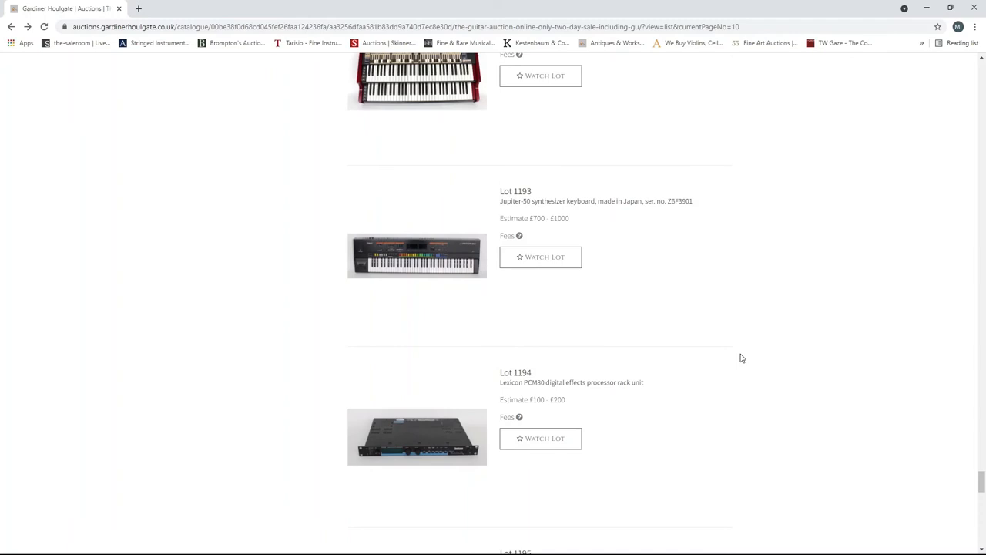
scroll(down, 3)
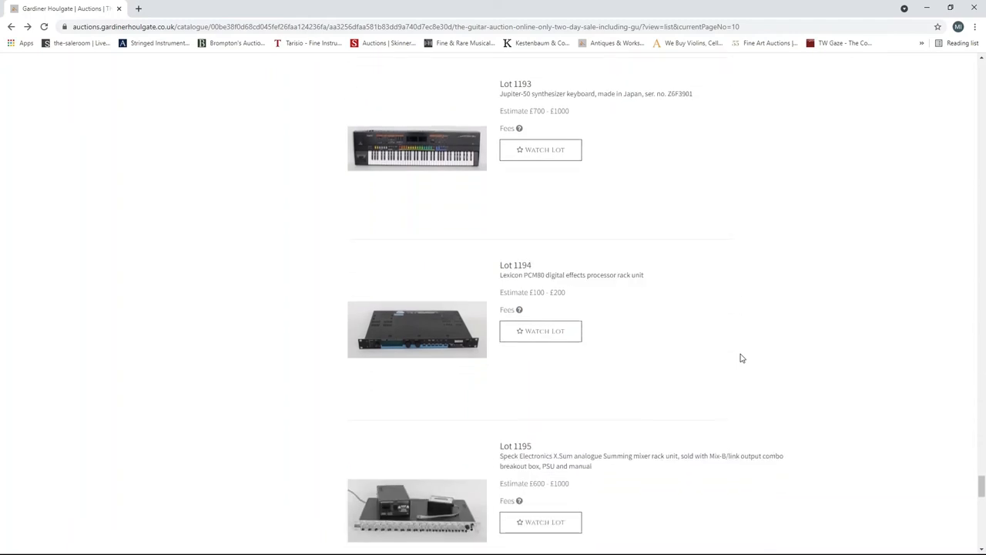
scroll(down, 3)
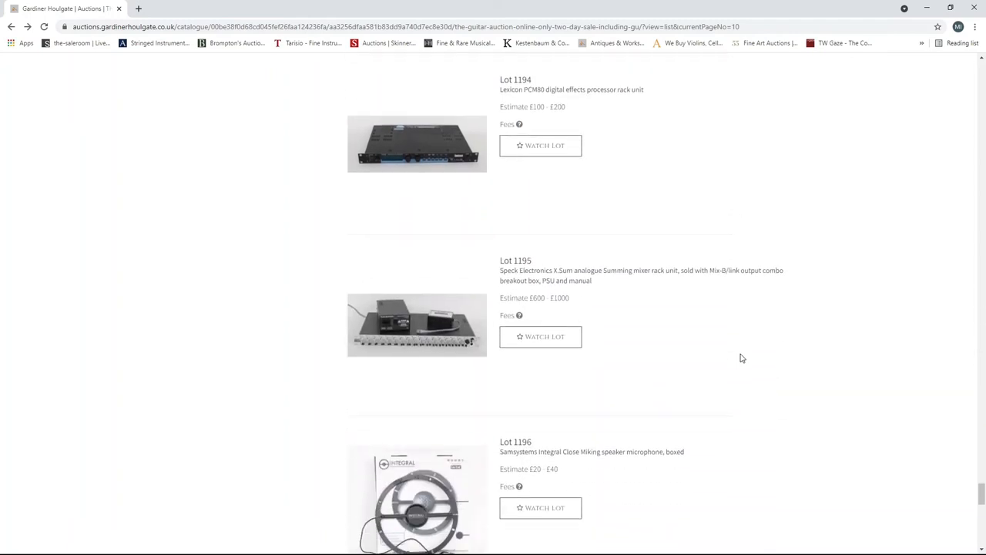
scroll(down, 3)
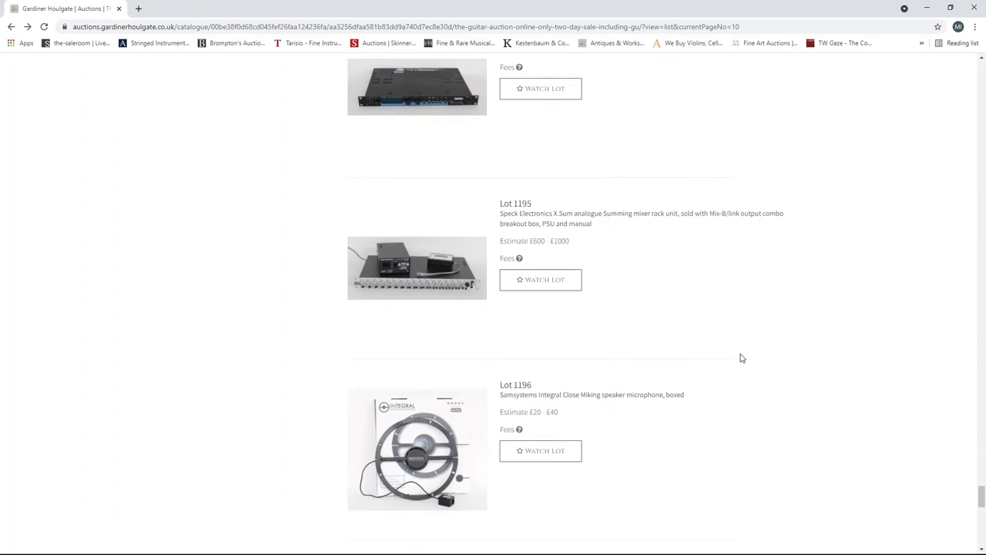
scroll(down, 3)
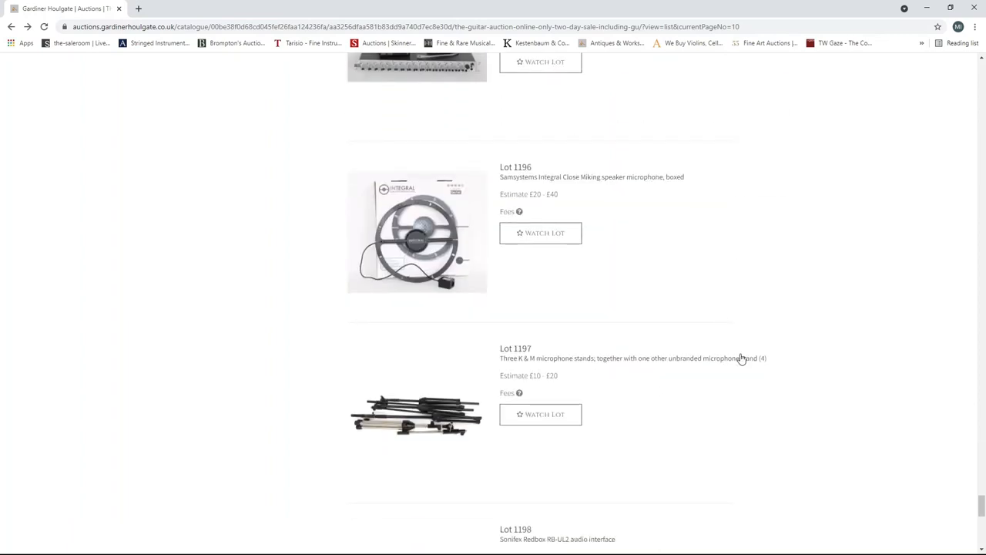
scroll(down, 3)
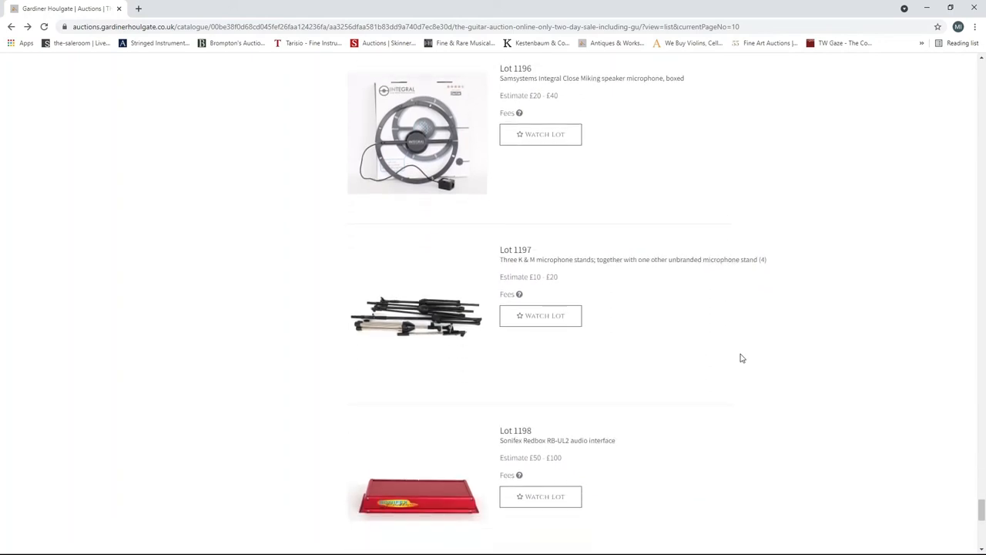
scroll(down, 3)
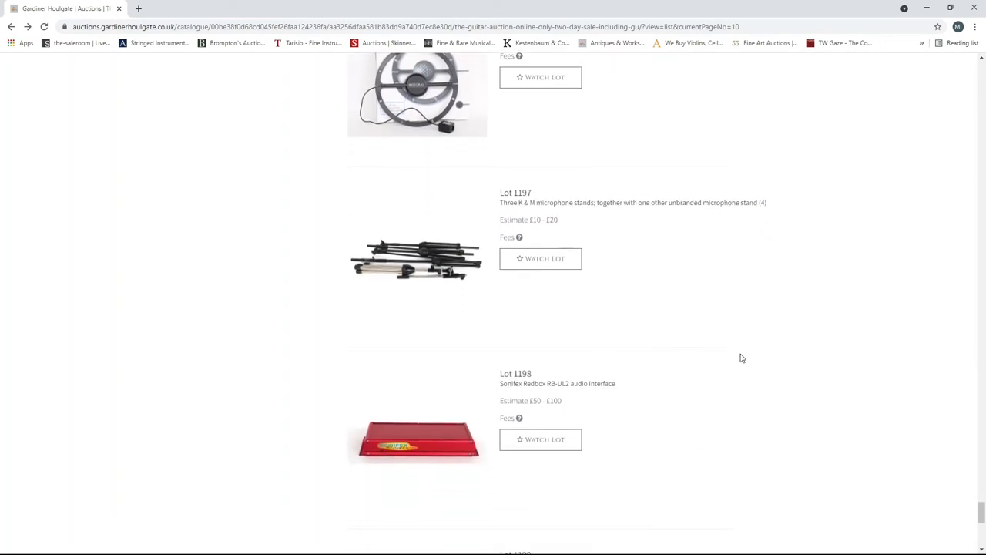
scroll(down, 3)
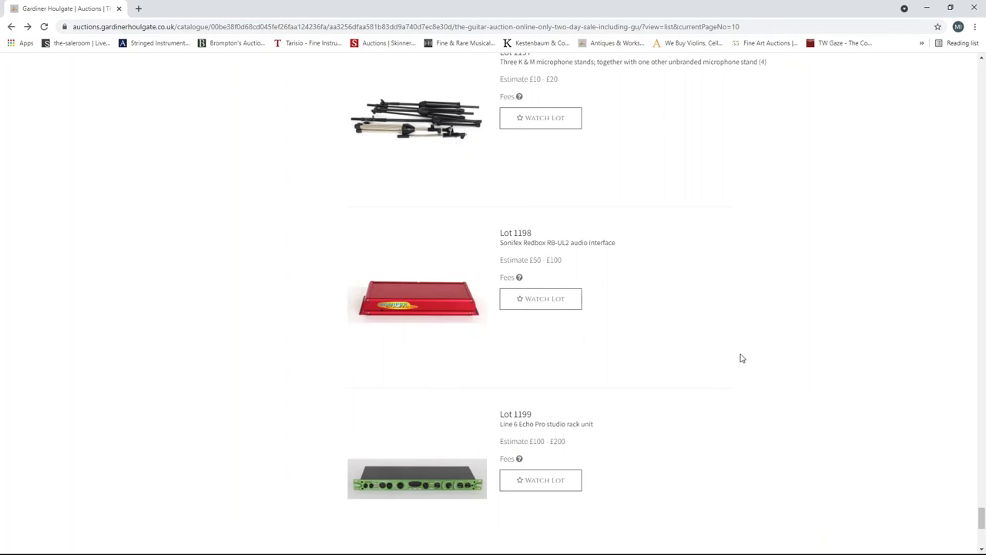
scroll(down, 3)
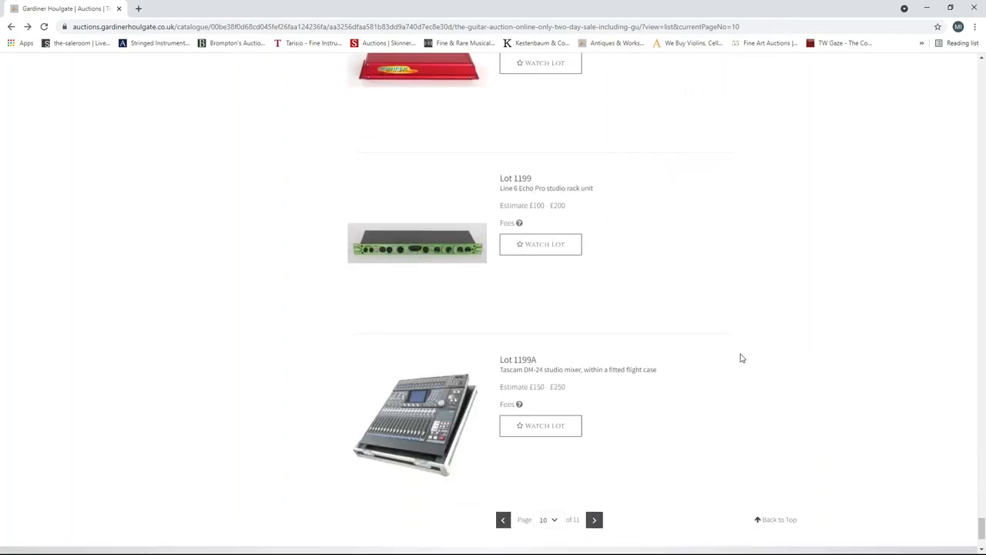
scroll(down, 3)
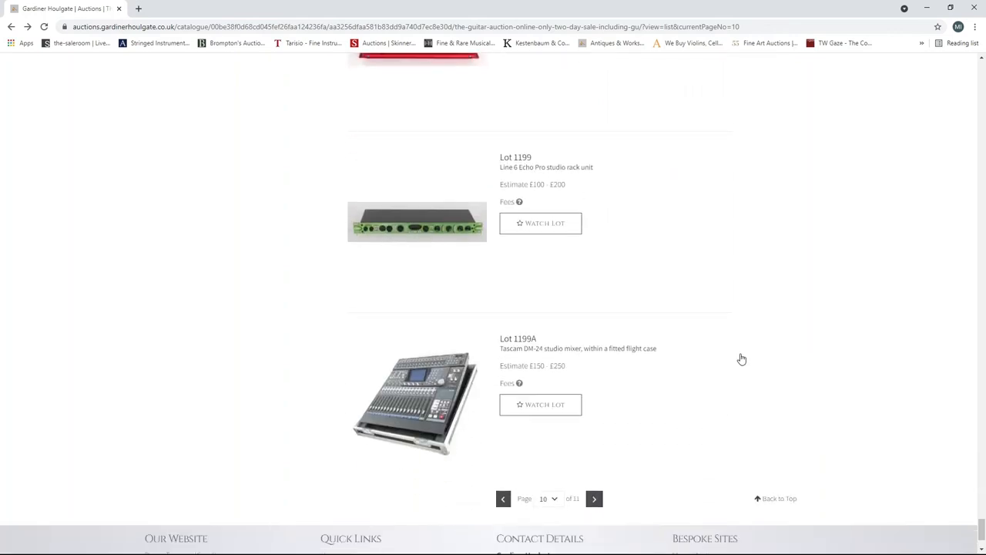
scroll(down, 3)
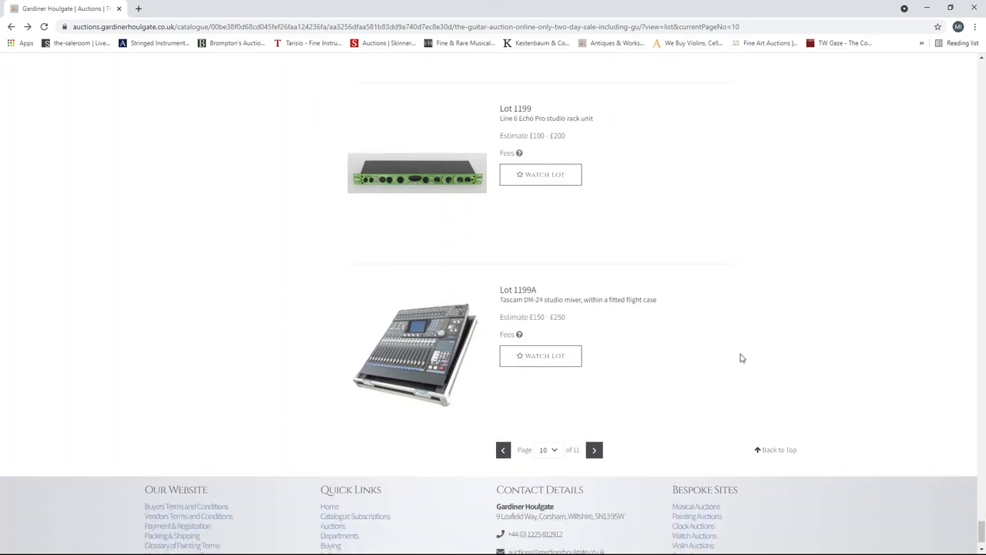
scroll(down, 3)
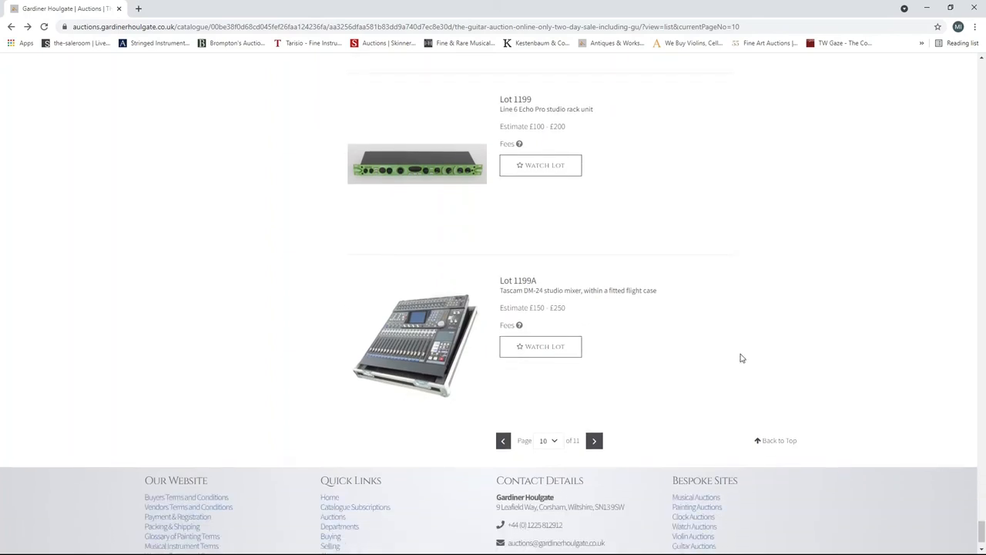
mouse_move(622, 436)
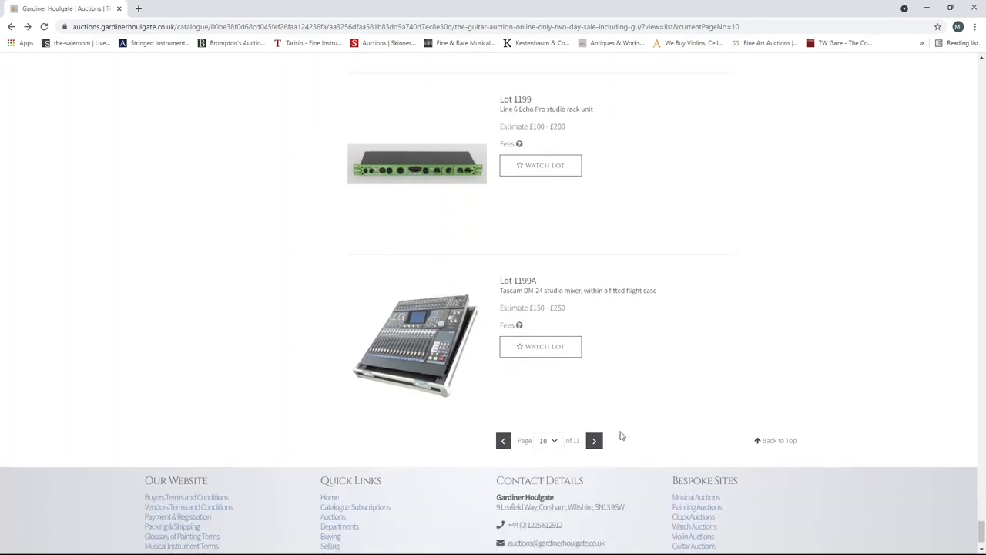
- Load page 11 and check its single lot, Lot 1200, the Korg Triton-Rack synthesizer
click(595, 440)
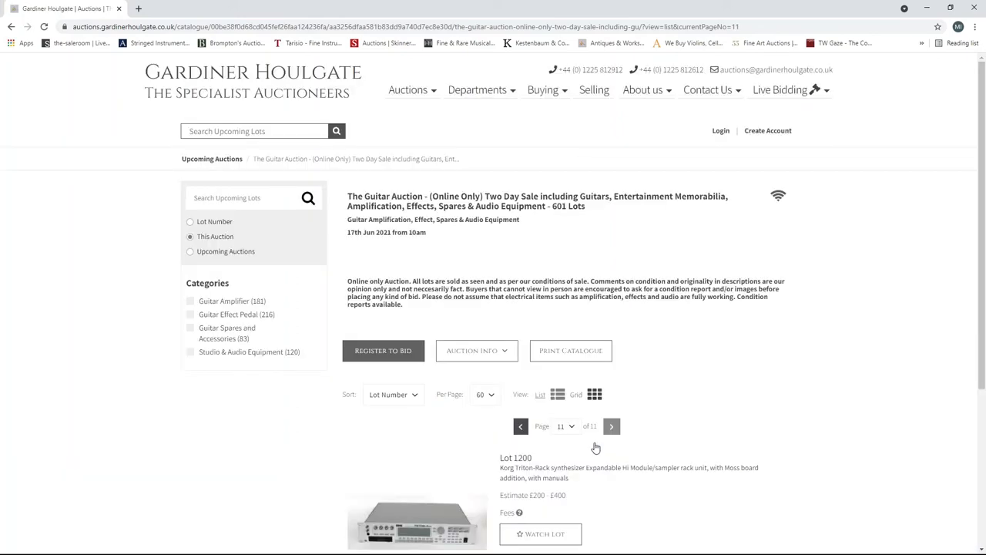
scroll(down, 3)
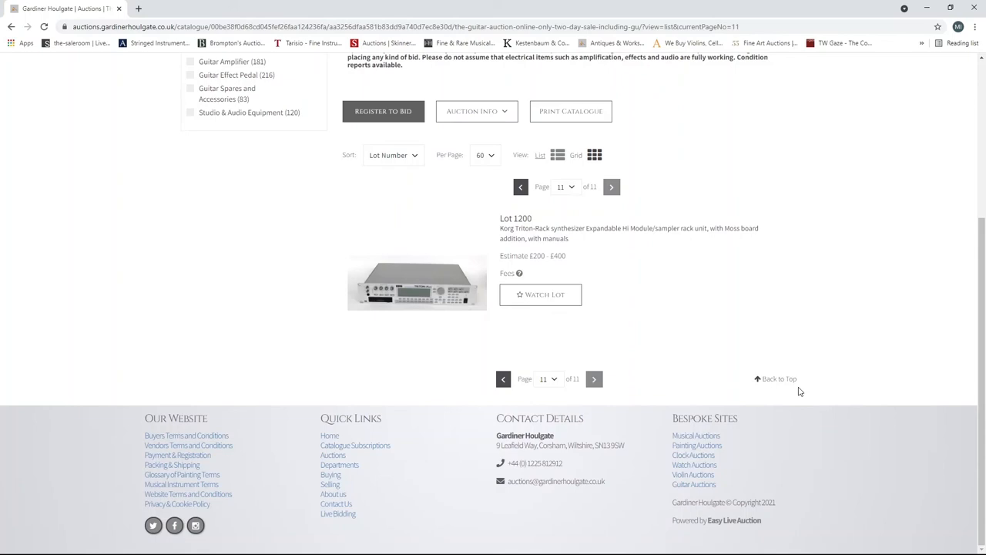
scroll(up, 3)
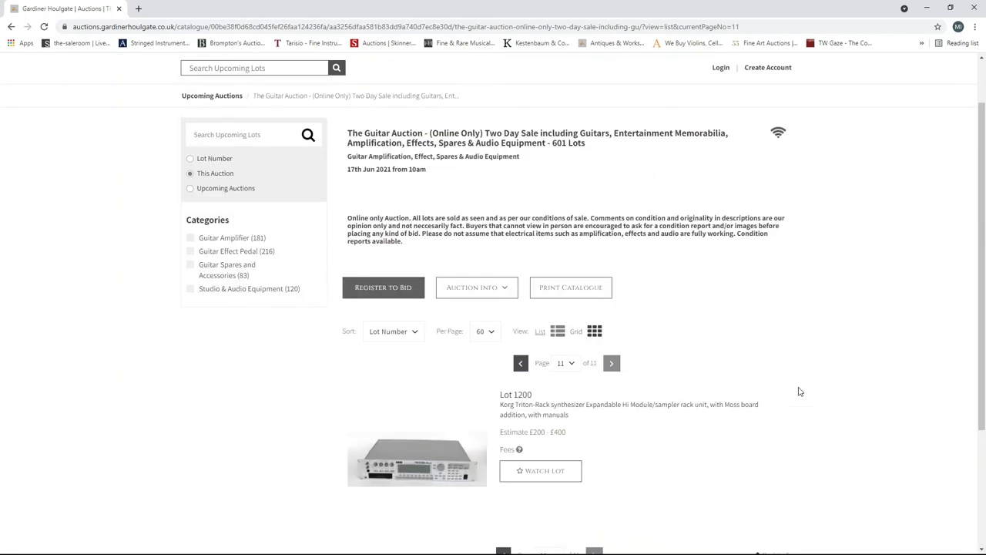
scroll(down, 3)
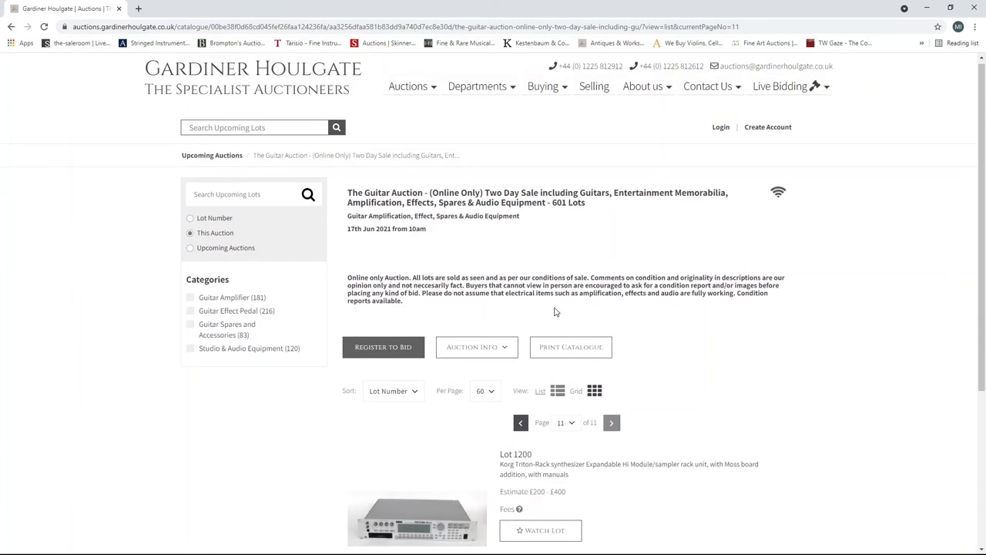
mouse_move(531, 431)
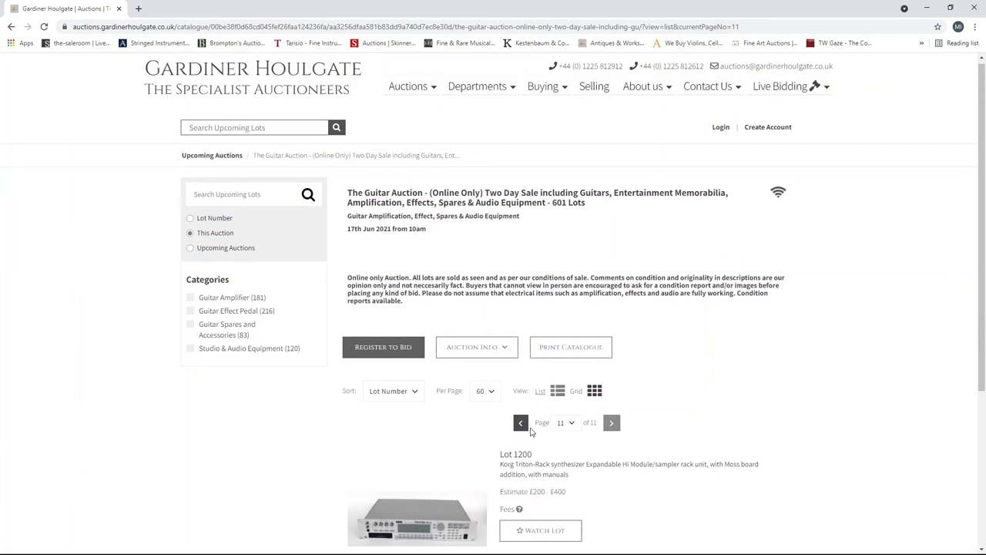
- Go back through pages 10 and 9, then jump to catalogue page 1 from the page list
click(520, 423)
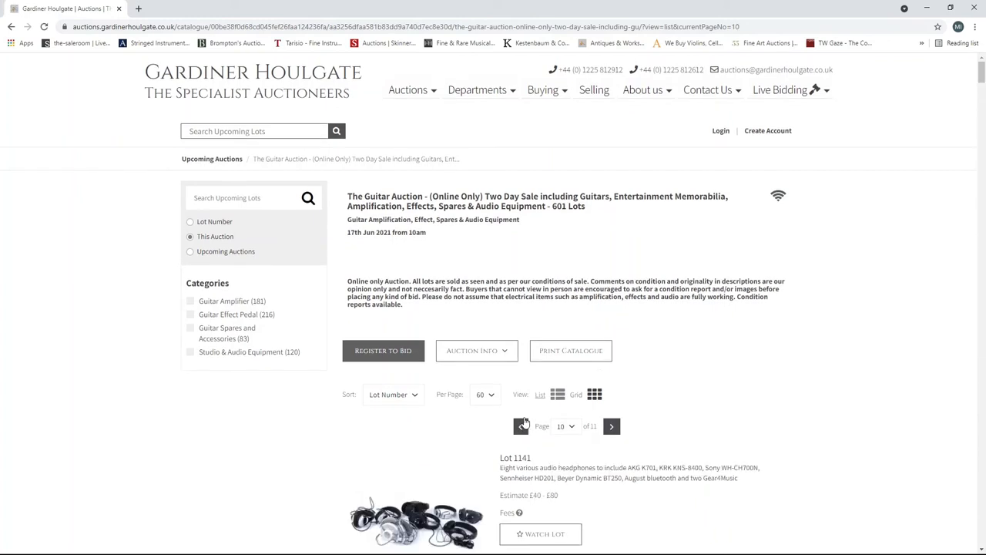
click(523, 426)
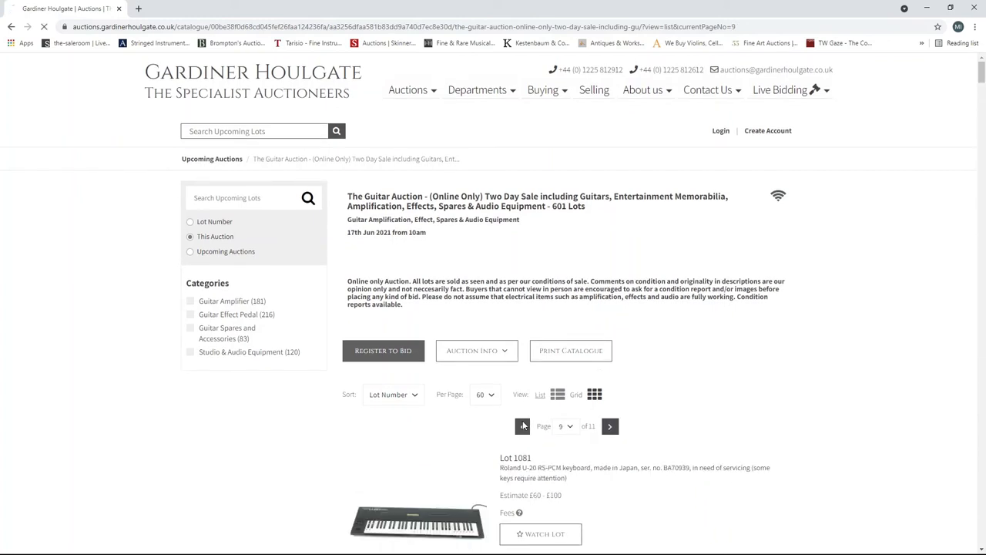
click(564, 426)
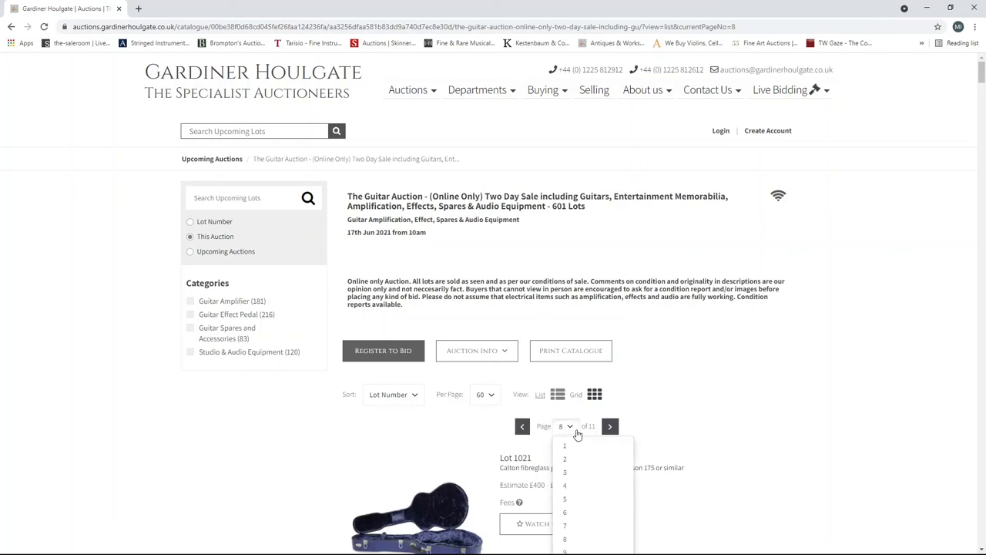
click(565, 446)
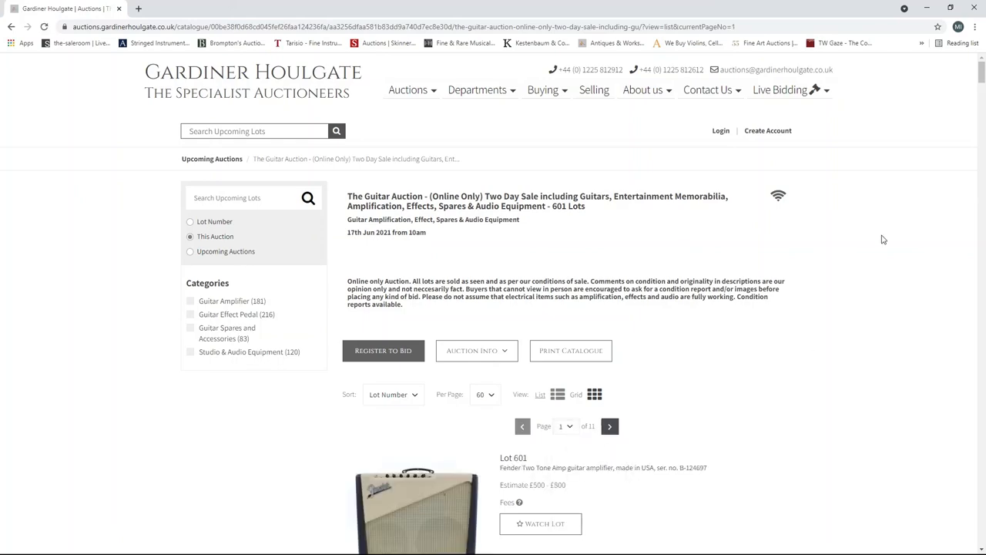
- Scroll page 1 down to view amplifier Lots 612, 613 and 614
scroll(down, 3)
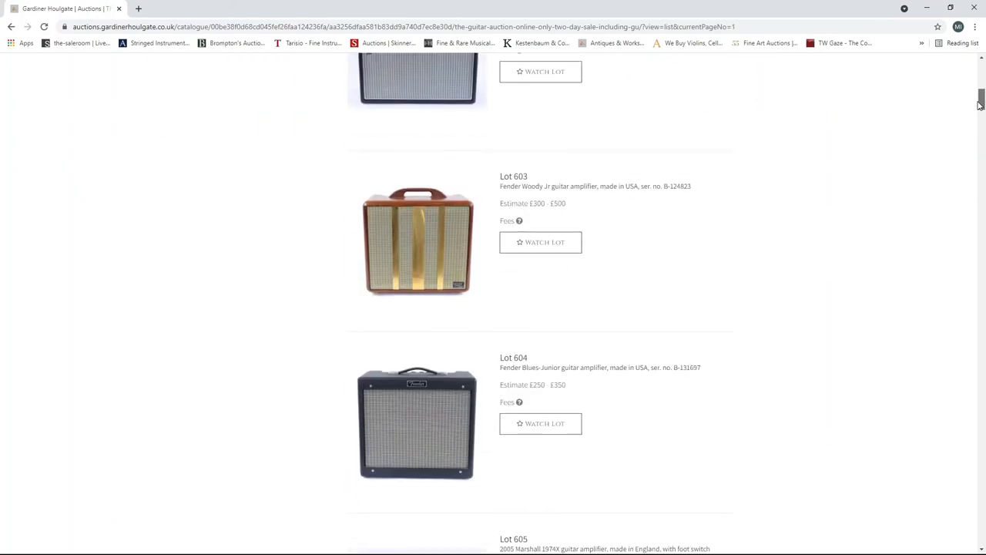
scroll(down, 3)
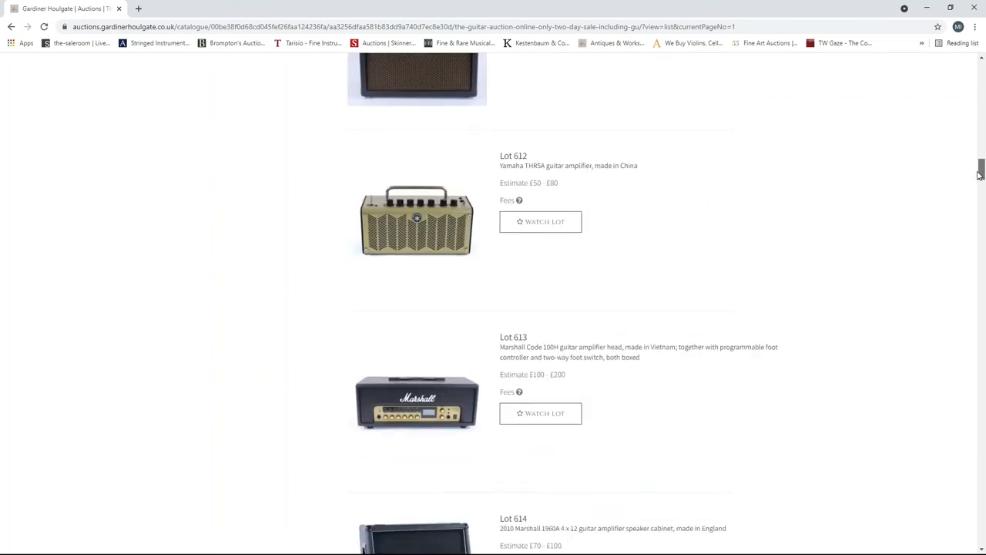
scroll(down, 3)
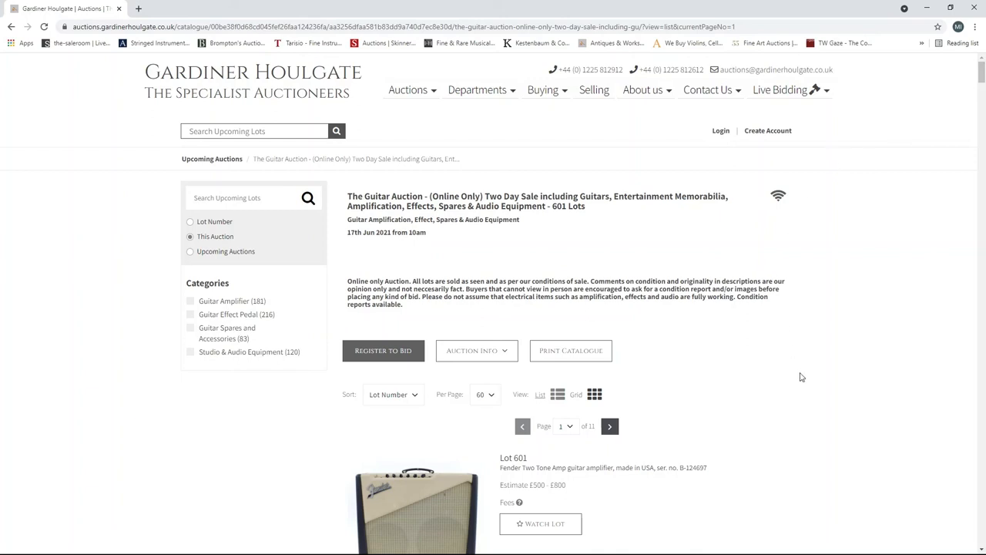
mouse_move(688, 473)
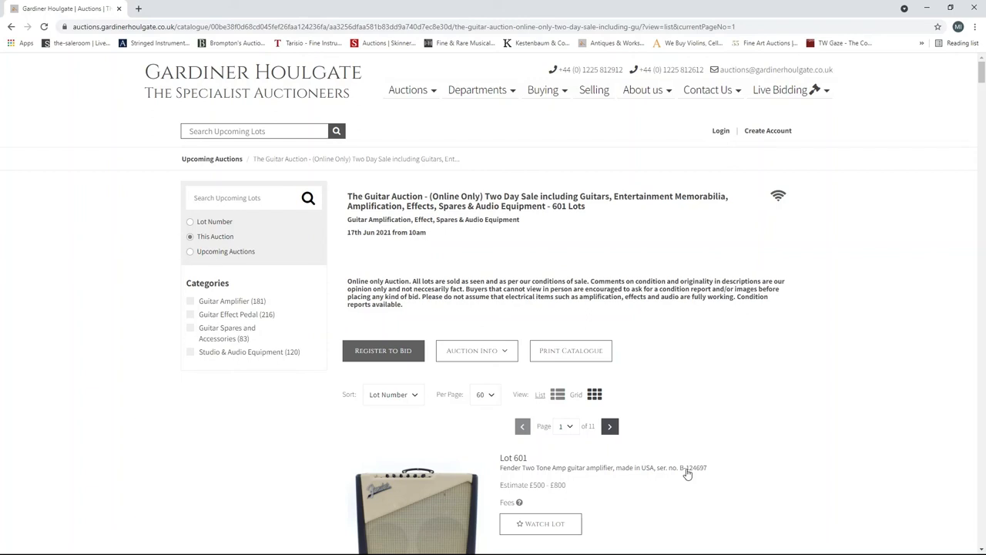
mouse_move(701, 412)
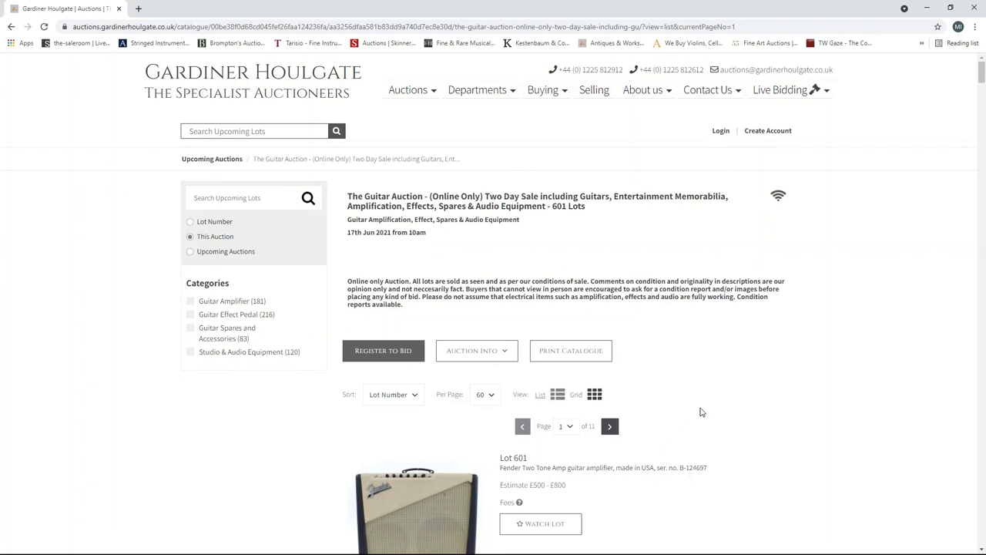
mouse_move(601, 257)
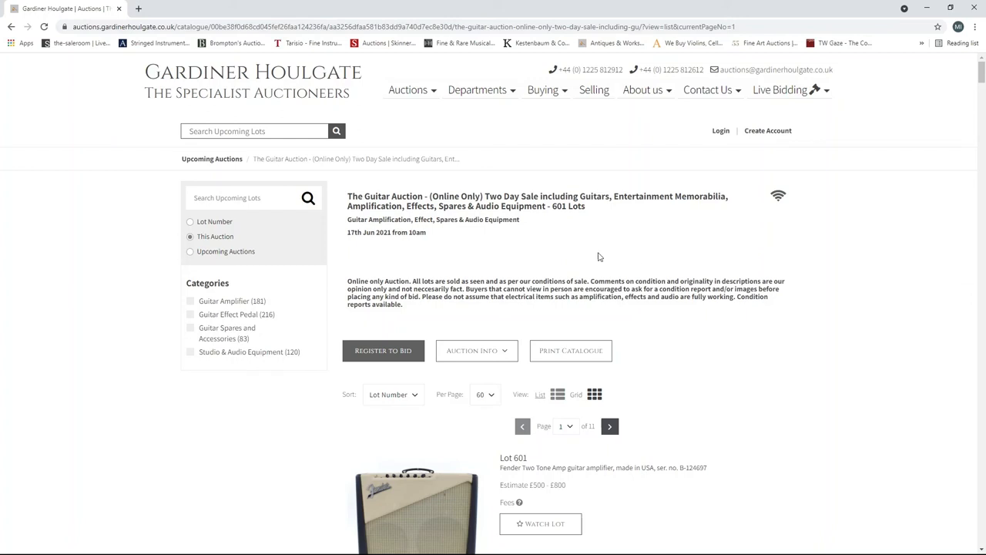
mouse_move(718, 405)
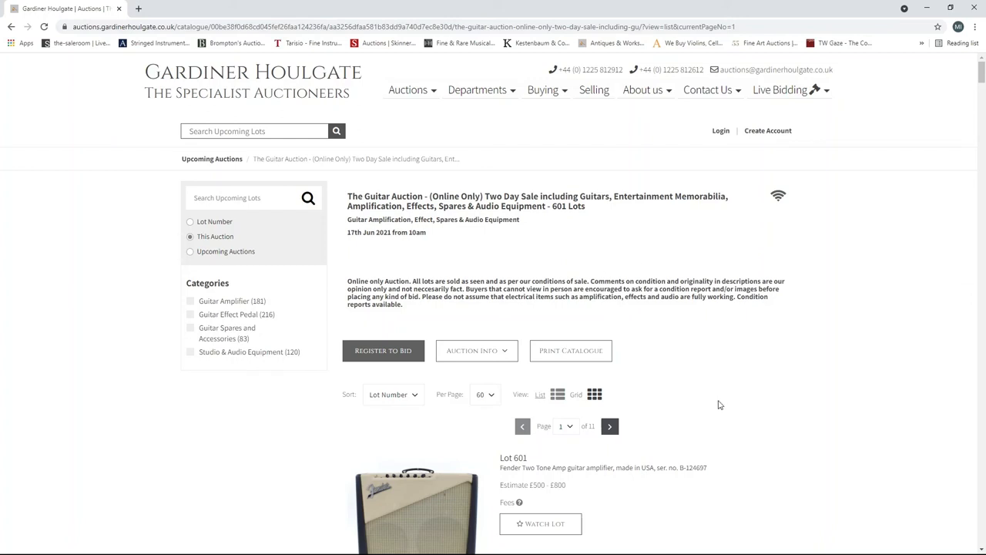
mouse_move(620, 498)
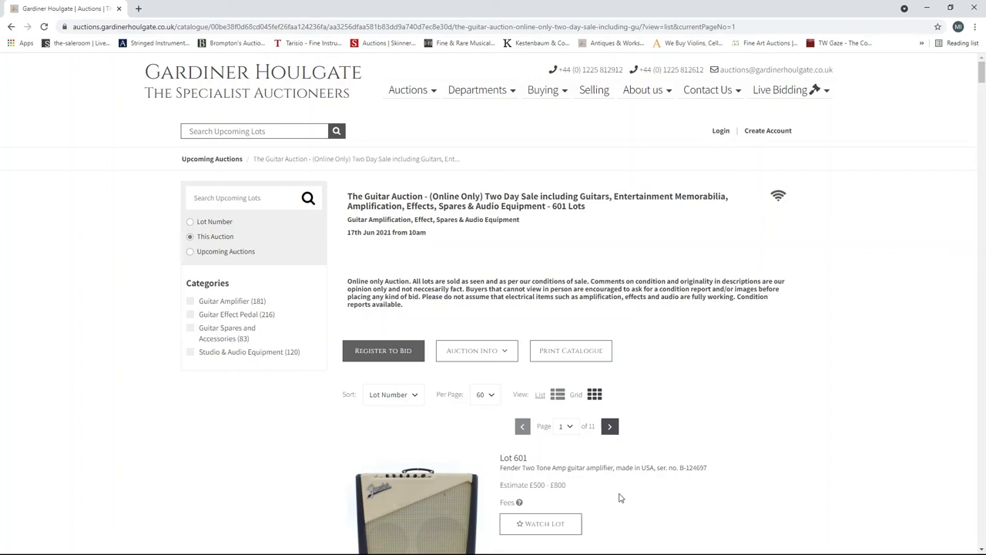
mouse_move(389, 549)
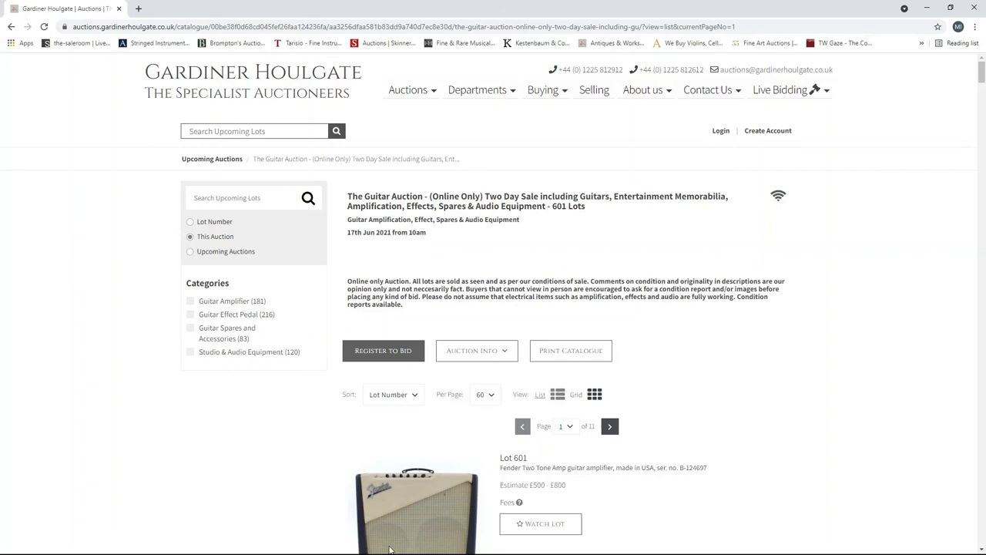